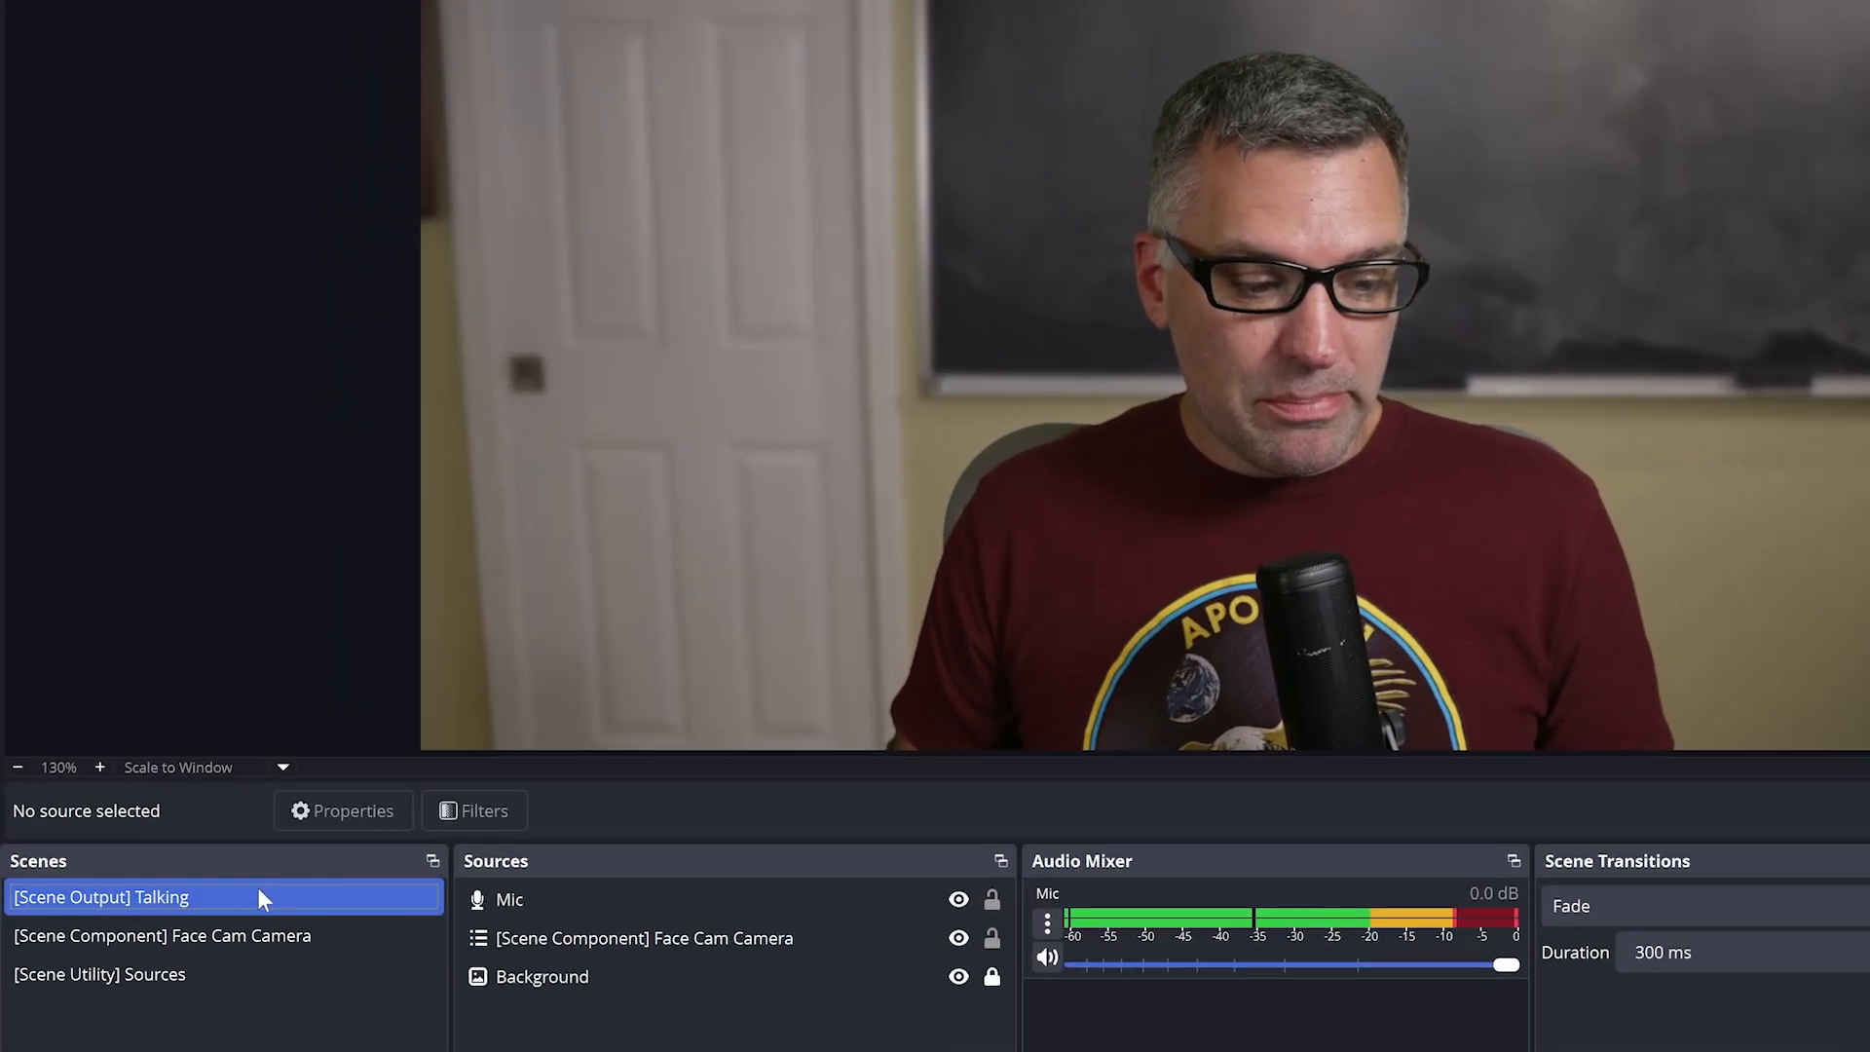
After viewing the Face Cam Camera scene, add an empty scene named '[Scene Component] Facecam Effects'
left_click(161, 935)
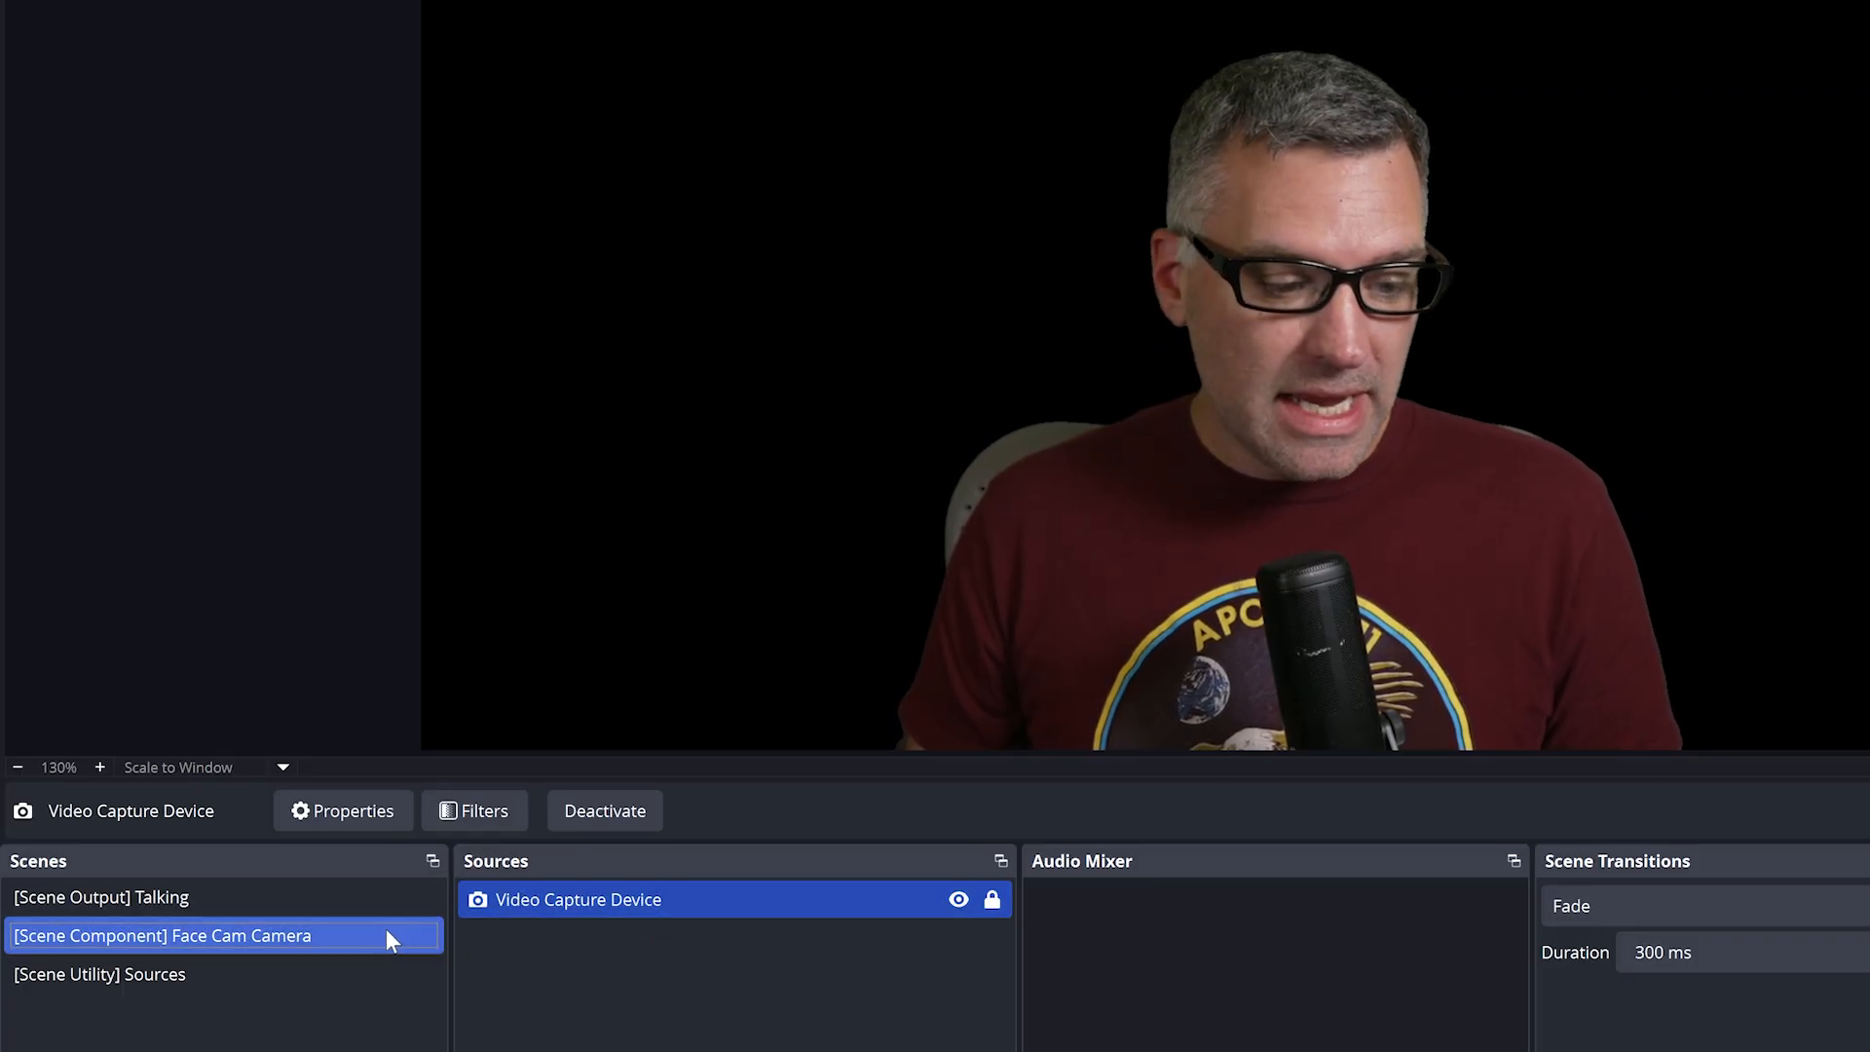
mouse_move(262, 941)
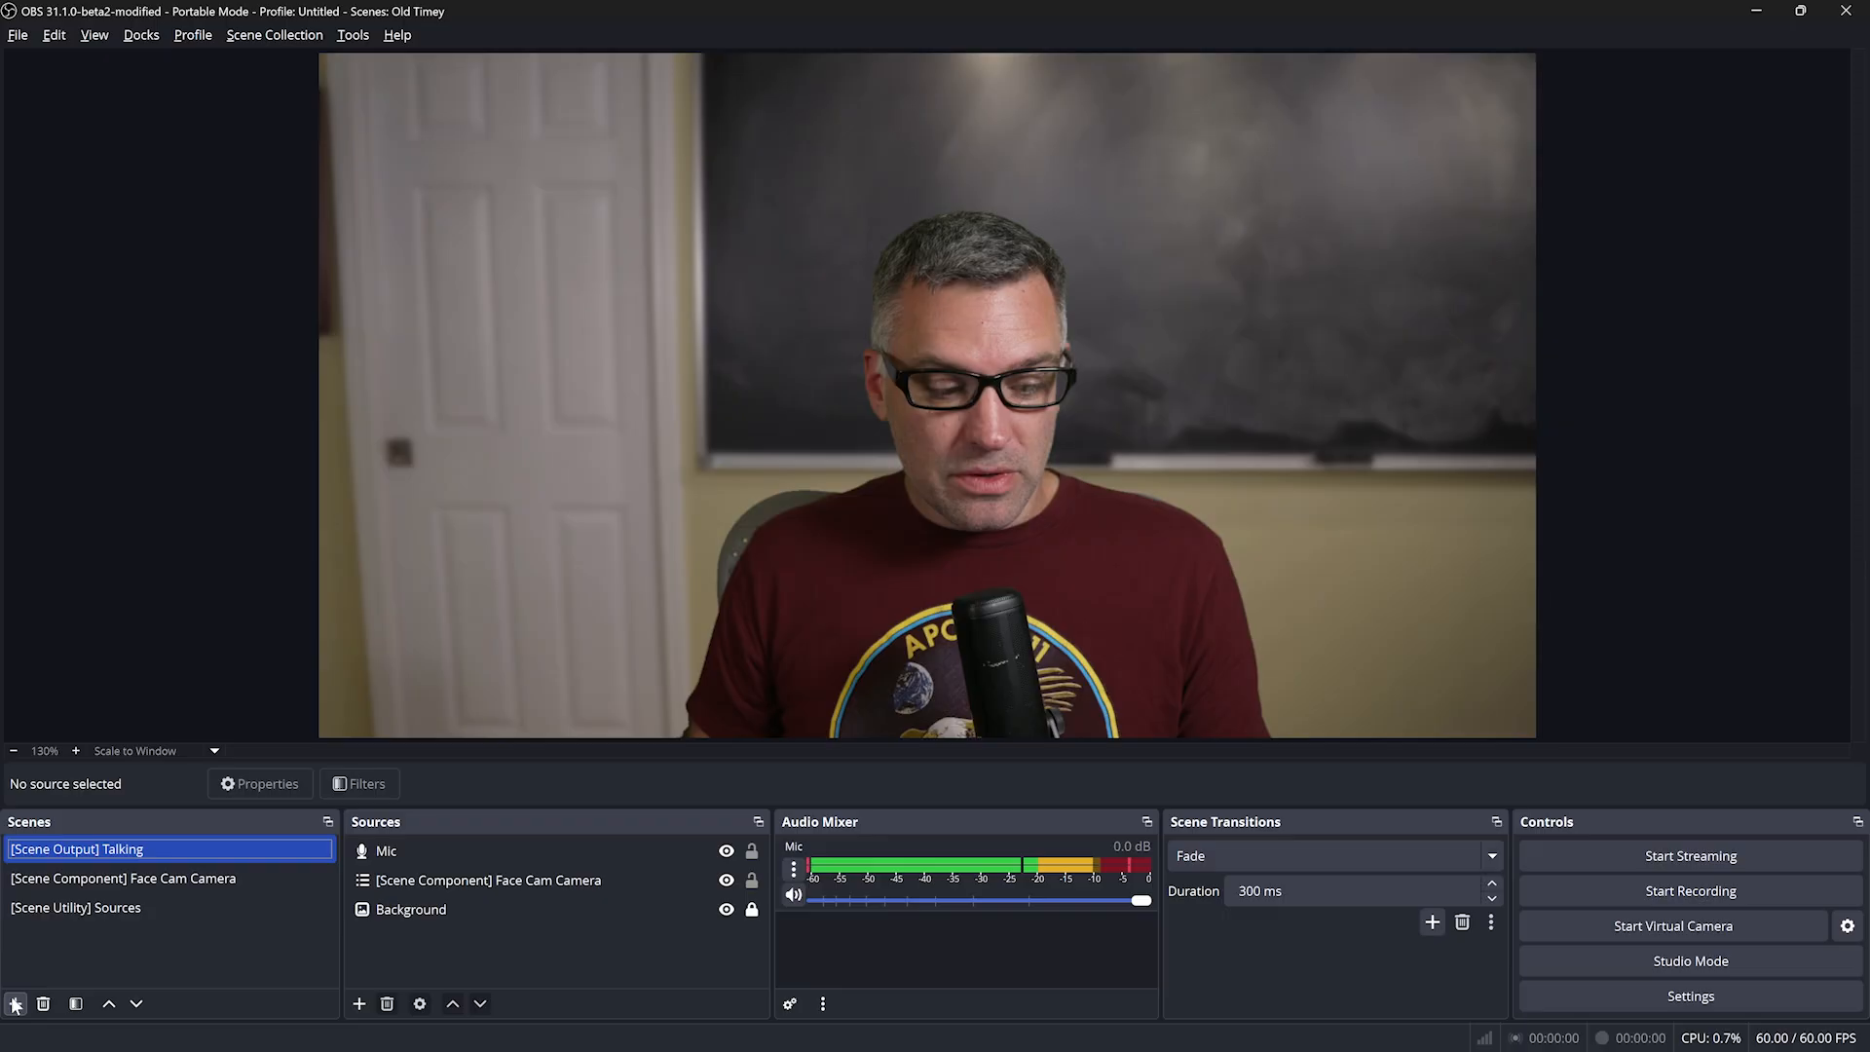
mouse_move(15, 1003)
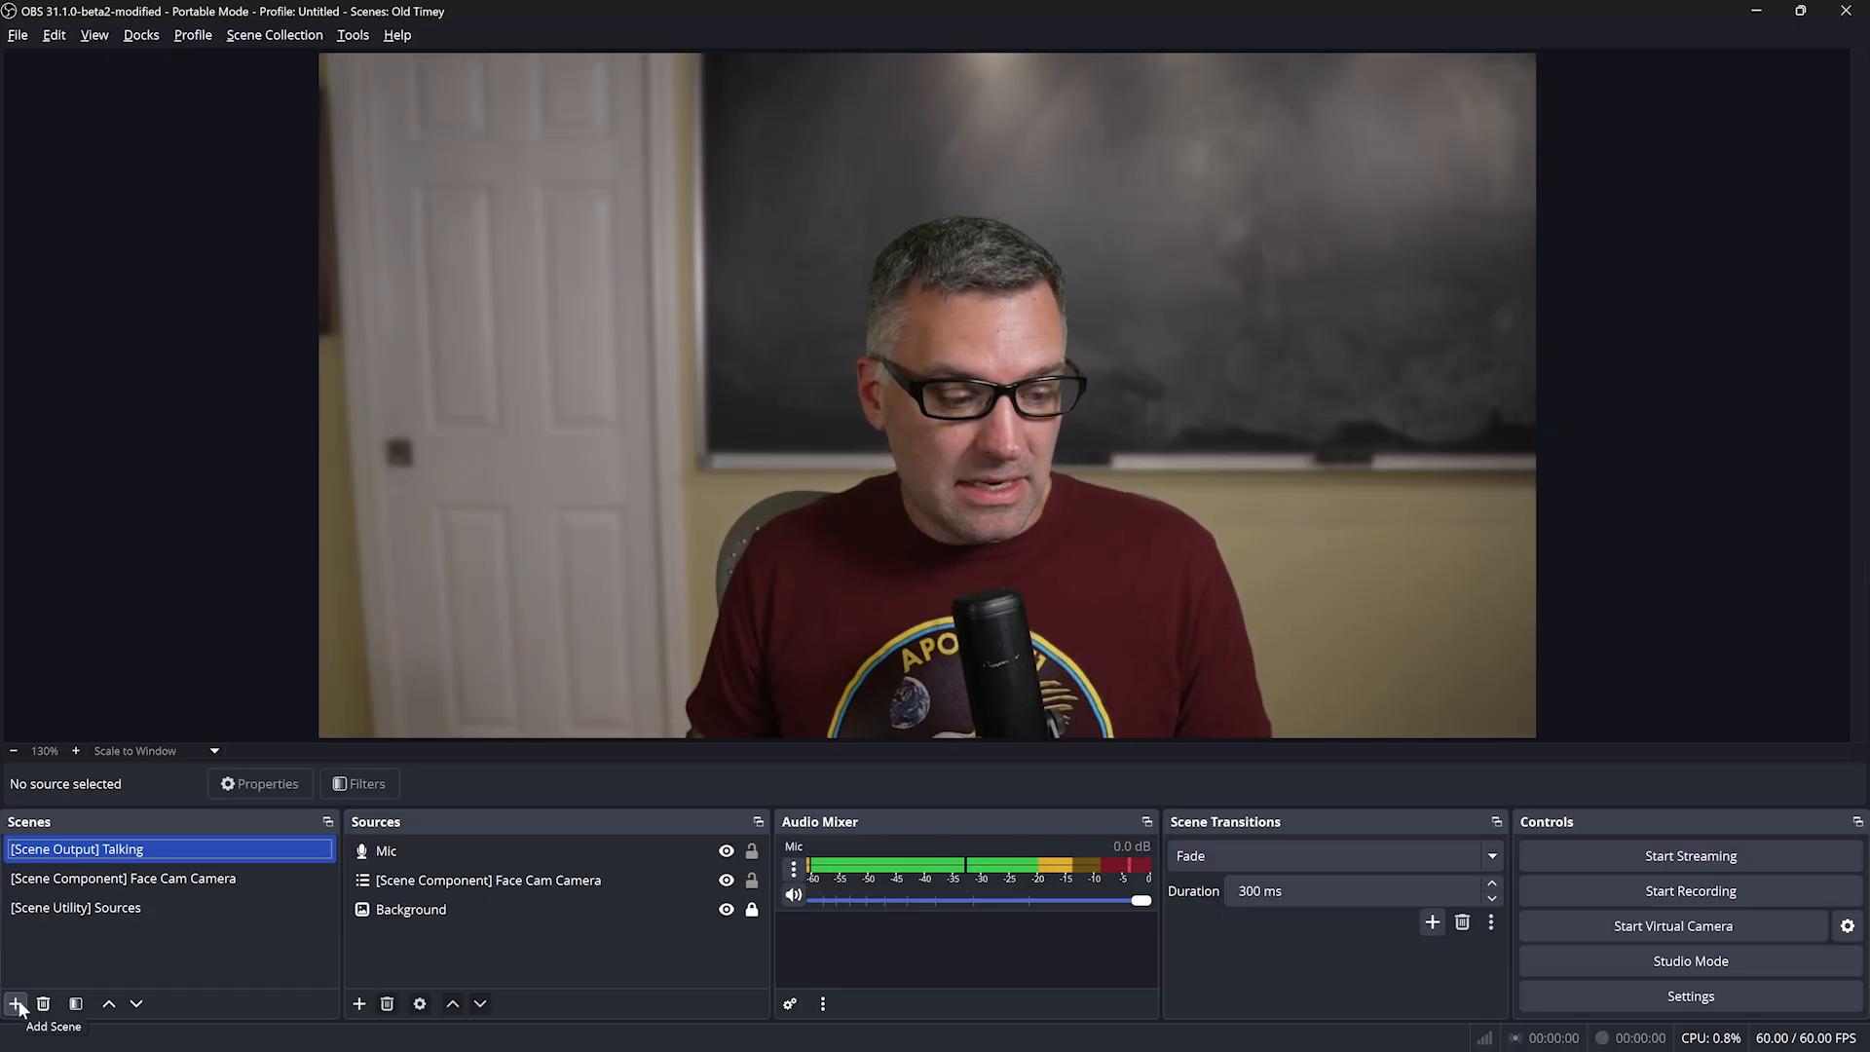
left_click(17, 1003)
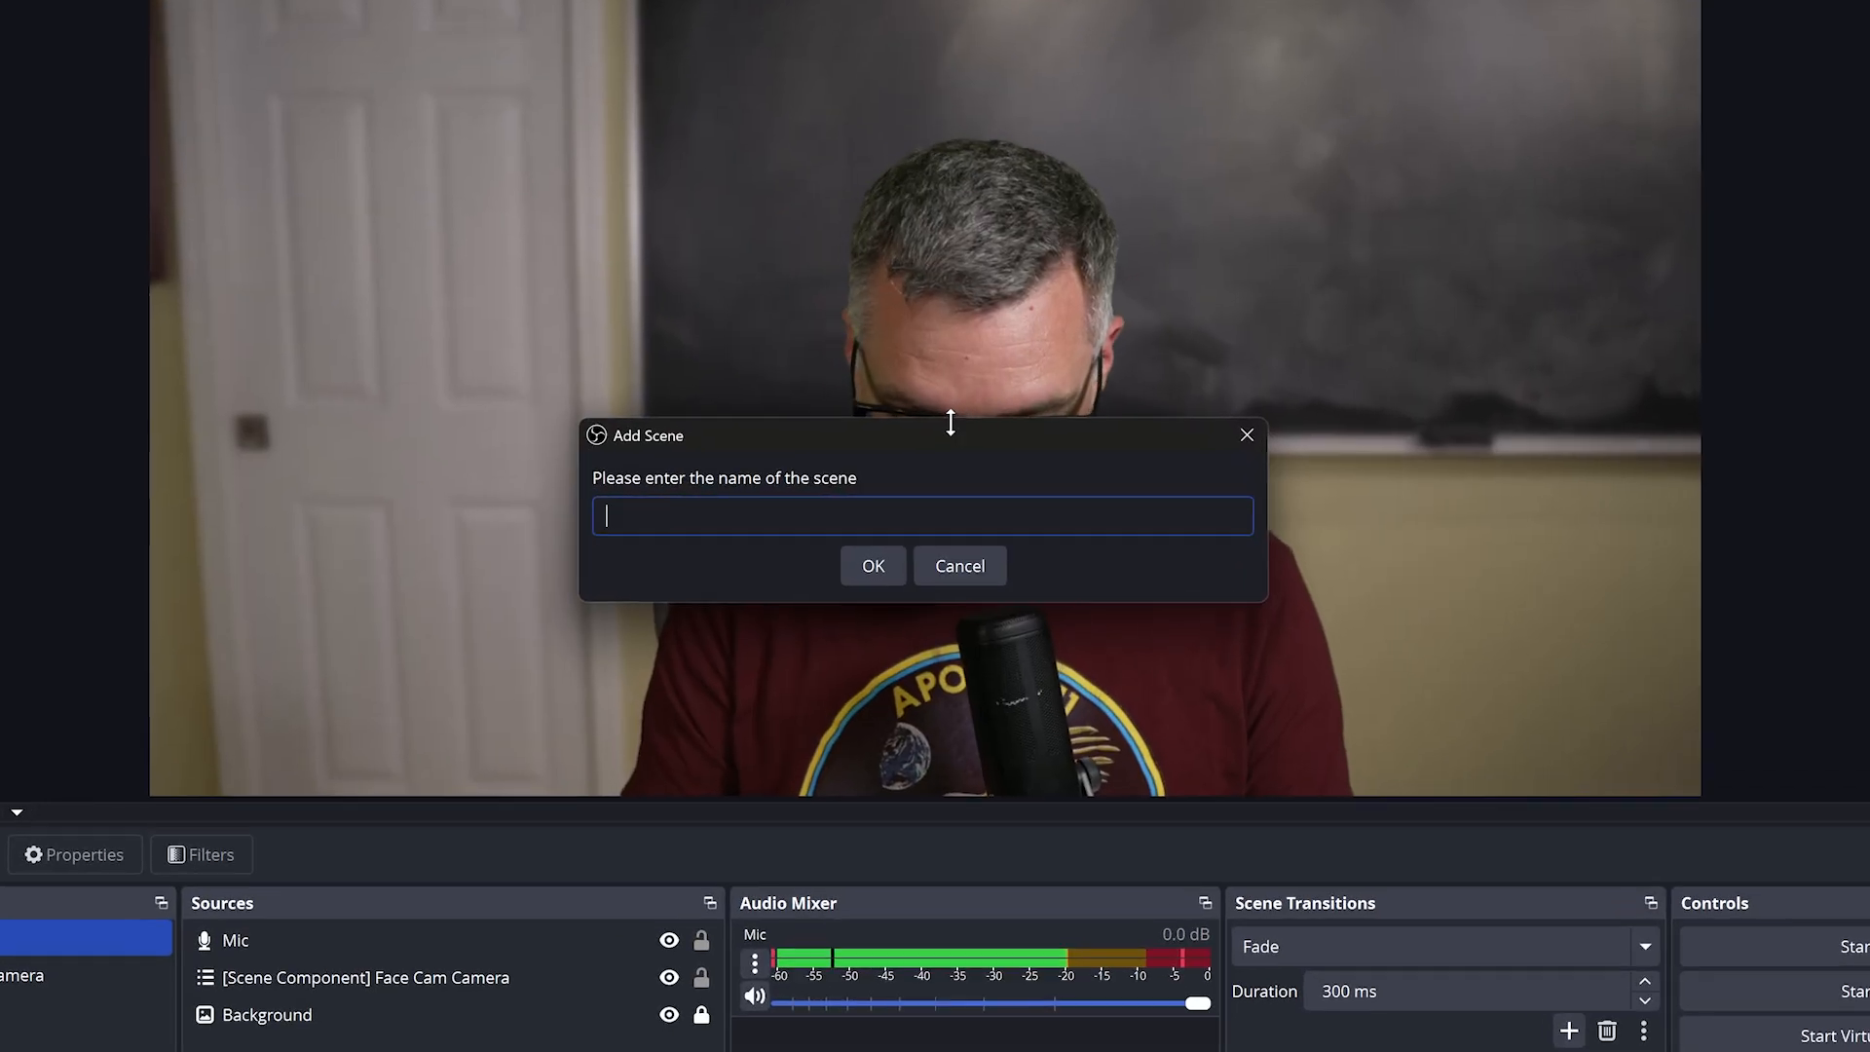
type("[Scene Co")
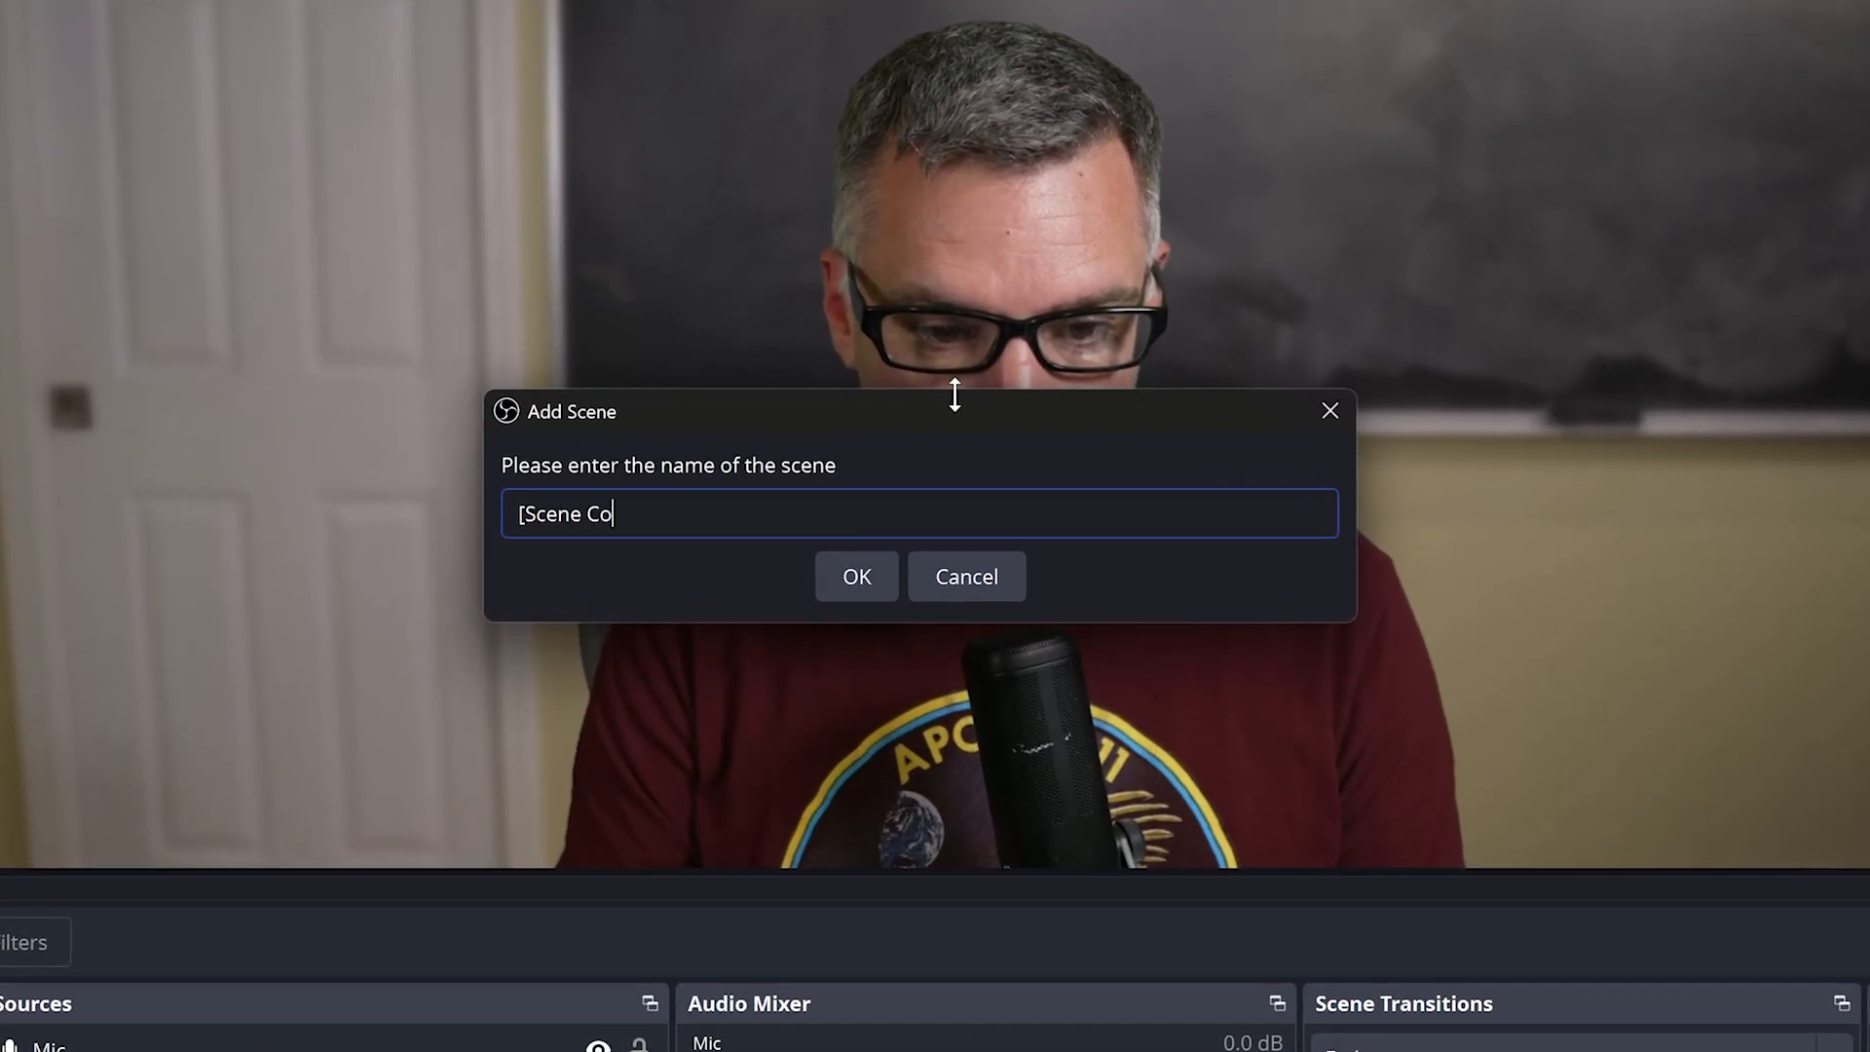
type("mponent] Fa")
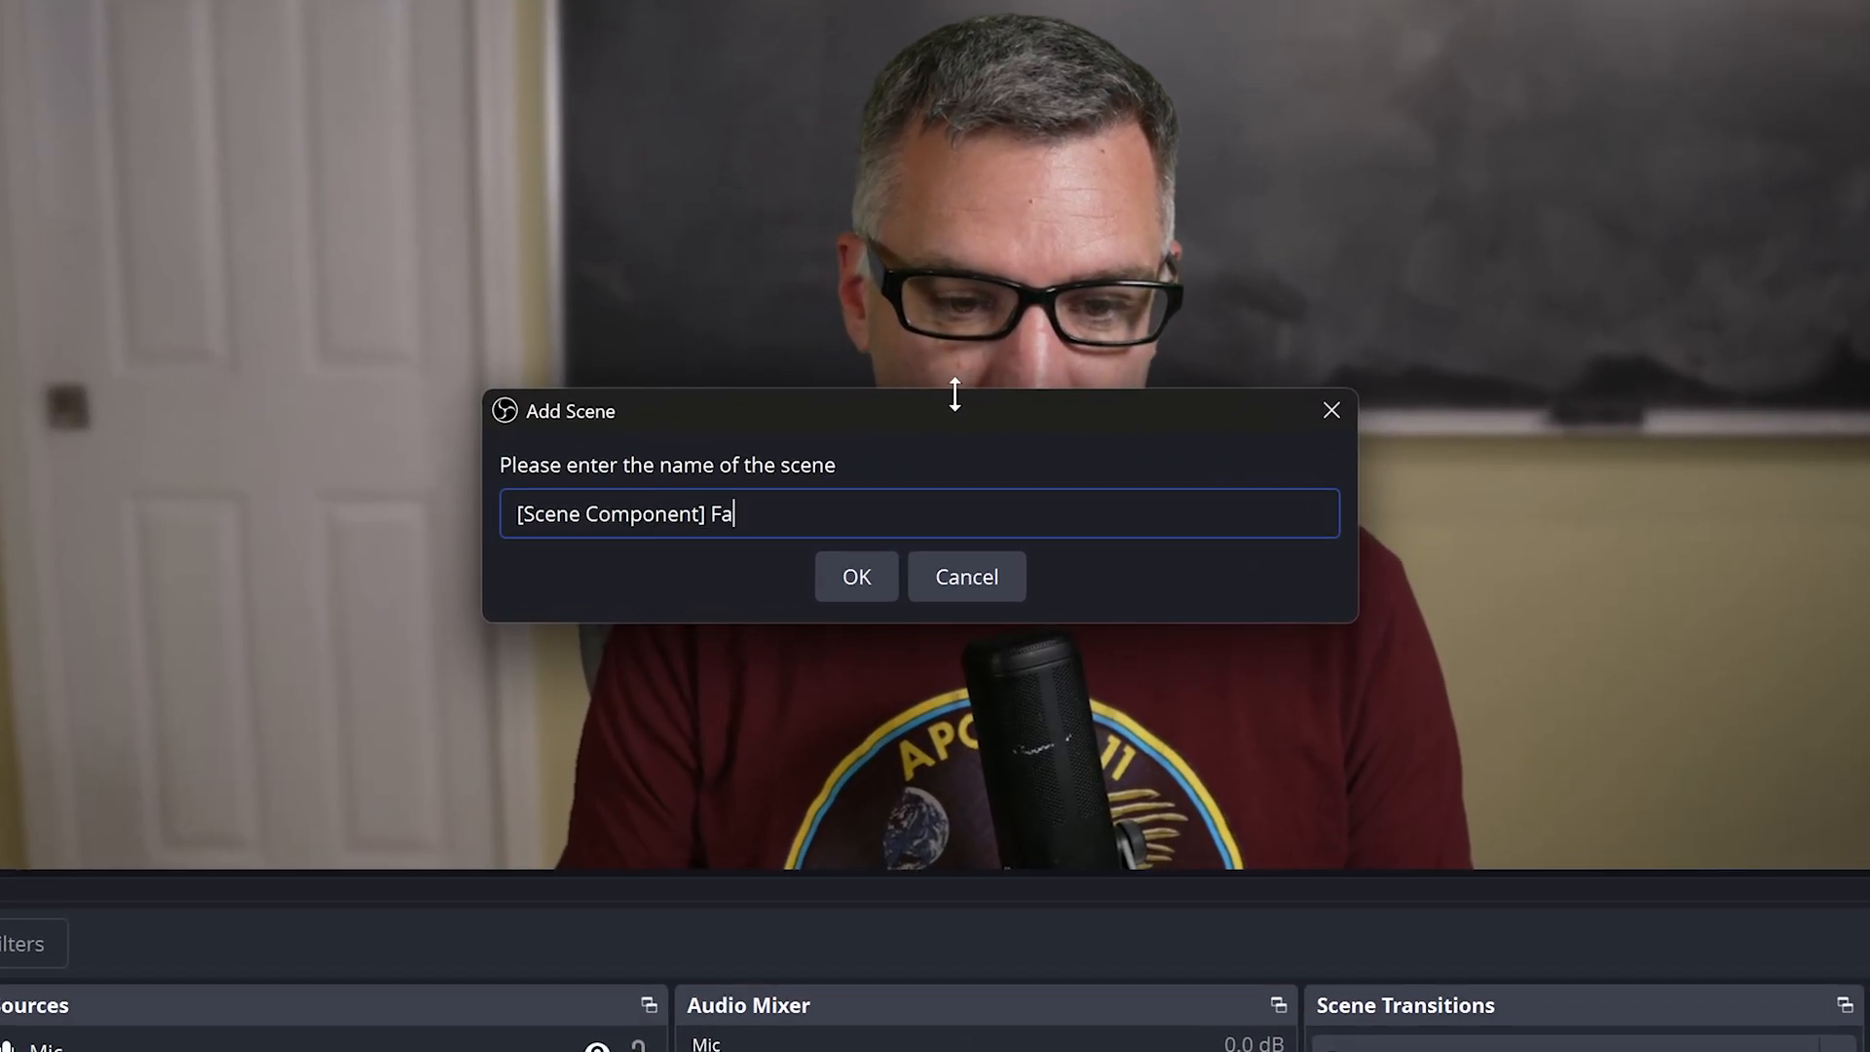
type("cecam Effects")
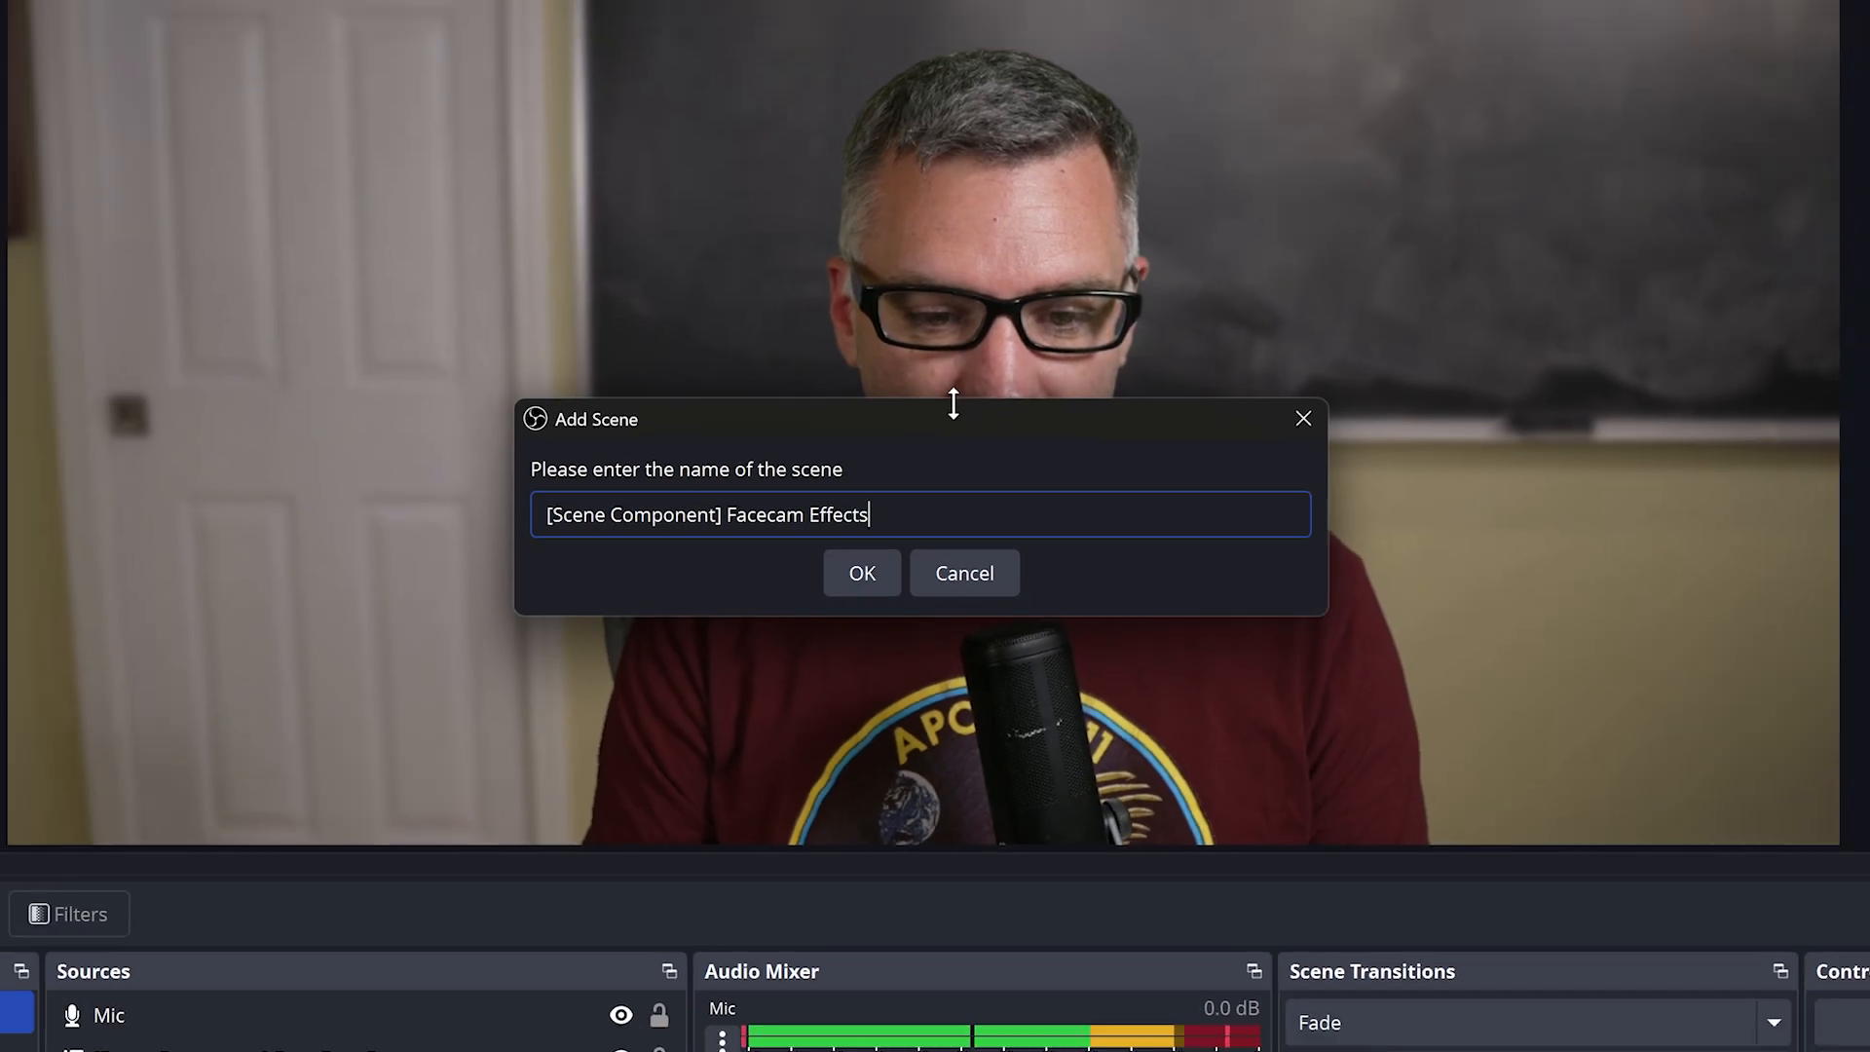
left_click(861, 573)
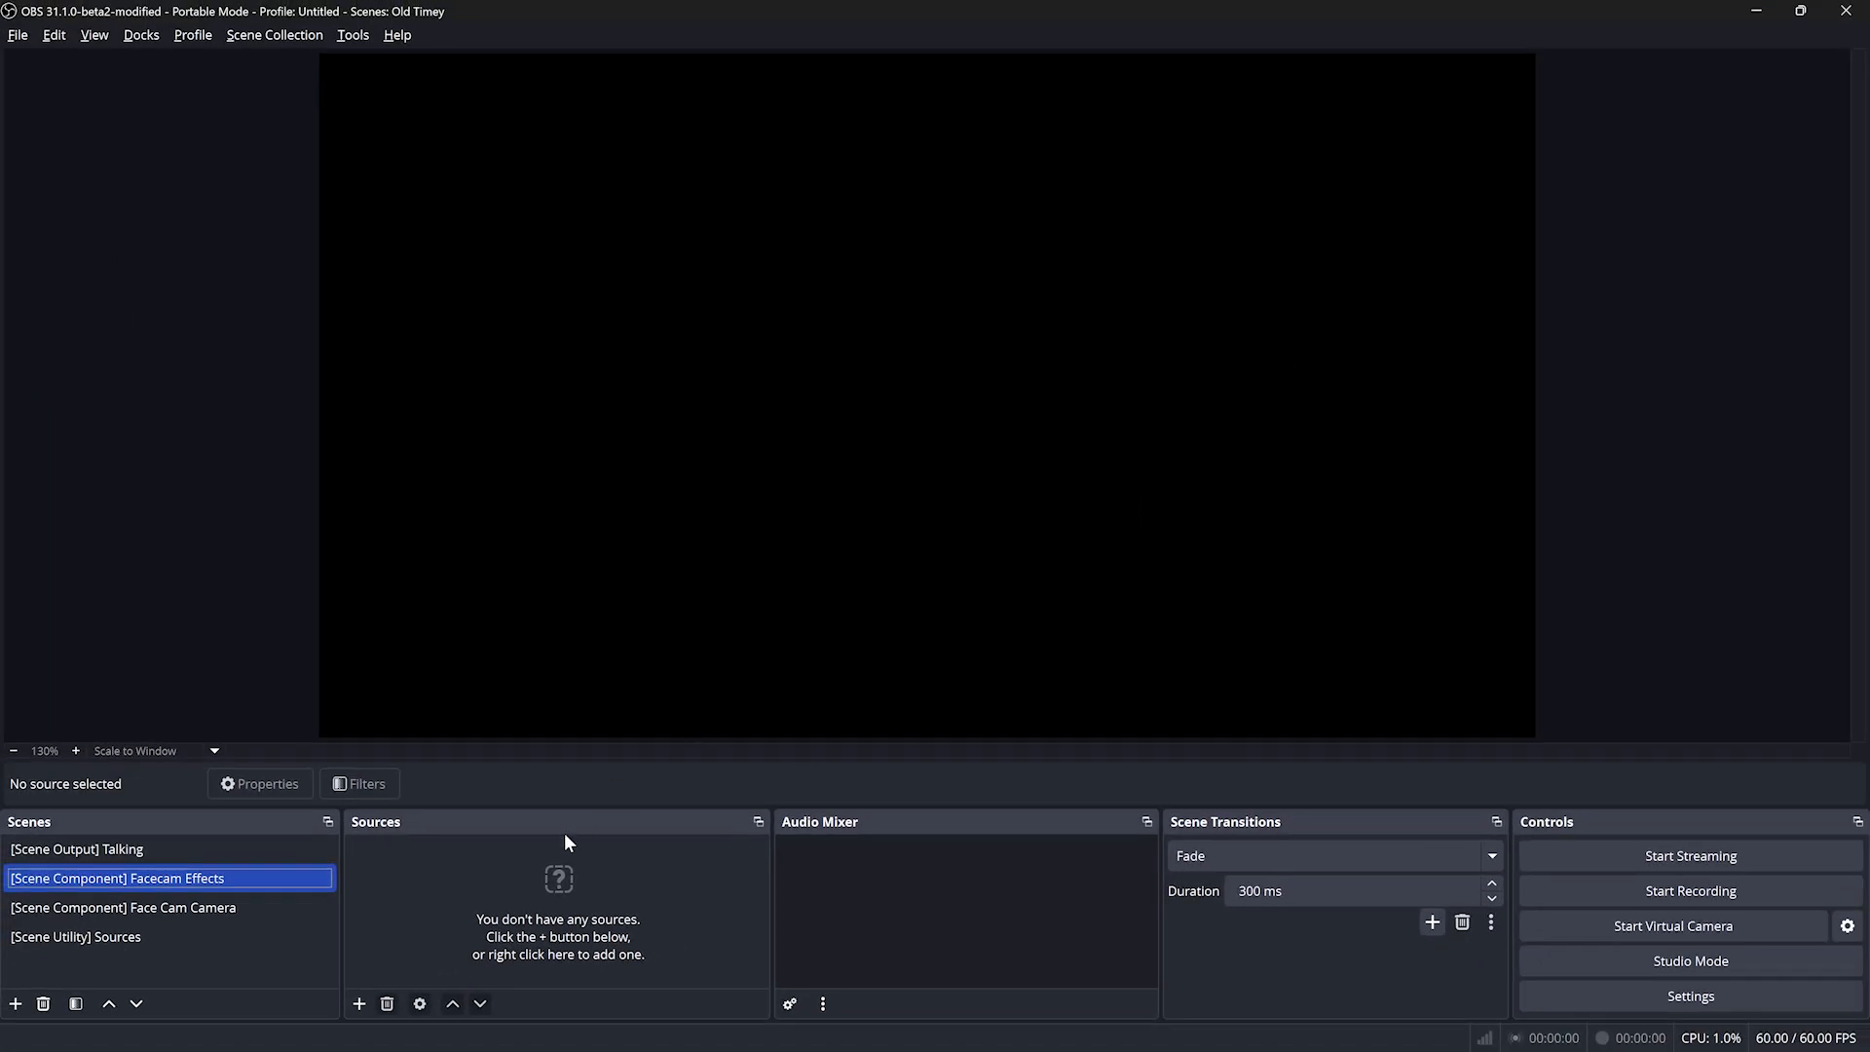
Add a Source Clone '[Clone] Facecam Normal' cloning the '[Scene Component] Face Cam Camera' scene
left_click(358, 1004)
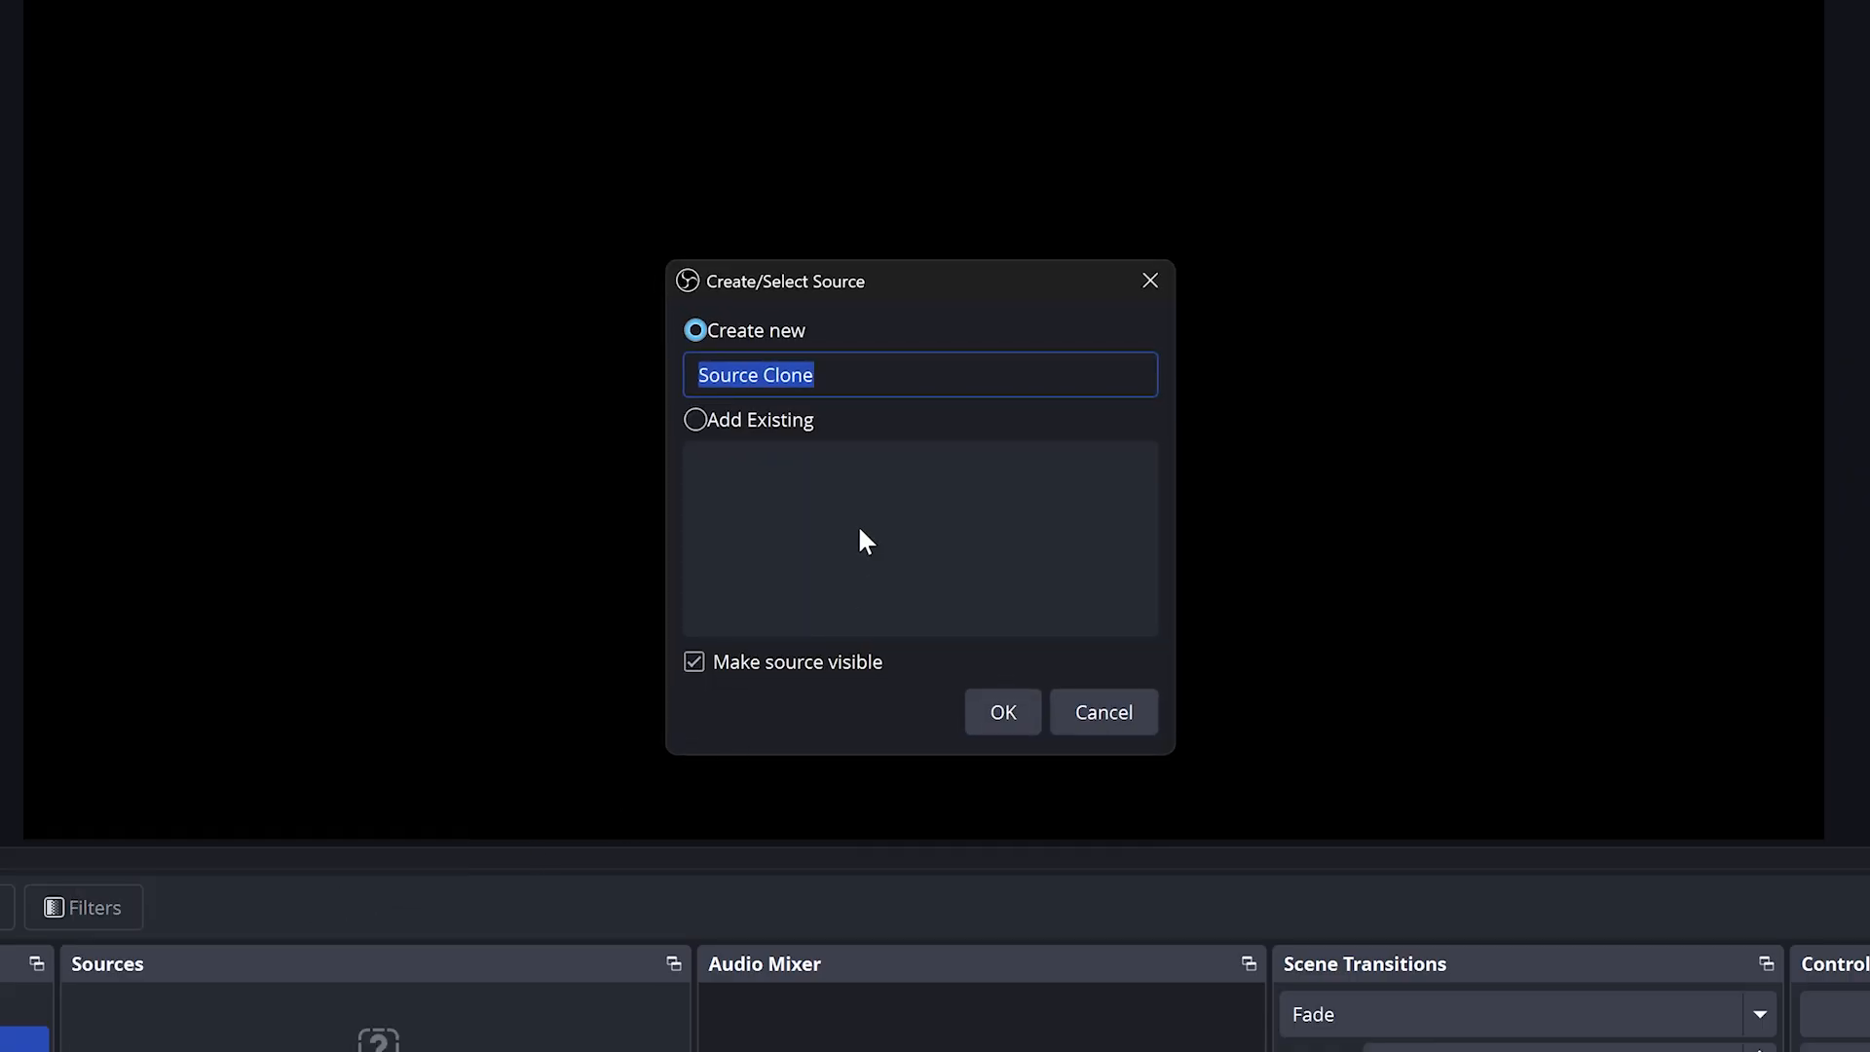
mouse_move(907, 510)
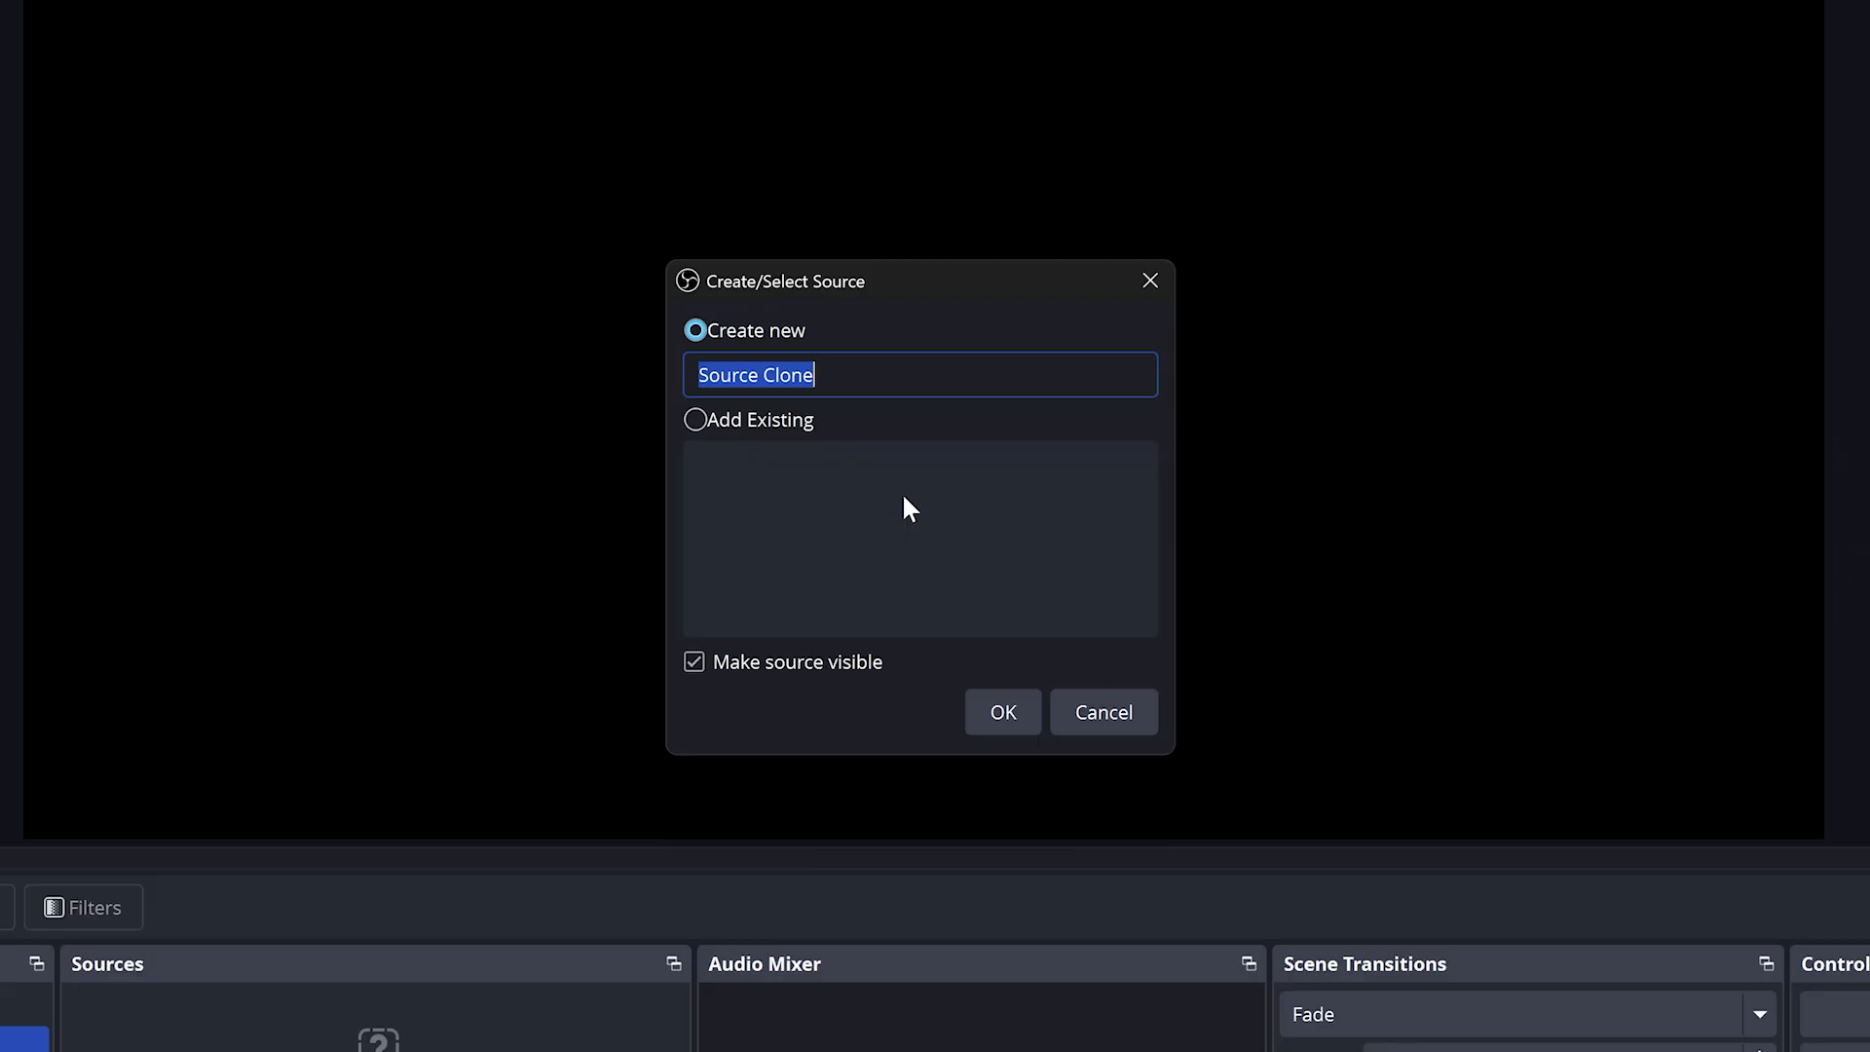
type("[Clone]")
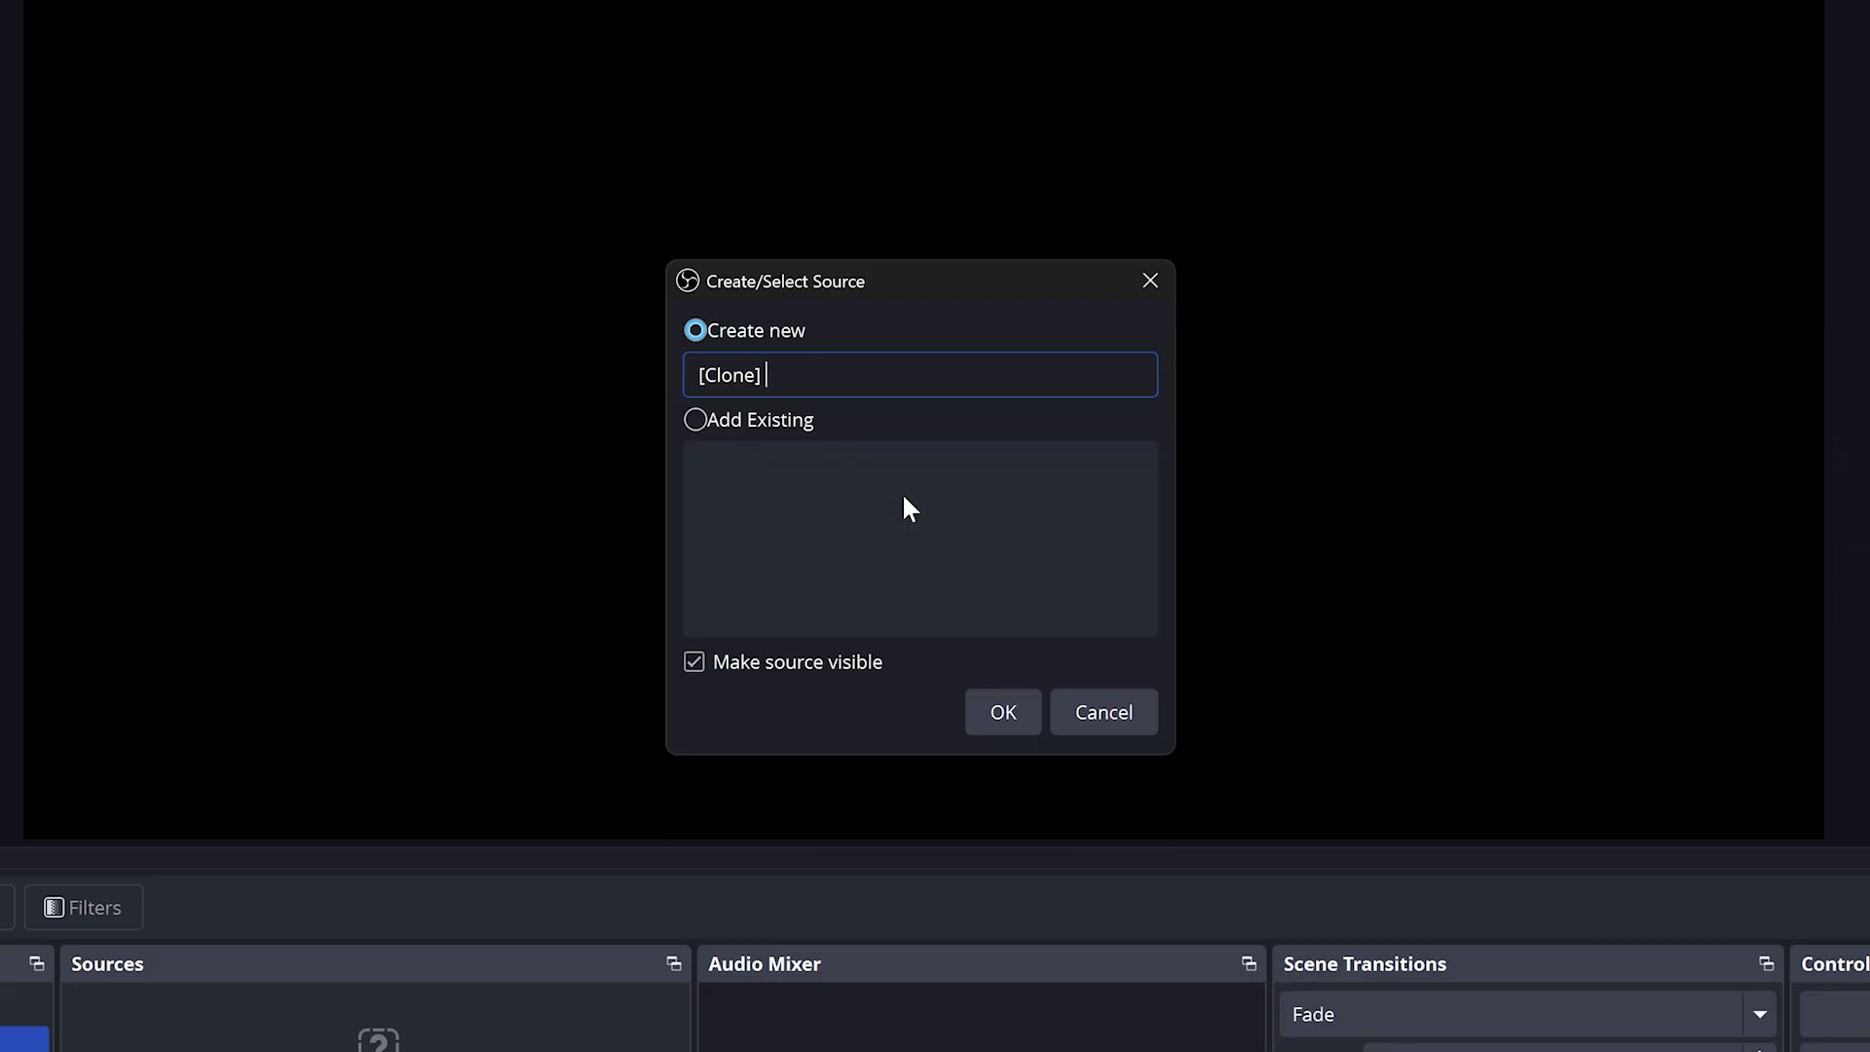
type("Face")
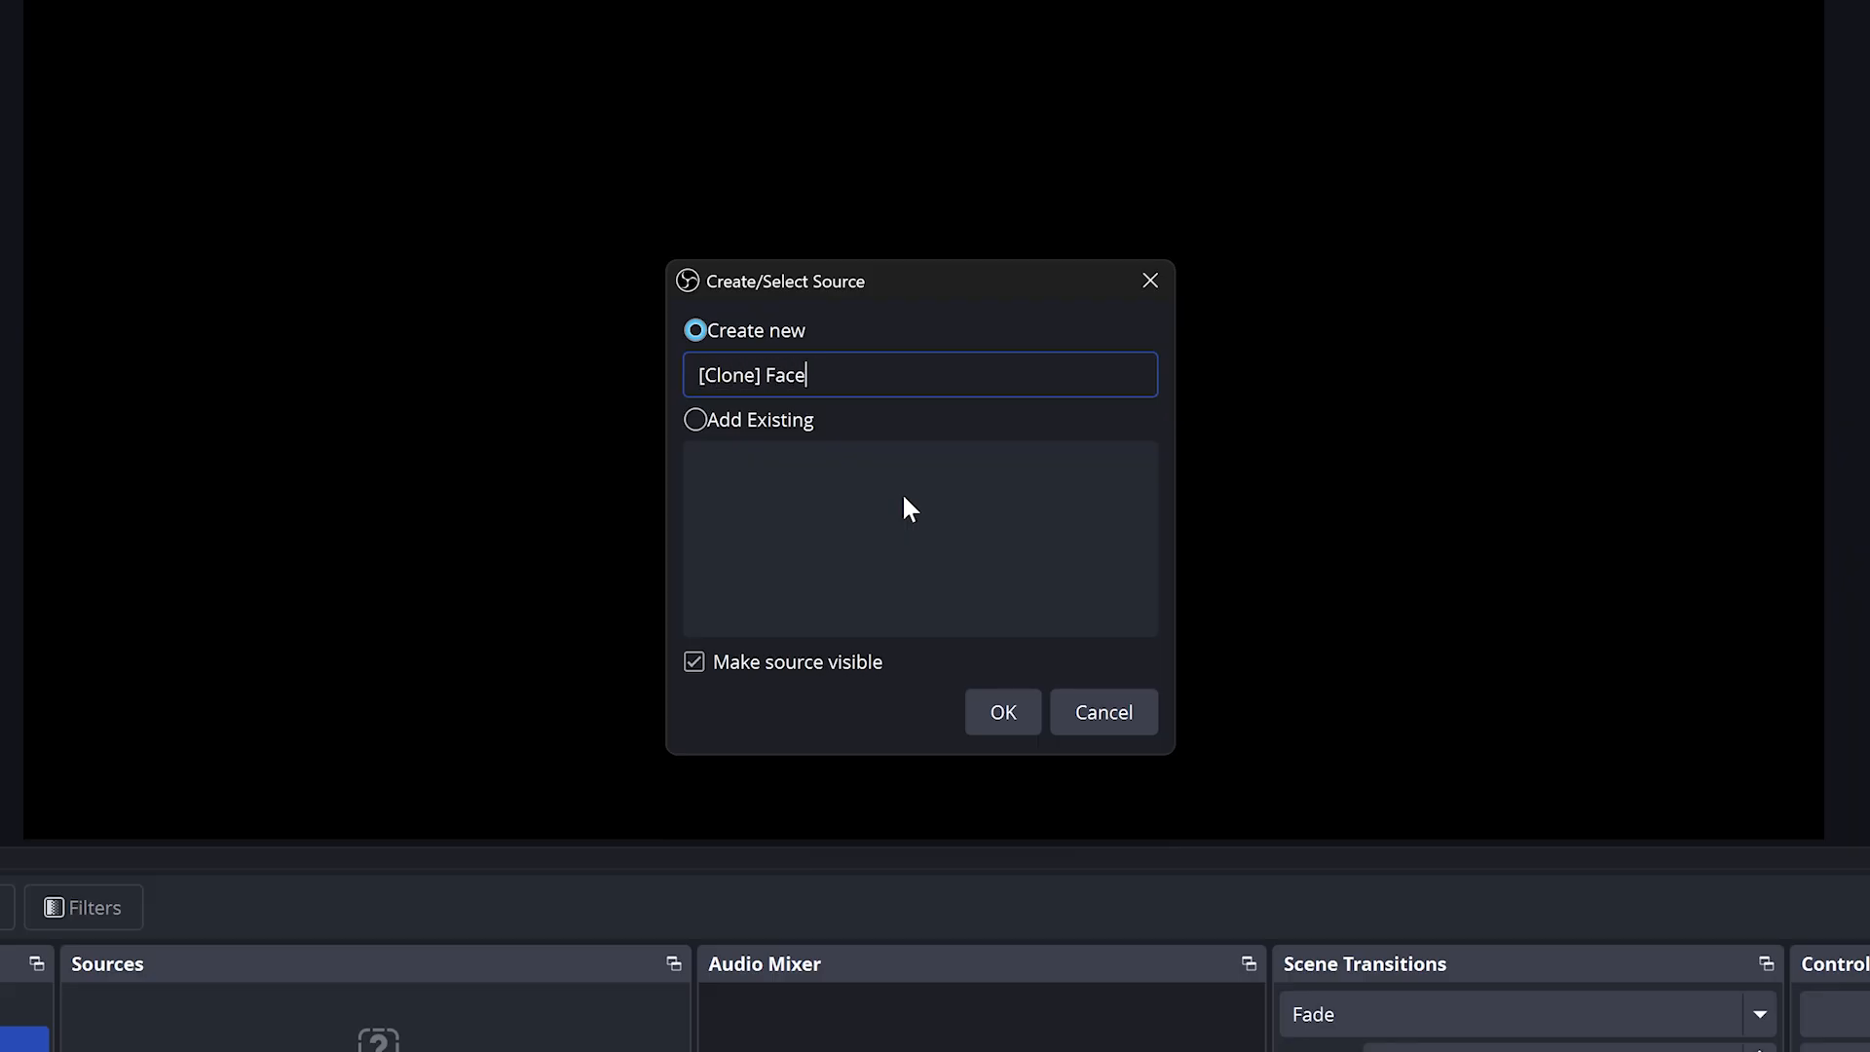
type("cam")
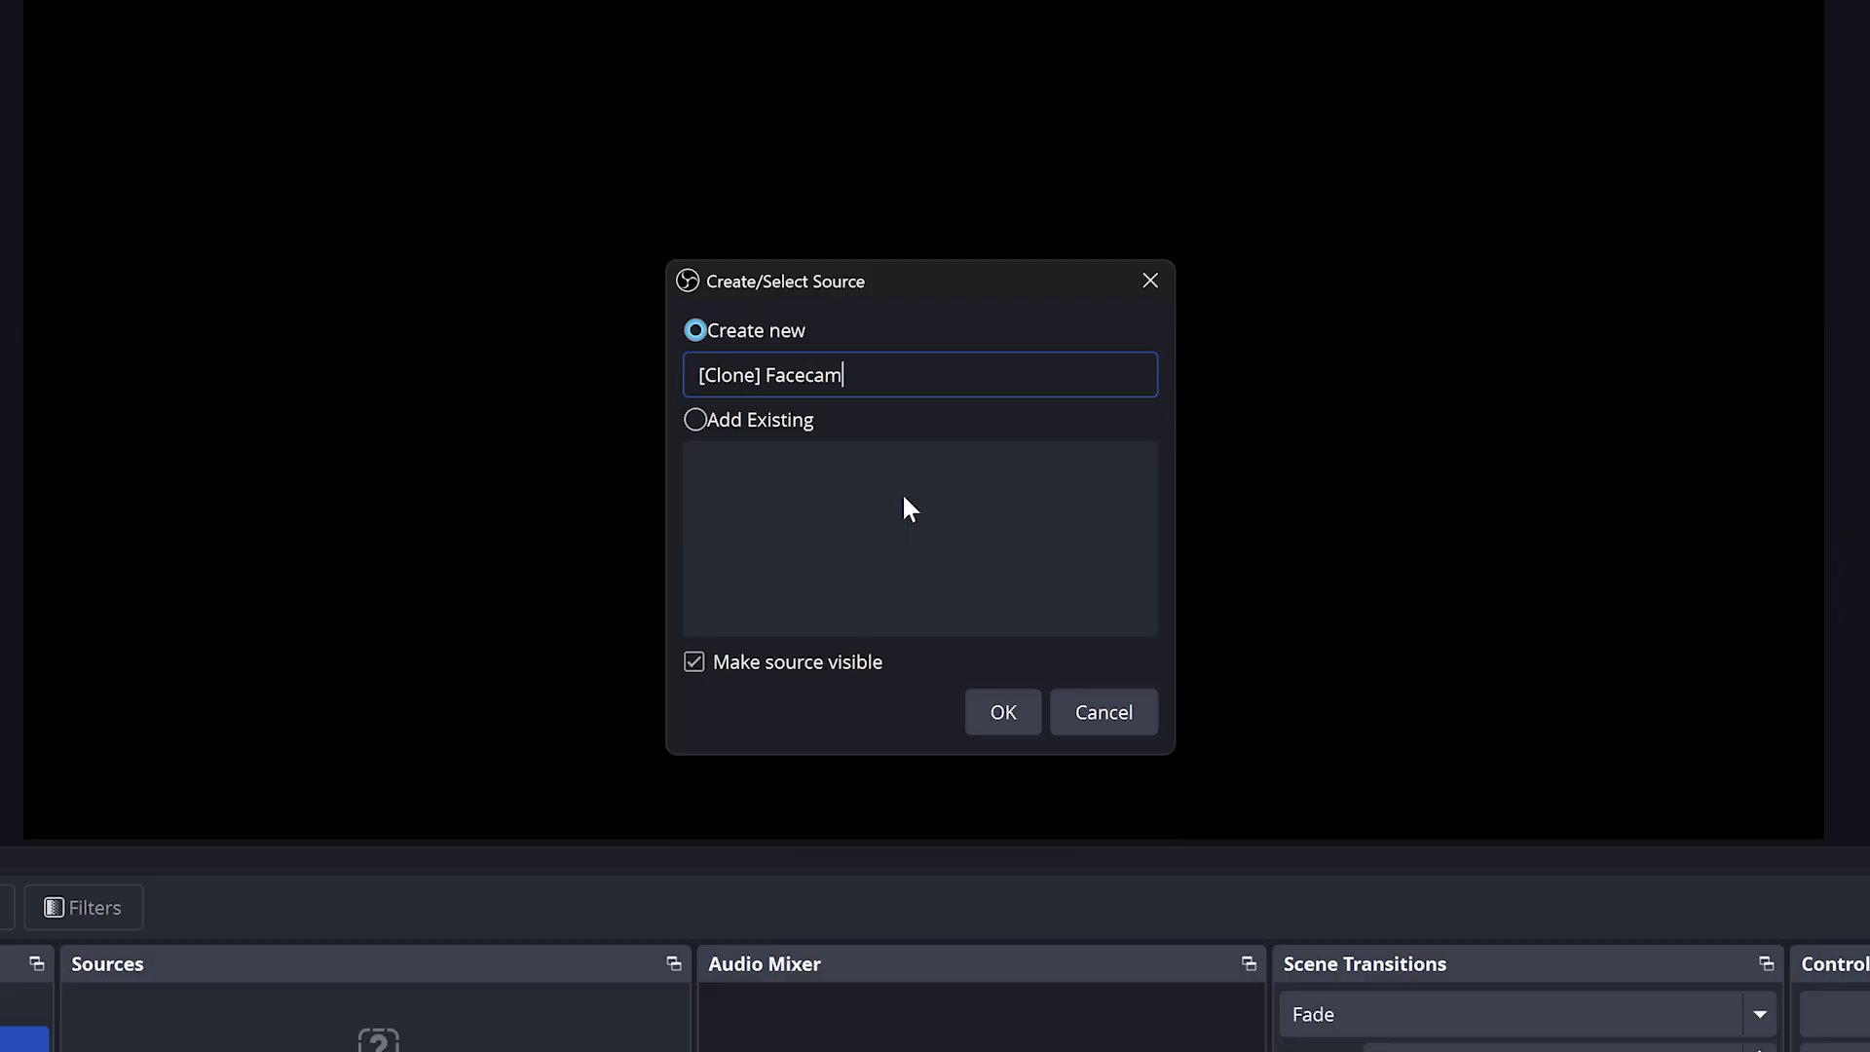
left_click(1003, 712)
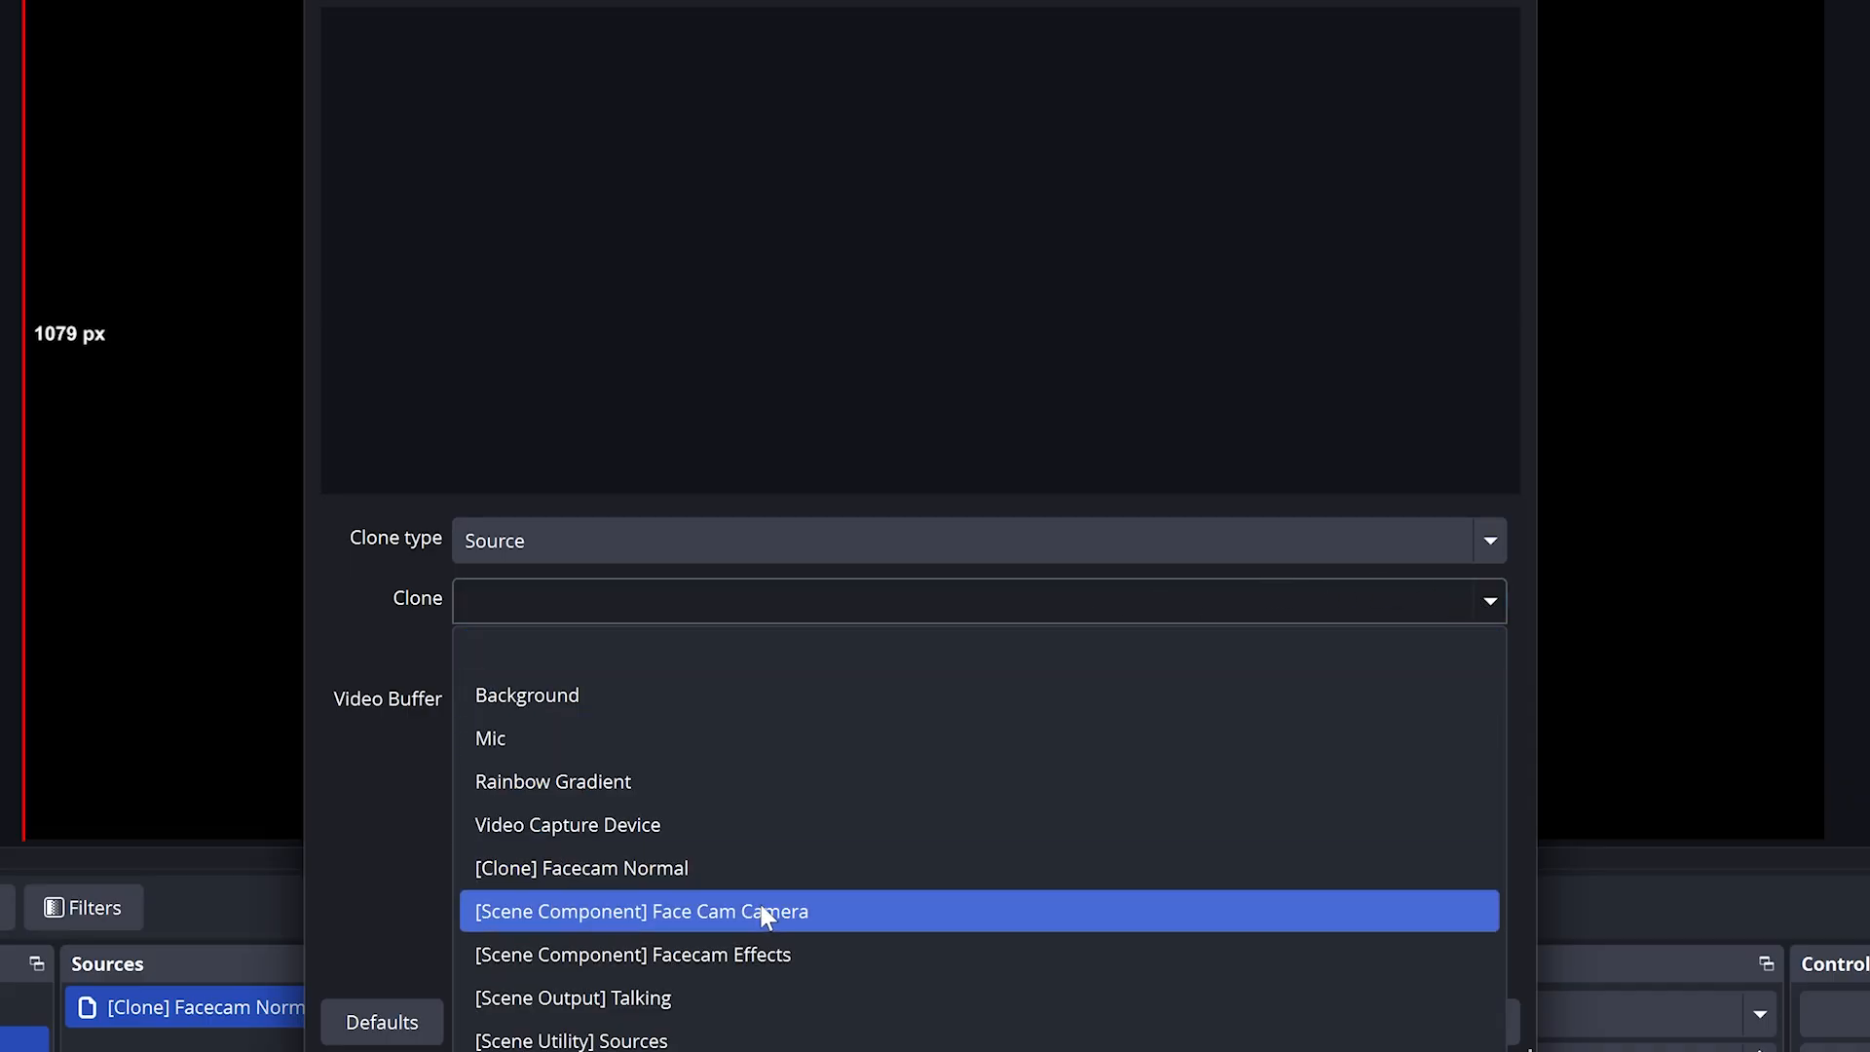
mouse_move(612, 933)
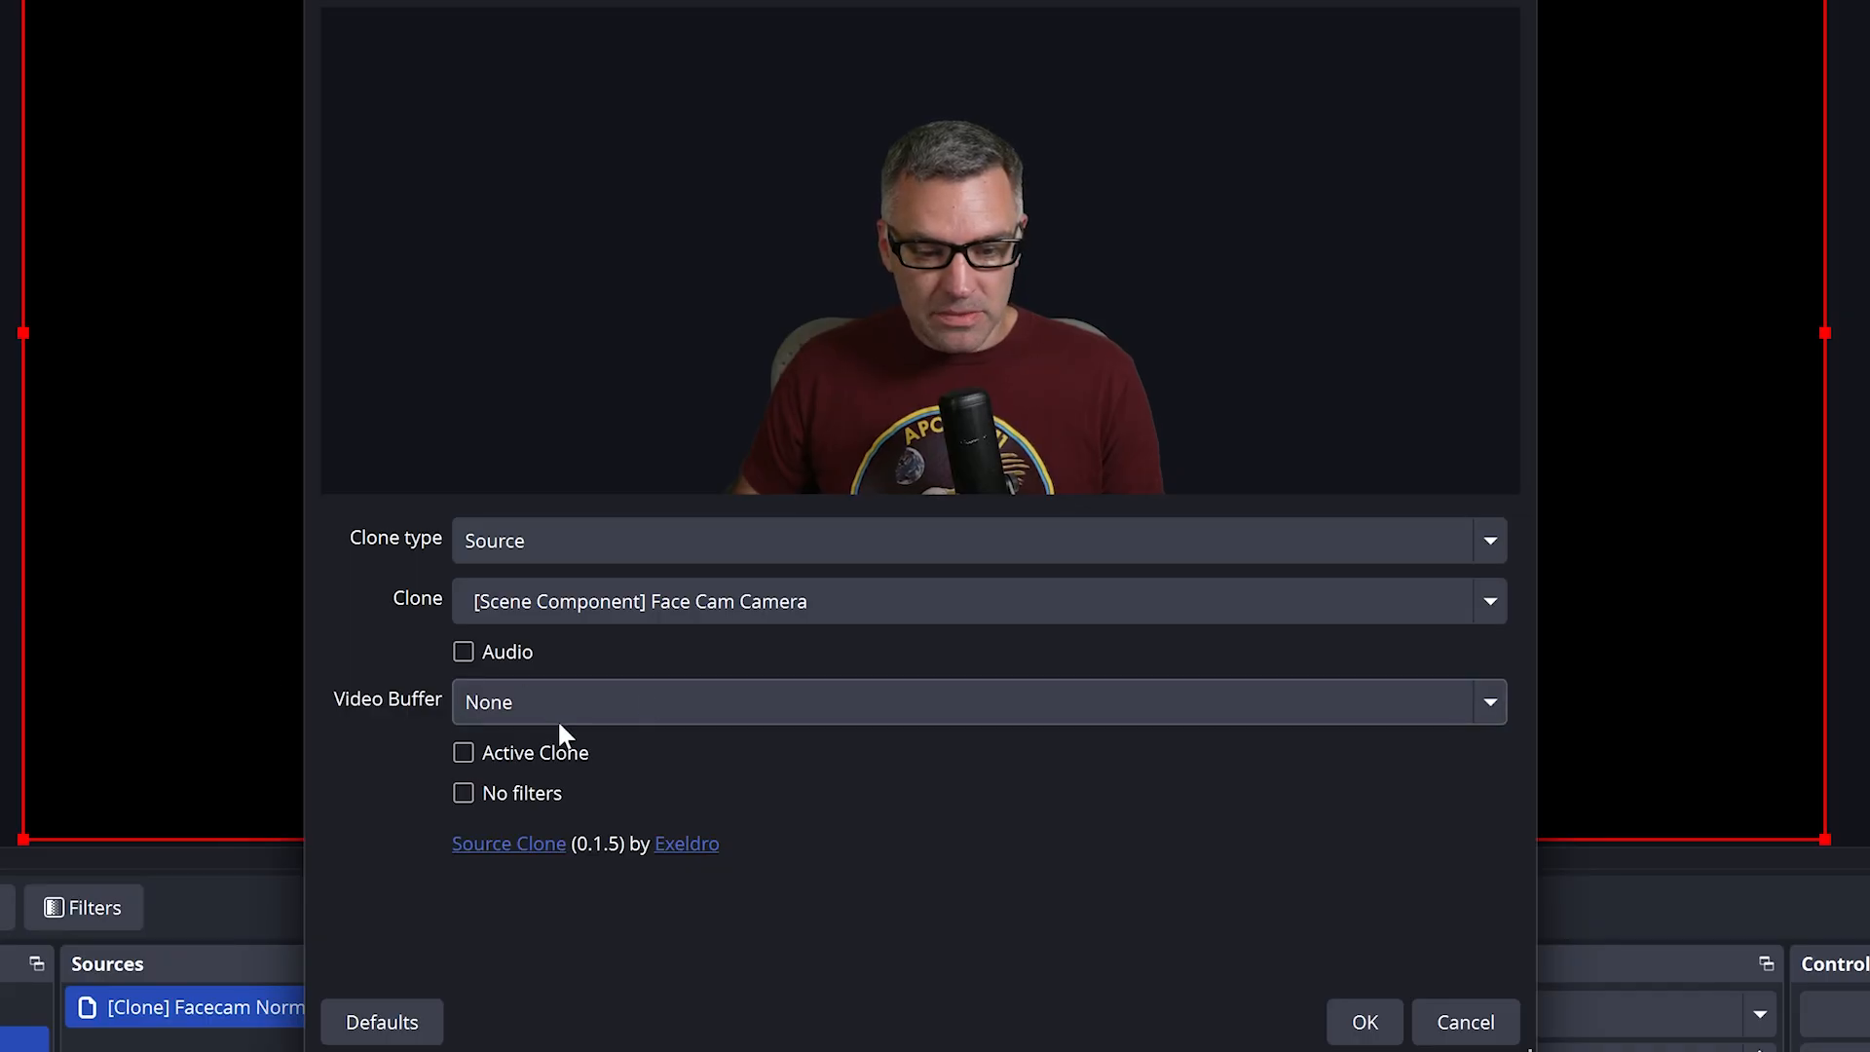
mouse_move(1364, 1022)
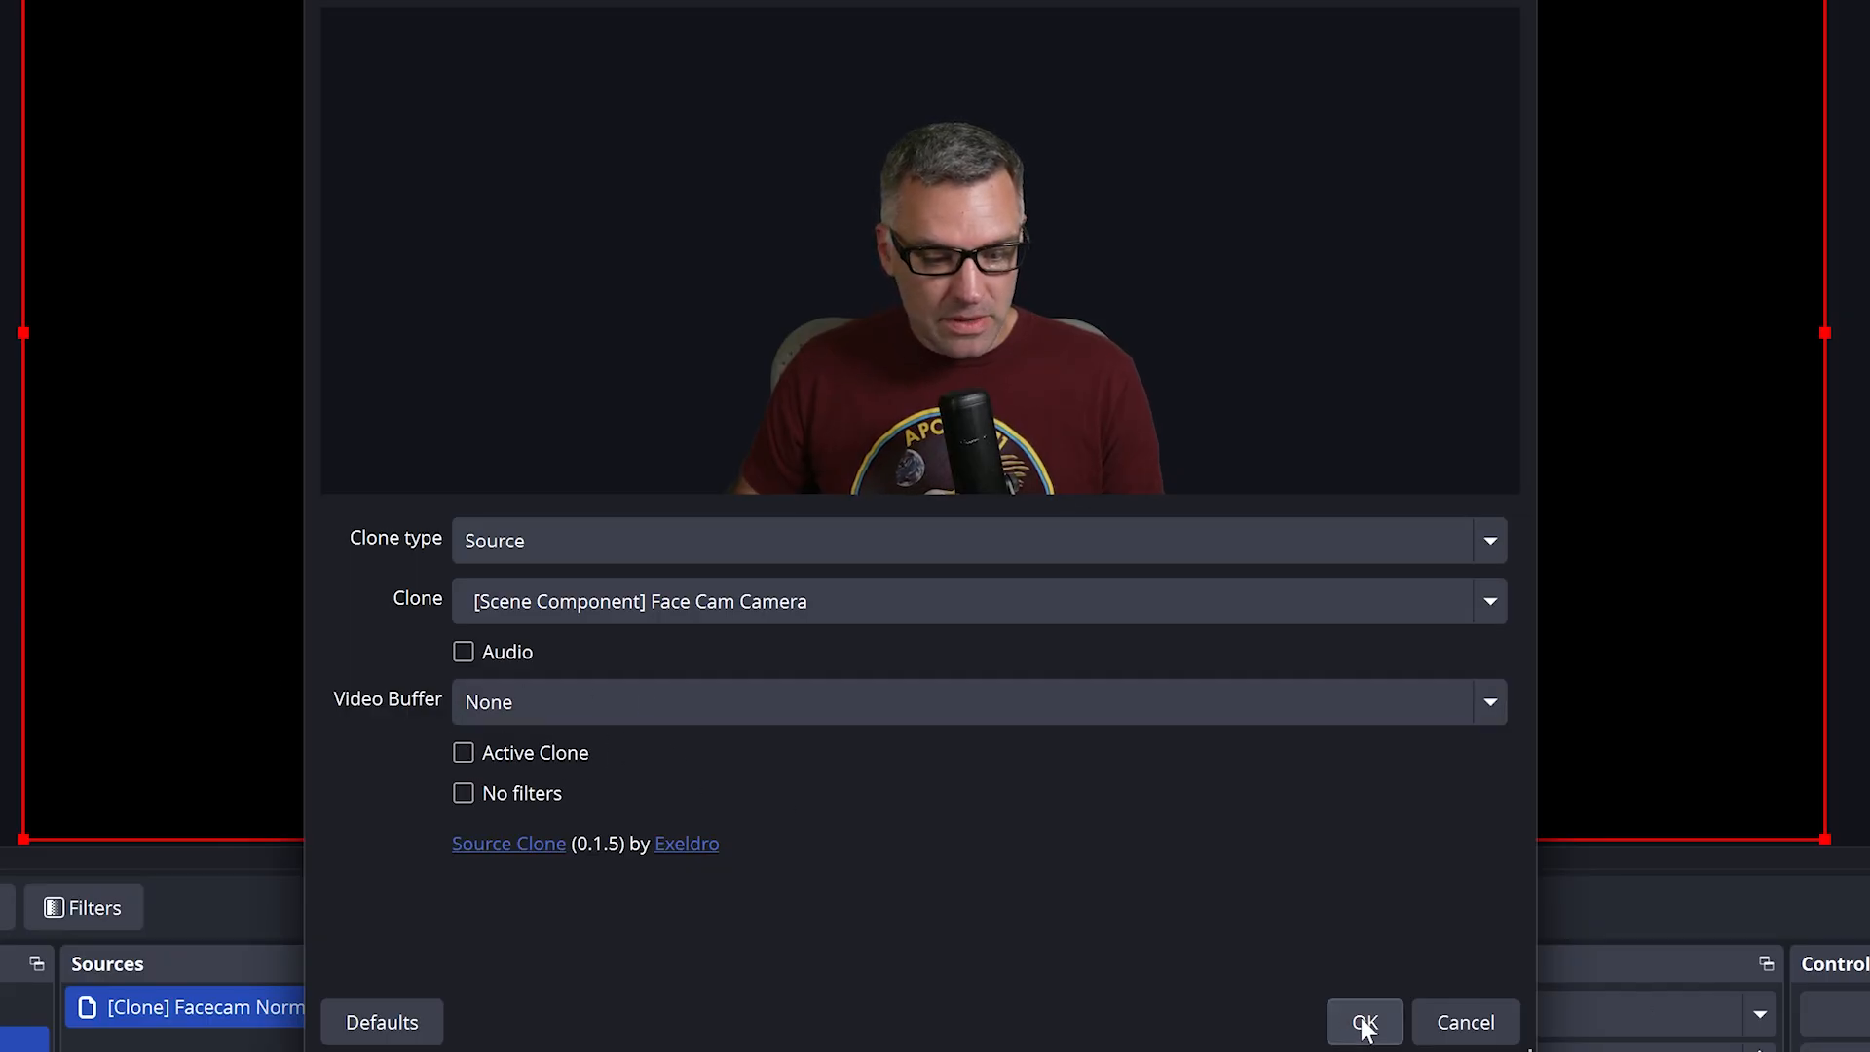
left_click(1364, 1022)
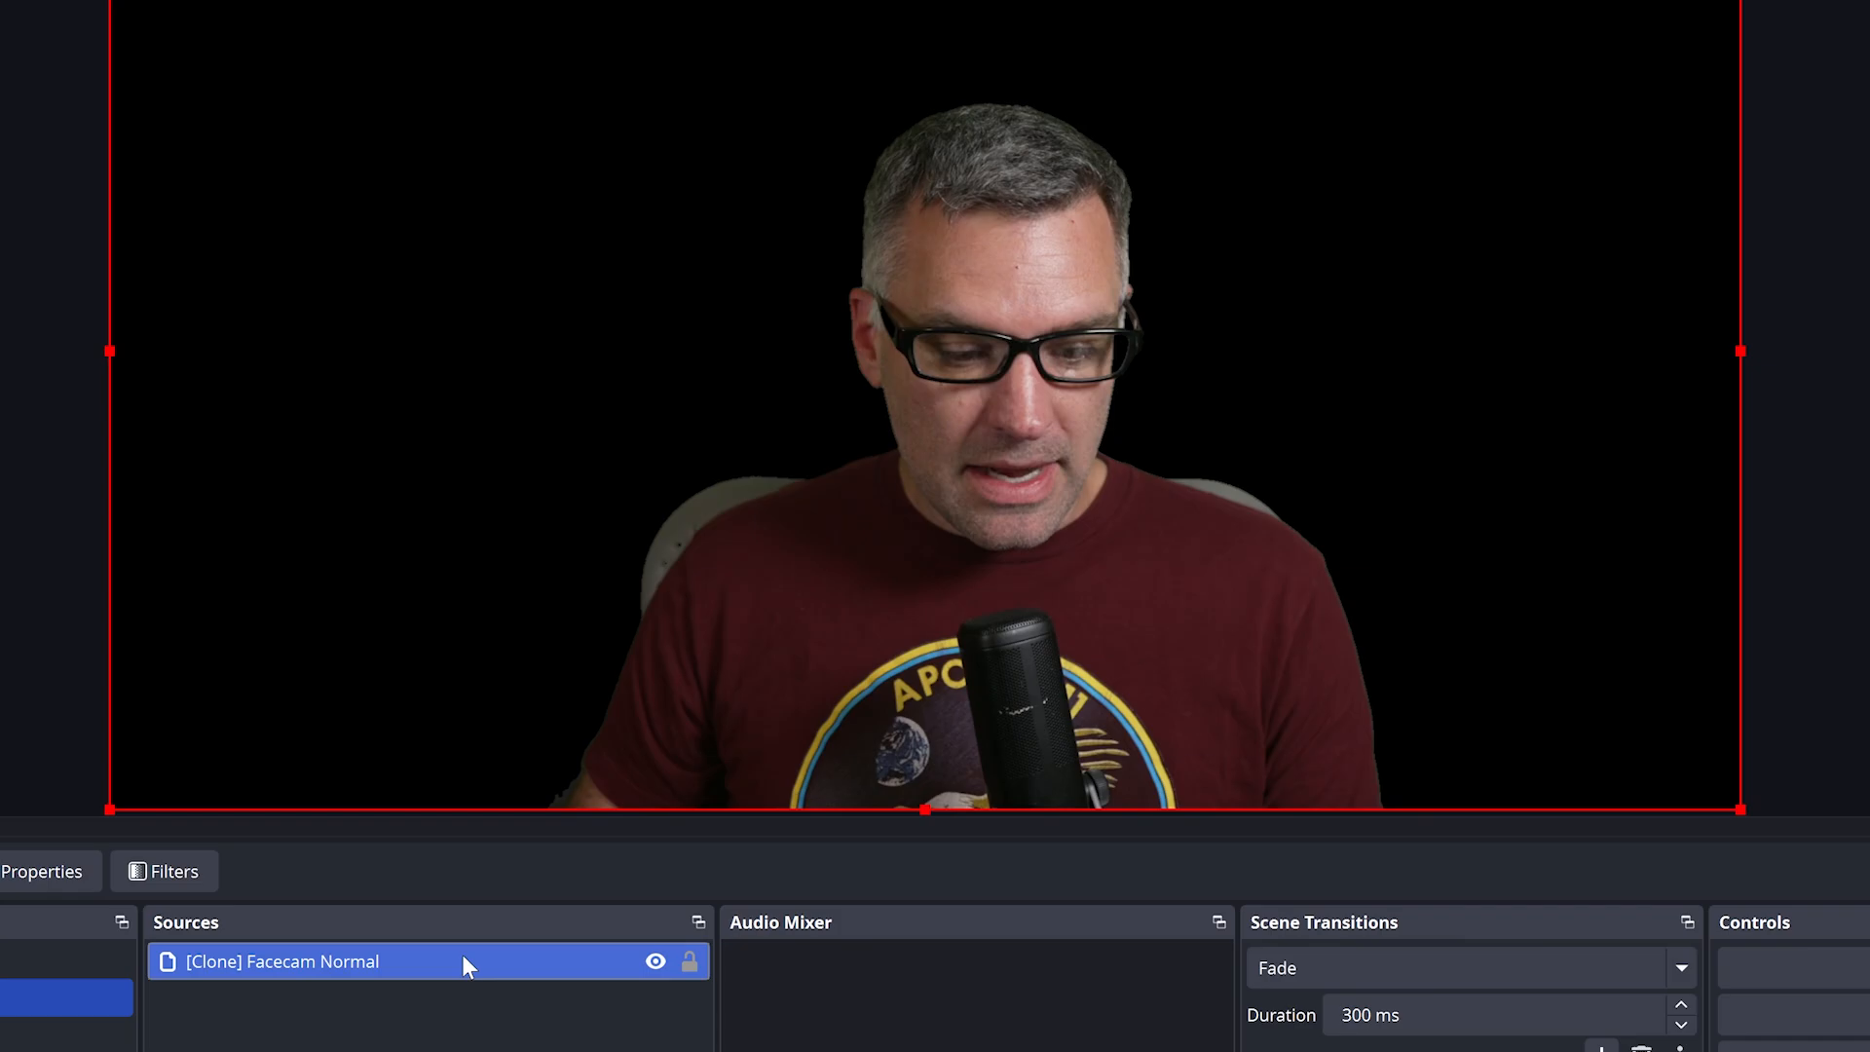
Paste a duplicate of the Normal clone, rename it '[Clone] Facecam Old Timey', and select it
right_click(462, 961)
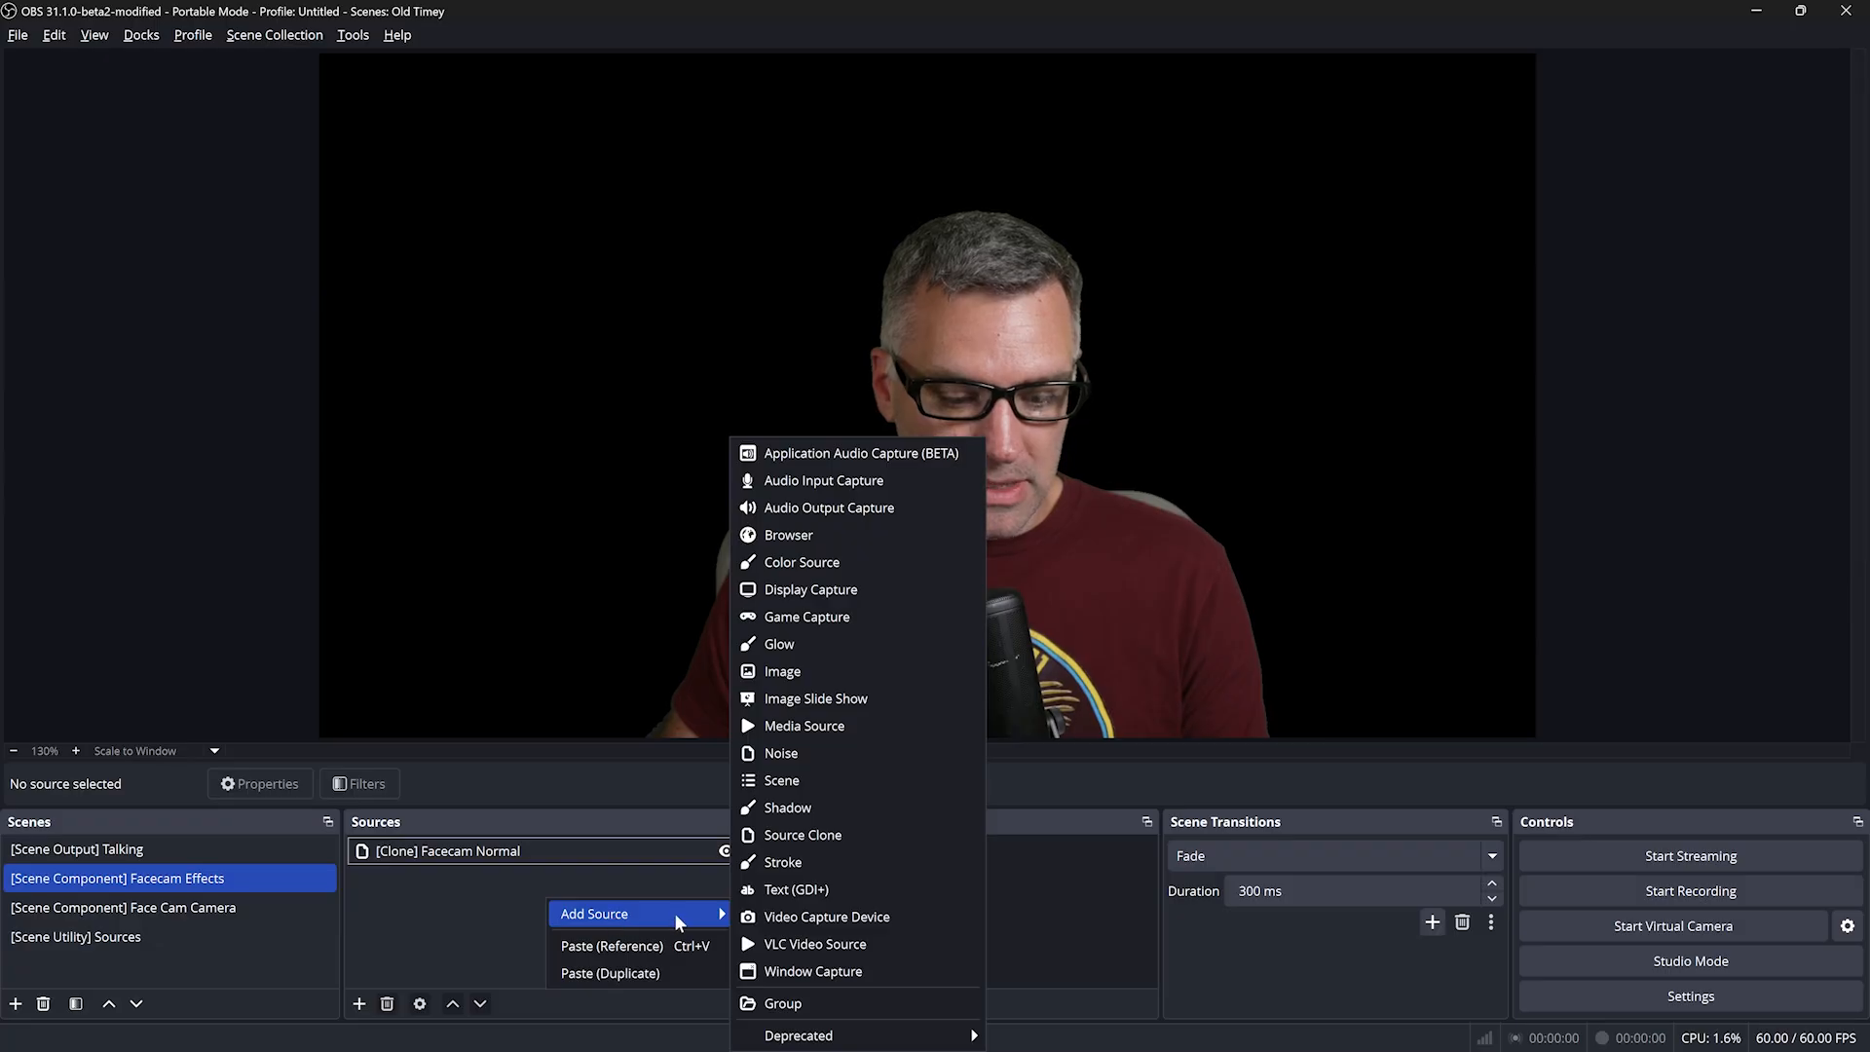
left_click(610, 972)
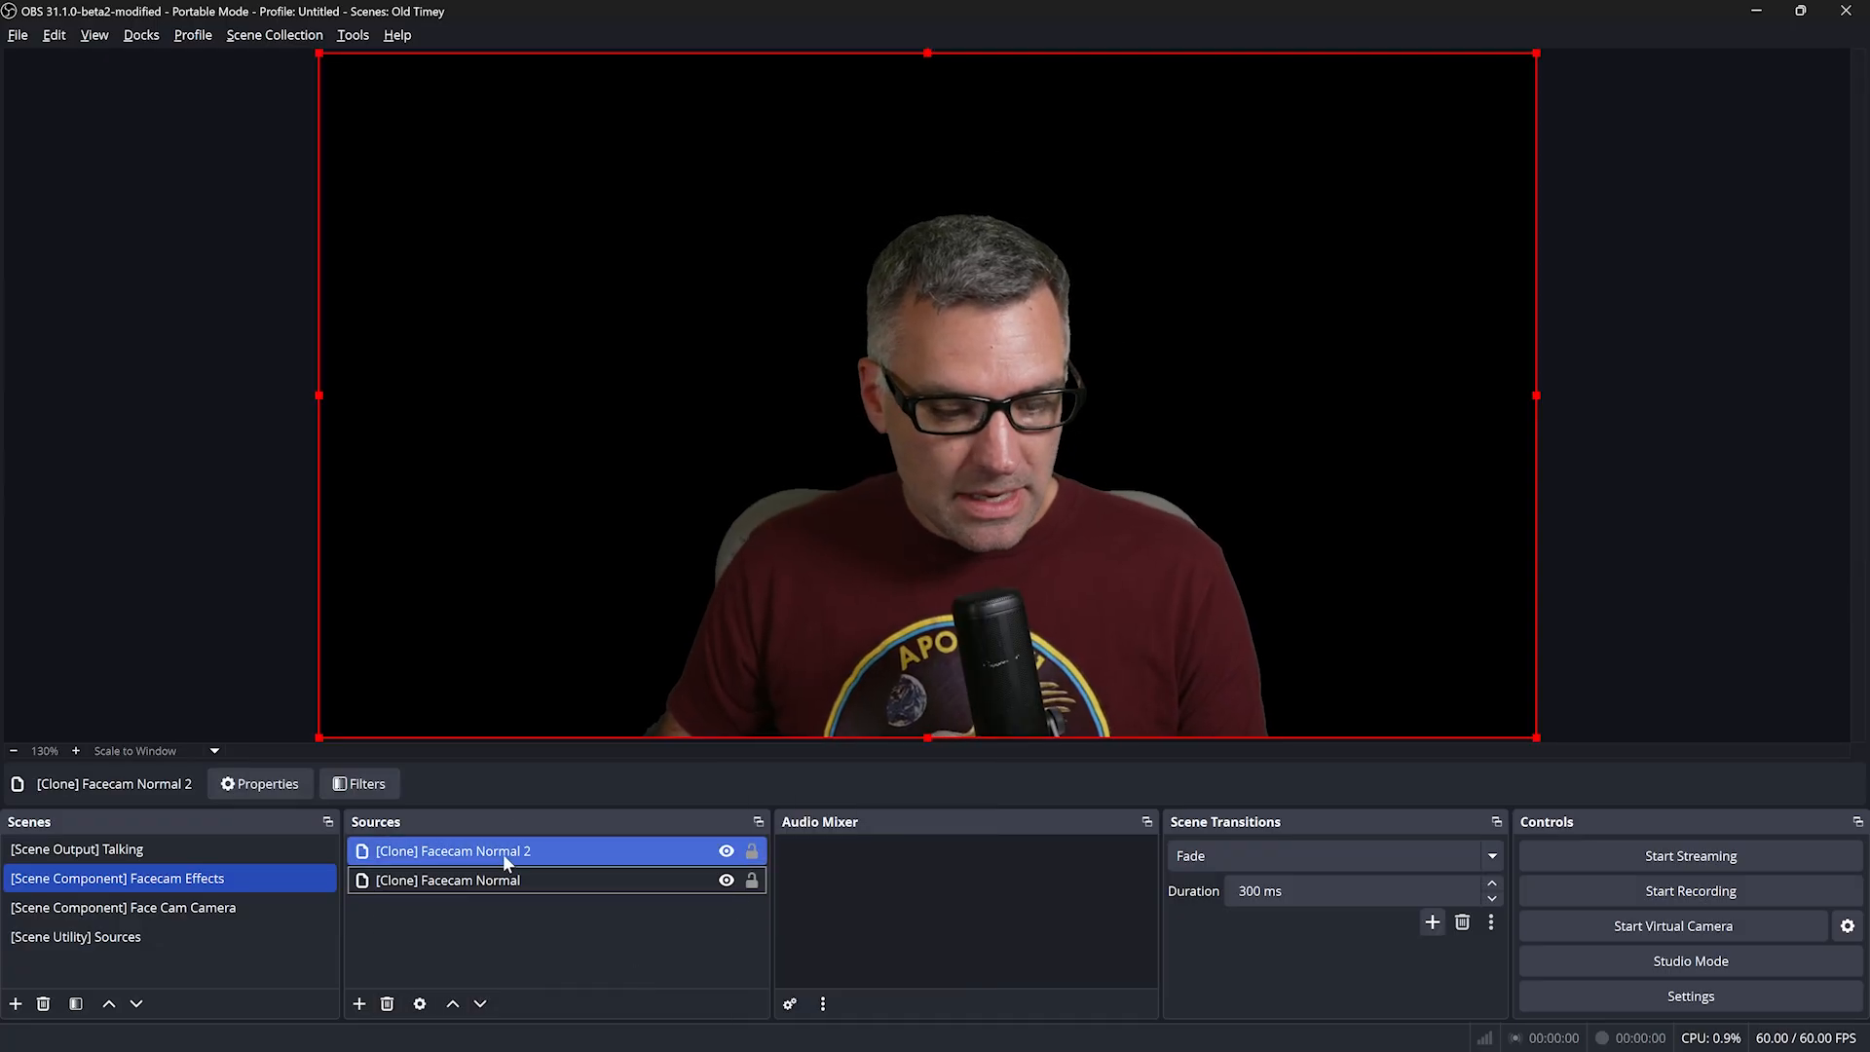
double_click(451, 850)
type("Old Timey")
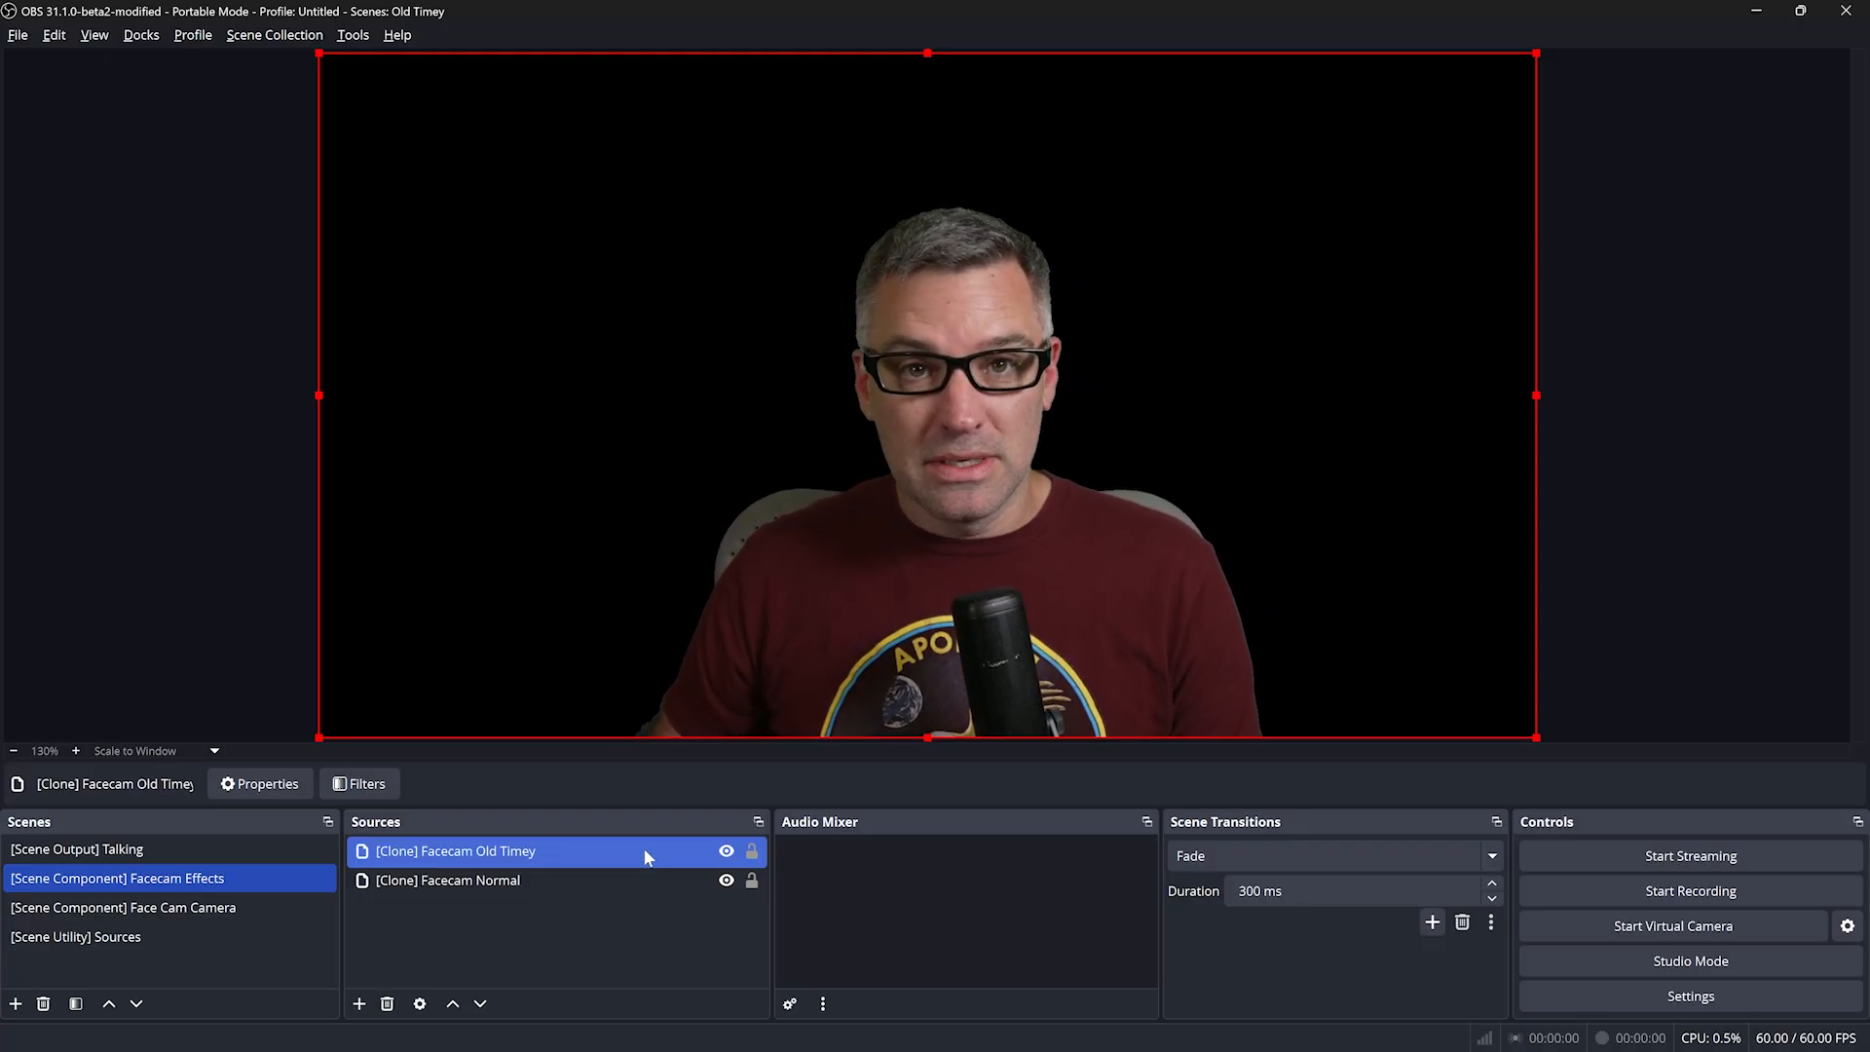
left_click(531, 930)
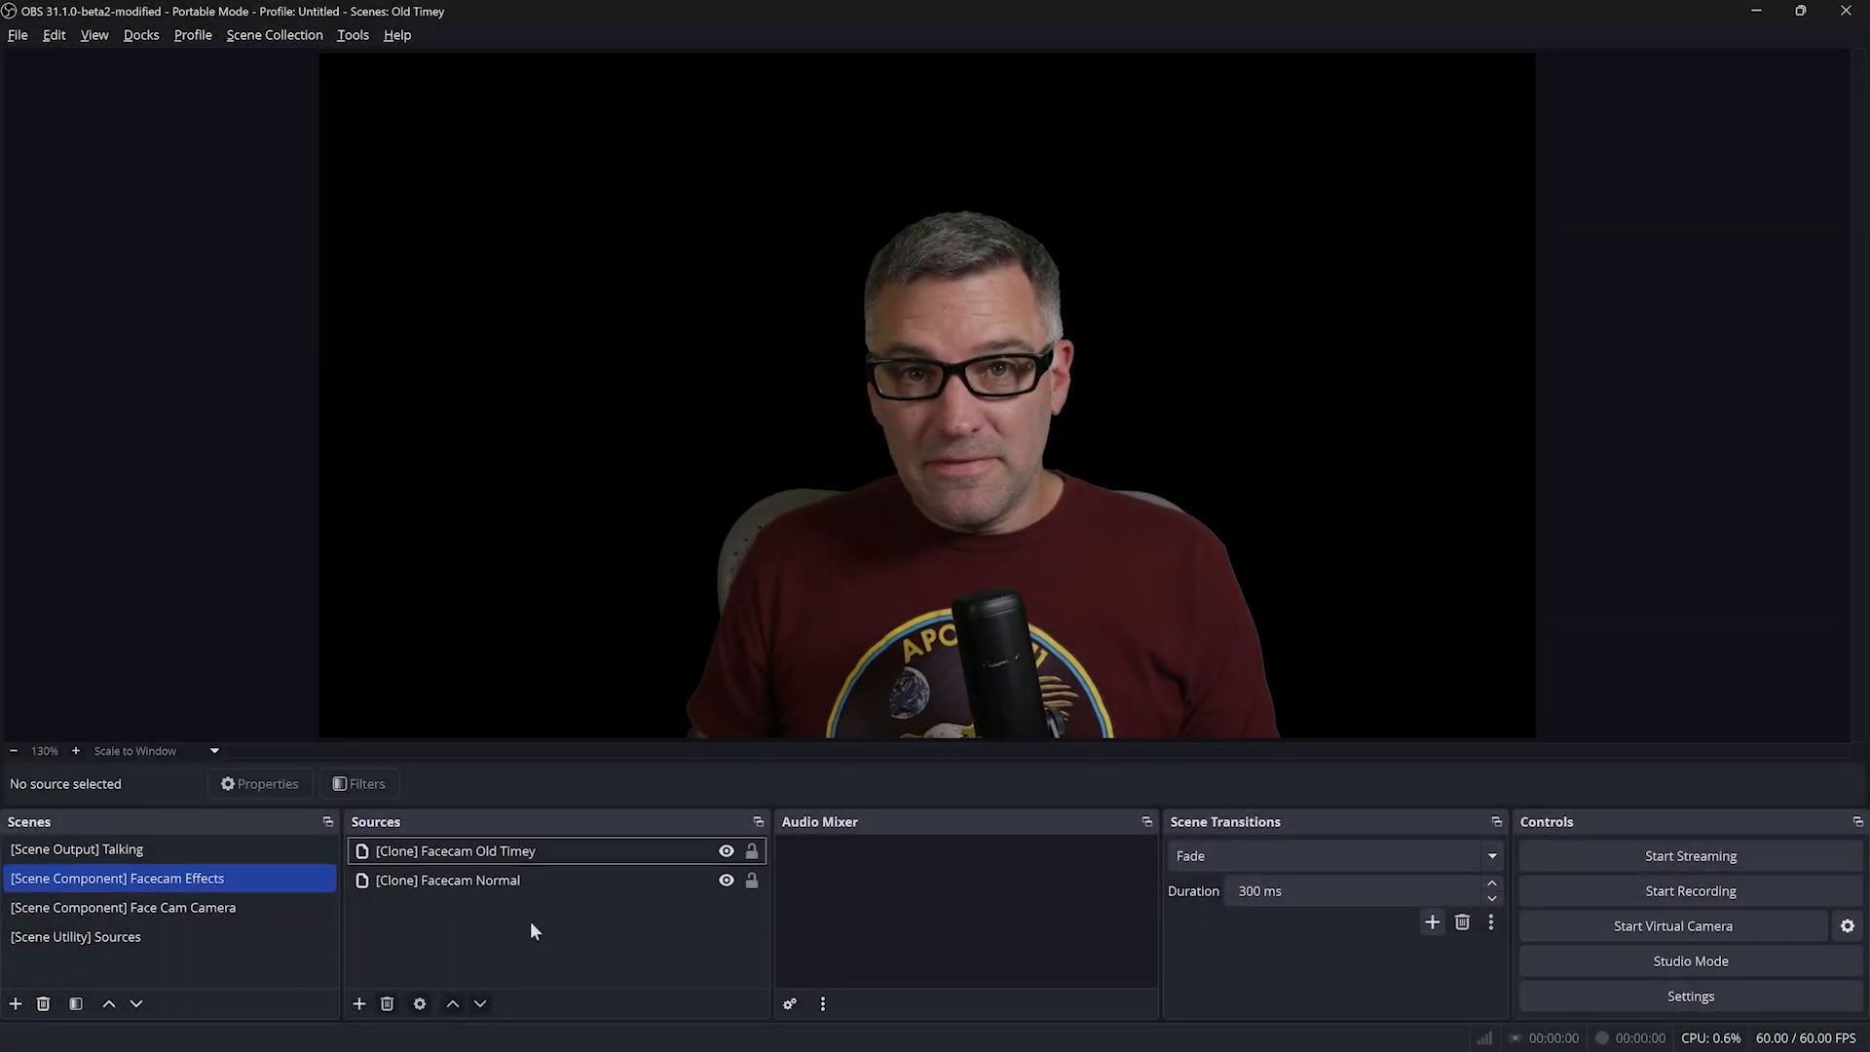
left_click(453, 850)
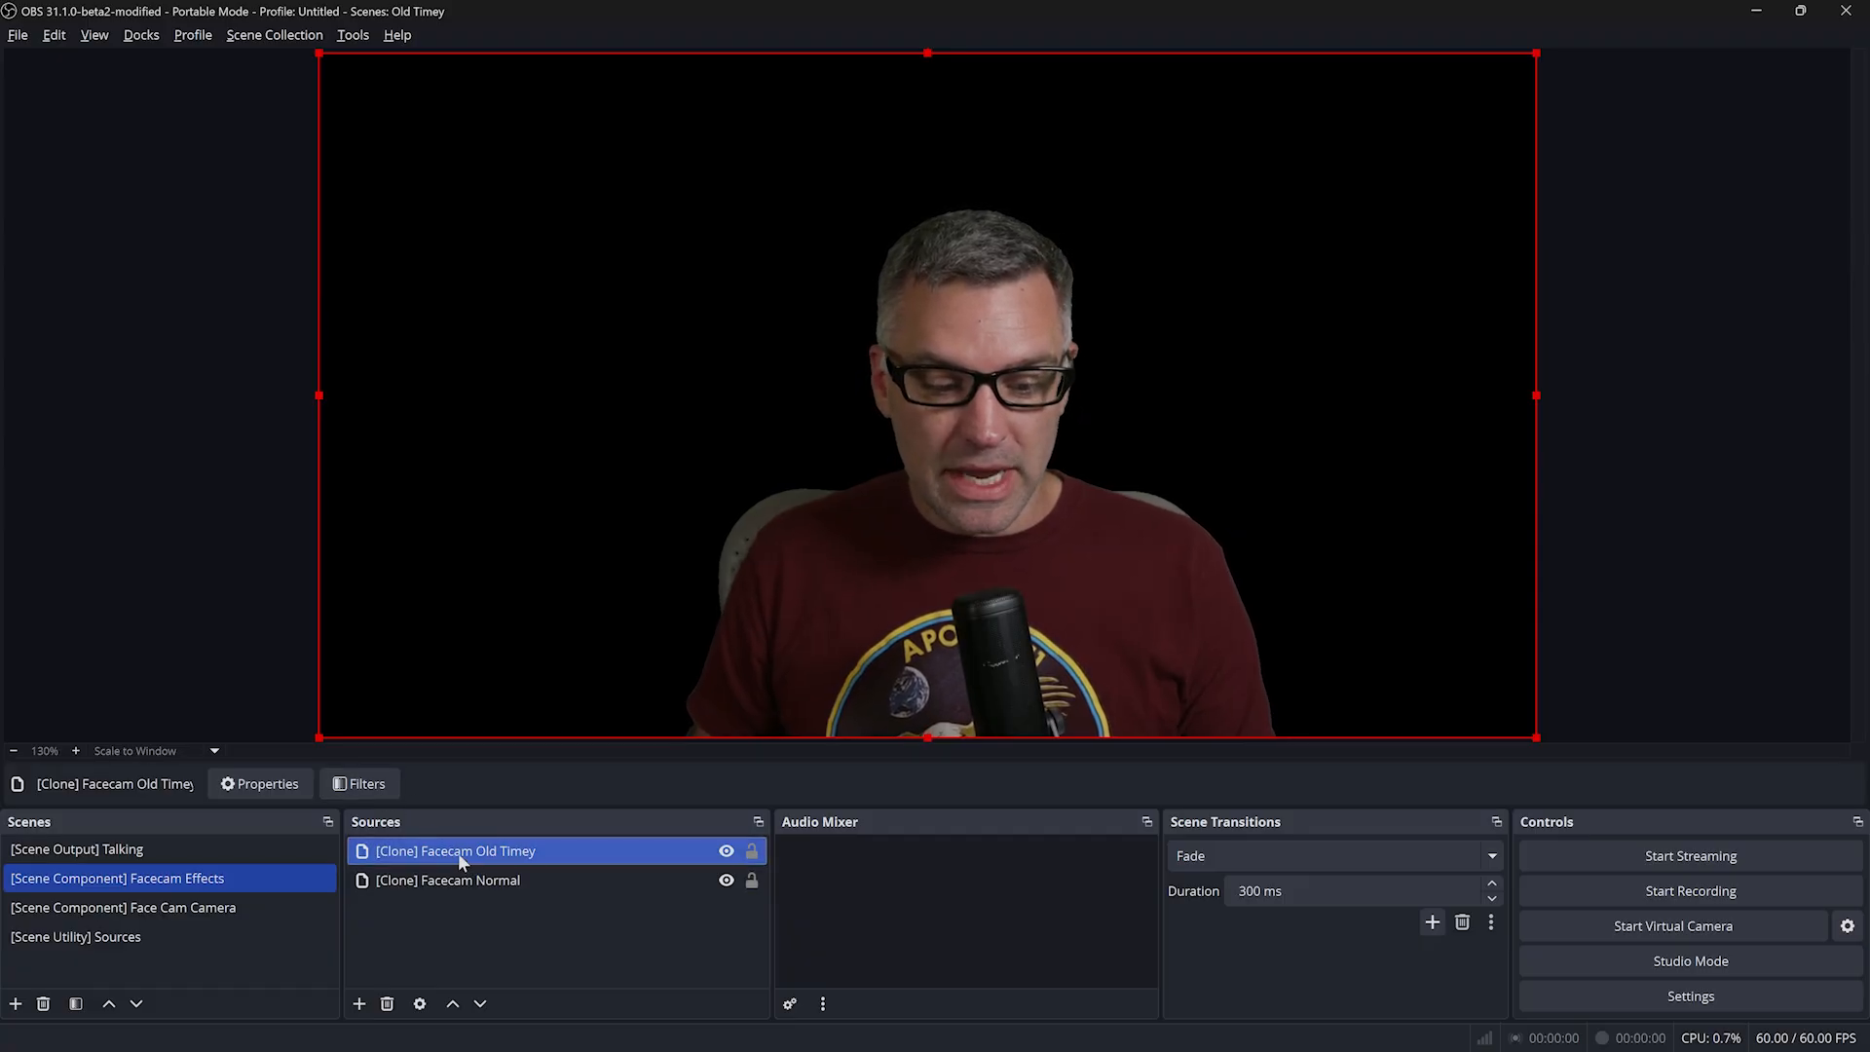
Add a Scaling/Aspect Ratio filter named 'Downscale' to the Old Timey clone at 640x360
left_click(358, 783)
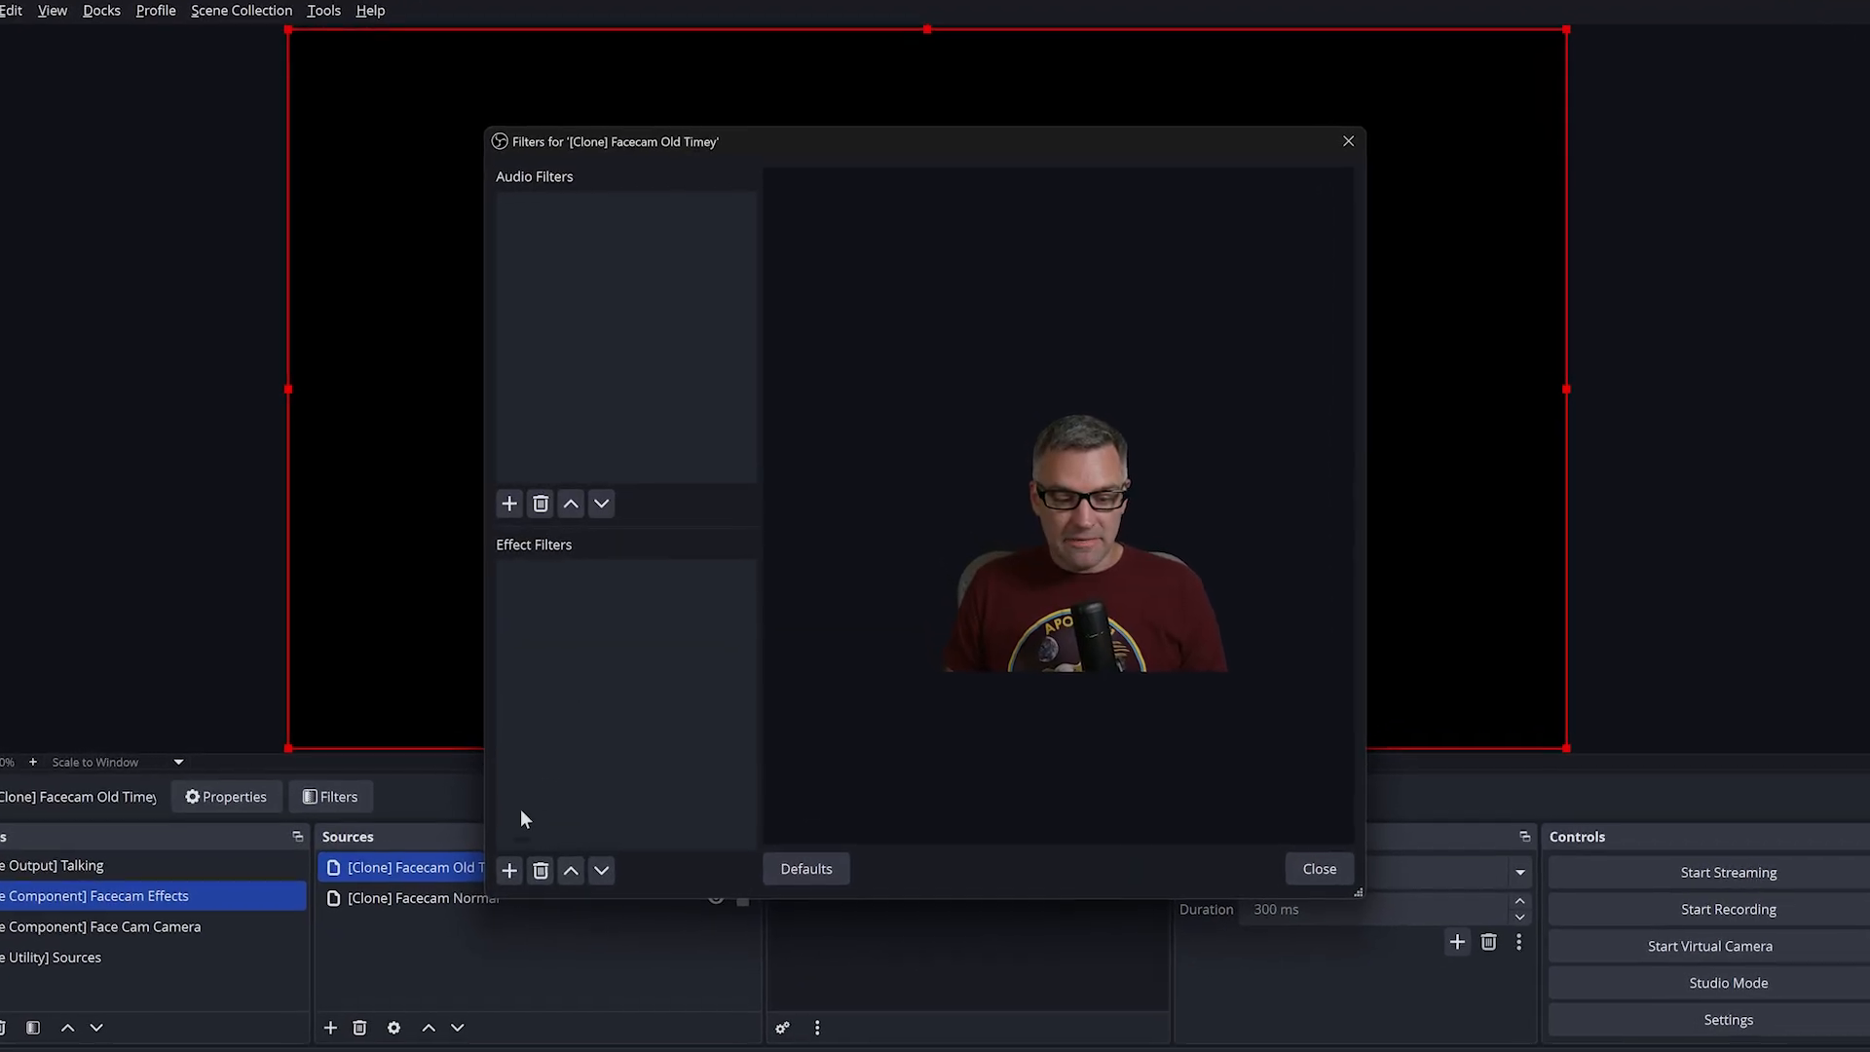
left_click(508, 504)
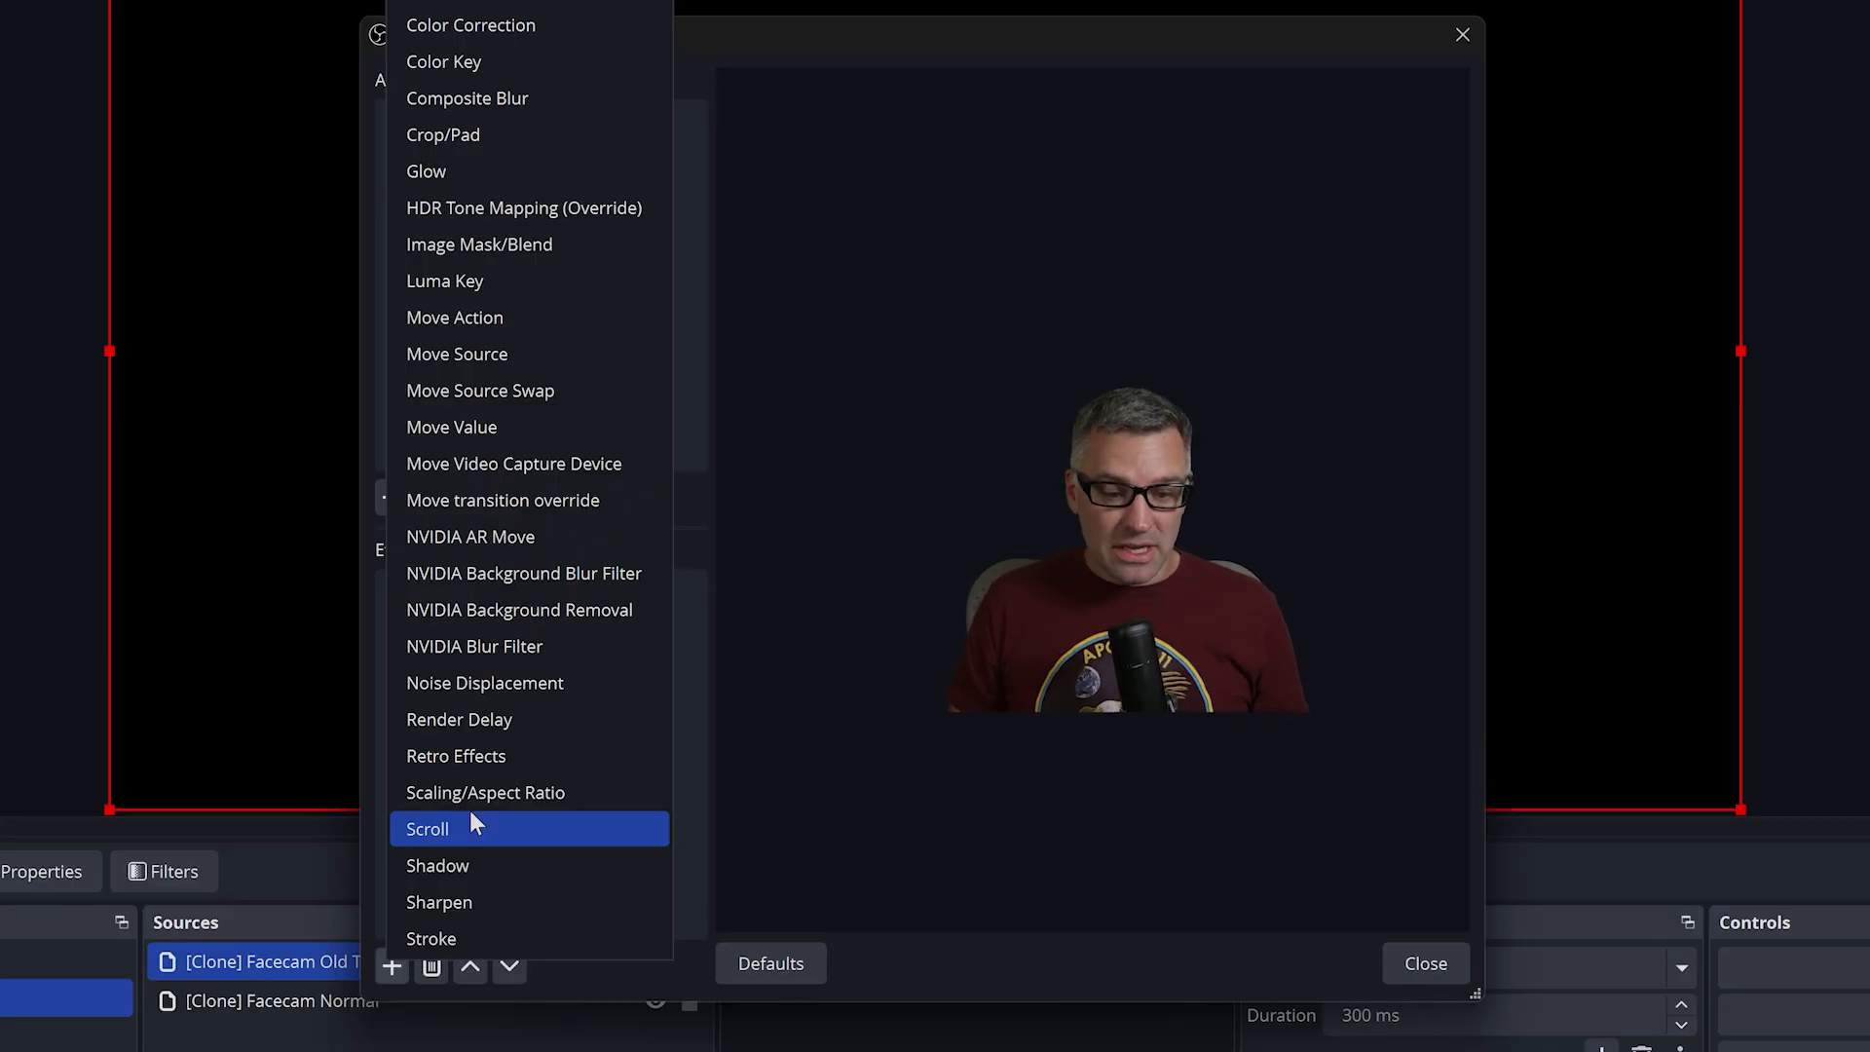
mouse_move(485, 791)
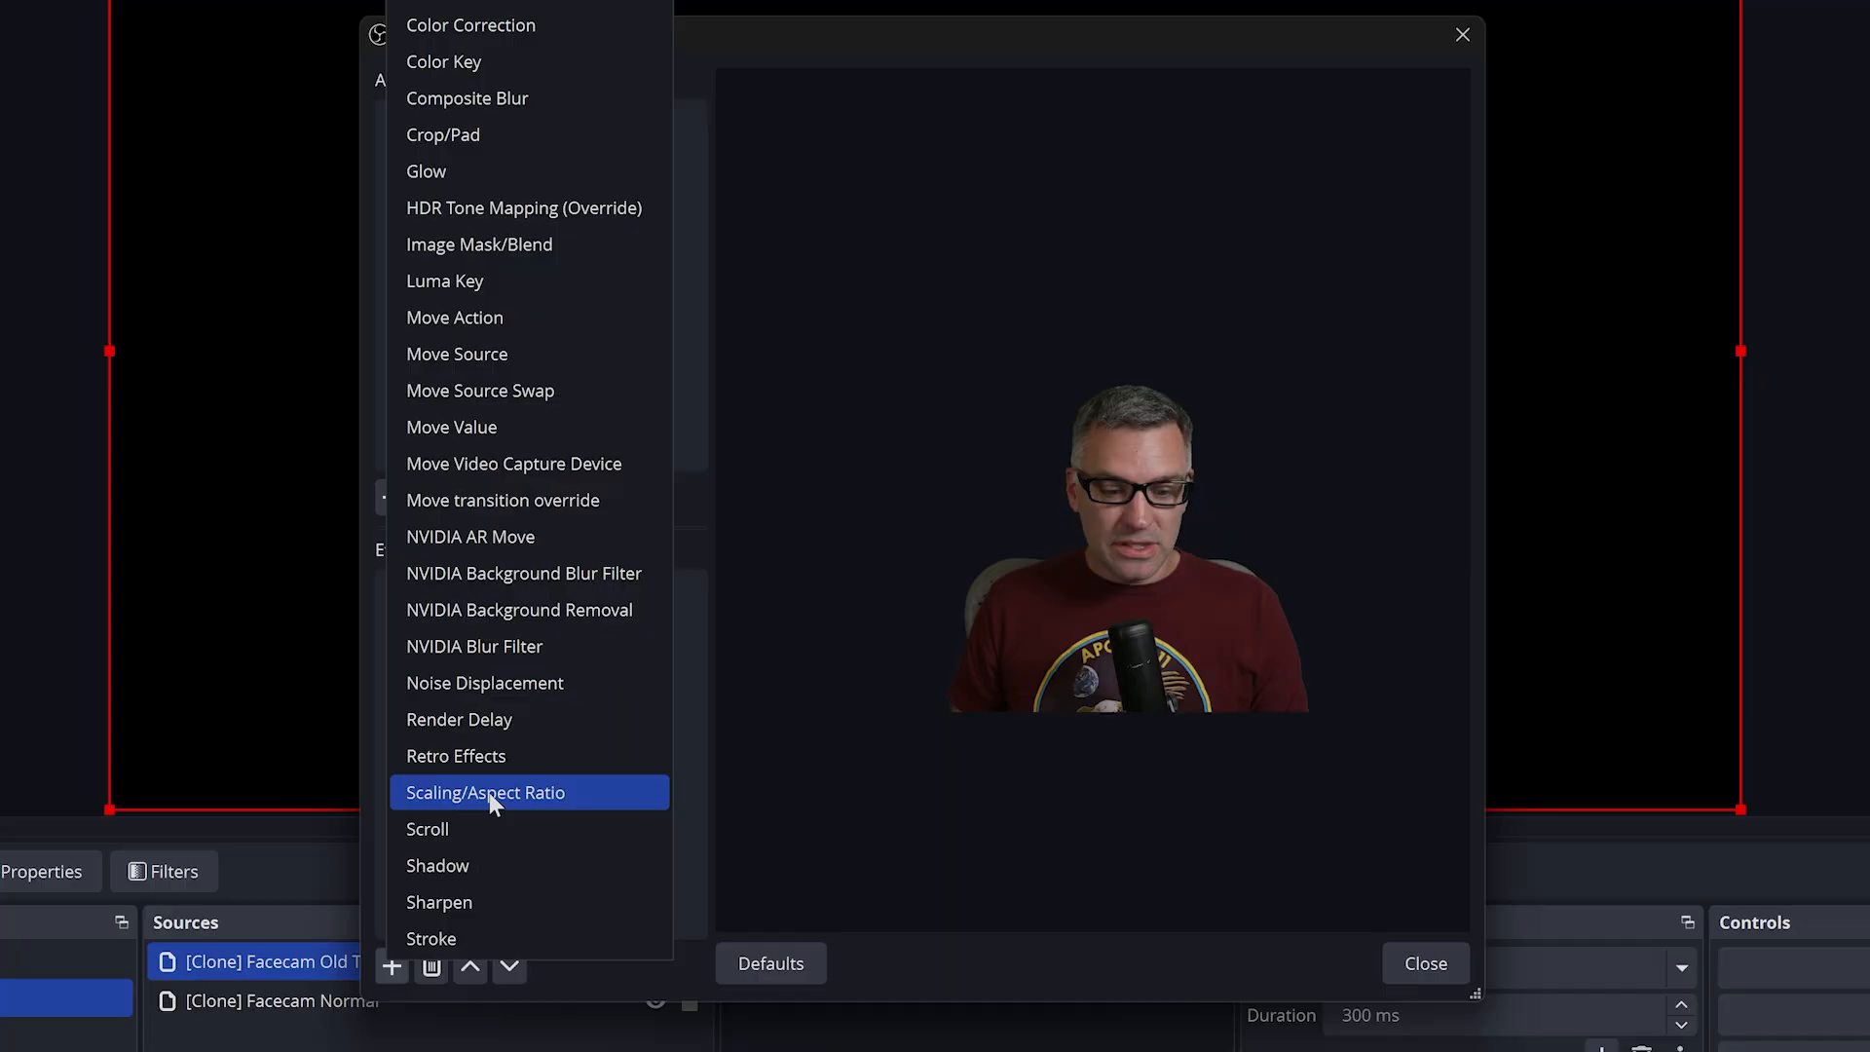
left_click(485, 792)
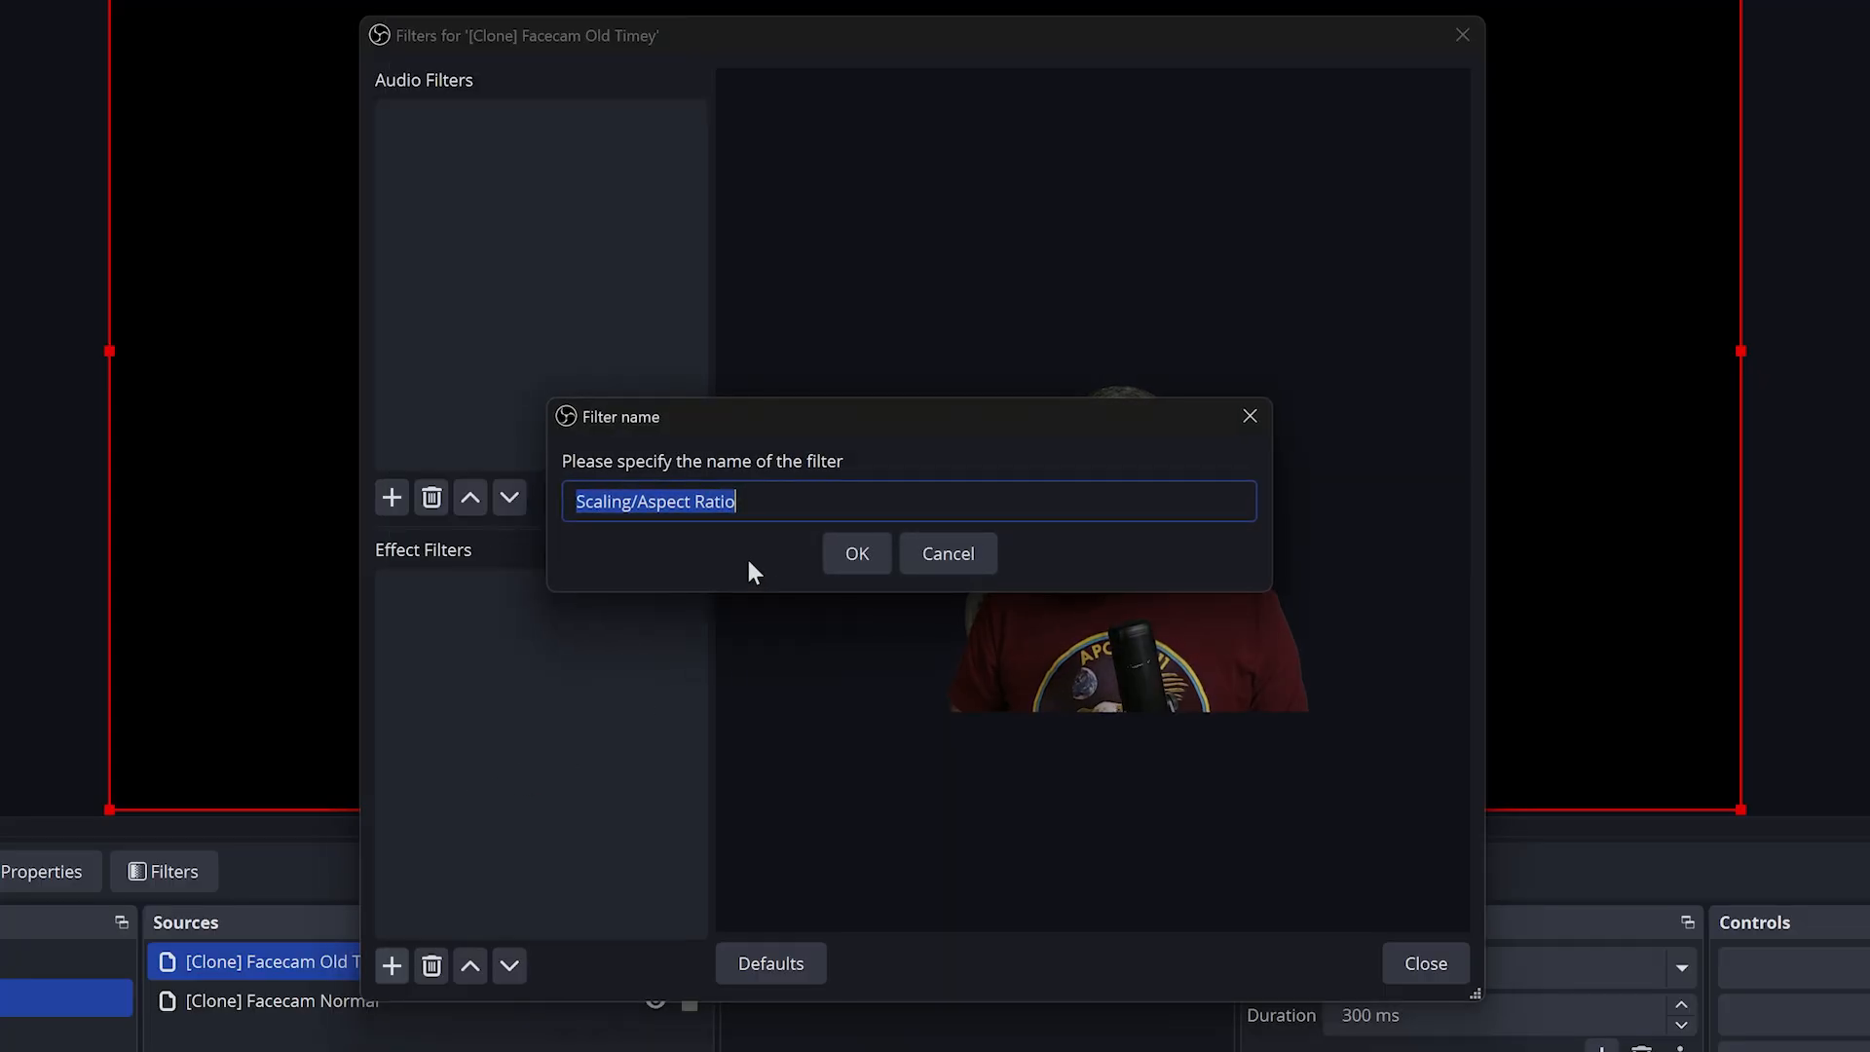
type("Down")
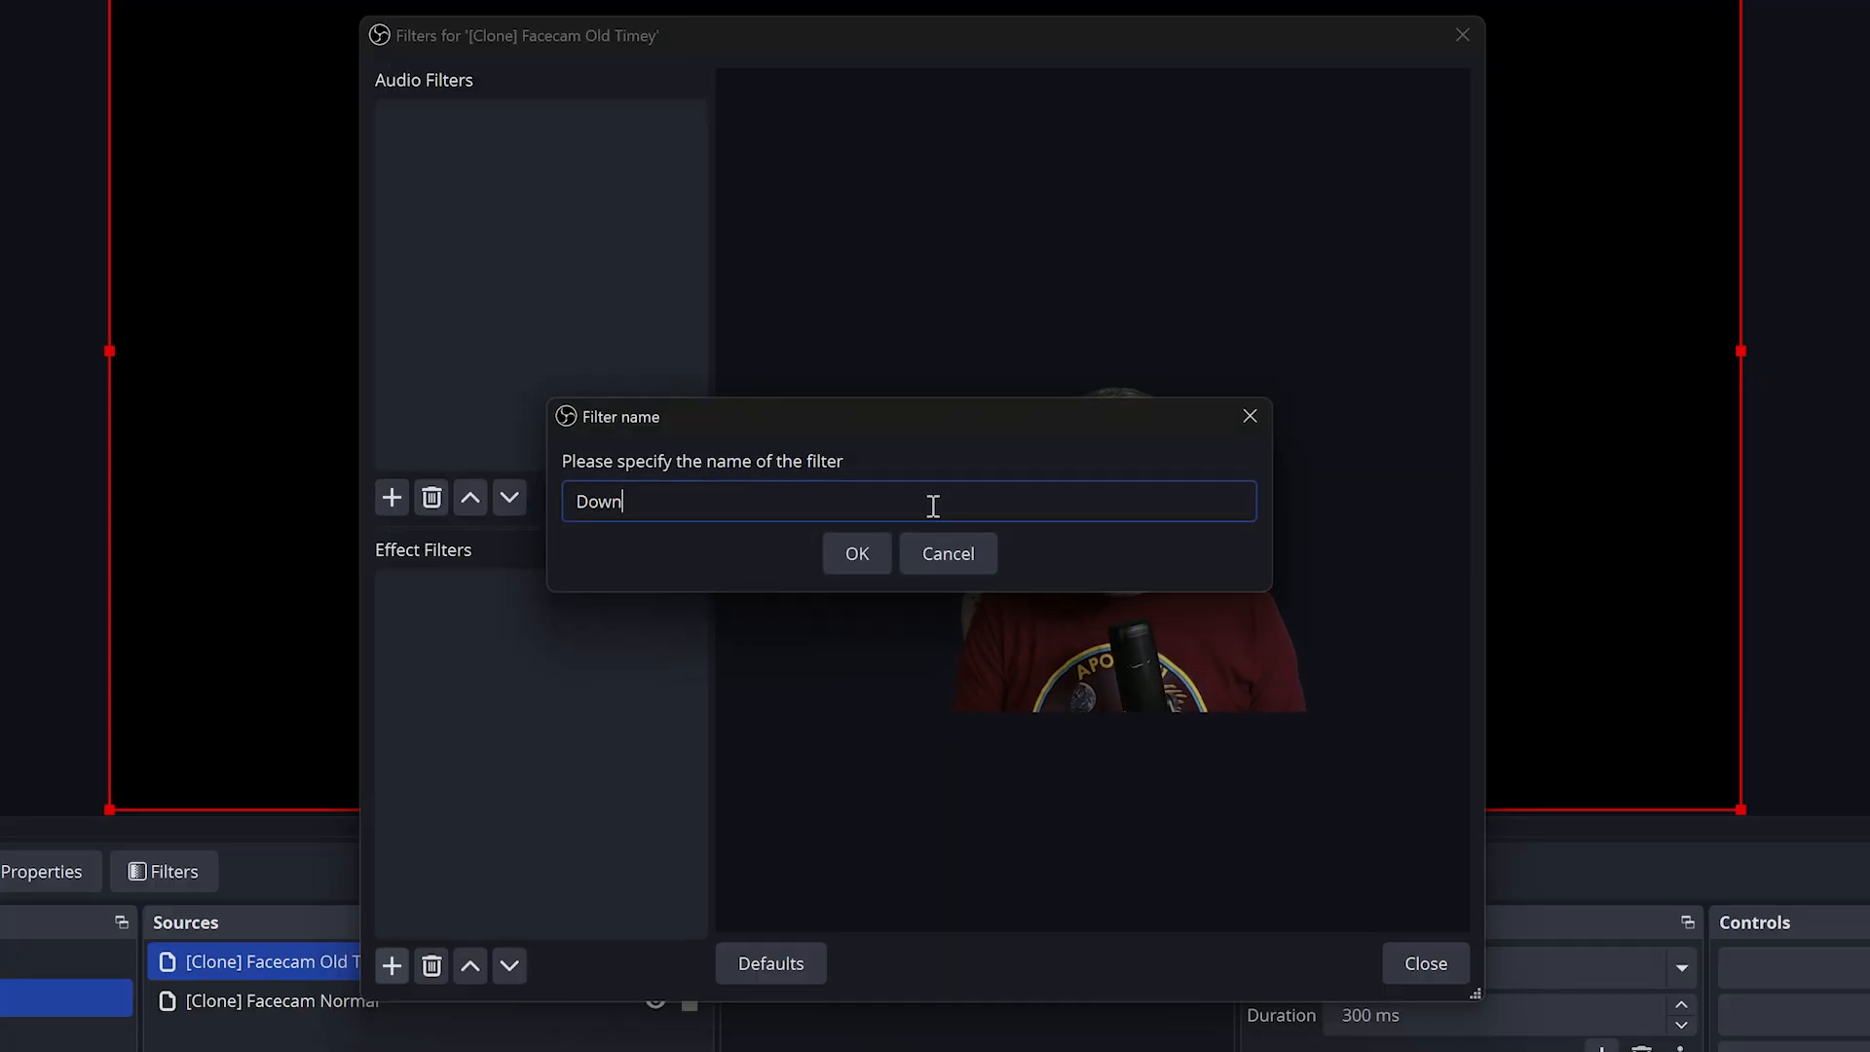
left_click(855, 553)
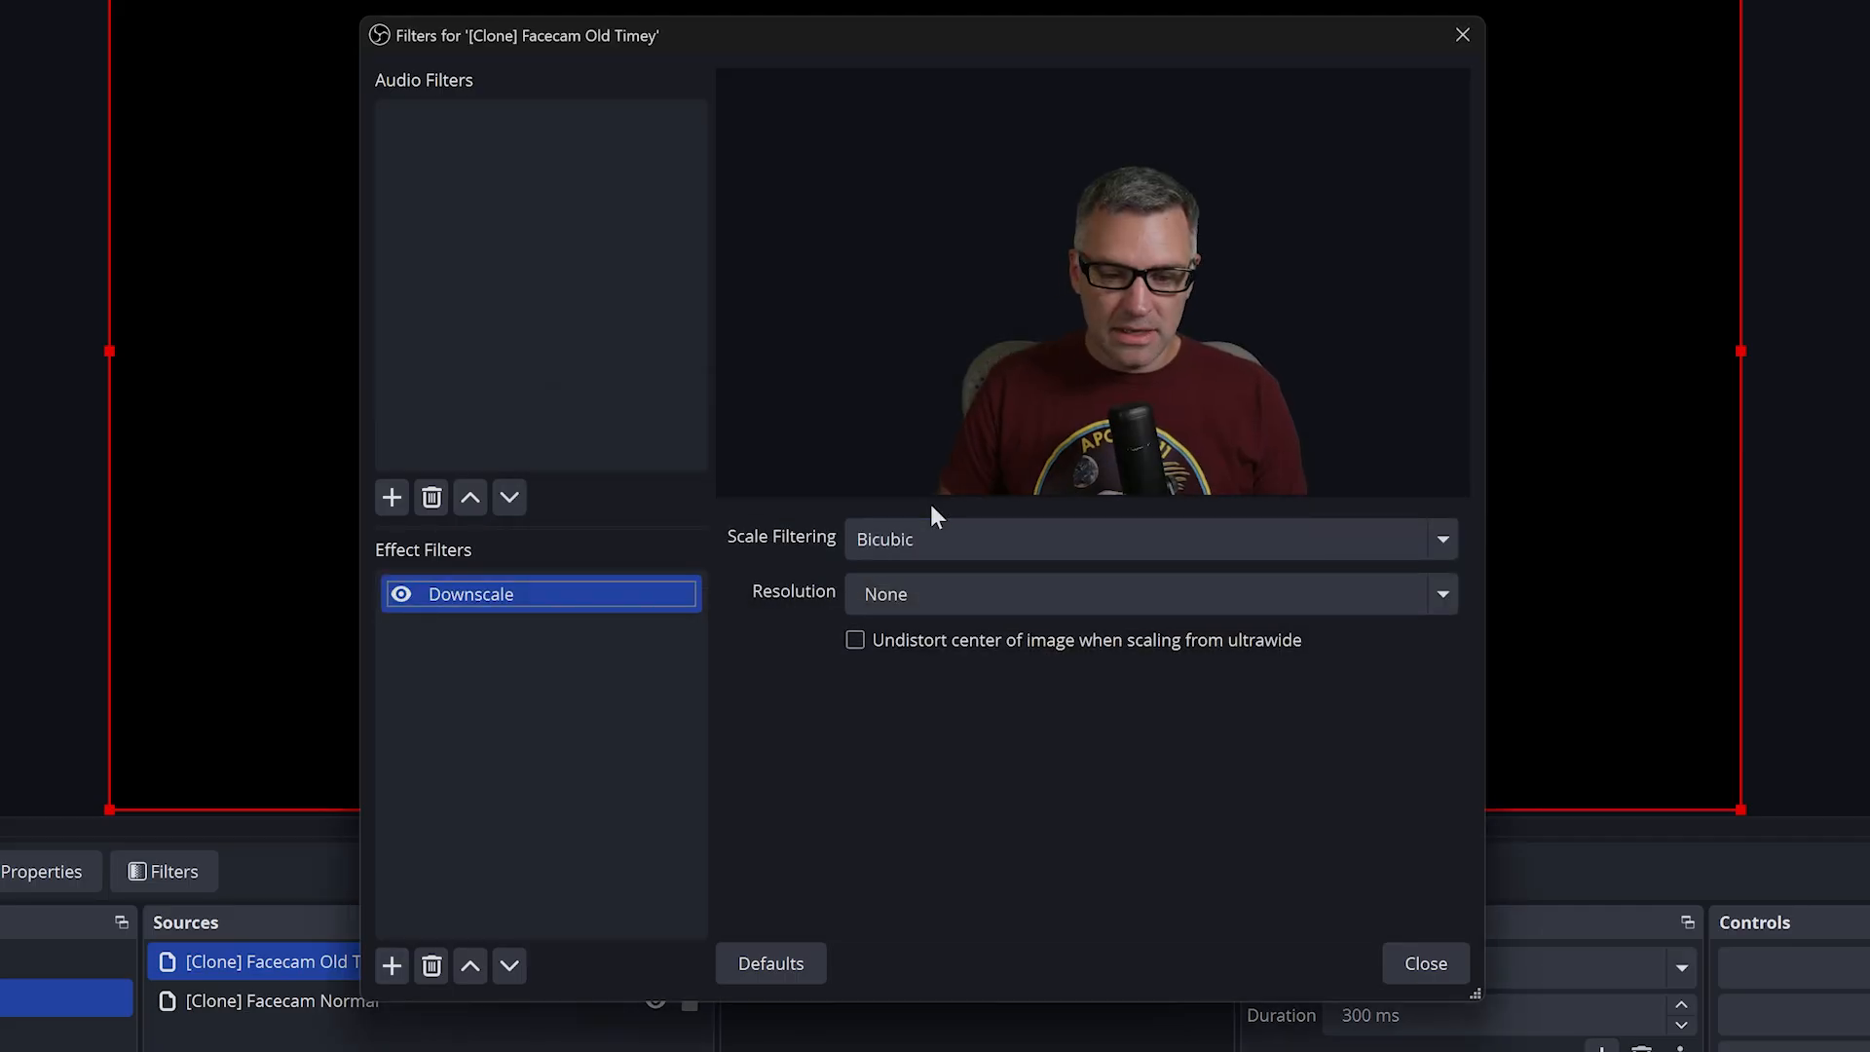
left_click(1441, 594)
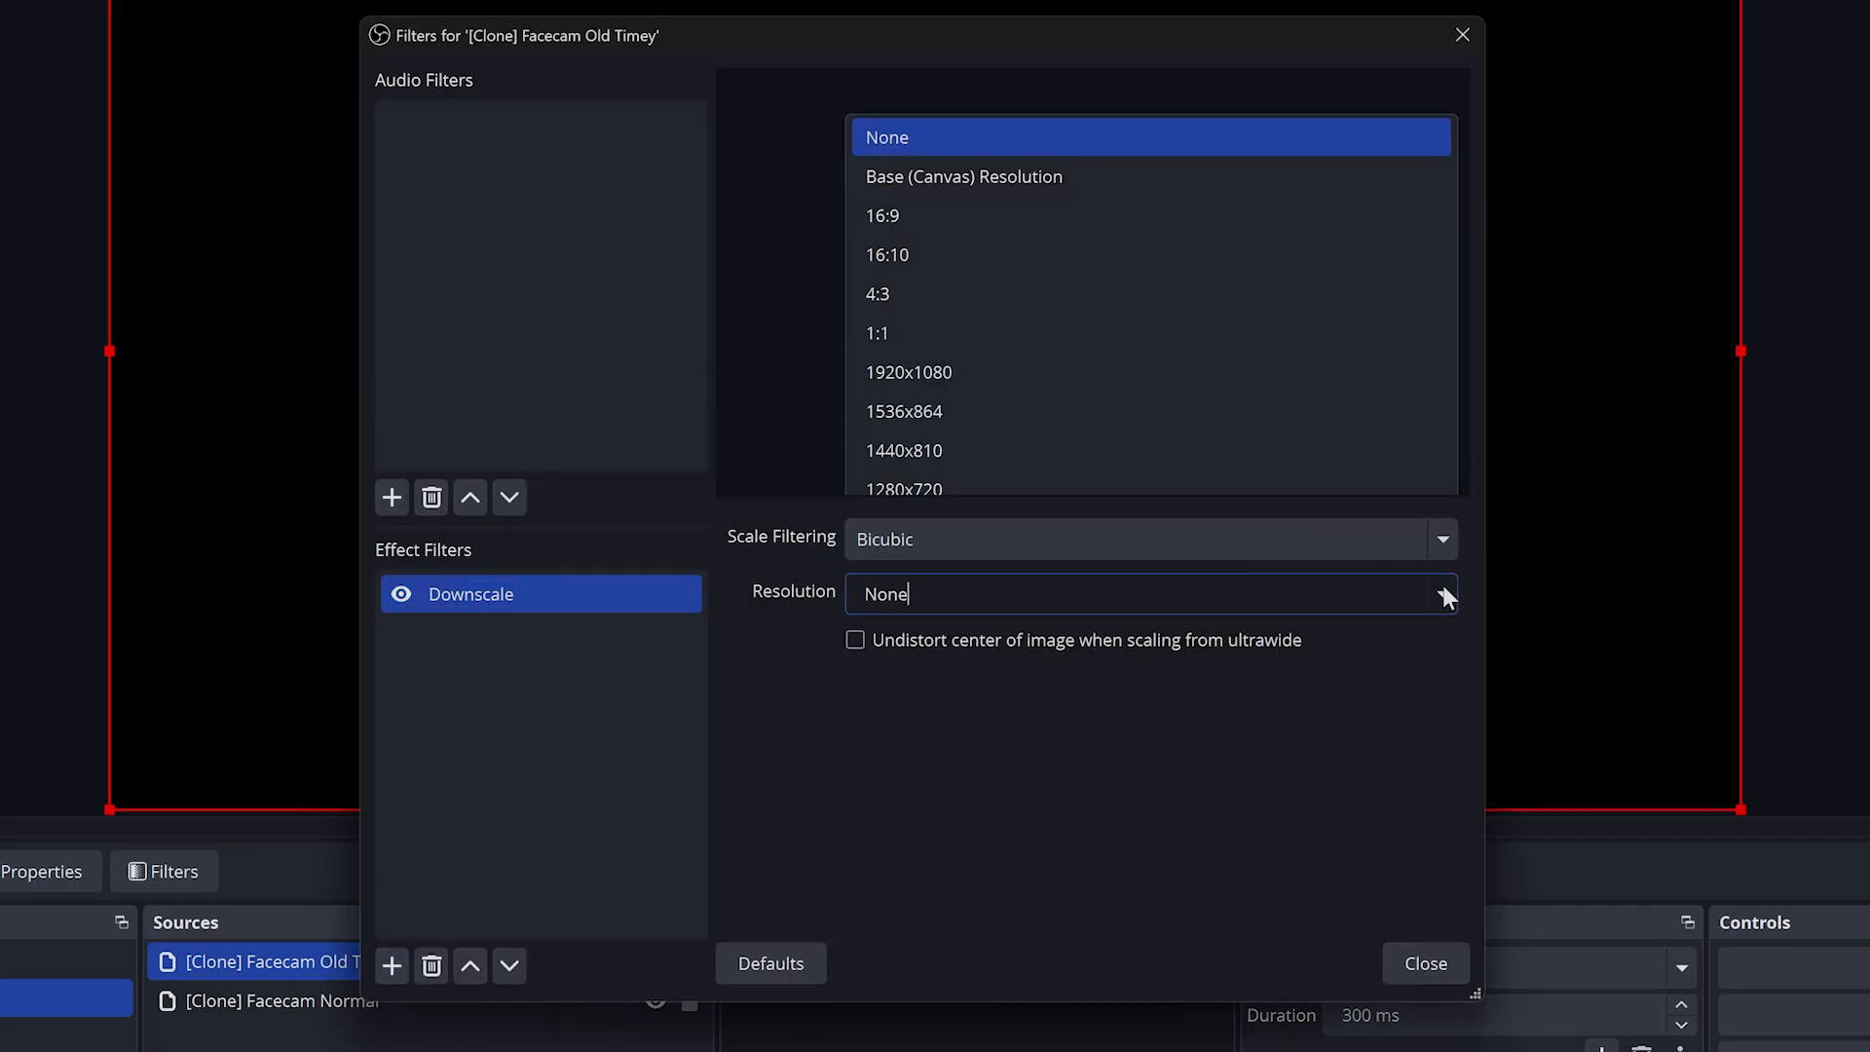
scroll("down", 3)
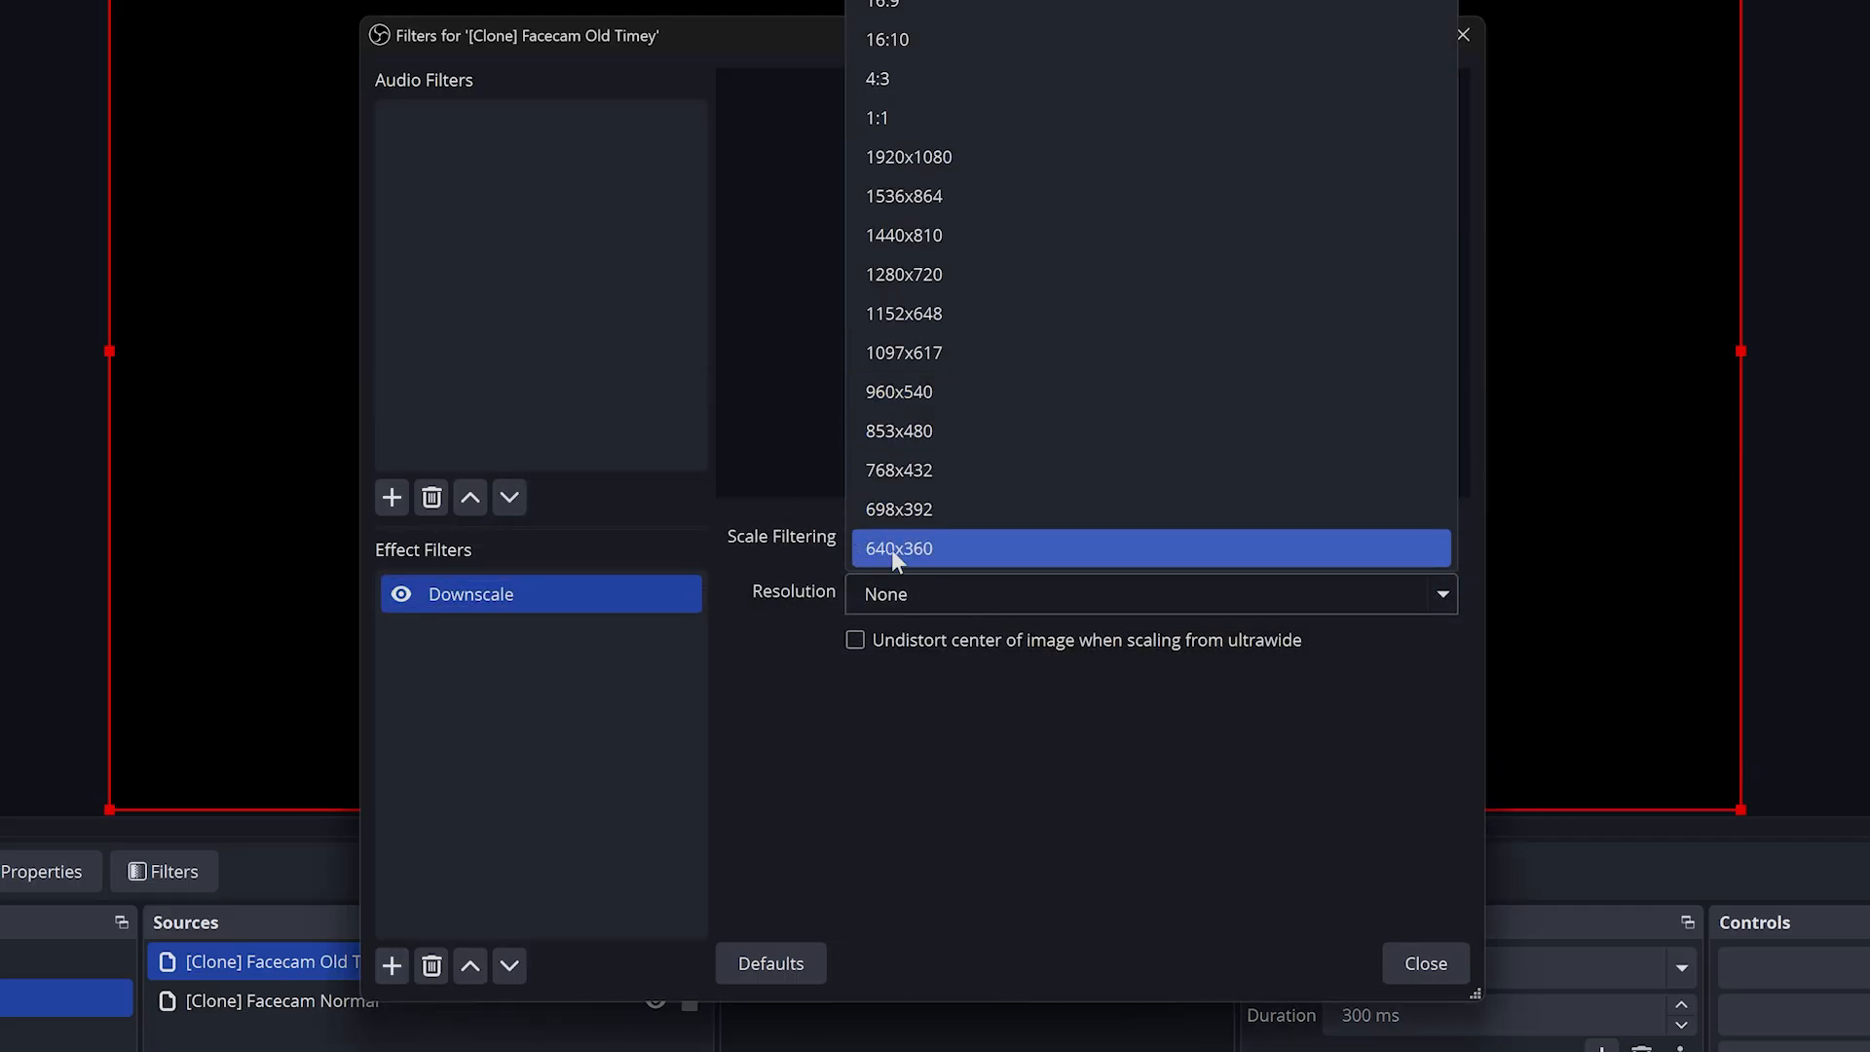
left_click(898, 547)
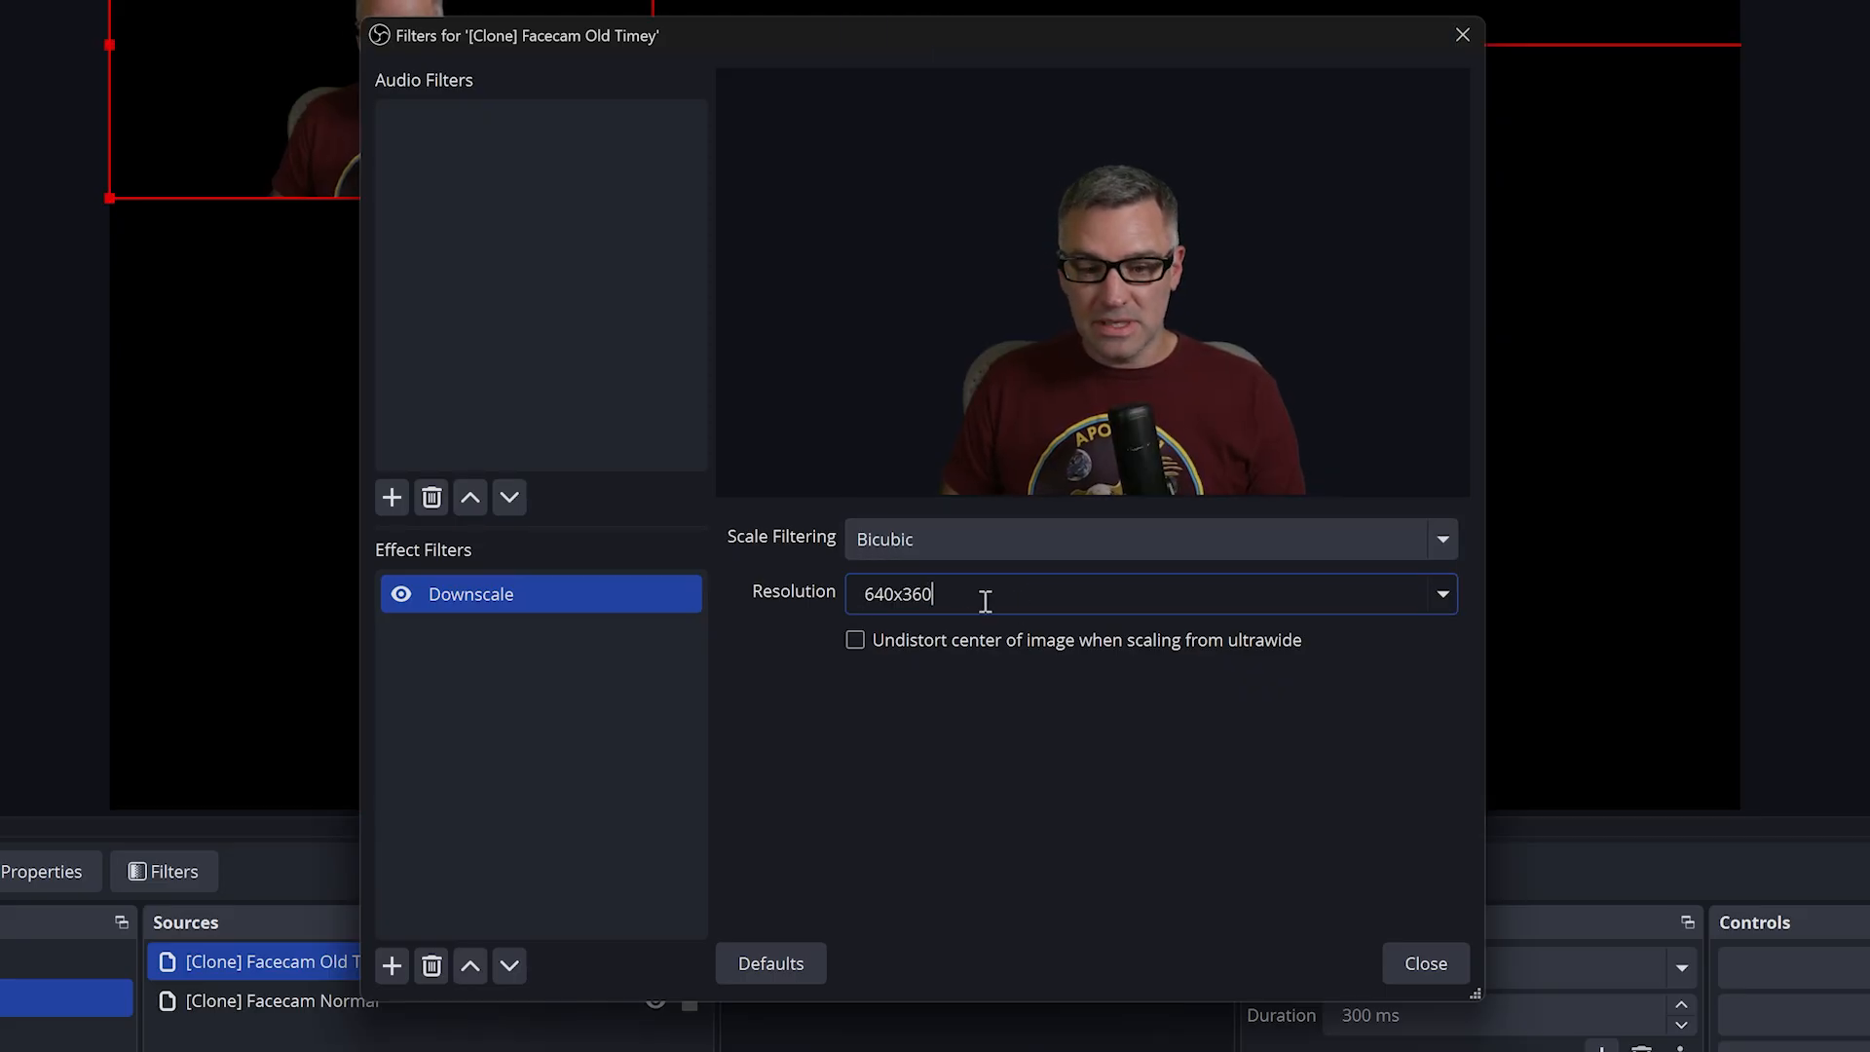
left_click(470, 594)
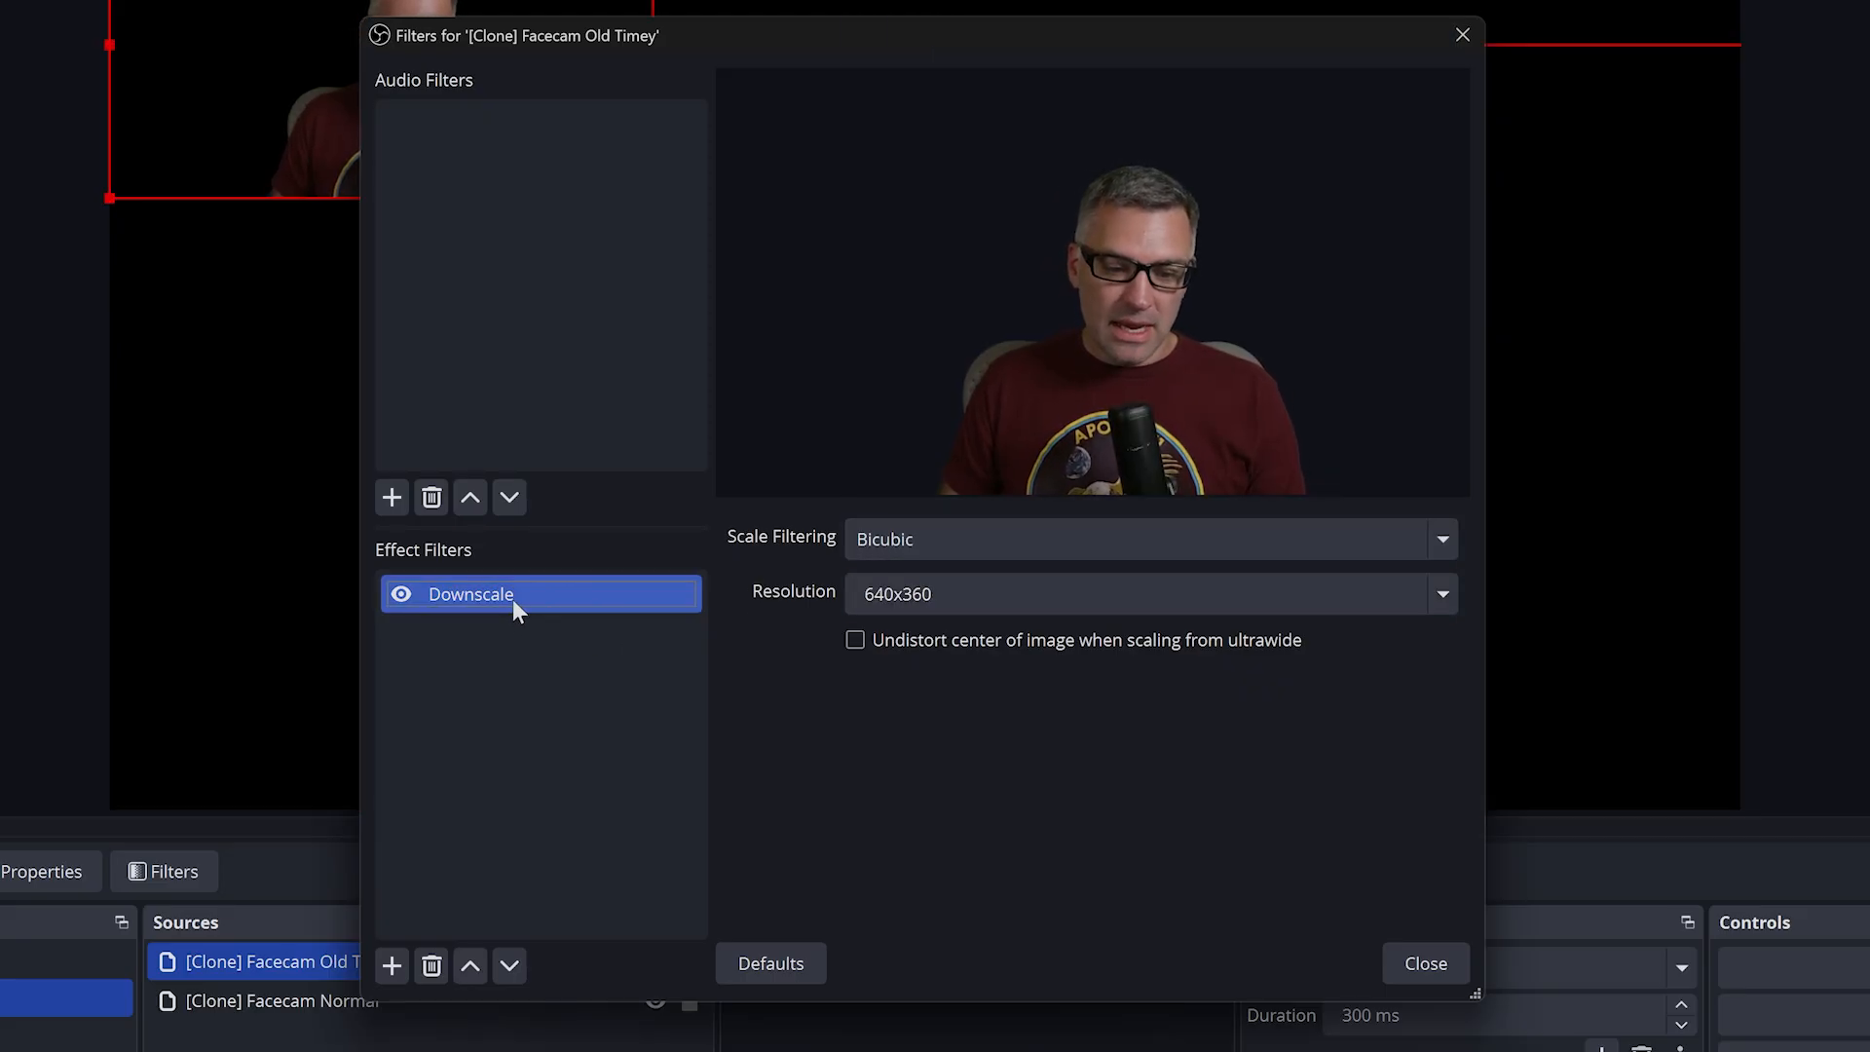
mouse_move(551, 633)
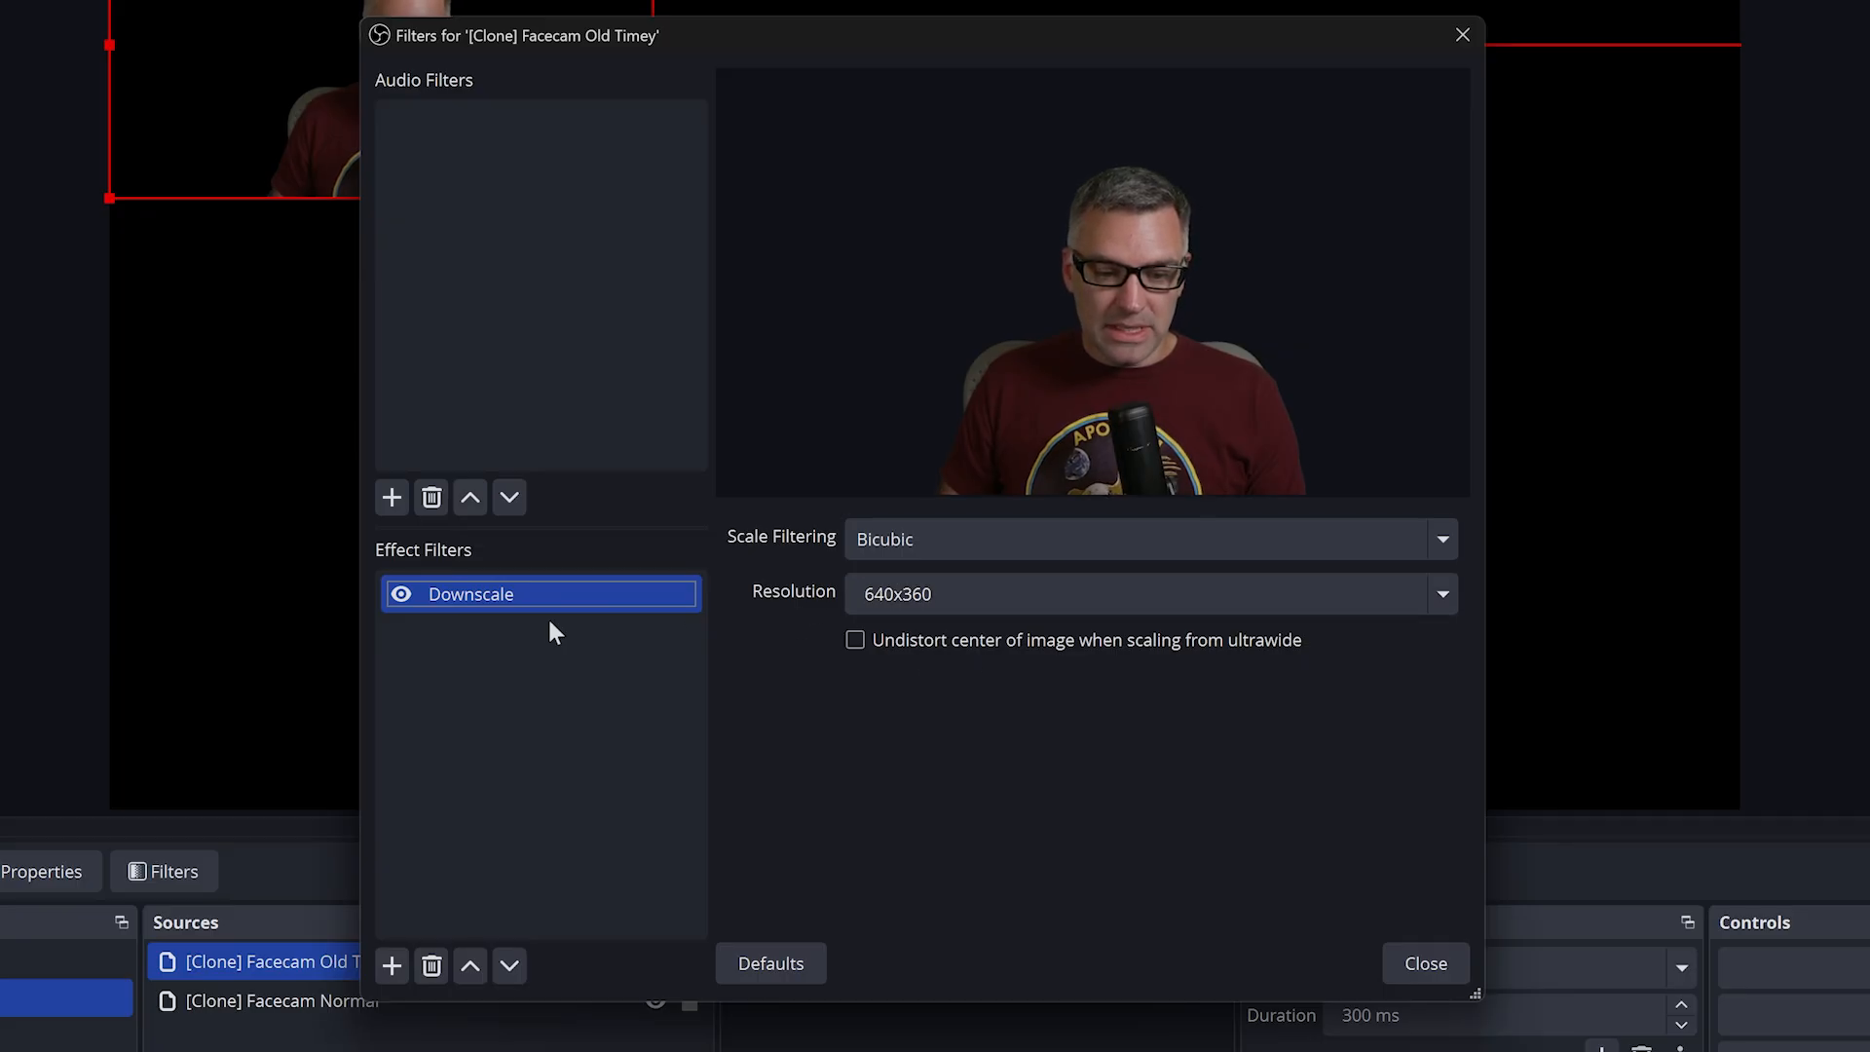
Duplicate Downscale as 'Upscale' and set its resolution to Base (Canvas) Resolution
right_click(470, 594)
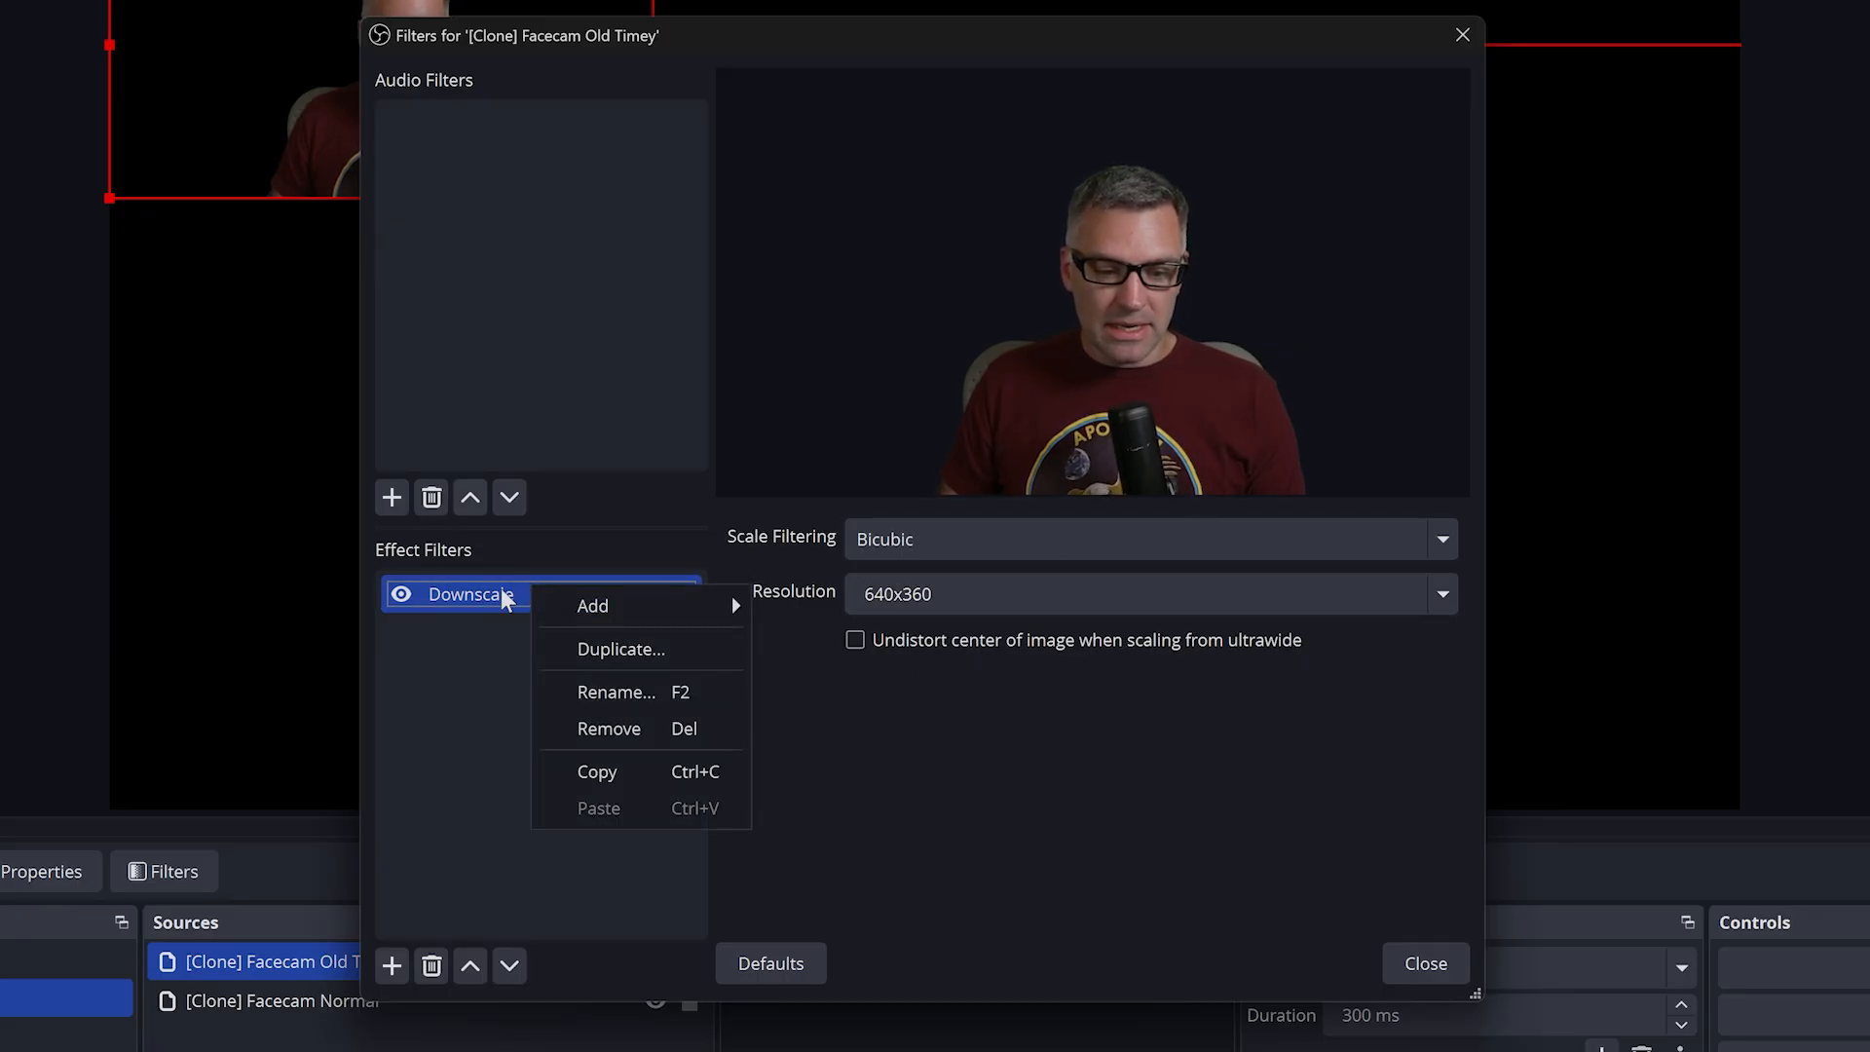
left_click(621, 648)
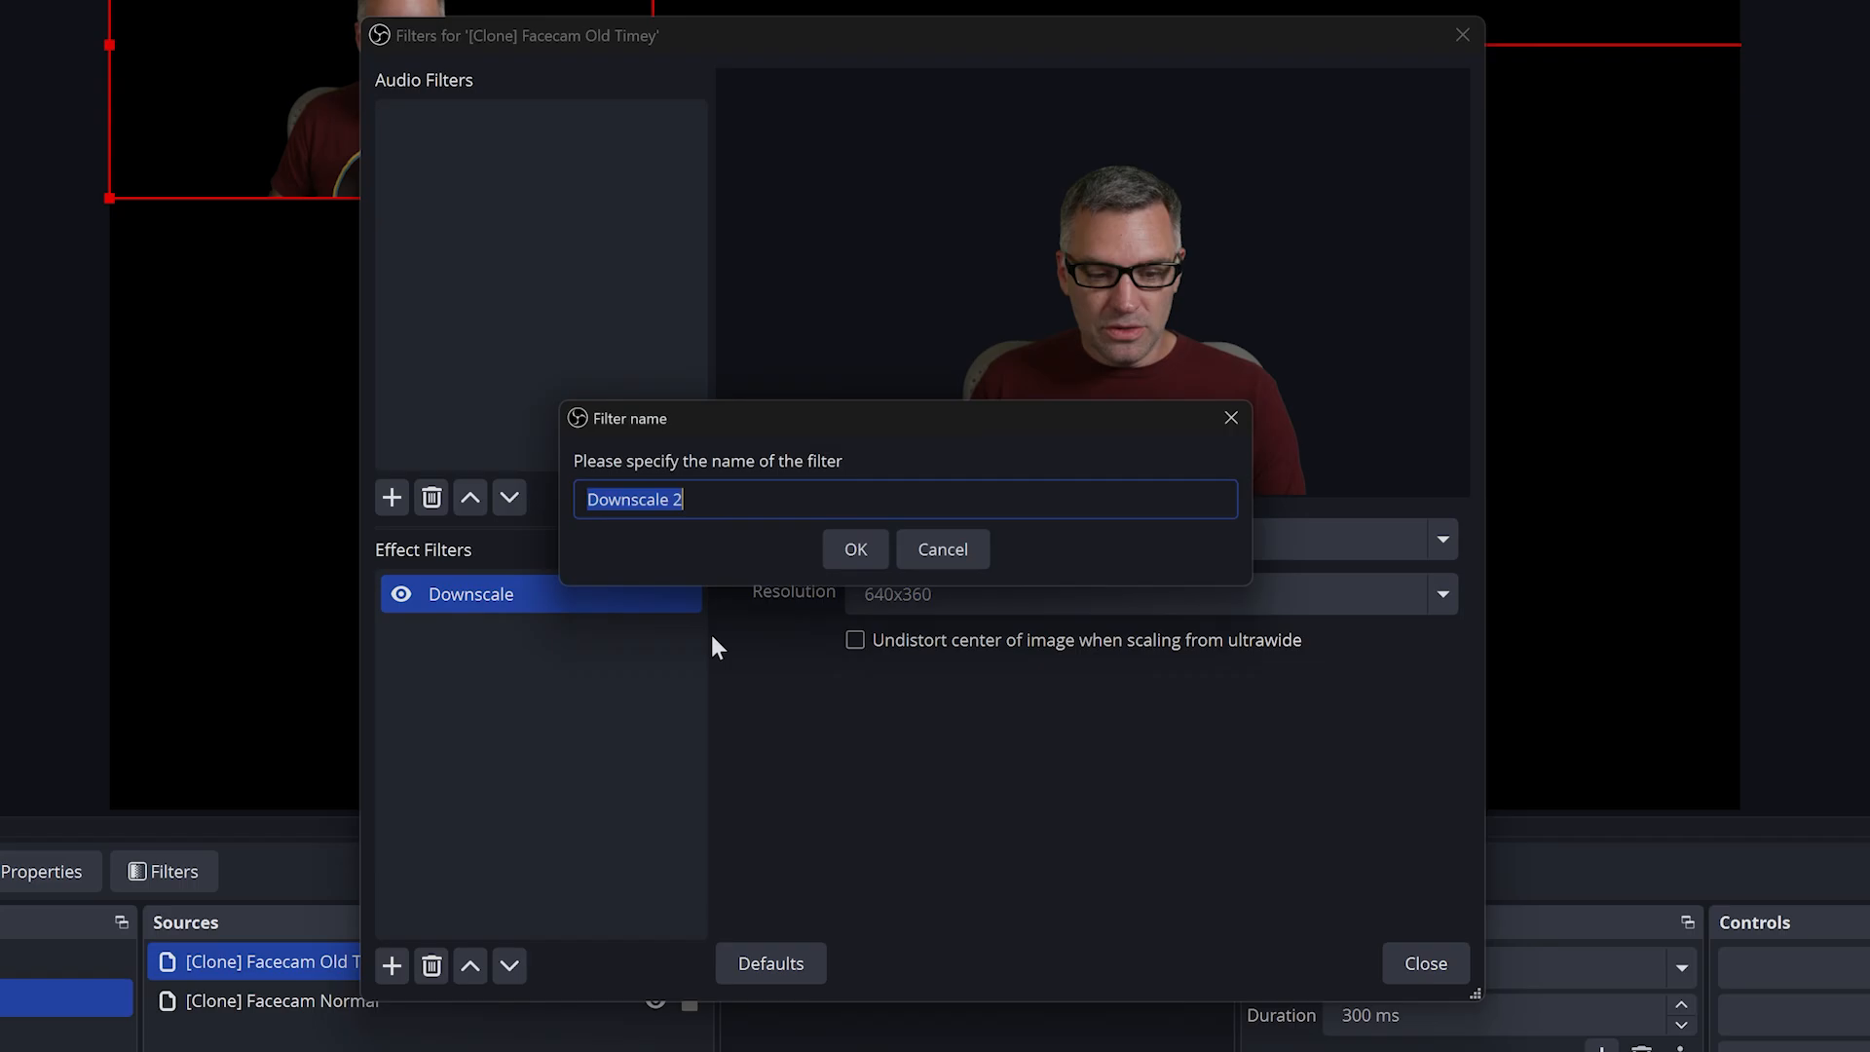
type("Upscale")
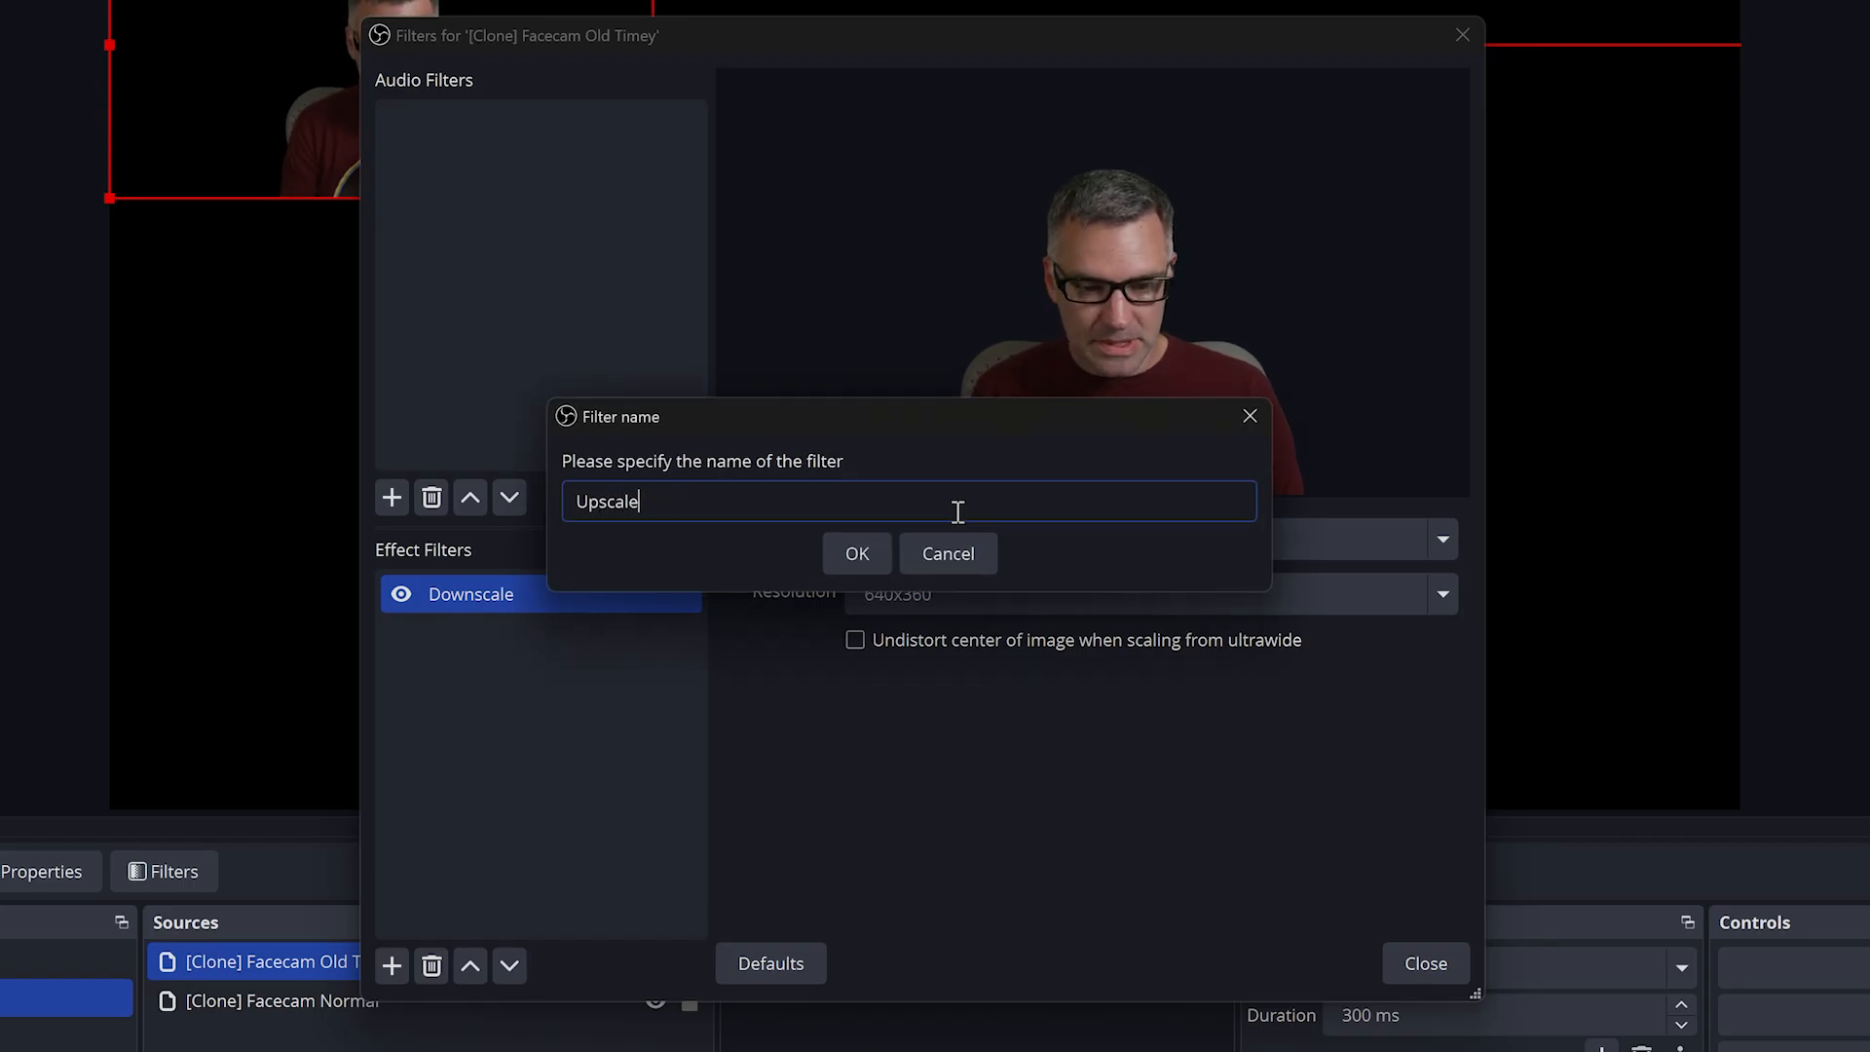
left_click(856, 554)
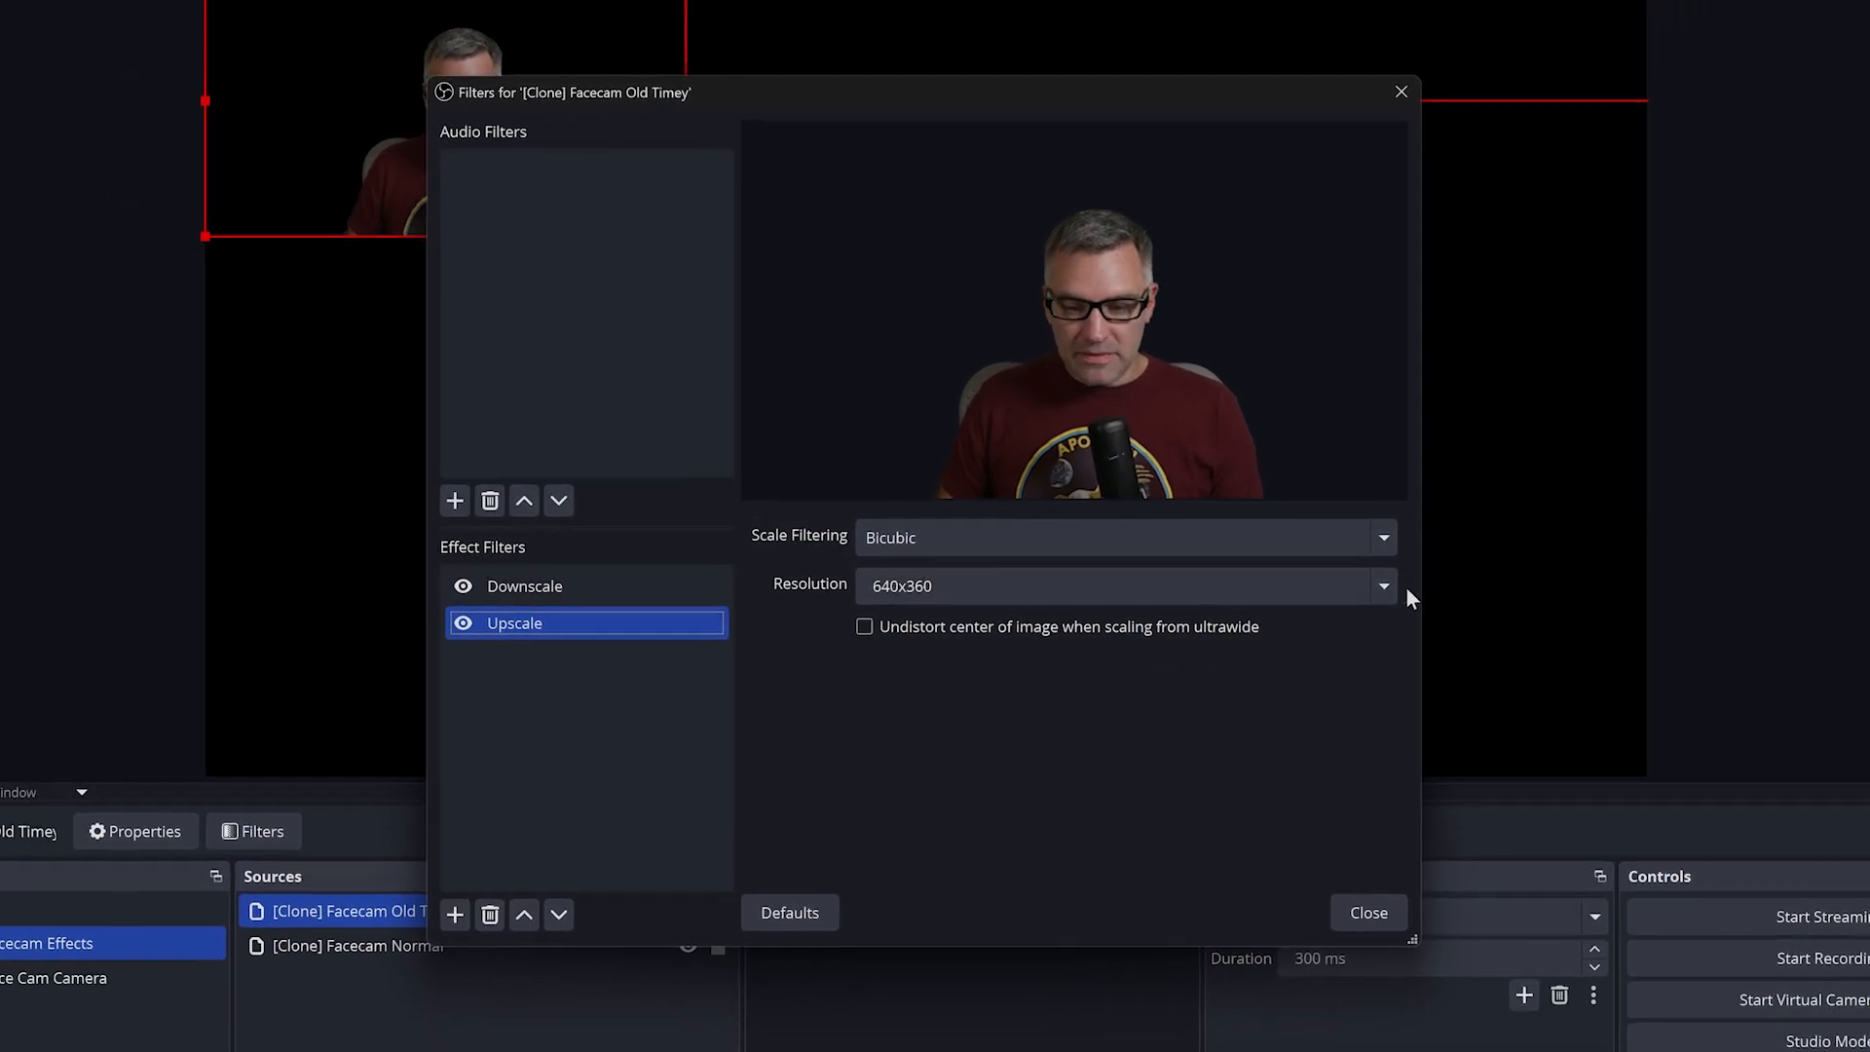
left_click(1383, 584)
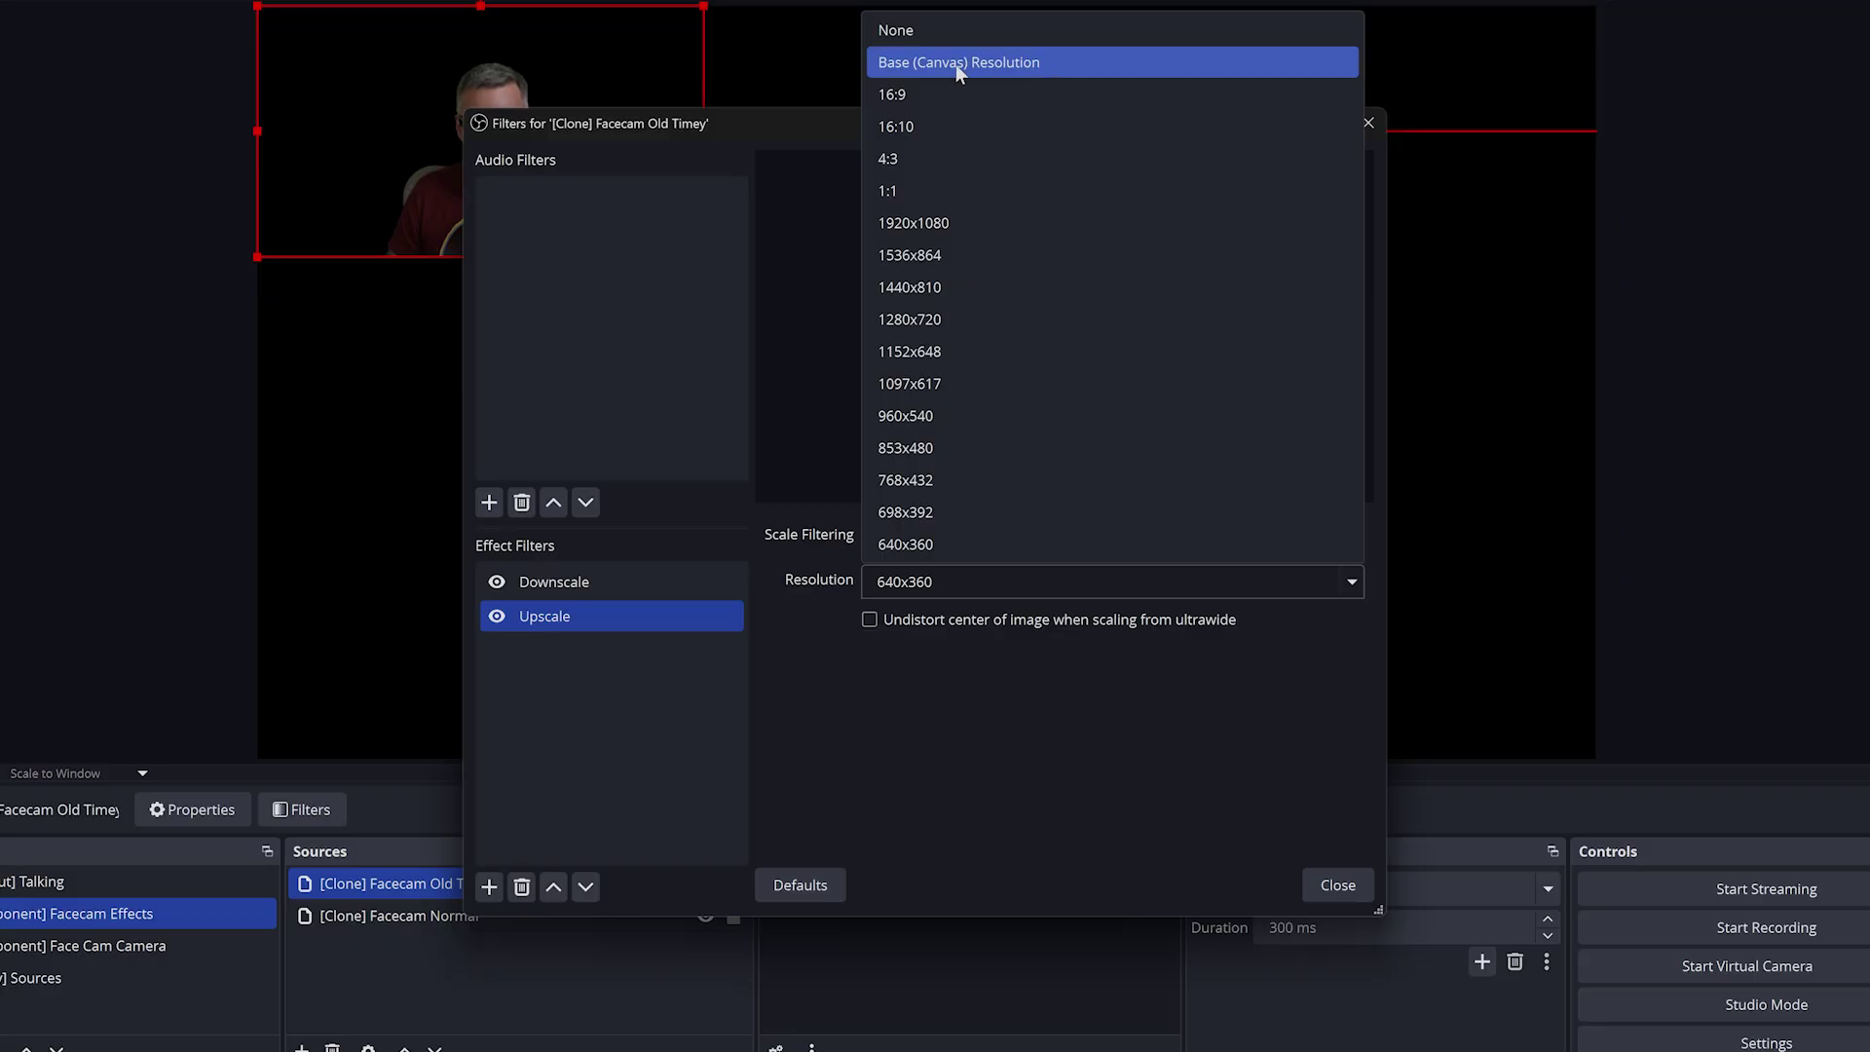
left_click(959, 62)
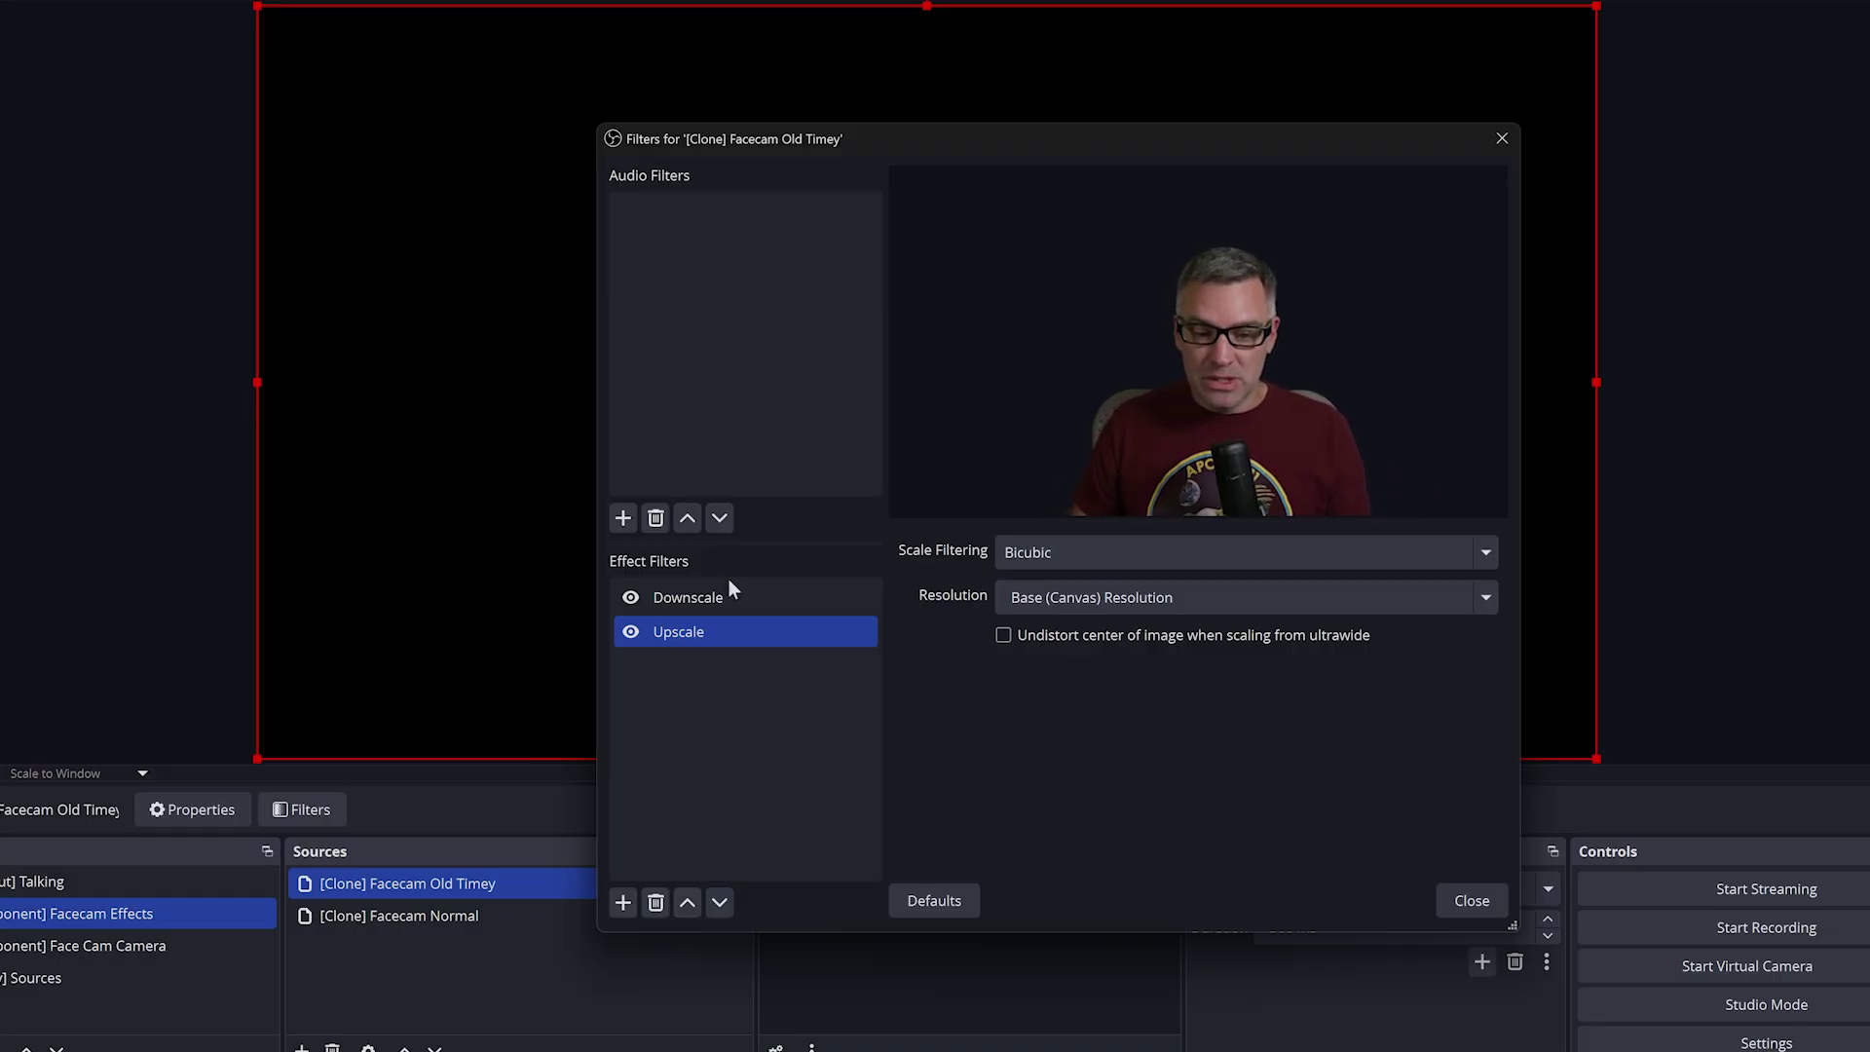
mouse_move(650, 835)
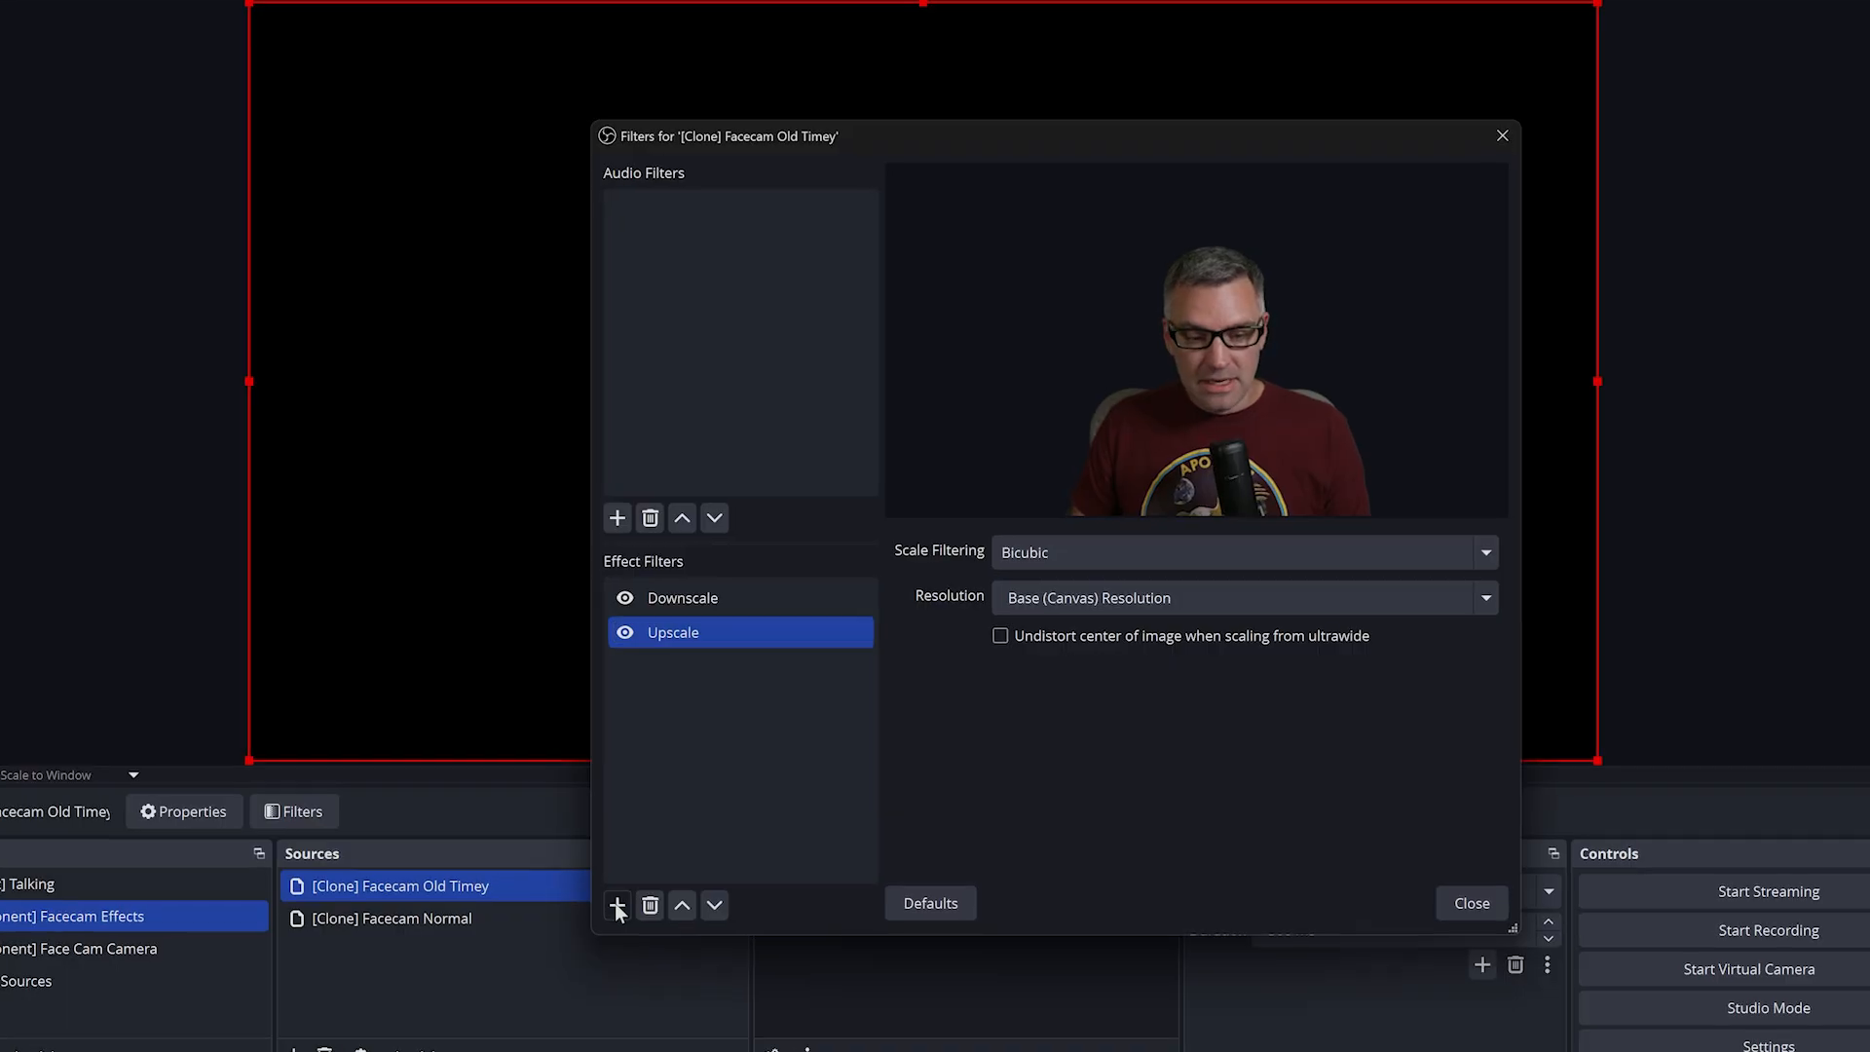
Add an 'NTSC' Retro Effects filter in NTSC mode: band size 11, strength 50, saturation 0
left_click(617, 904)
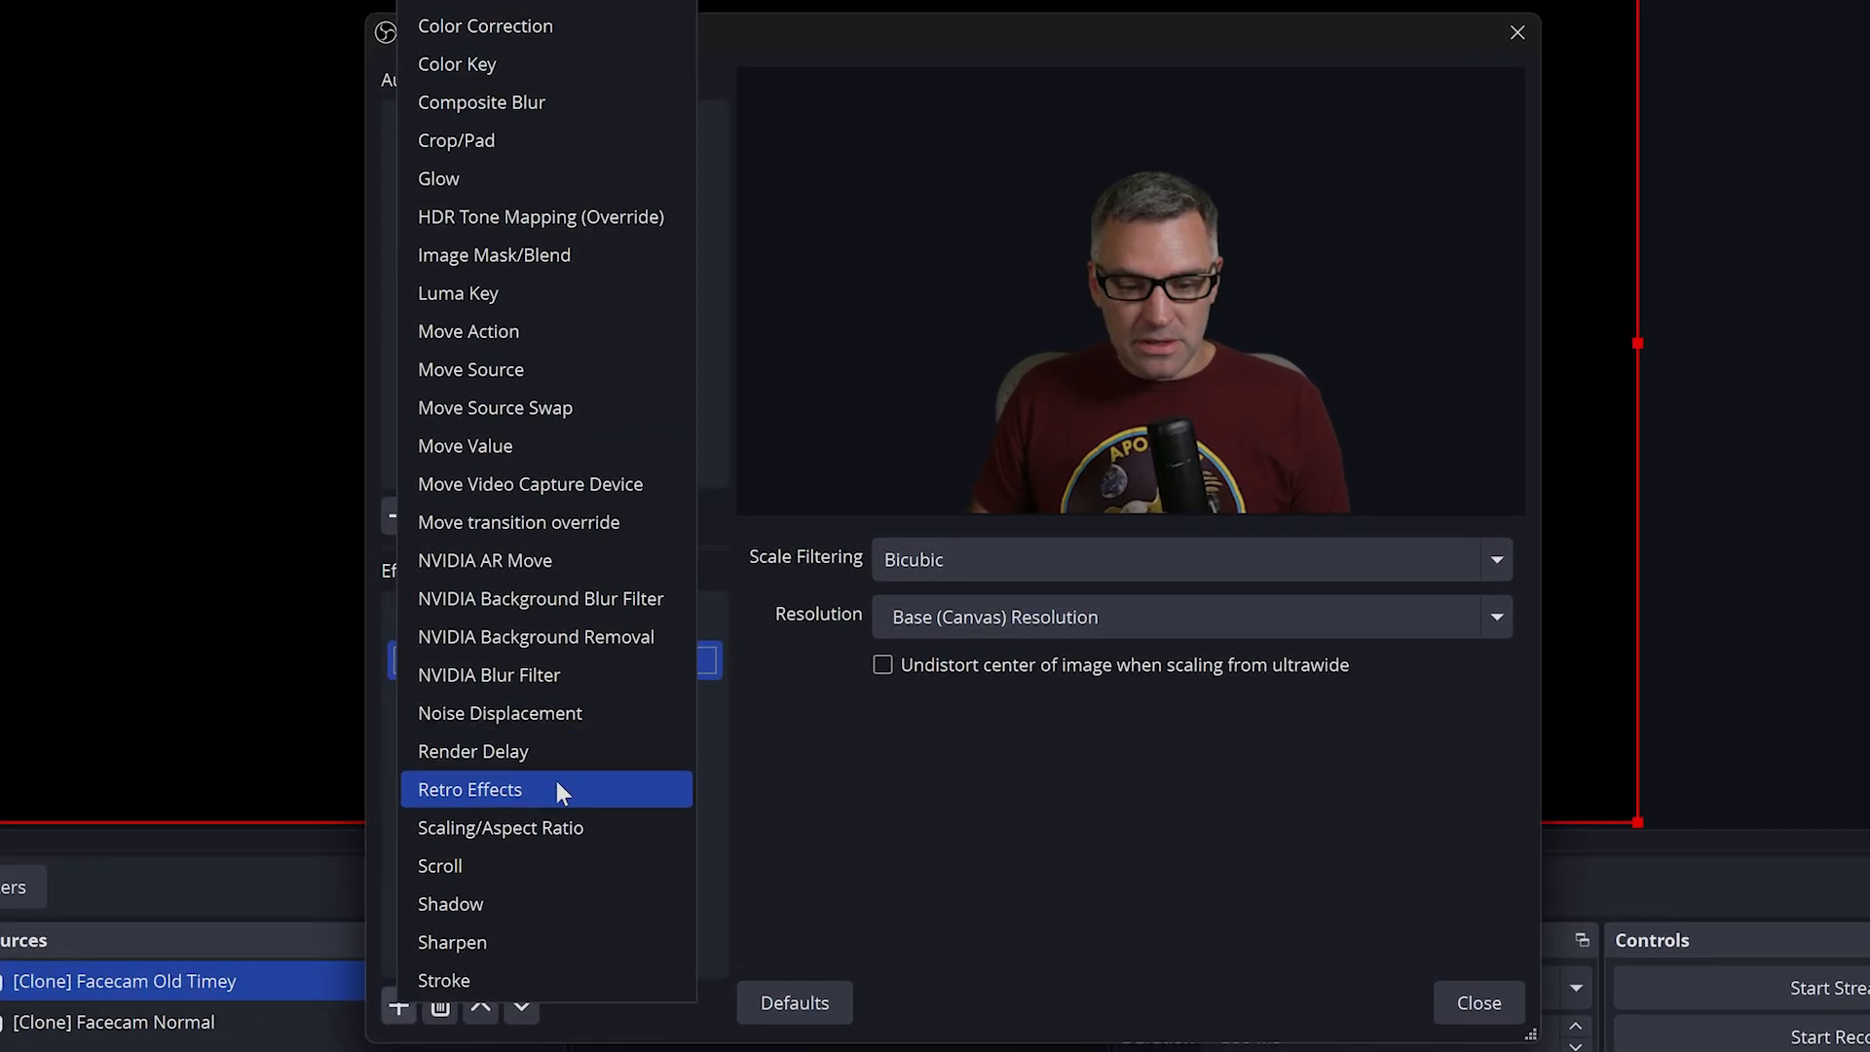
left_click(469, 788)
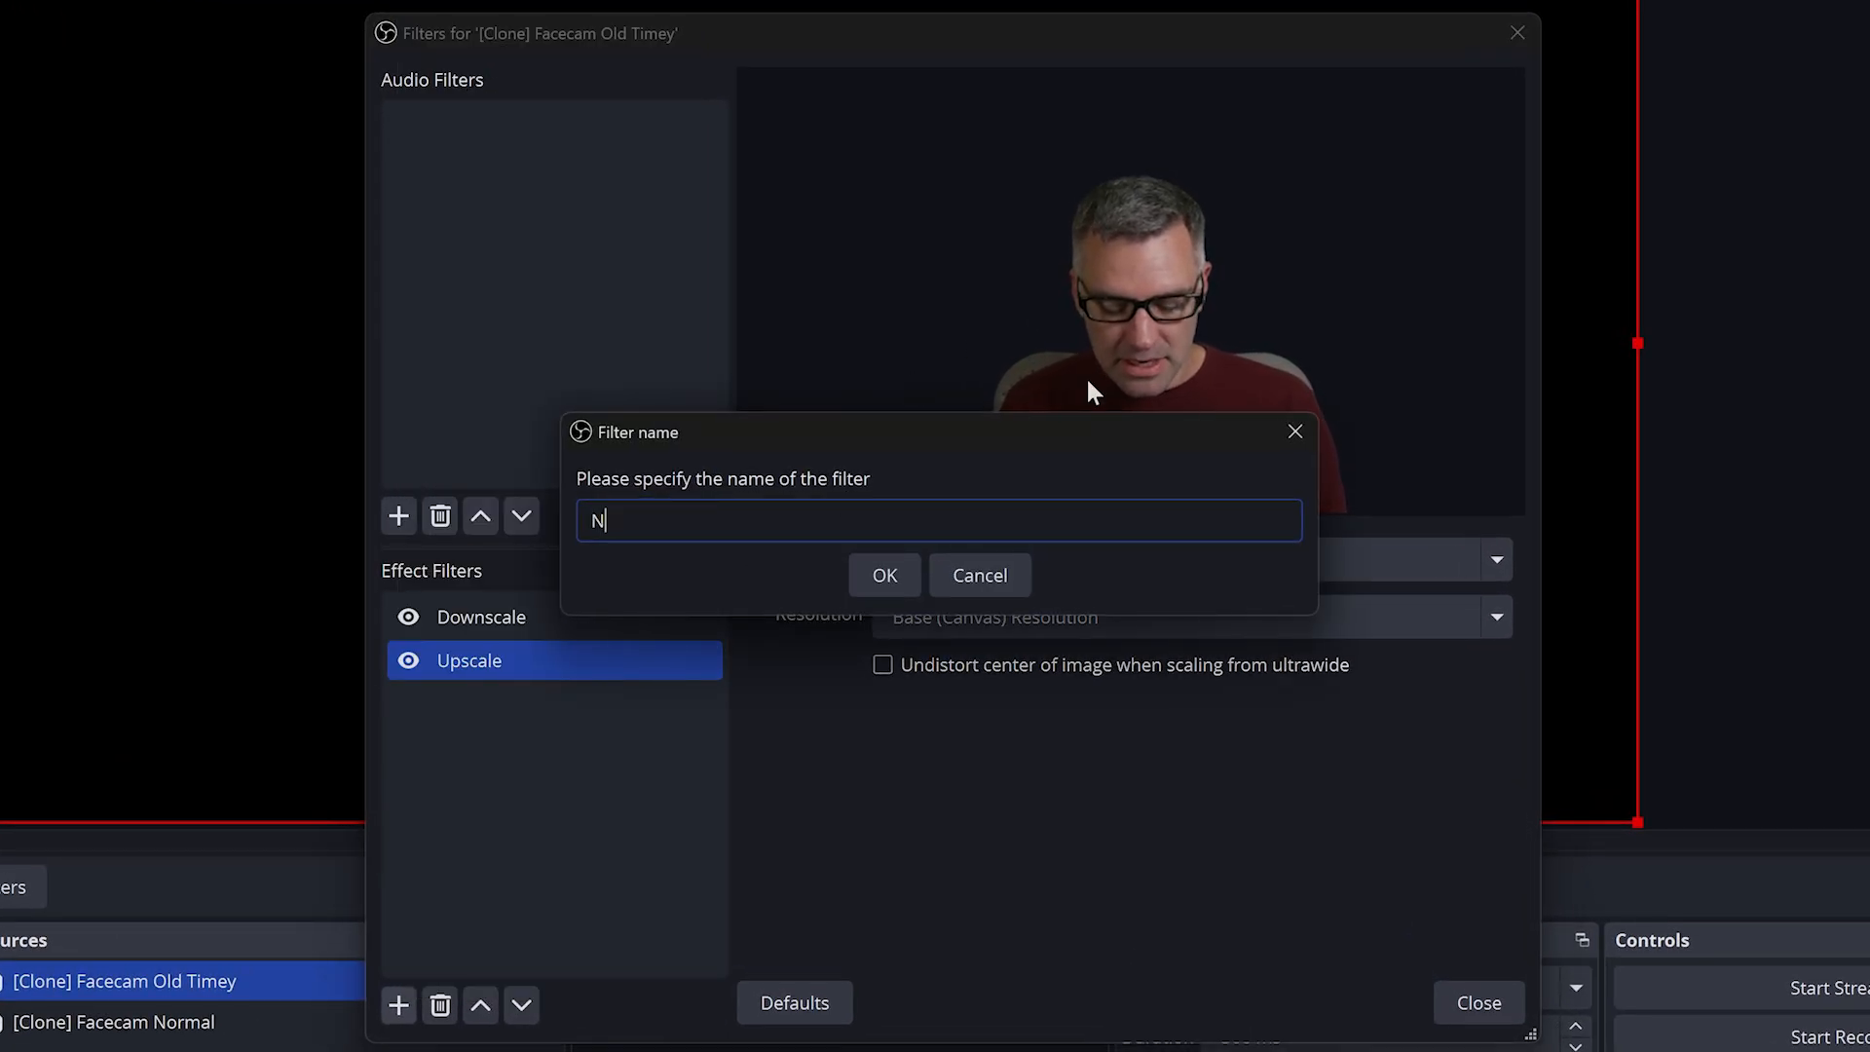
type("TSC")
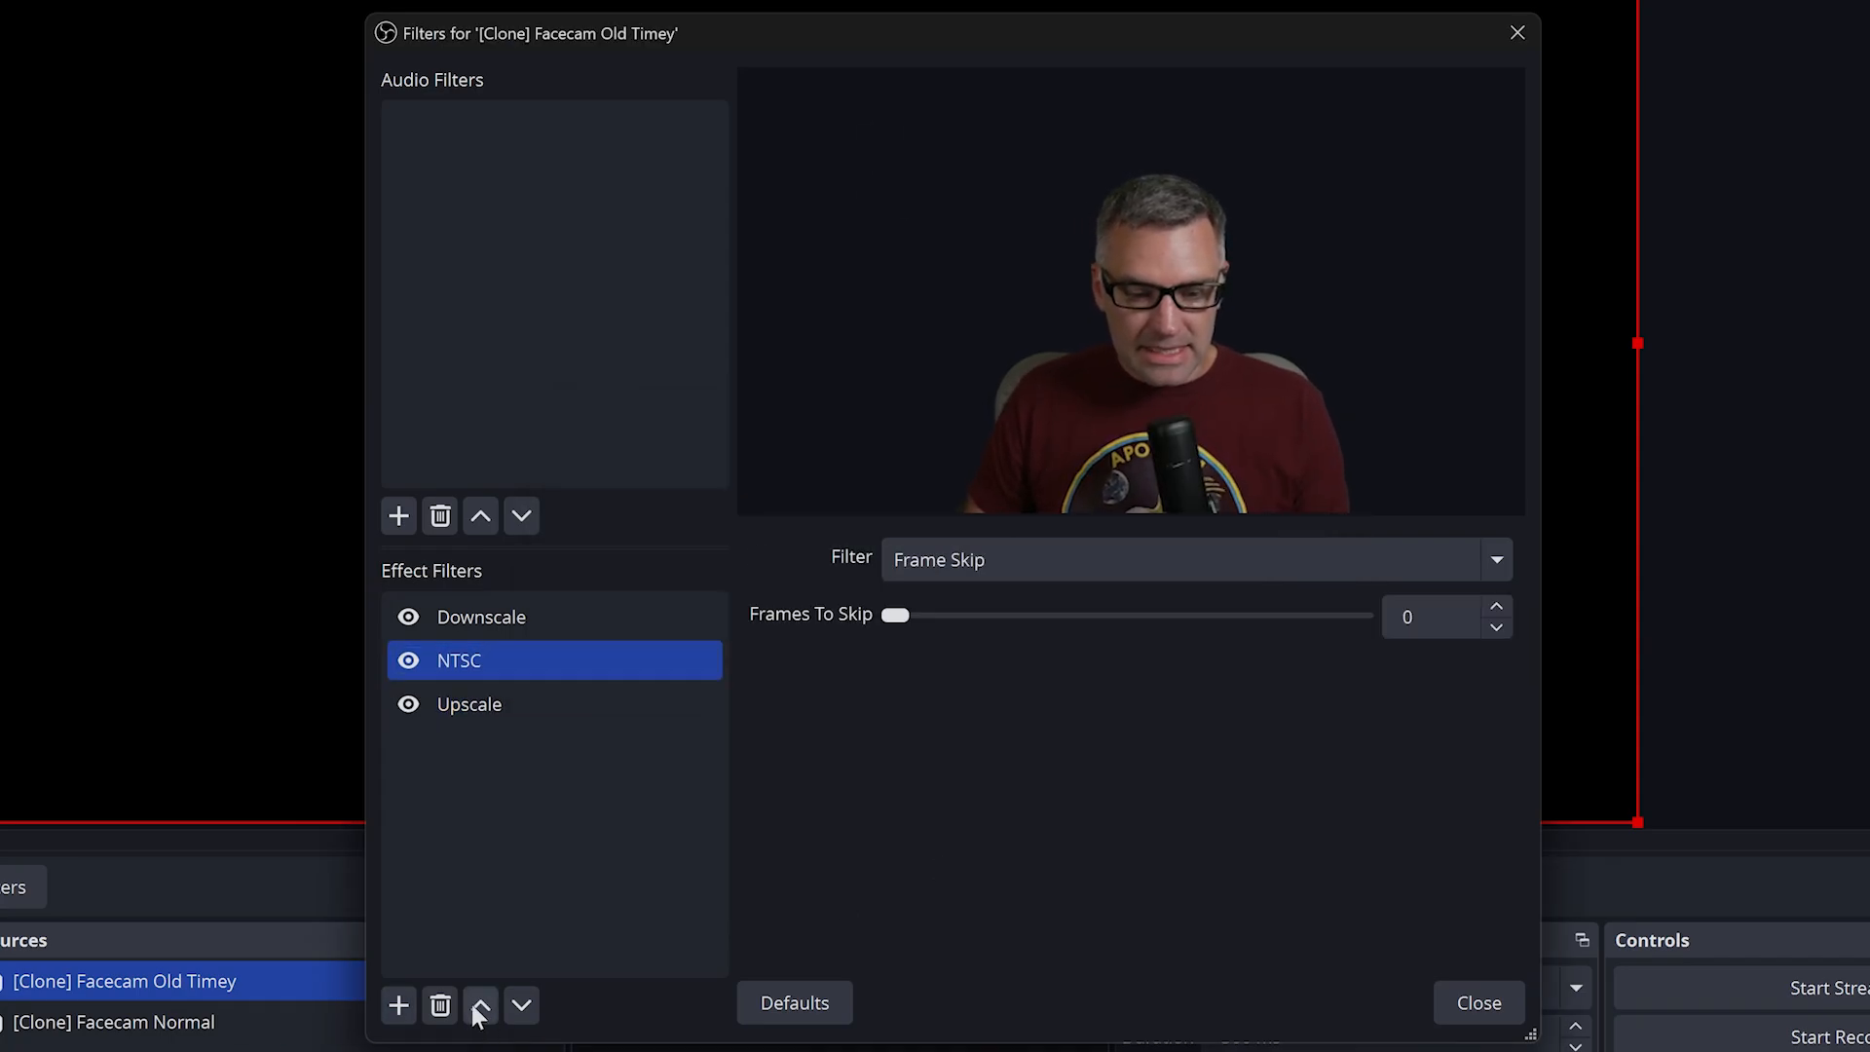
mouse_move(1131, 559)
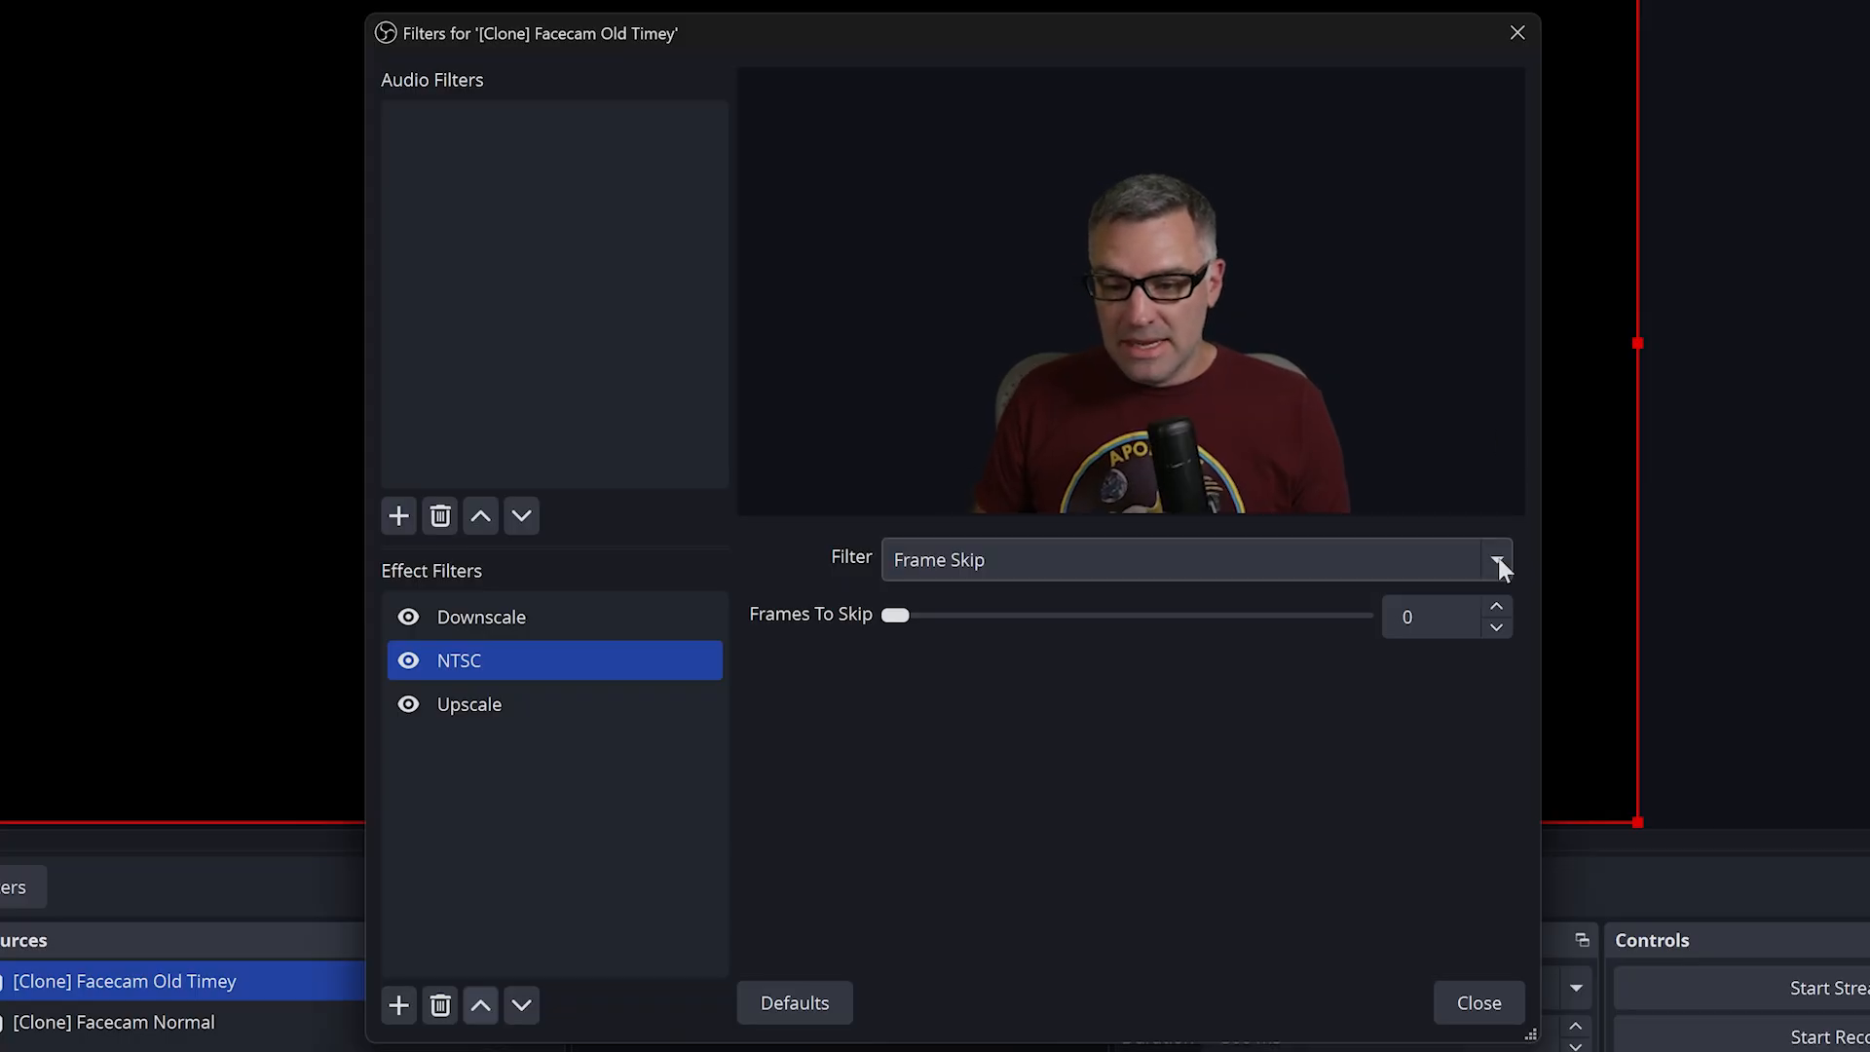
left_click(1494, 558)
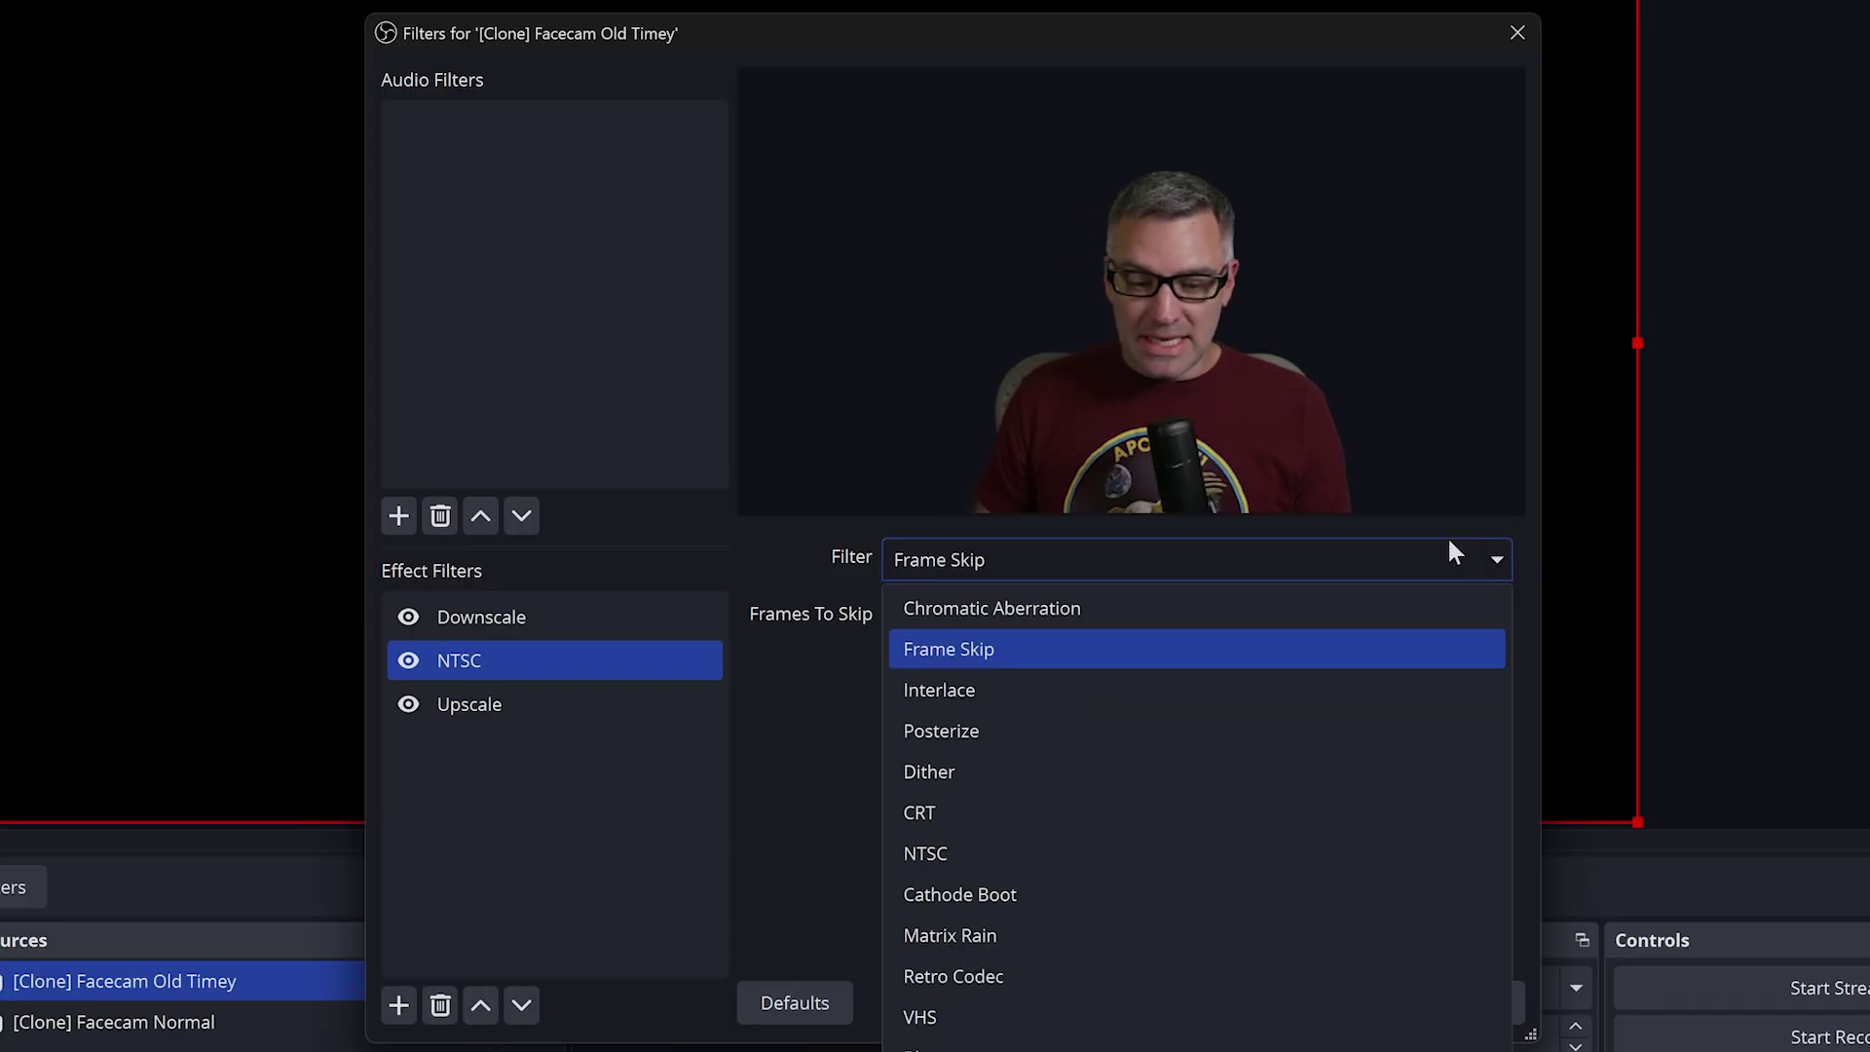
left_click(924, 853)
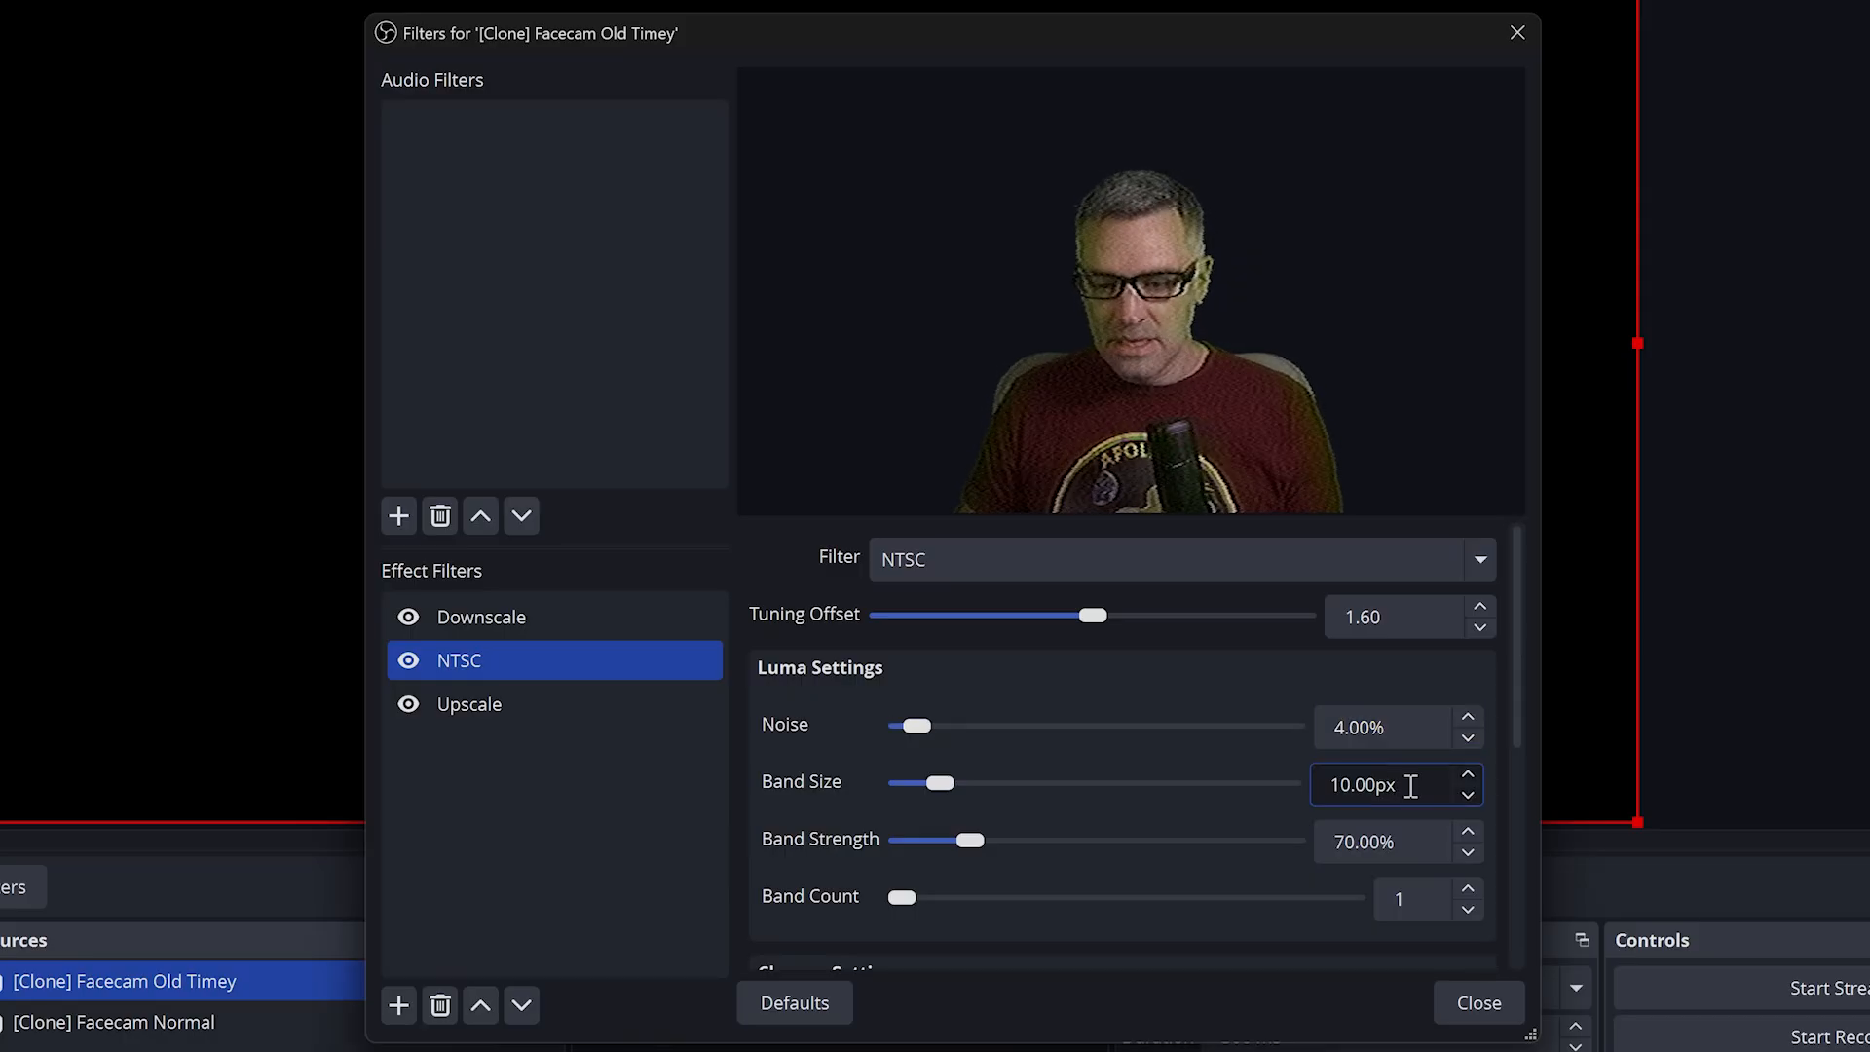
left_click(1470, 775)
type("50")
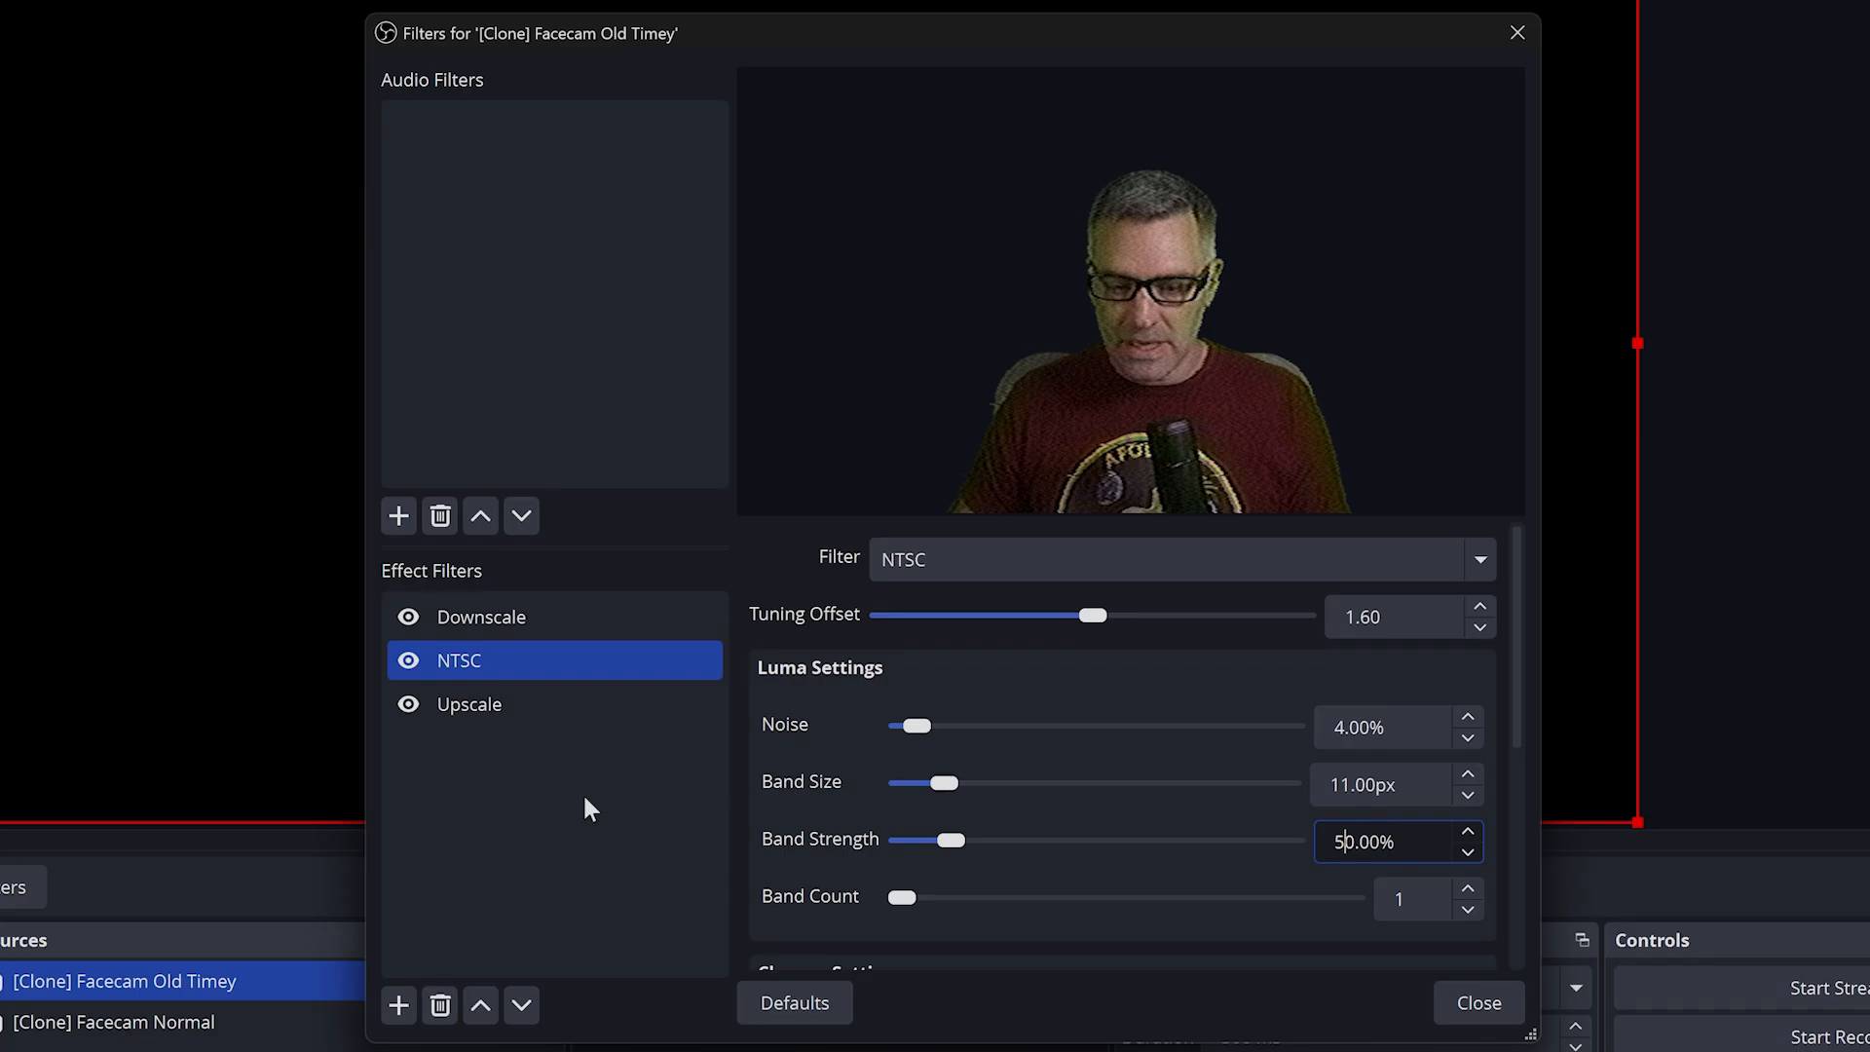
scroll("down", 3)
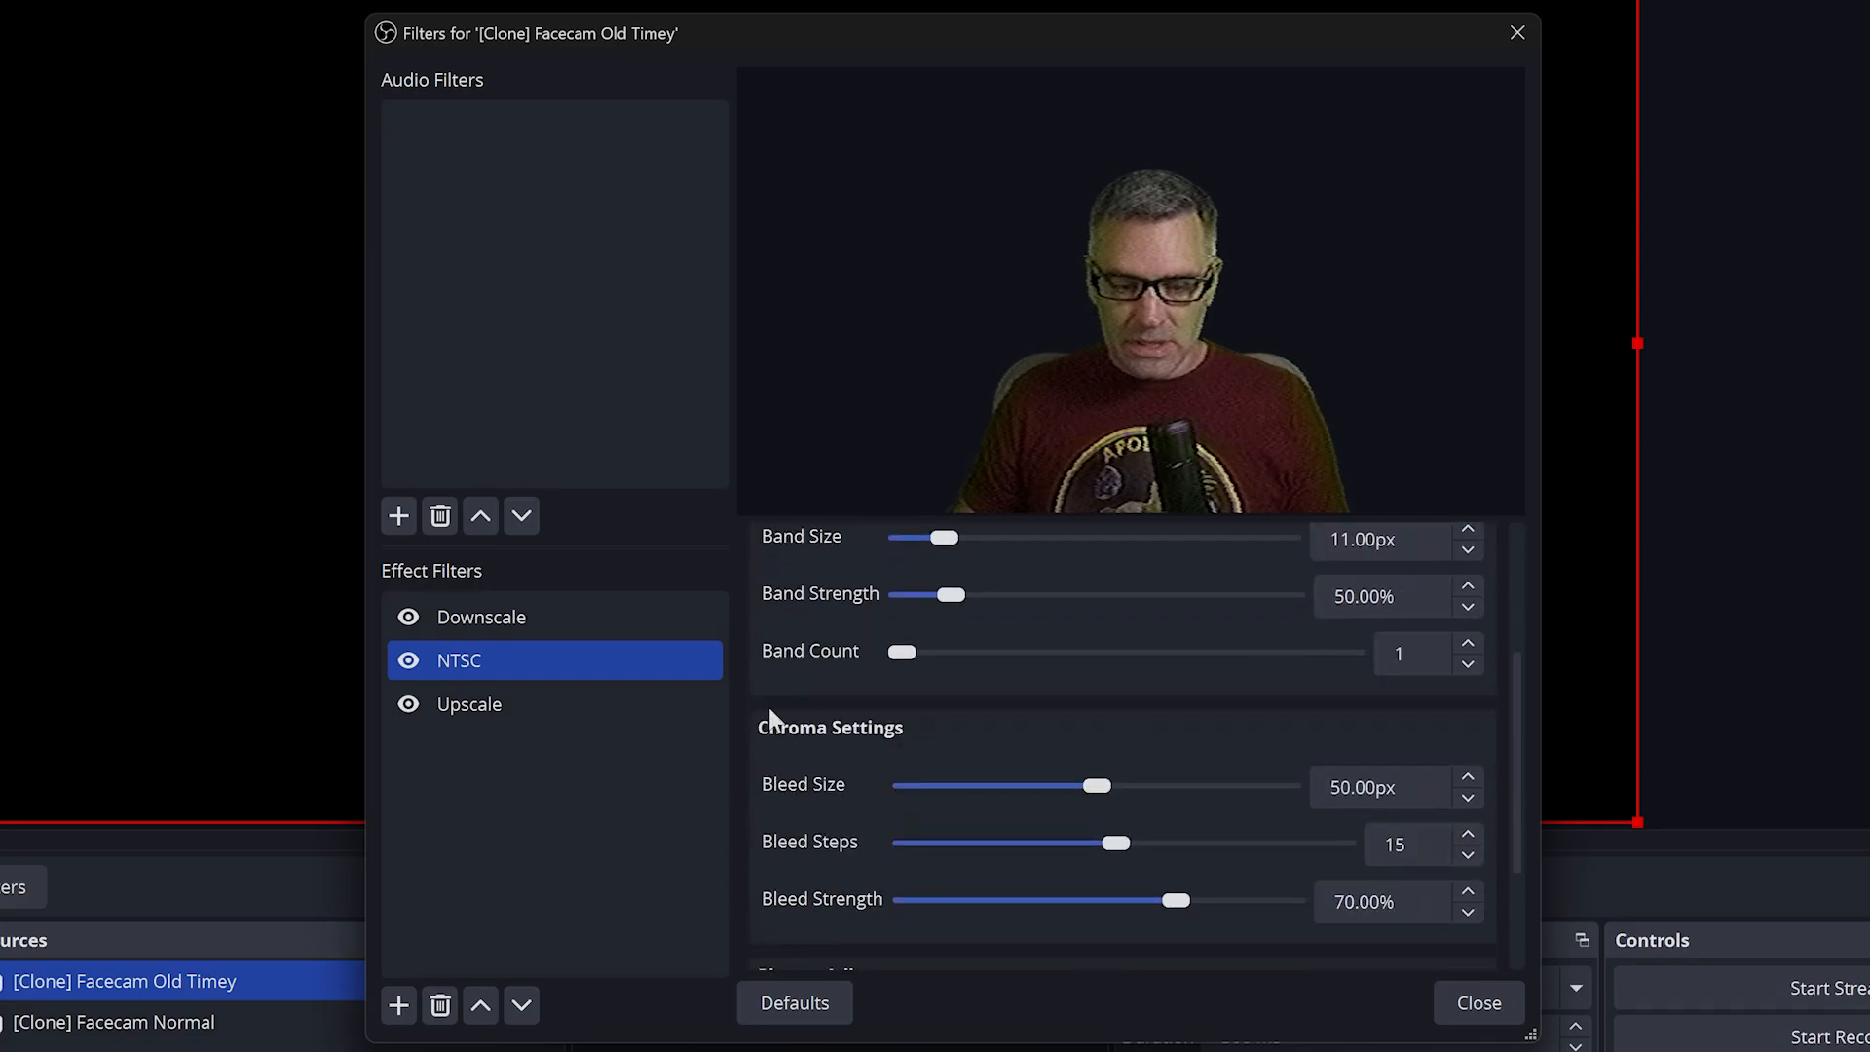
scroll("down", 3)
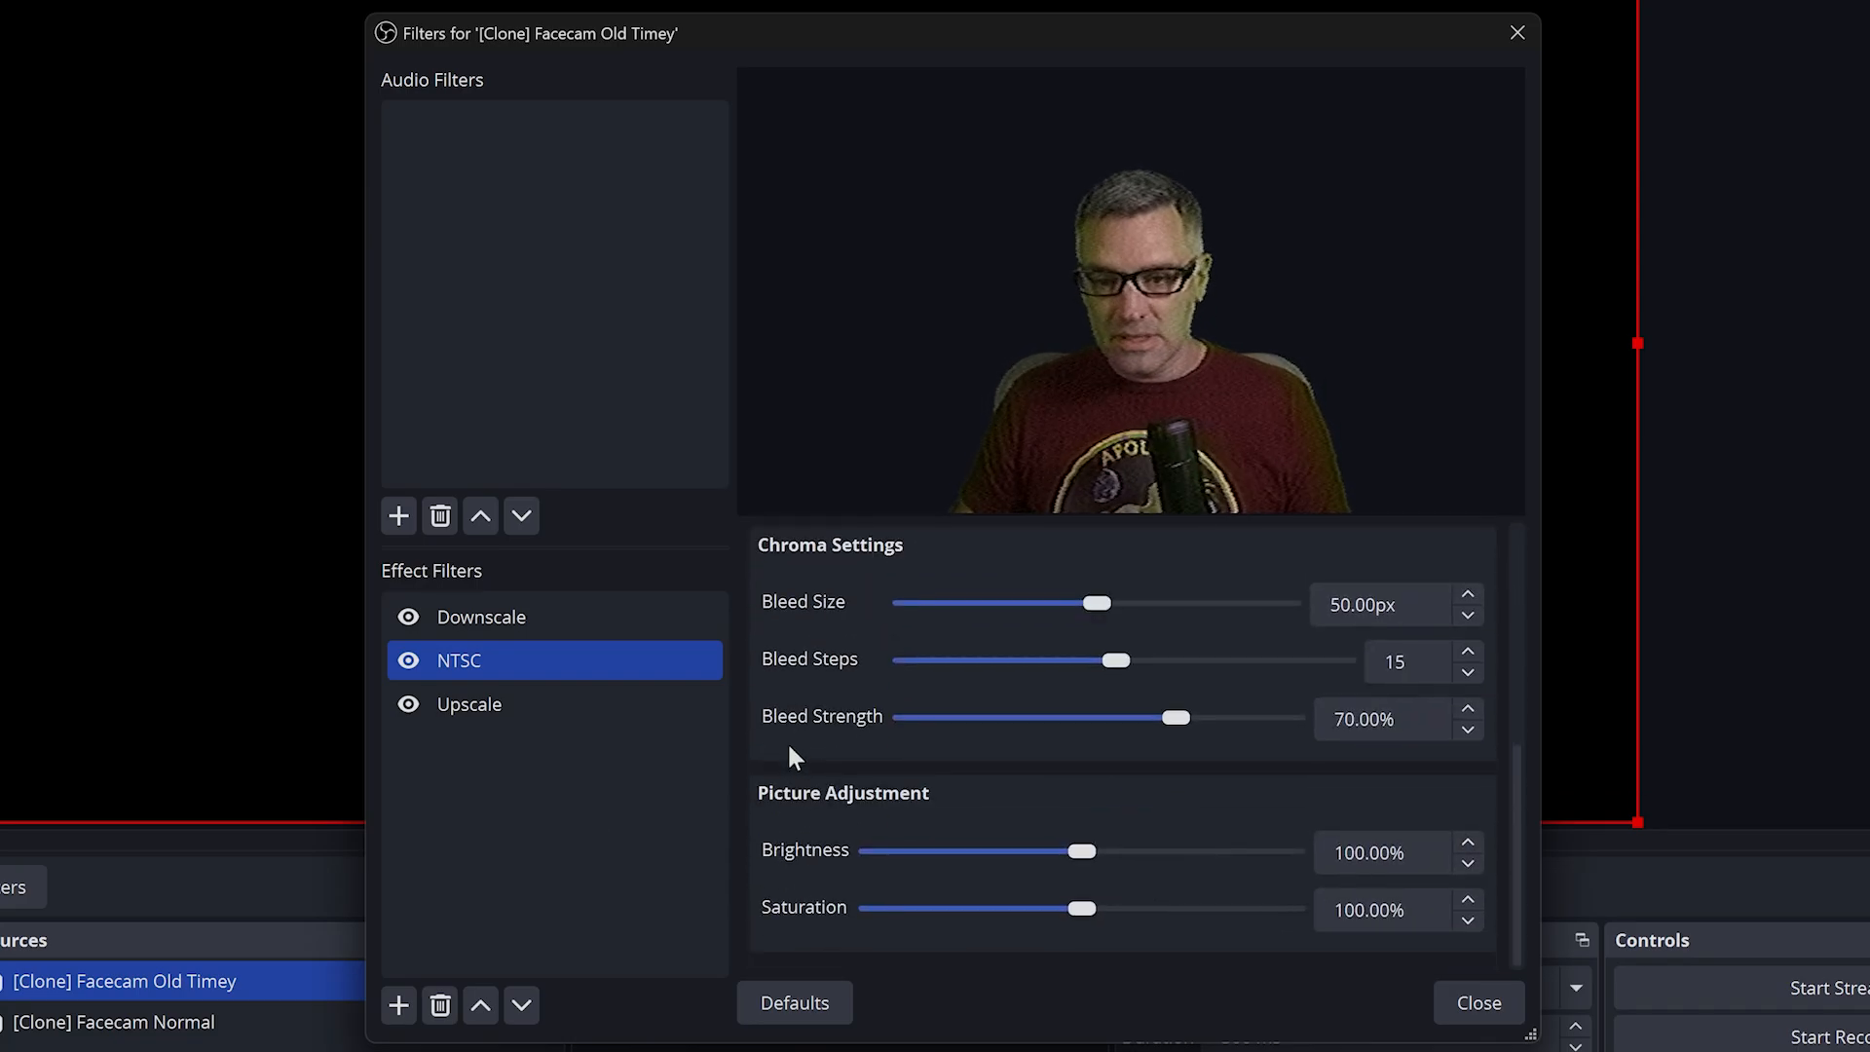
mouse_move(898, 751)
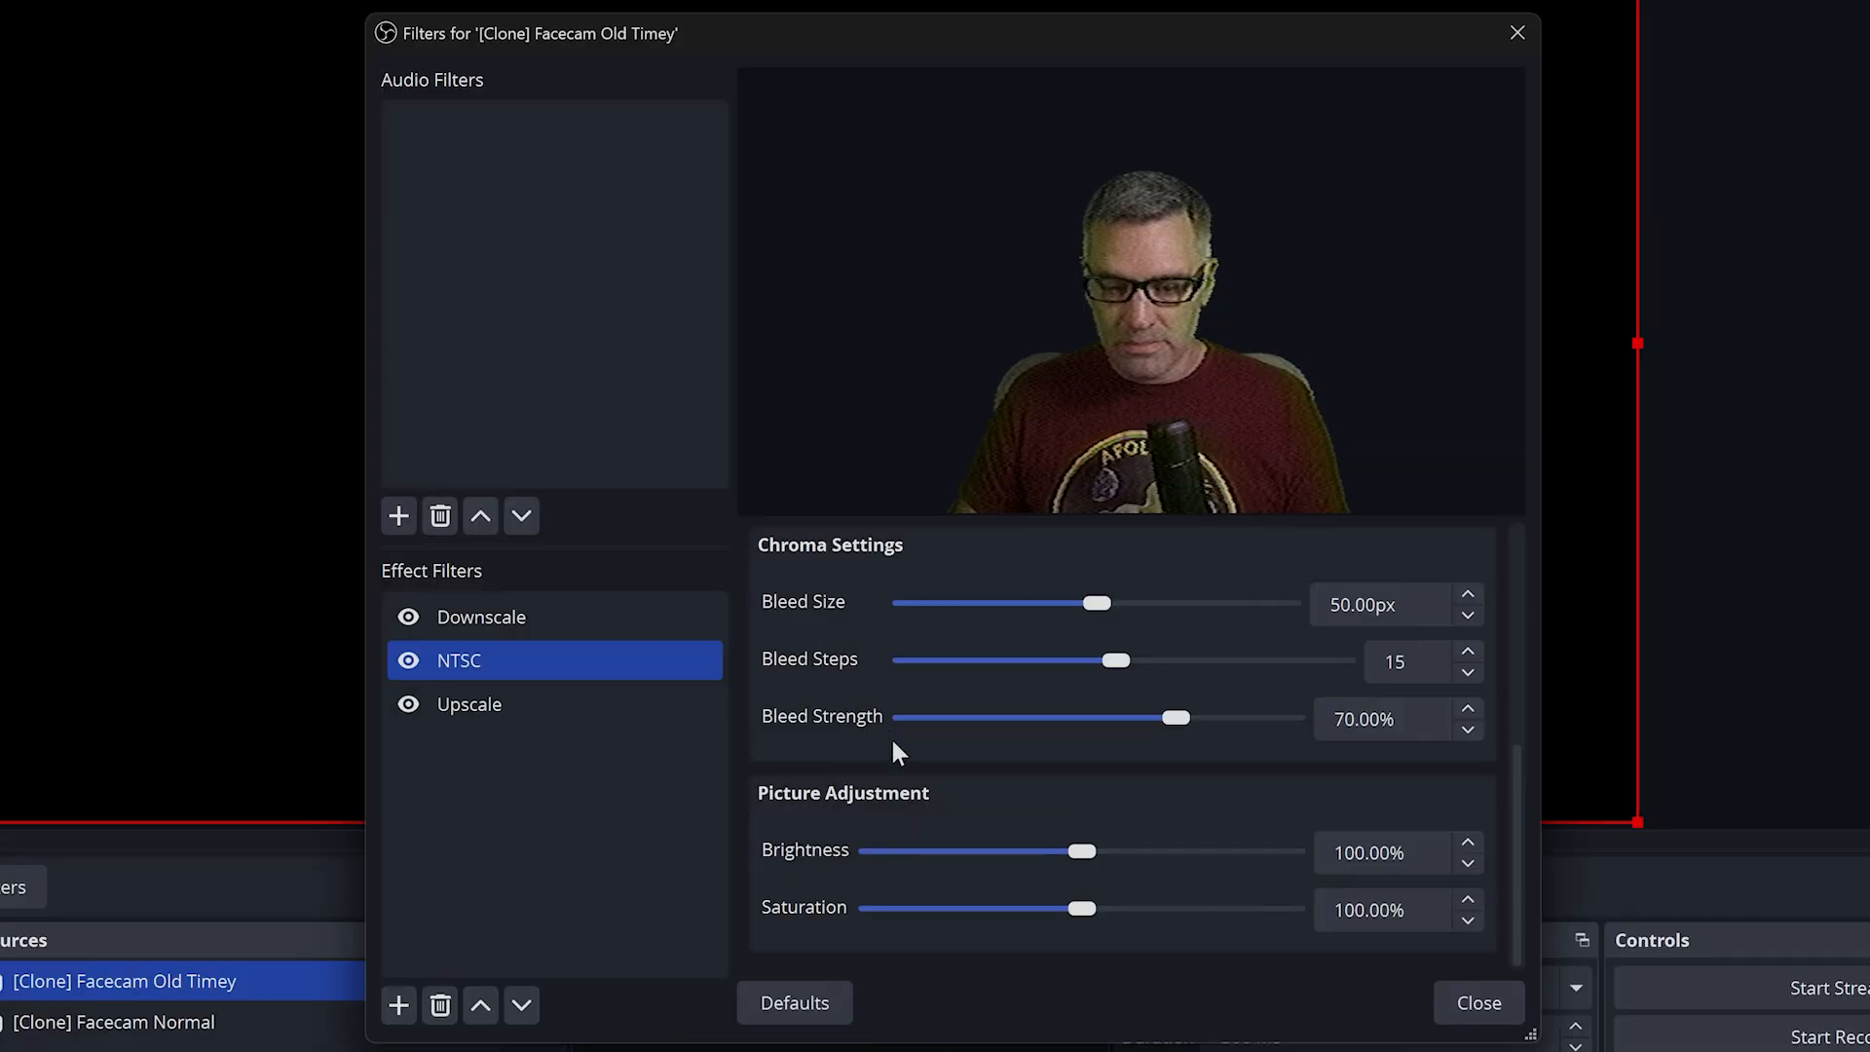
mouse_move(1079, 913)
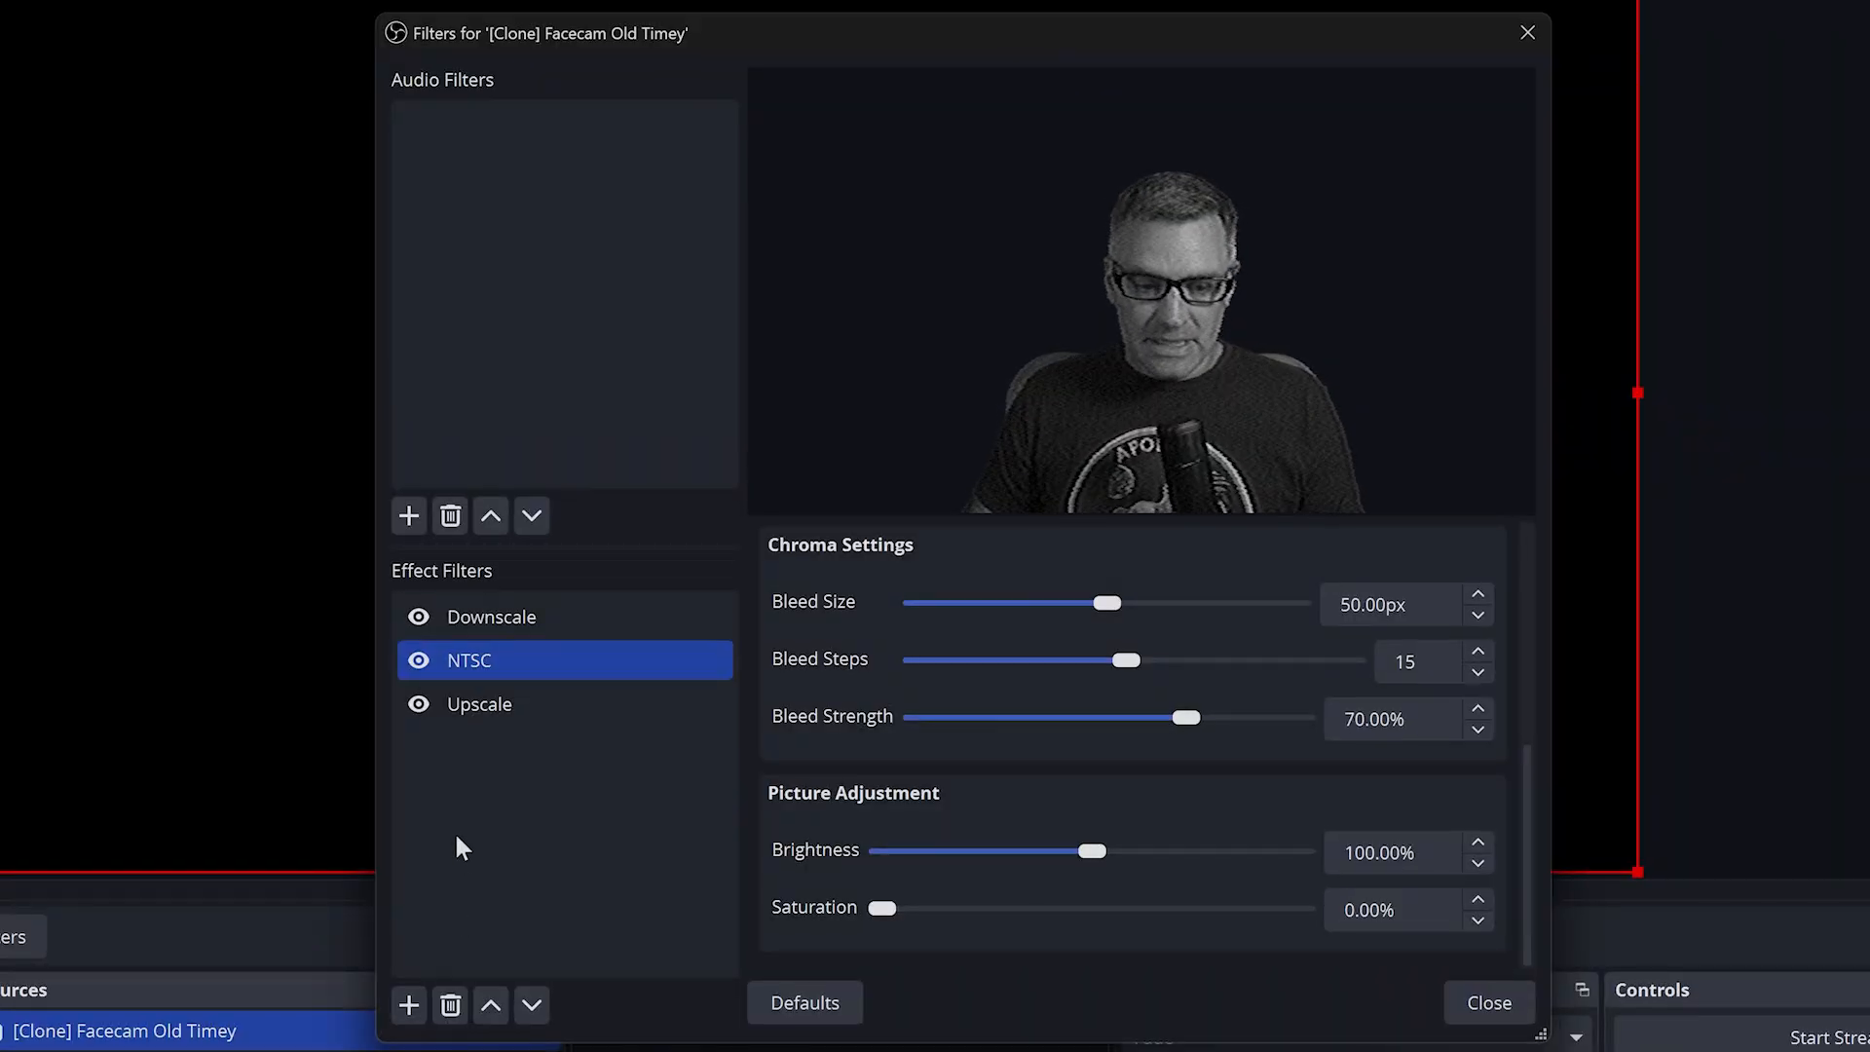
mouse_move(462, 772)
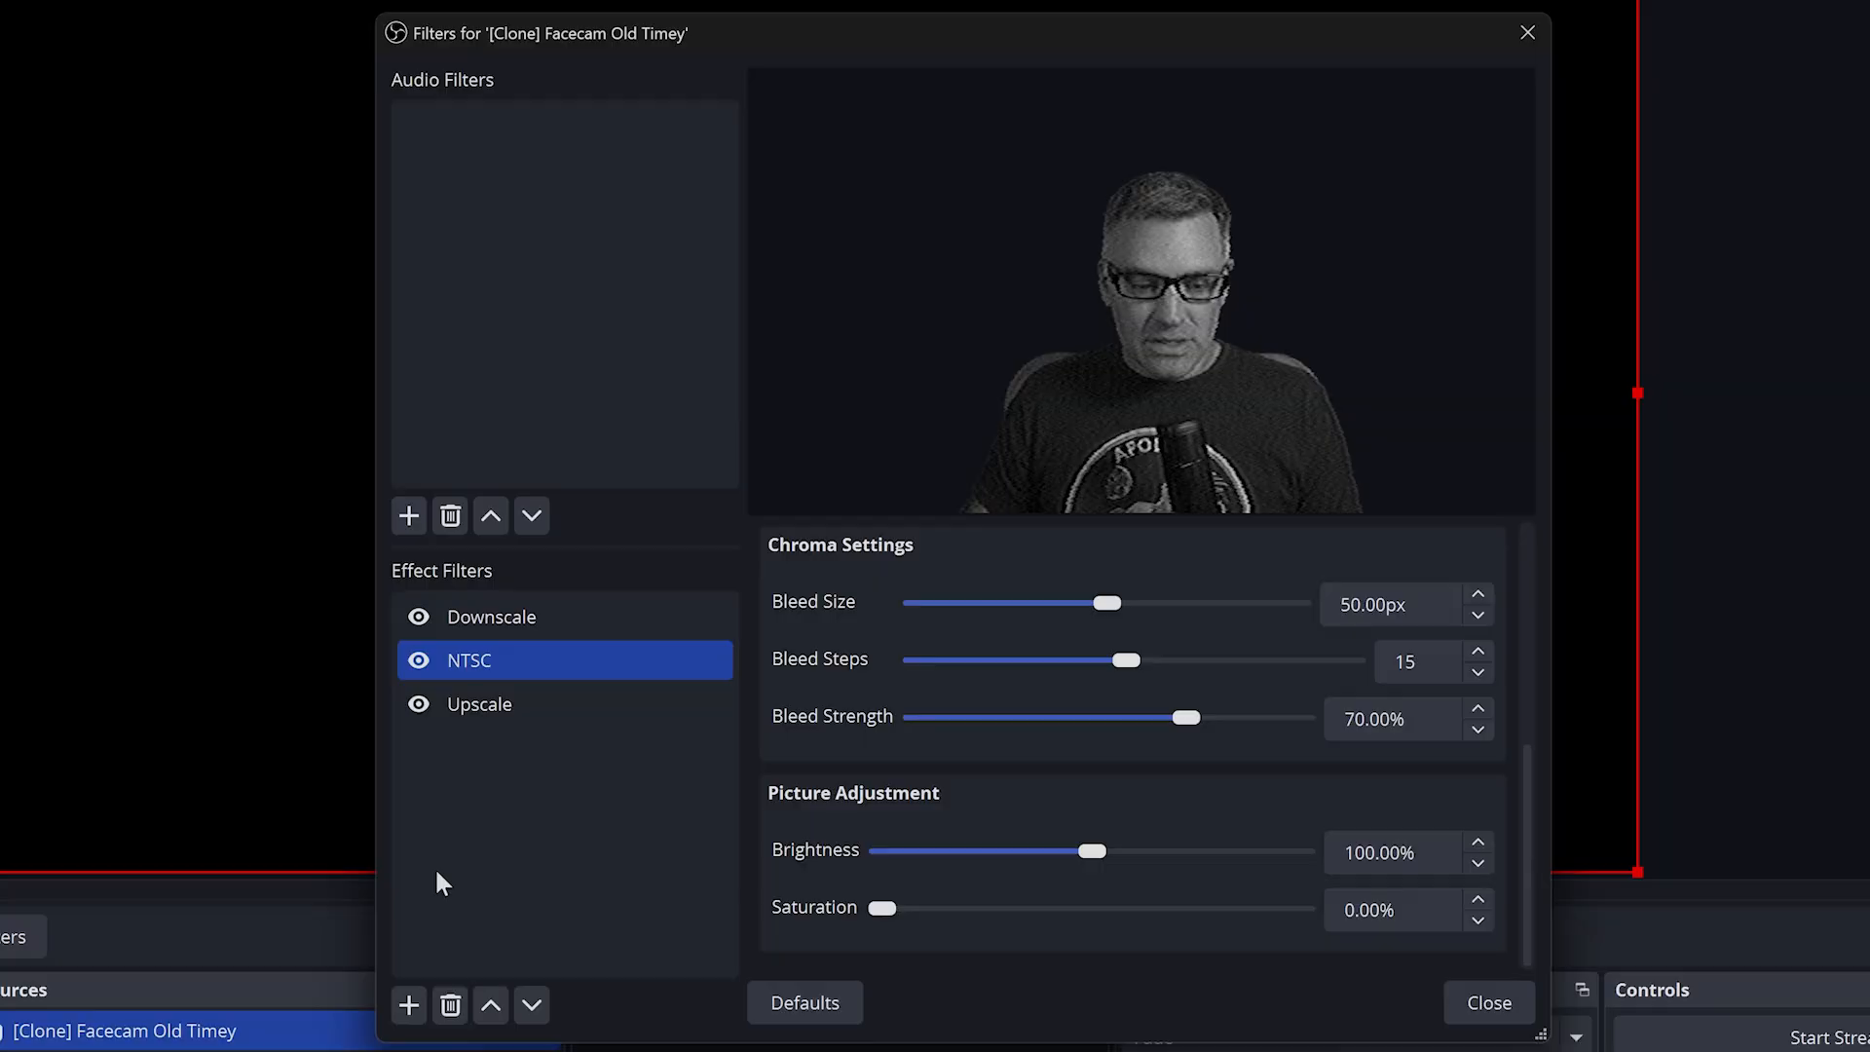
Add a 'Scanlines' Retro Effects filter using the Scanlines type with sine-wave profile at 30%
left_click(408, 1005)
type("S")
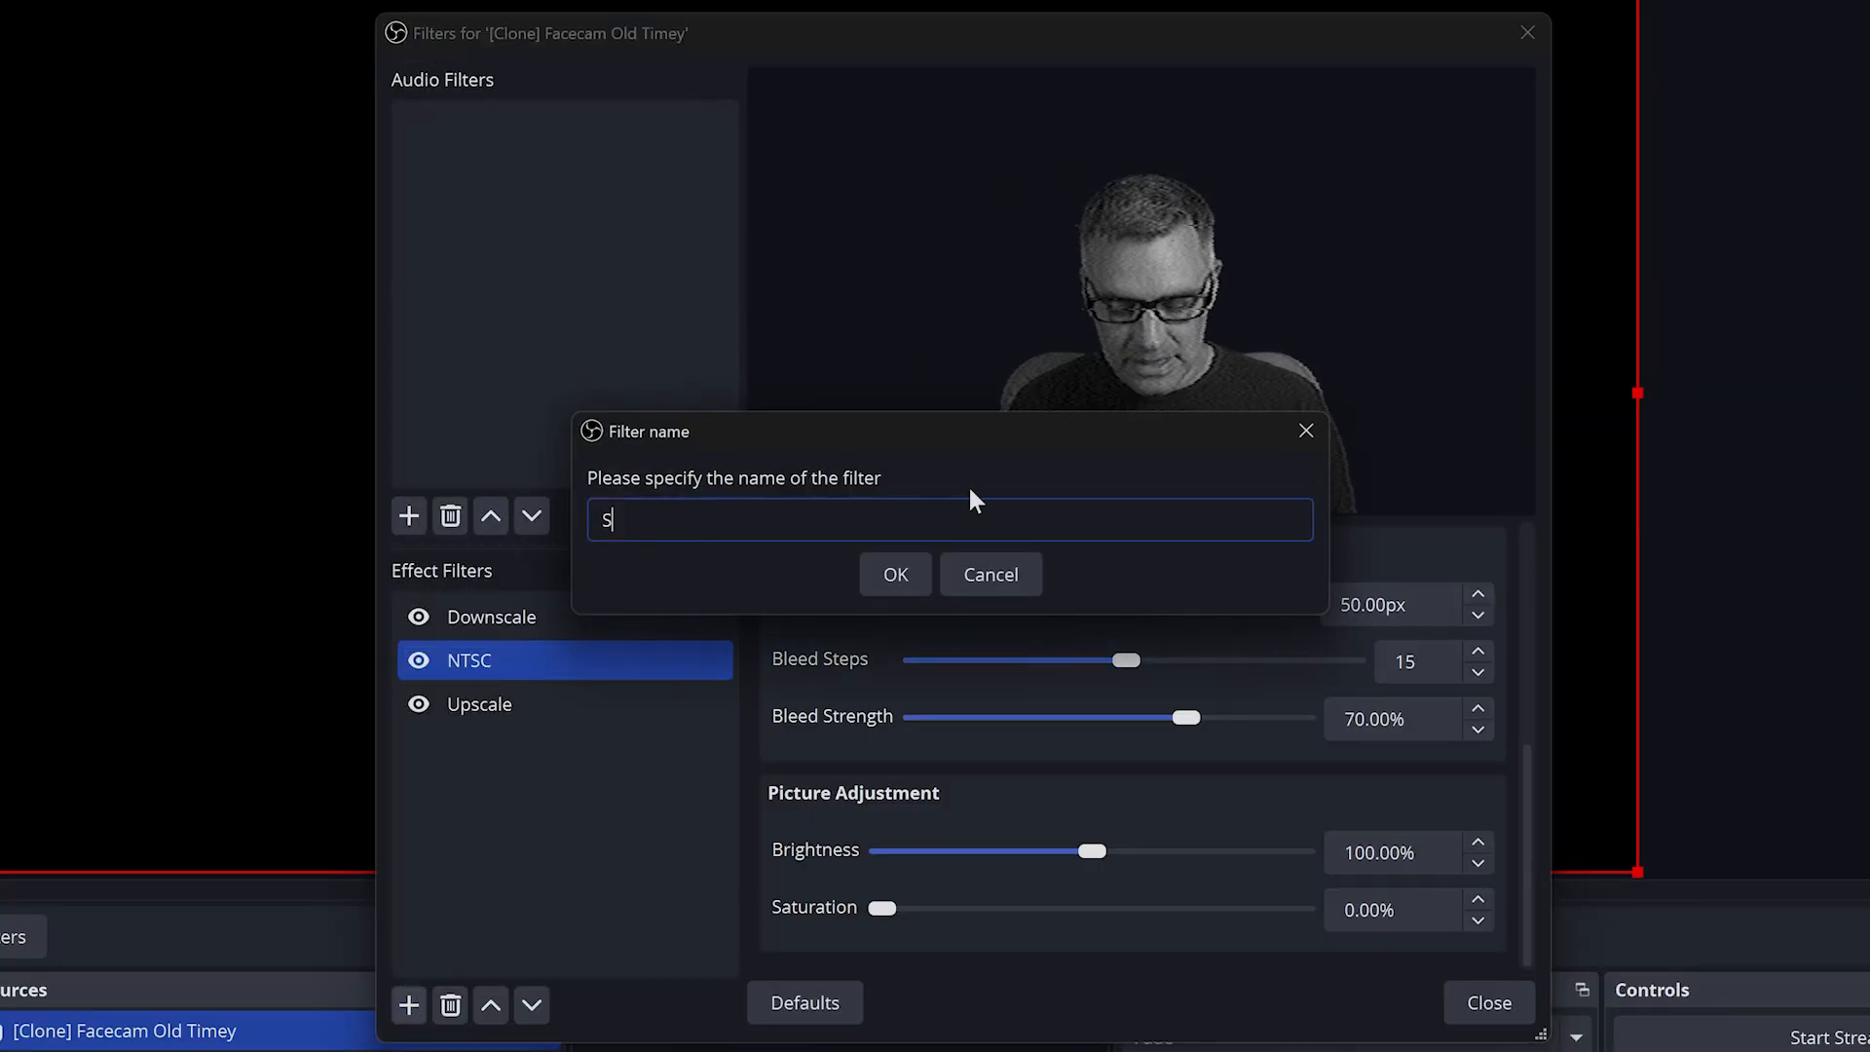
left_click(894, 574)
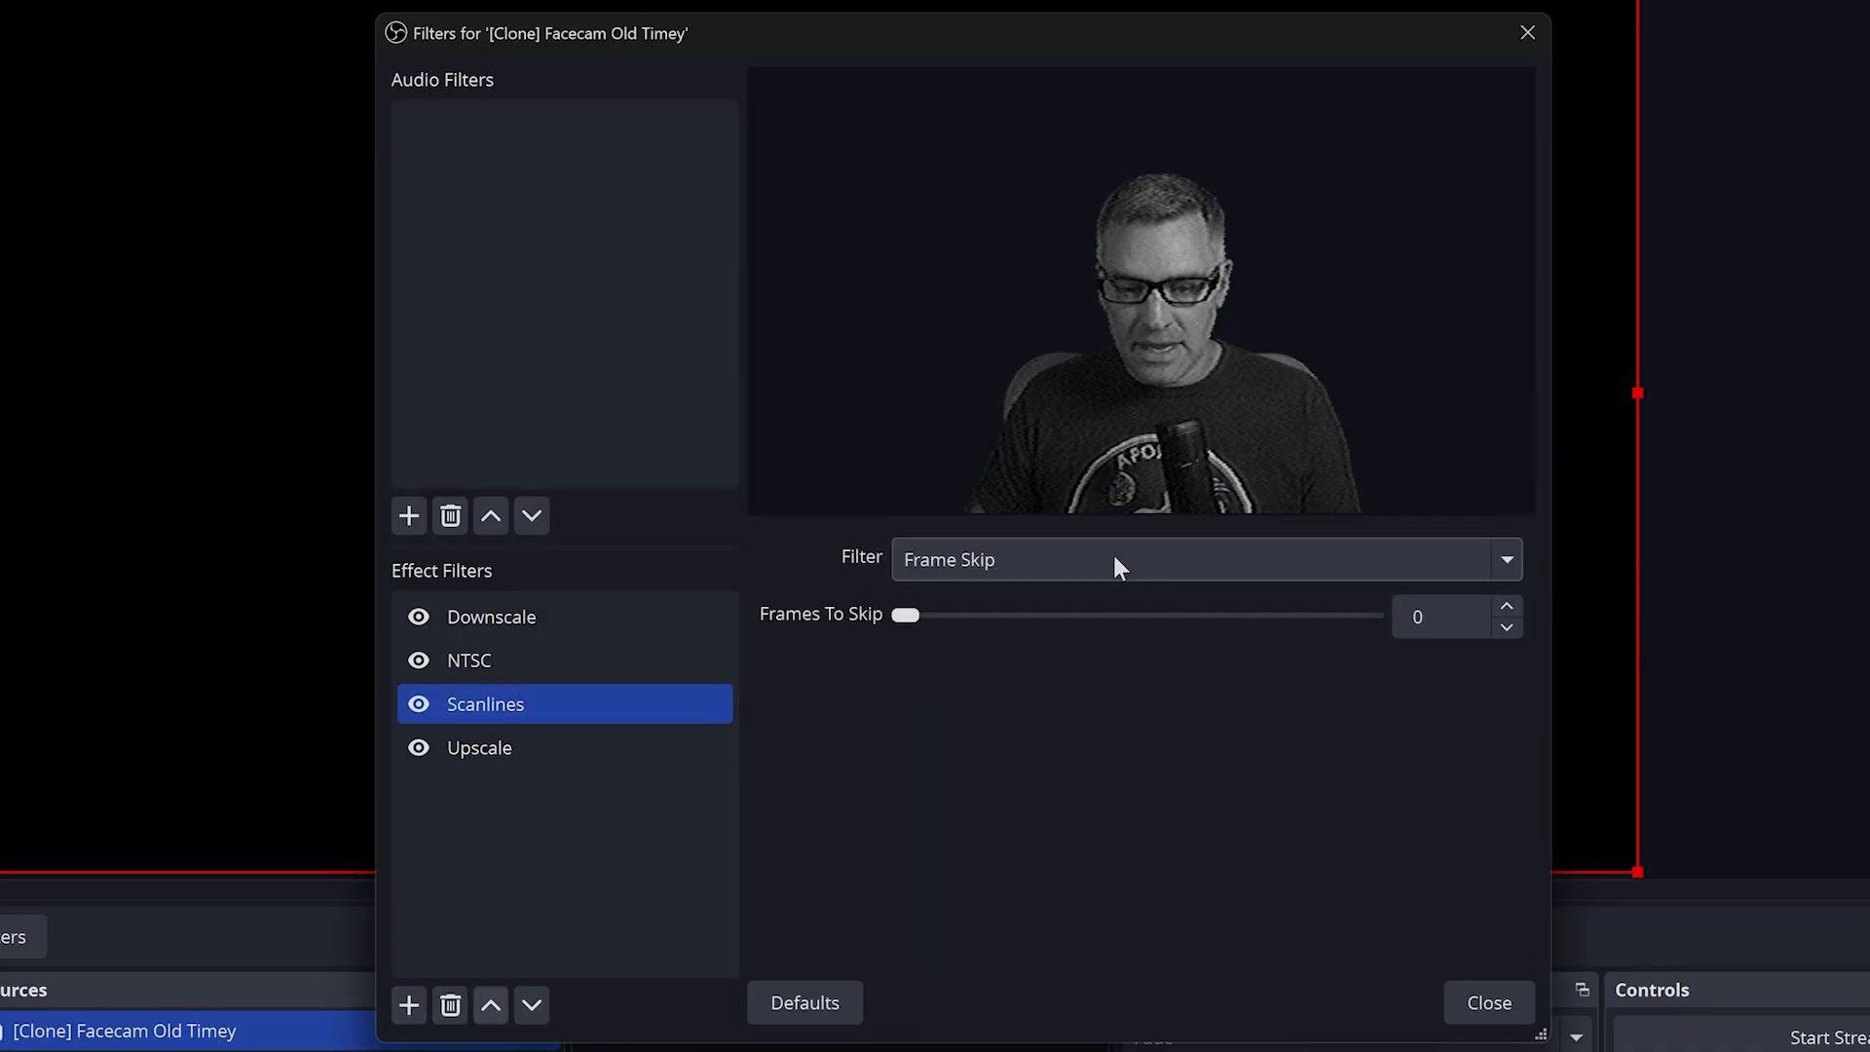
left_click(470, 660)
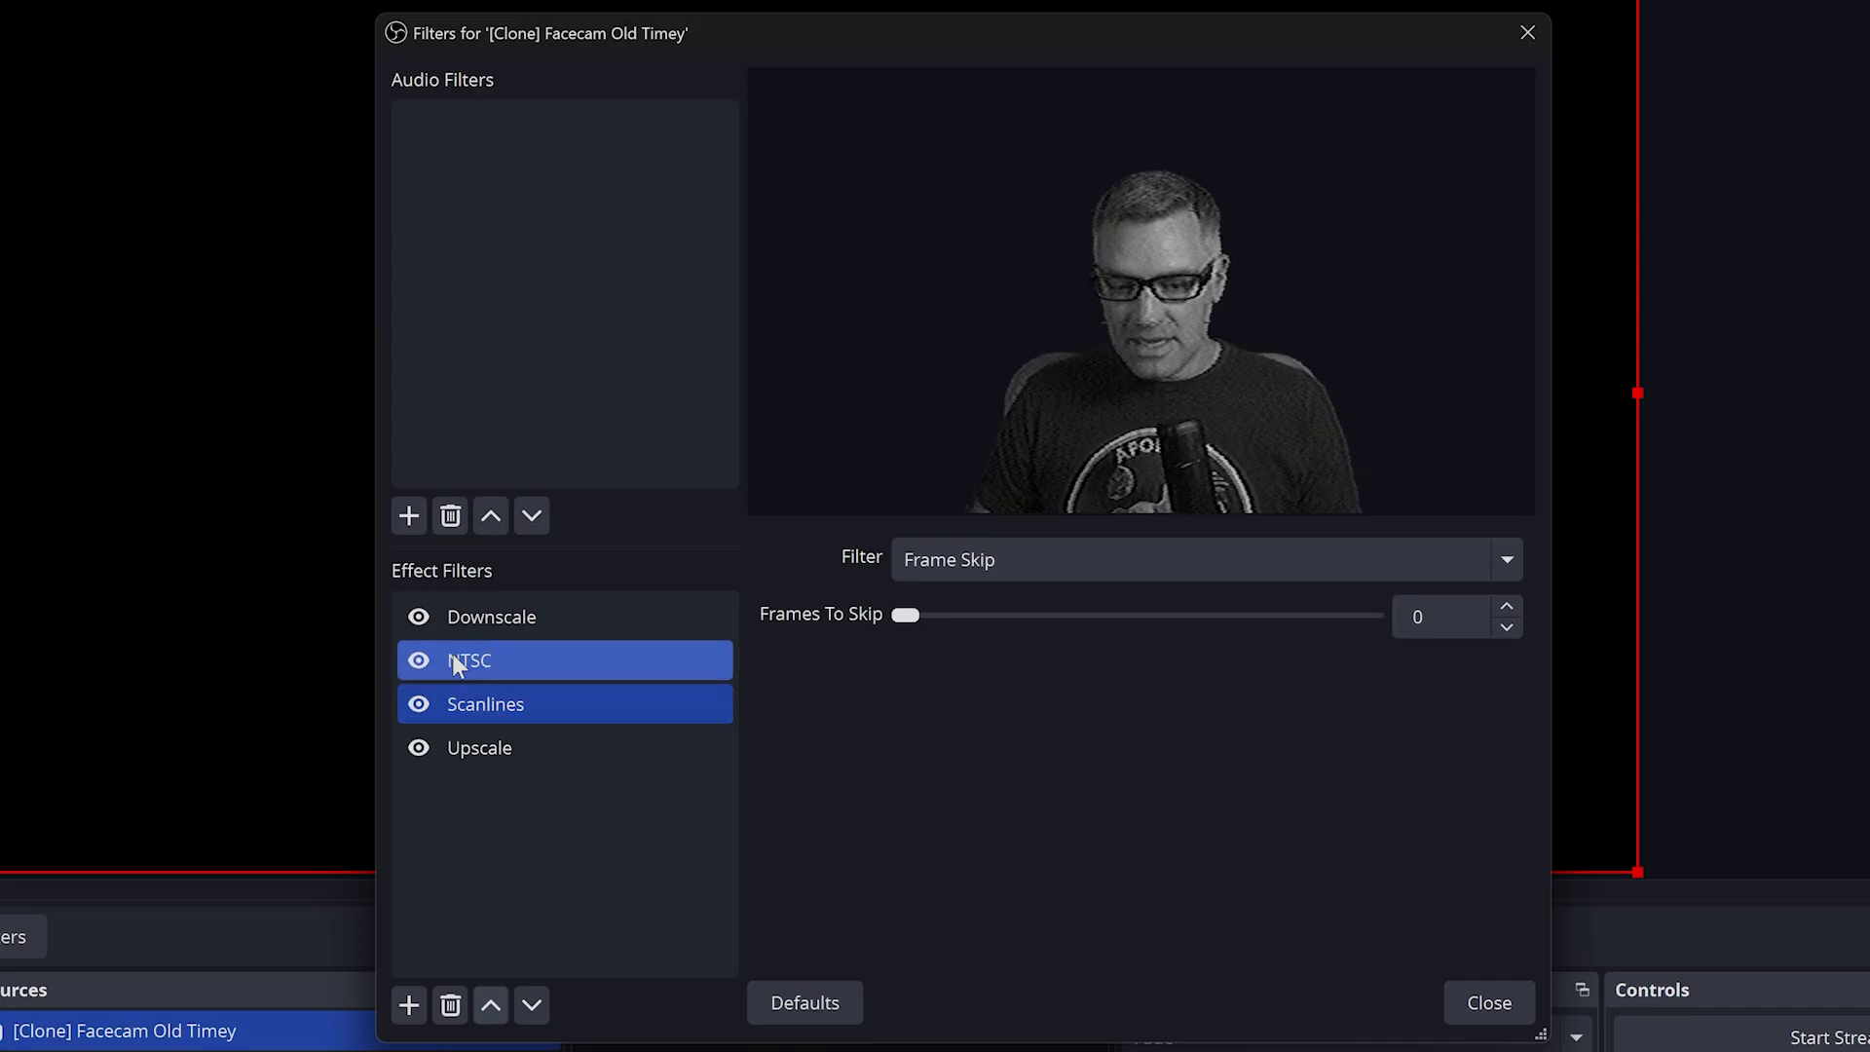
left_click(484, 703)
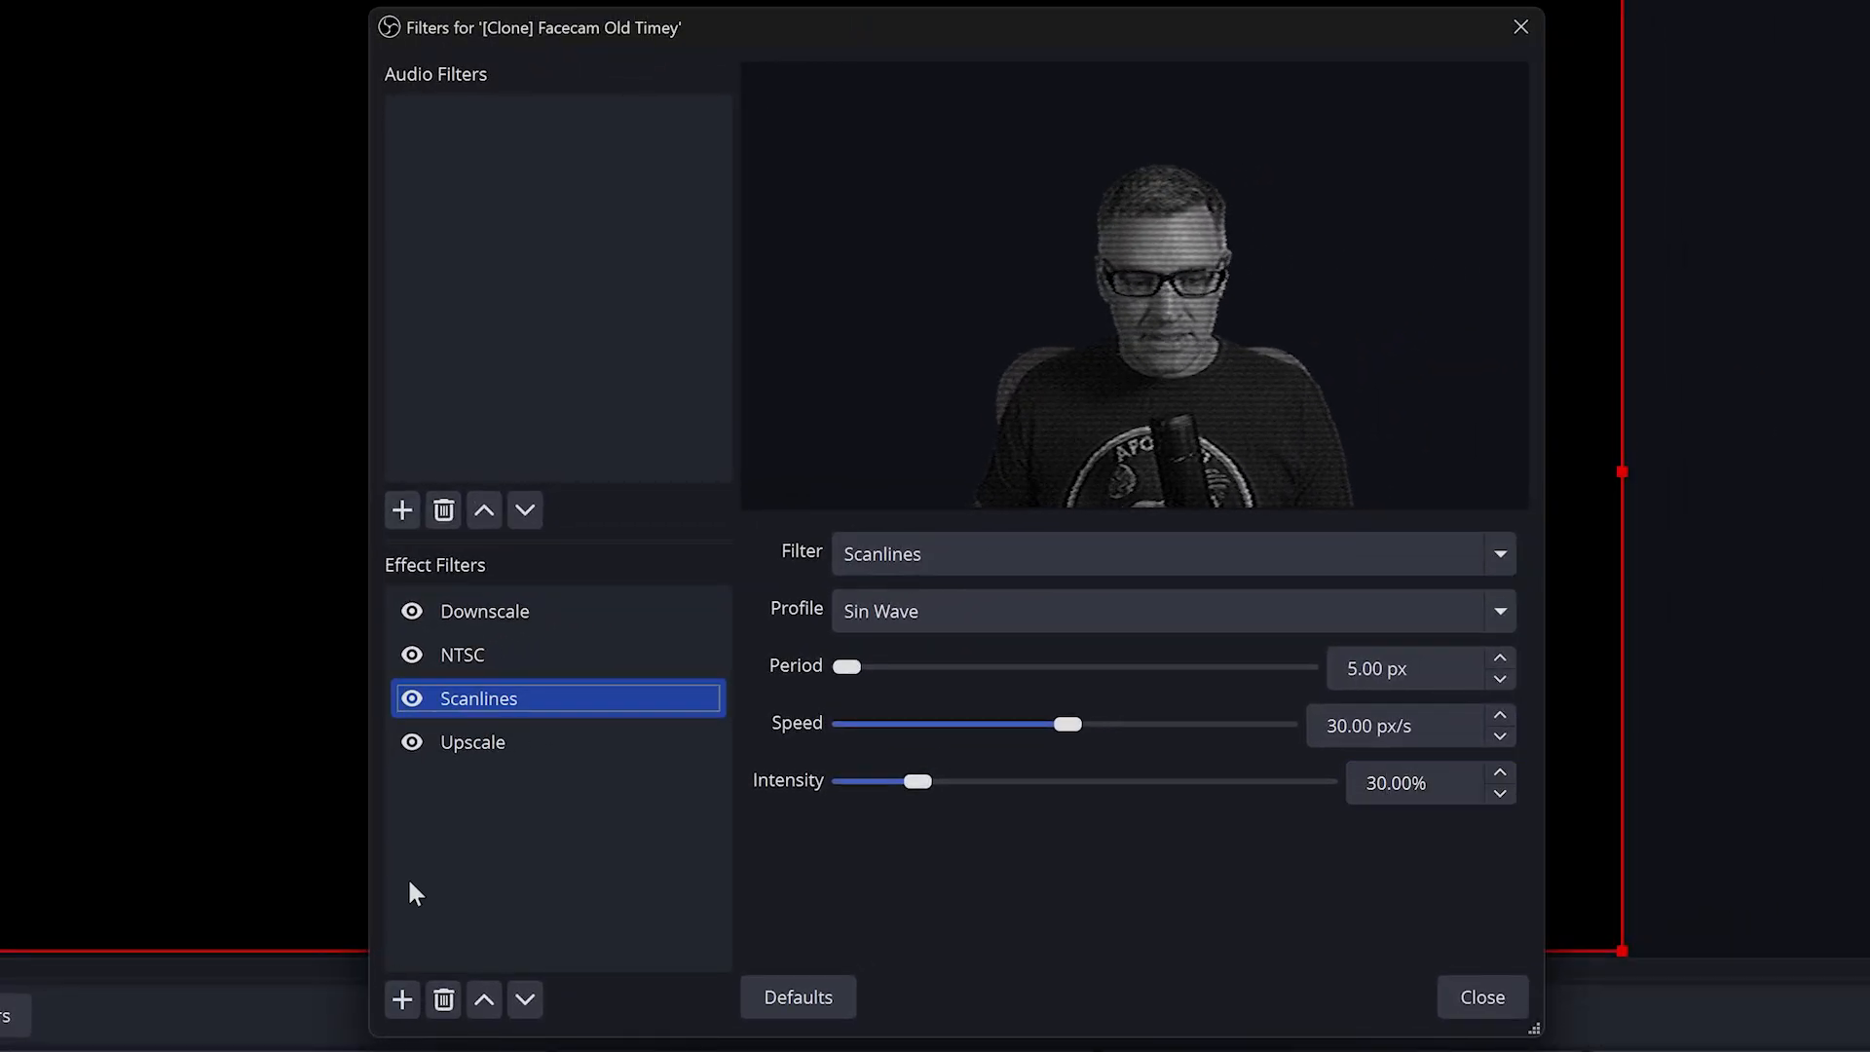
Add a Retro Effects filter named 'CA' set to Chromatic Aberration
left_click(403, 999)
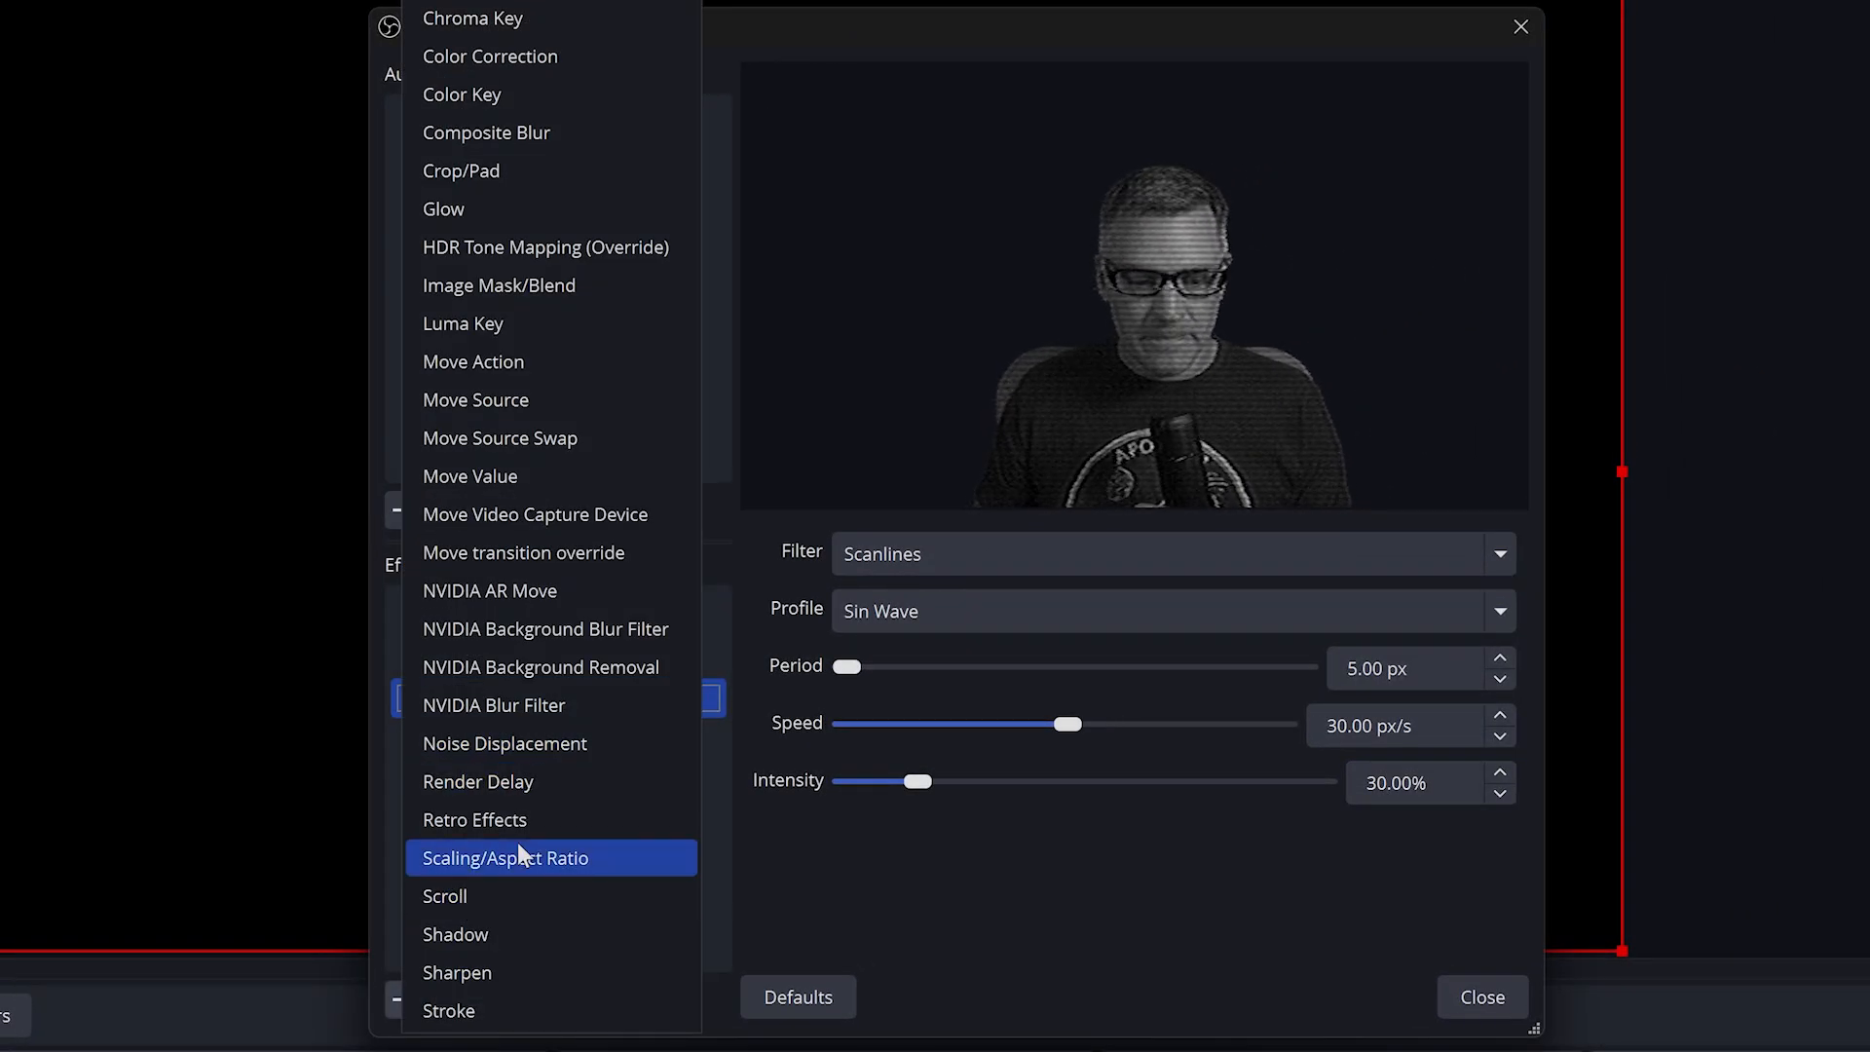
left_click(475, 819)
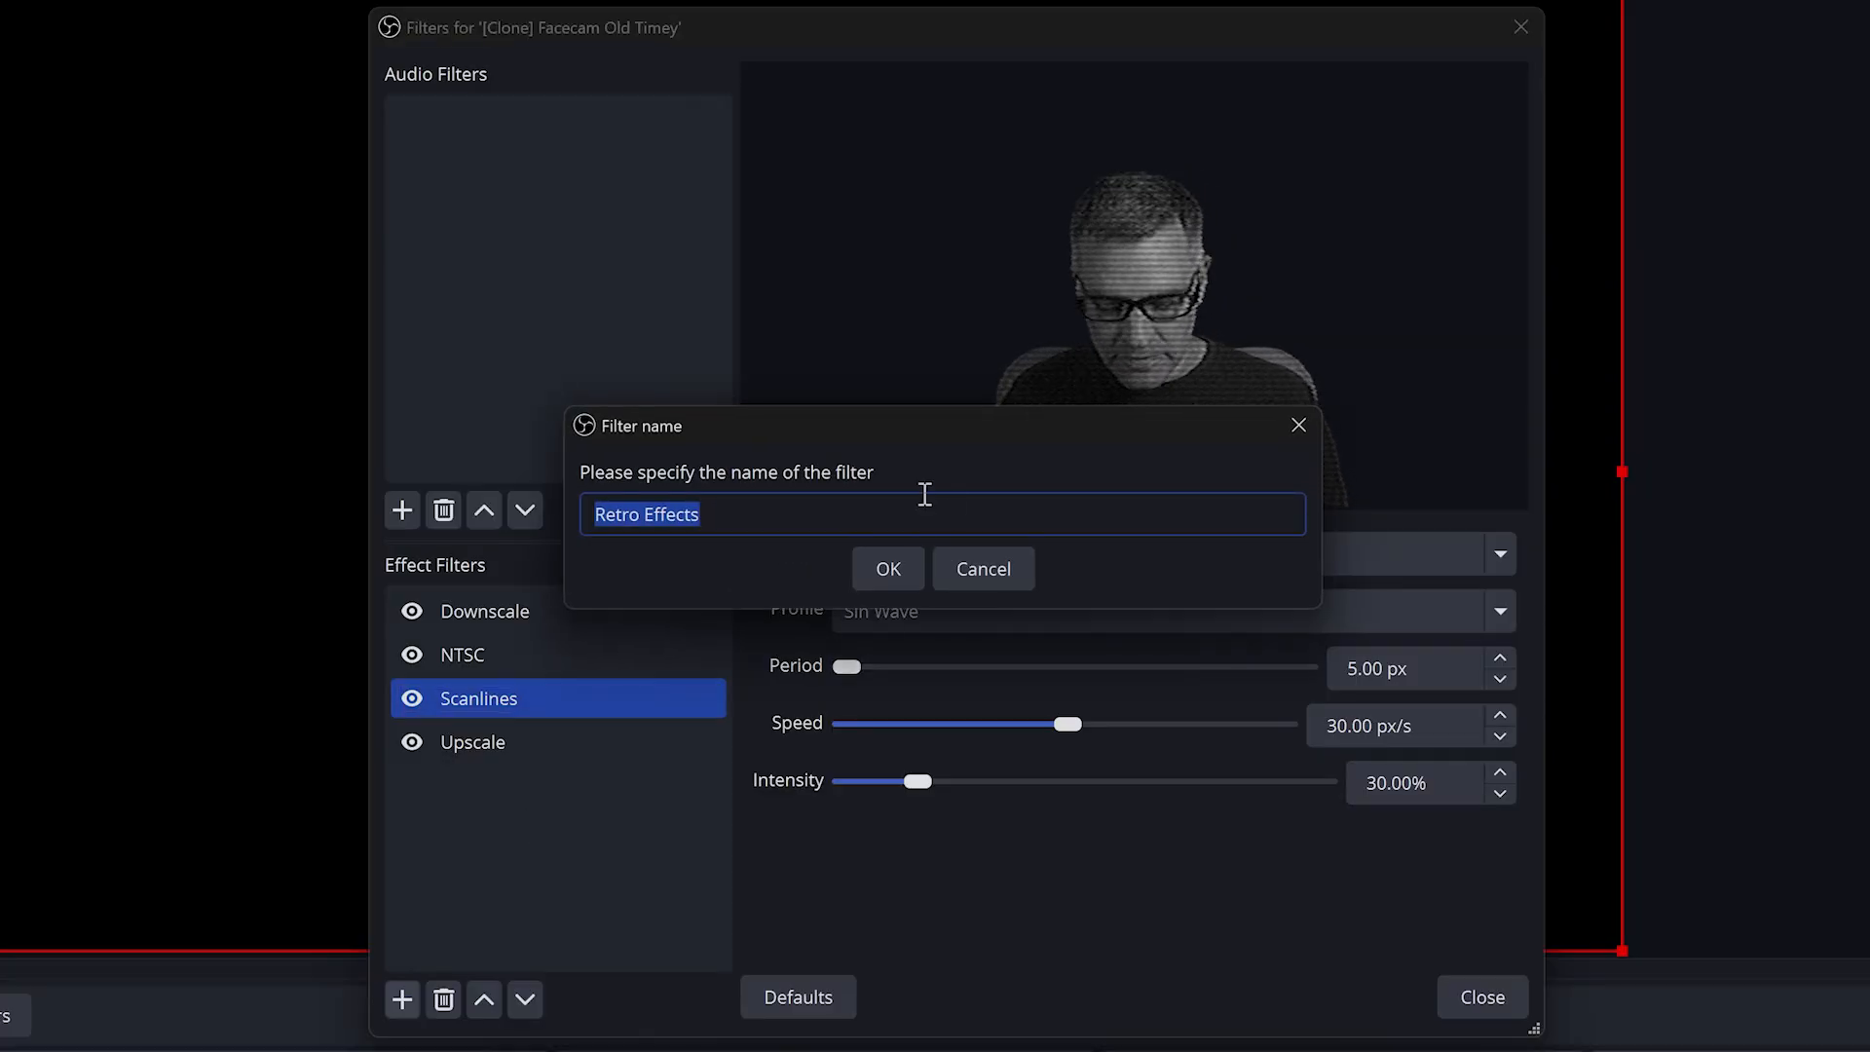
left_click(887, 568)
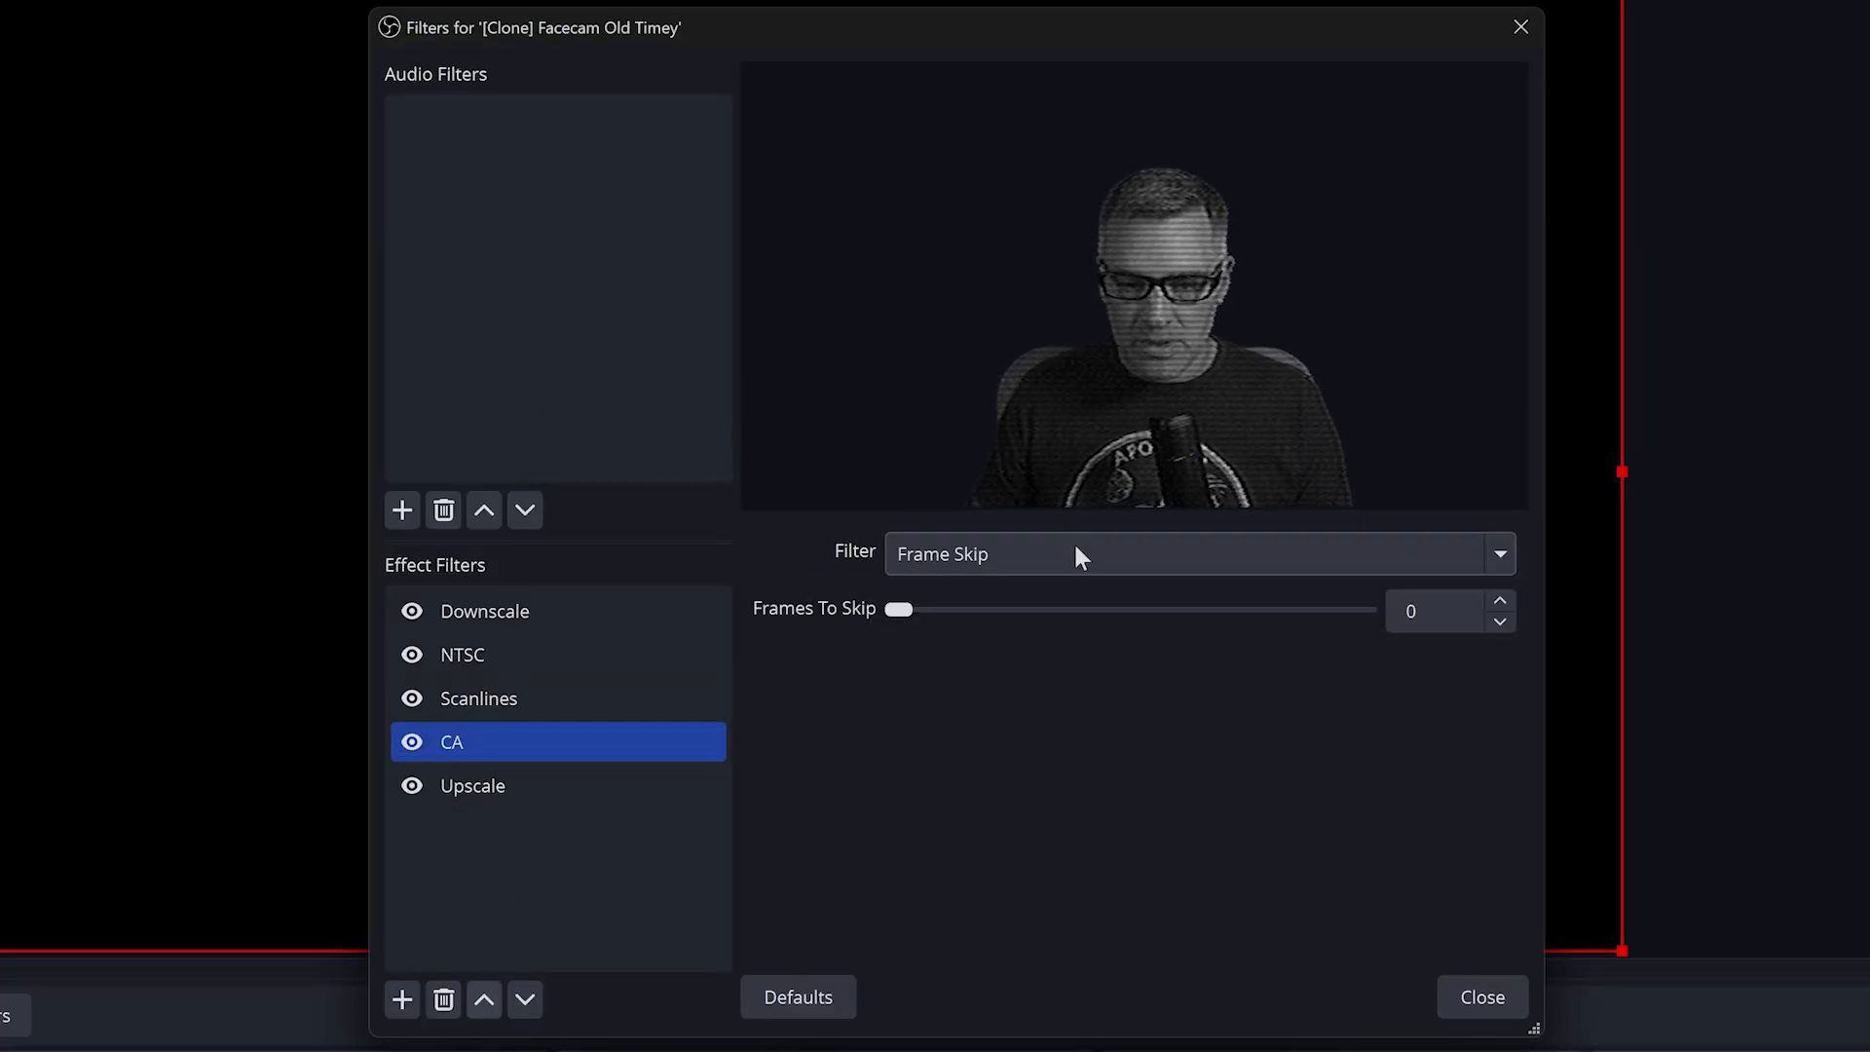
left_click(1499, 553)
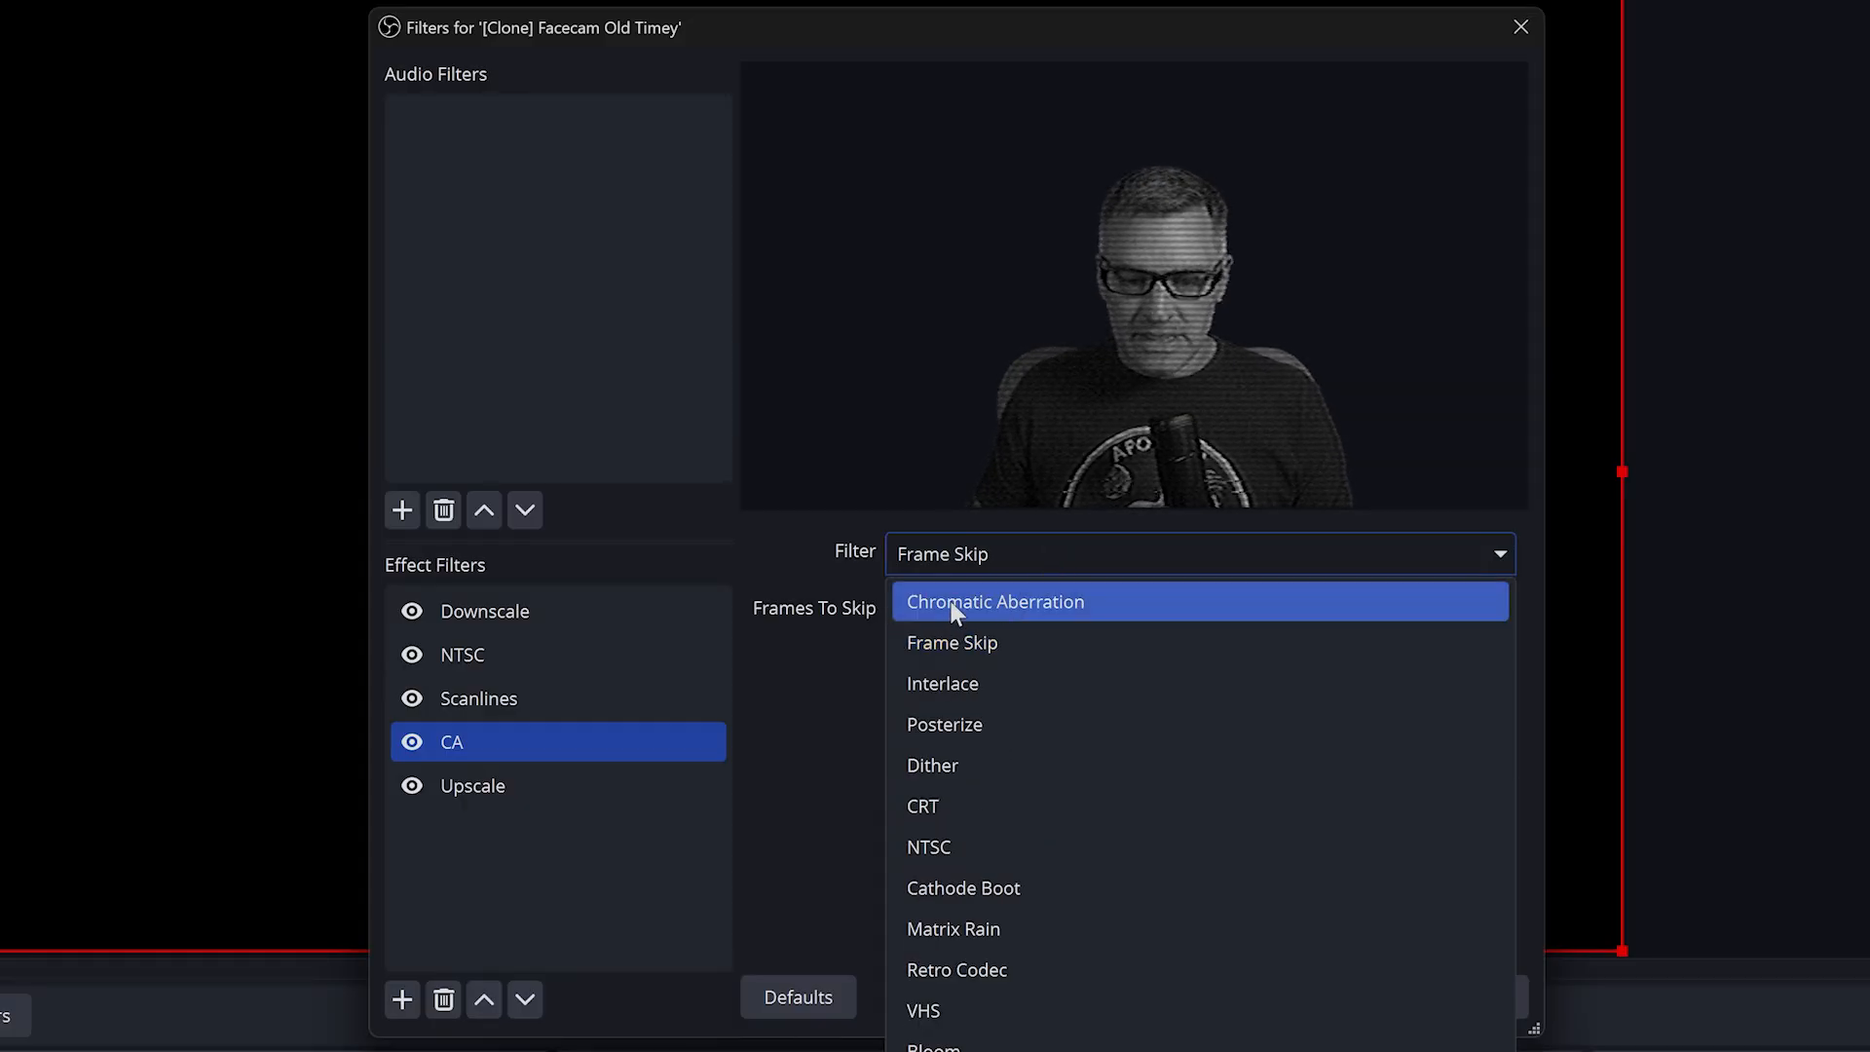
left_click(995, 601)
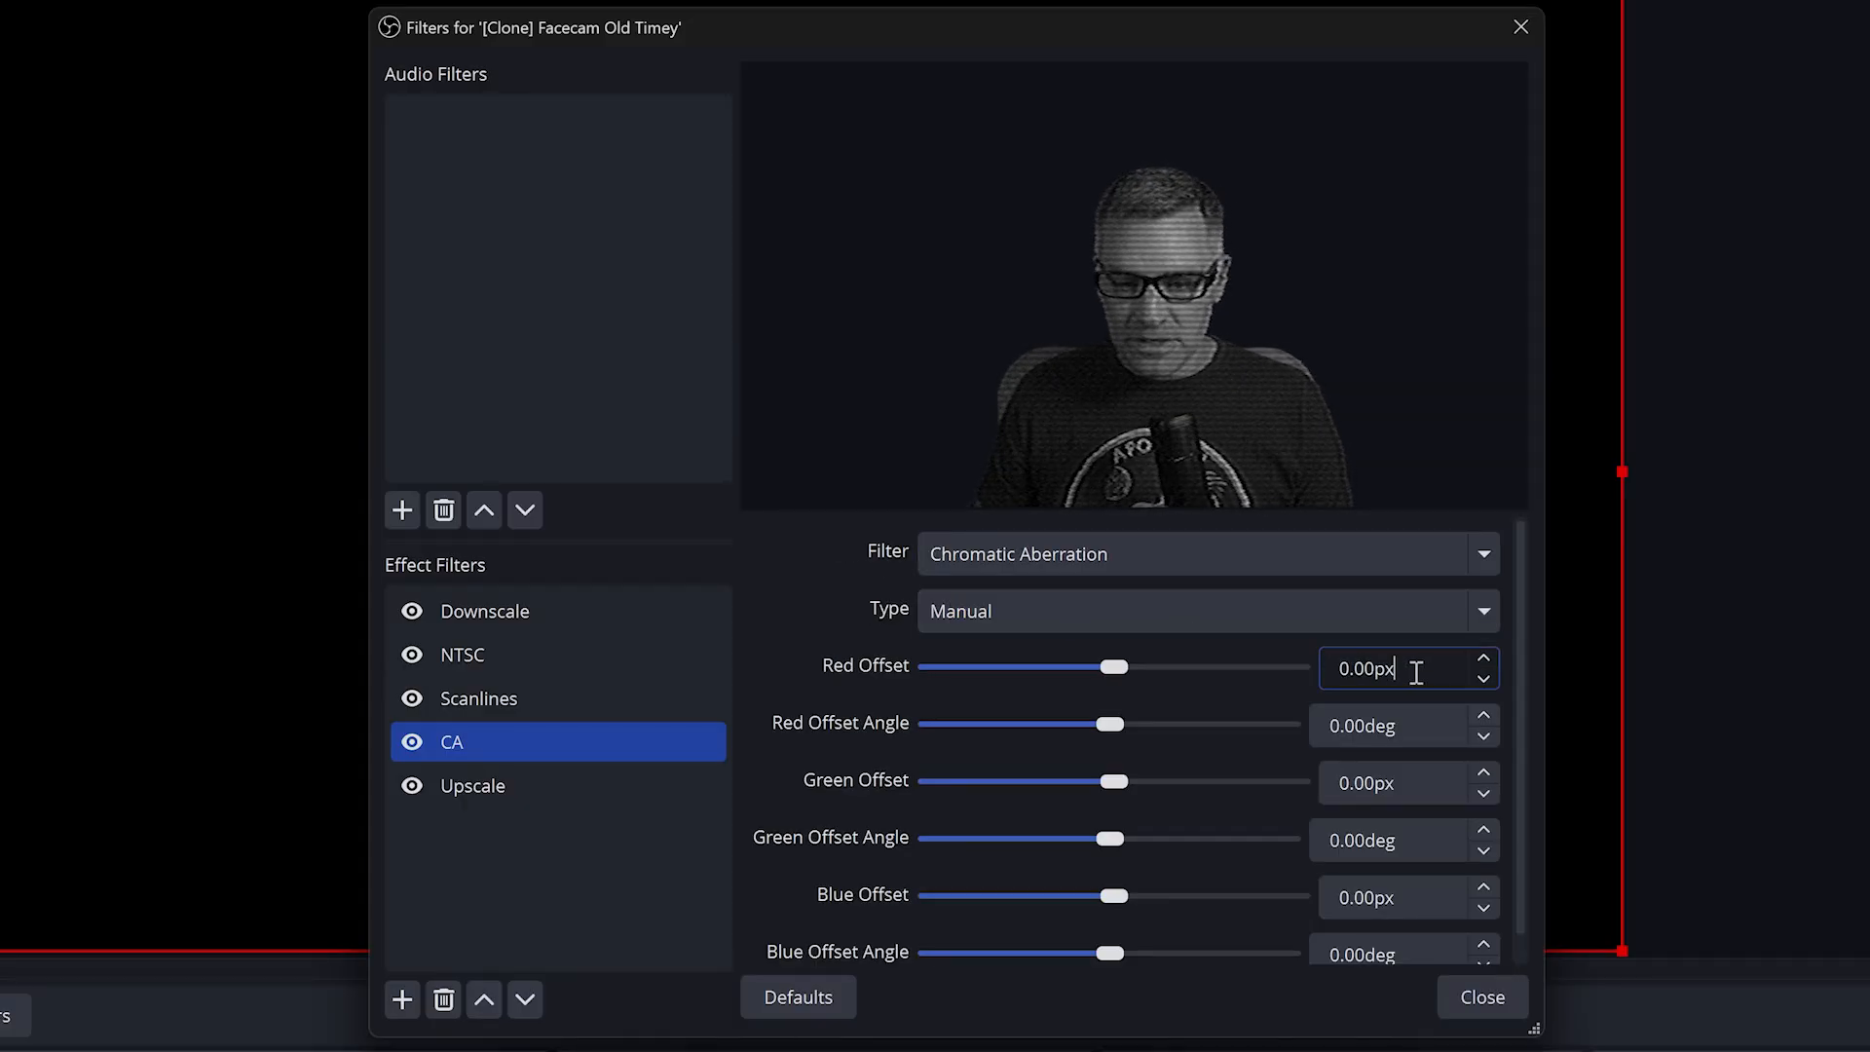
Set the red offset to 2.50px and blue offset to -2.50px, then close the filters
triple_click(1360, 669)
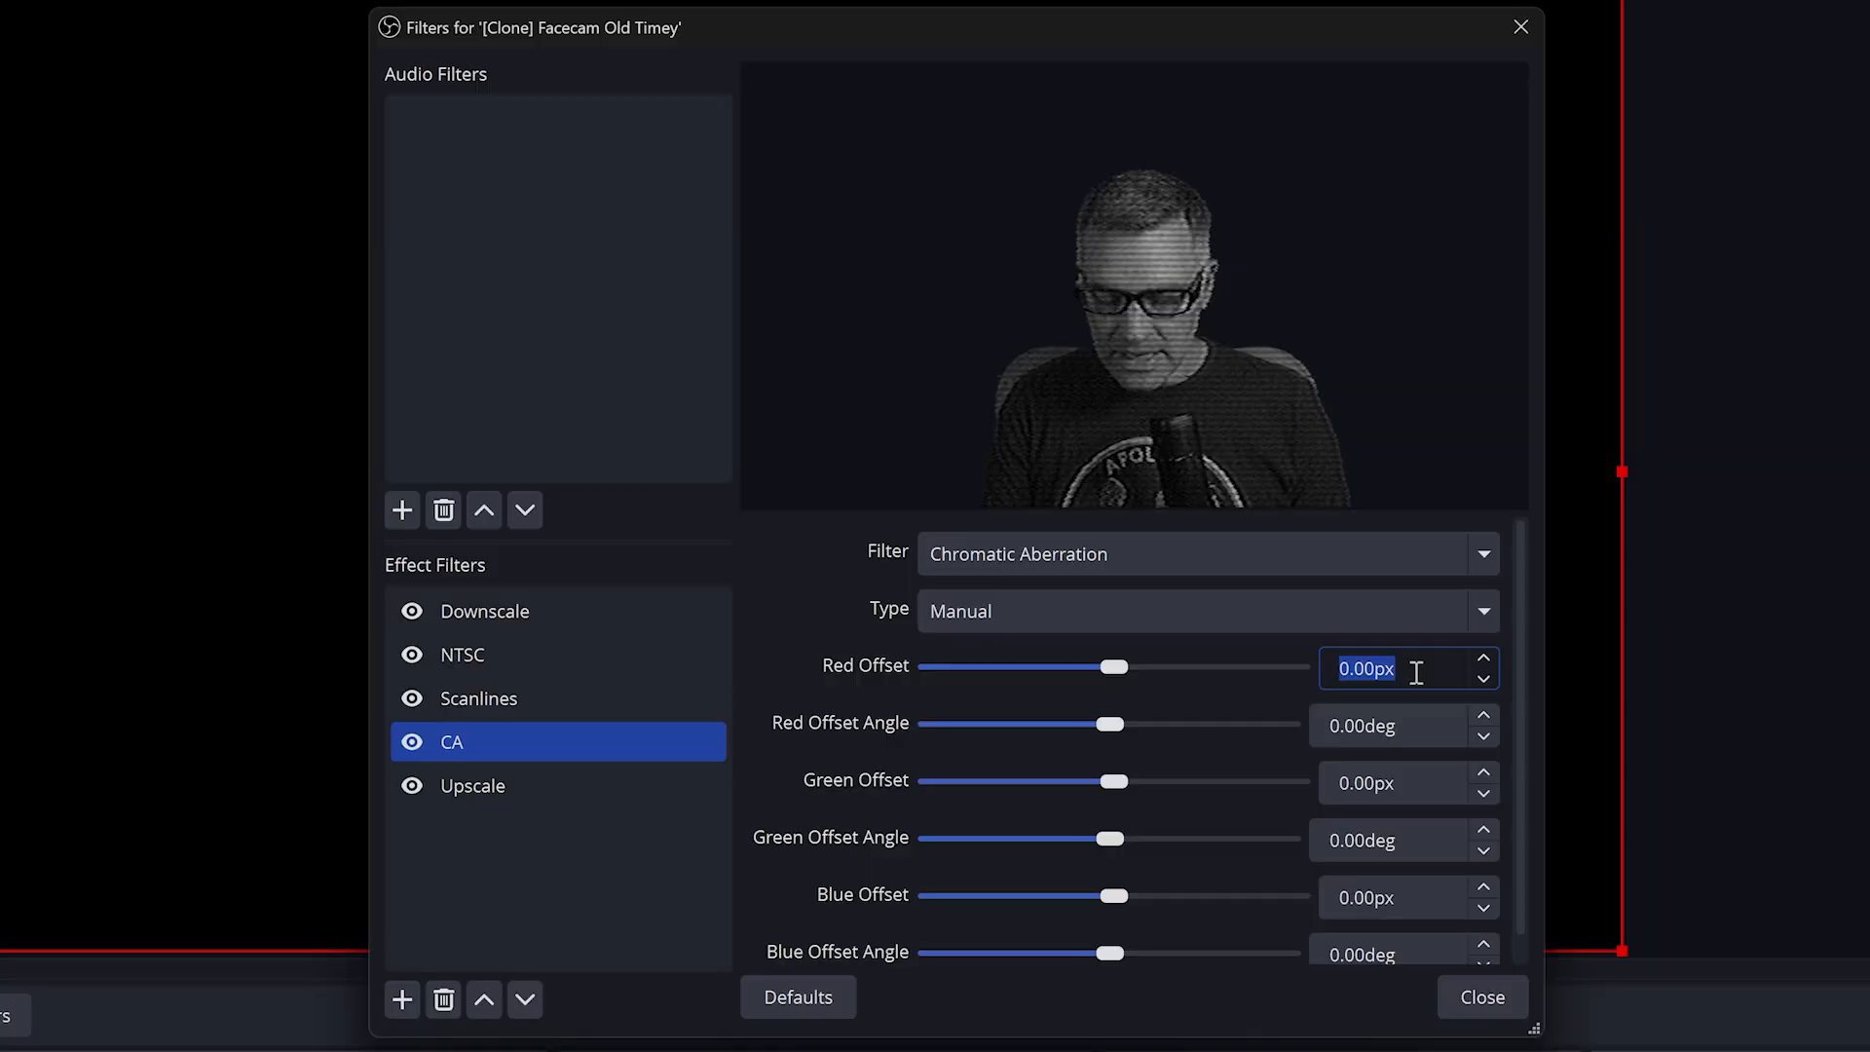
type("2.00")
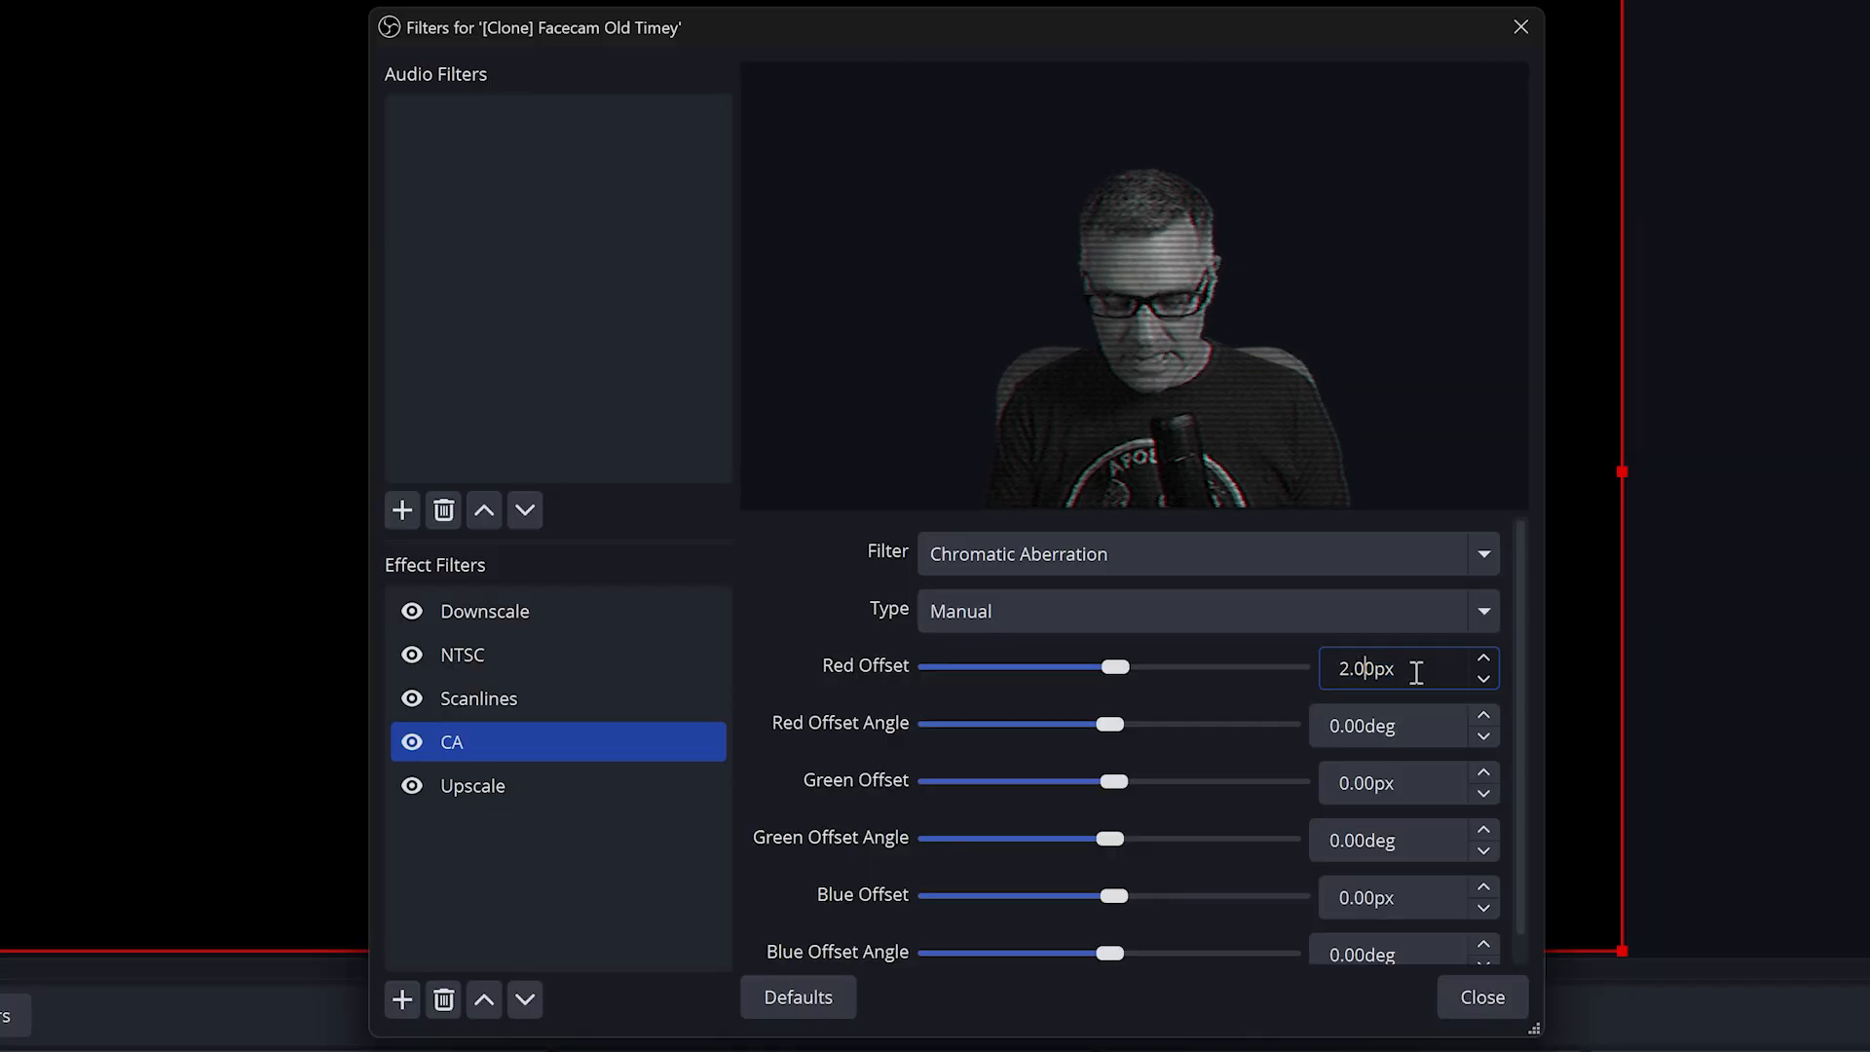
left_click(1485, 660)
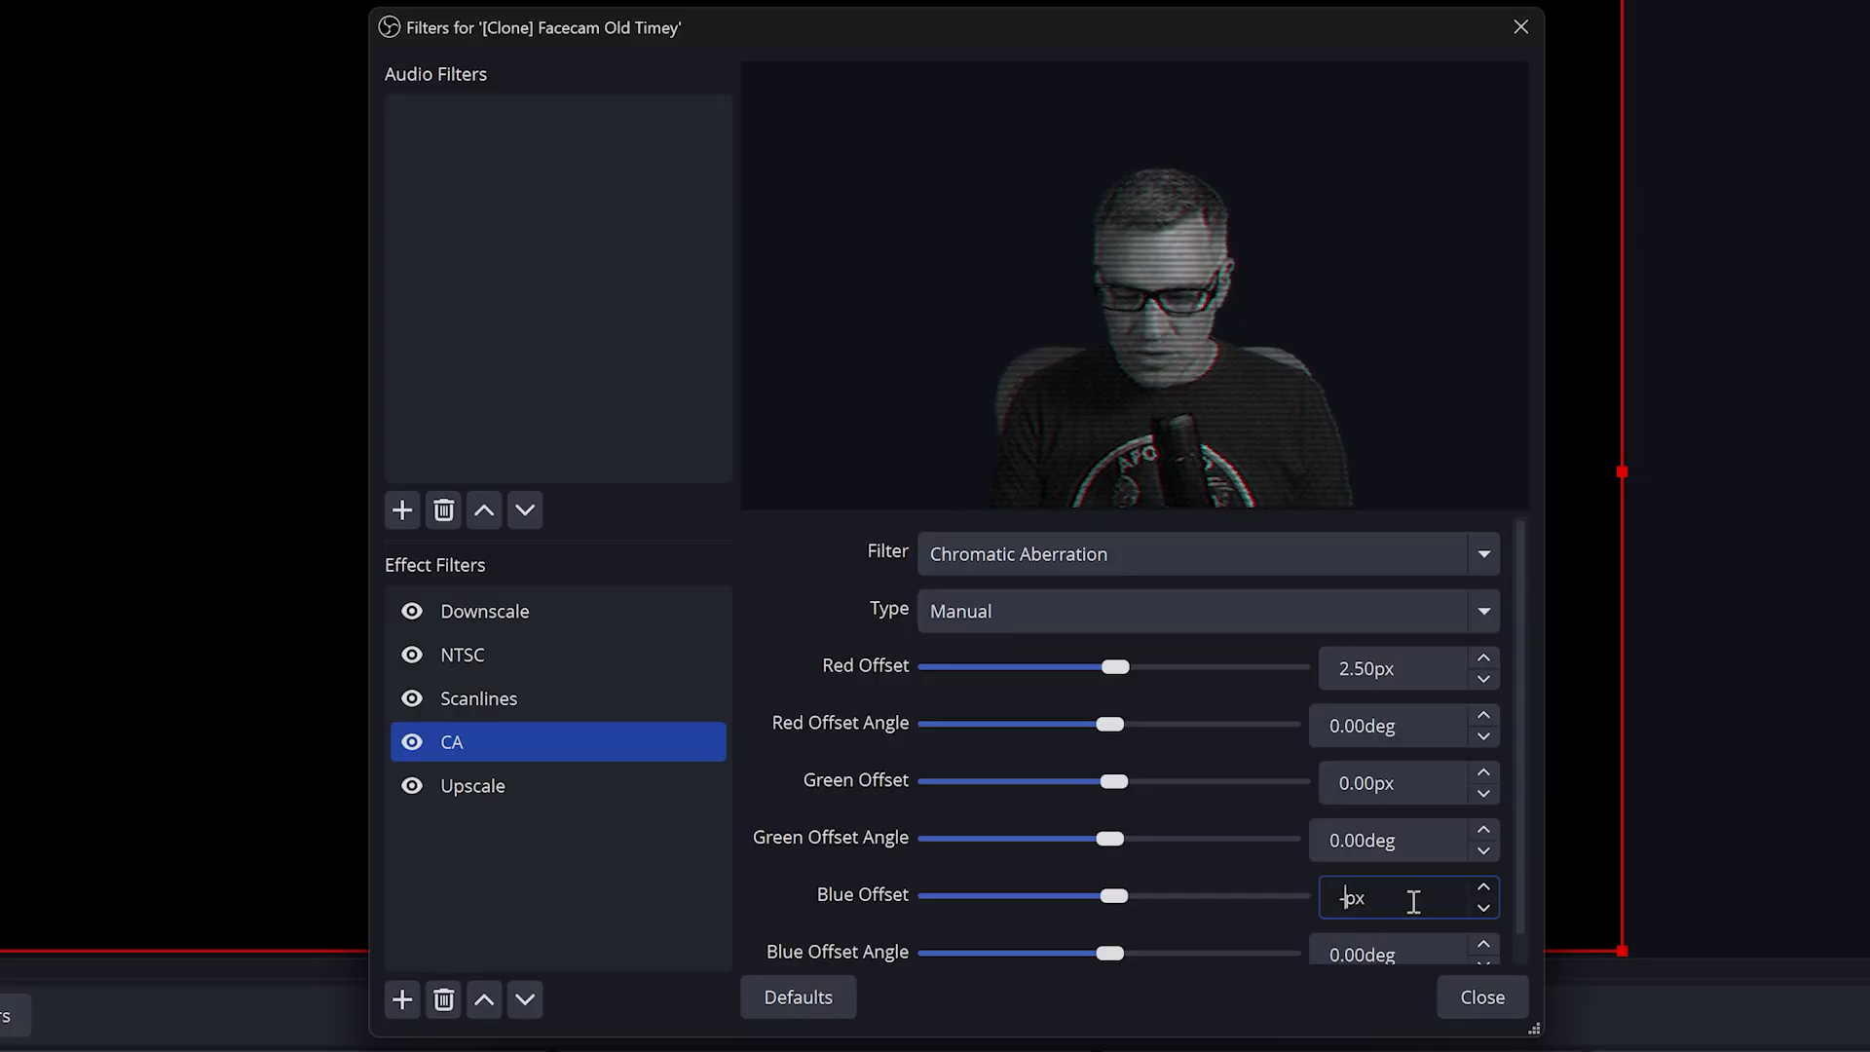
type("-2.50")
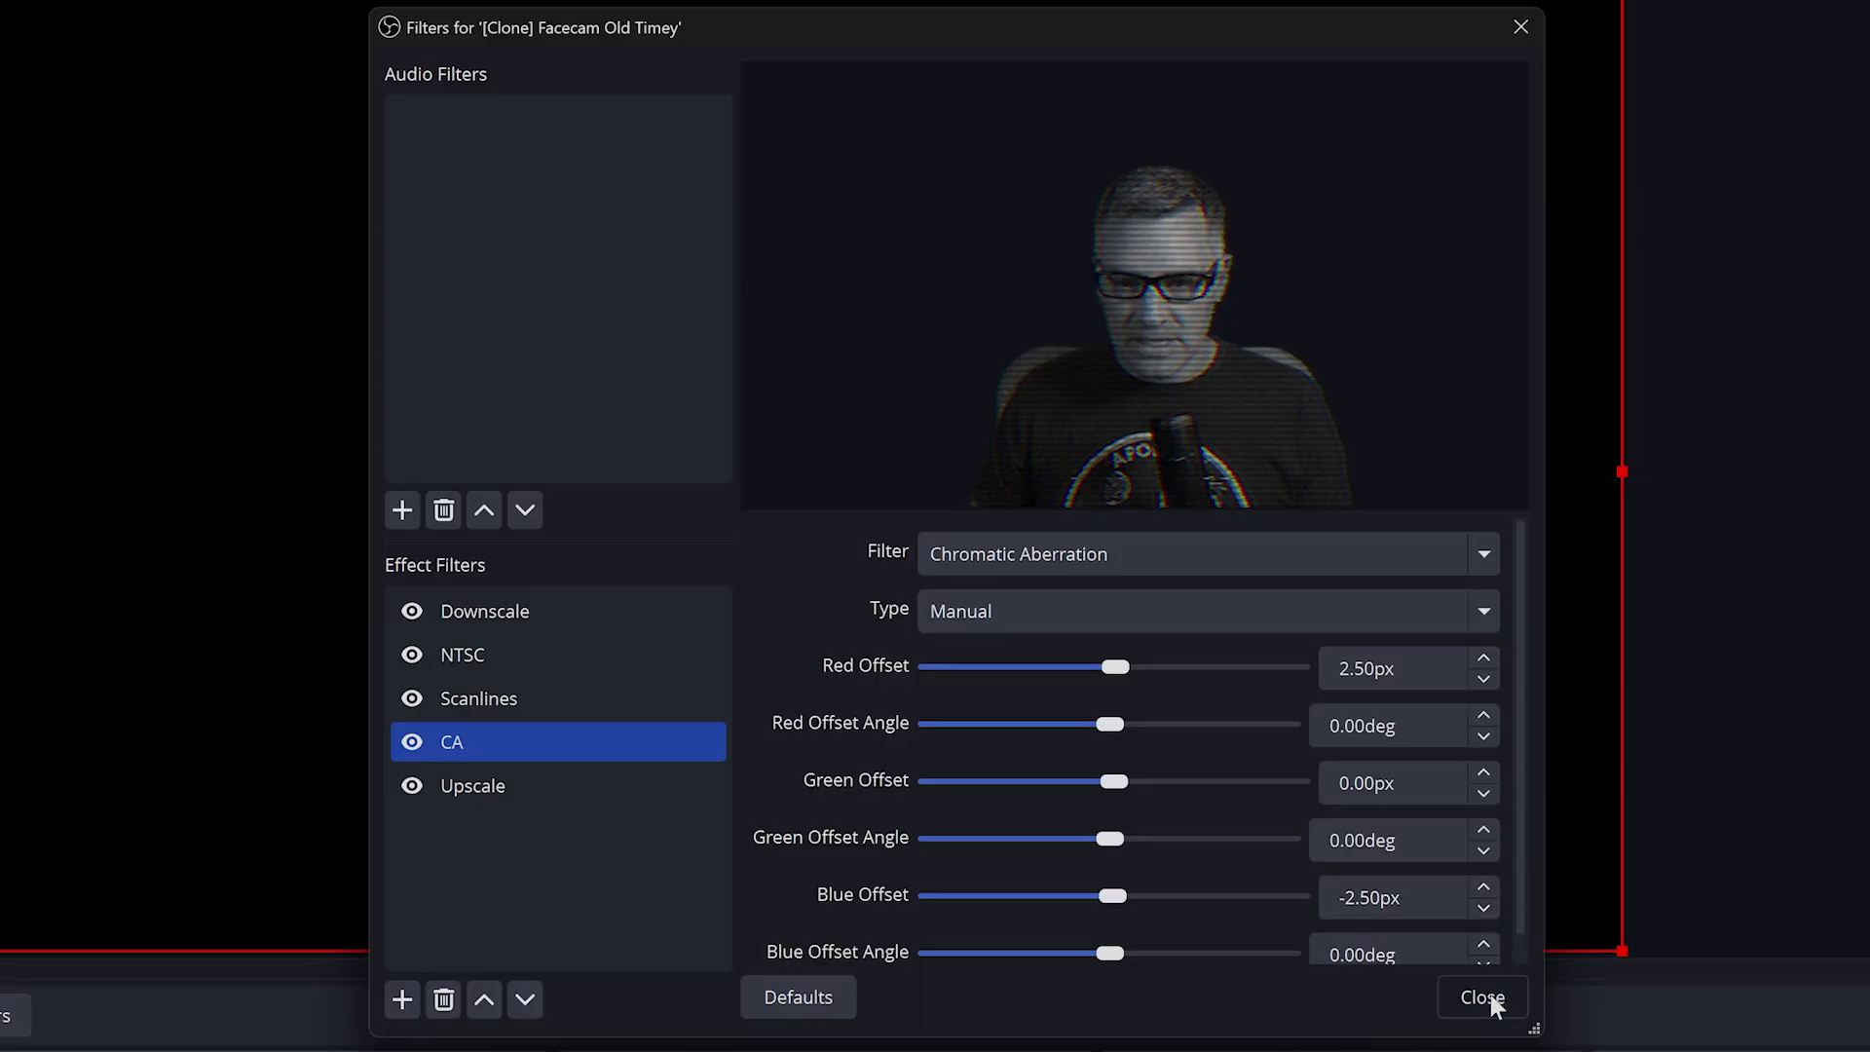
left_click(1481, 997)
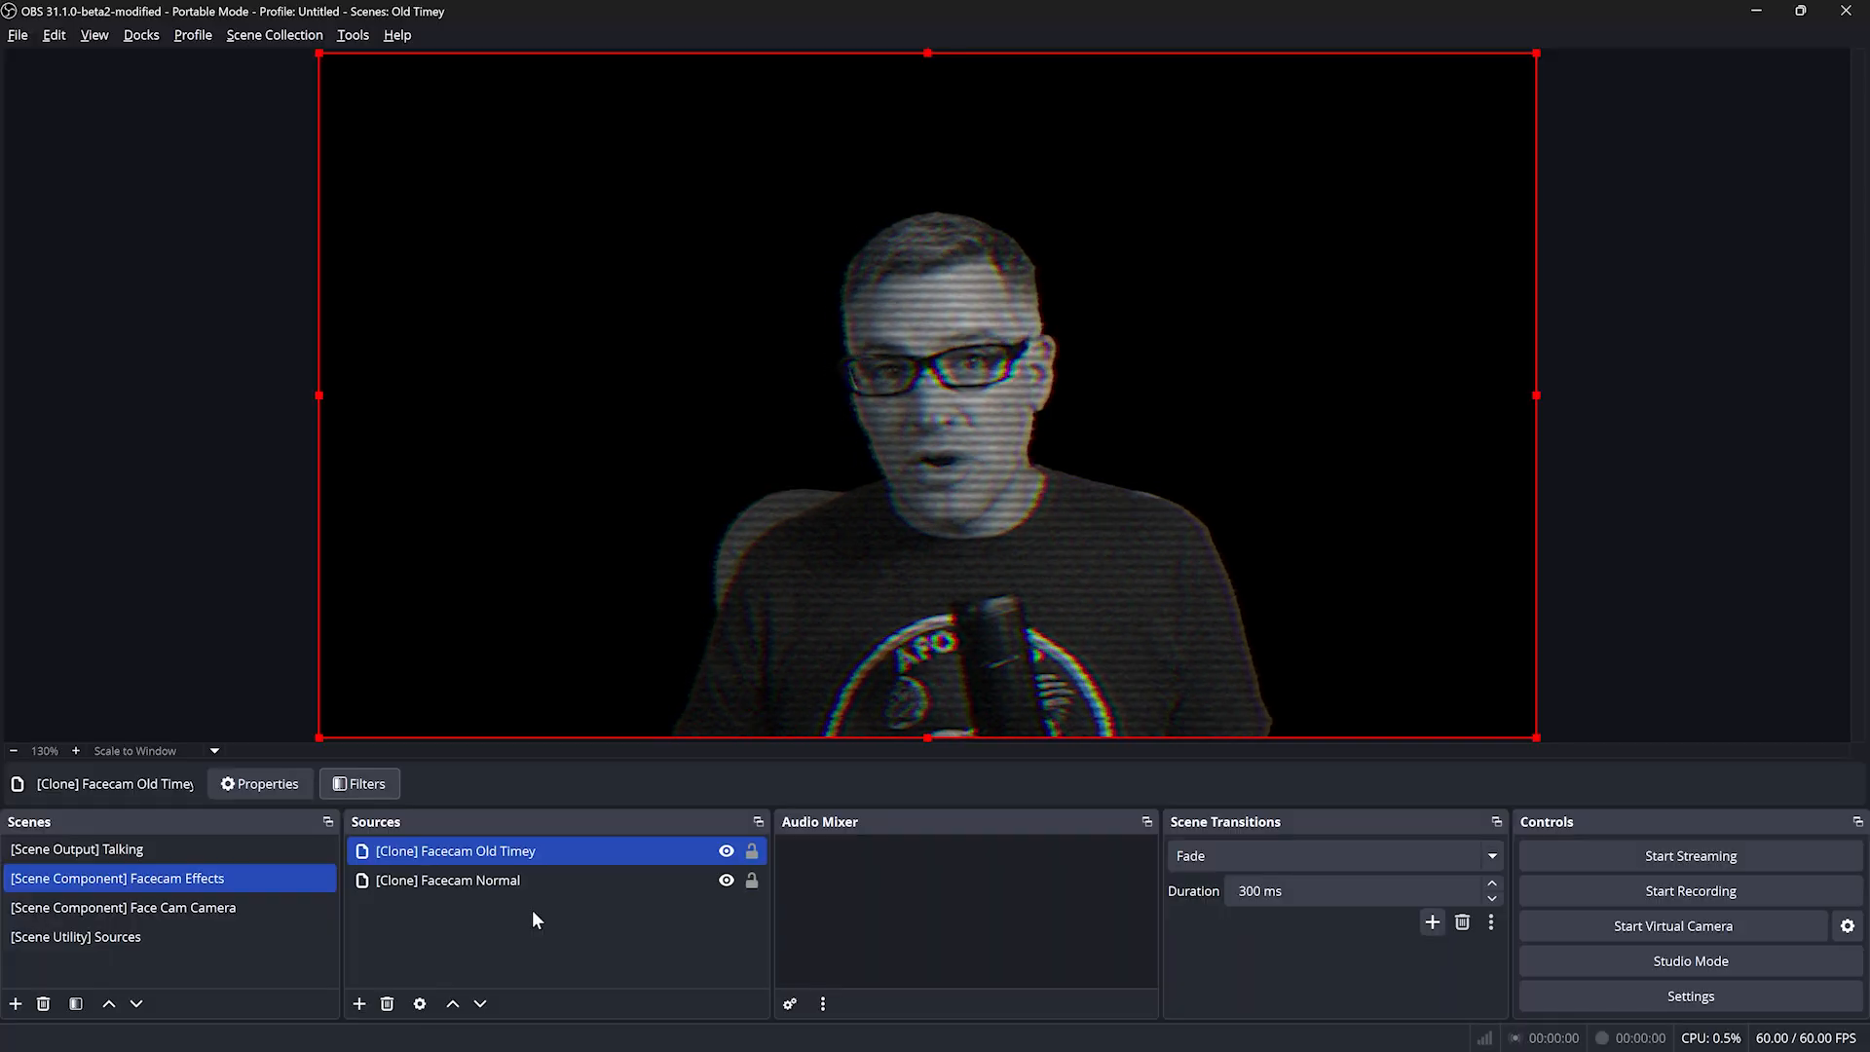
left_click(123, 907)
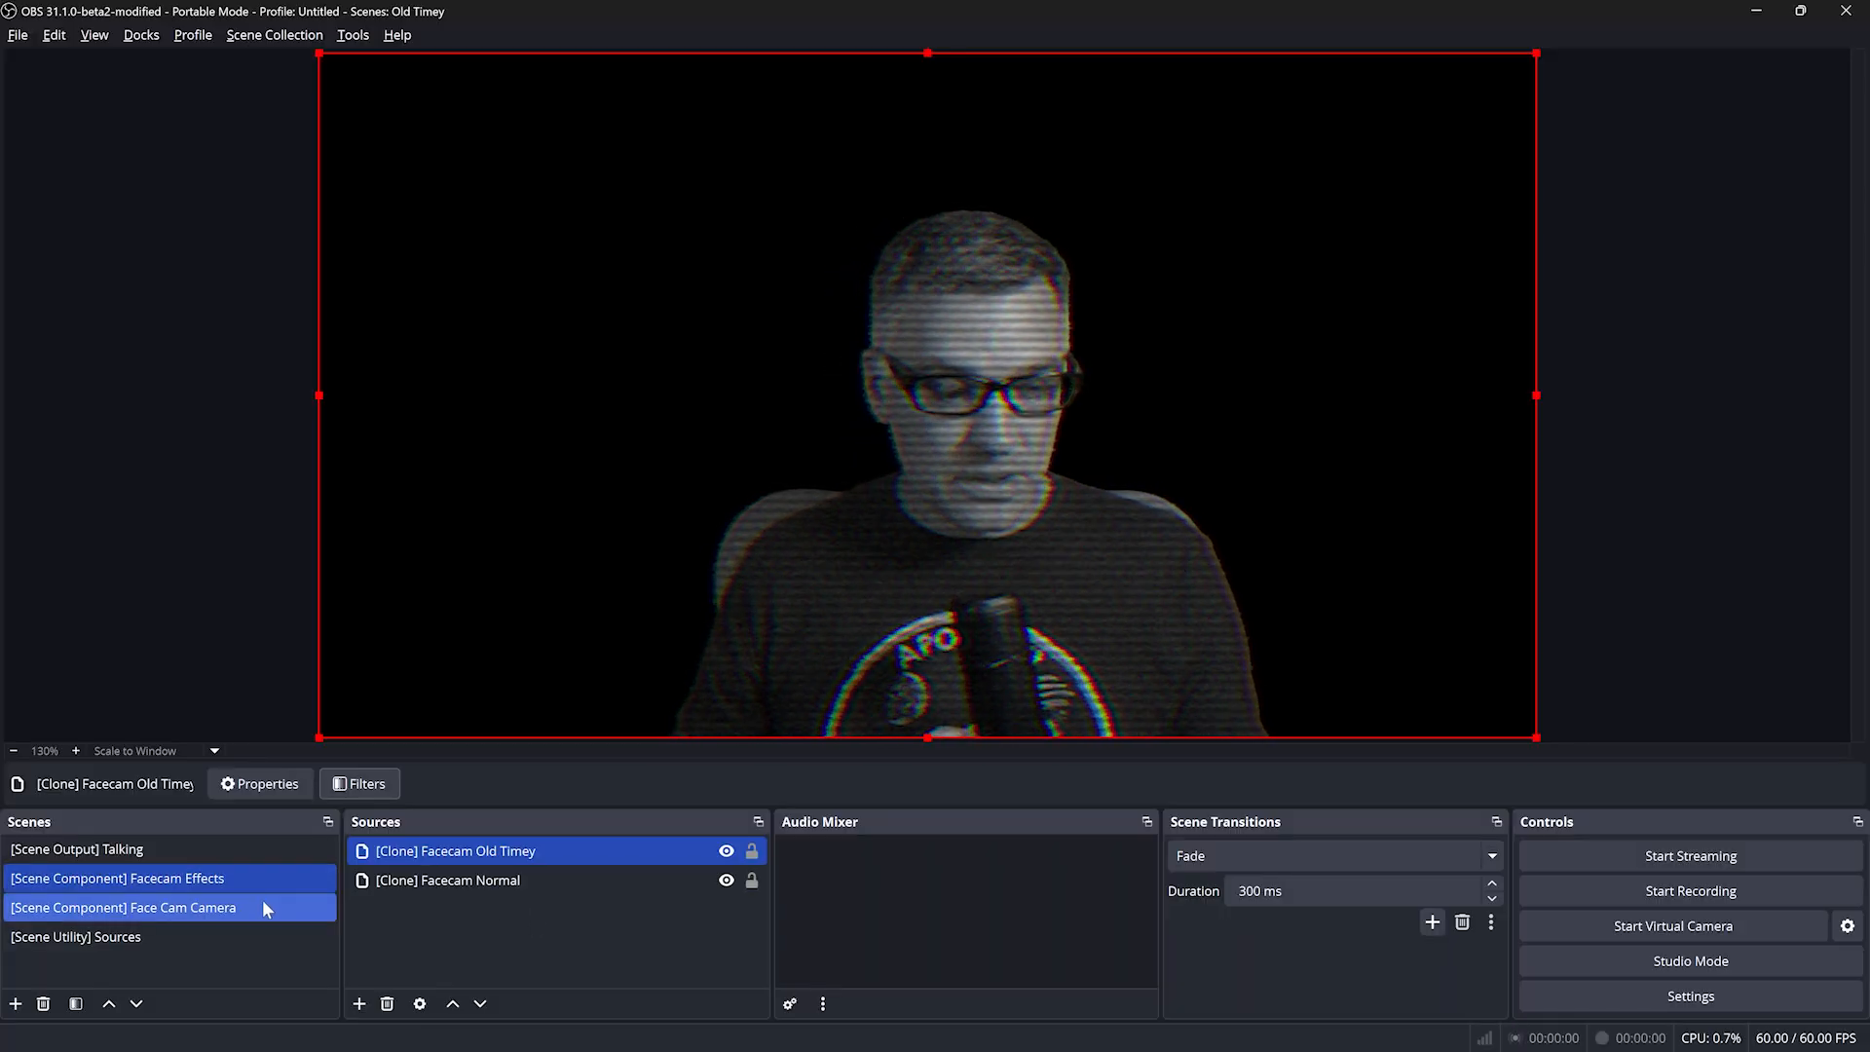
Create a new scene named '[Scene Component] Mask'
left_click(116, 877)
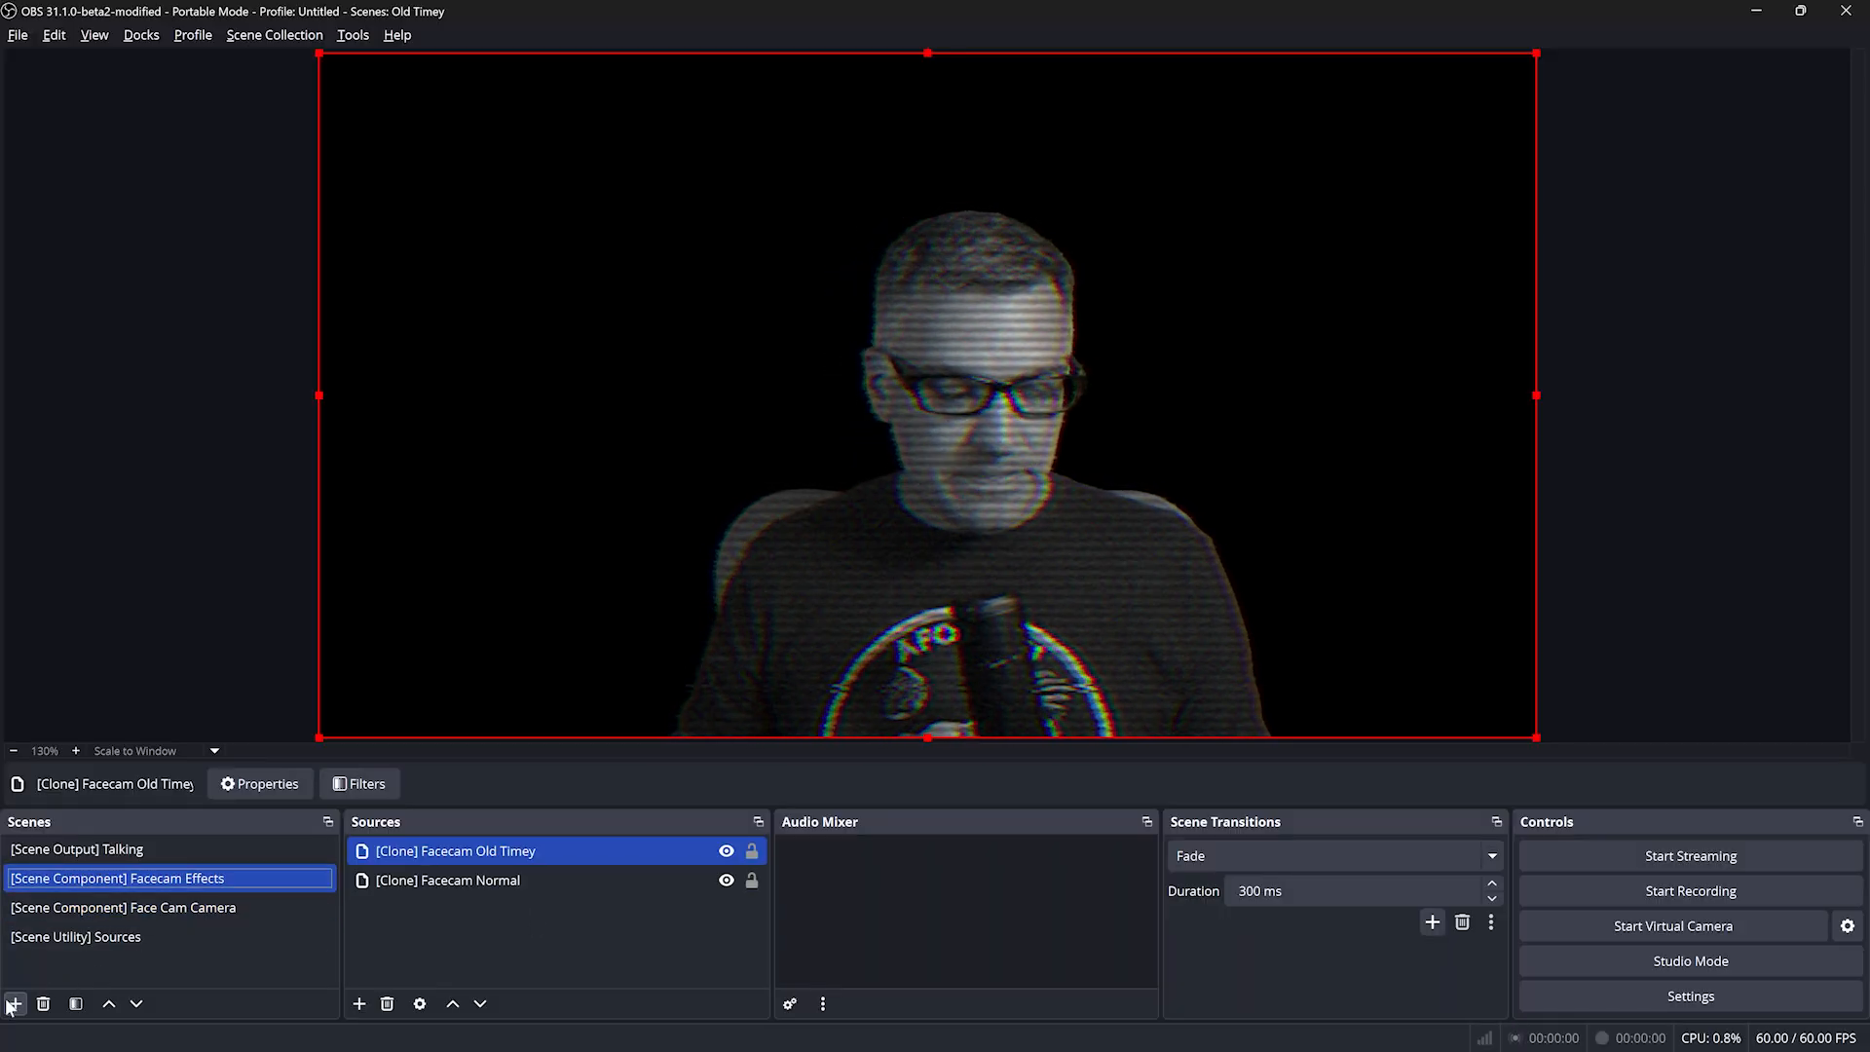
left_click(13, 1003)
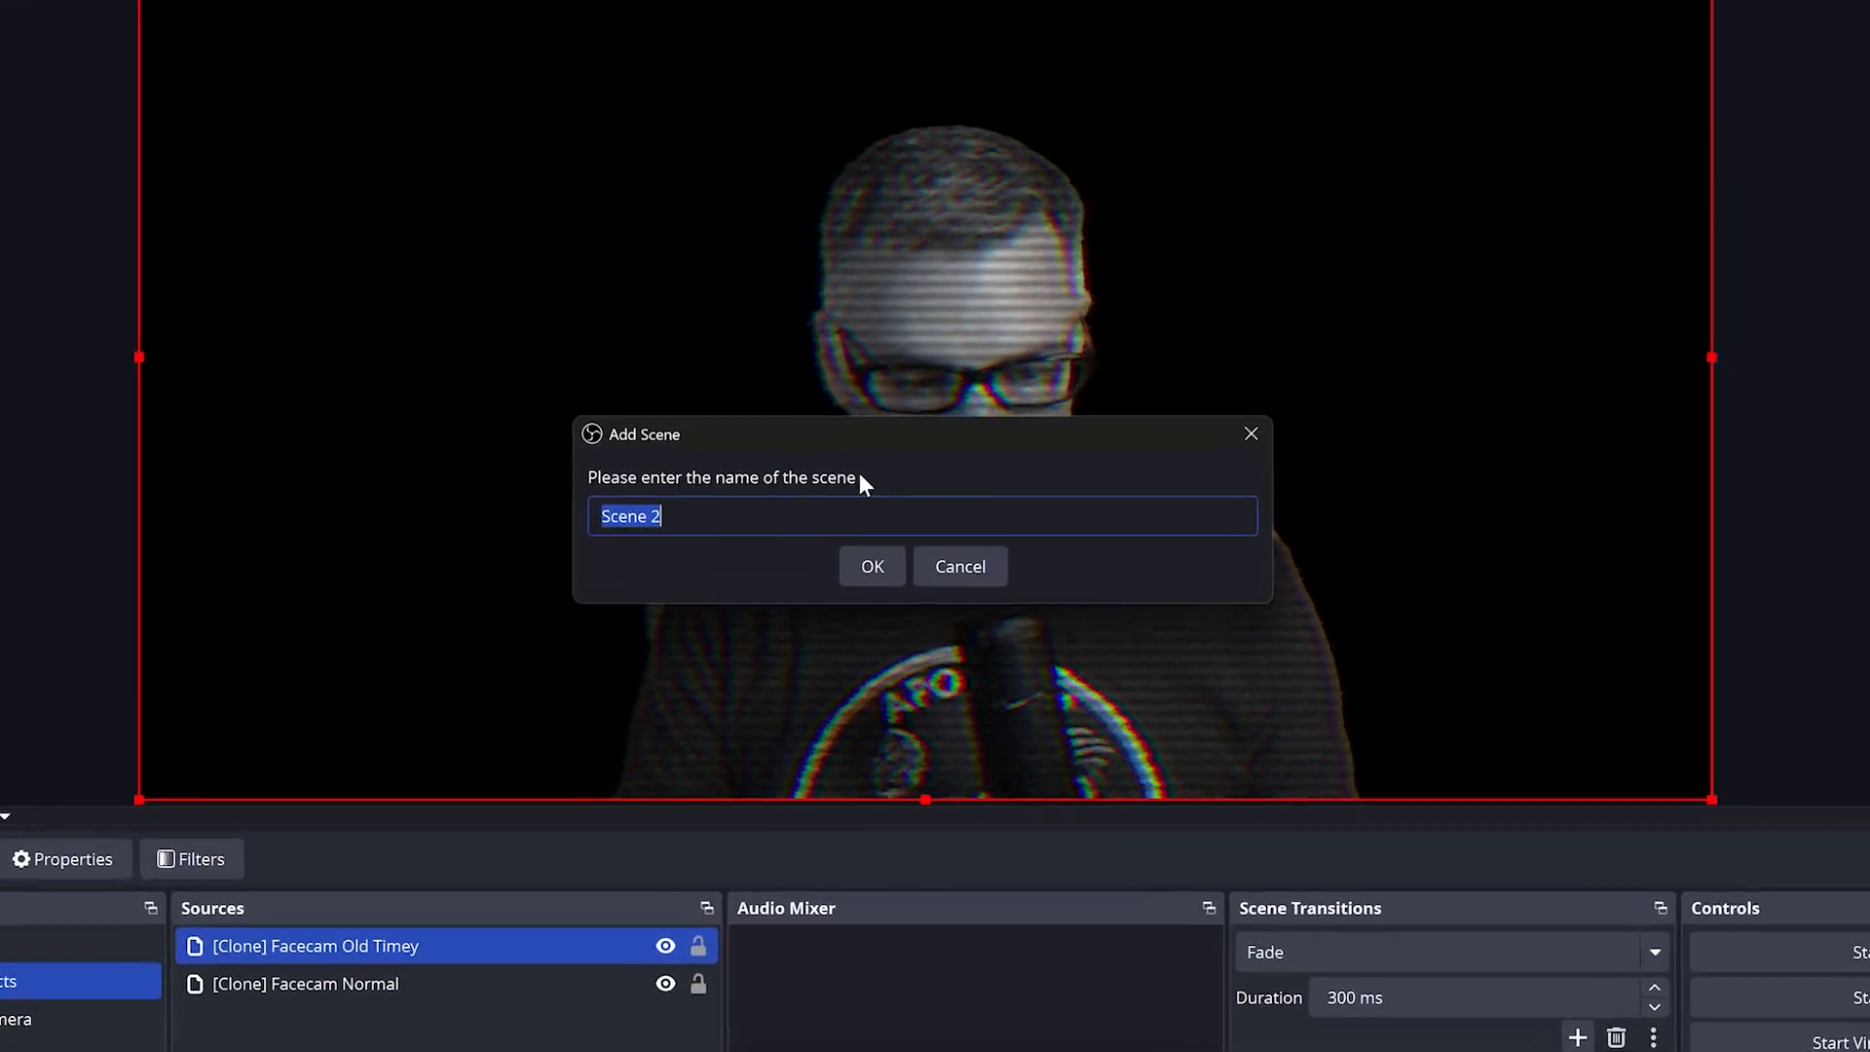
type("[Scene")
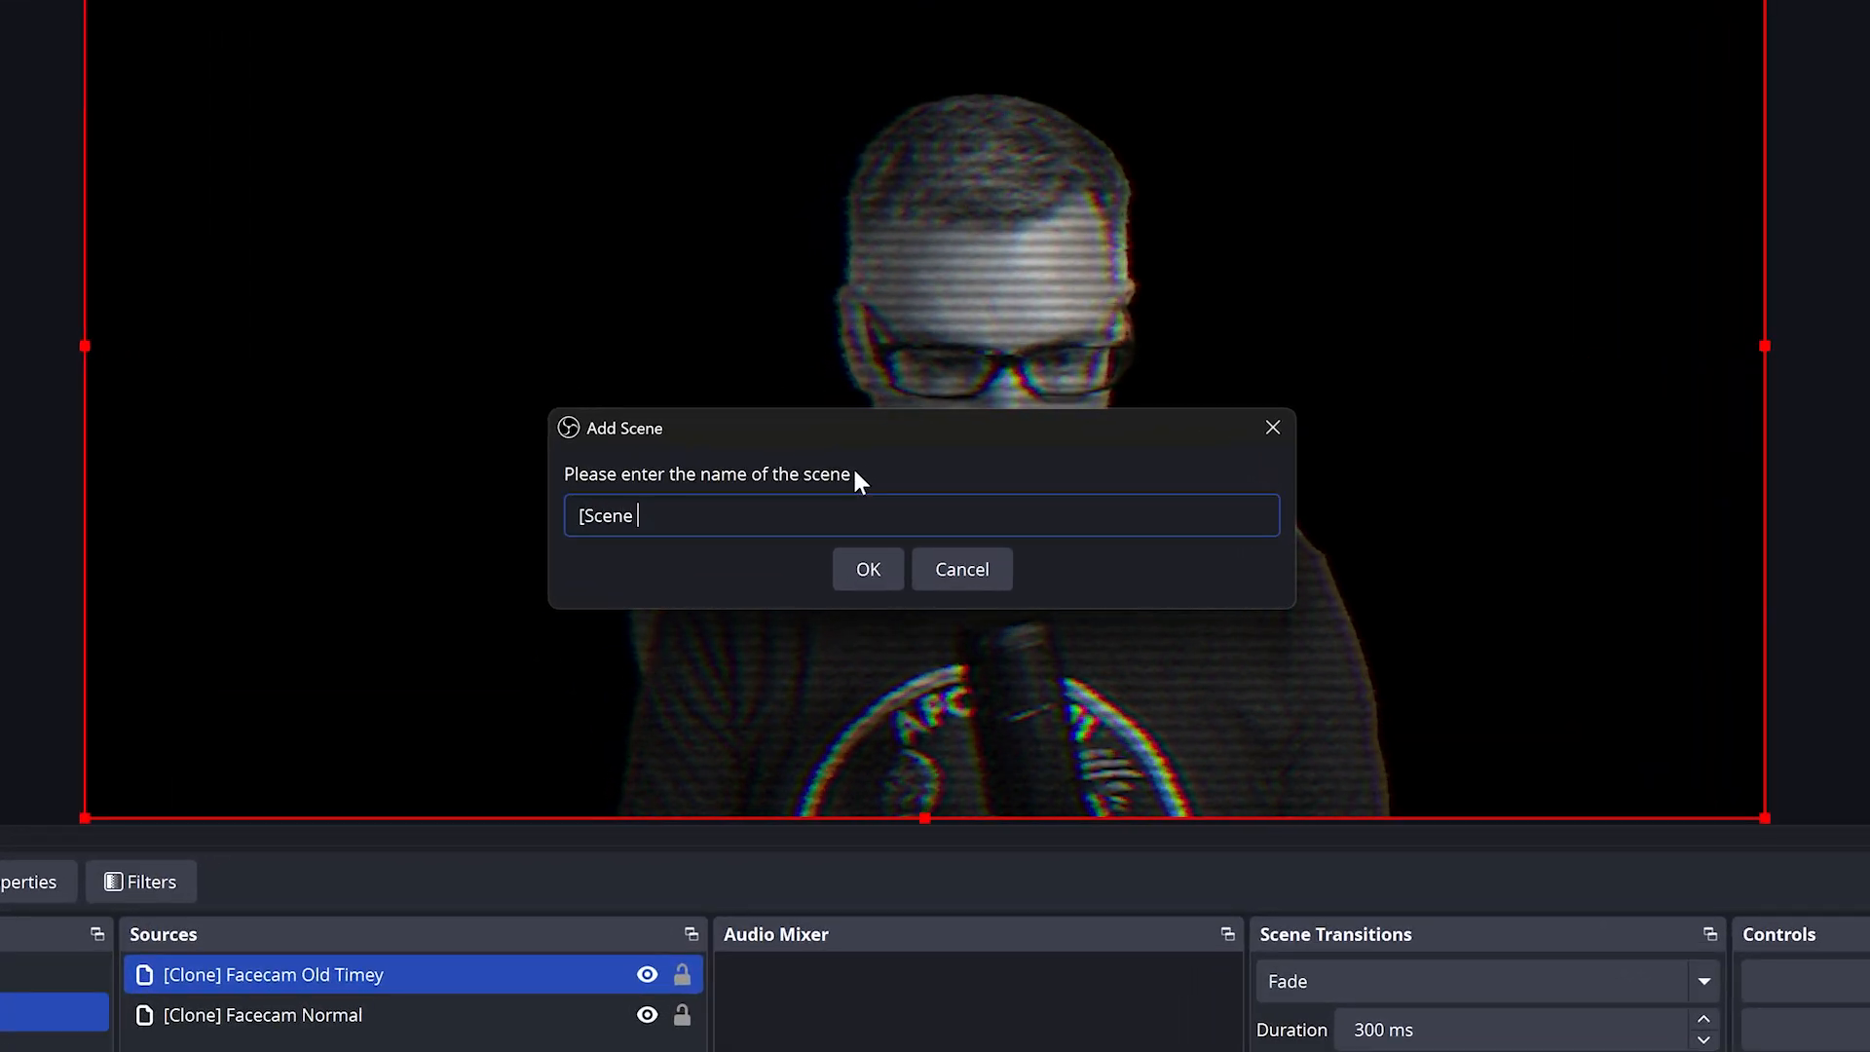
type("Component] M")
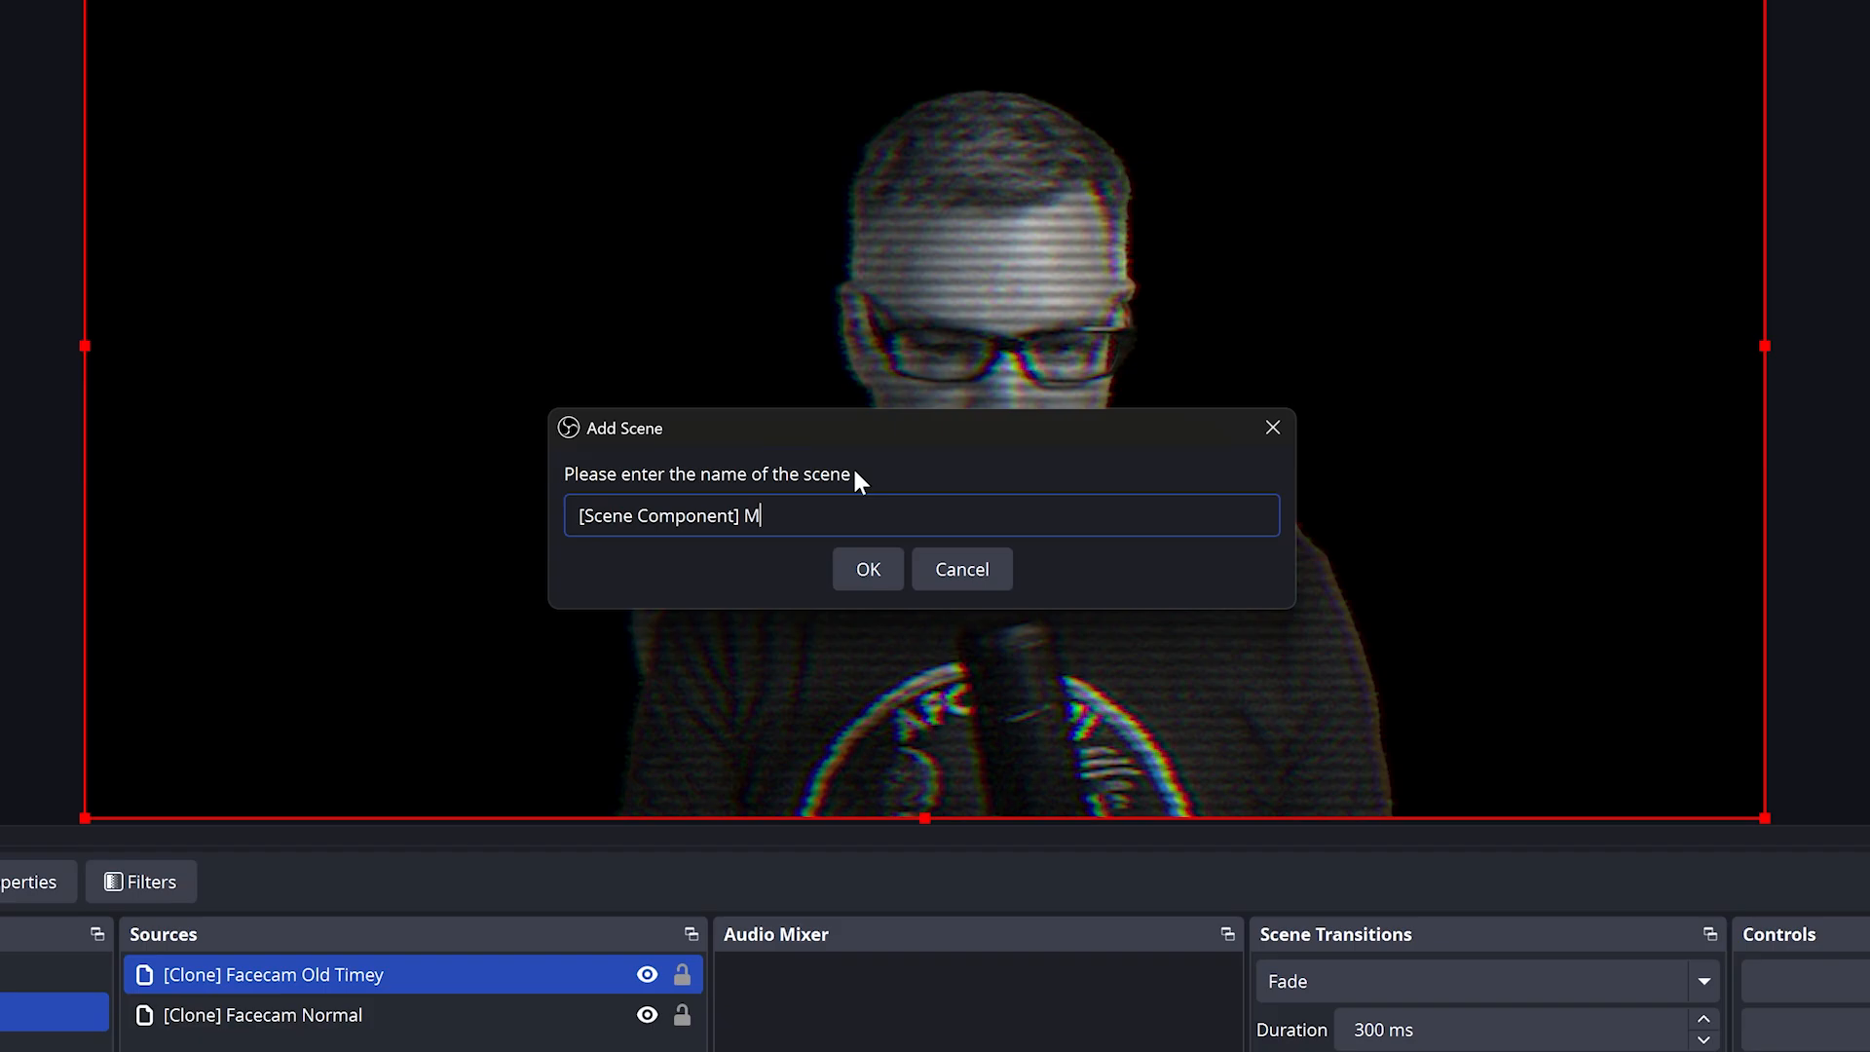
left_click(867, 569)
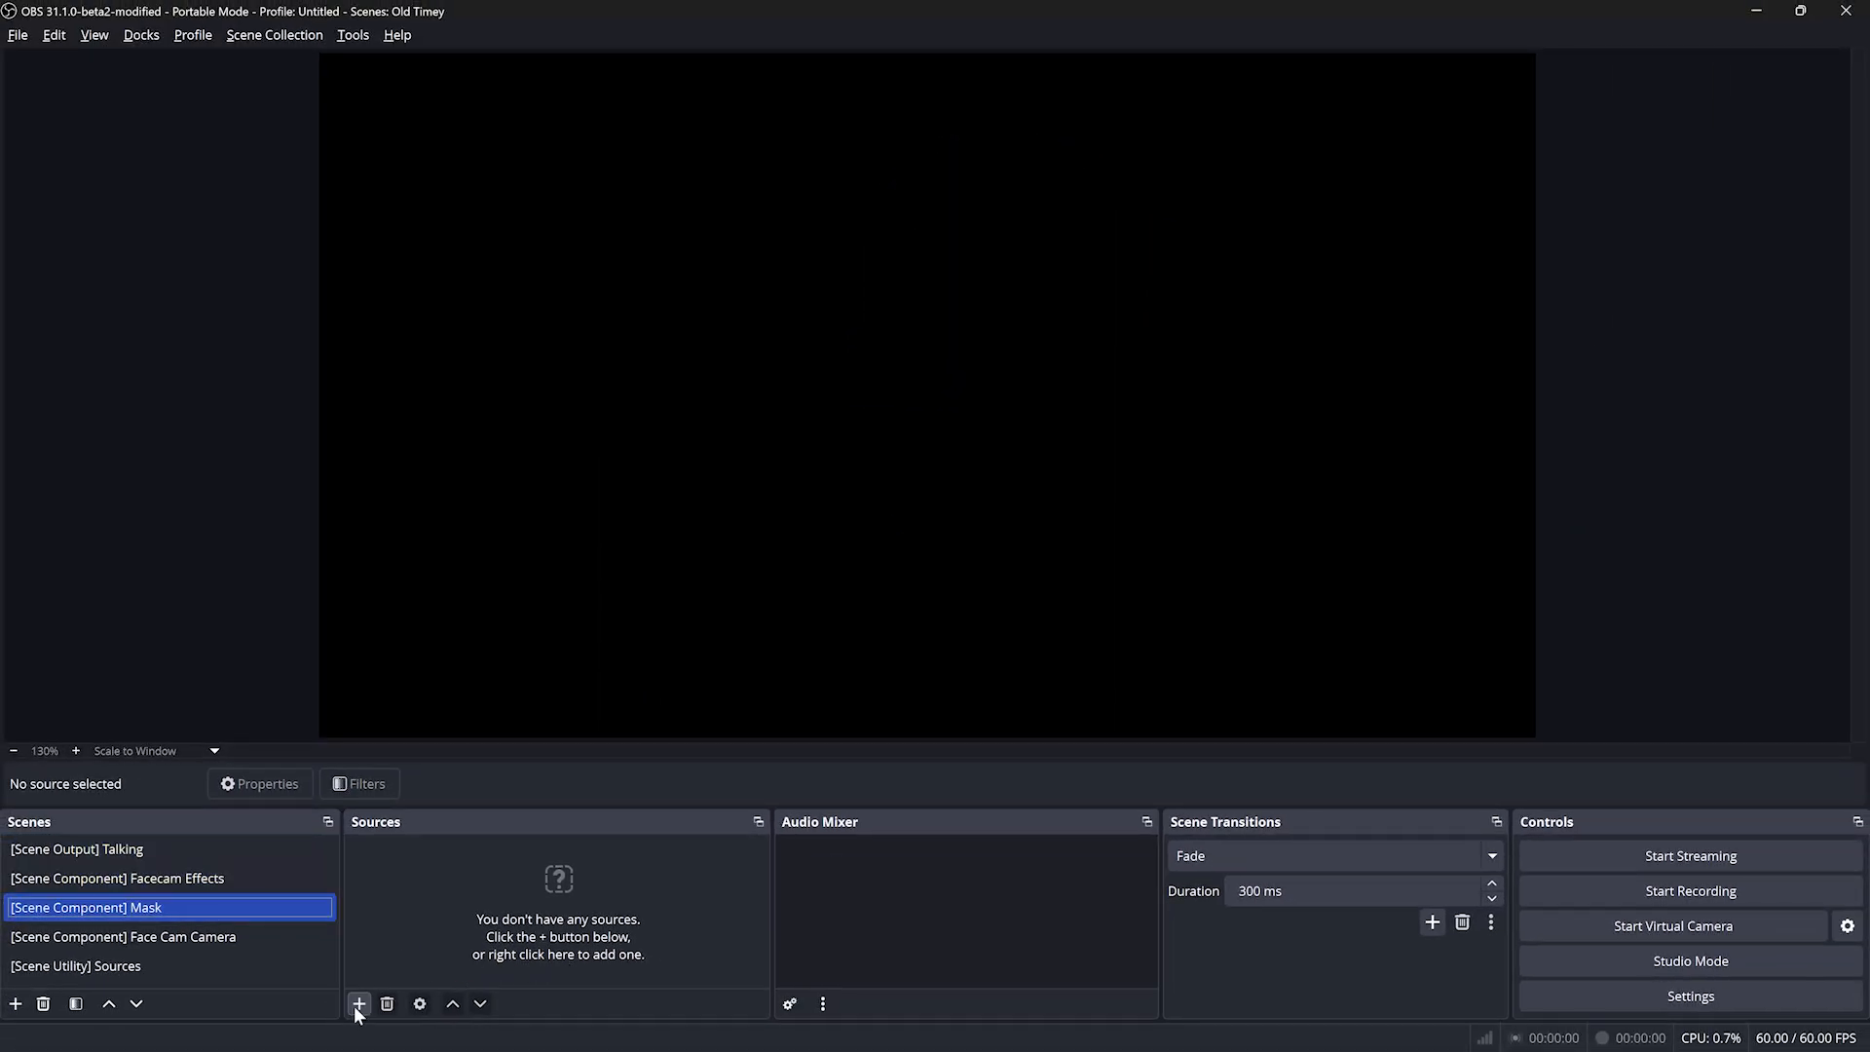
Add a light gray 1920x1080 Color Source to the Mask scene and reposition it
left_click(357, 1003)
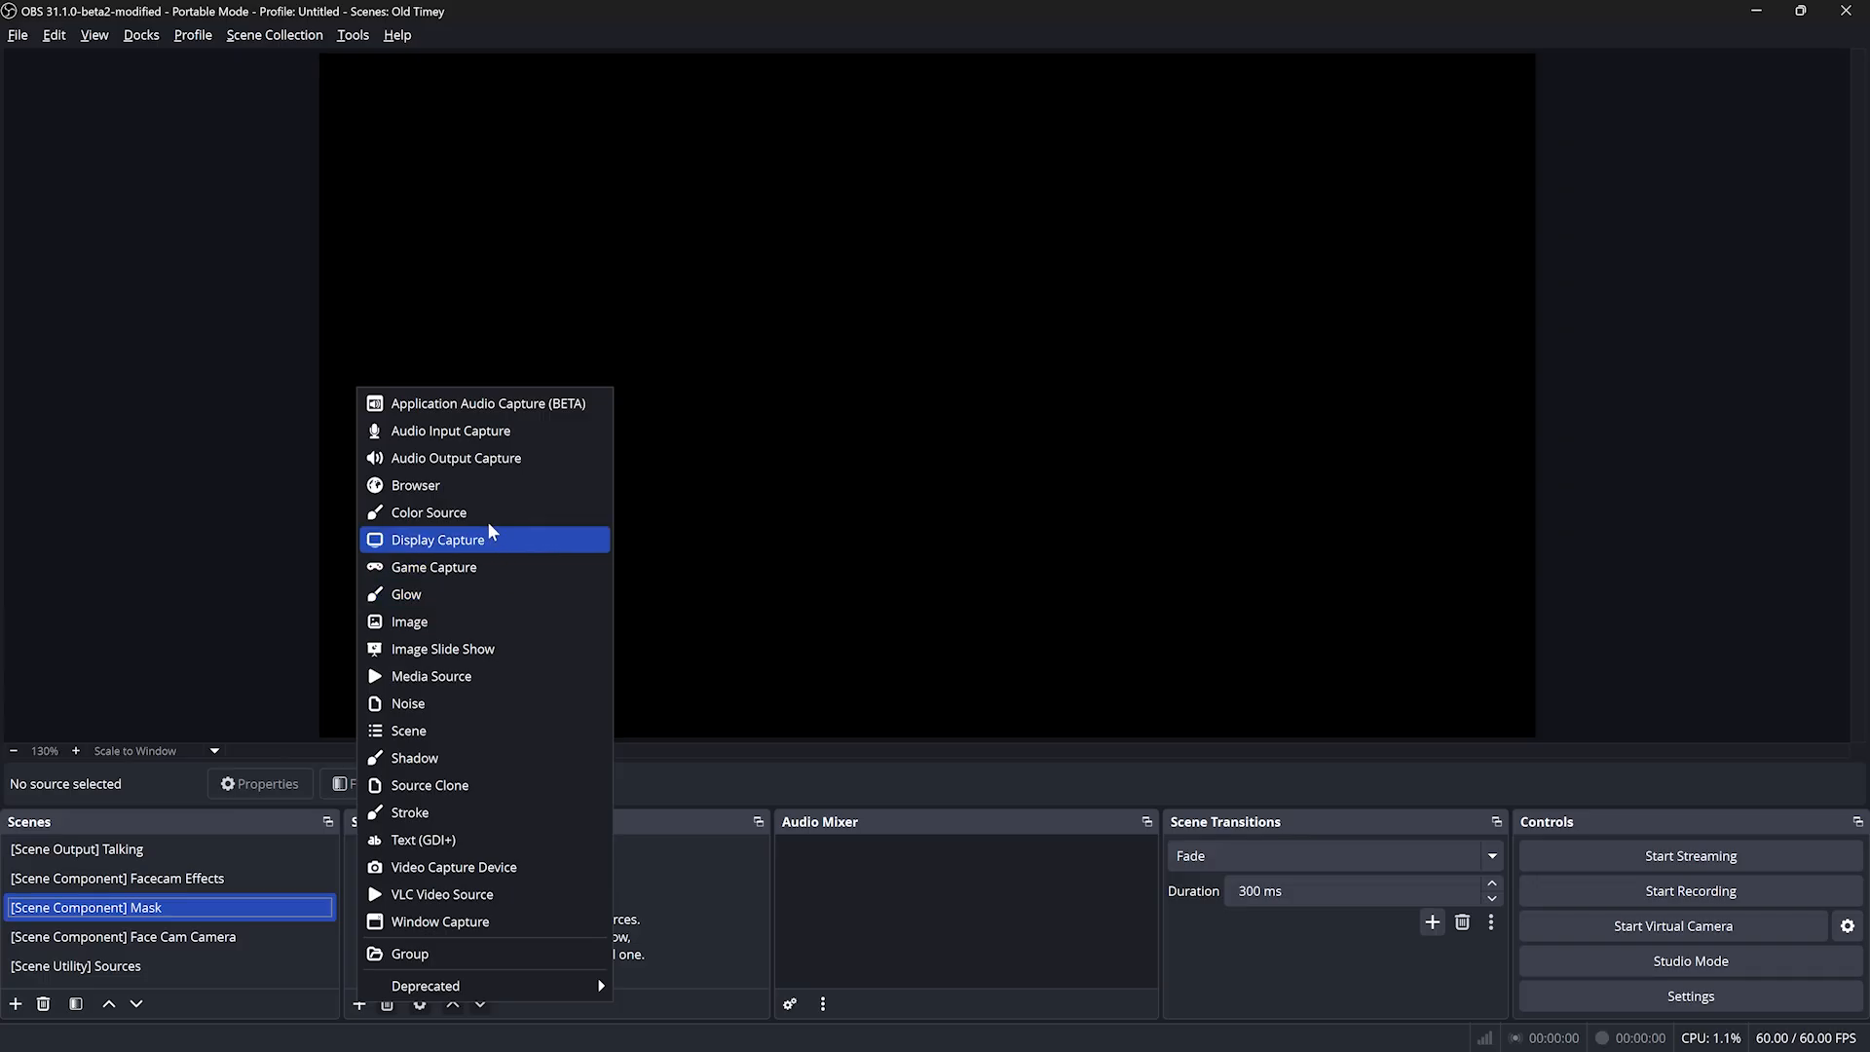
left_click(426, 511)
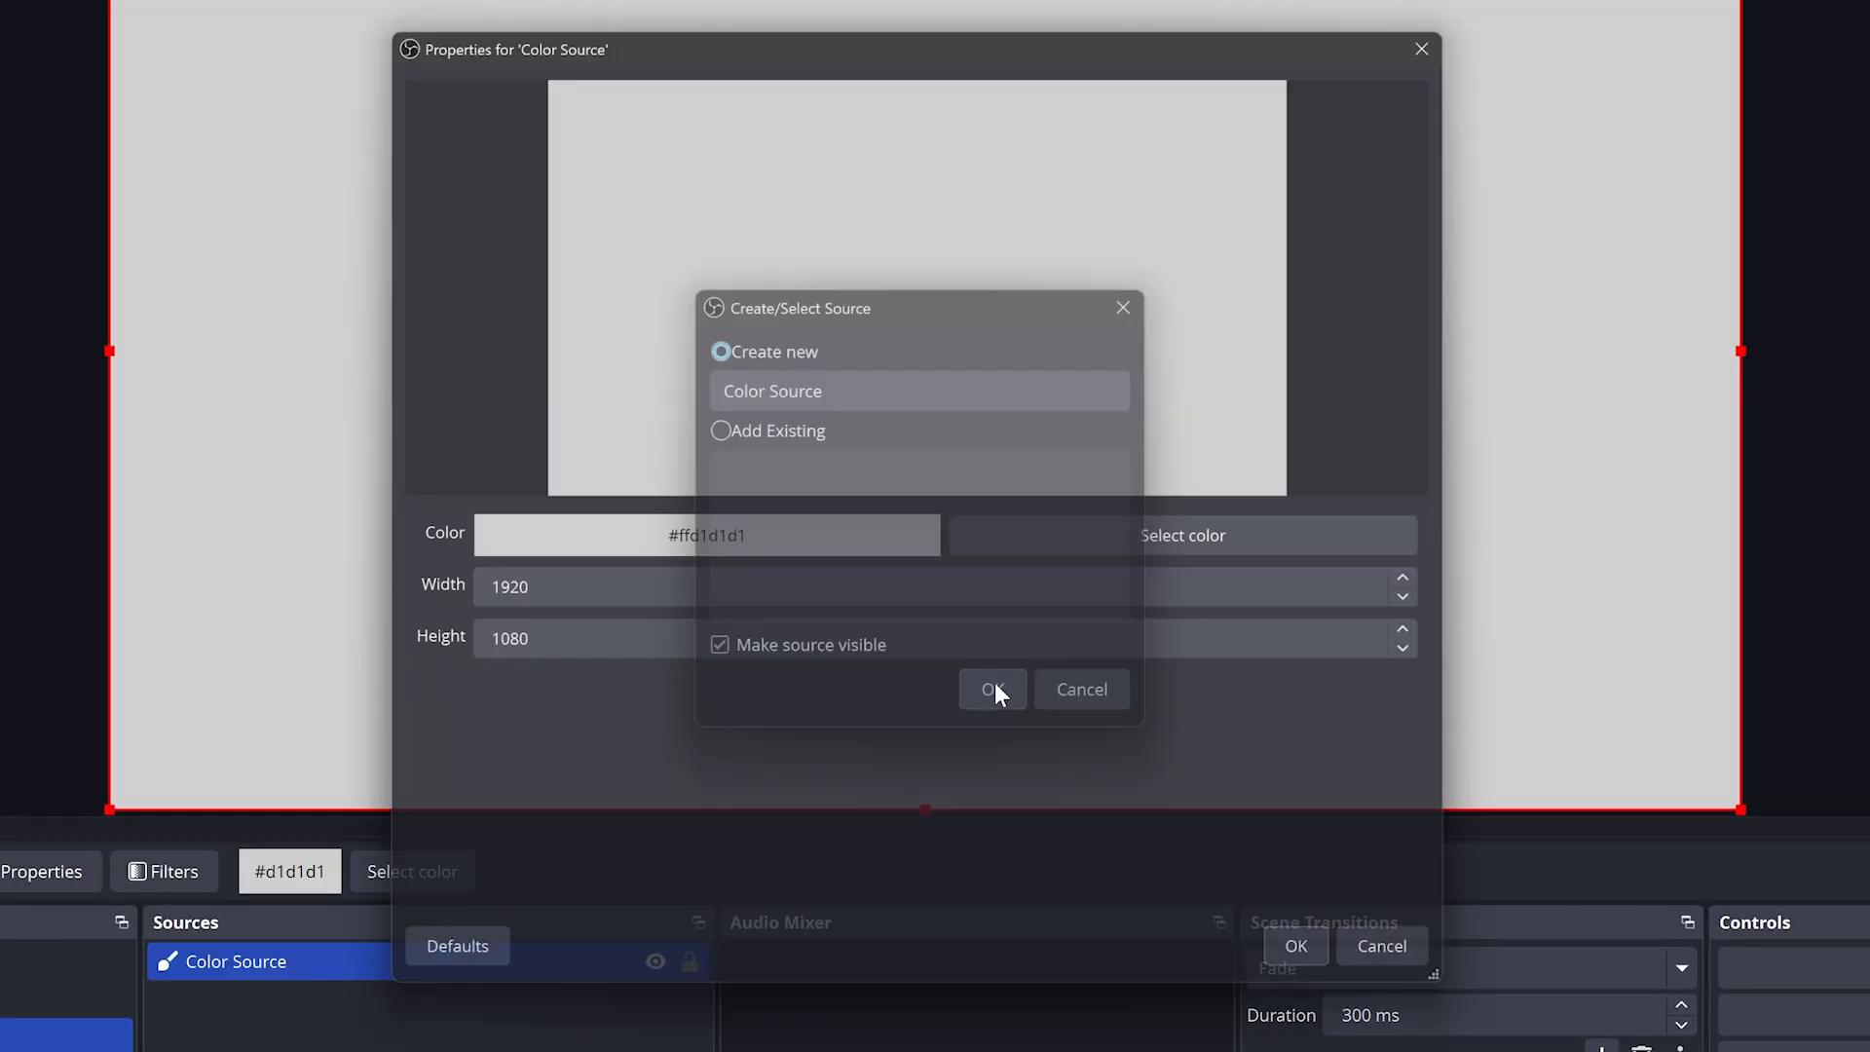
left_click(991, 690)
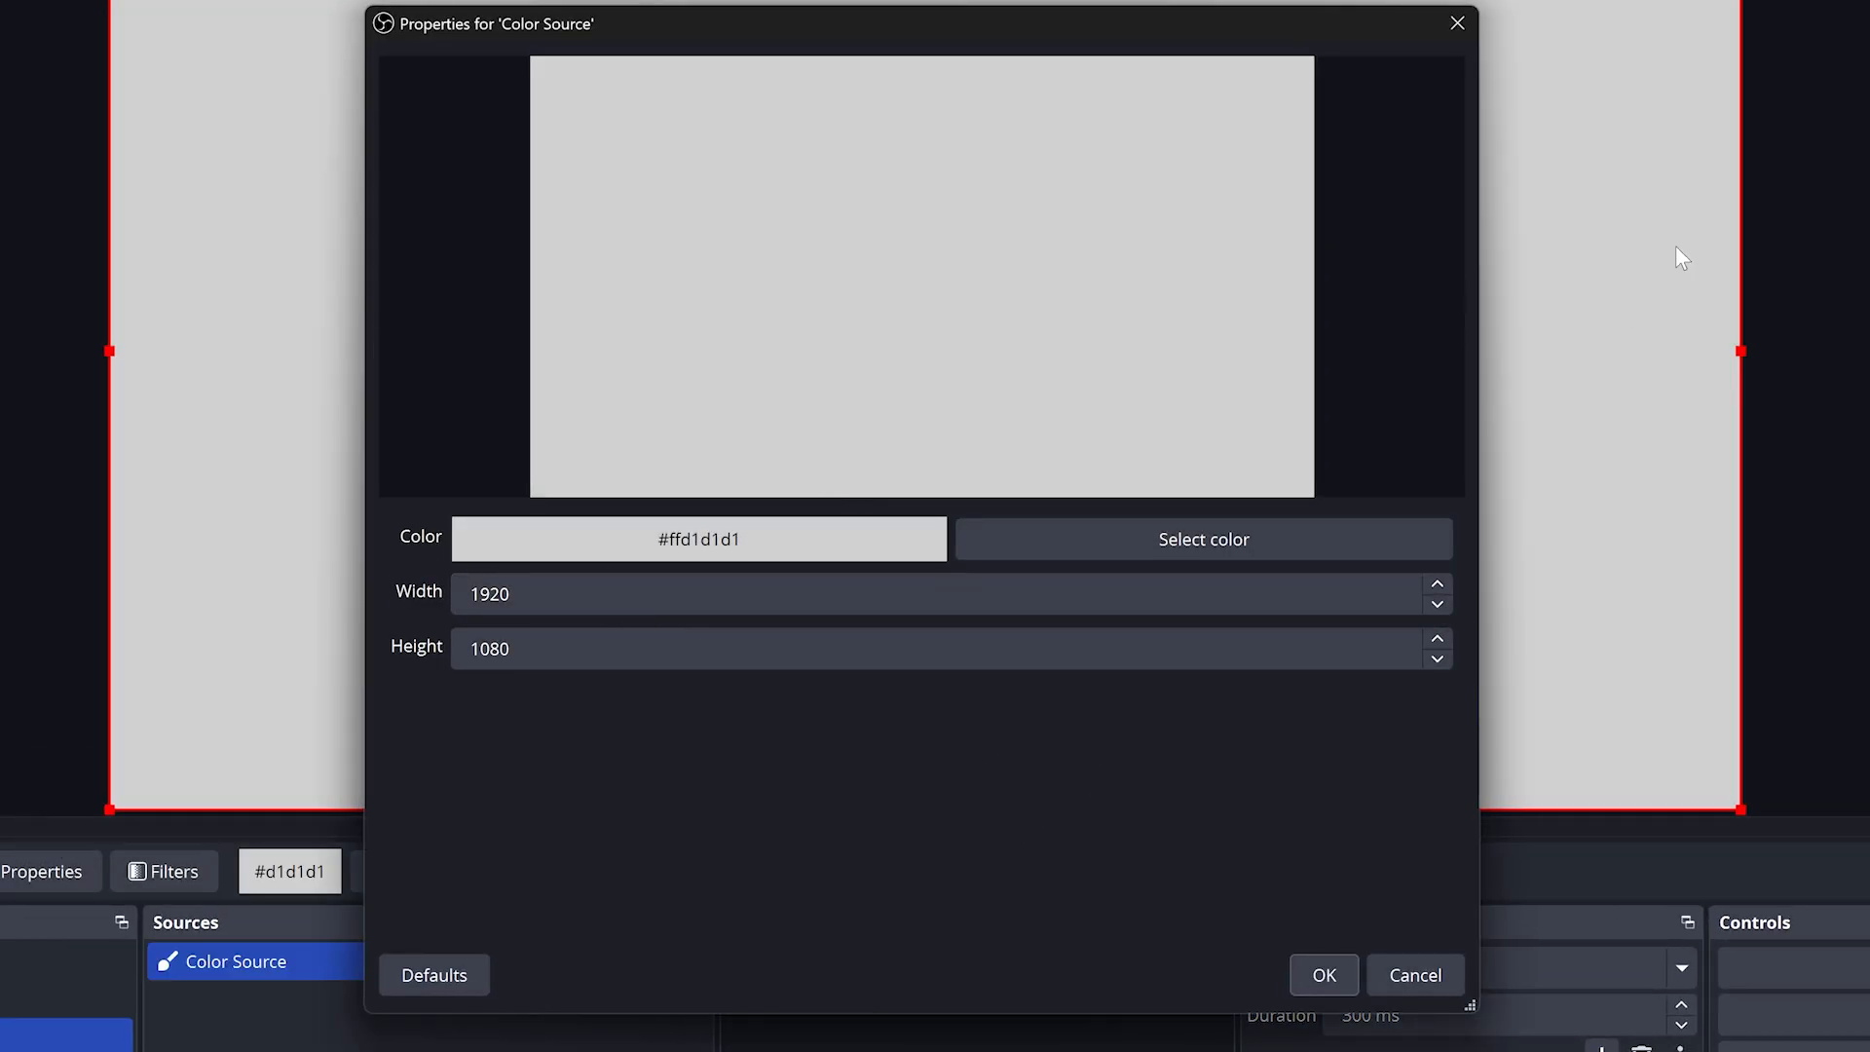
mouse_move(282, 573)
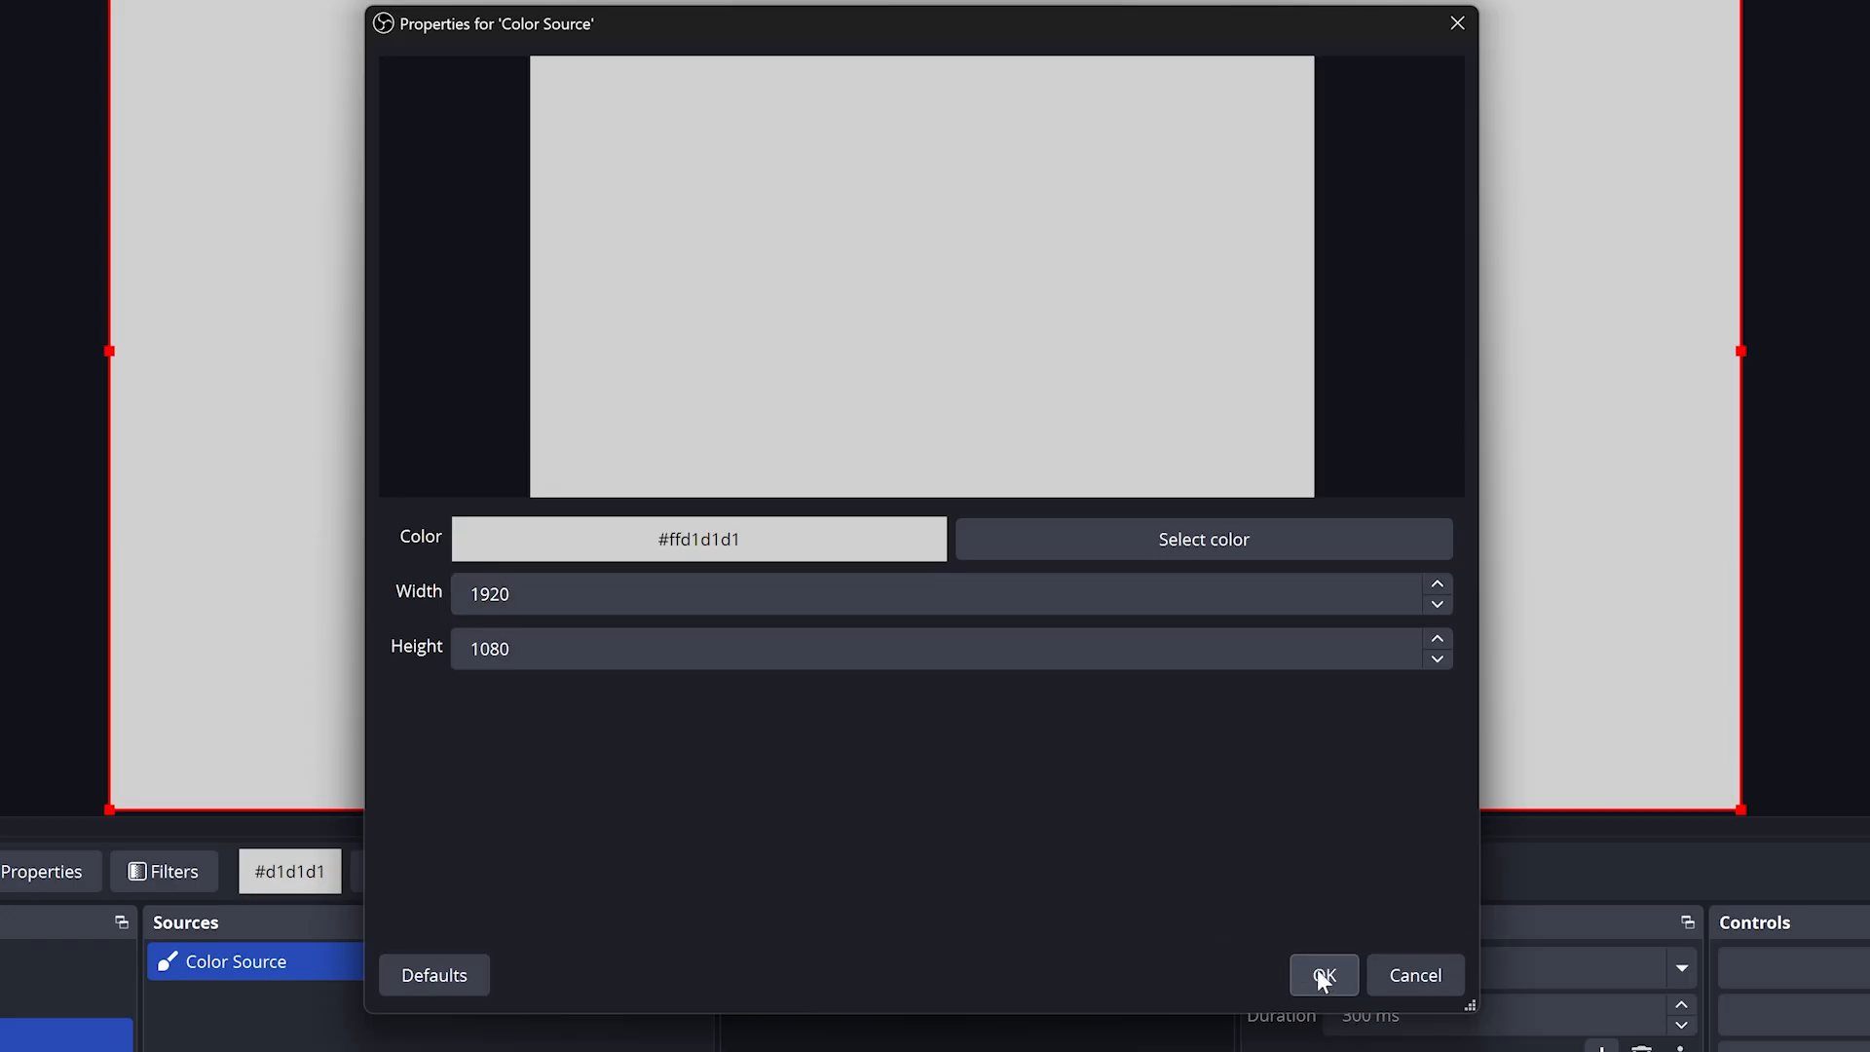
left_click(1321, 974)
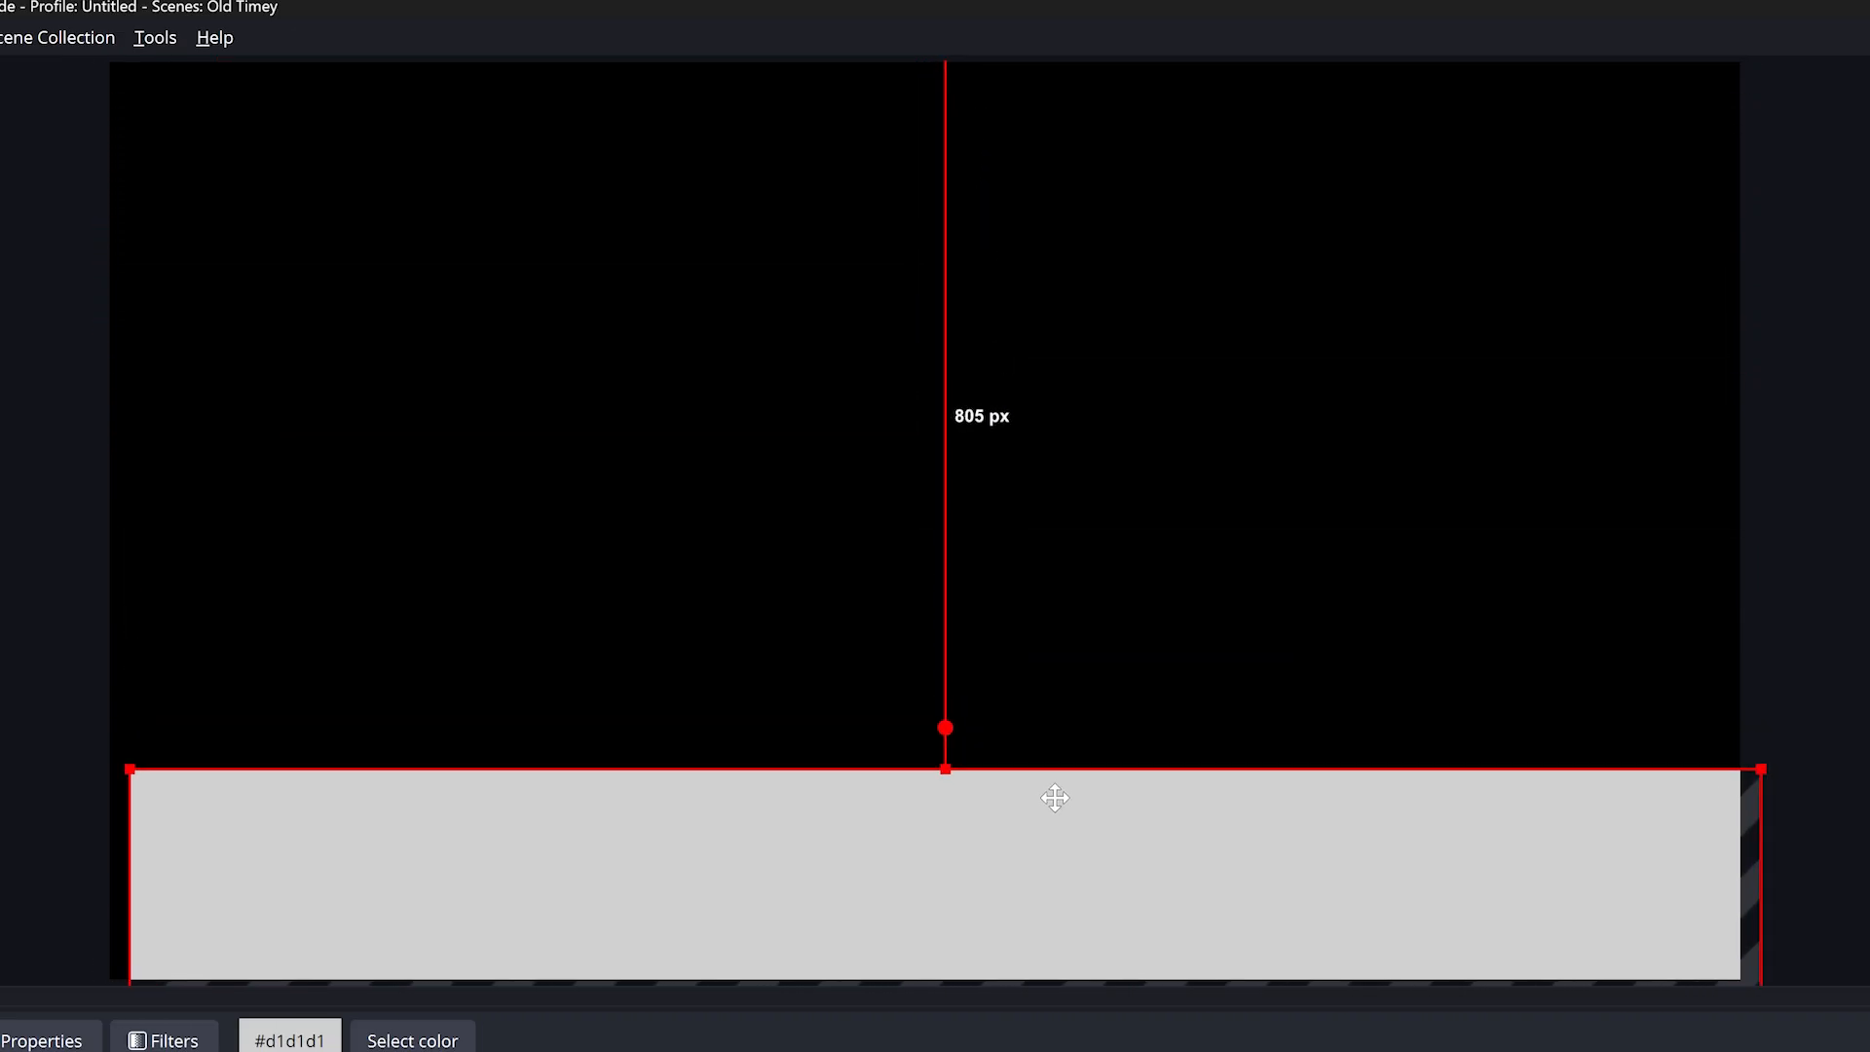
left_click_drag(942, 726, 966, 271)
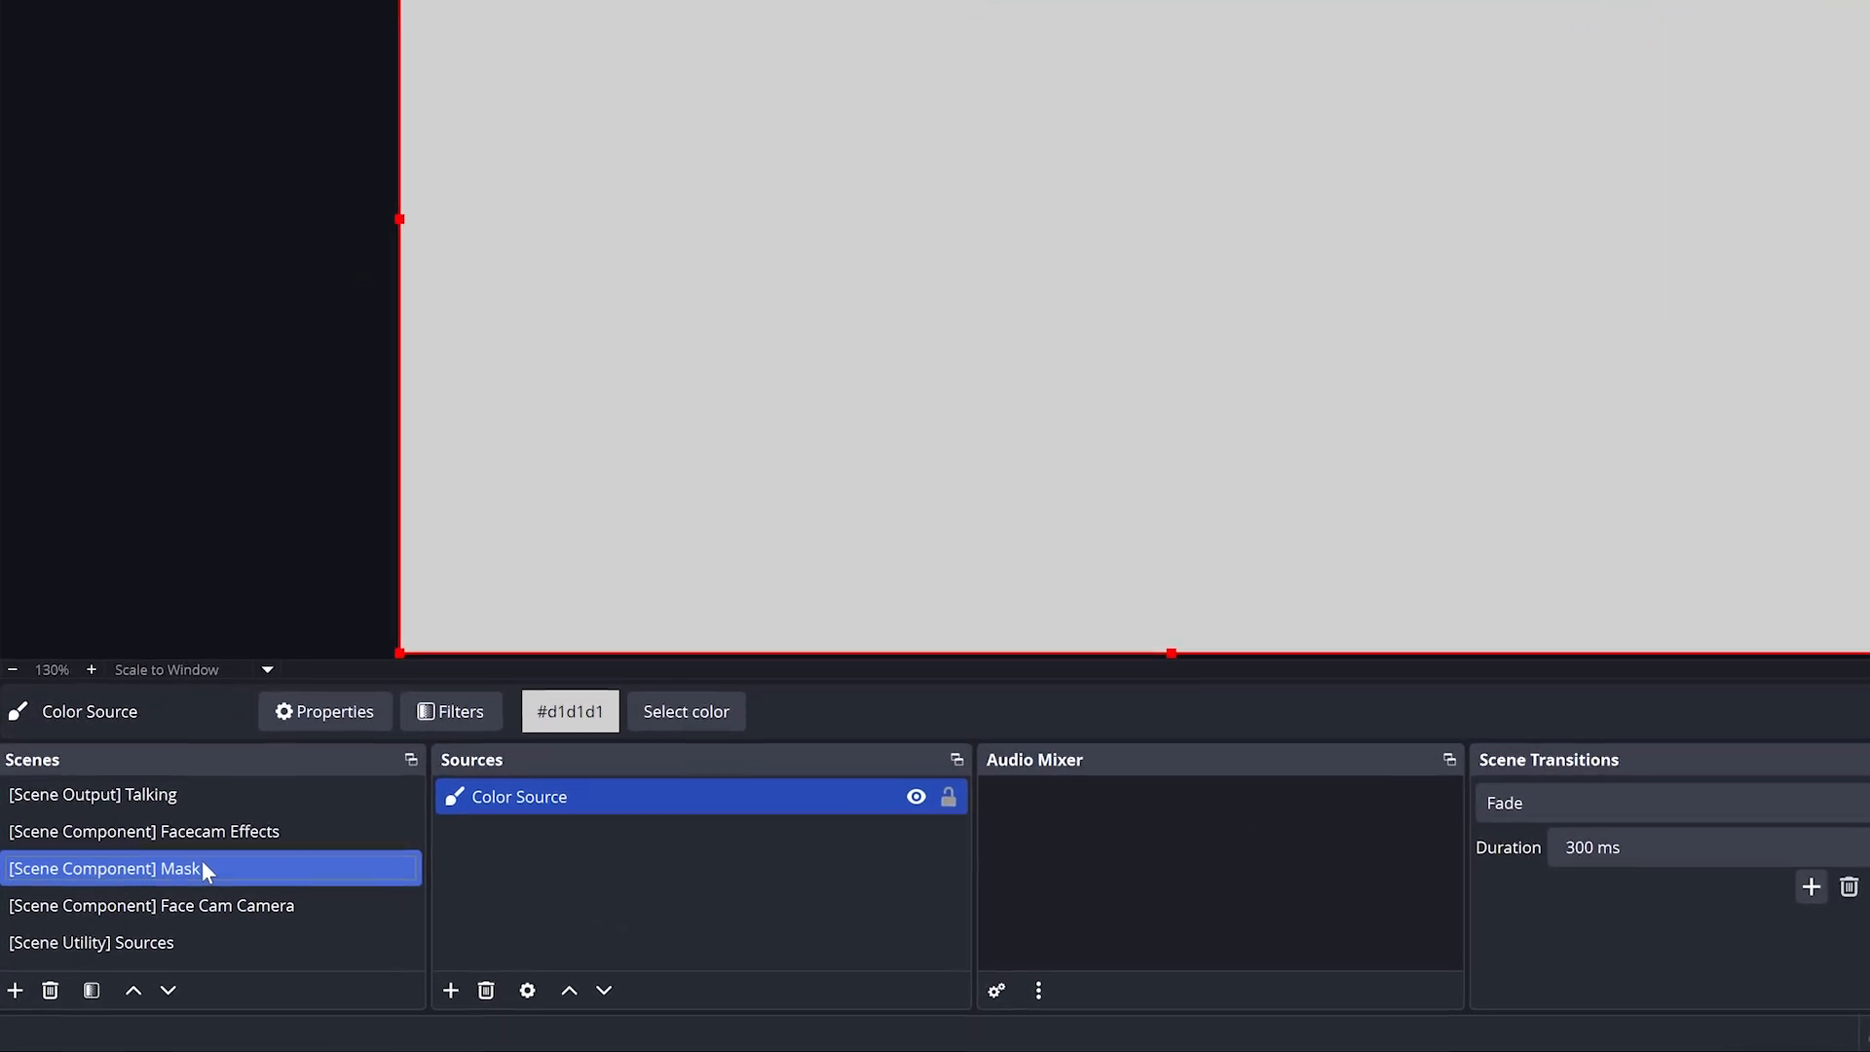
Give the Mask scene a Move Source filter 'Mask On' for Color Source, 1000 ms, no easing
right_click(107, 868)
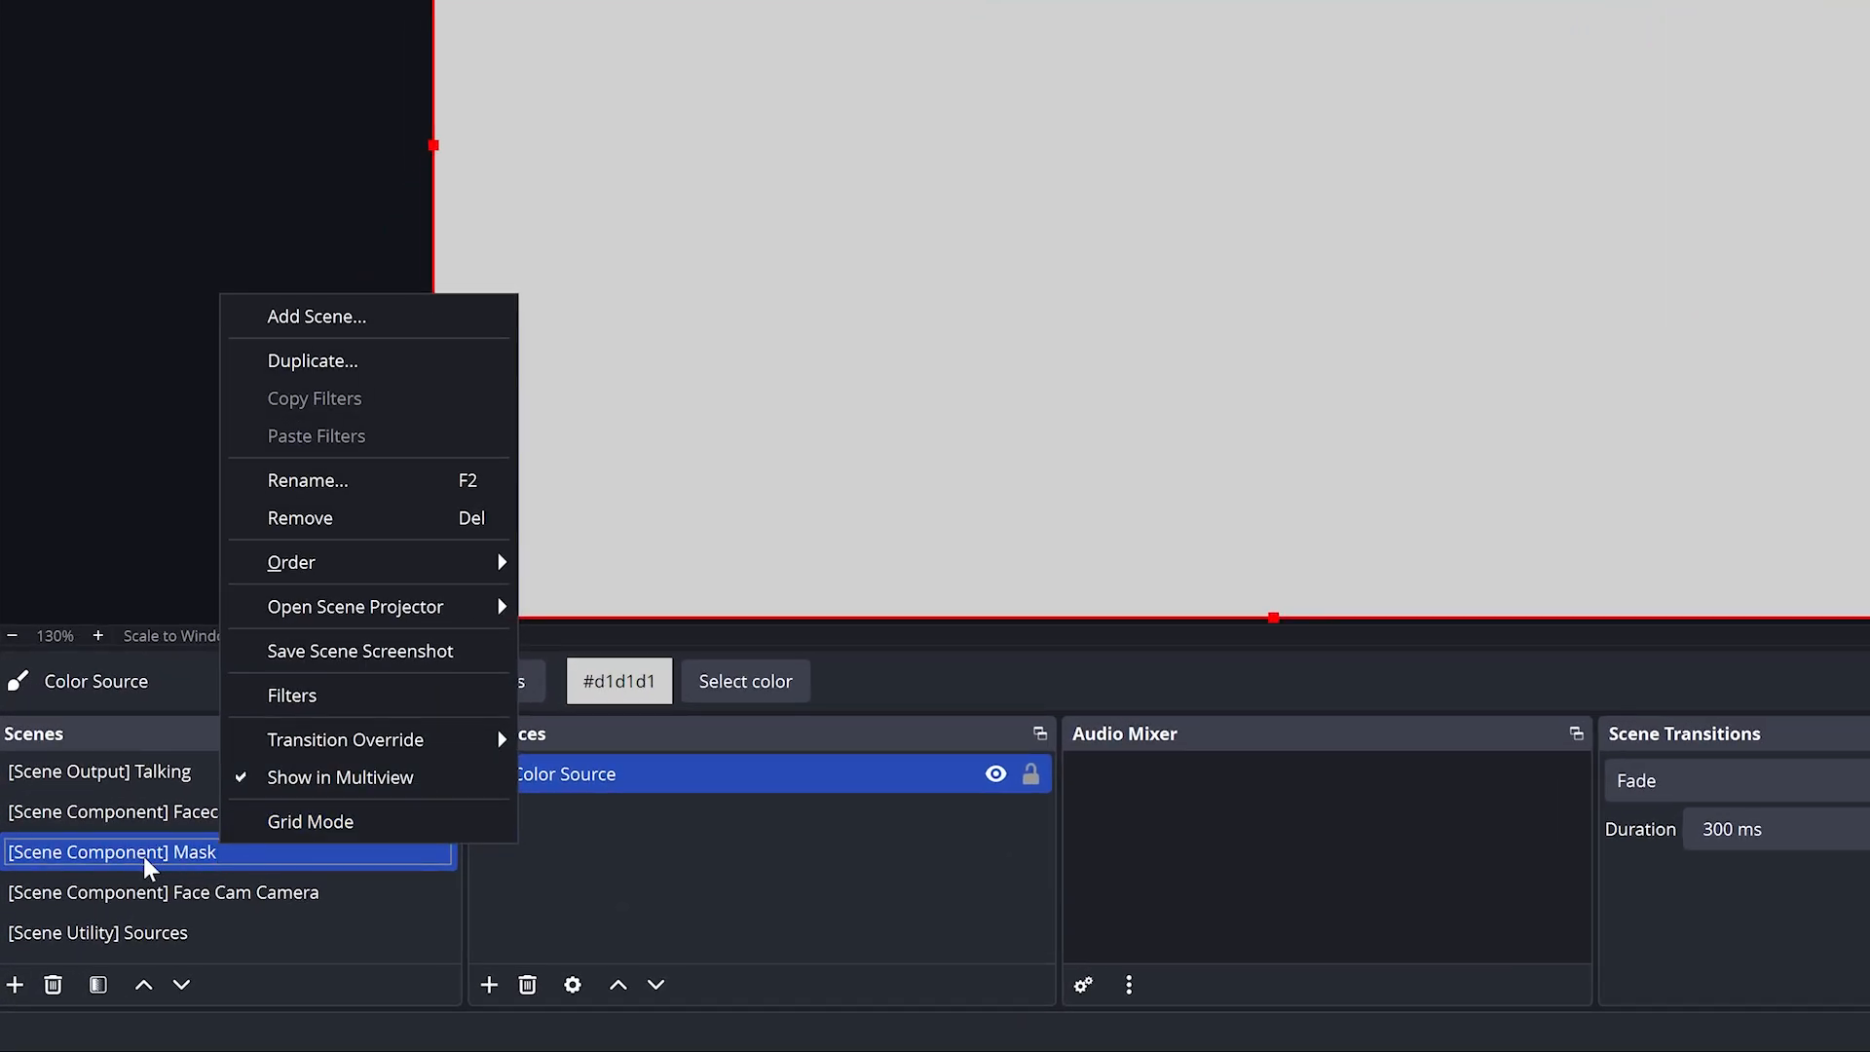
left_click(292, 696)
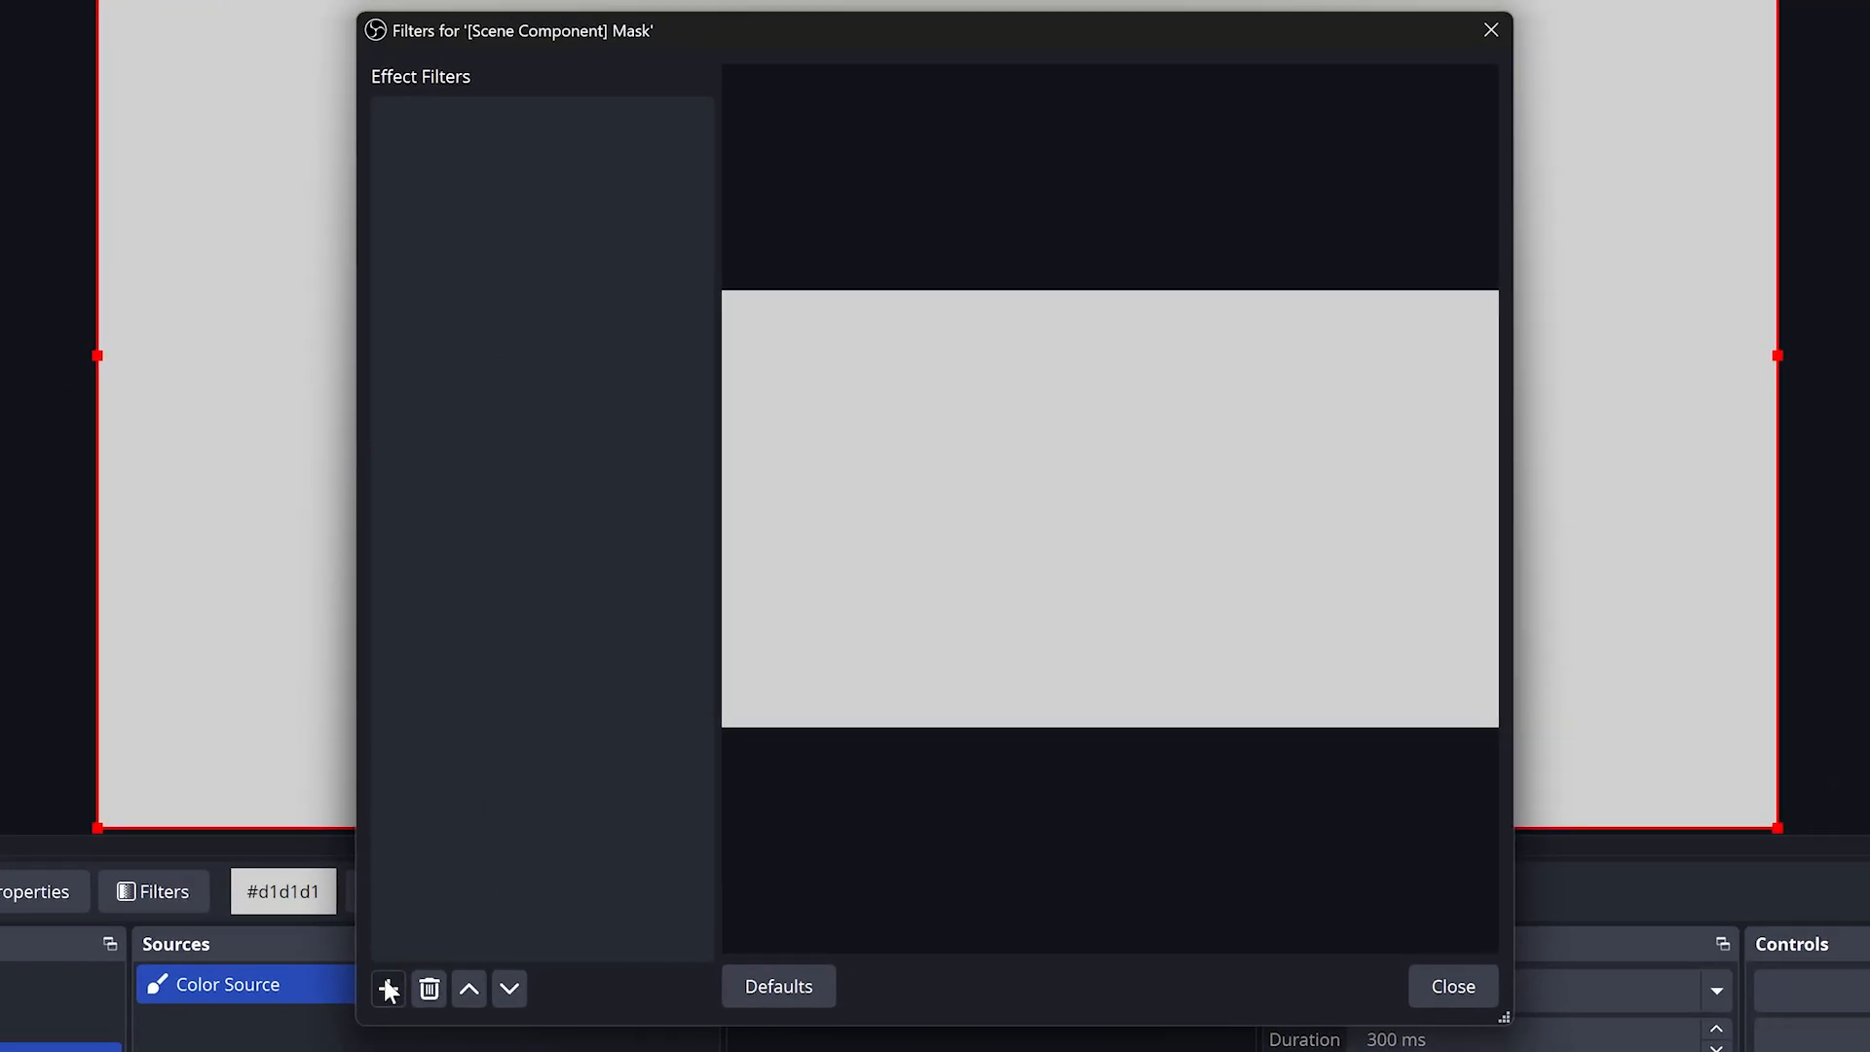
left_click(388, 988)
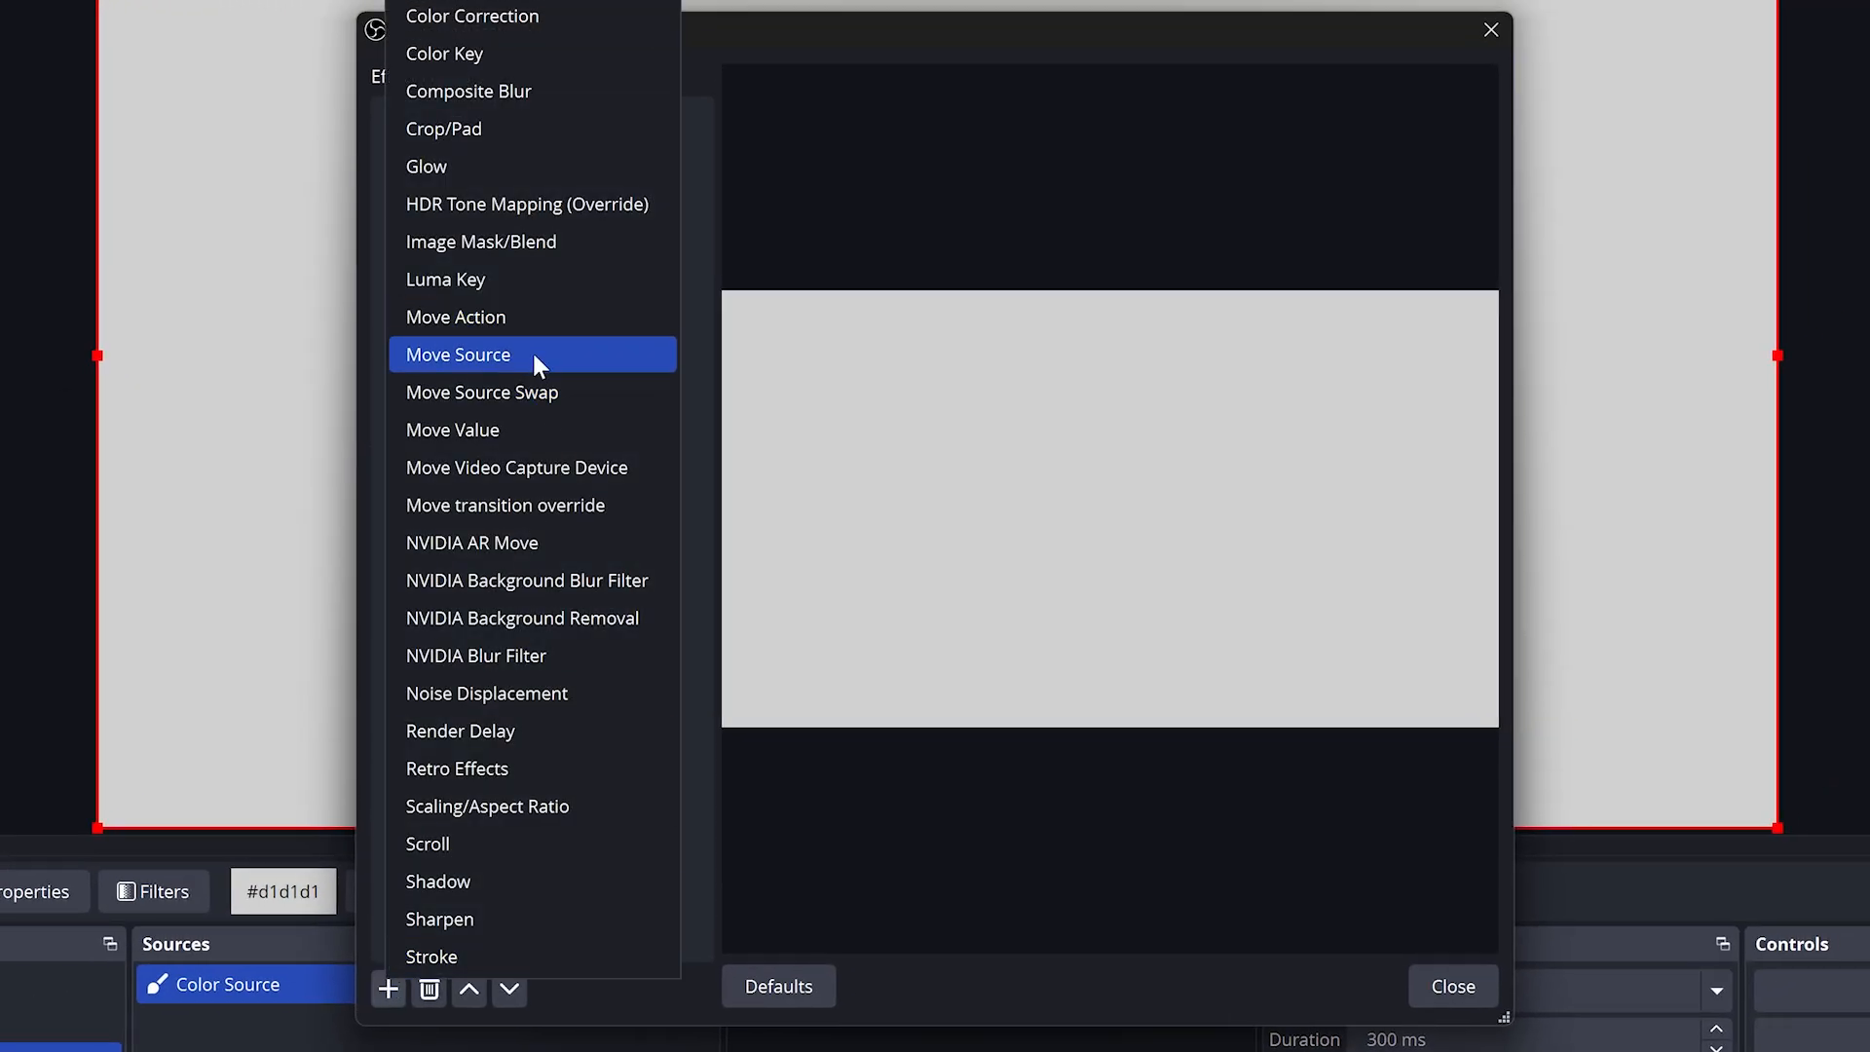
left_click(457, 355)
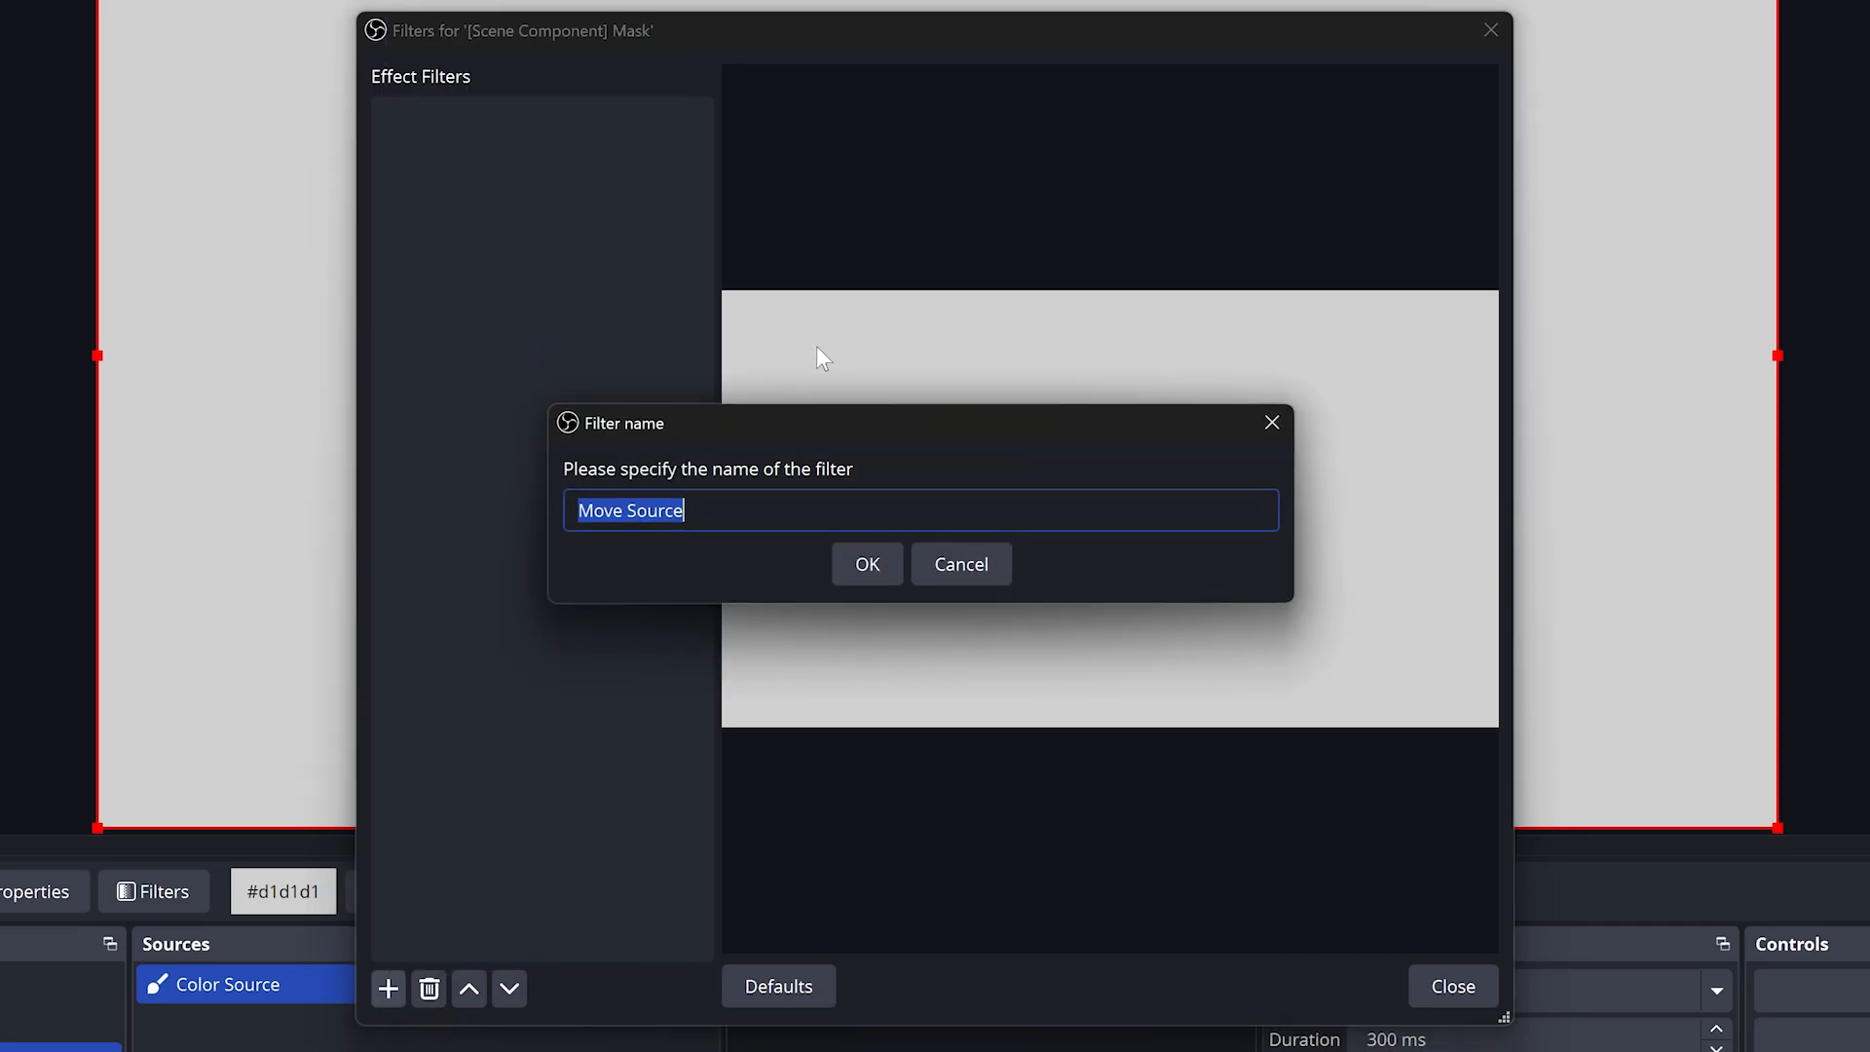
mouse_move(867, 564)
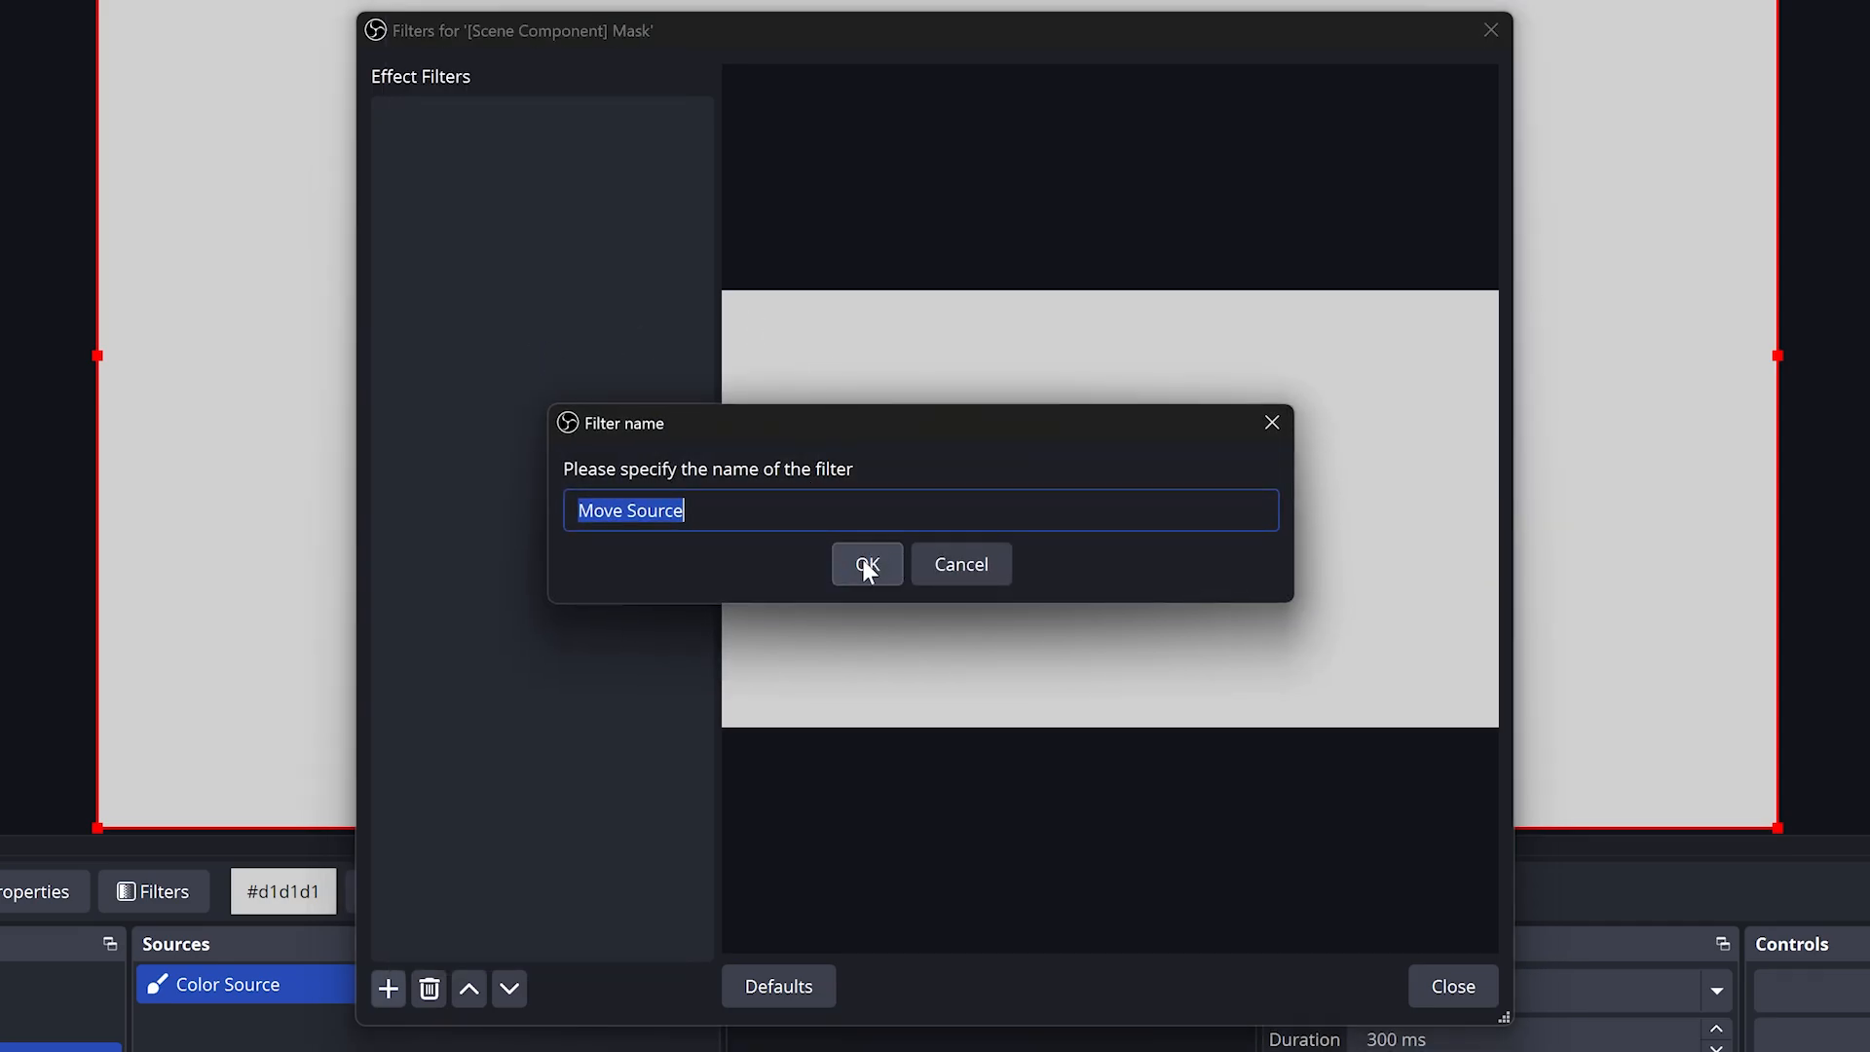
type("Mask")
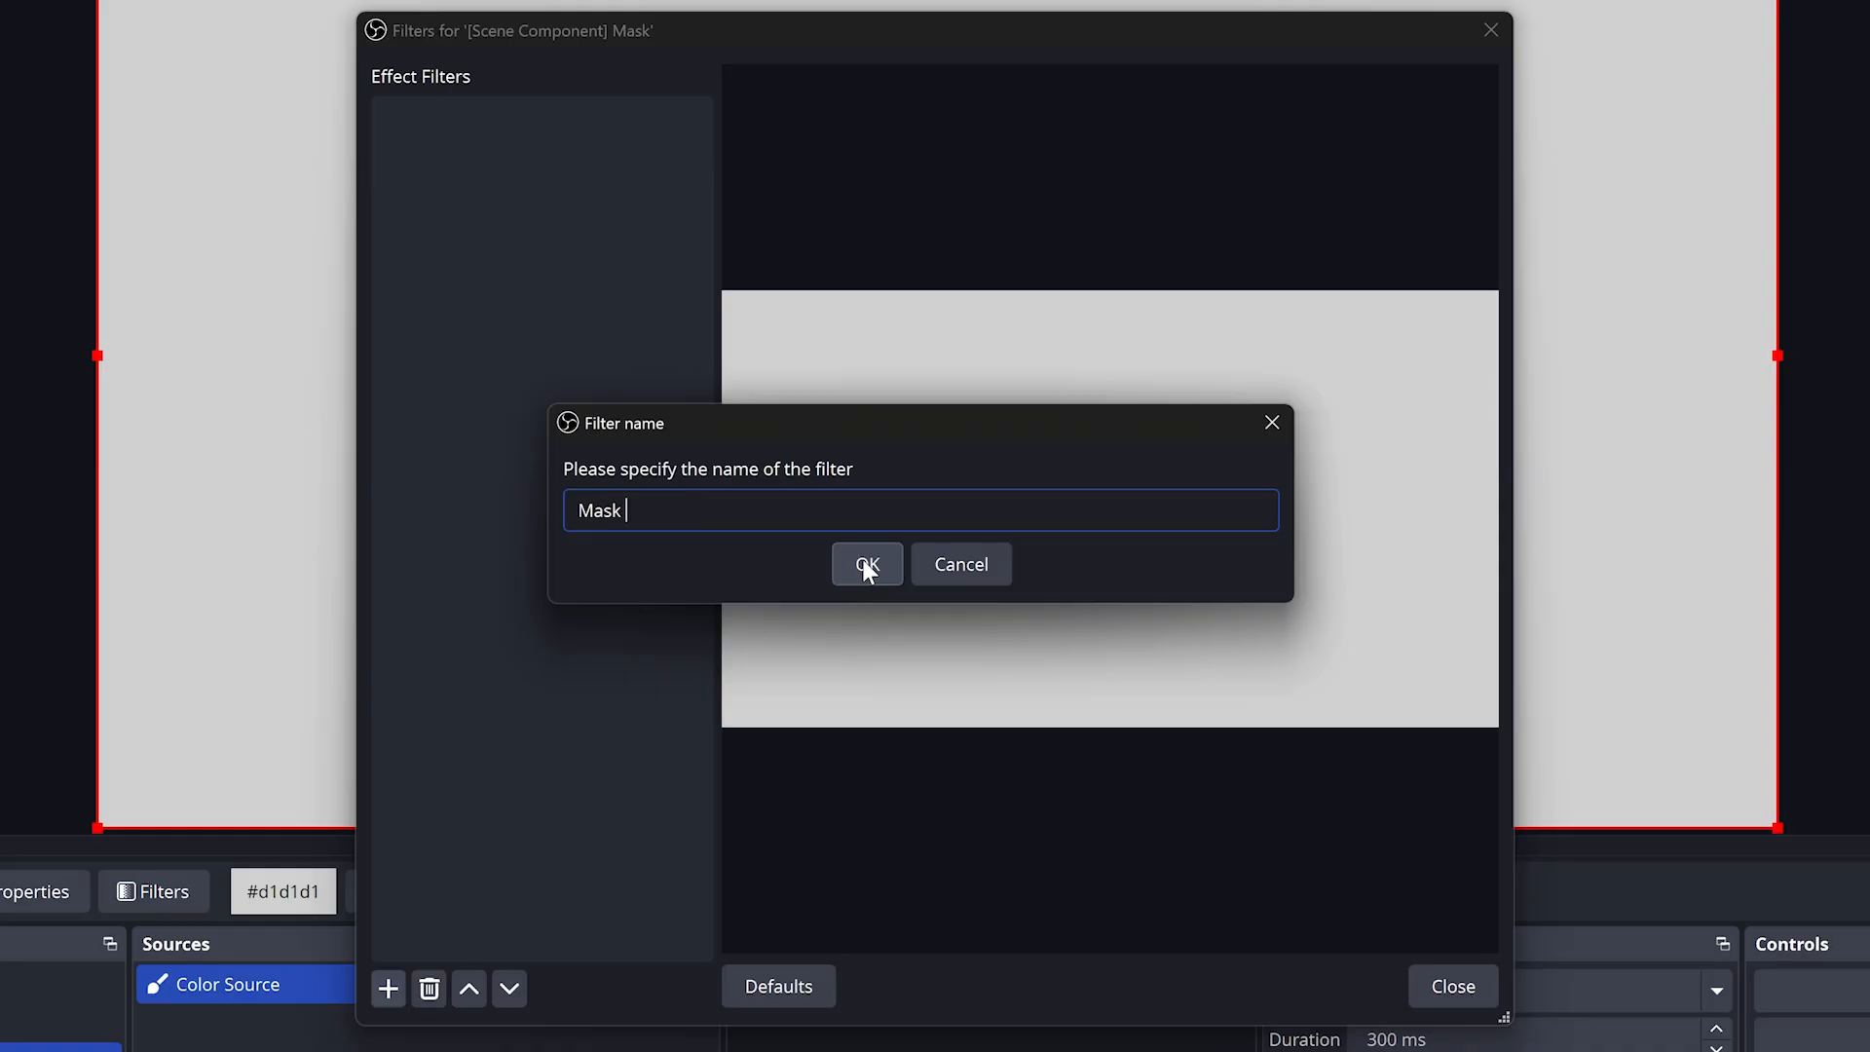
left_click(867, 564)
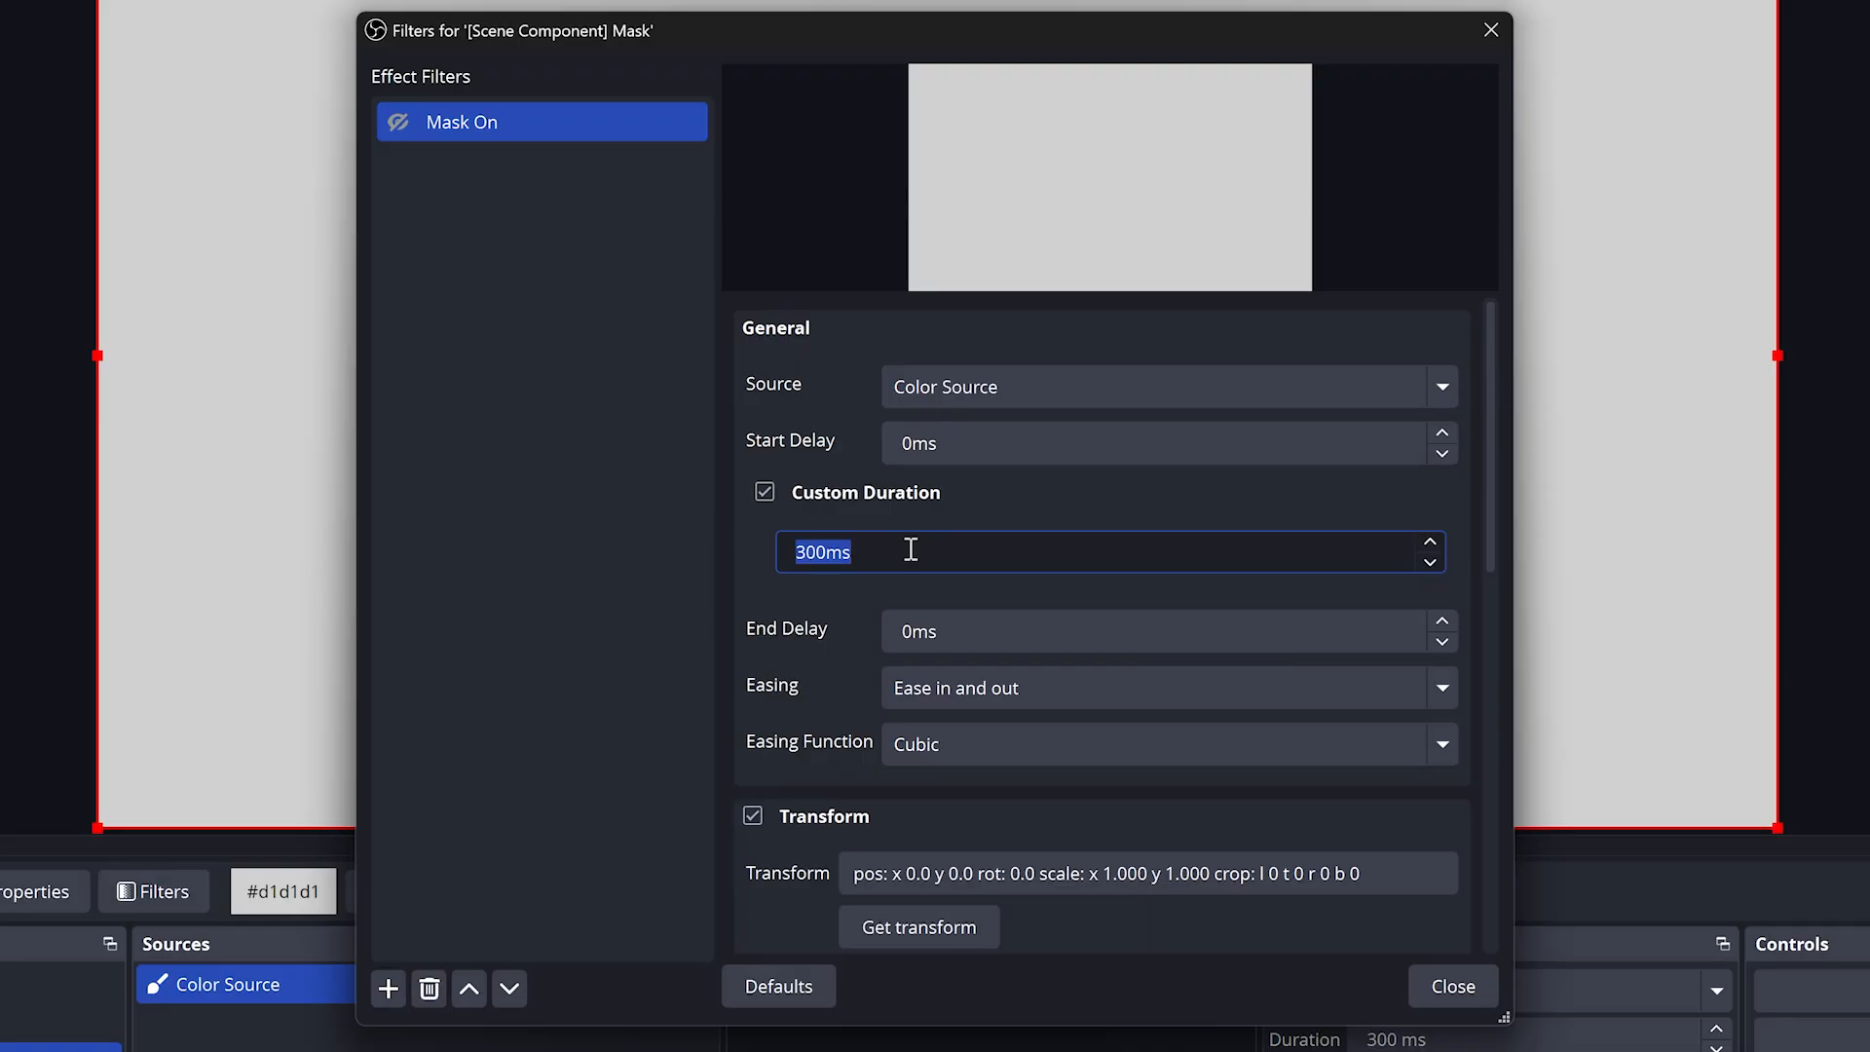
type("1000")
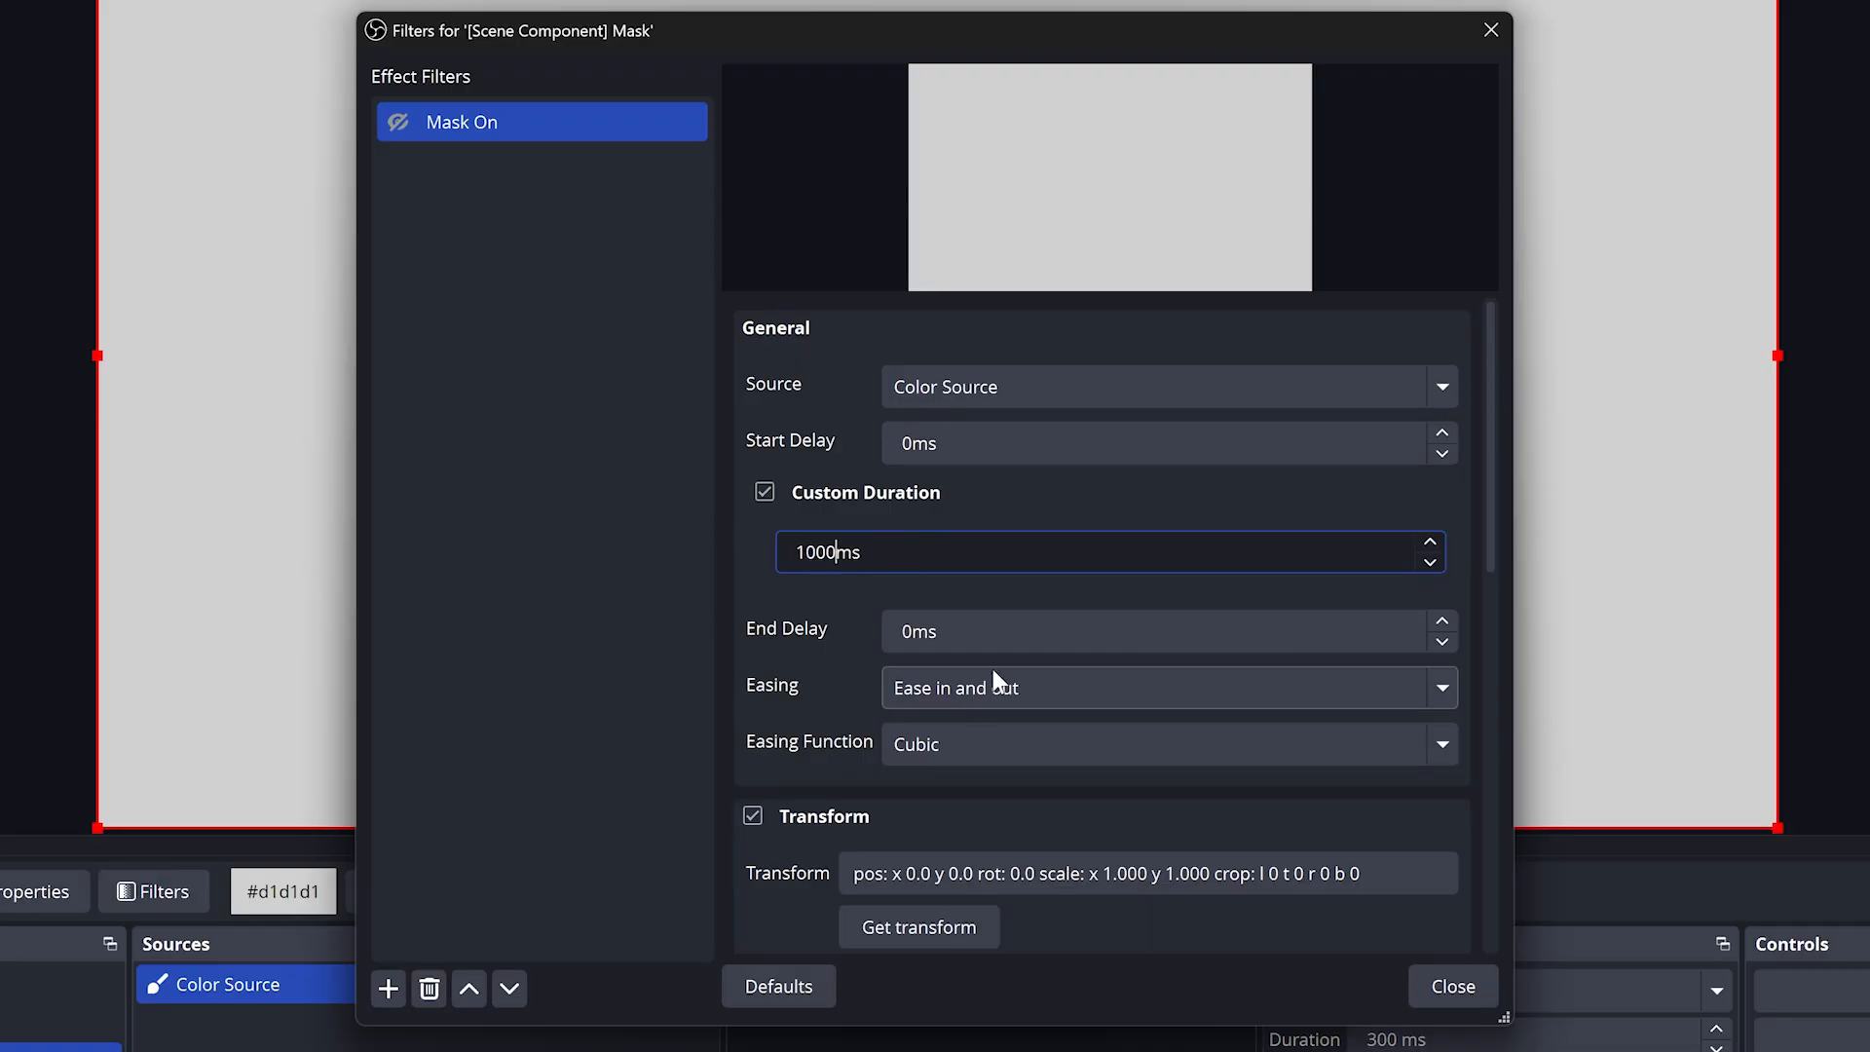
scroll("down", 3)
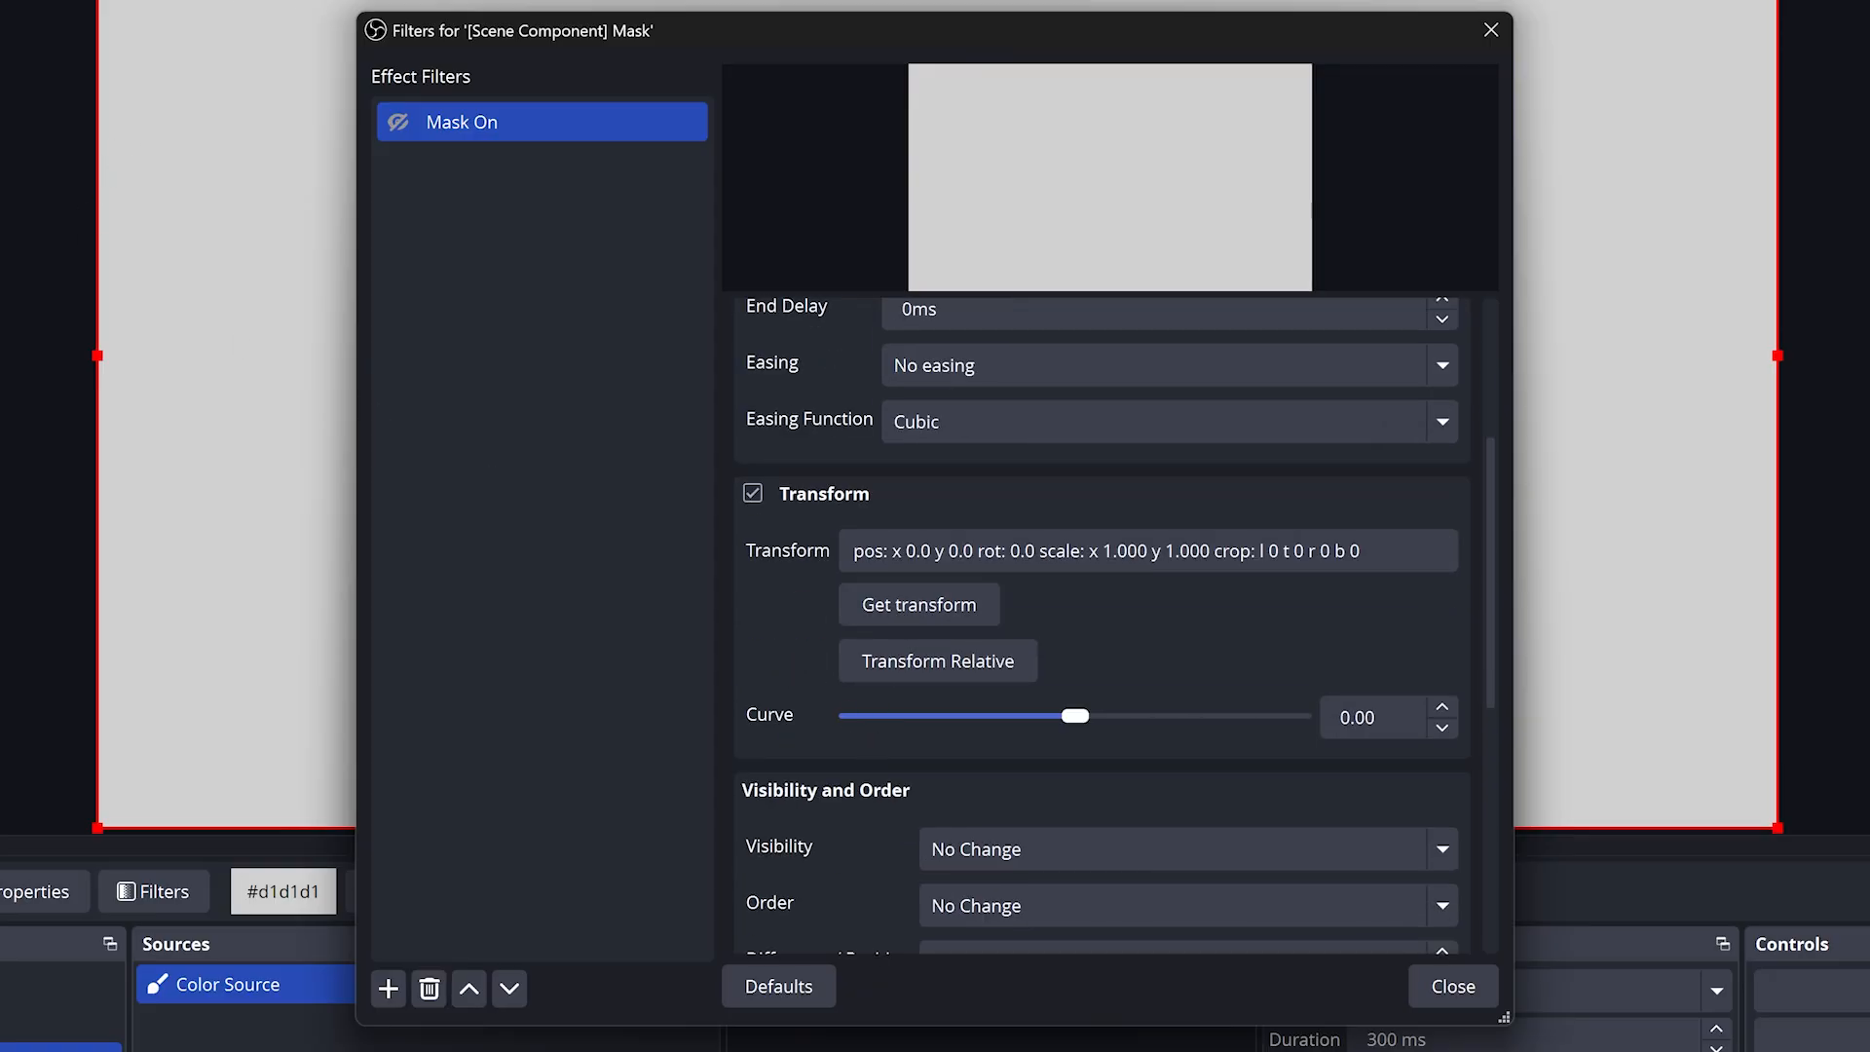
mouse_move(1052, 678)
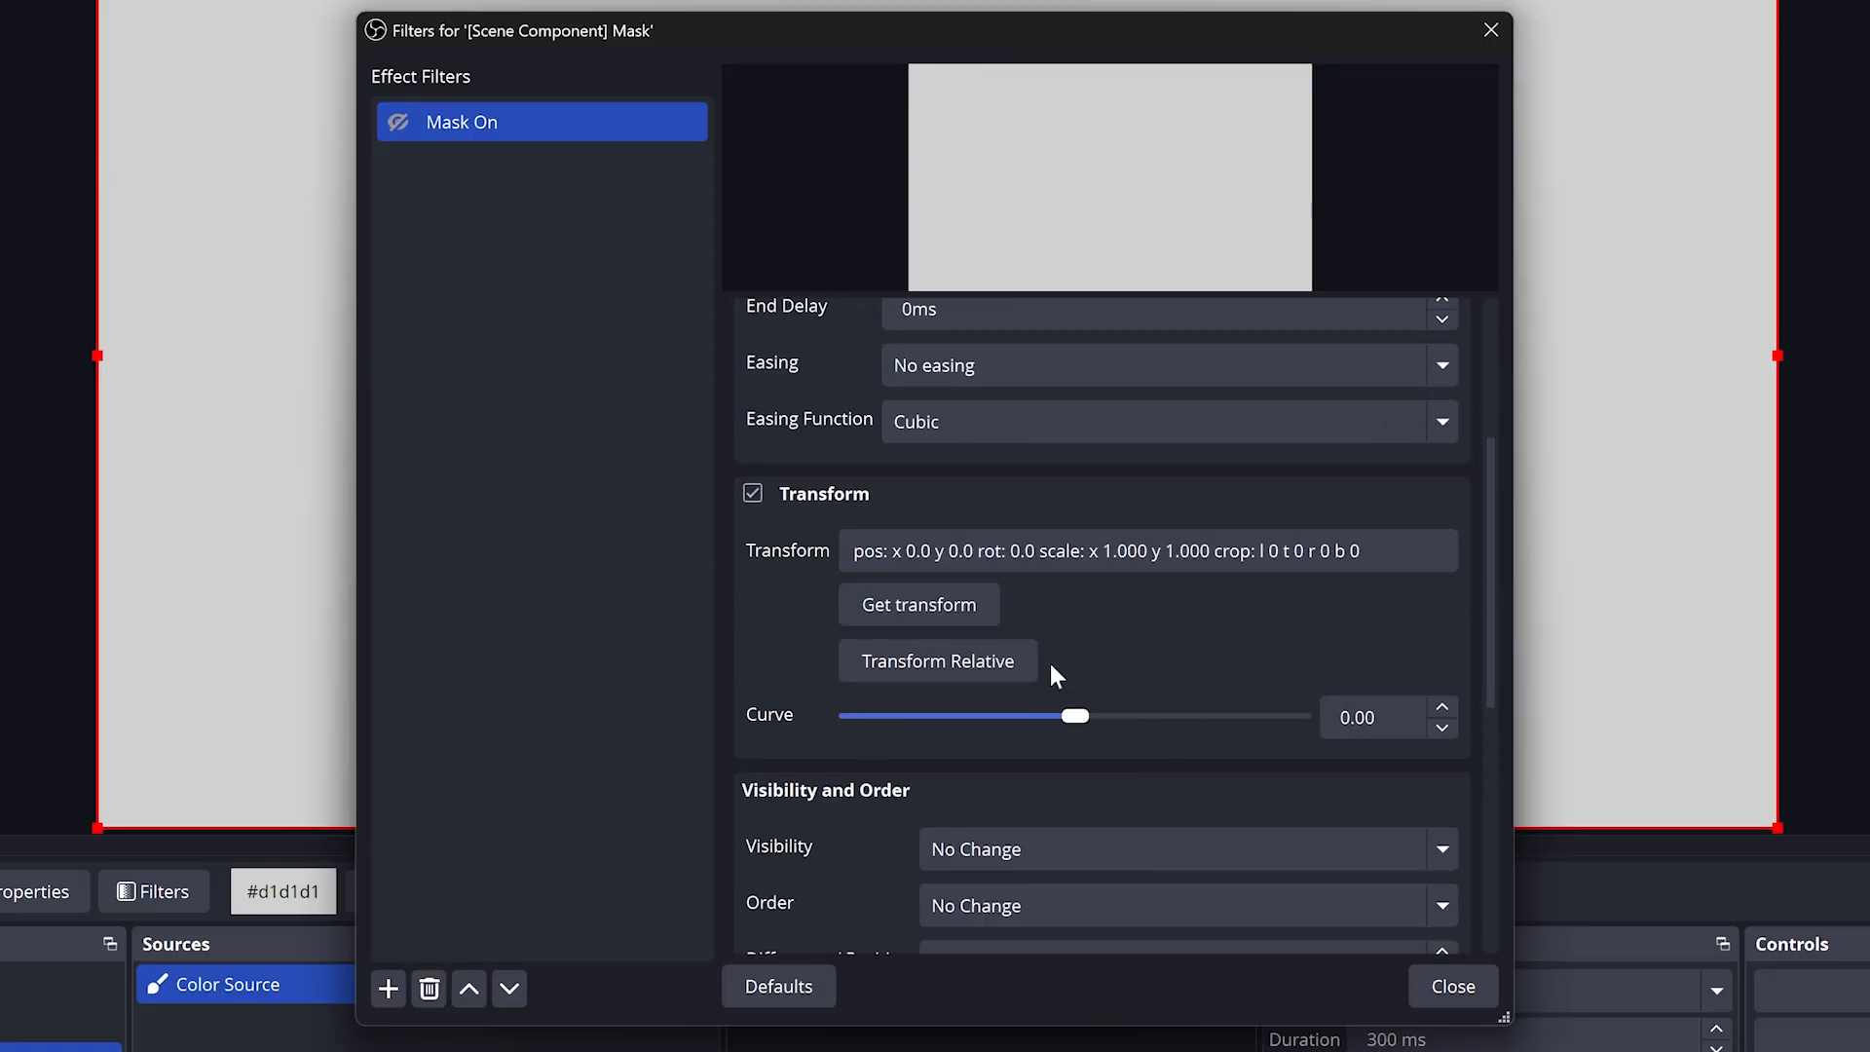
mouse_move(499, 171)
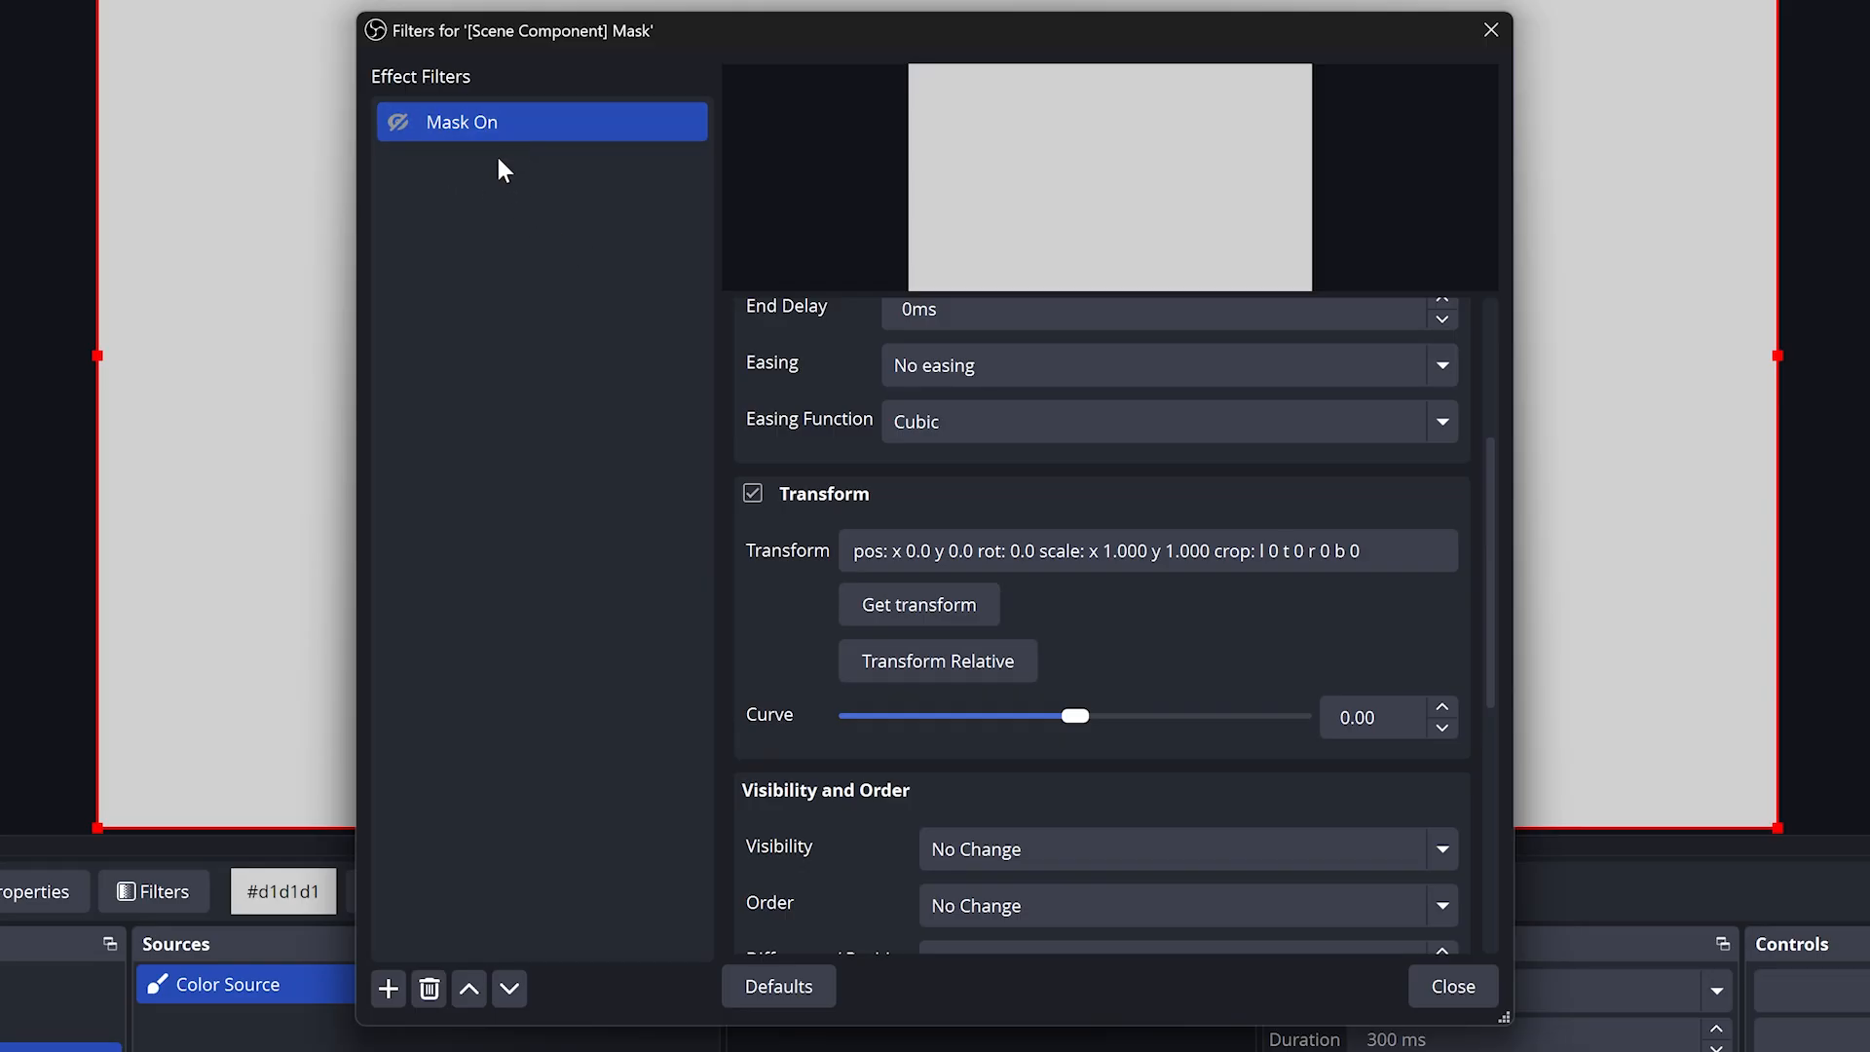
Duplicate the Mask On filter as 'Mask Off', store position y 1087, and preview the move
right_click(541, 120)
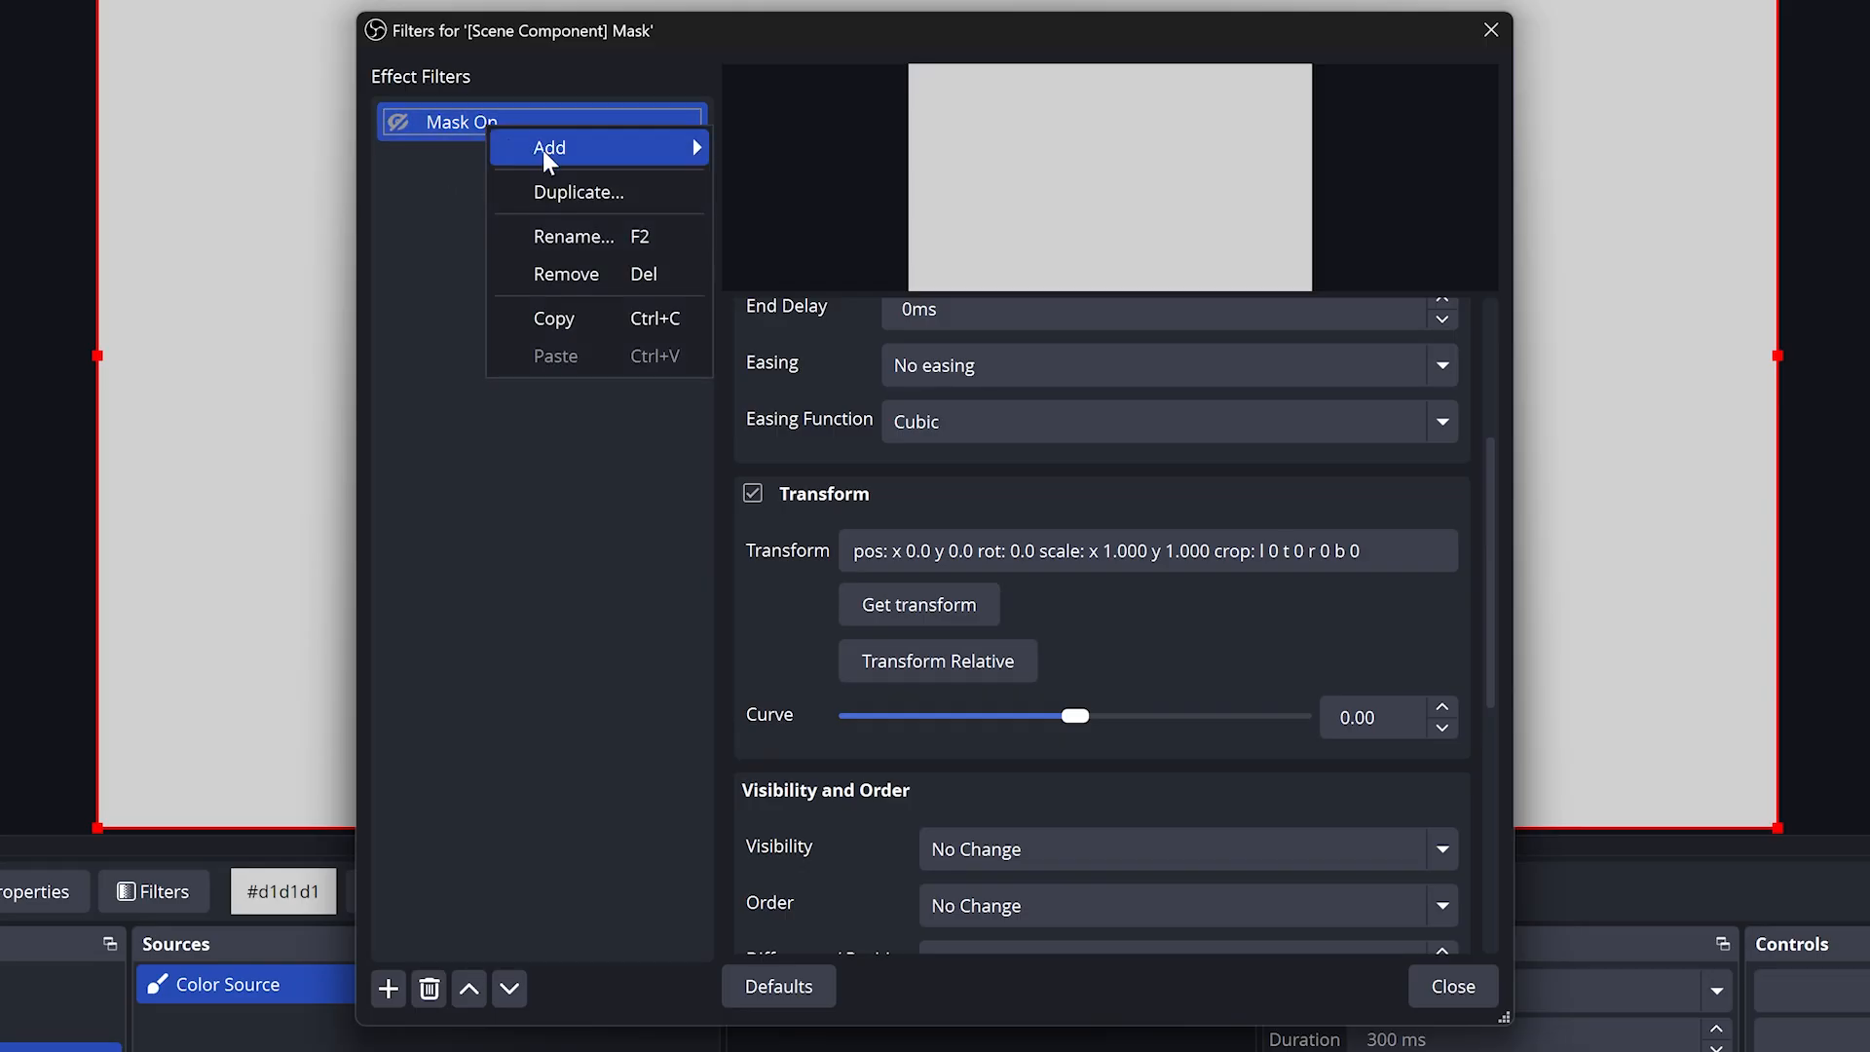
left_click(578, 192)
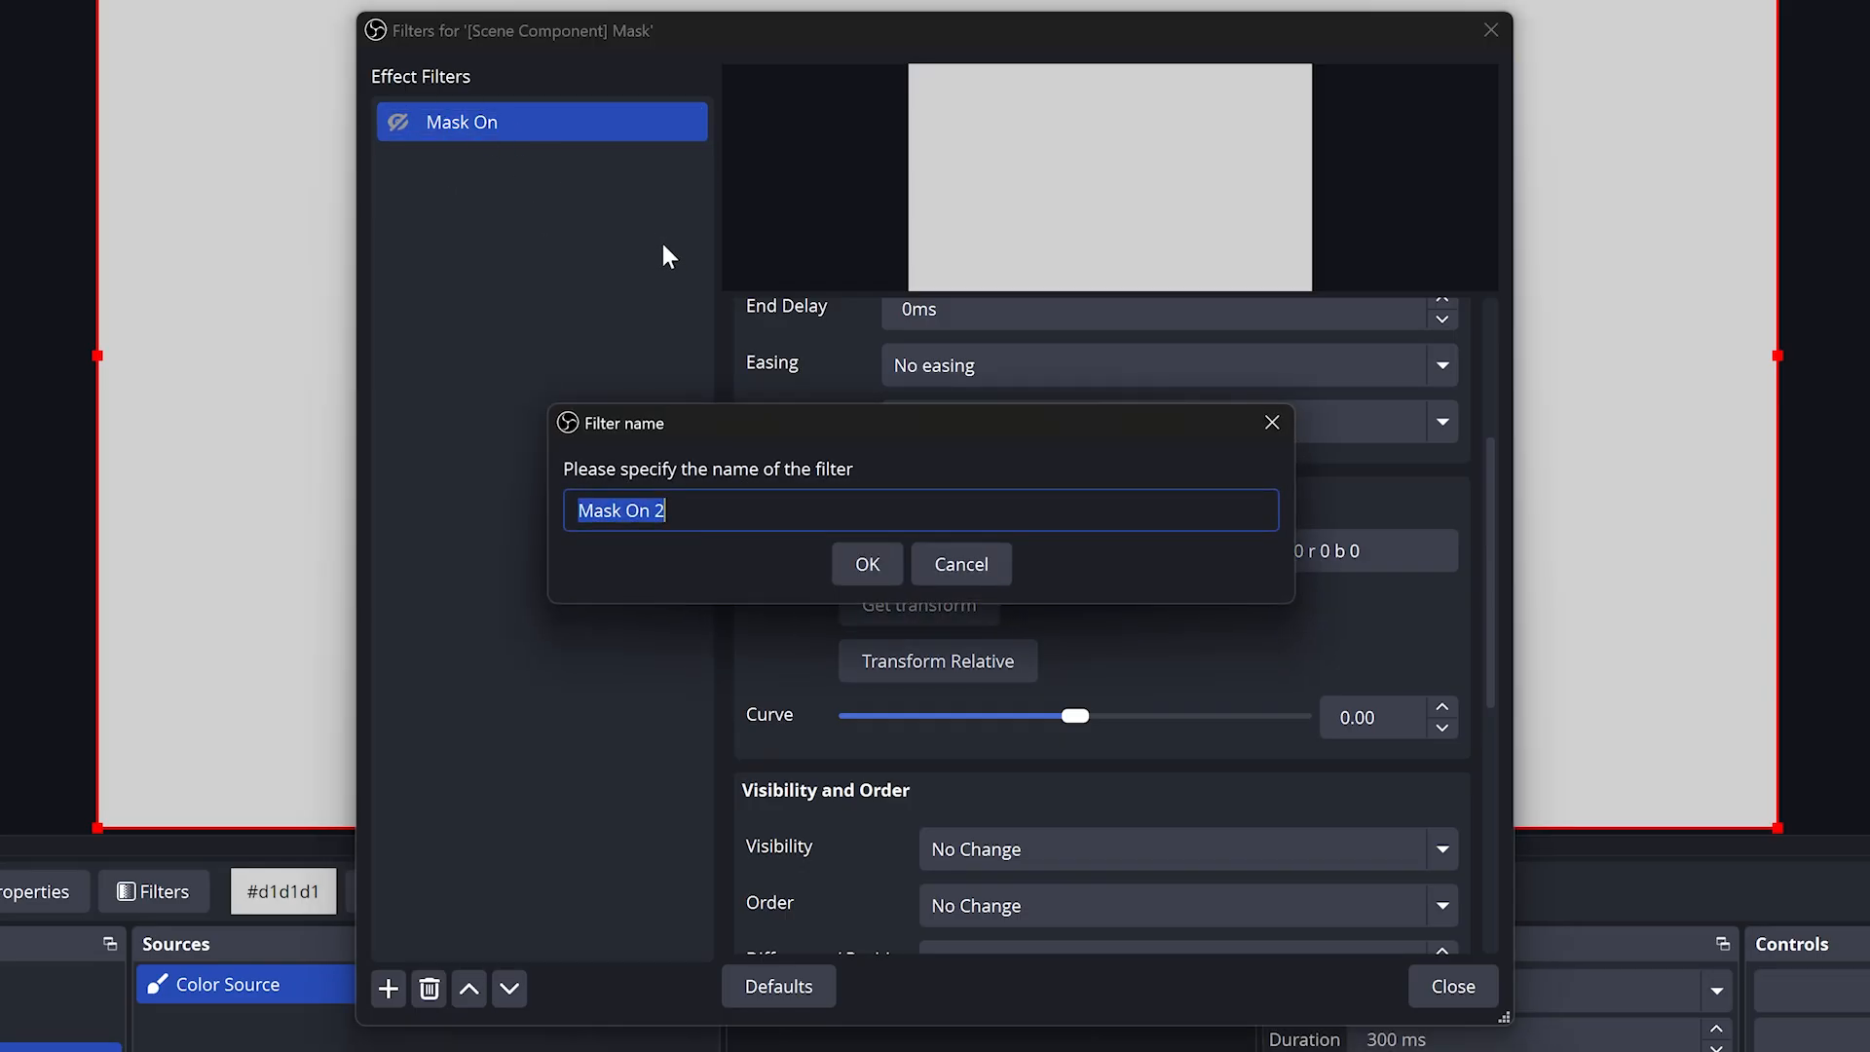
type("Mask Off")
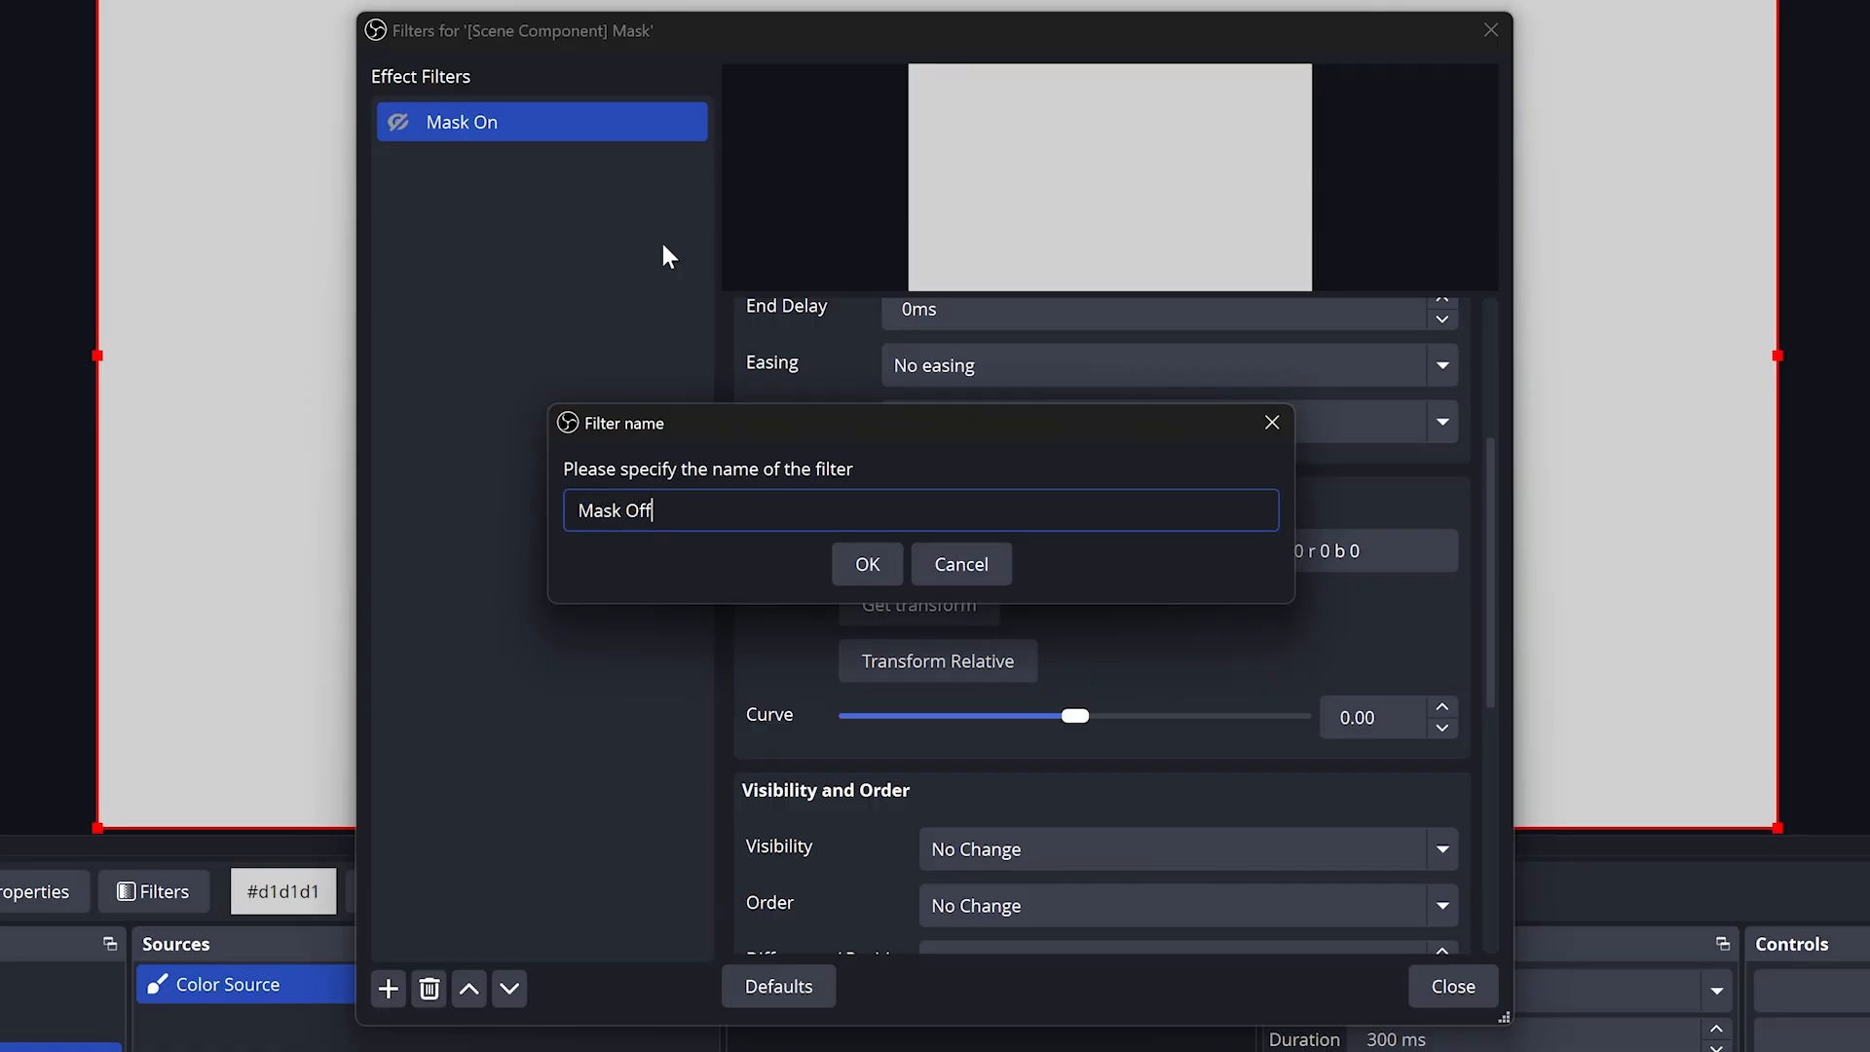
left_click(867, 563)
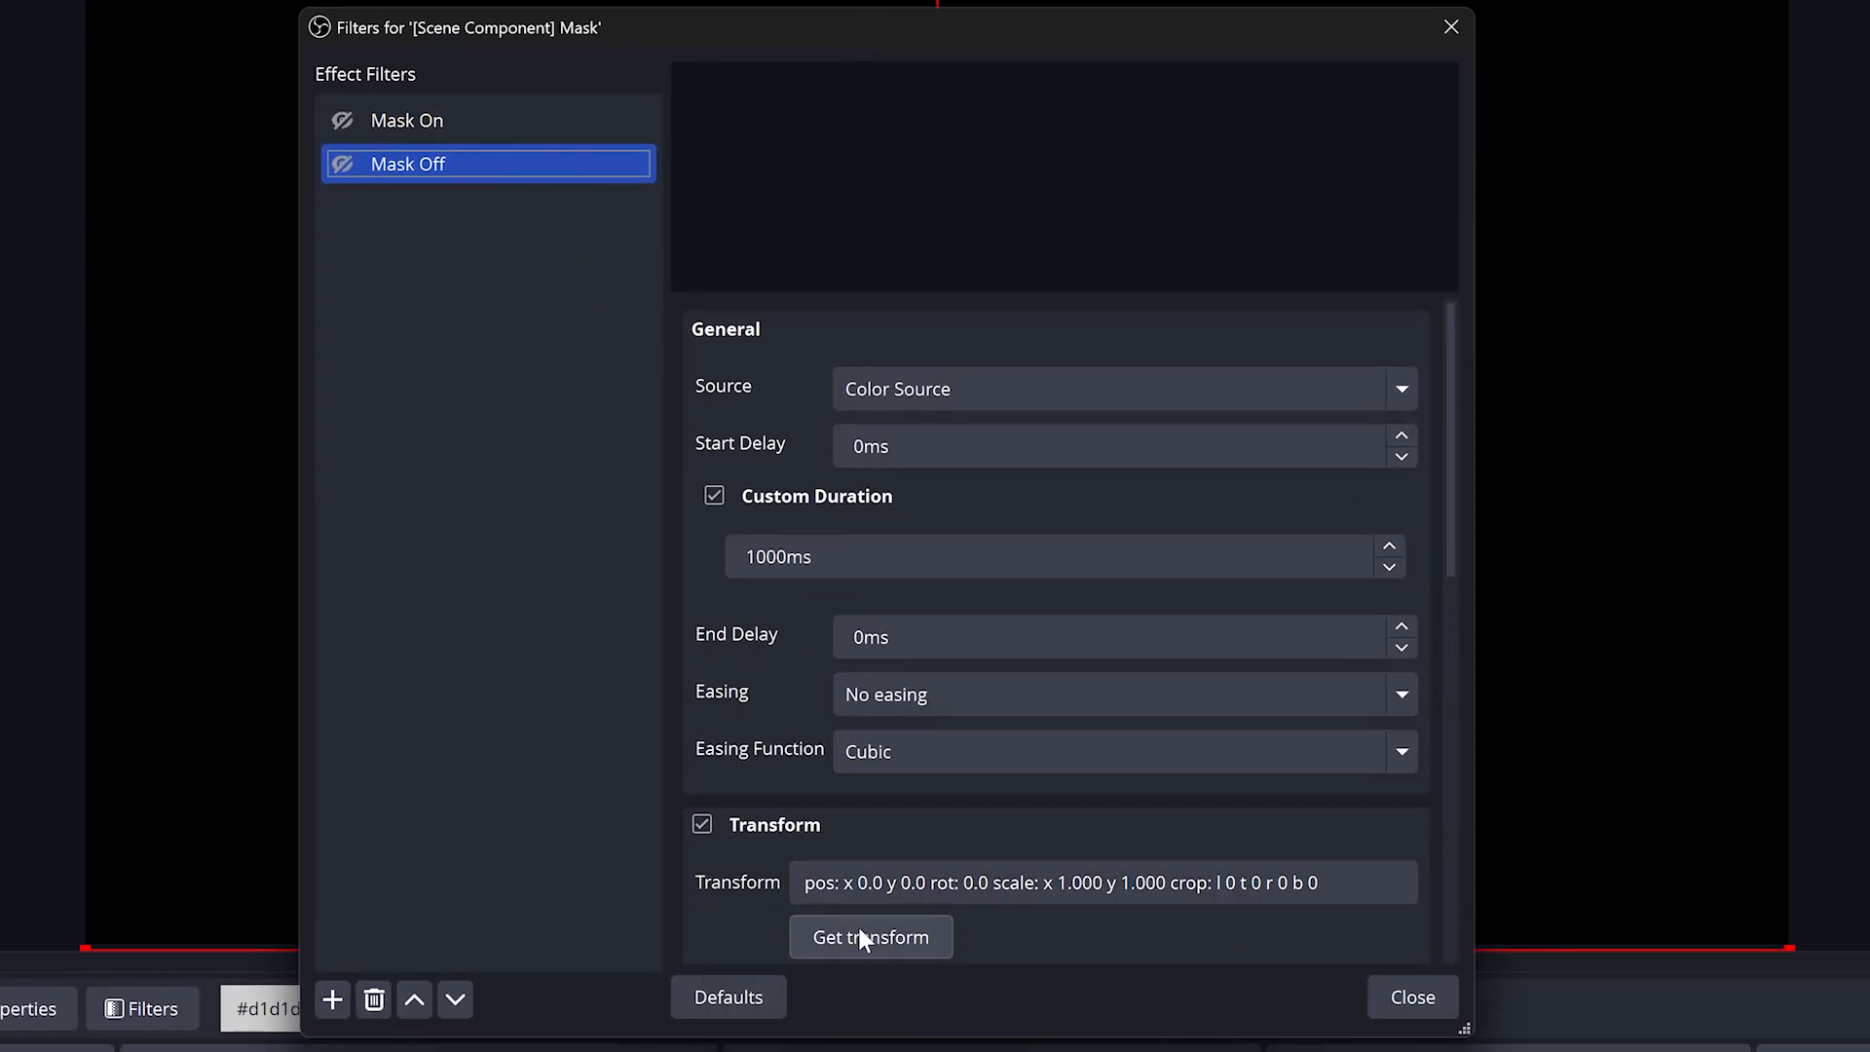
left_click(871, 936)
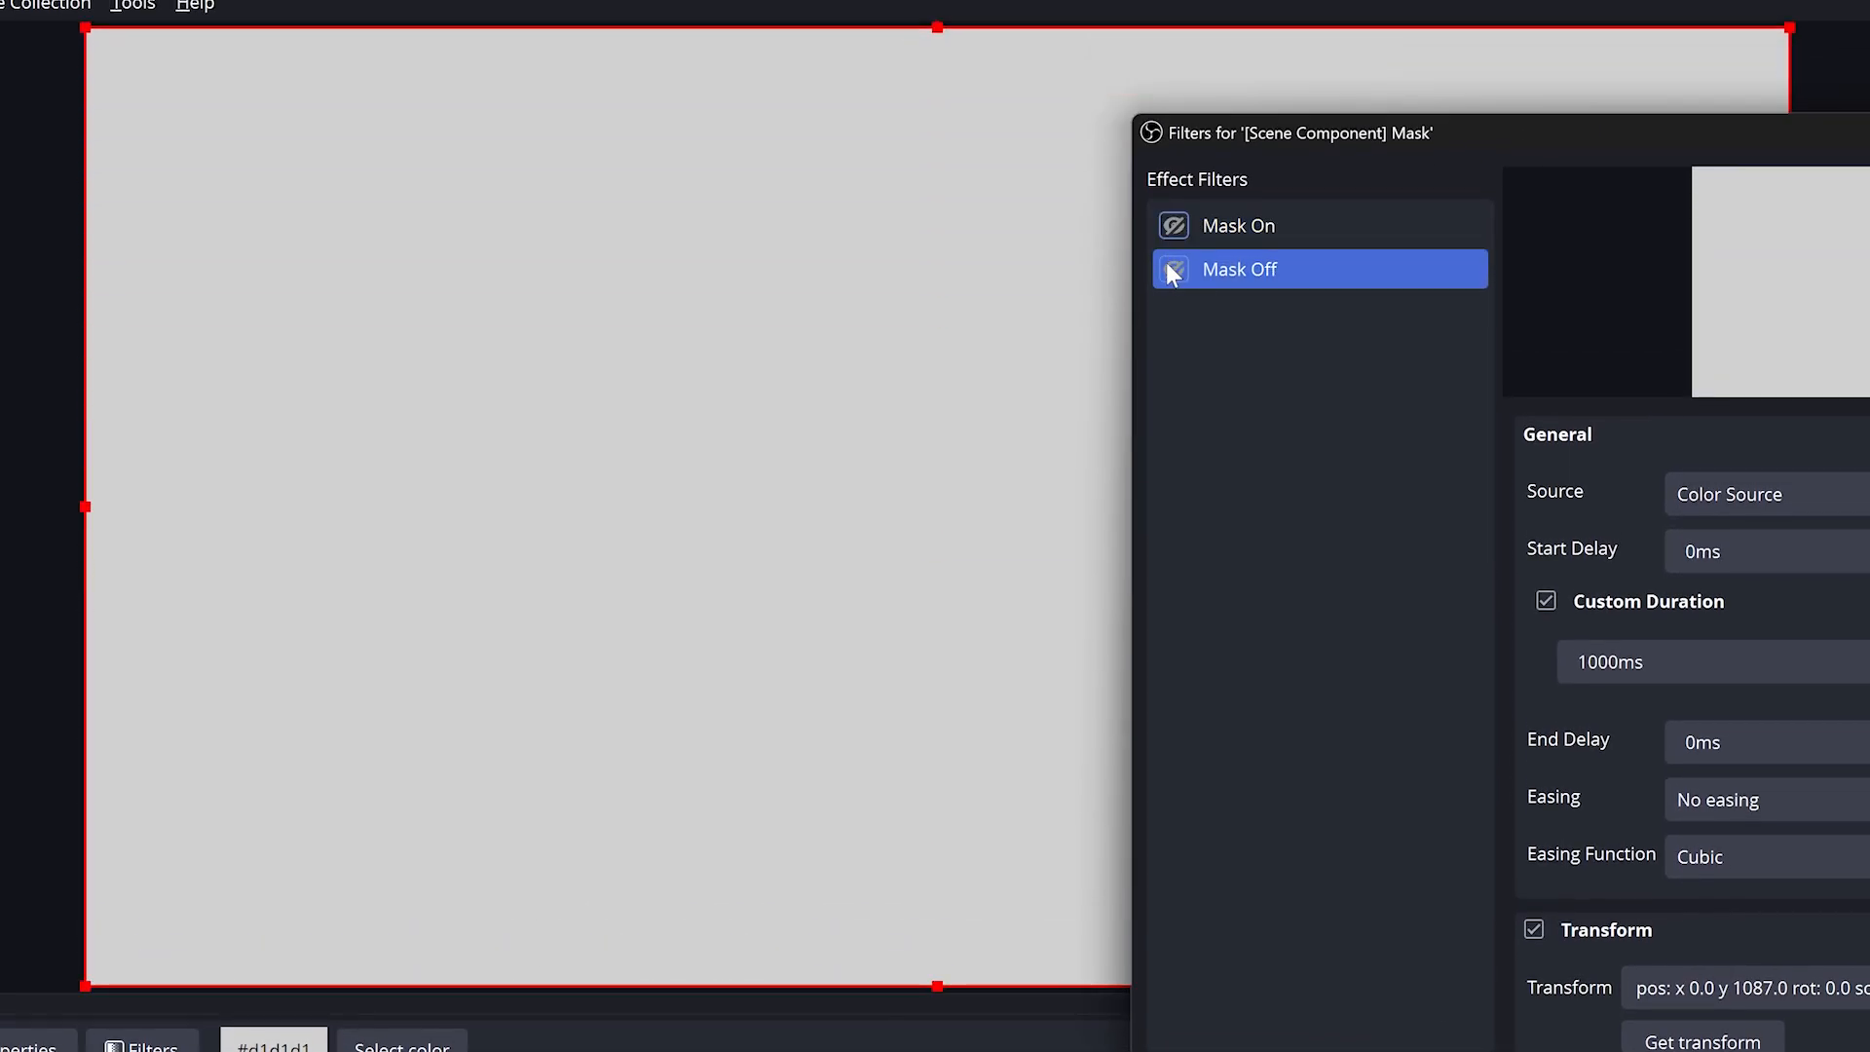
left_click(1239, 225)
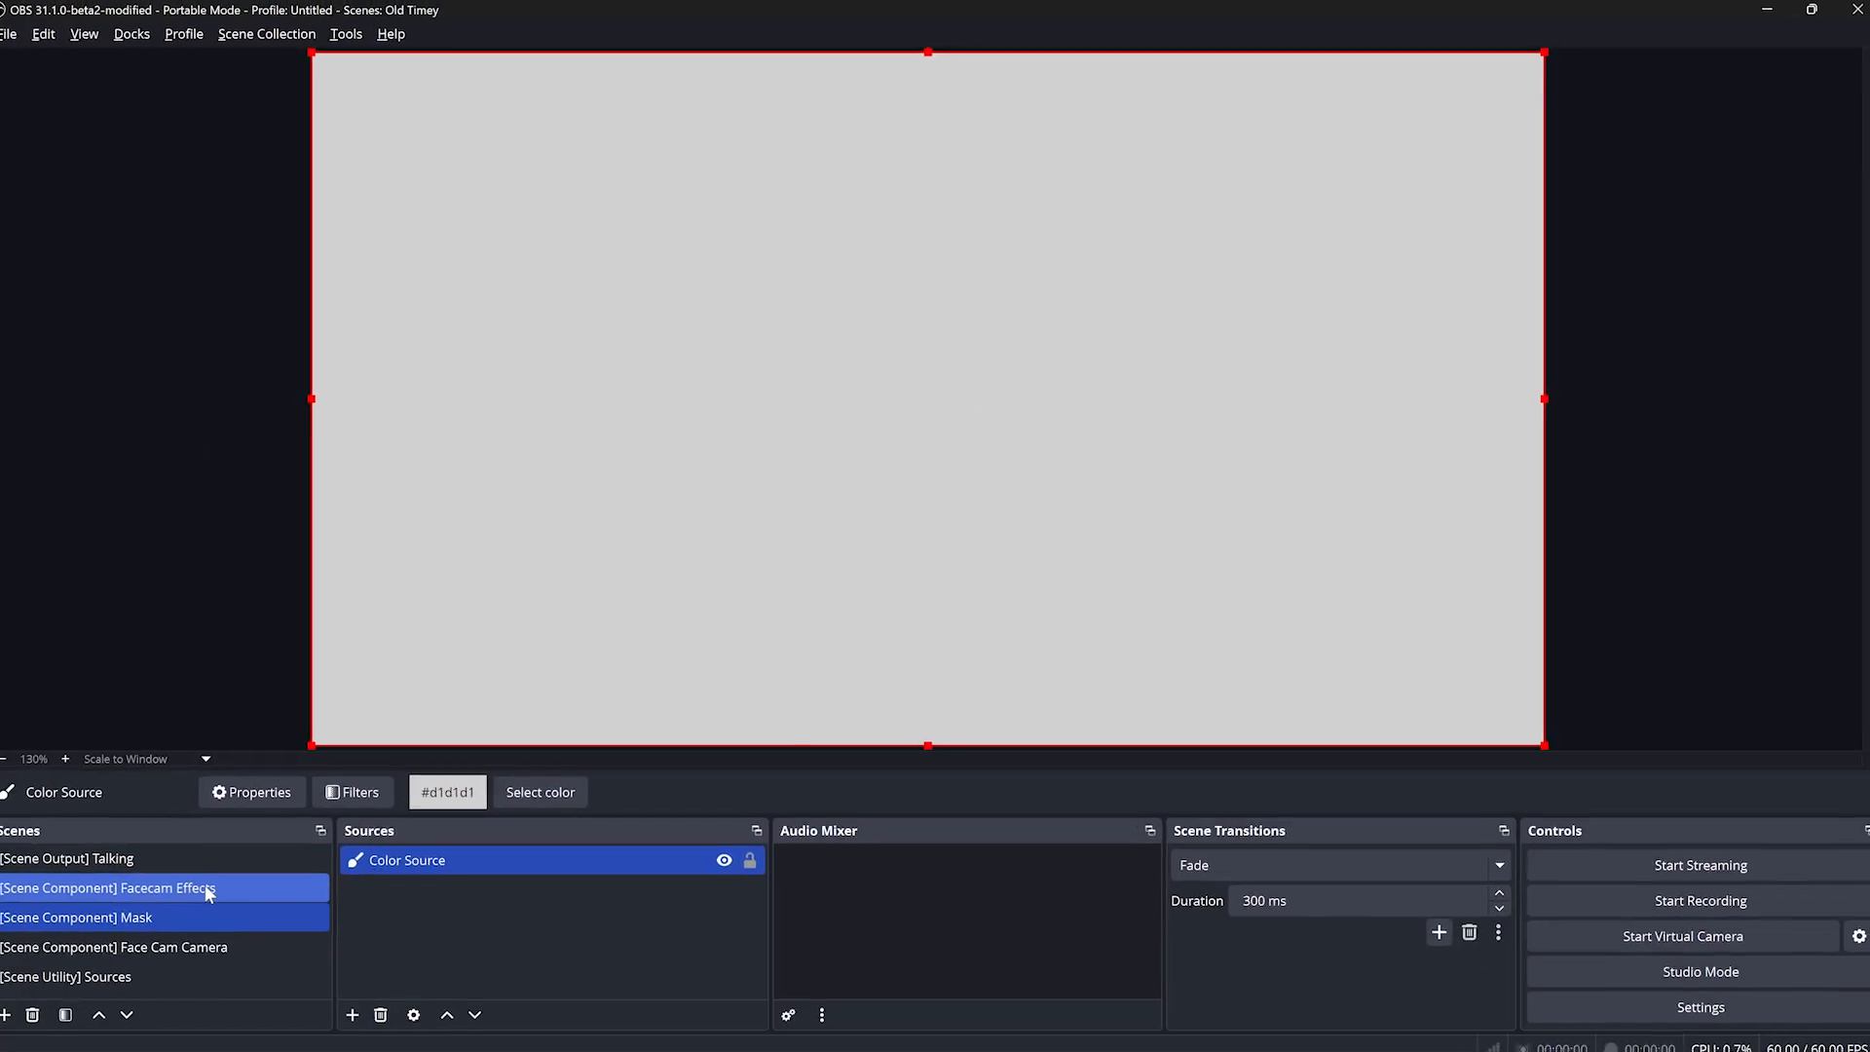
Add an Advanced Mask filter named Mask to the Old Timey facecam clone, sourced from the Mask scene
left_click(107, 887)
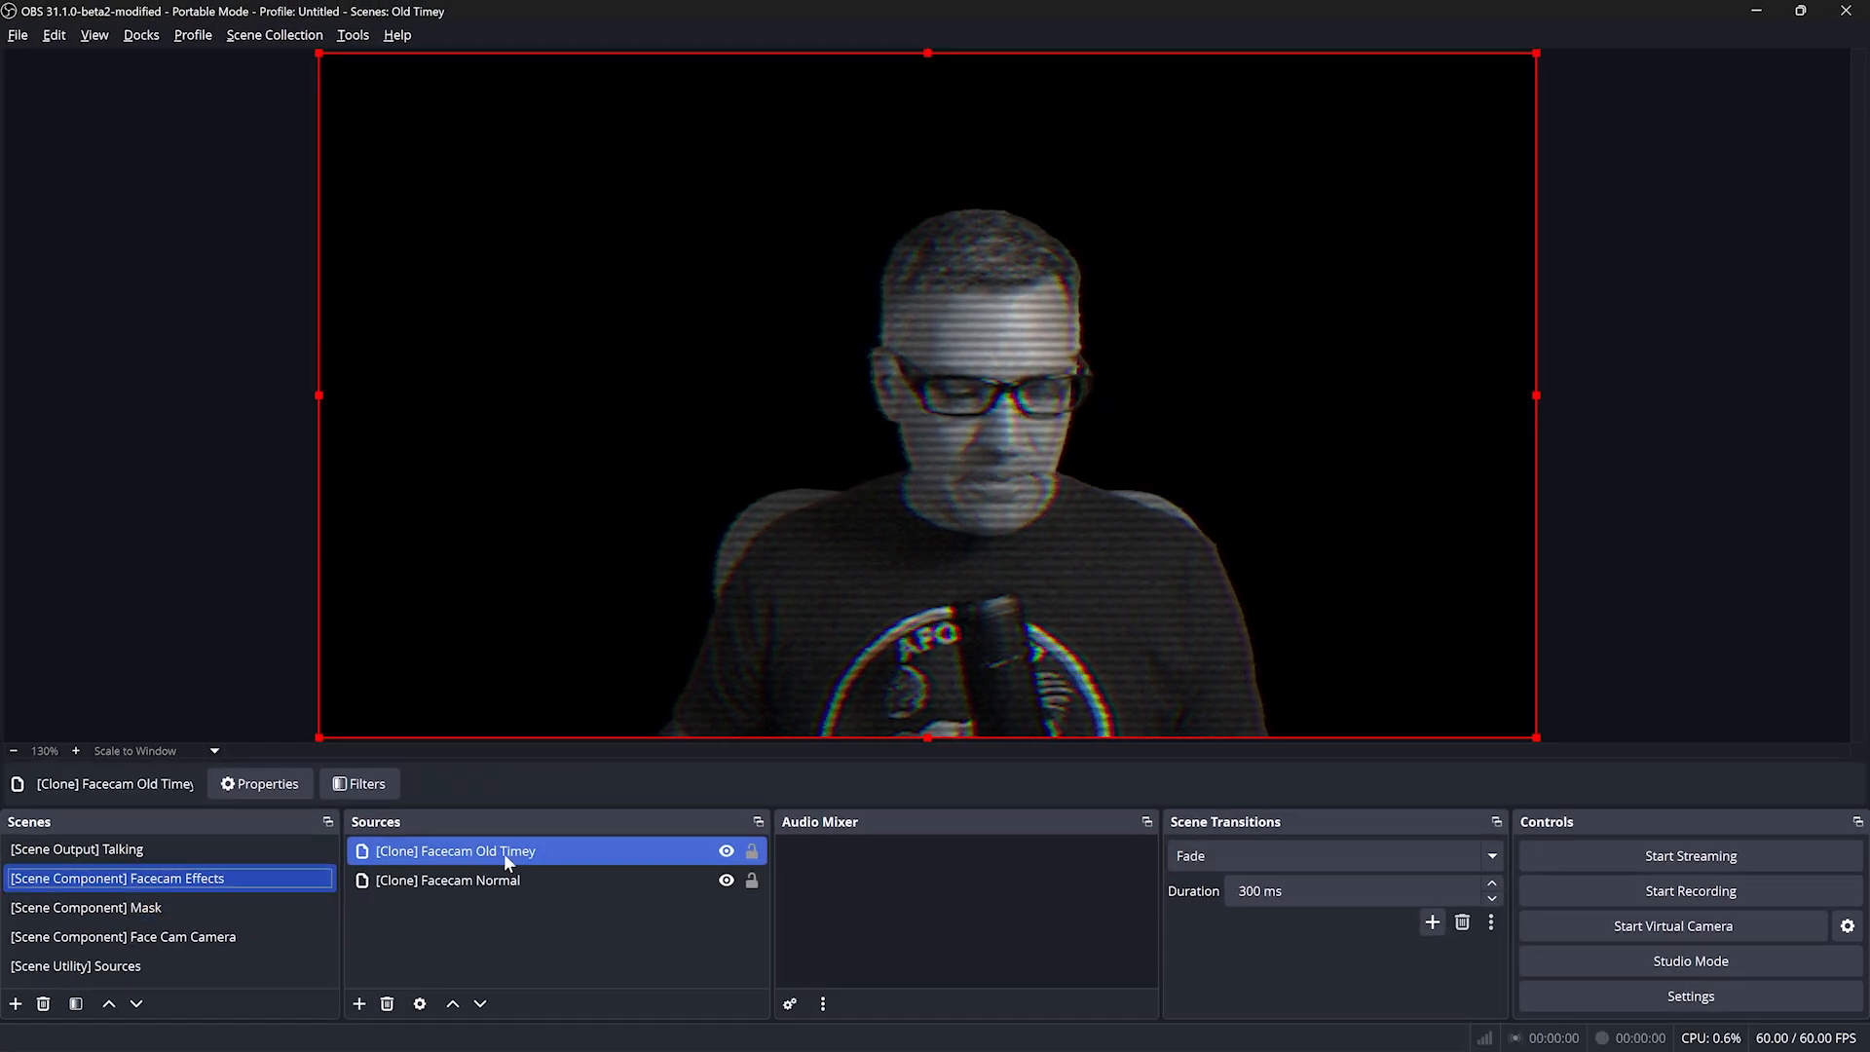
right_click(500, 850)
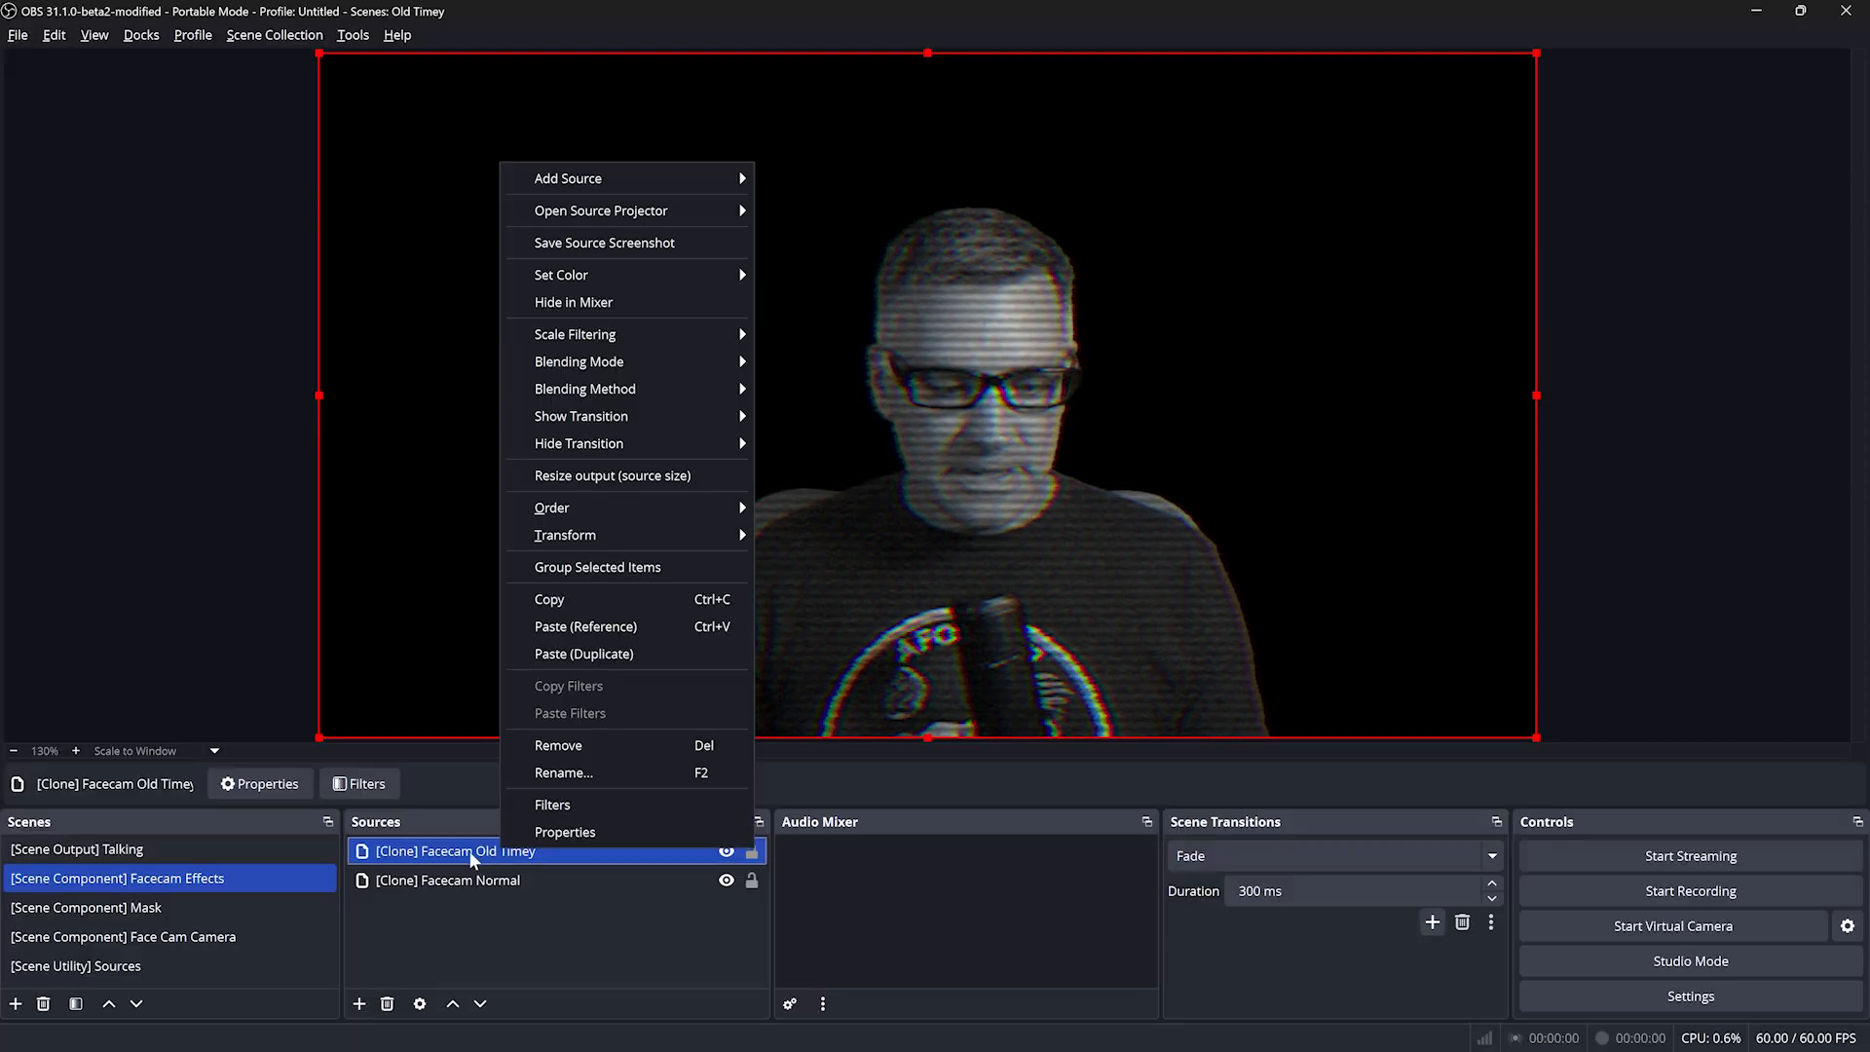
left_click(552, 804)
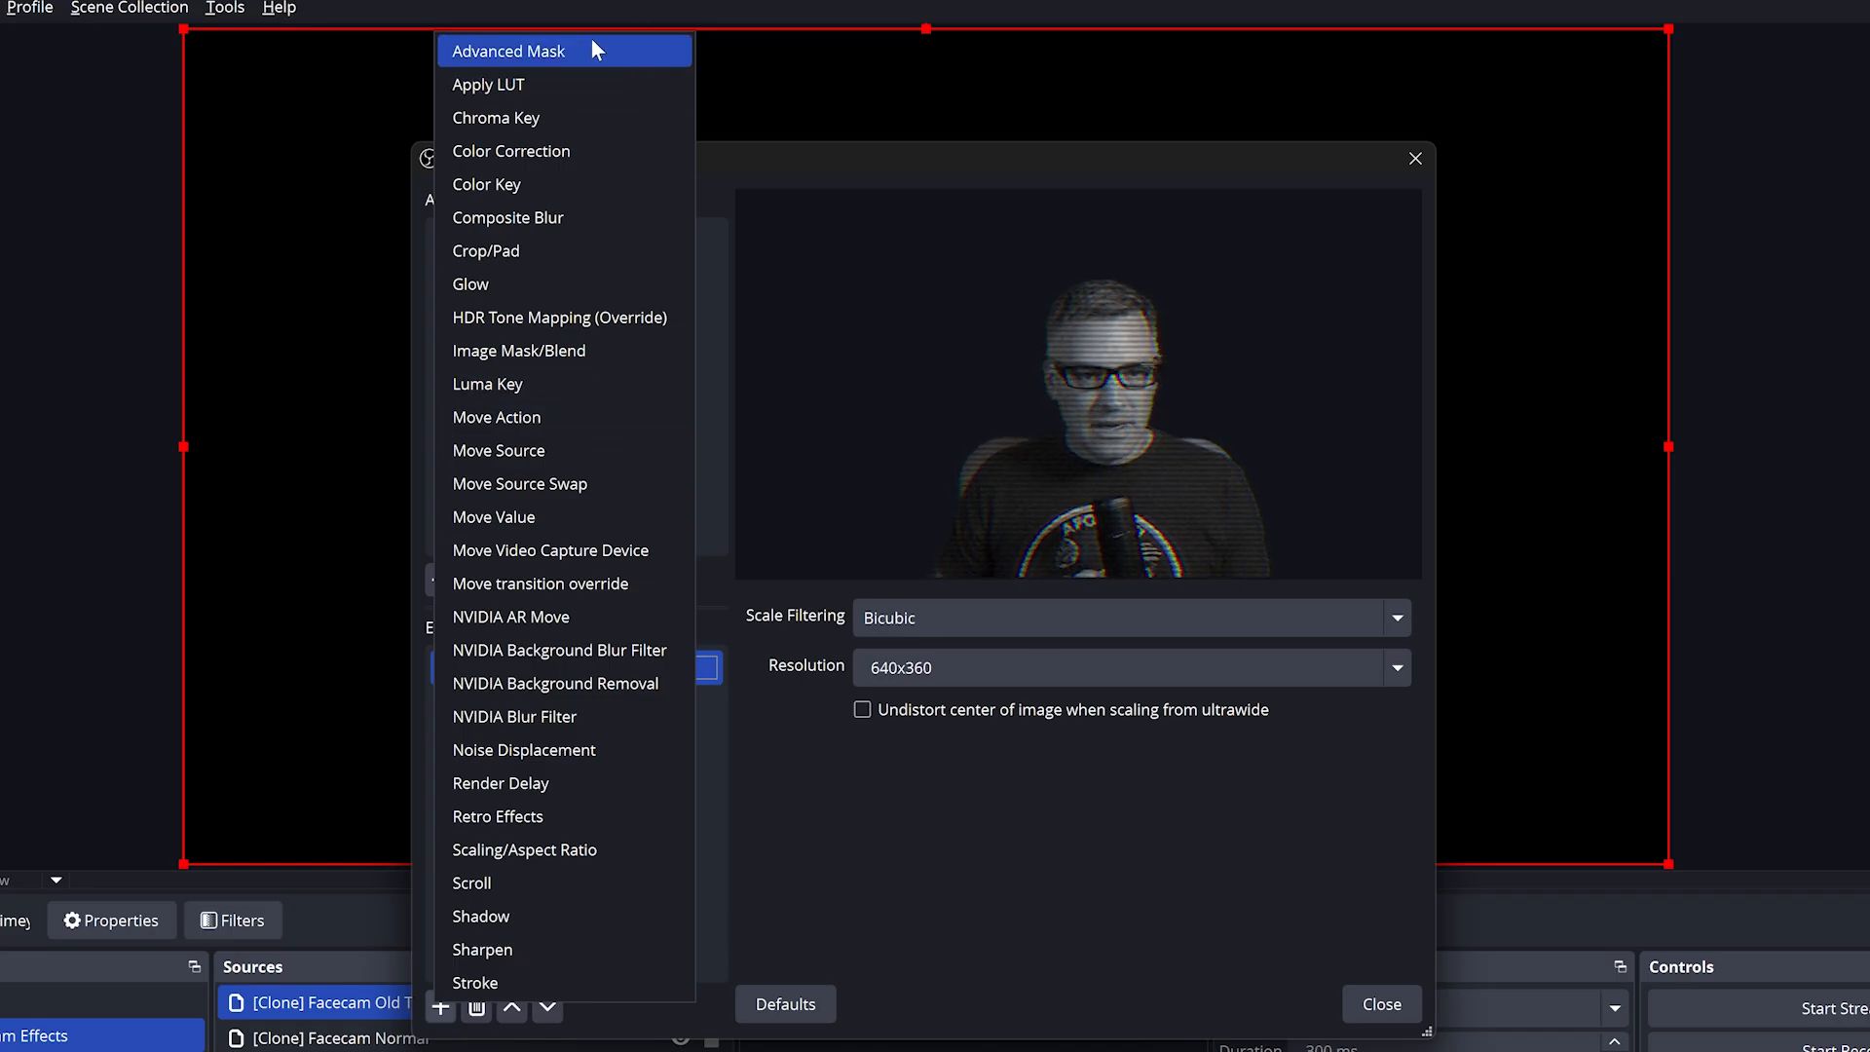
left_click(509, 50)
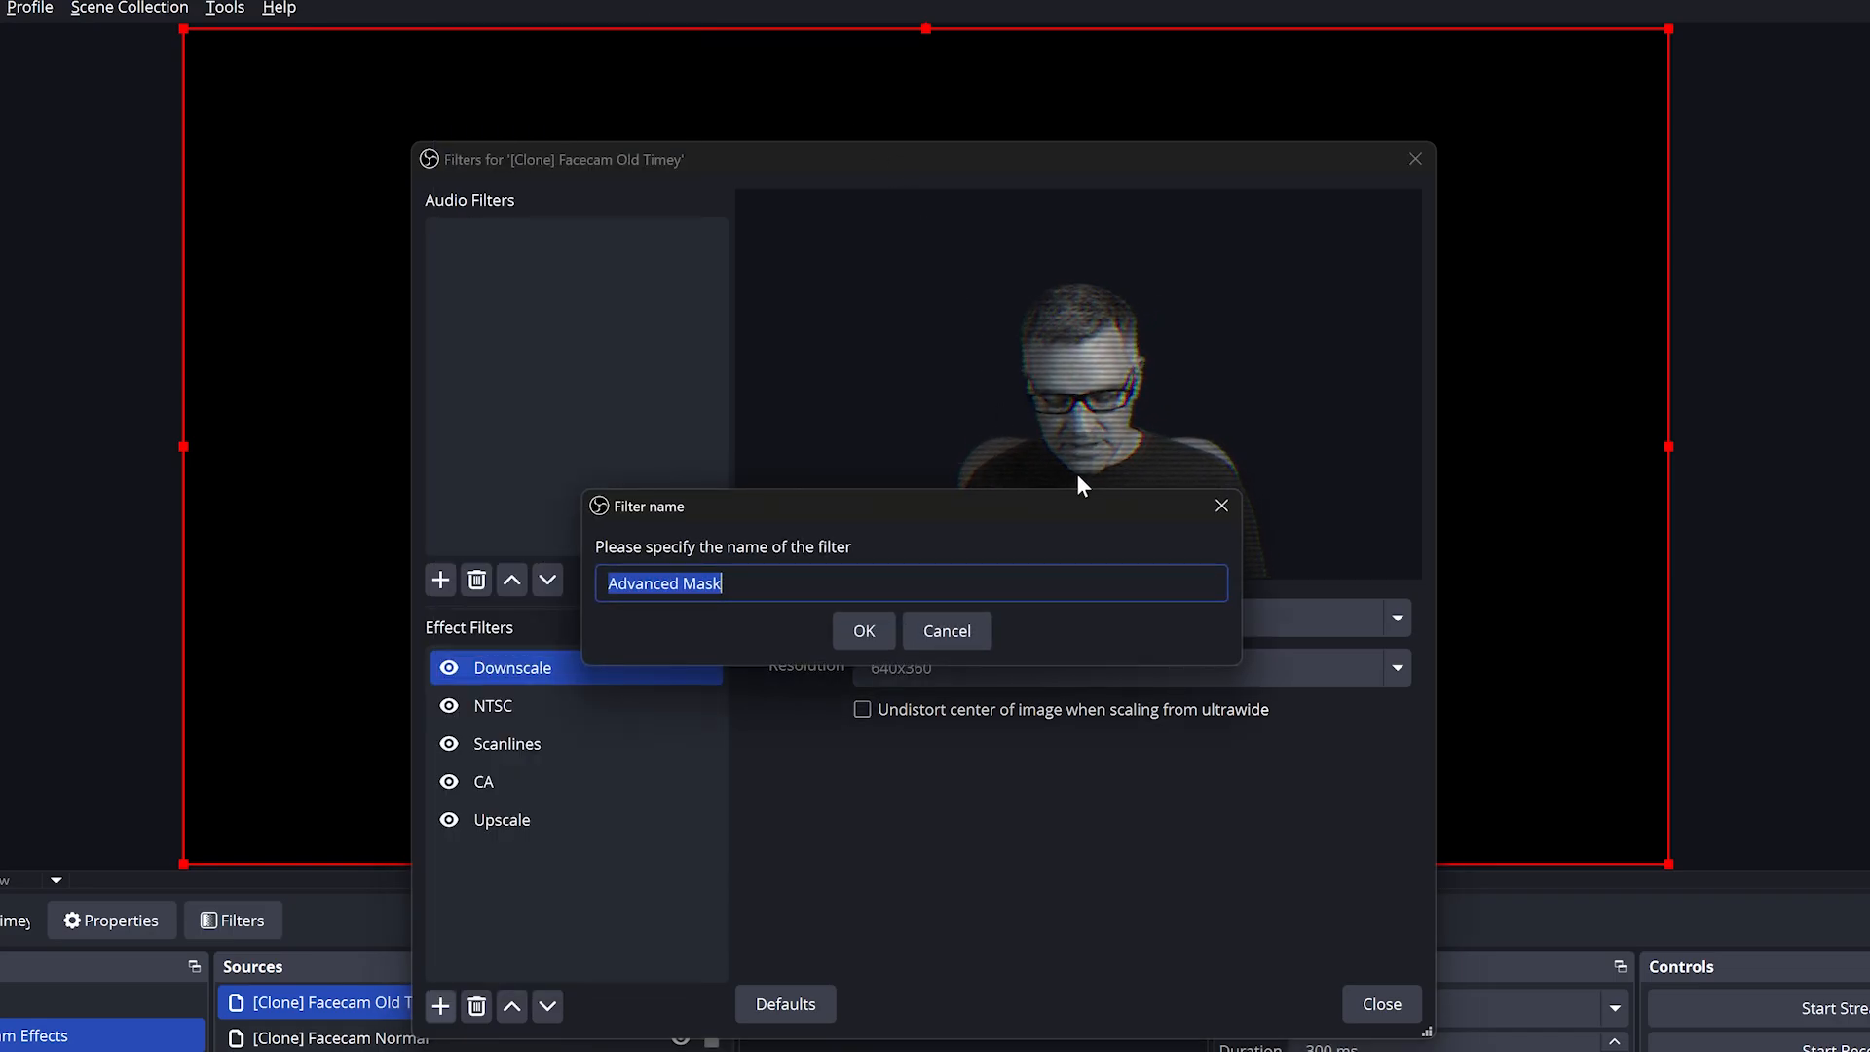
left_click(862, 631)
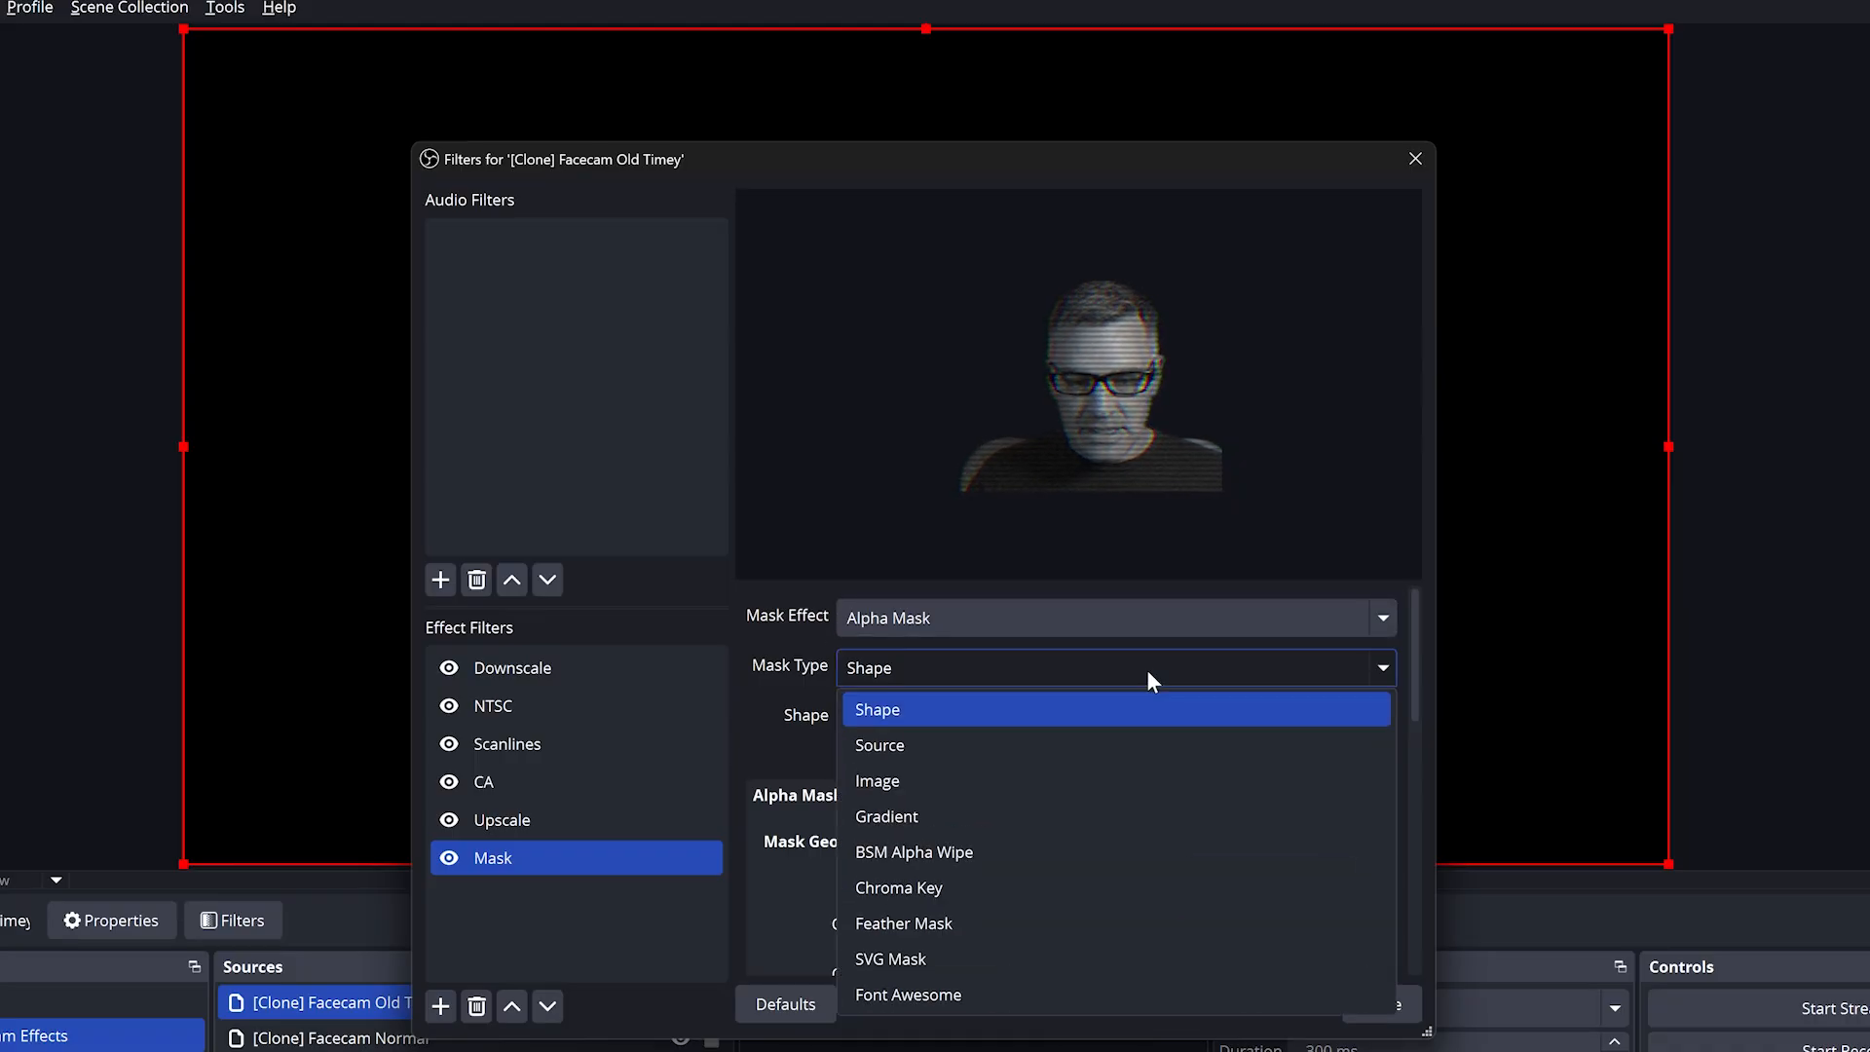
left_click(878, 744)
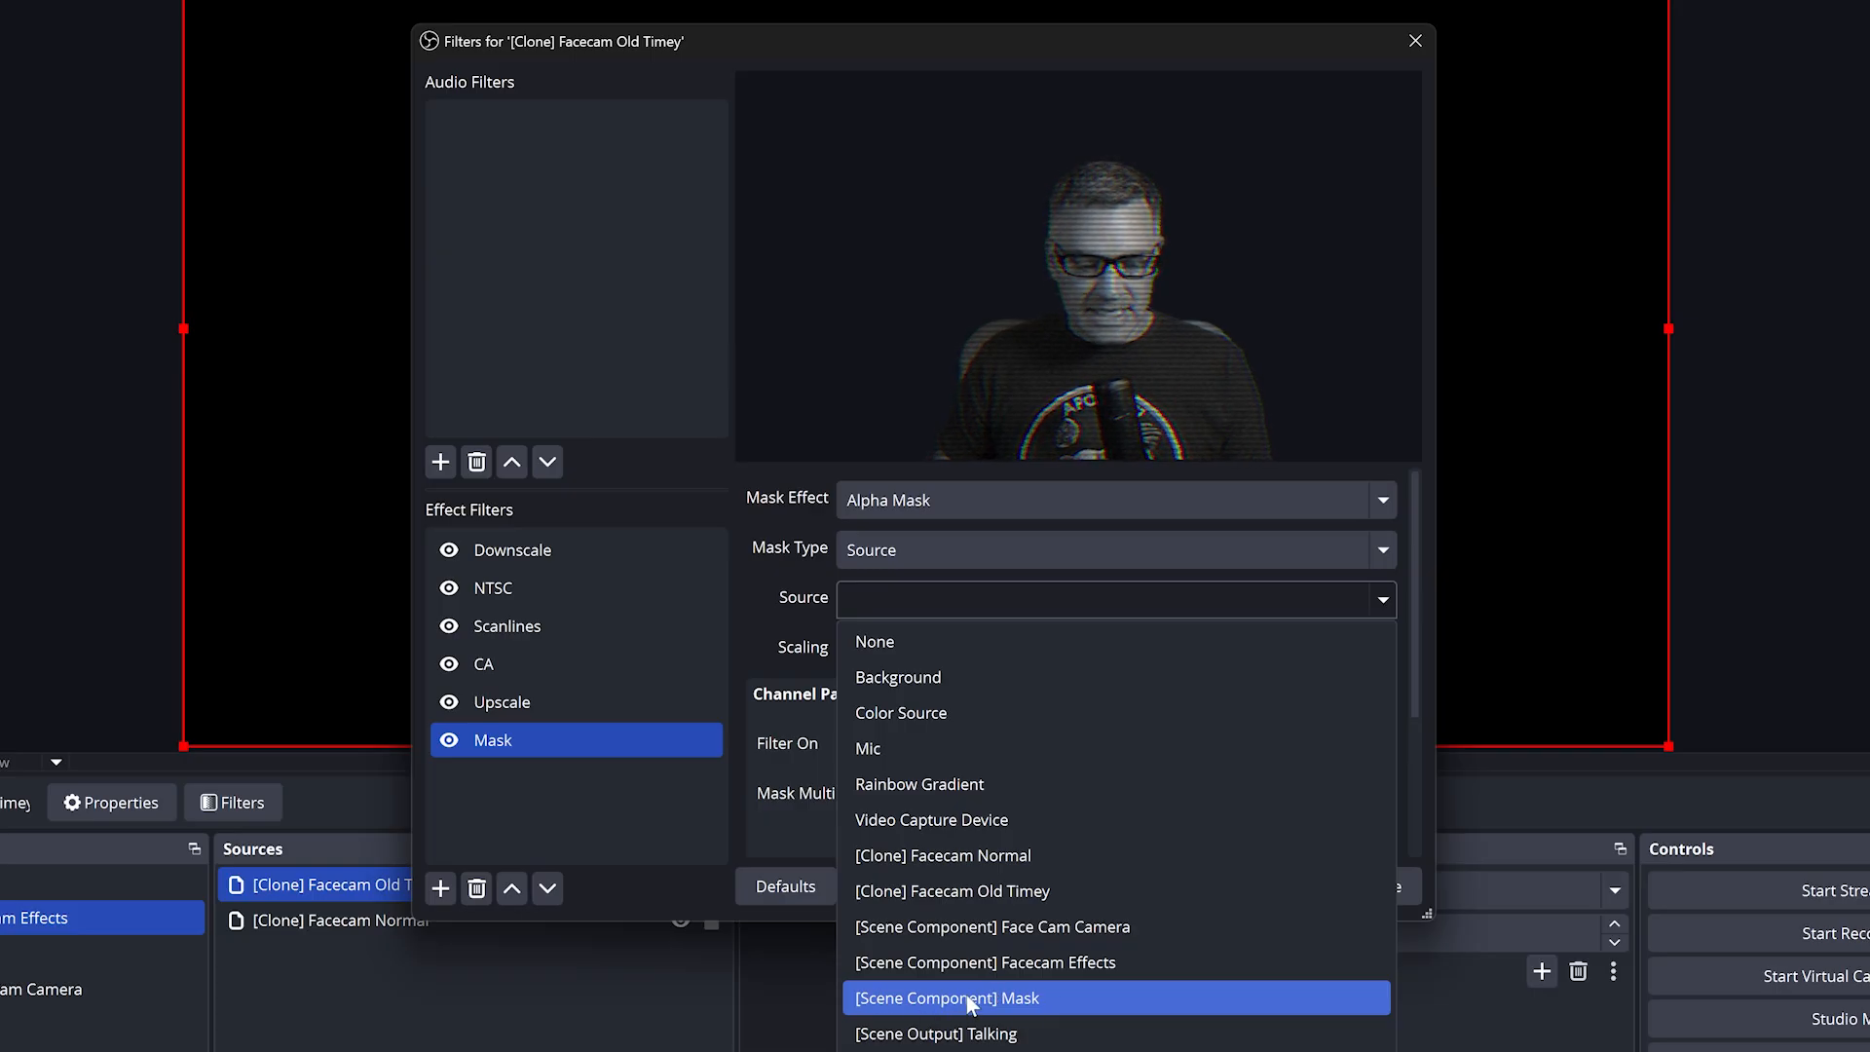
left_click(945, 997)
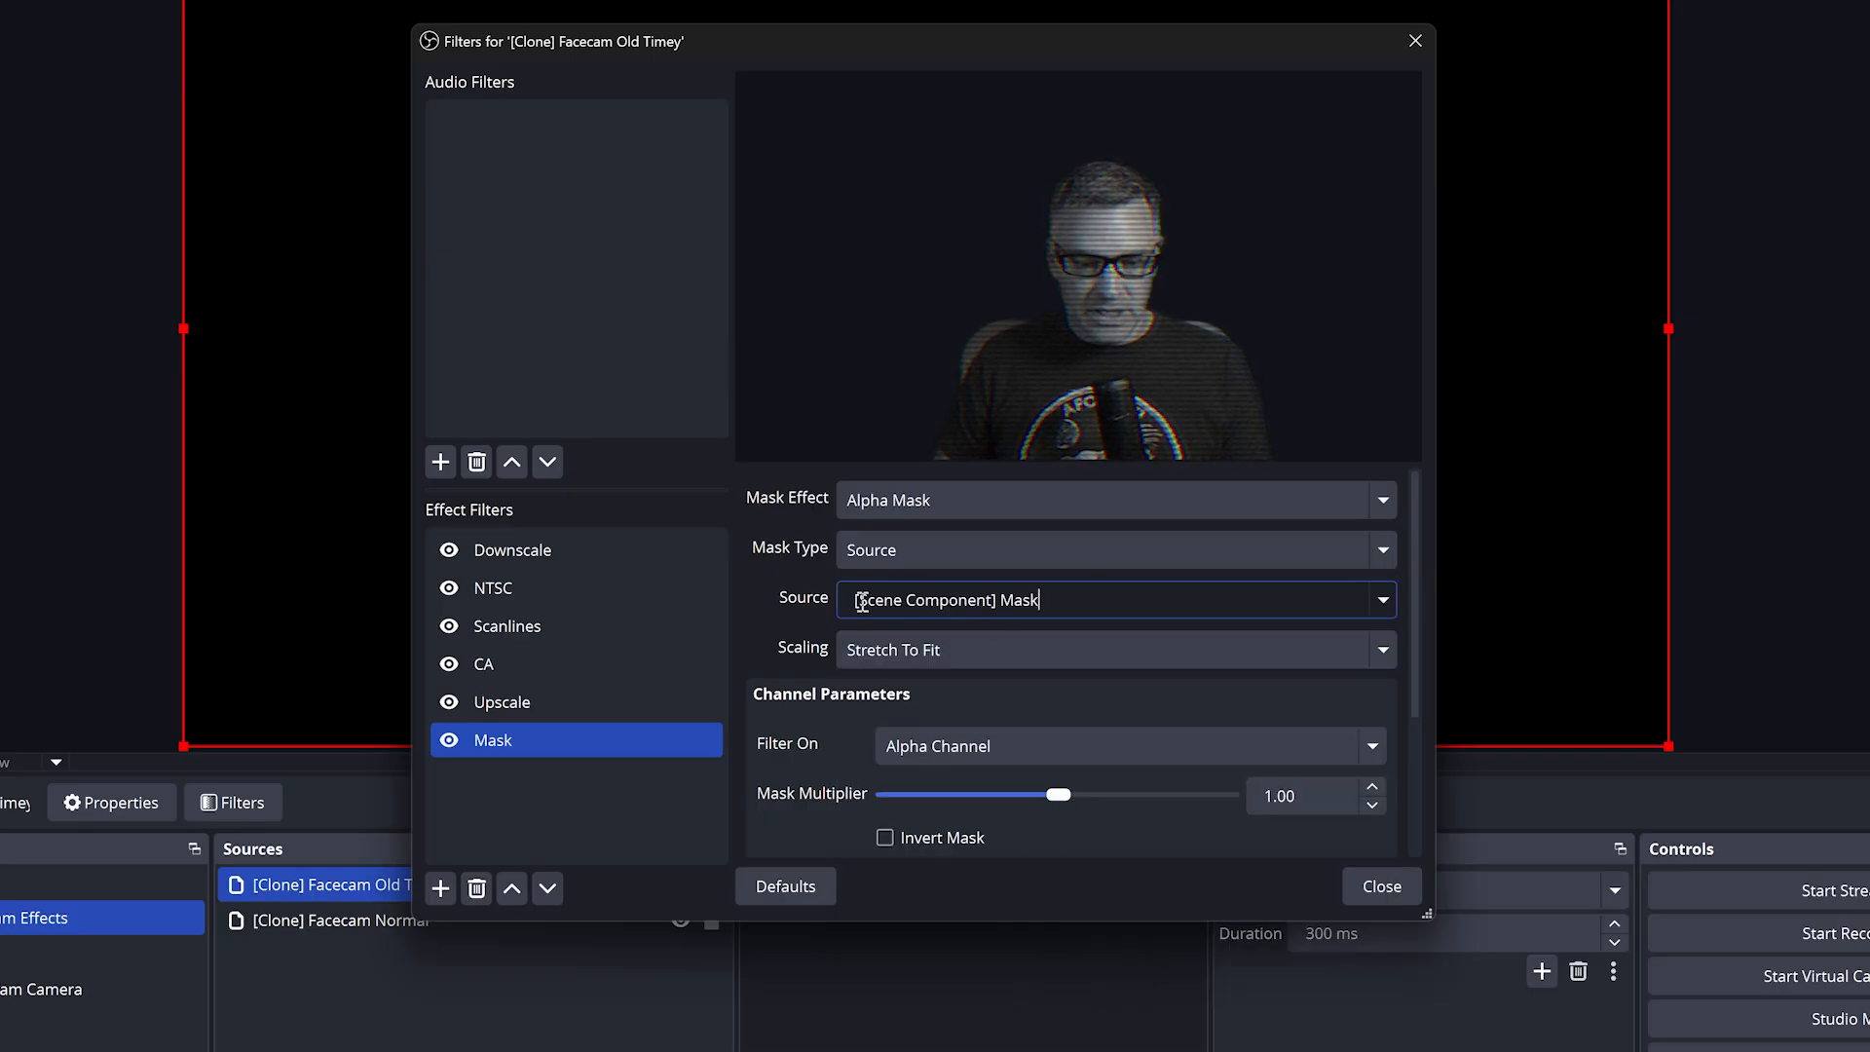
scroll("down", 3)
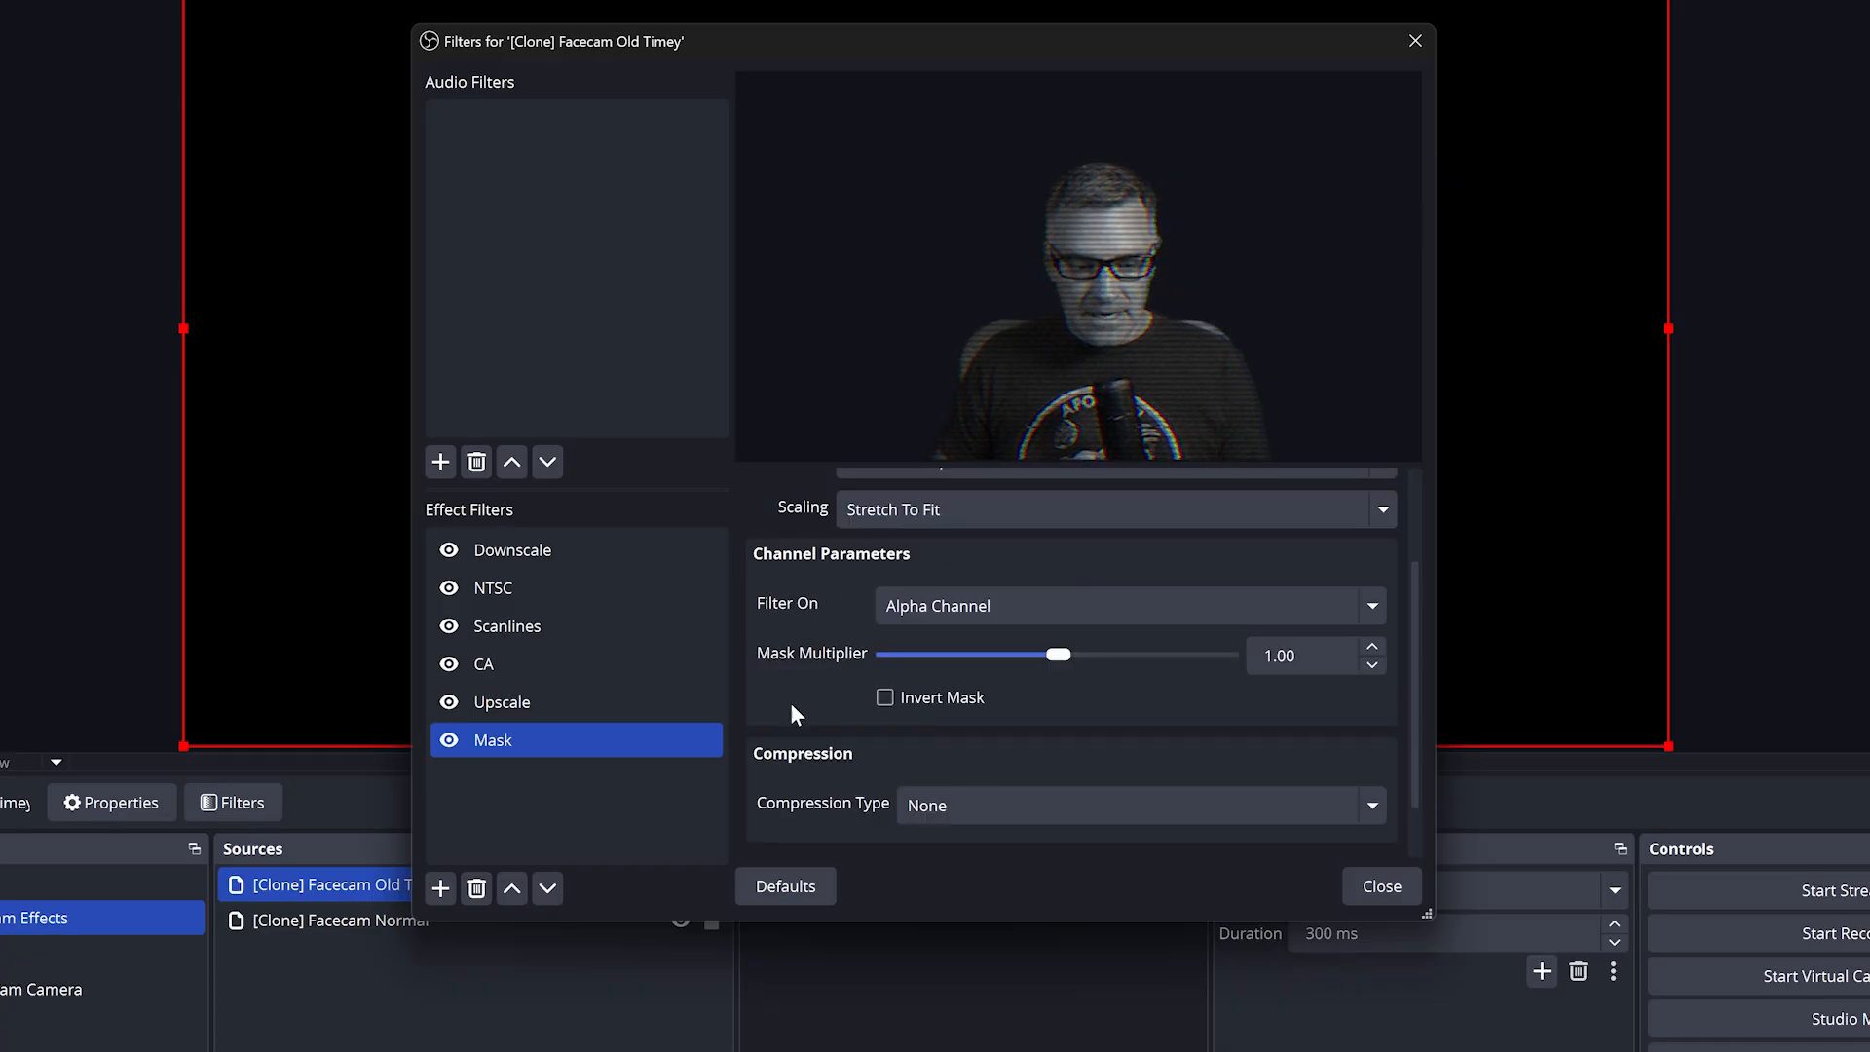
mouse_move(1298, 379)
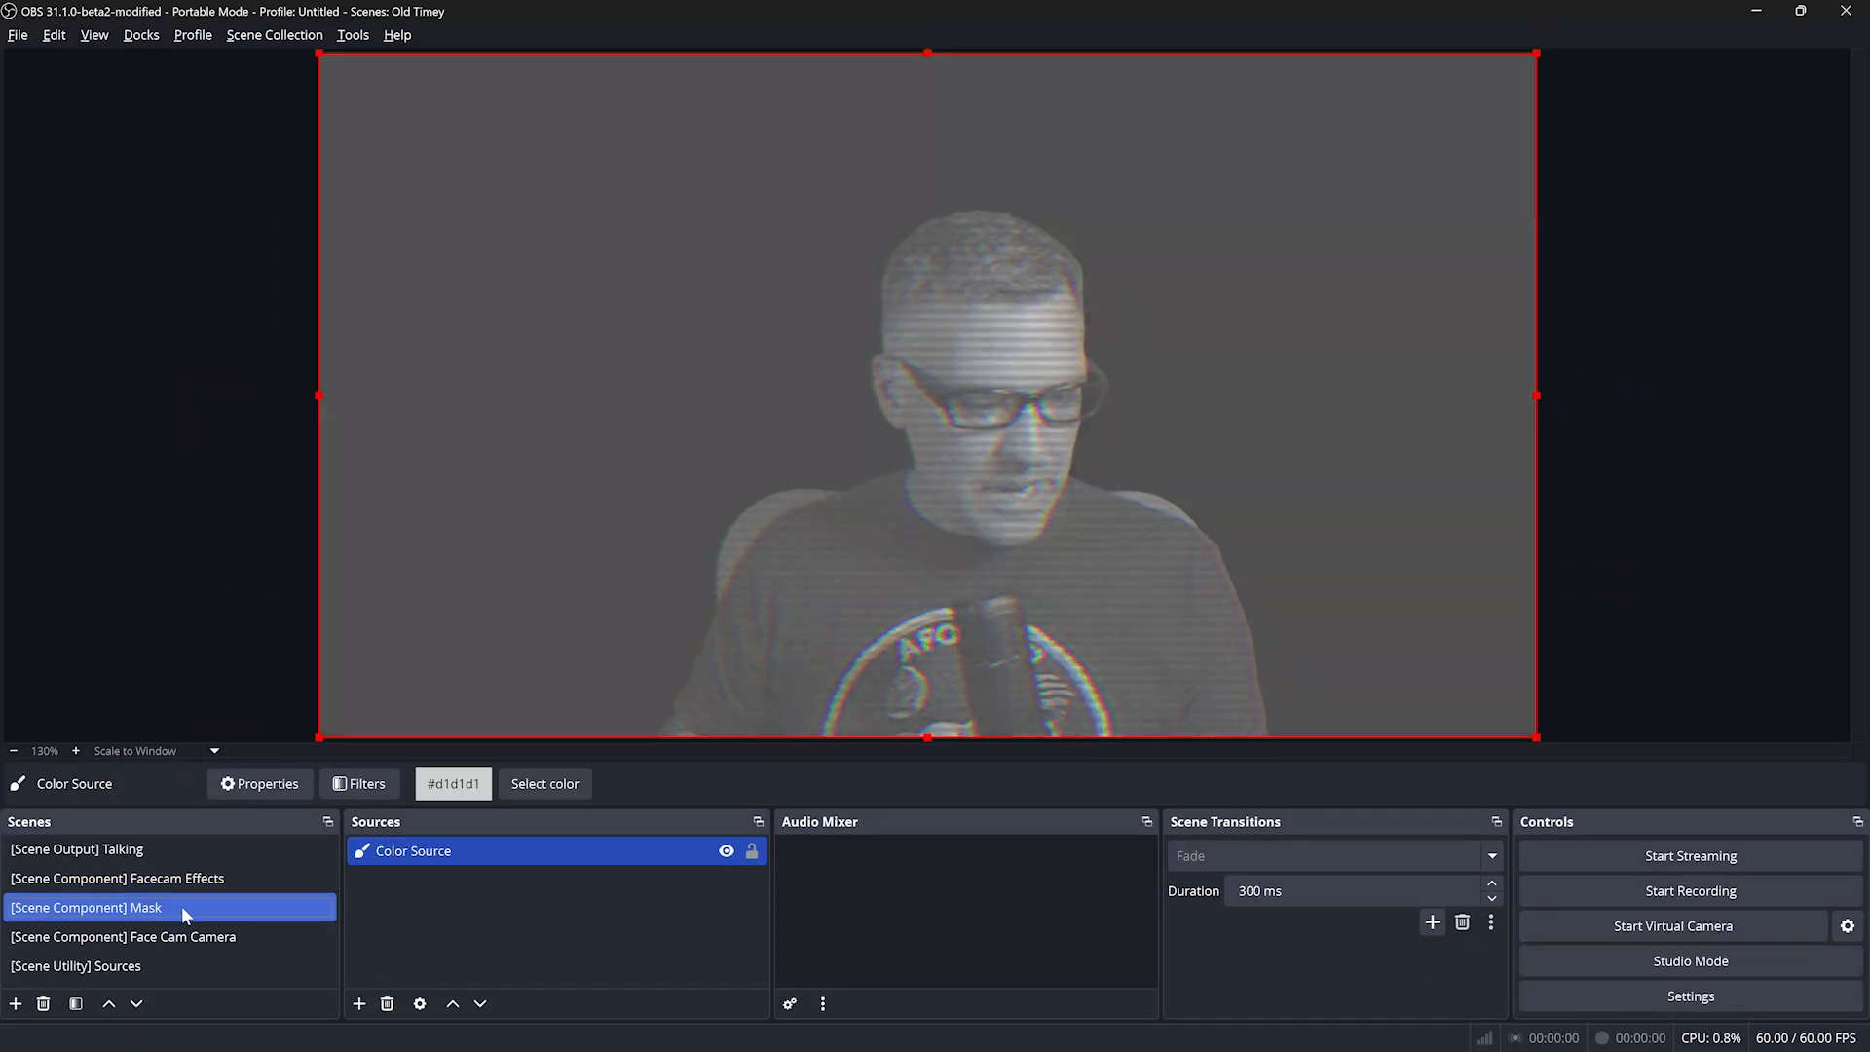
Show the Mask scene, switch to Facecam Effects, and trigger the Mask On move as a test
left_click(357, 783)
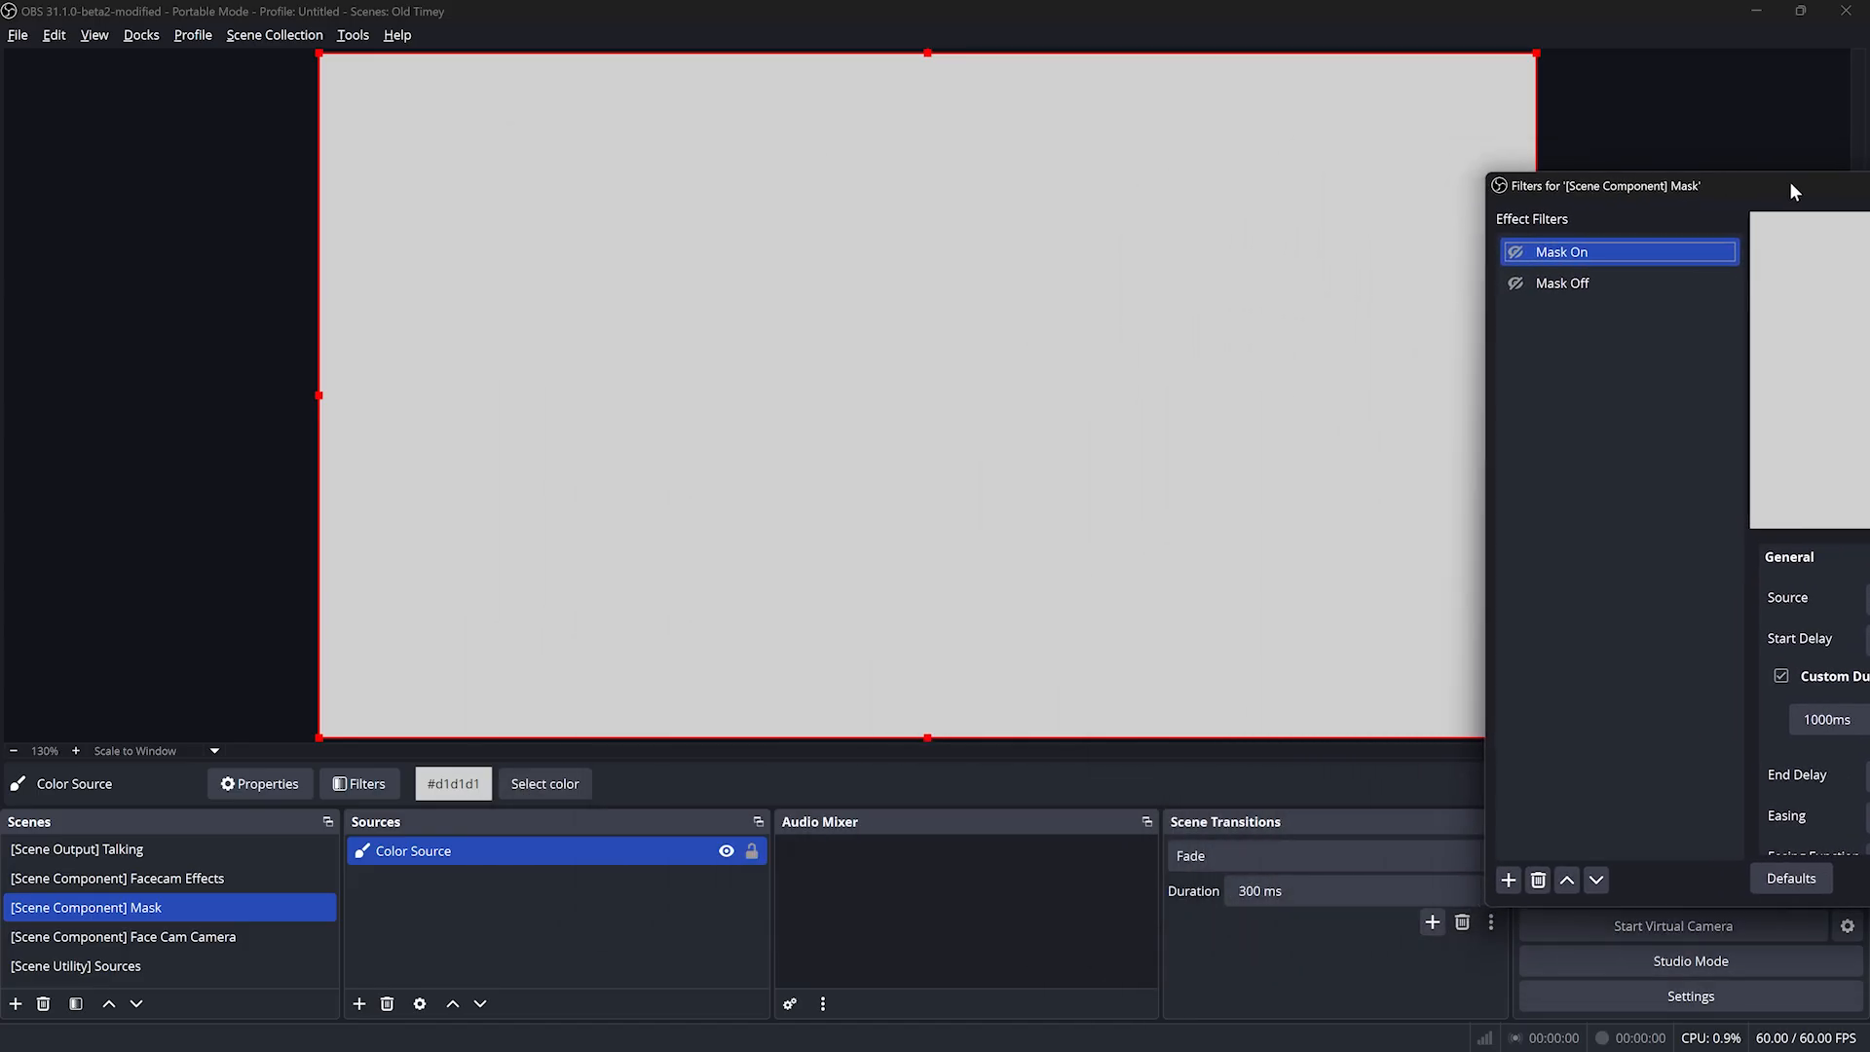
left_click(116, 878)
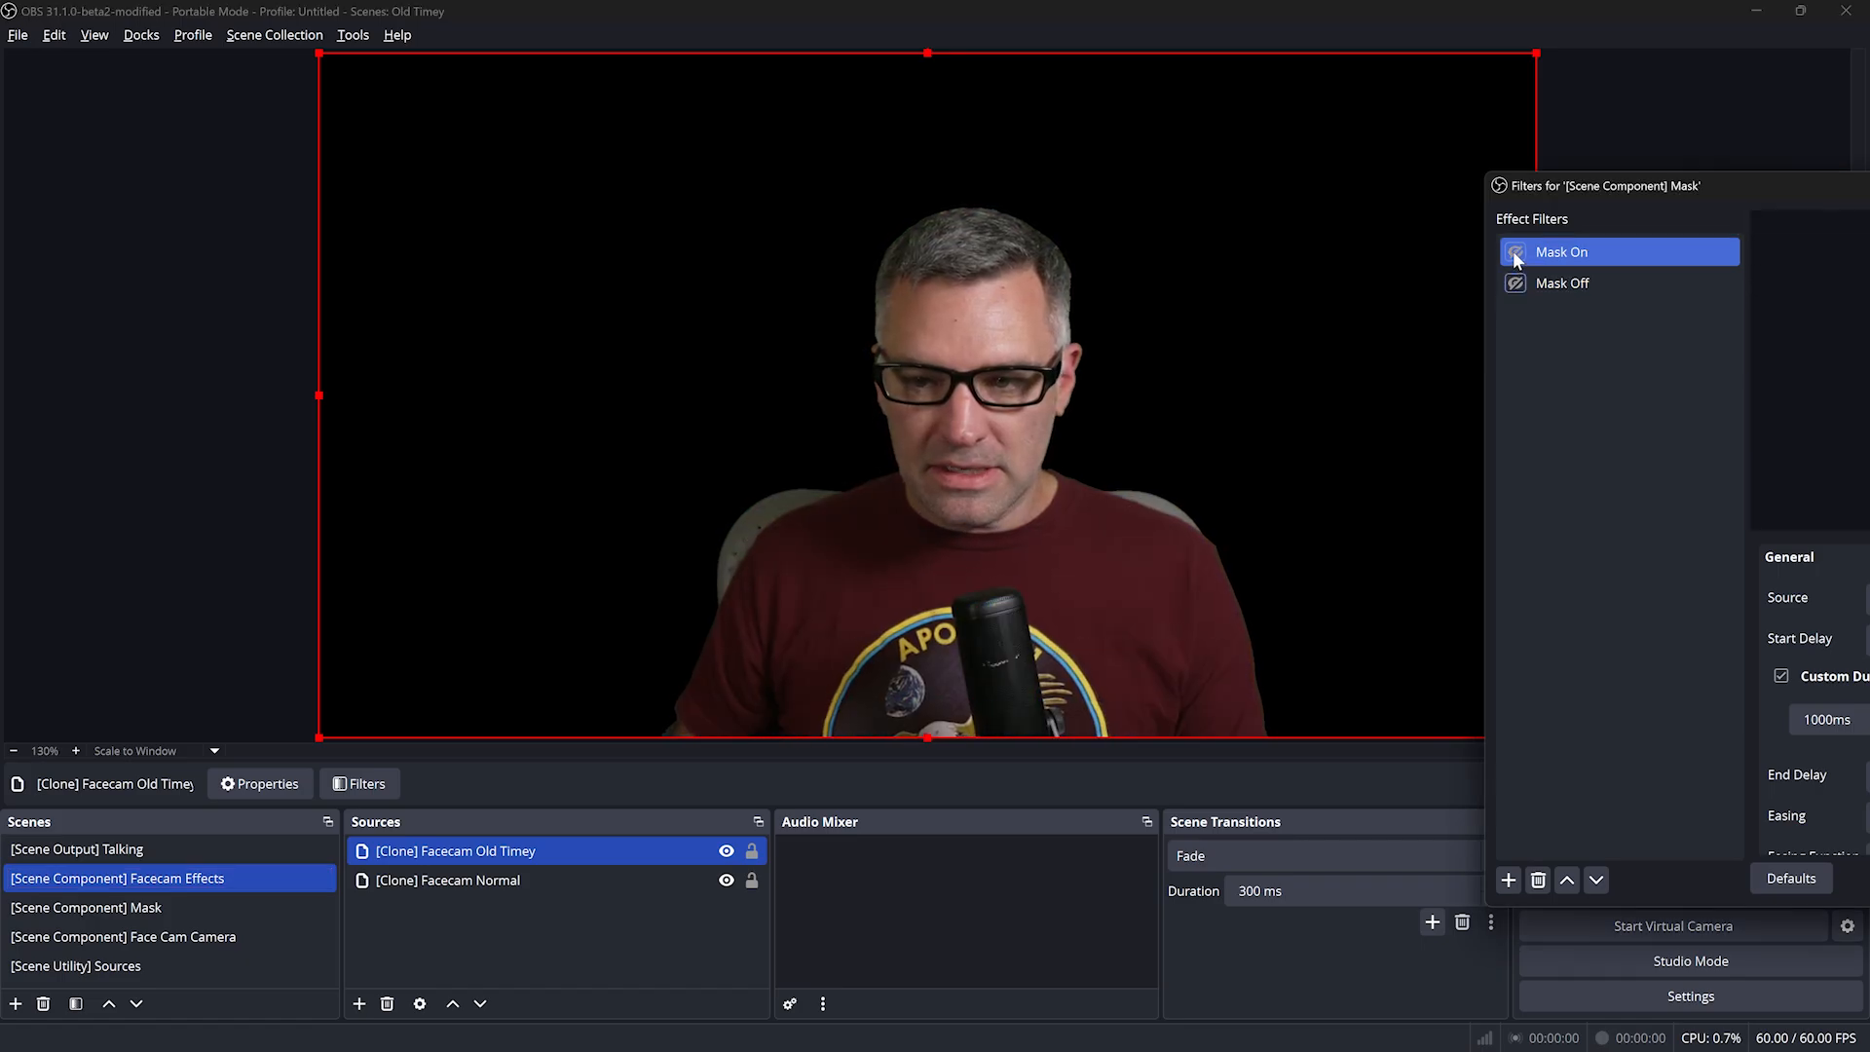
left_click(1515, 252)
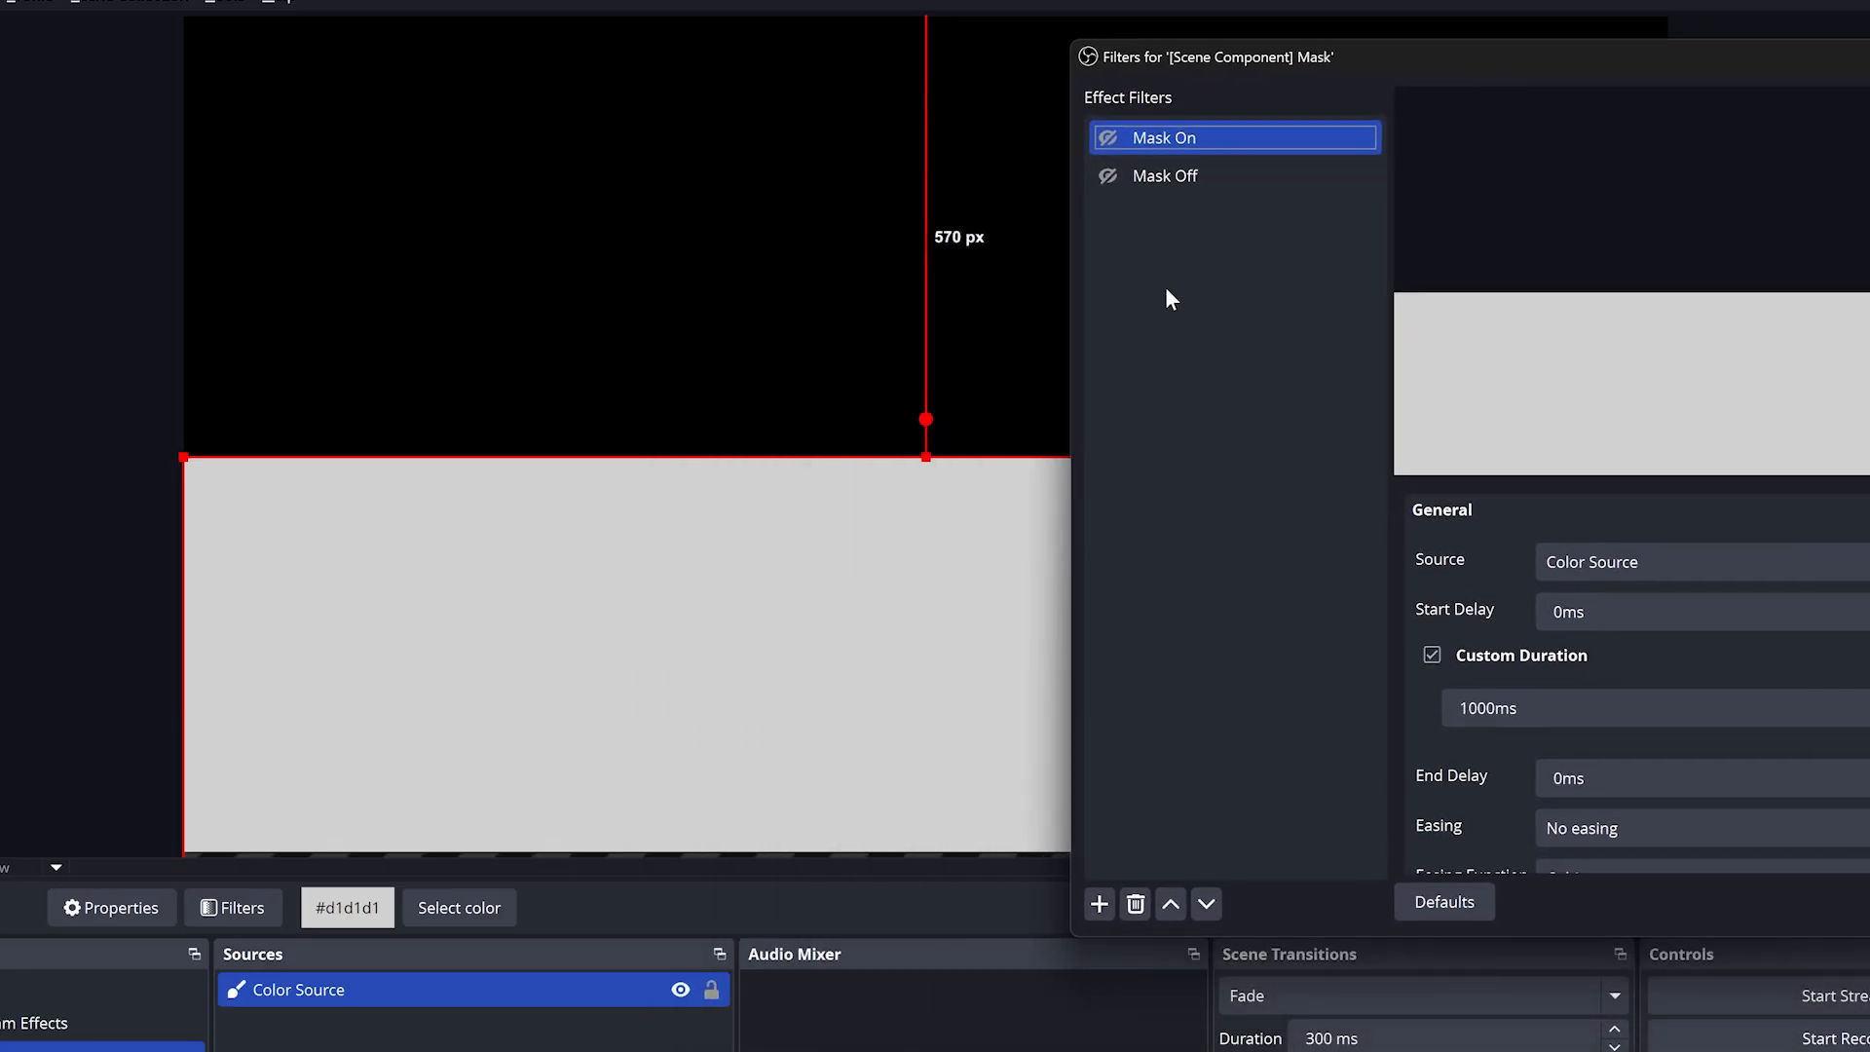
Add a Noise Displacement filter named Rough Edges to the Mask scene
right_click(1169, 298)
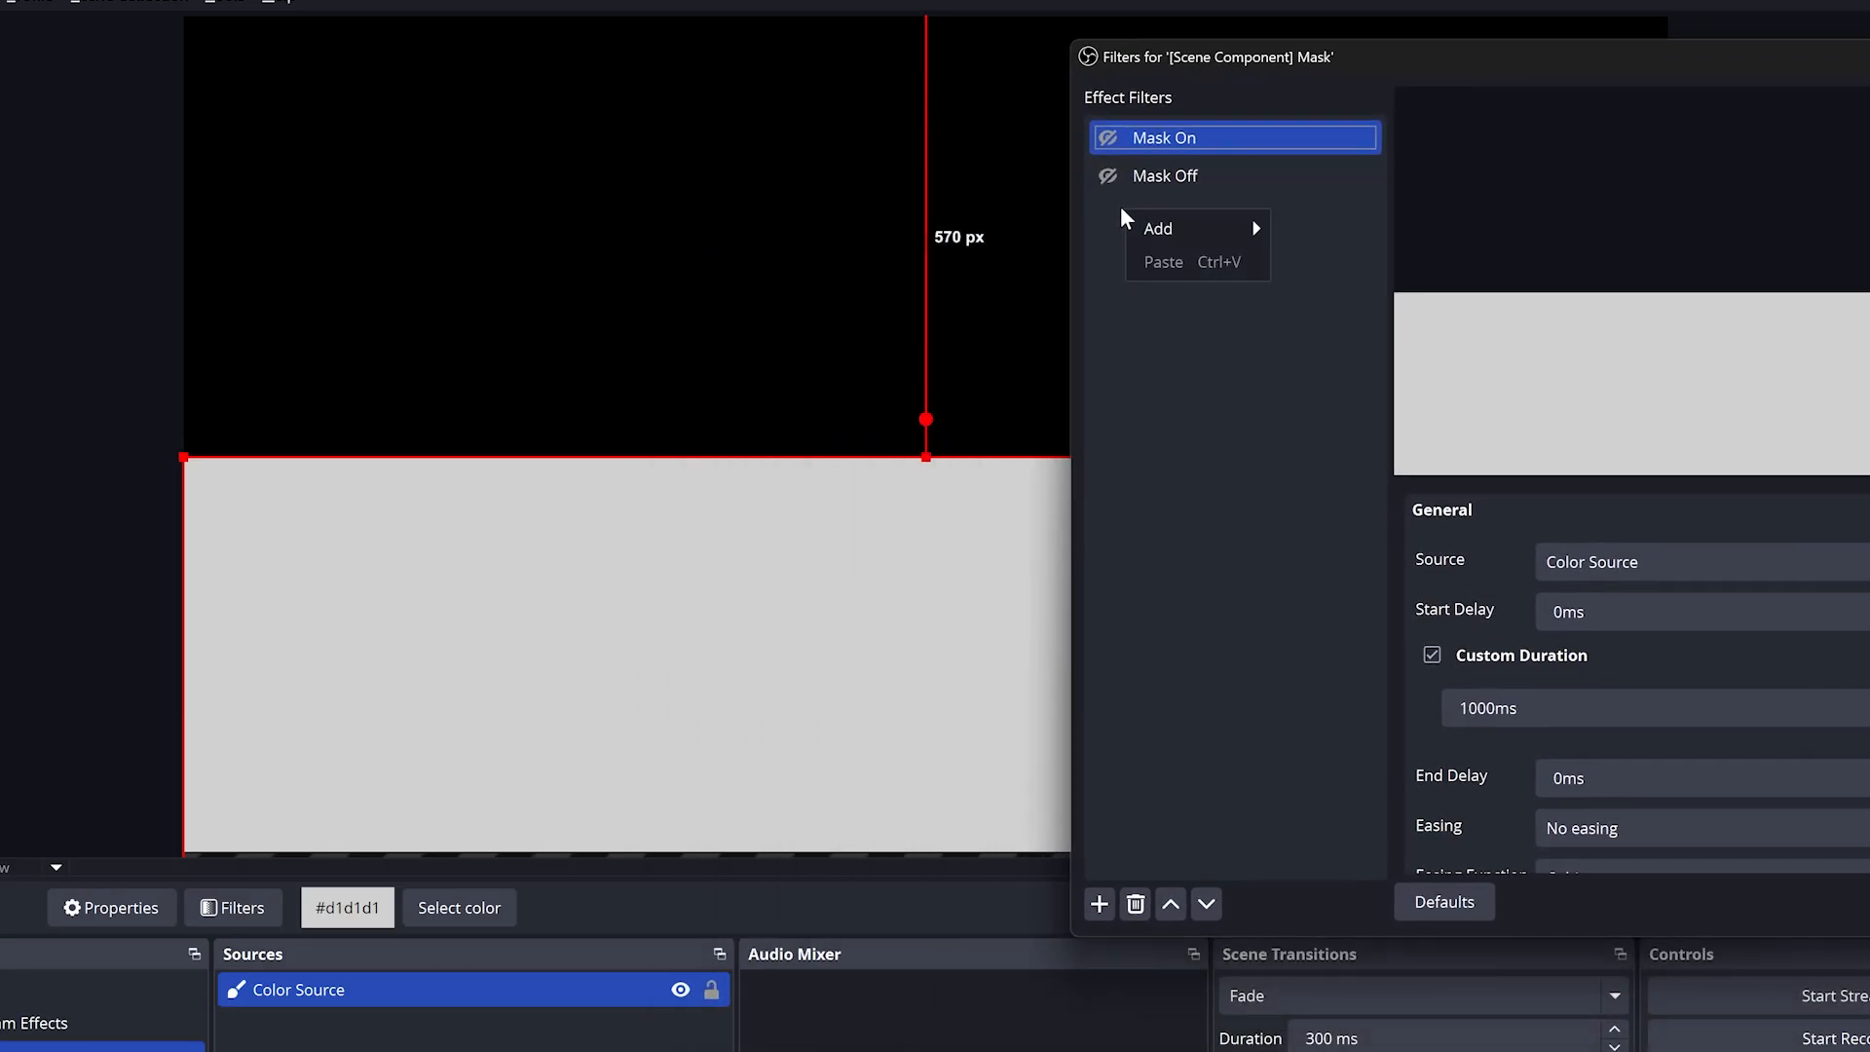
left_click(1106, 318)
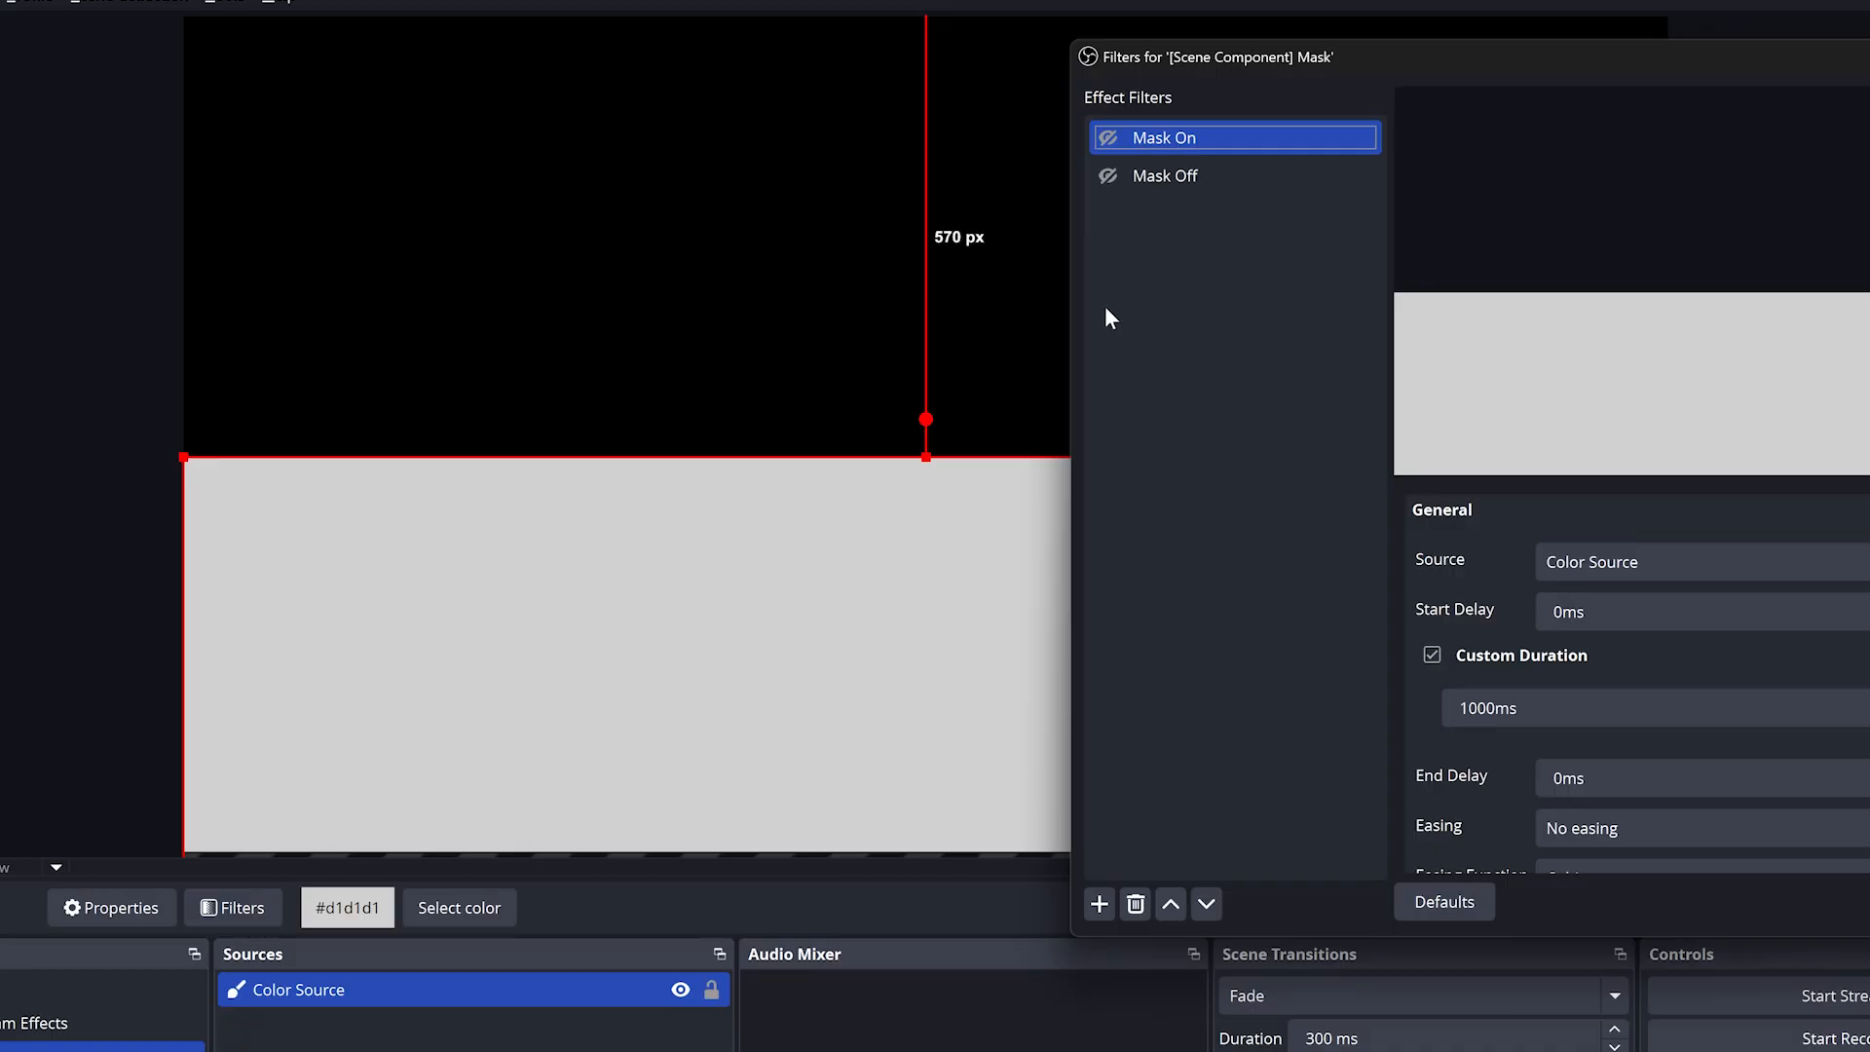
mouse_move(1087, 234)
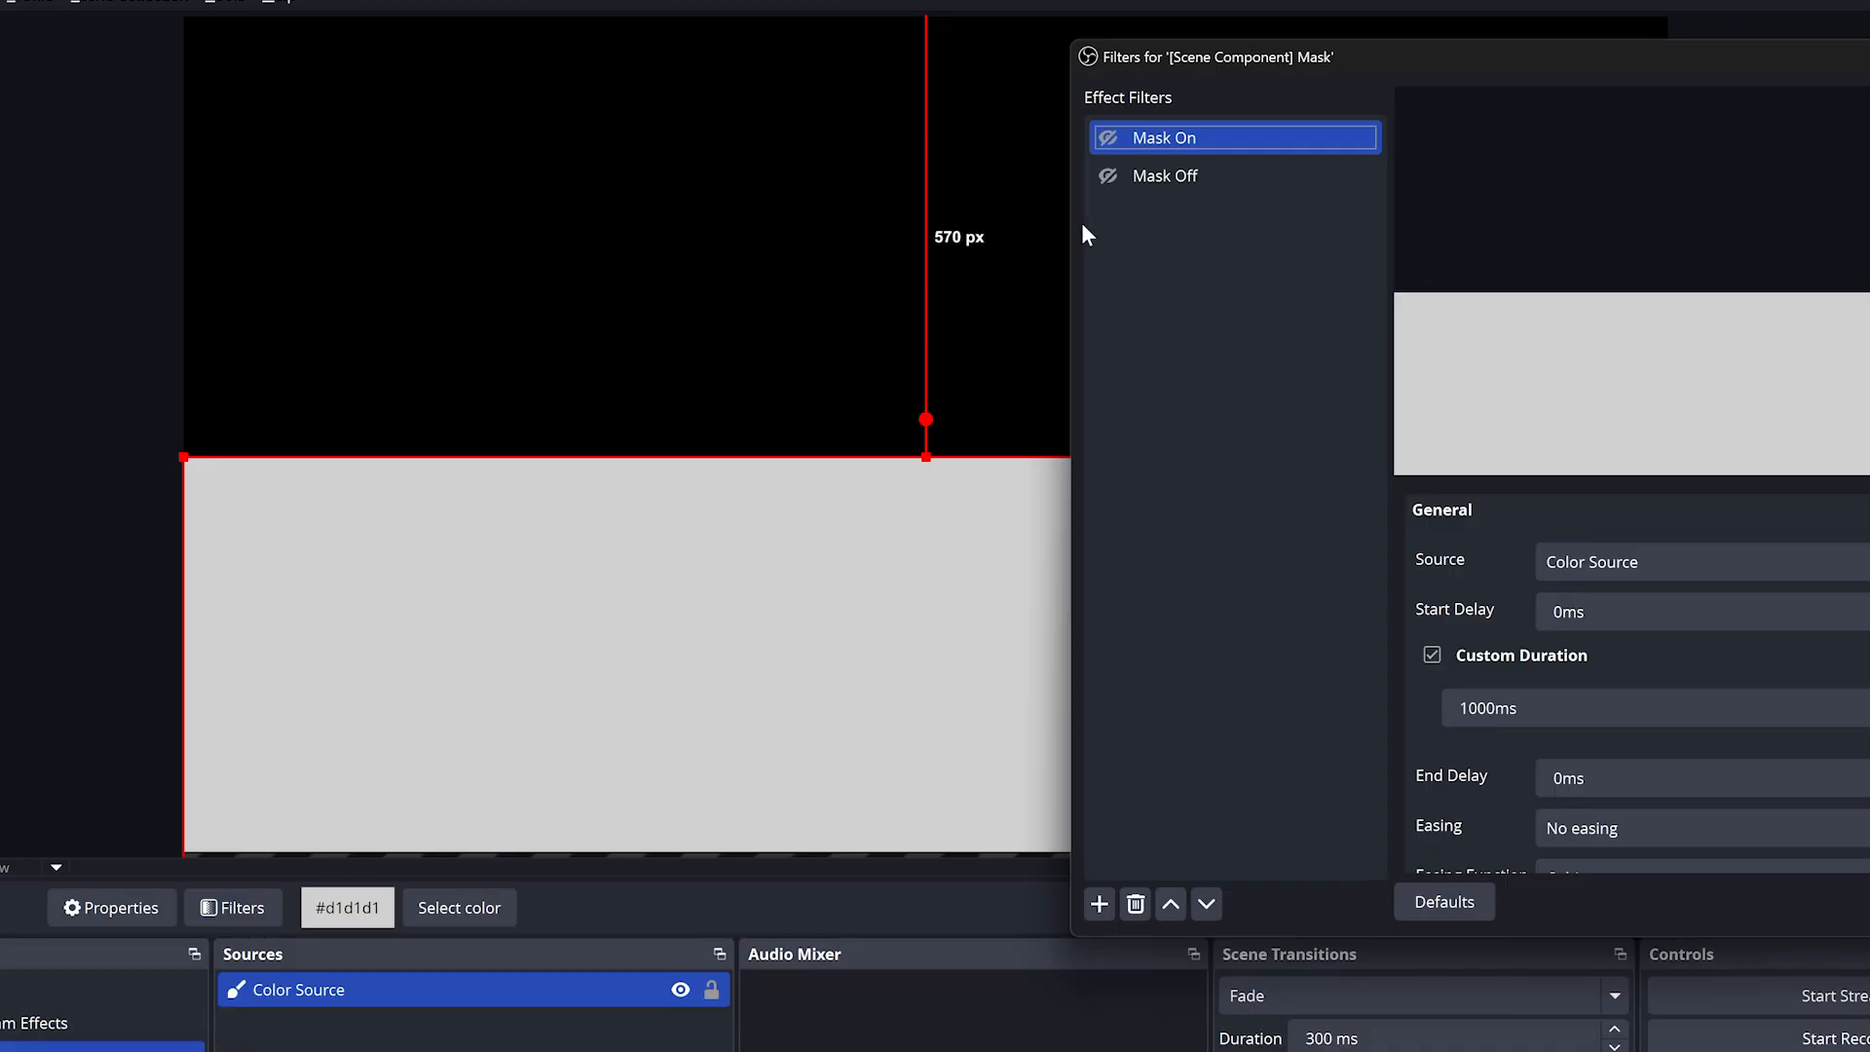
right_click(1180, 238)
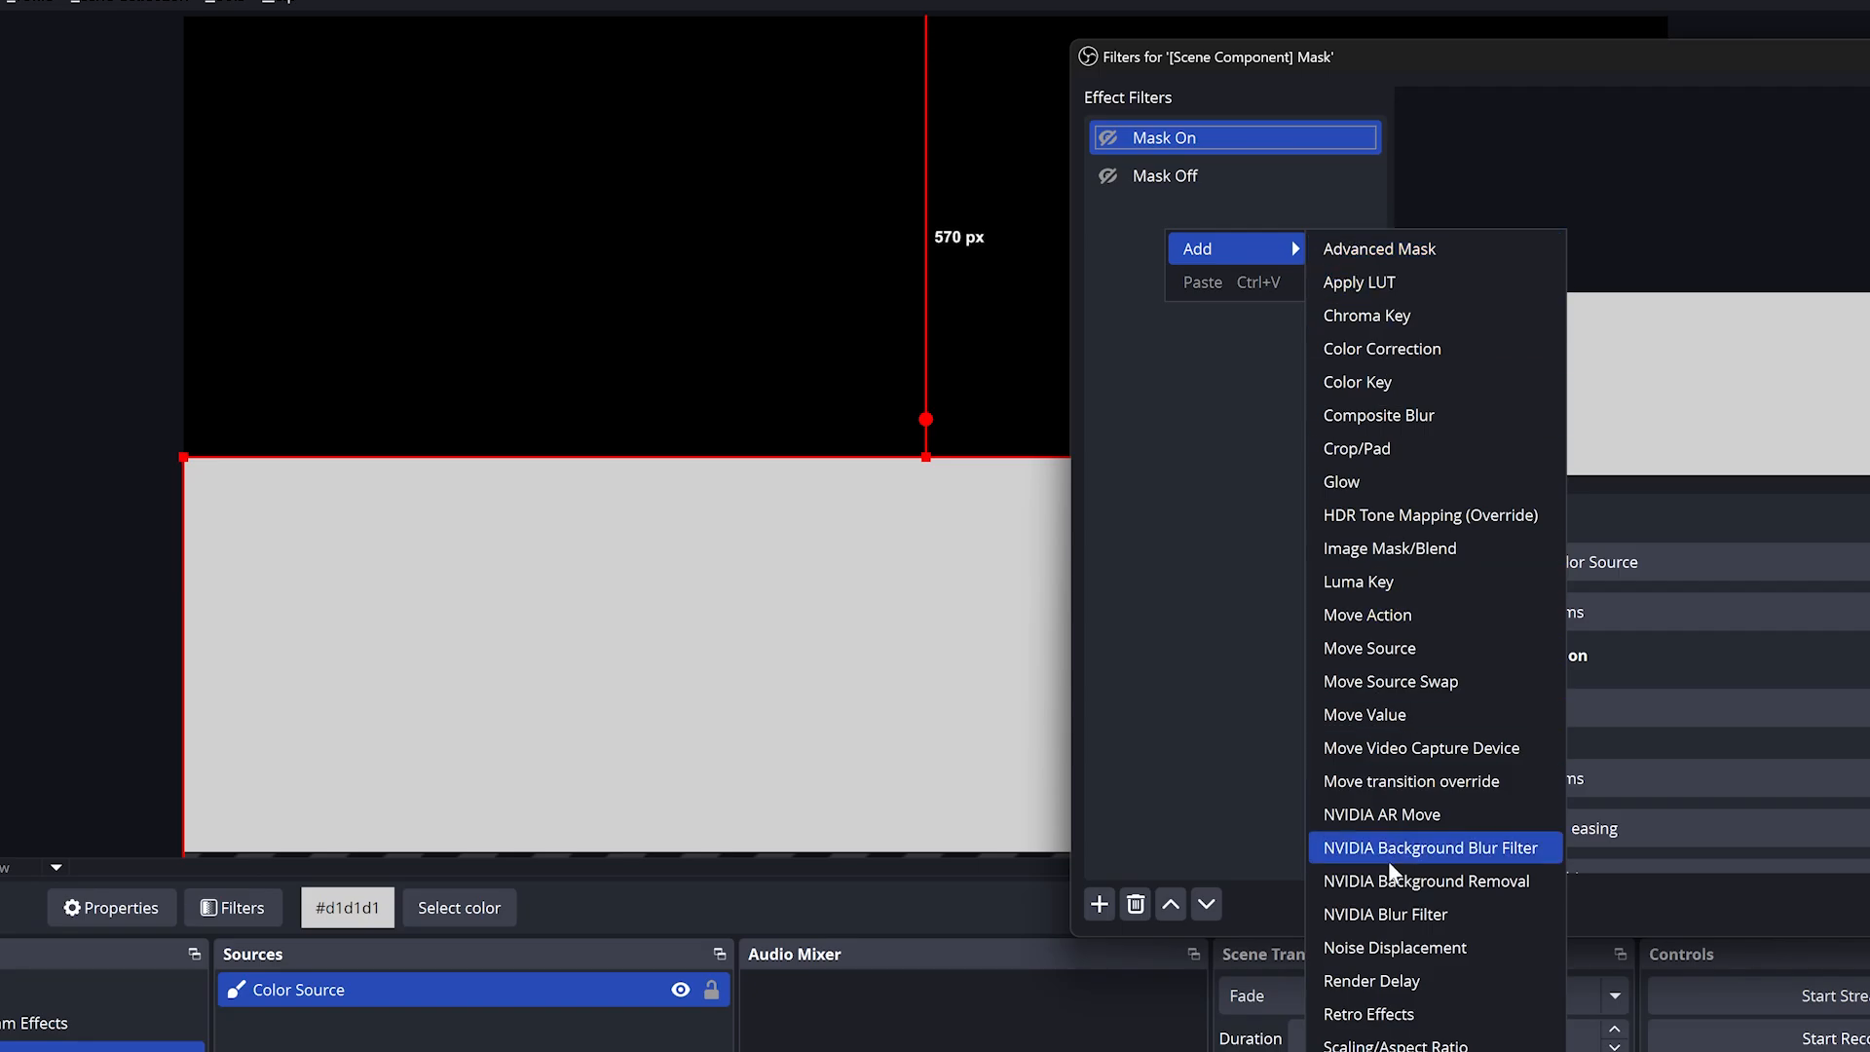
mouse_move(1396, 946)
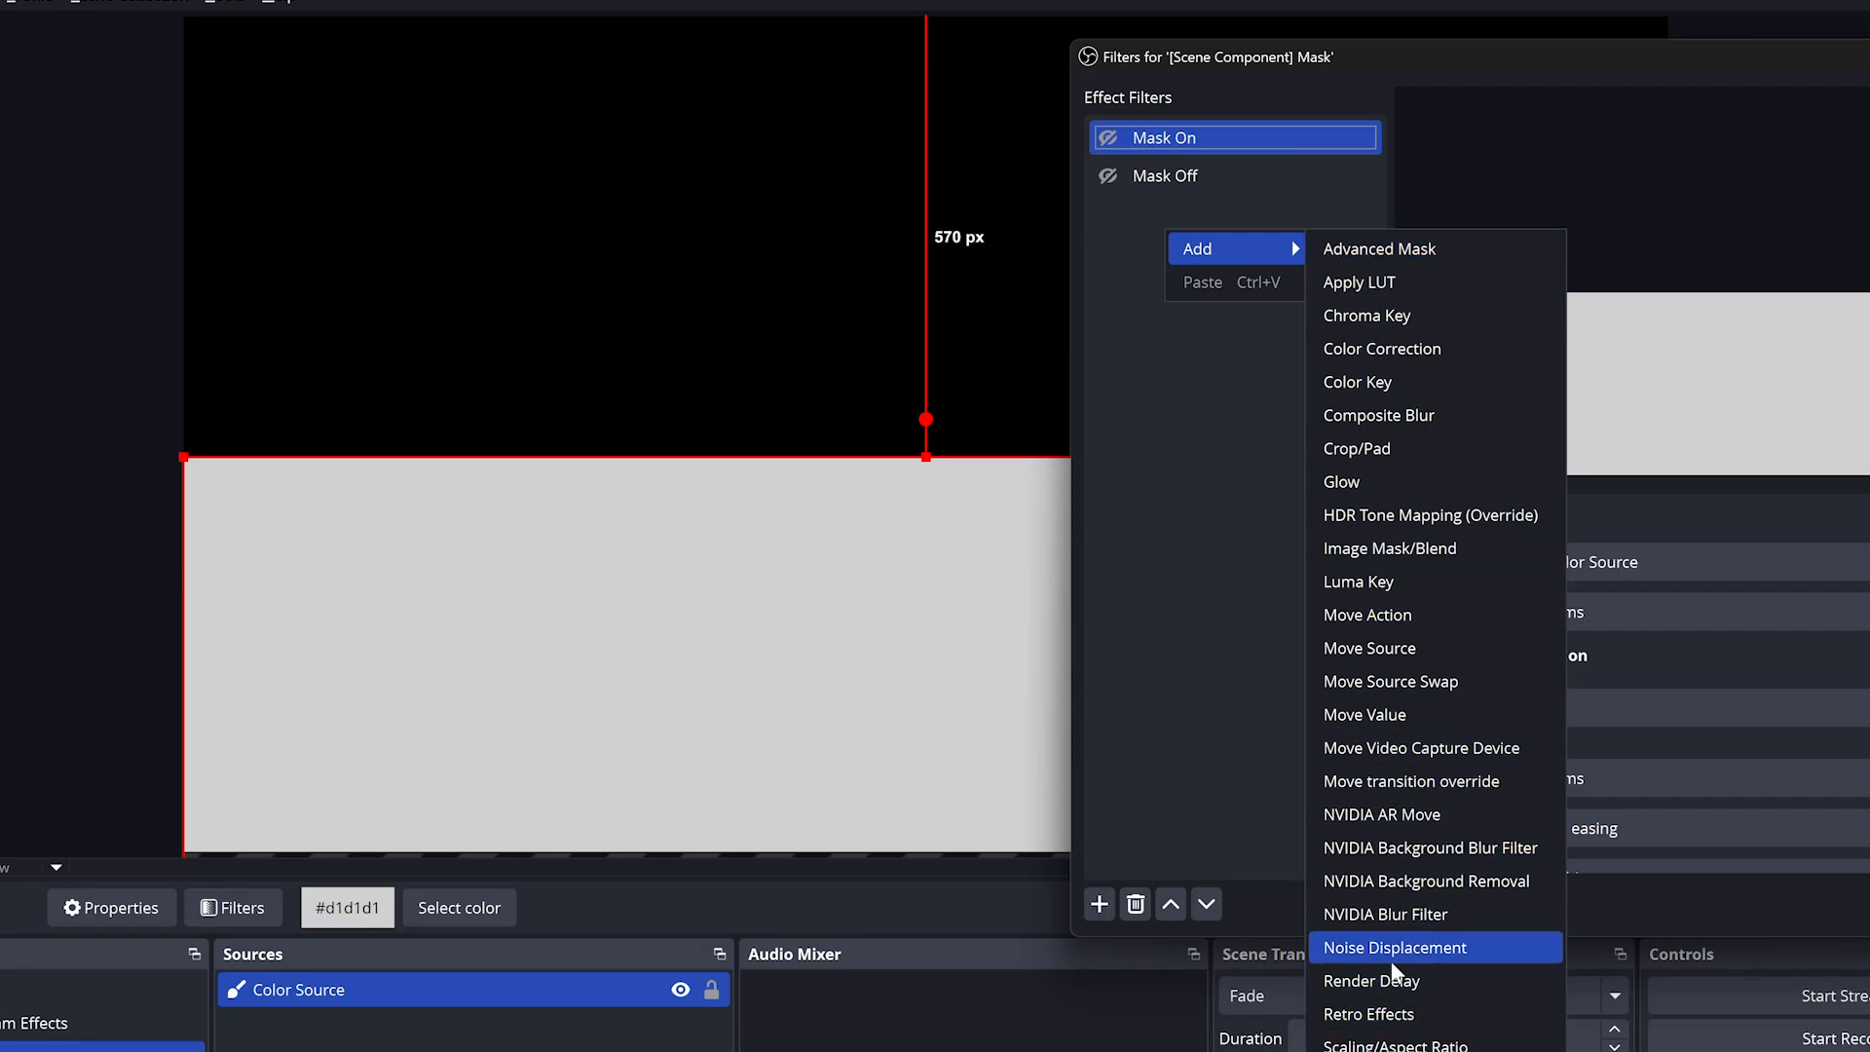
left_click(1396, 947)
type("Rough E")
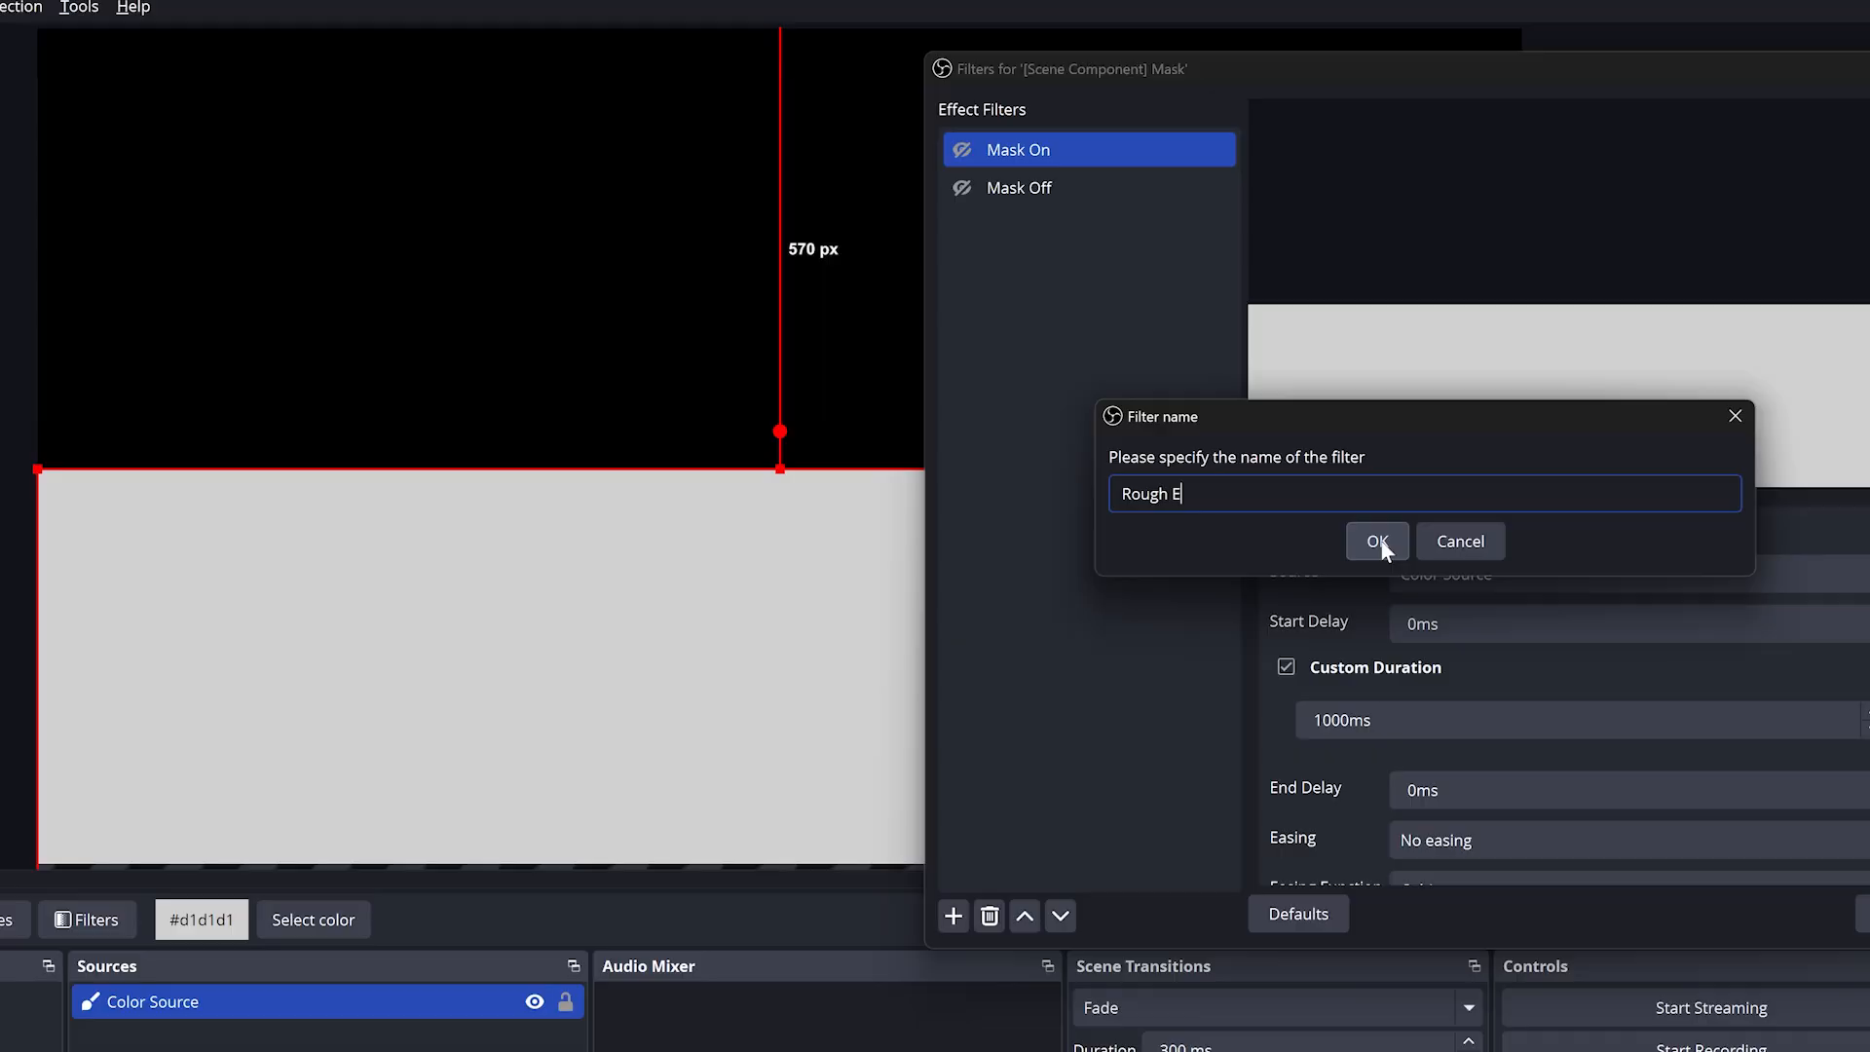
left_click(1375, 541)
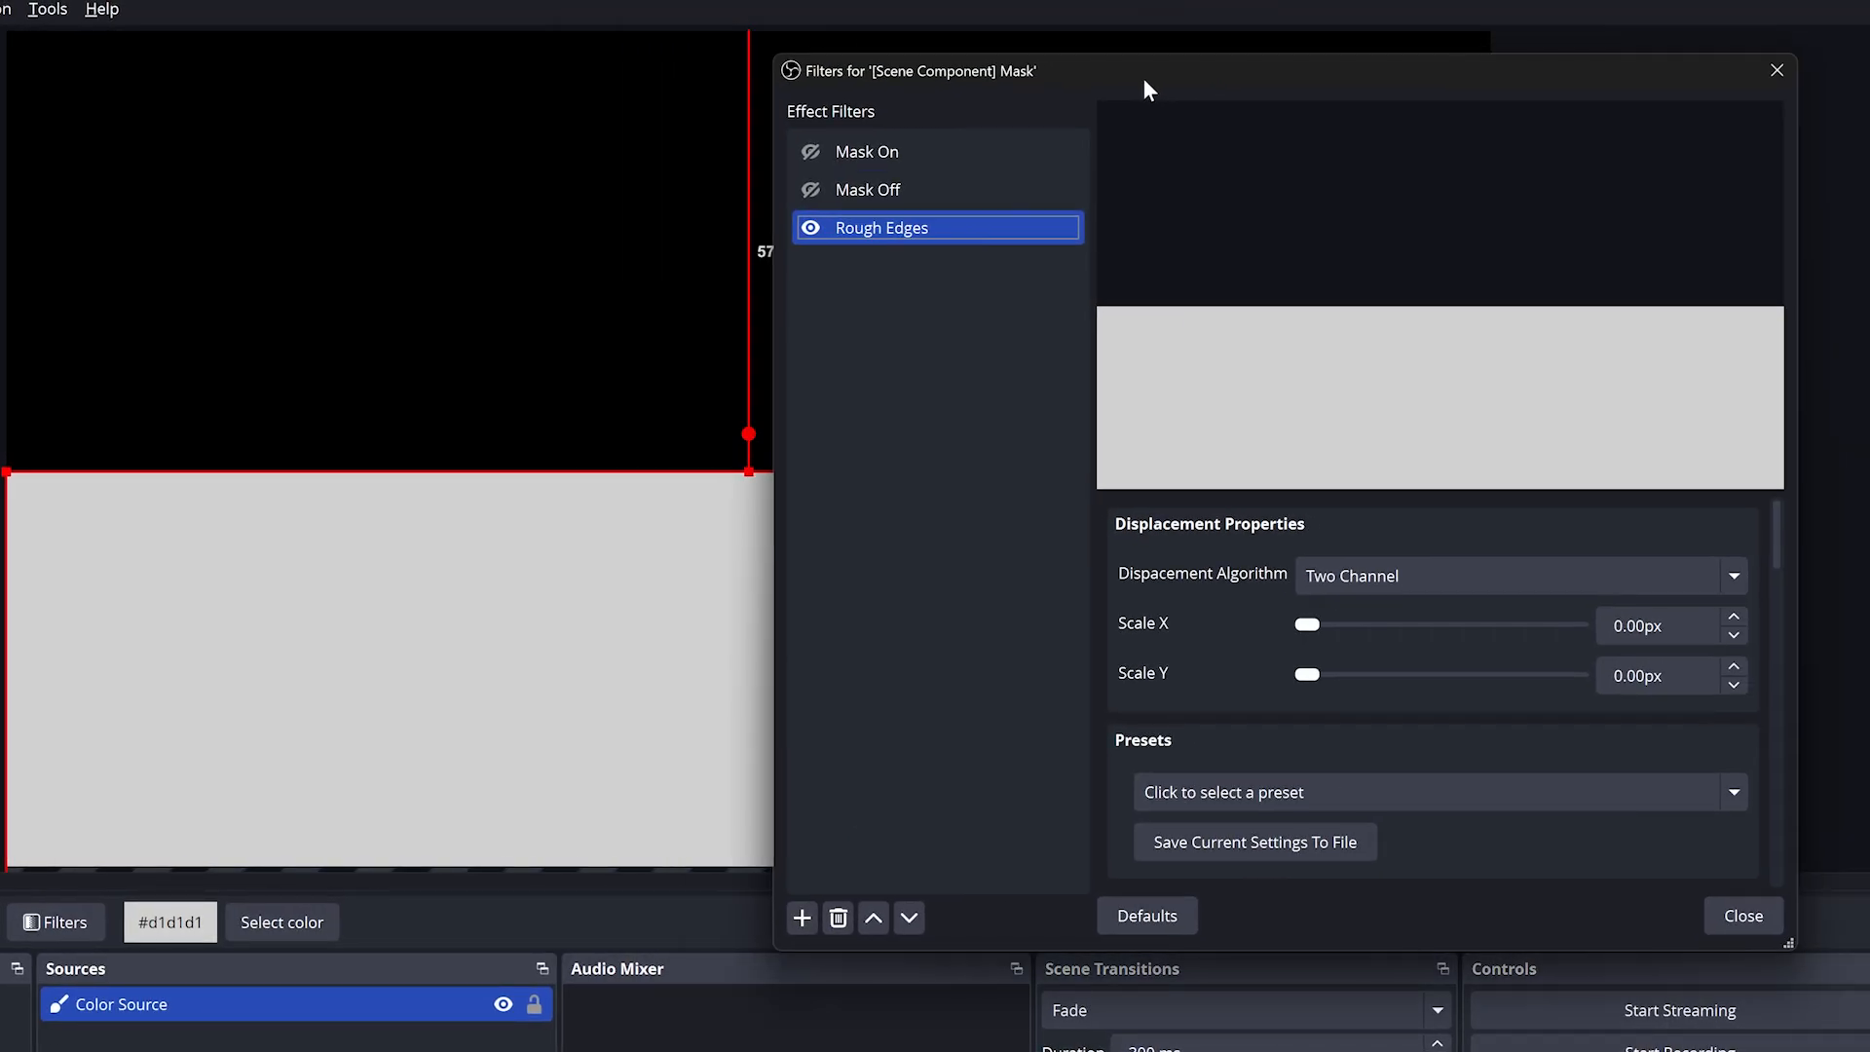
mouse_move(1306, 642)
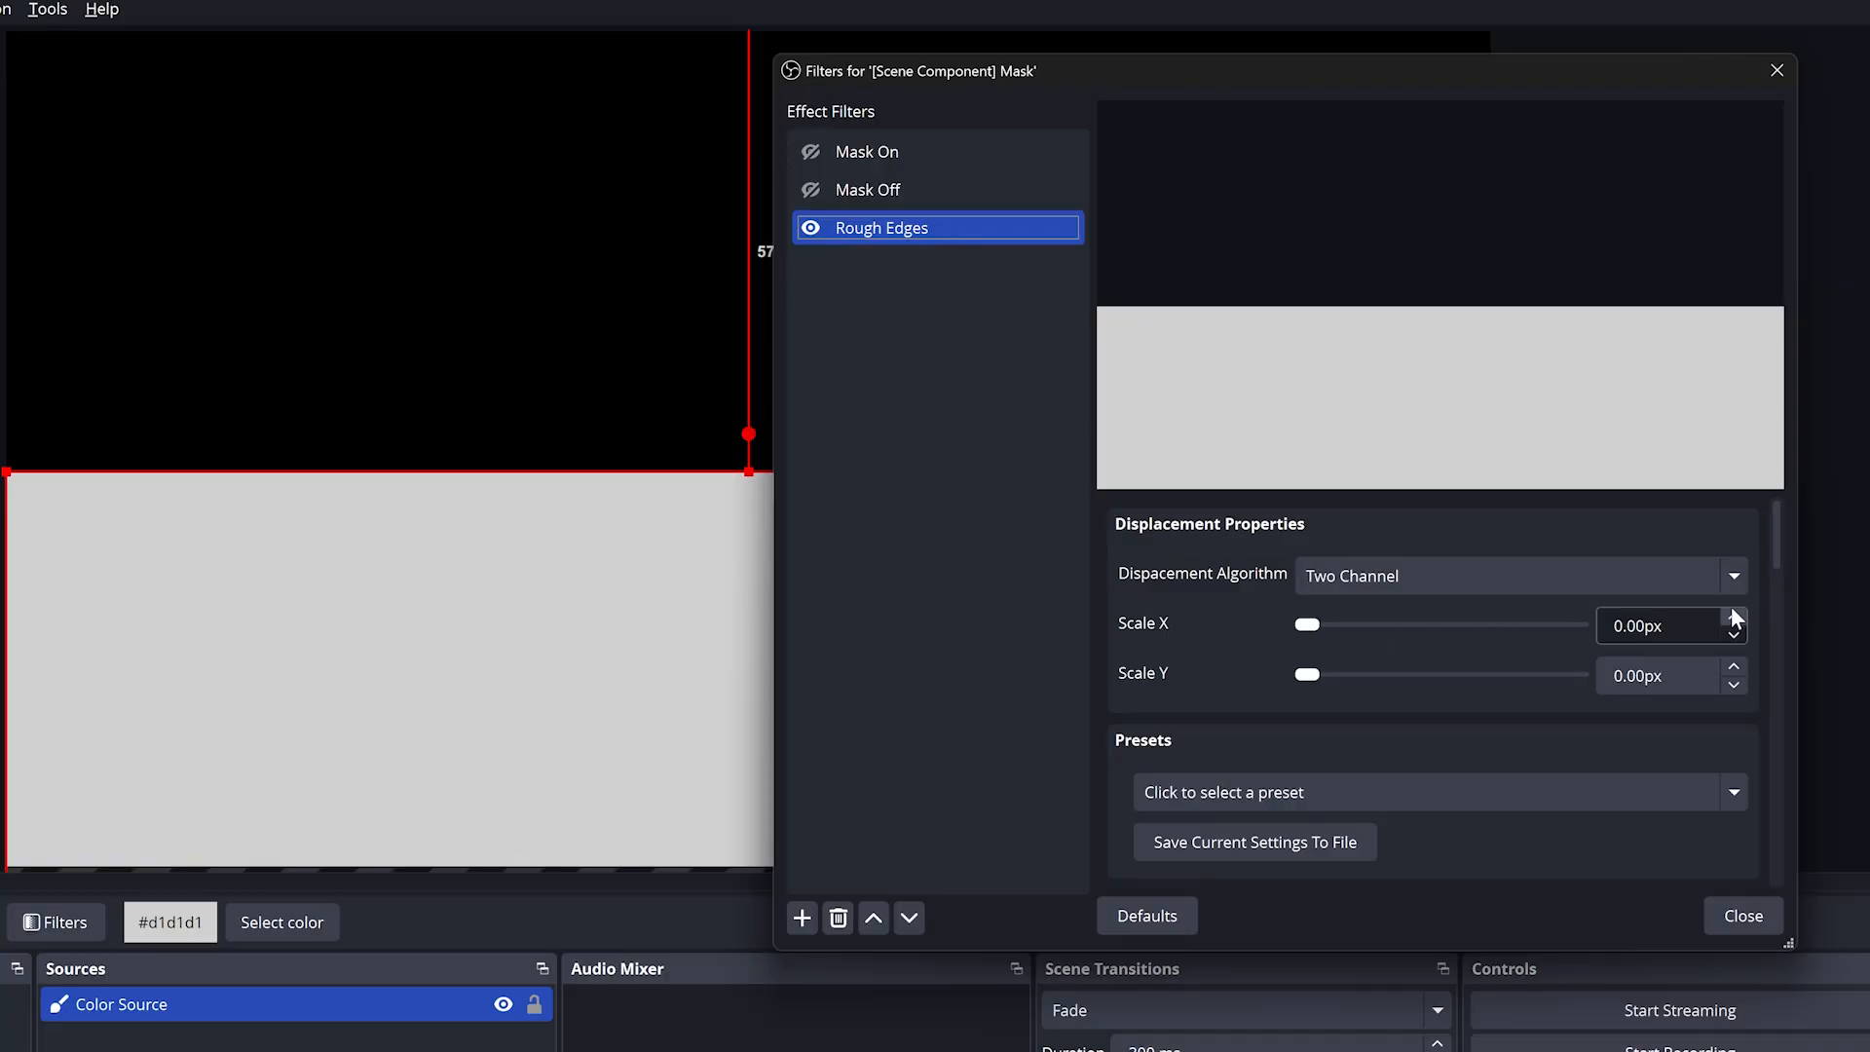
Raise the Rough Edges horizontal displacement scale and try the Block noise type
left_click(1733, 617)
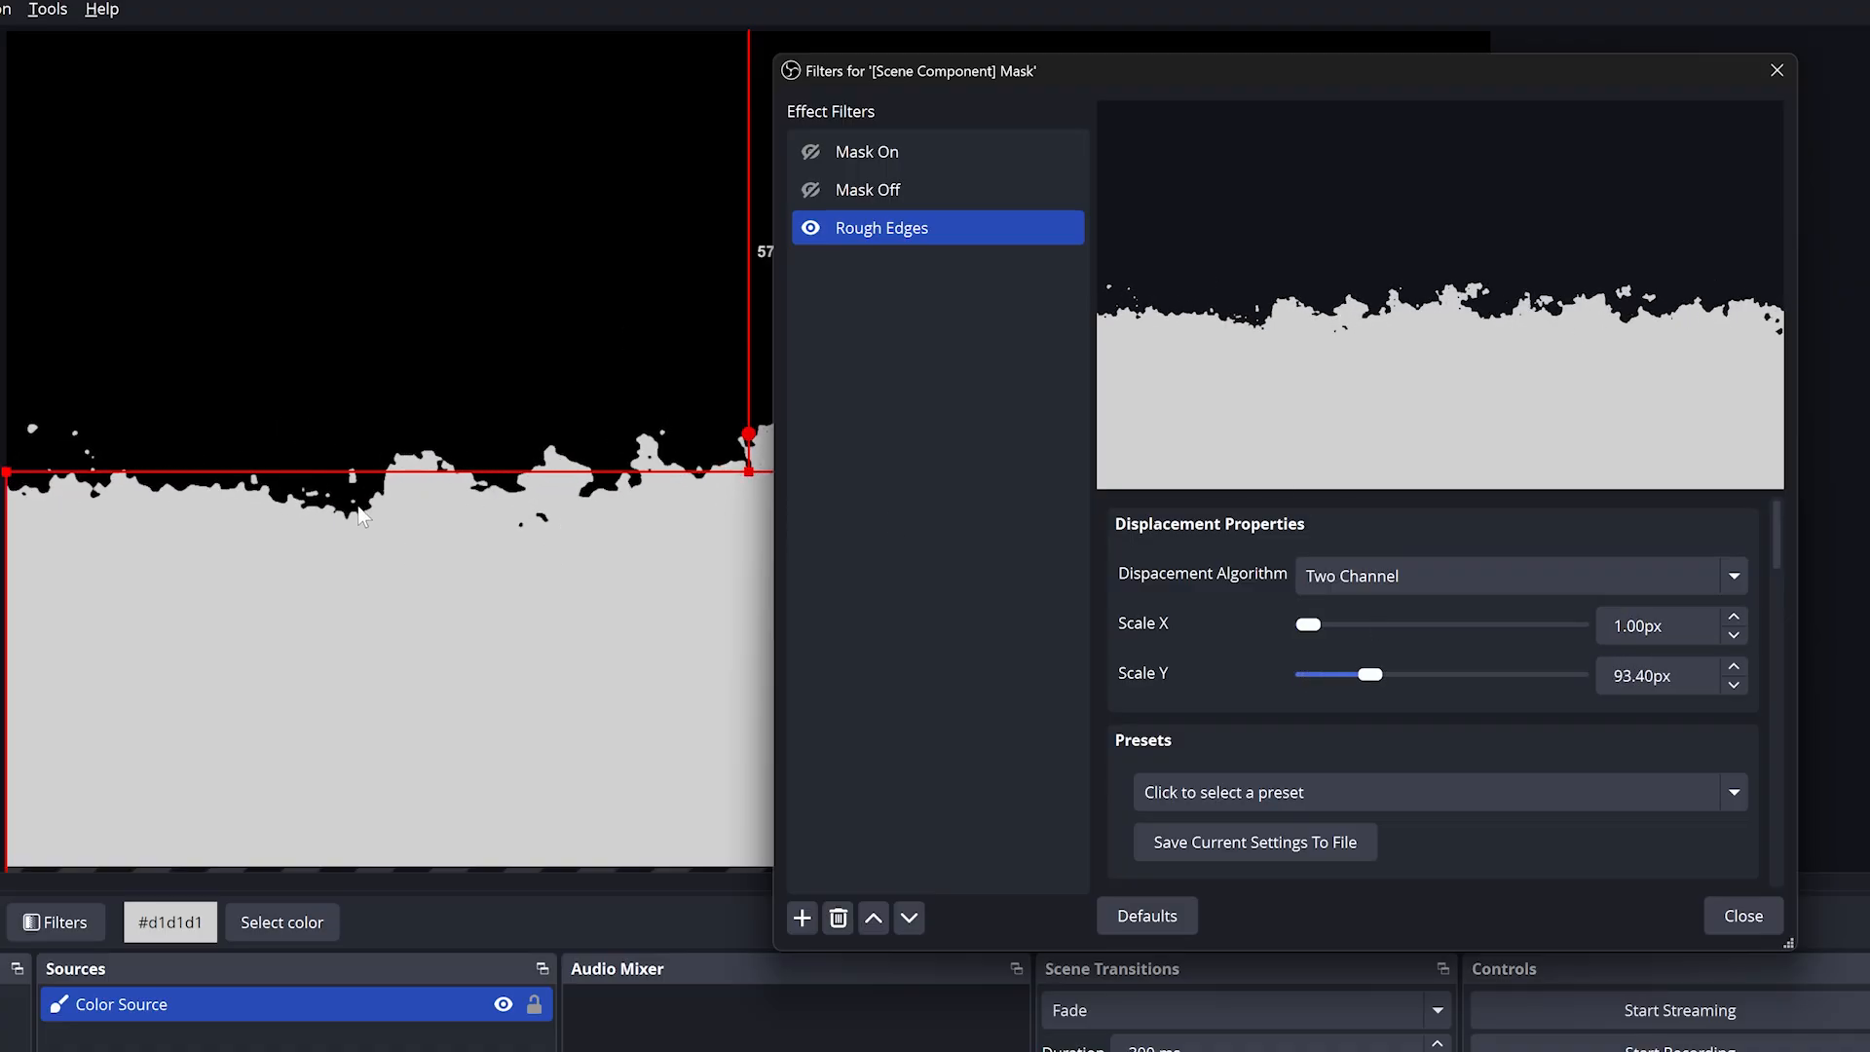
scroll("down", 3)
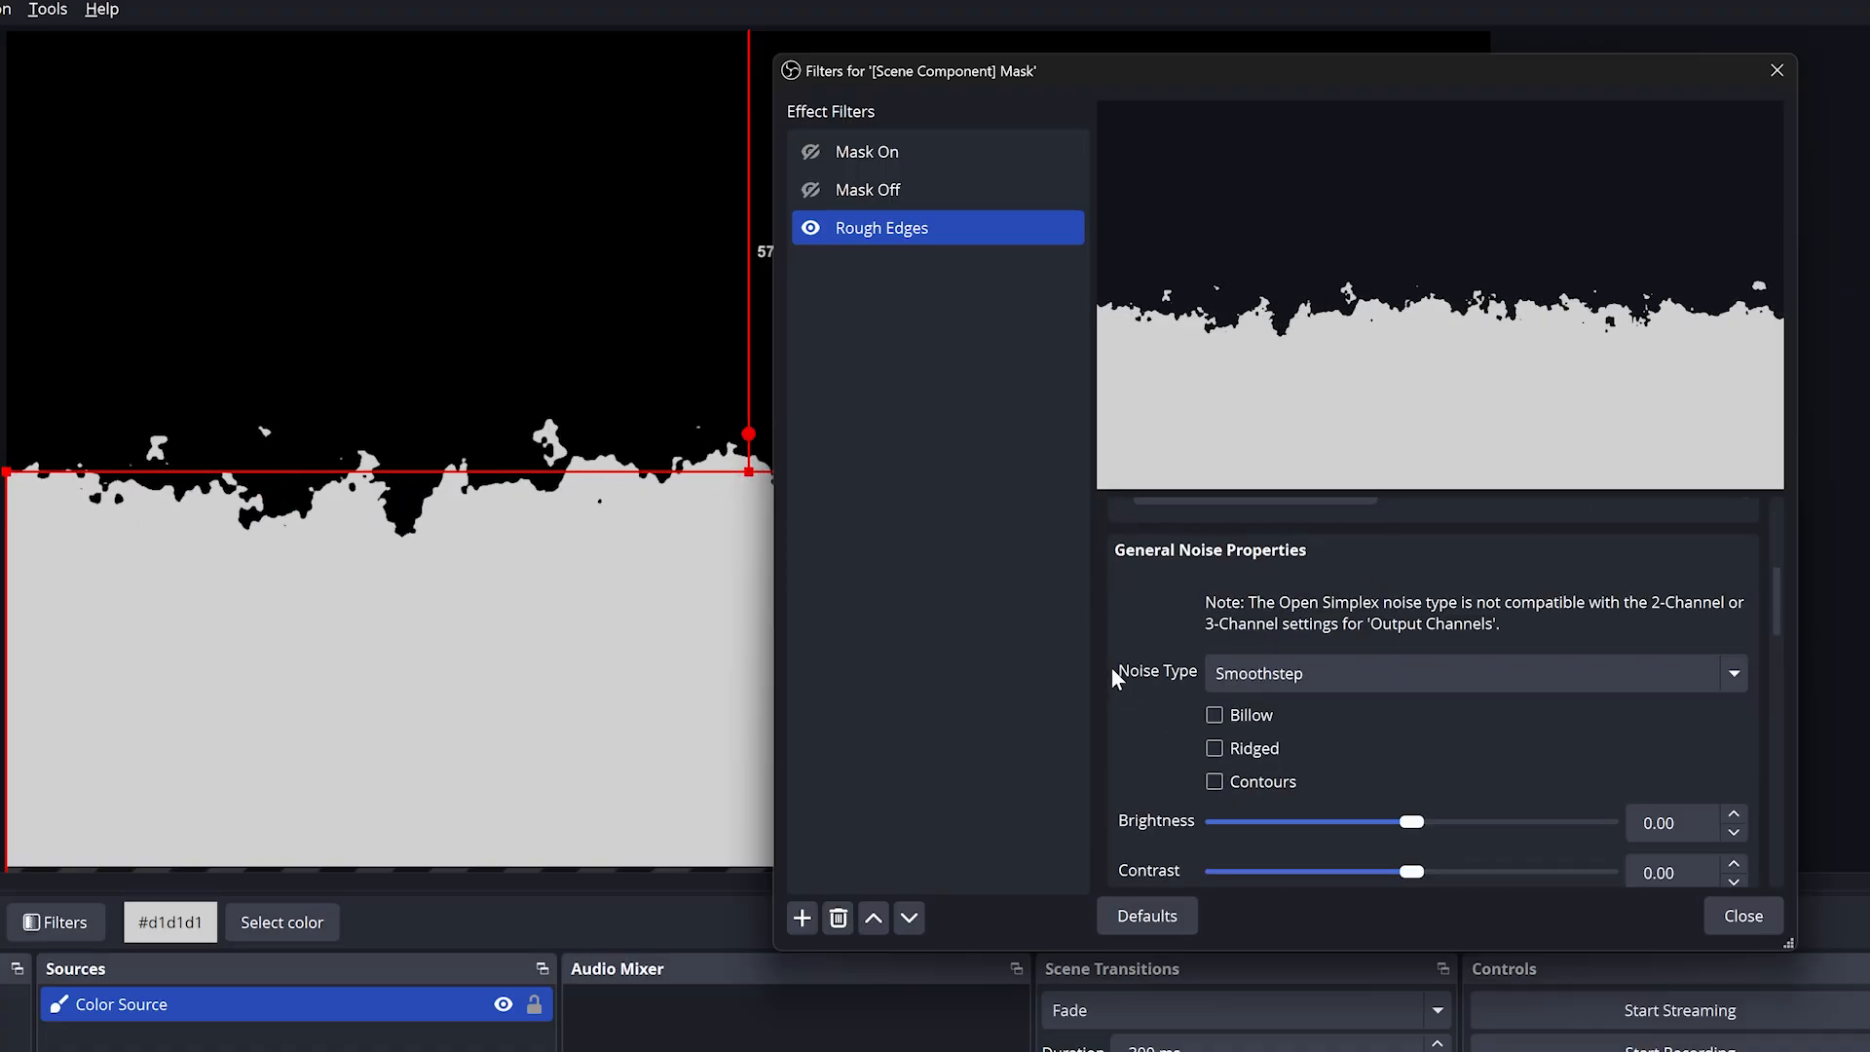
left_click(1473, 673)
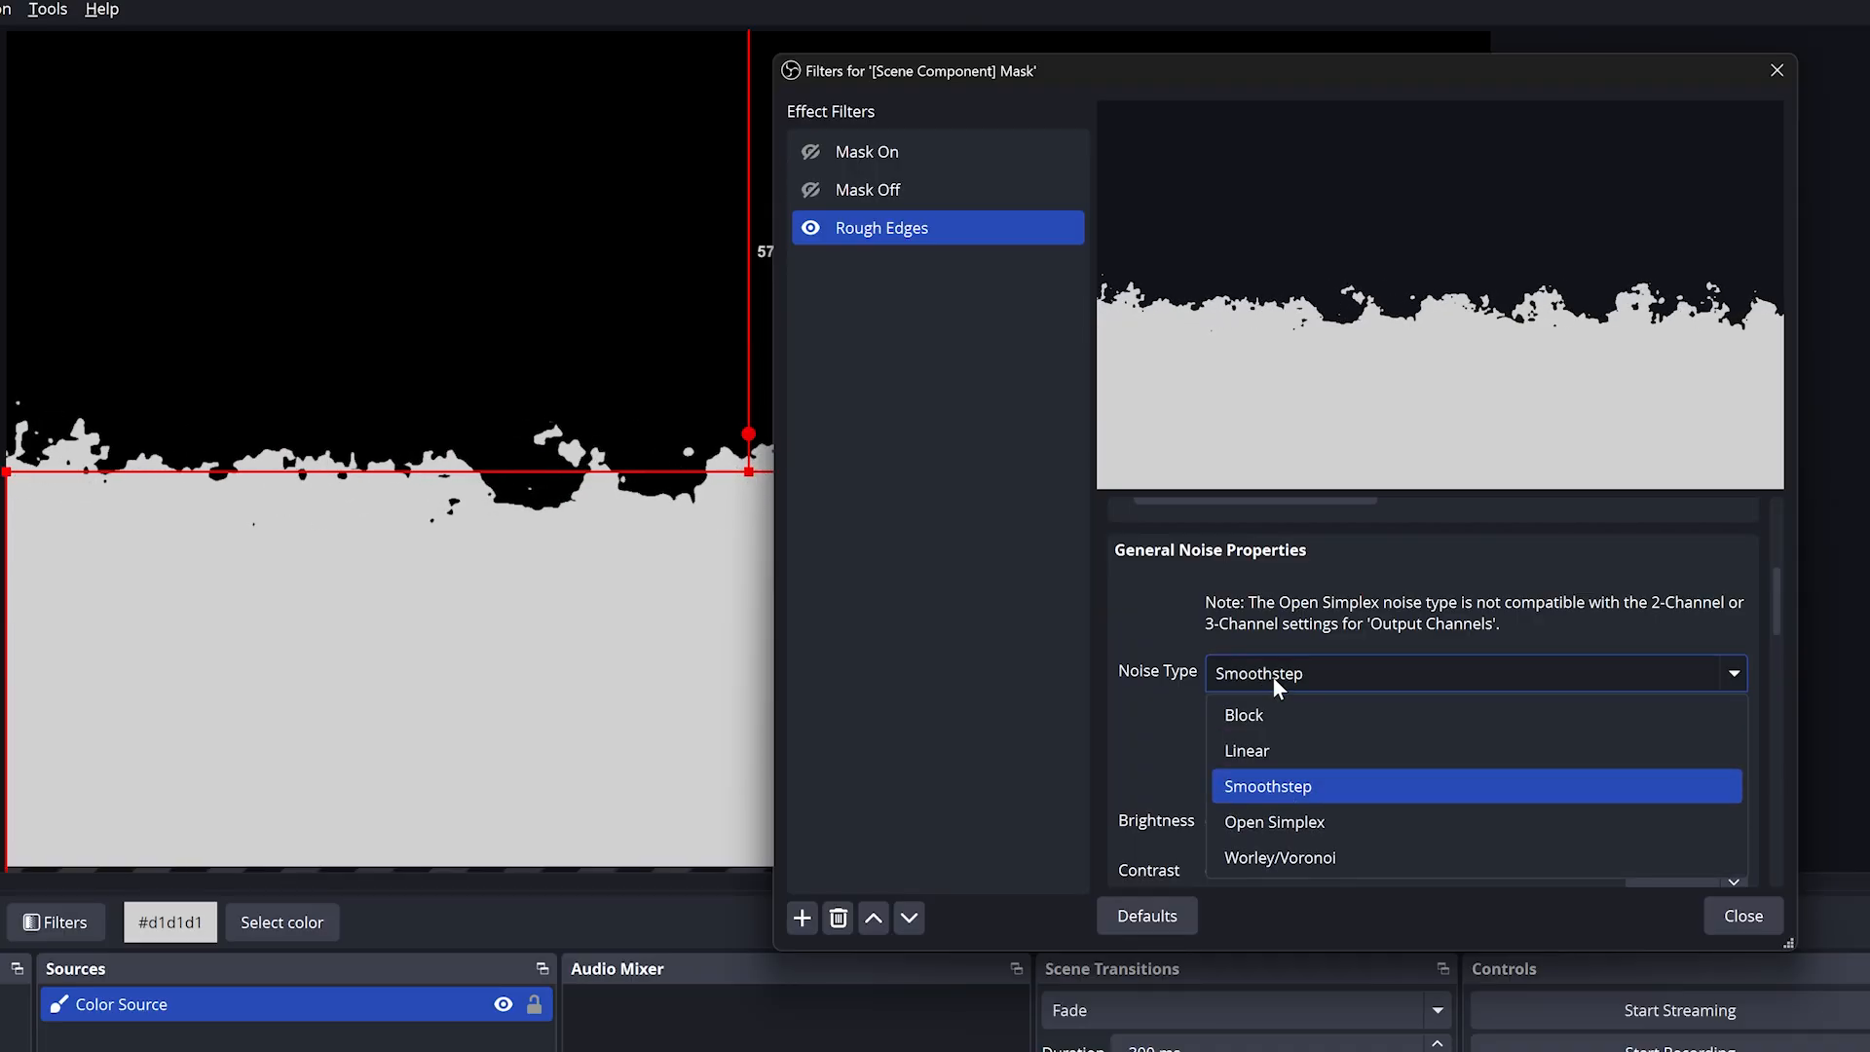
left_click(1243, 714)
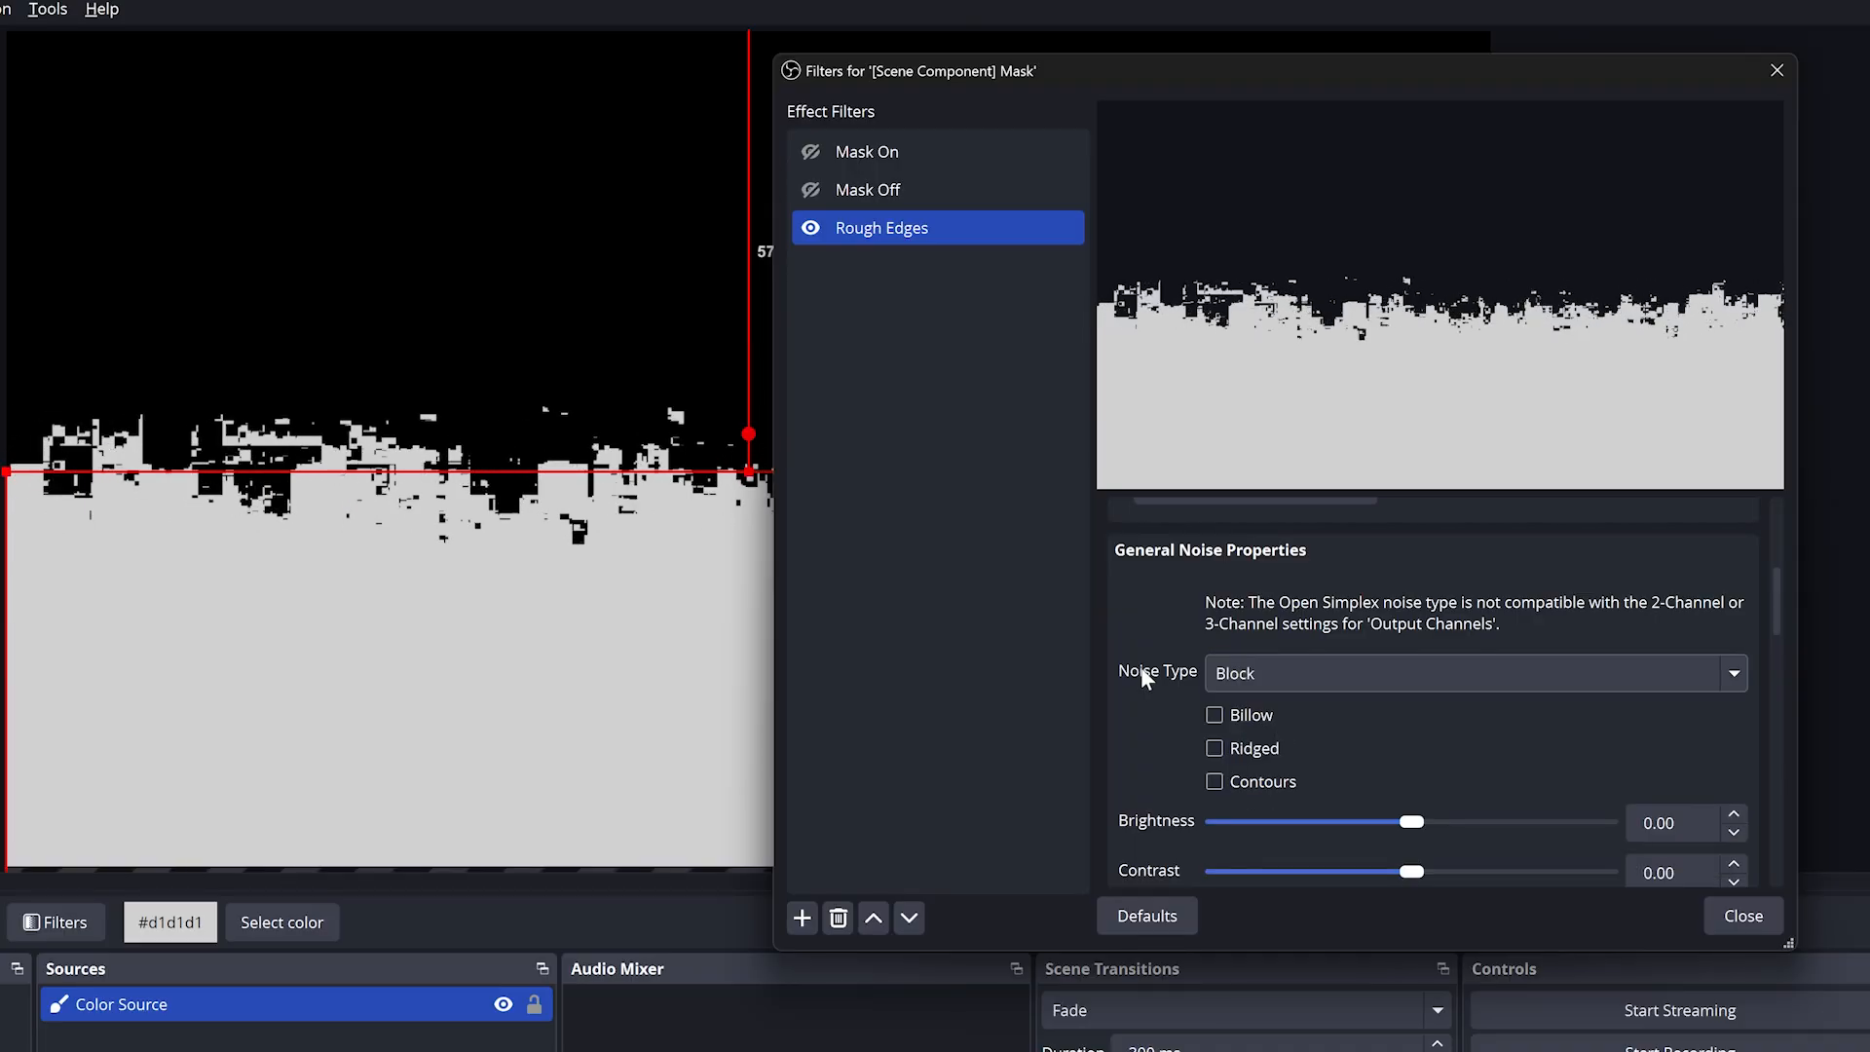
scroll("down", 3)
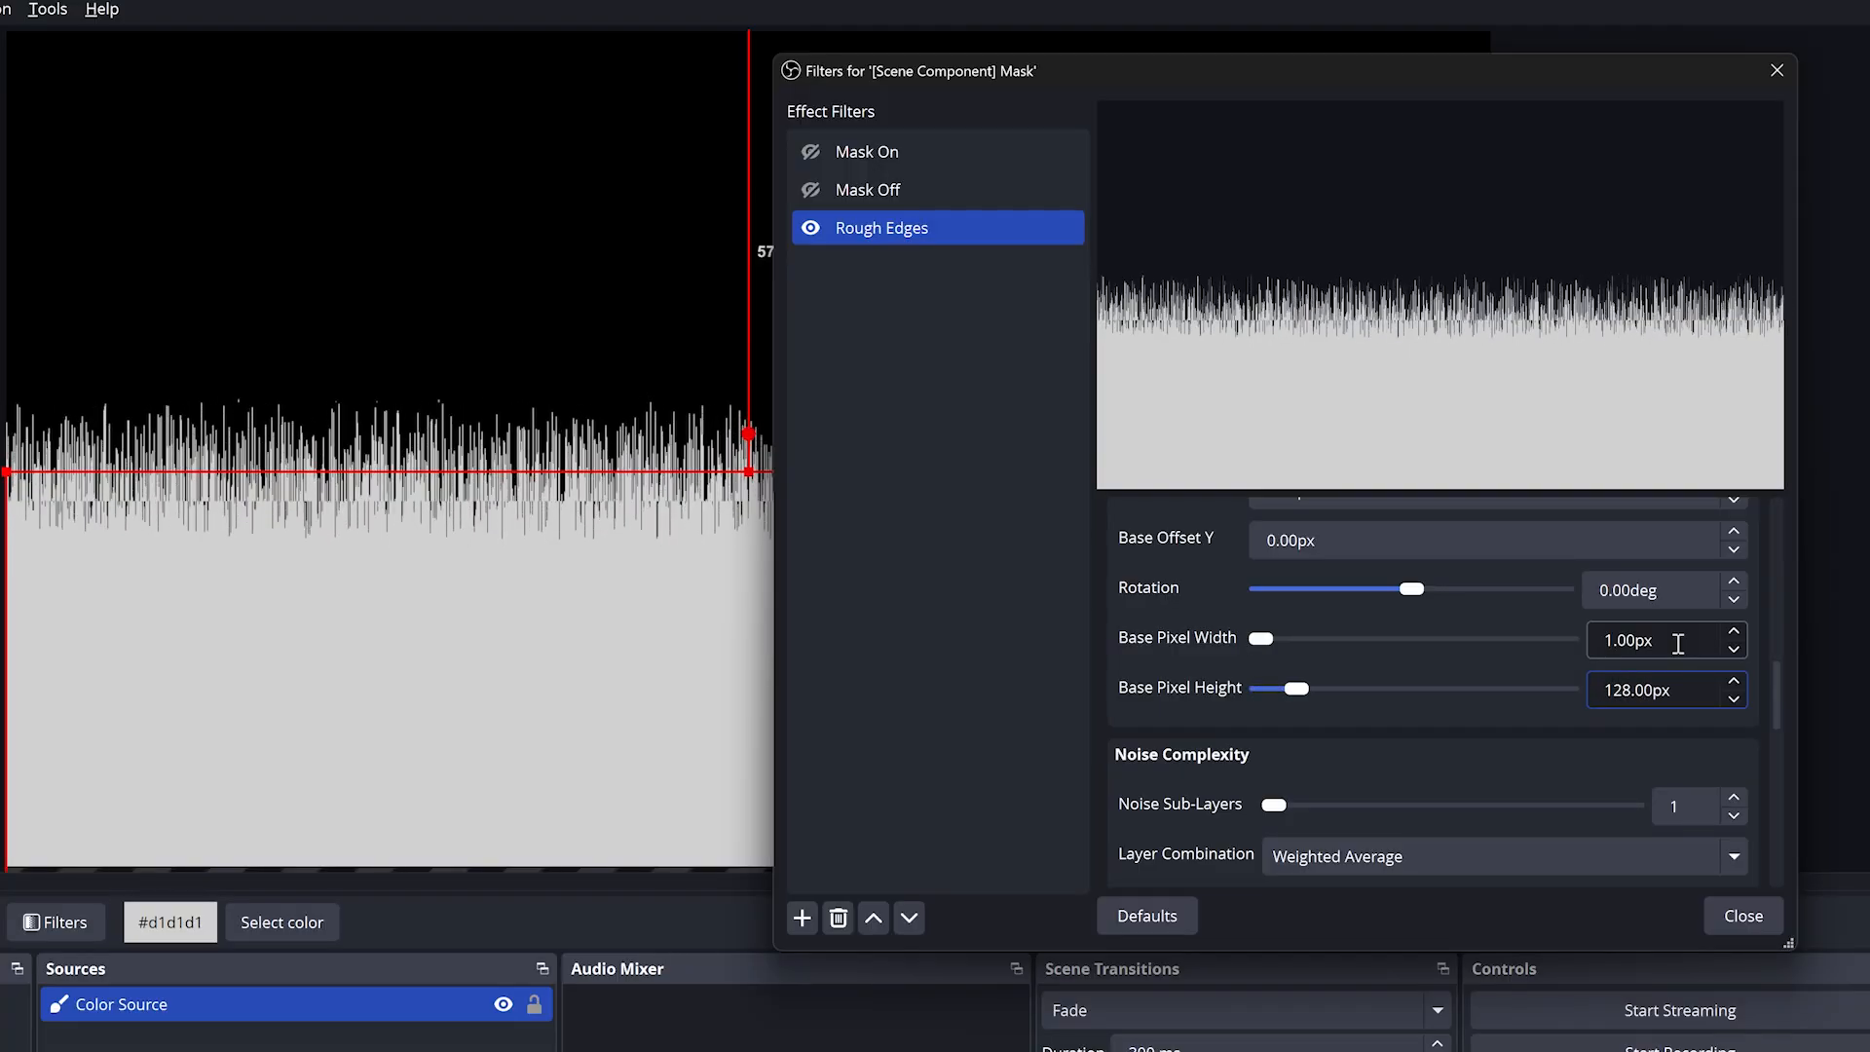
mouse_move(1587, 374)
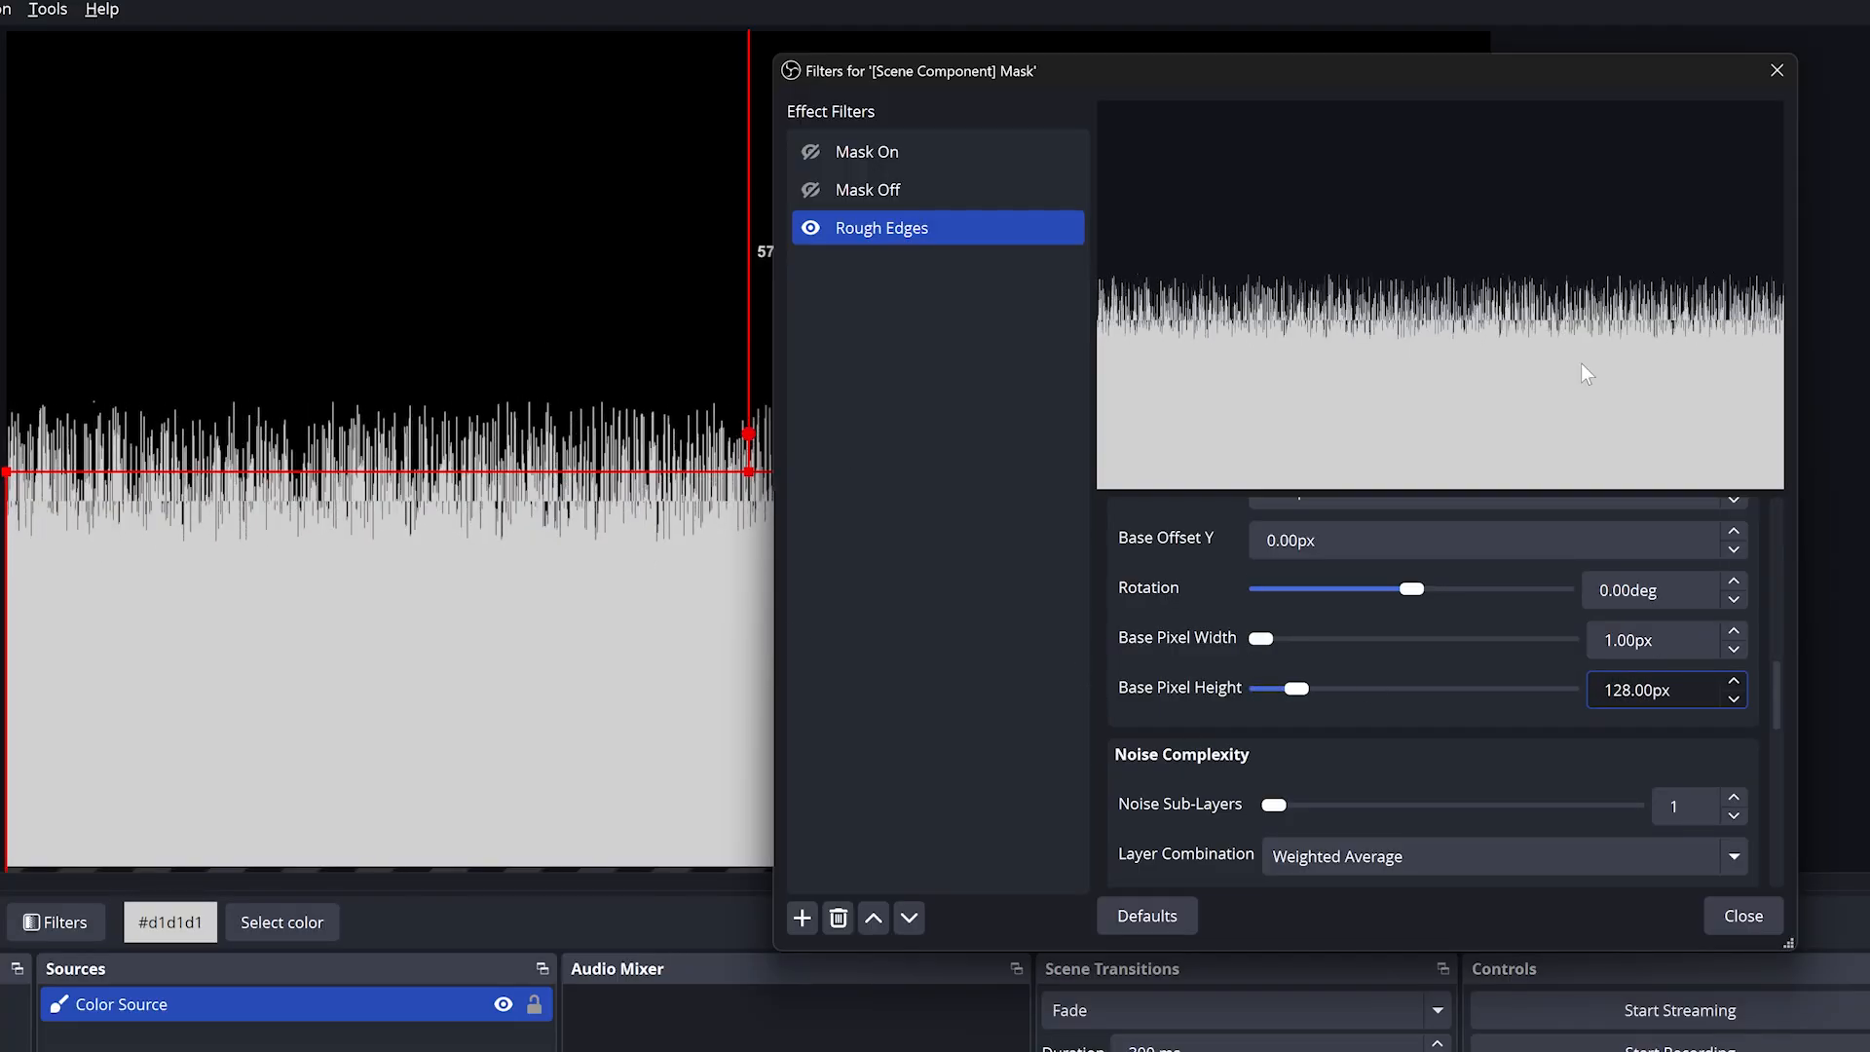
scroll("down", 3)
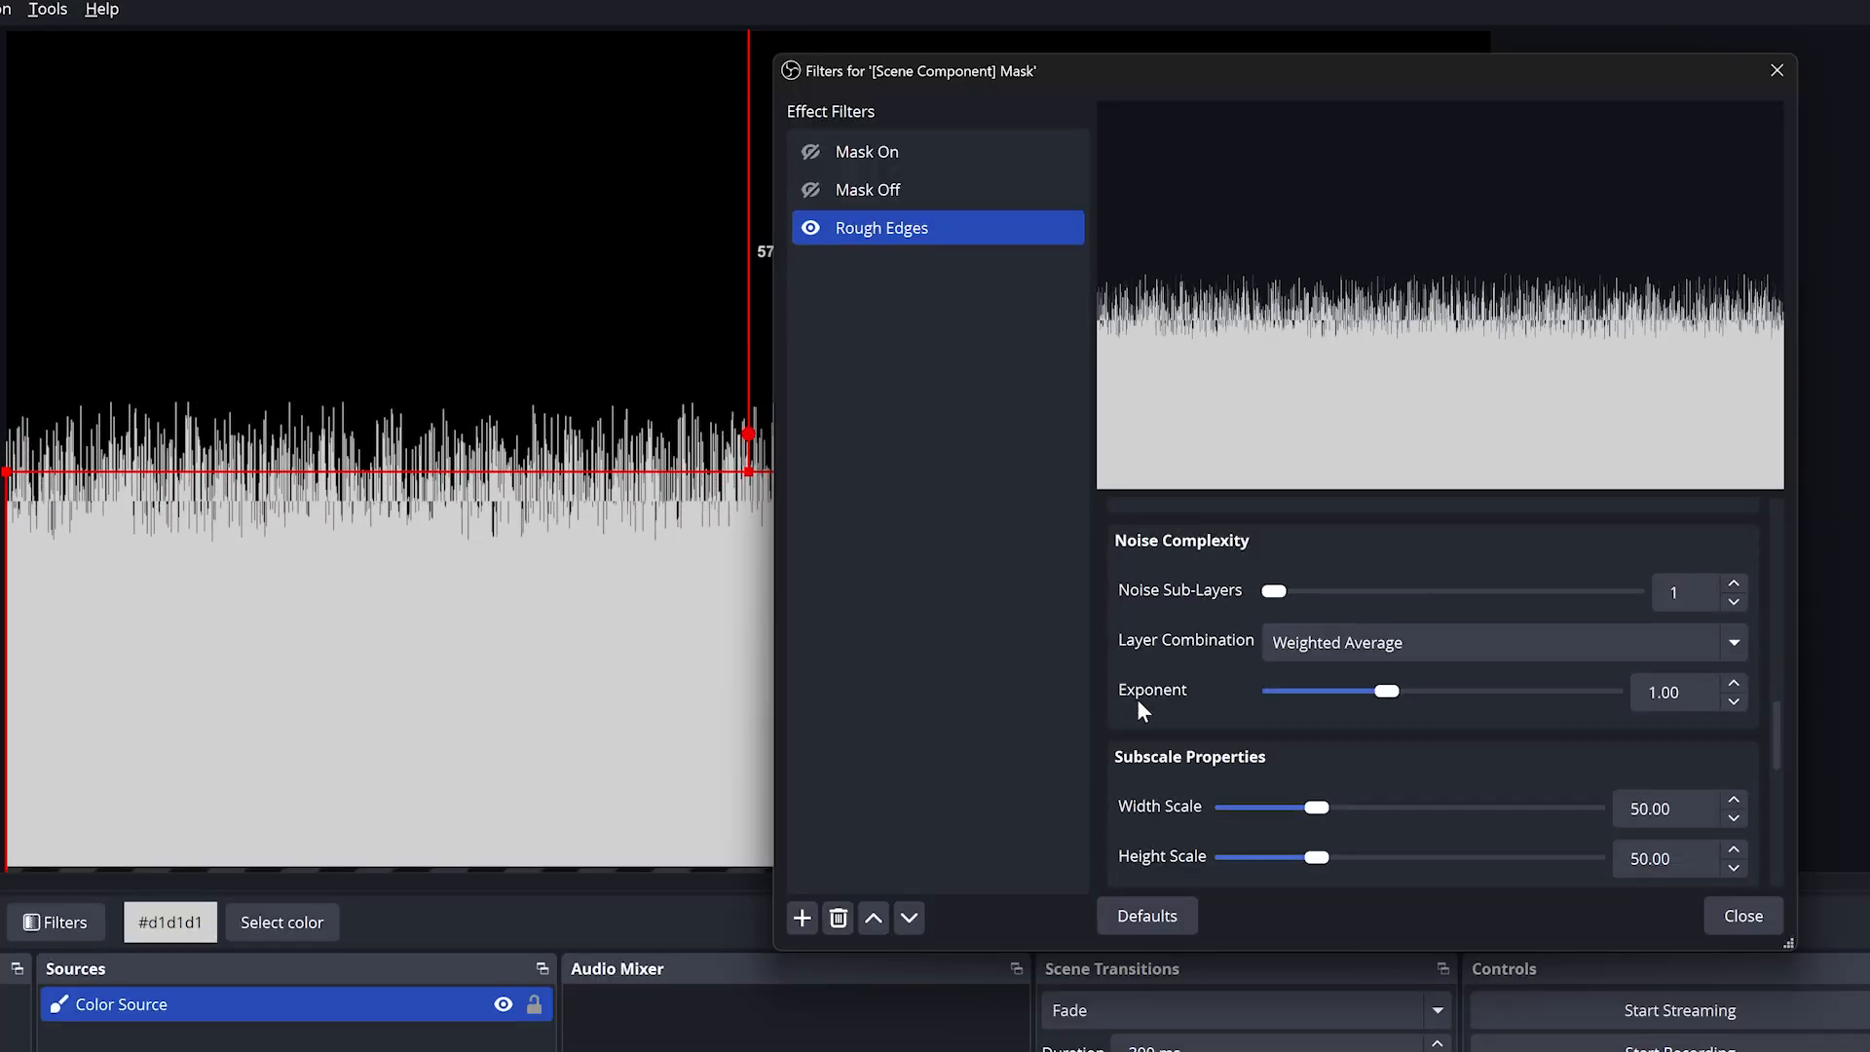
scroll("down", 3)
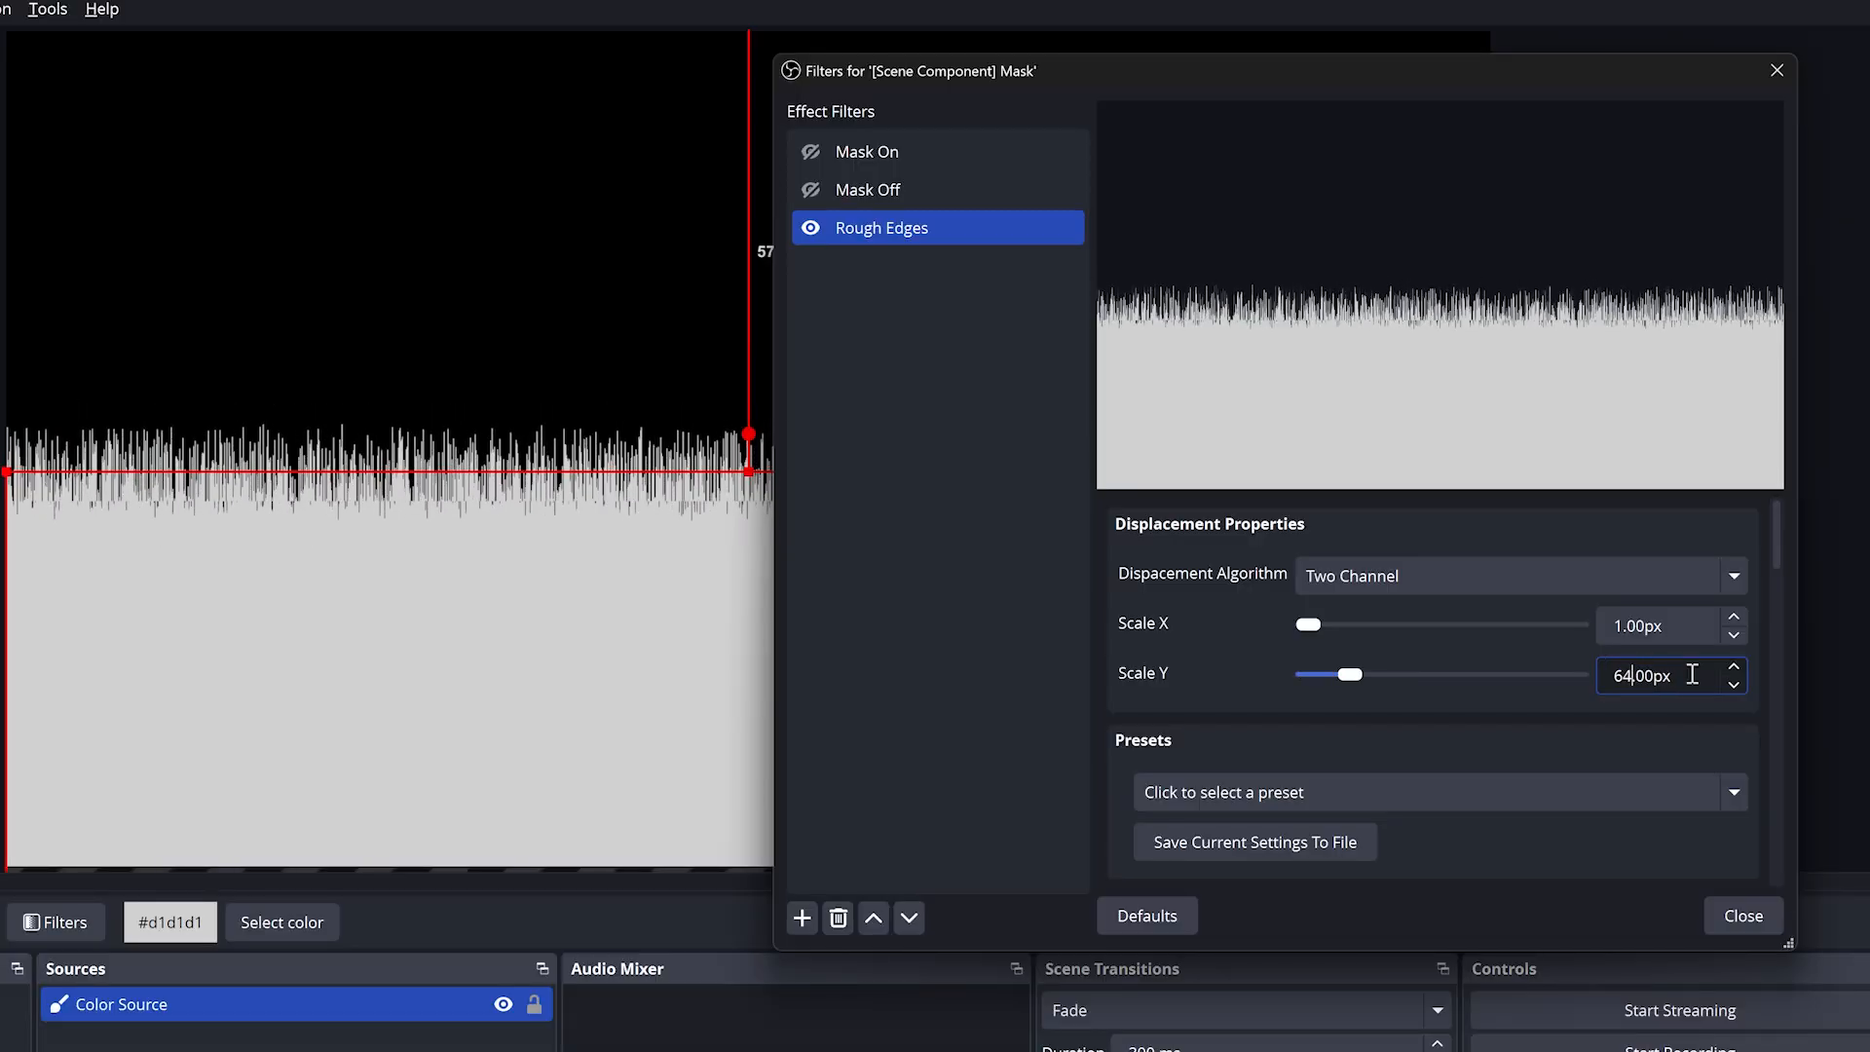
scroll("down", 3)
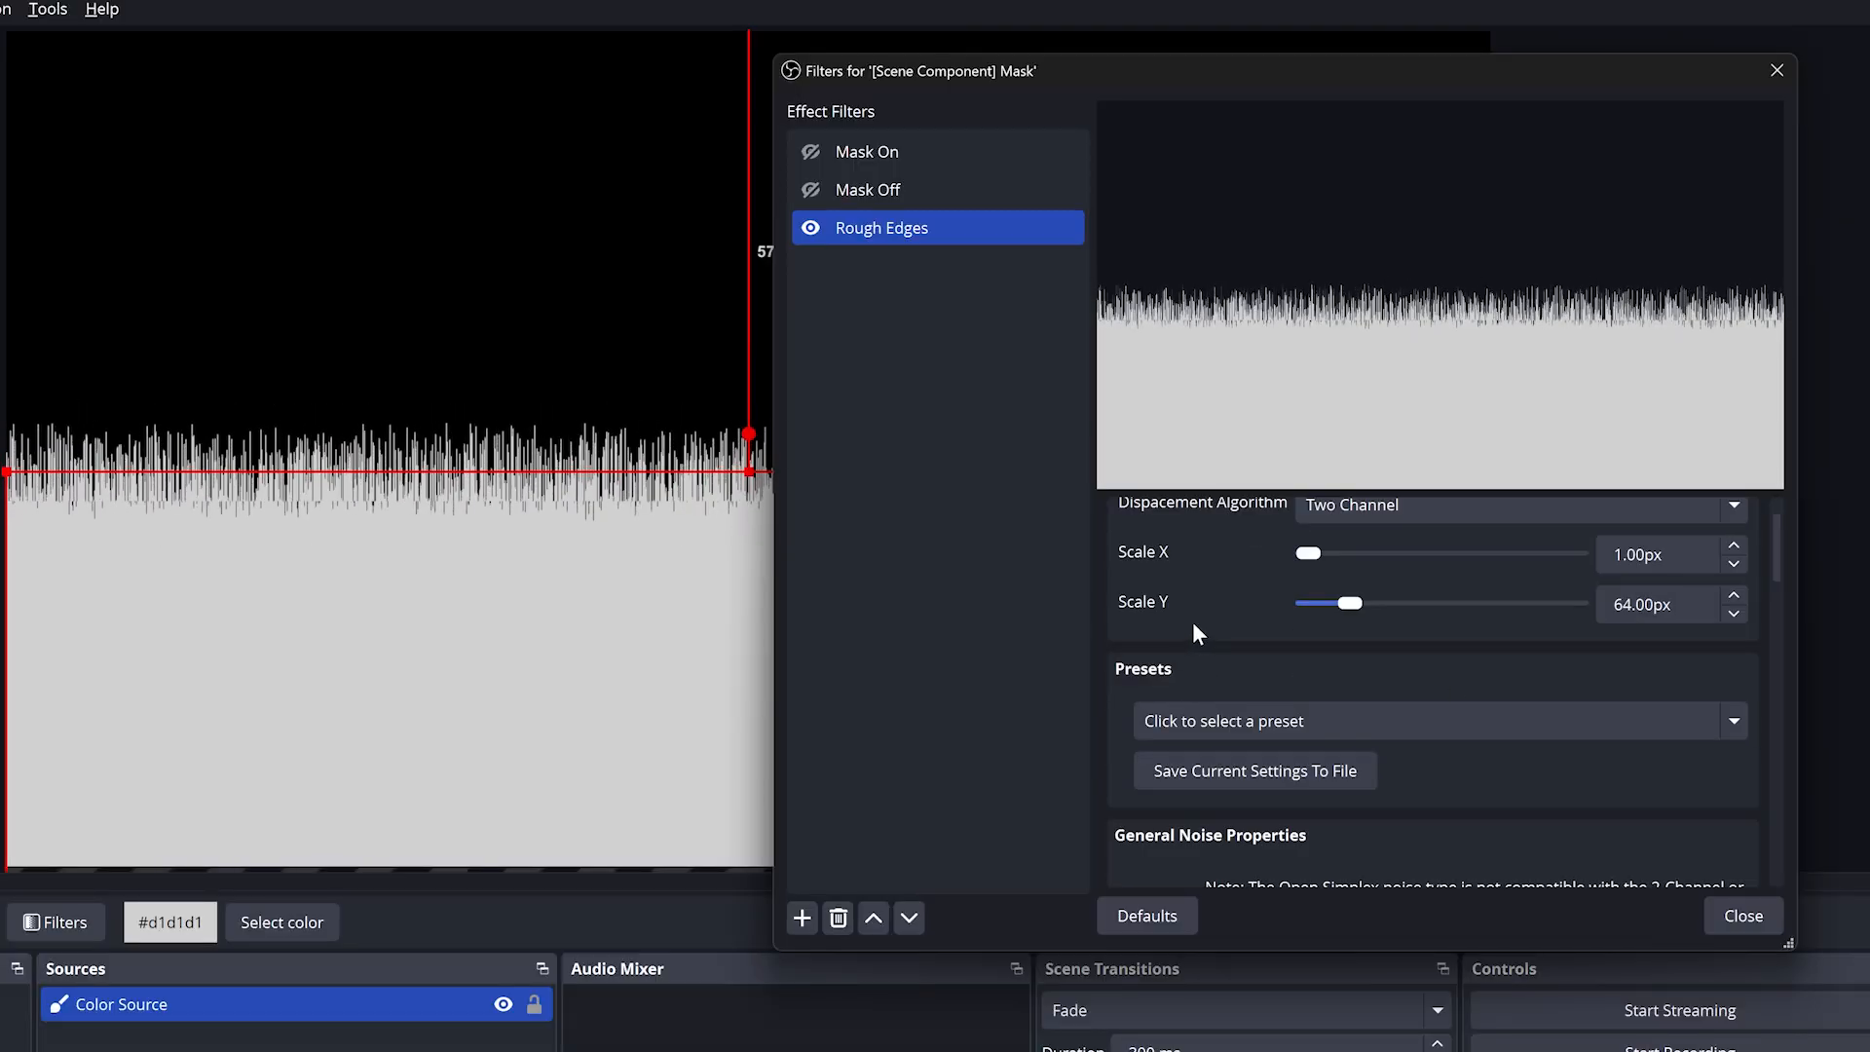
Switch the Rough Edges noise type to Linear and set evolution speed to 2000
left_click(1474, 673)
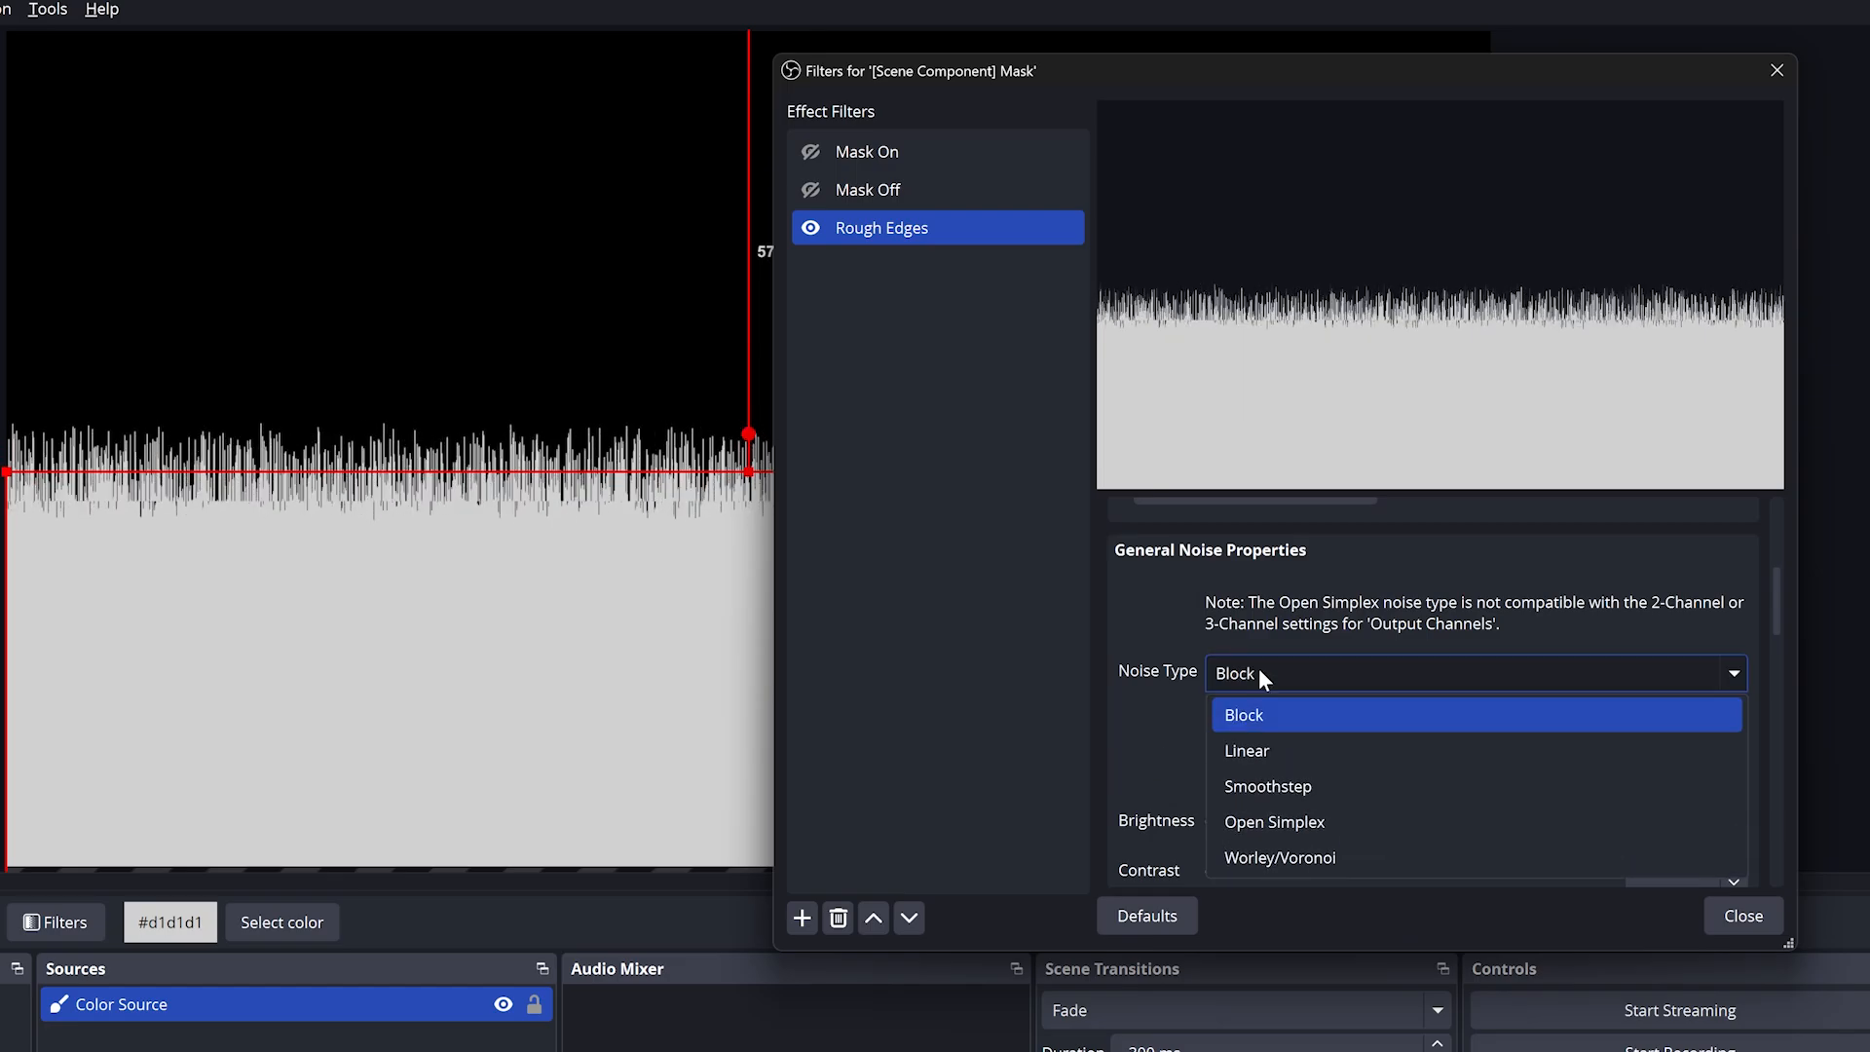
left_click(1247, 750)
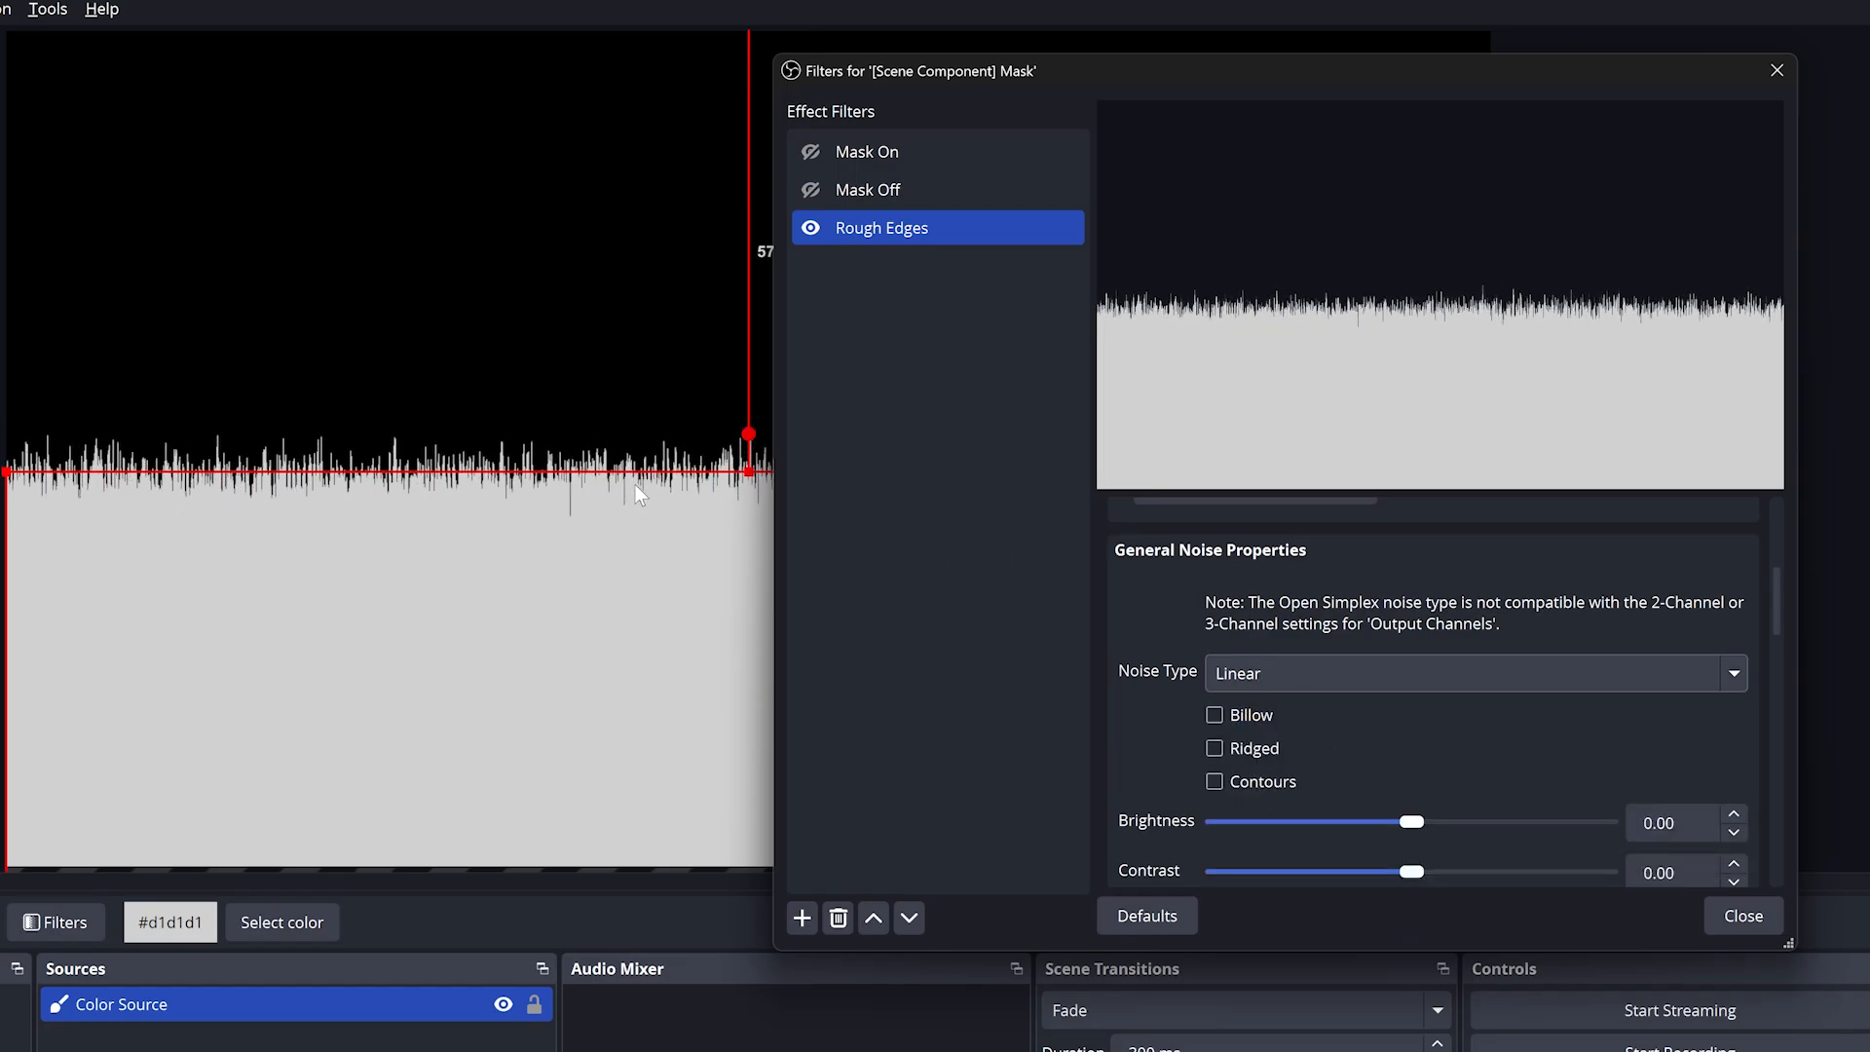
mouse_move(984, 379)
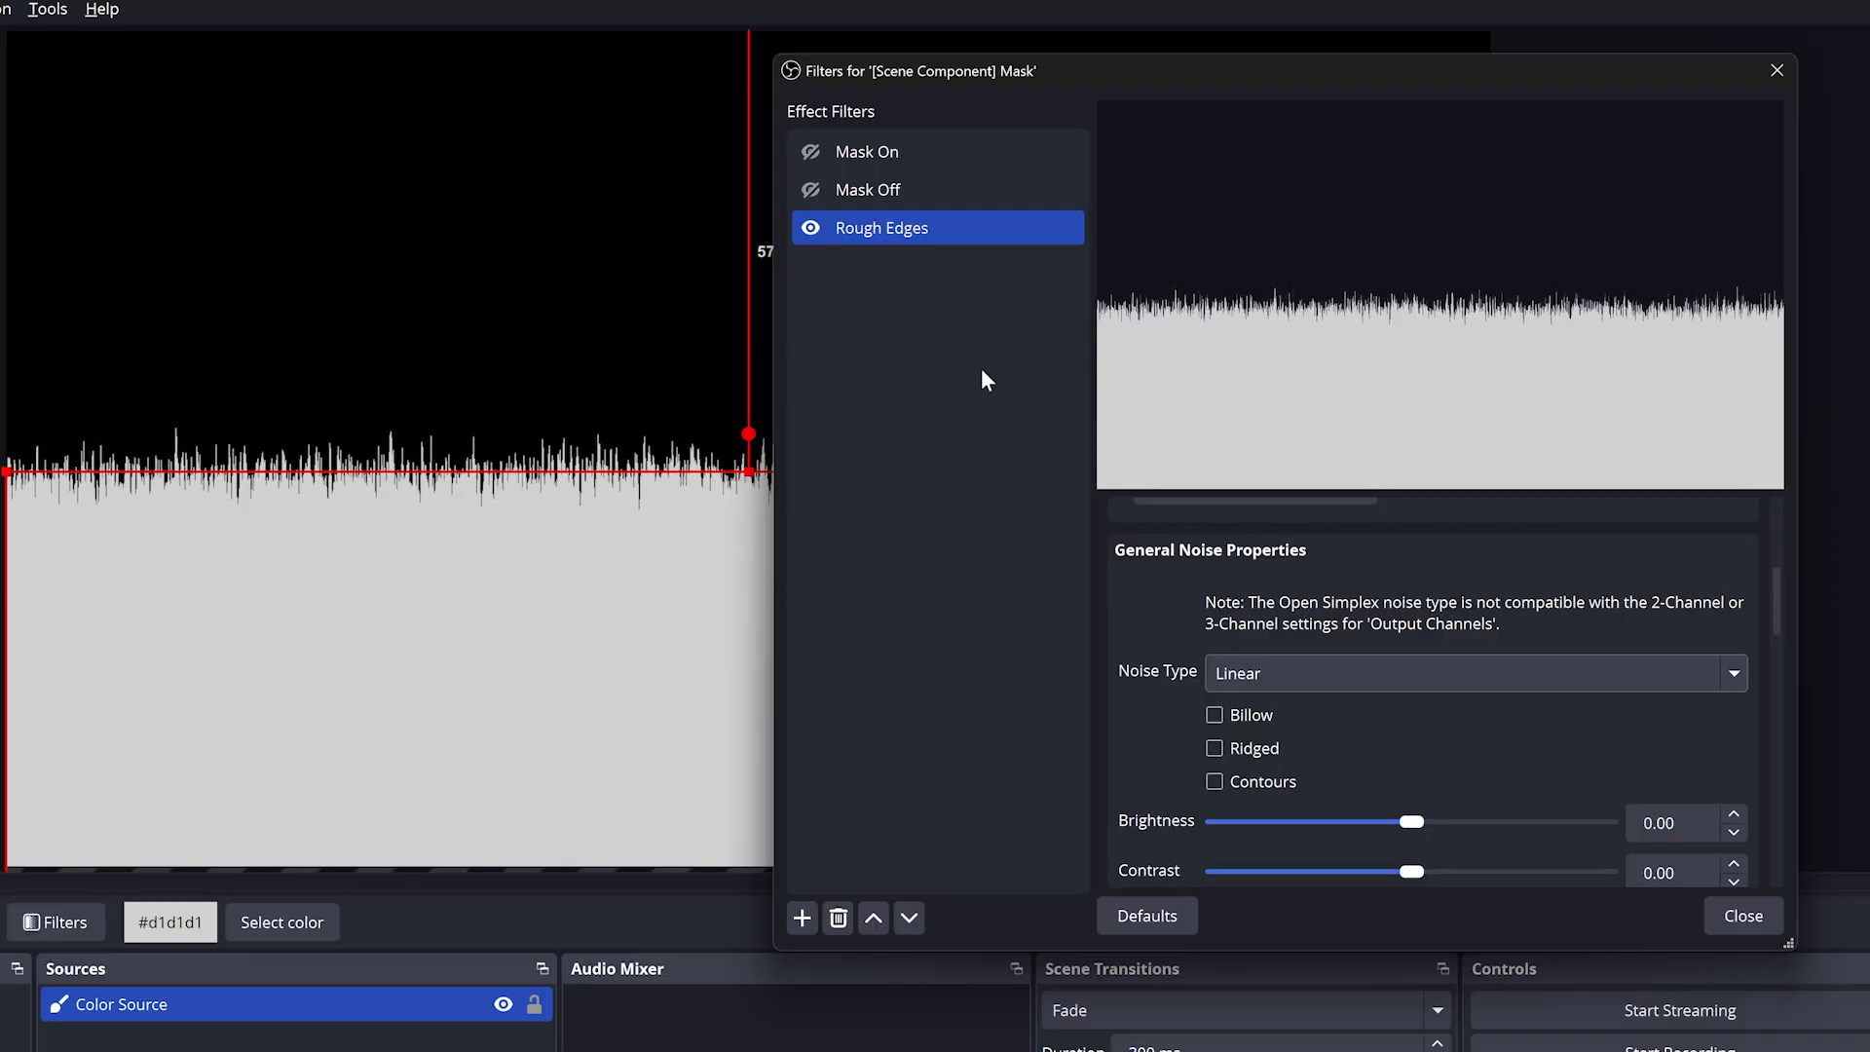
scroll("down", 3)
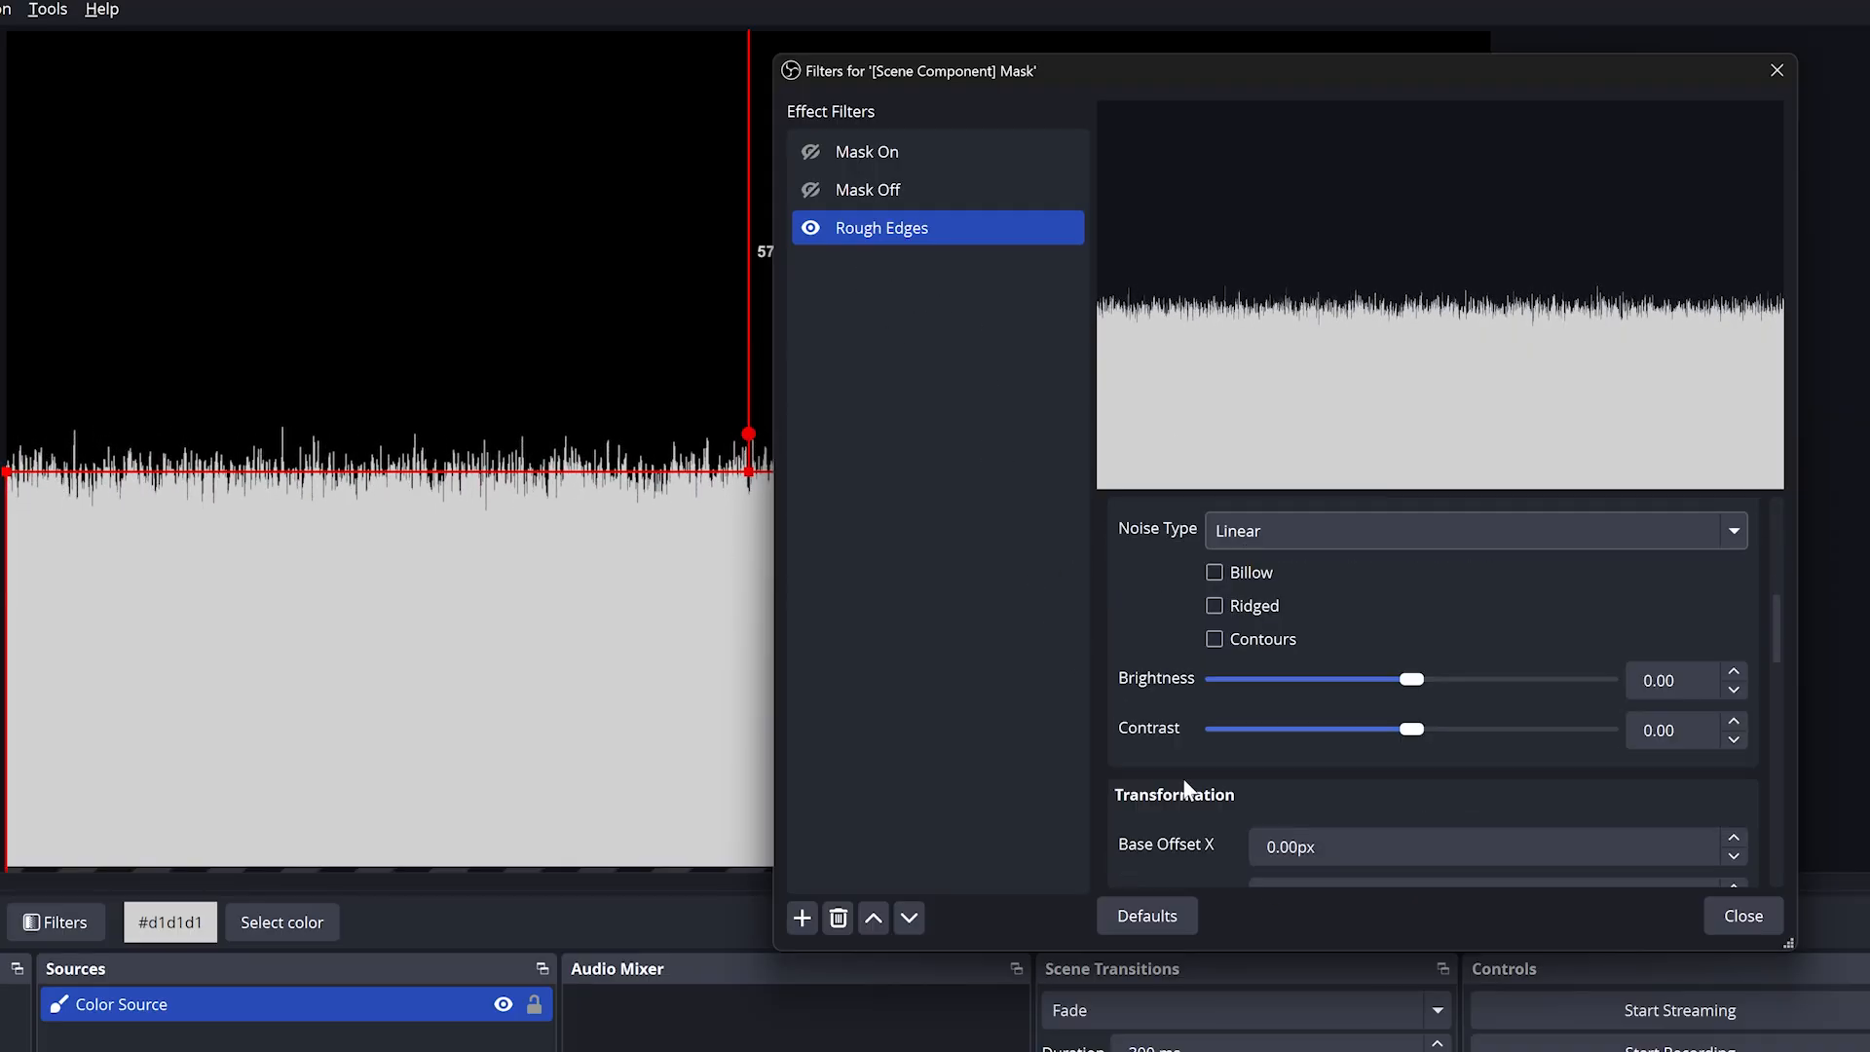
scroll("down", 3)
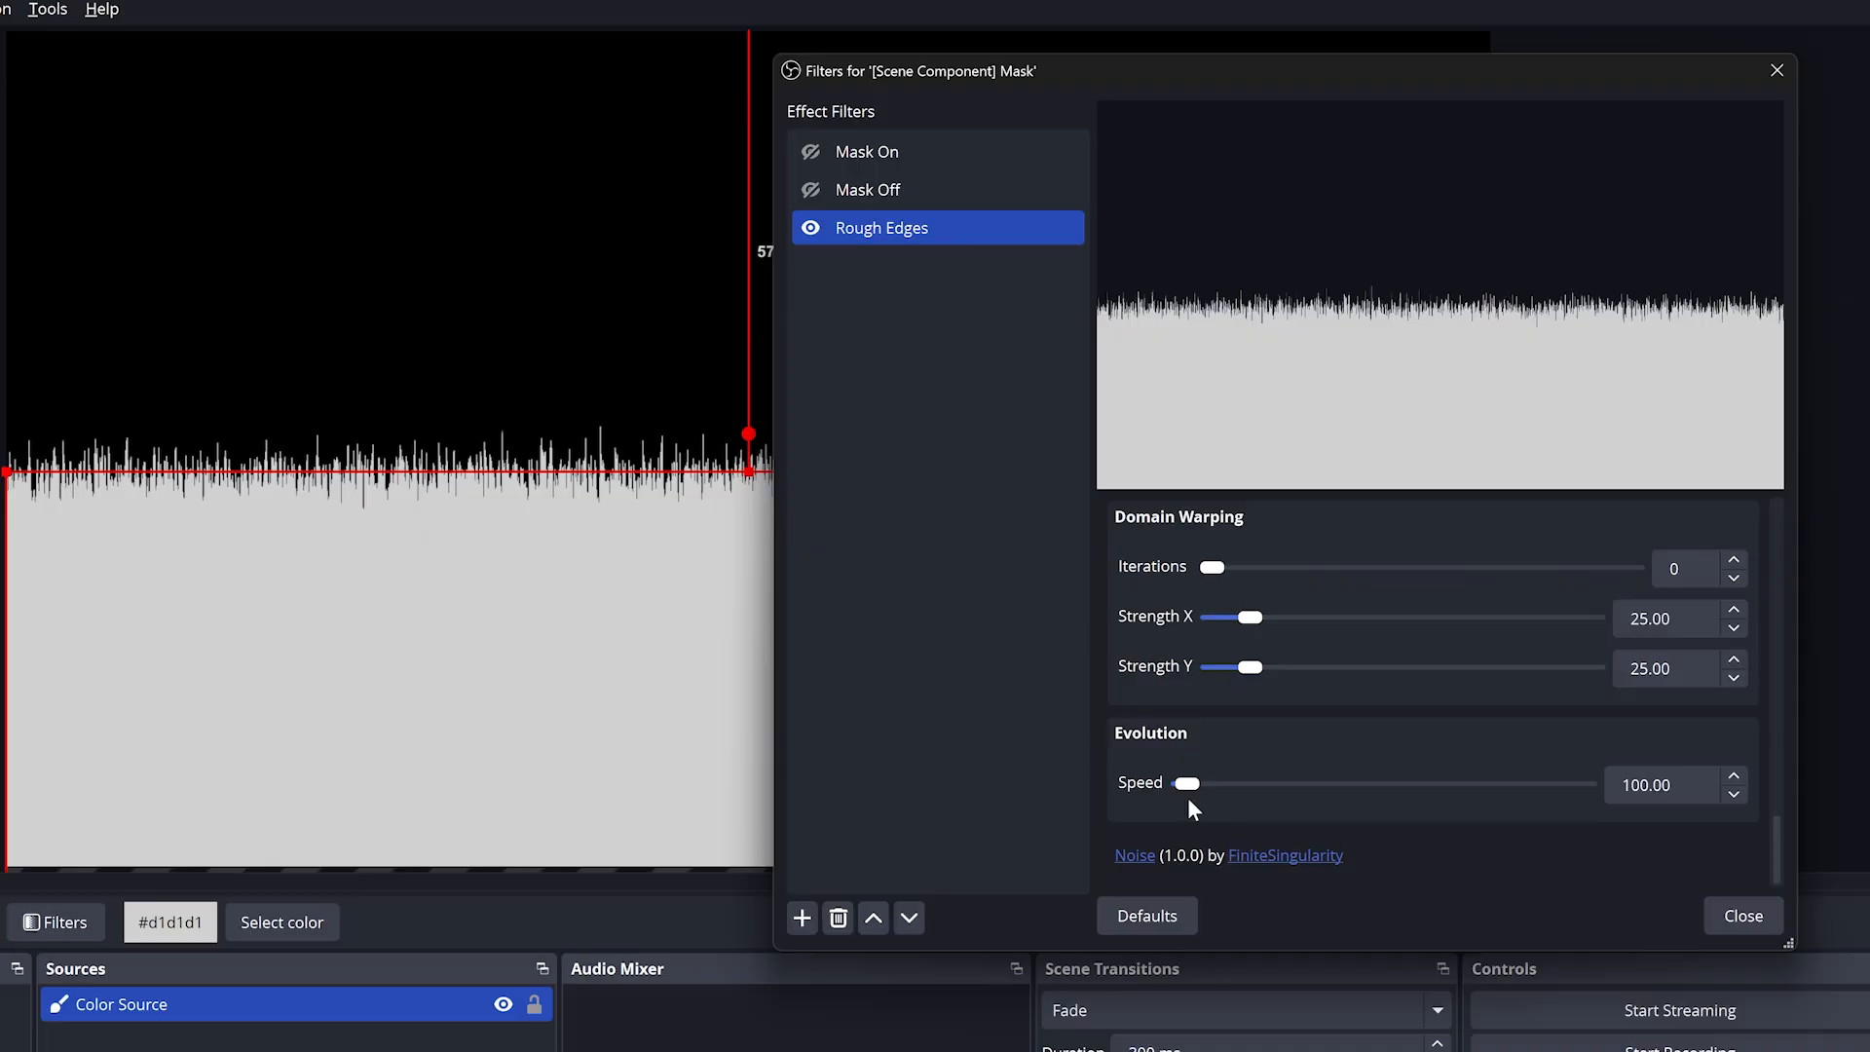
left_click(1663, 785)
type("2000")
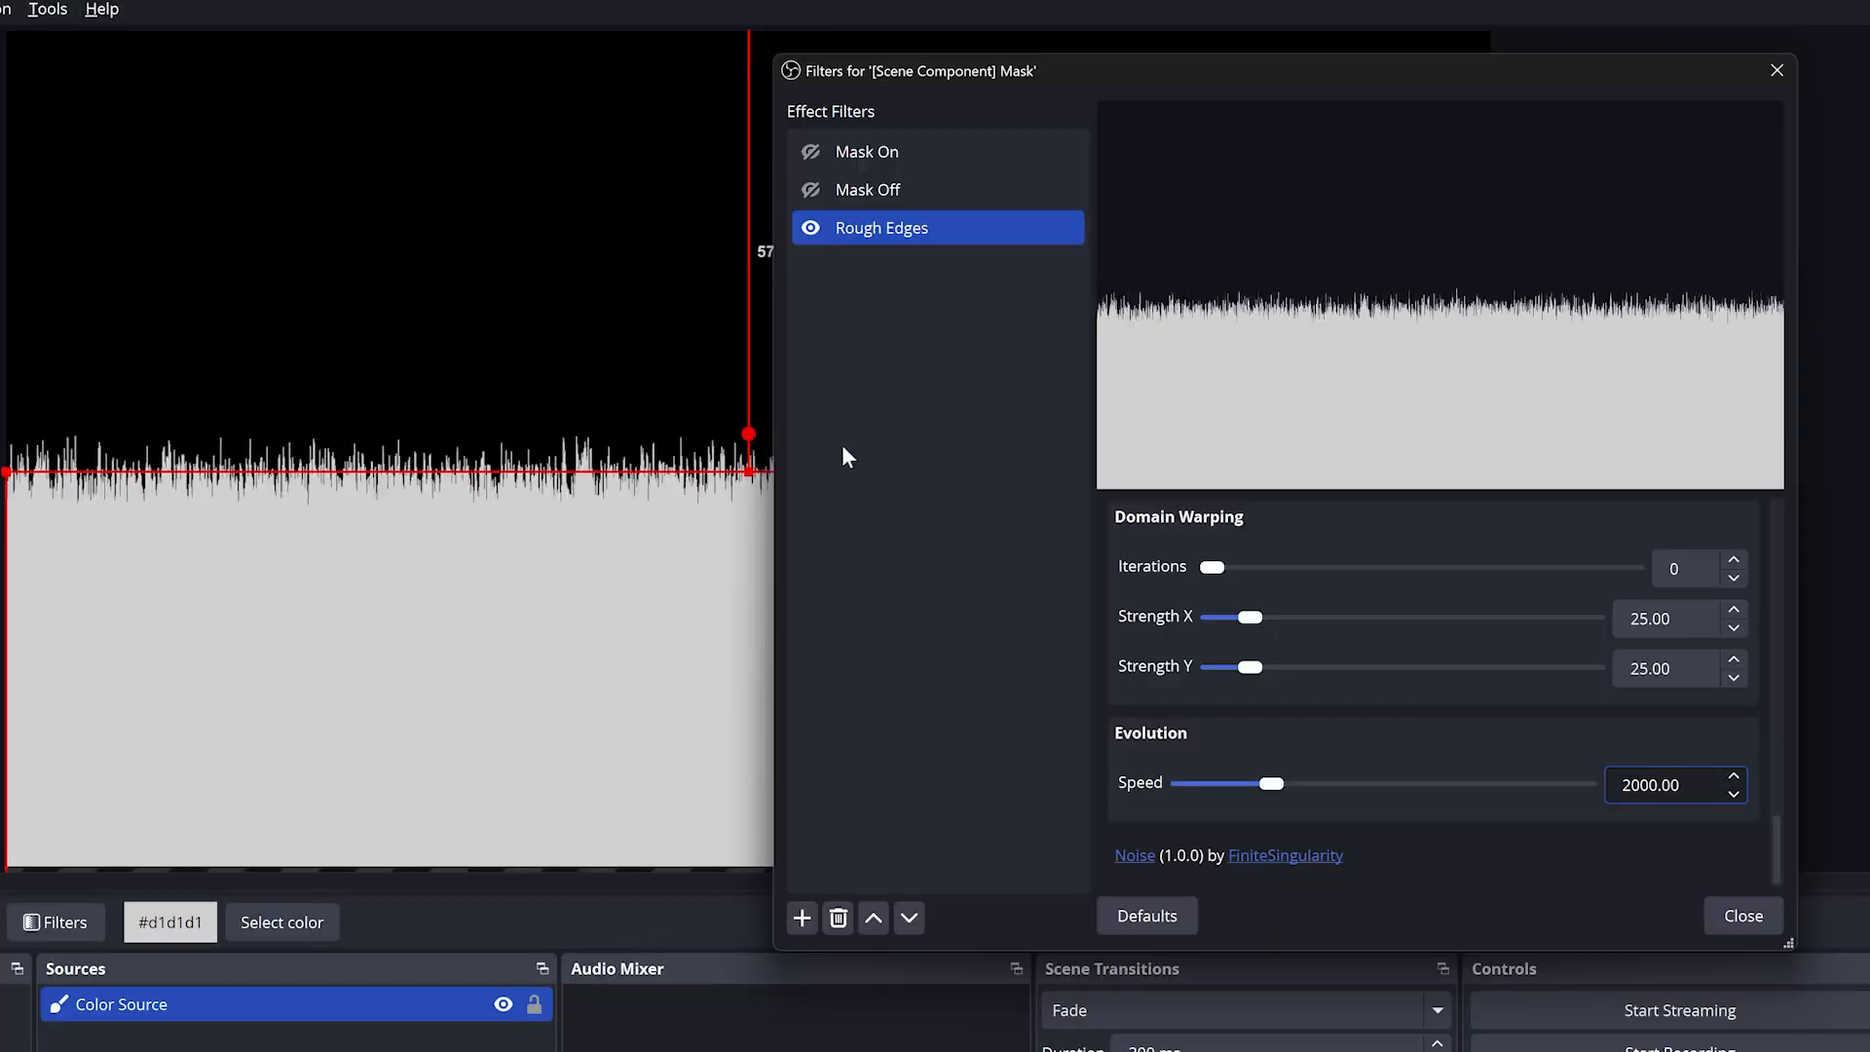
mouse_move(163, 628)
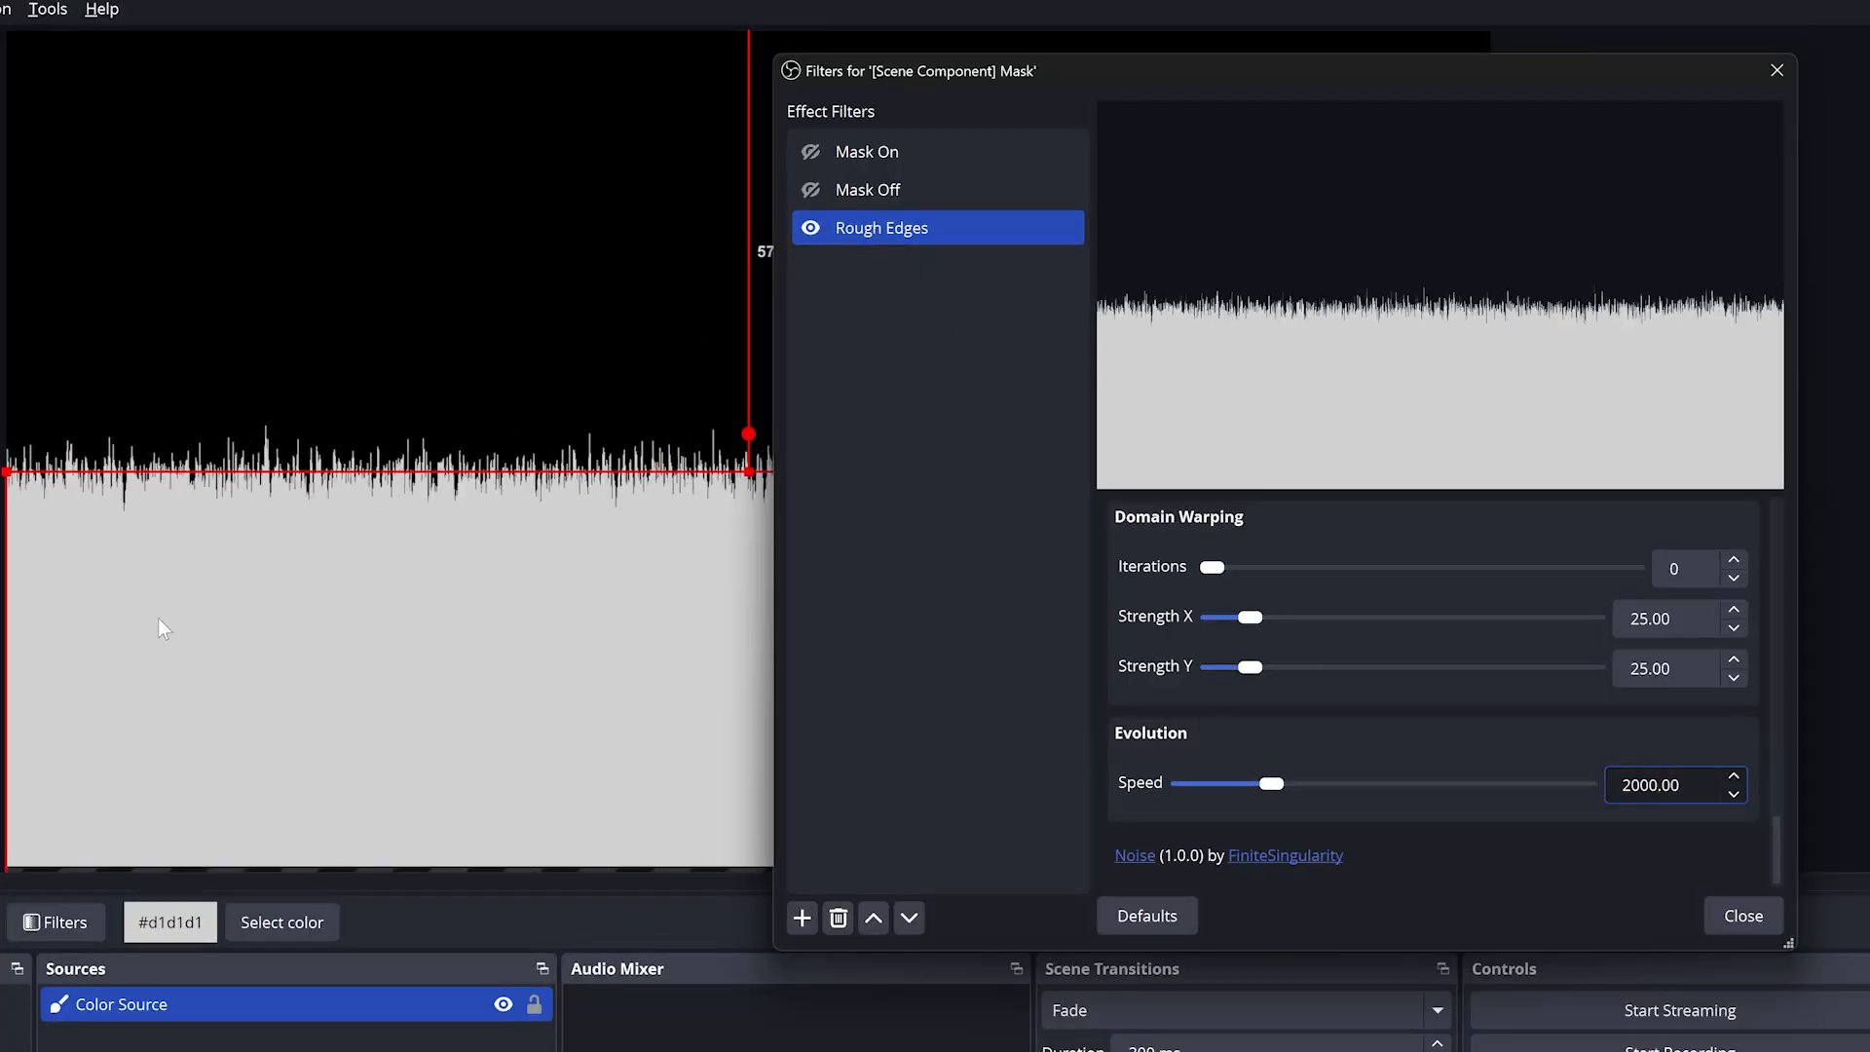
left_click(1667, 785)
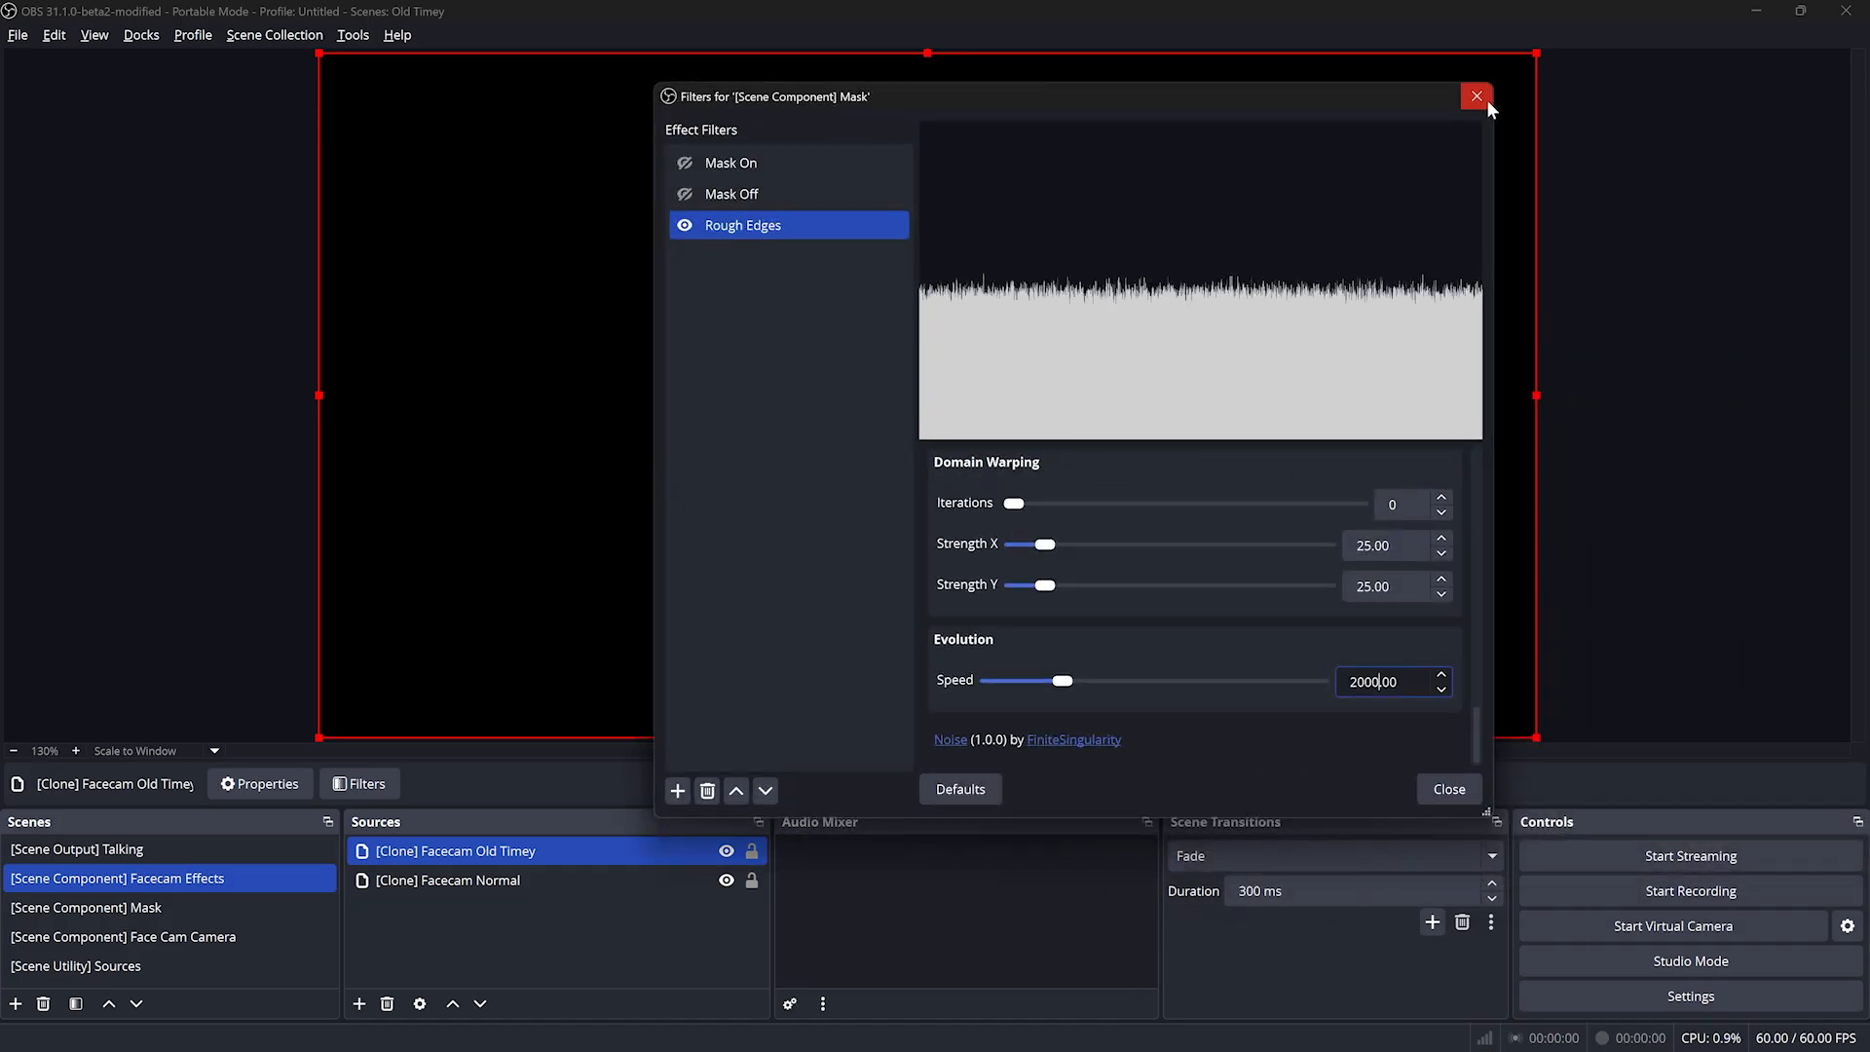
Add a stroke source 'Edge' tracing the Mask scene, infill zero offset off, fill type Source
left_click(1476, 96)
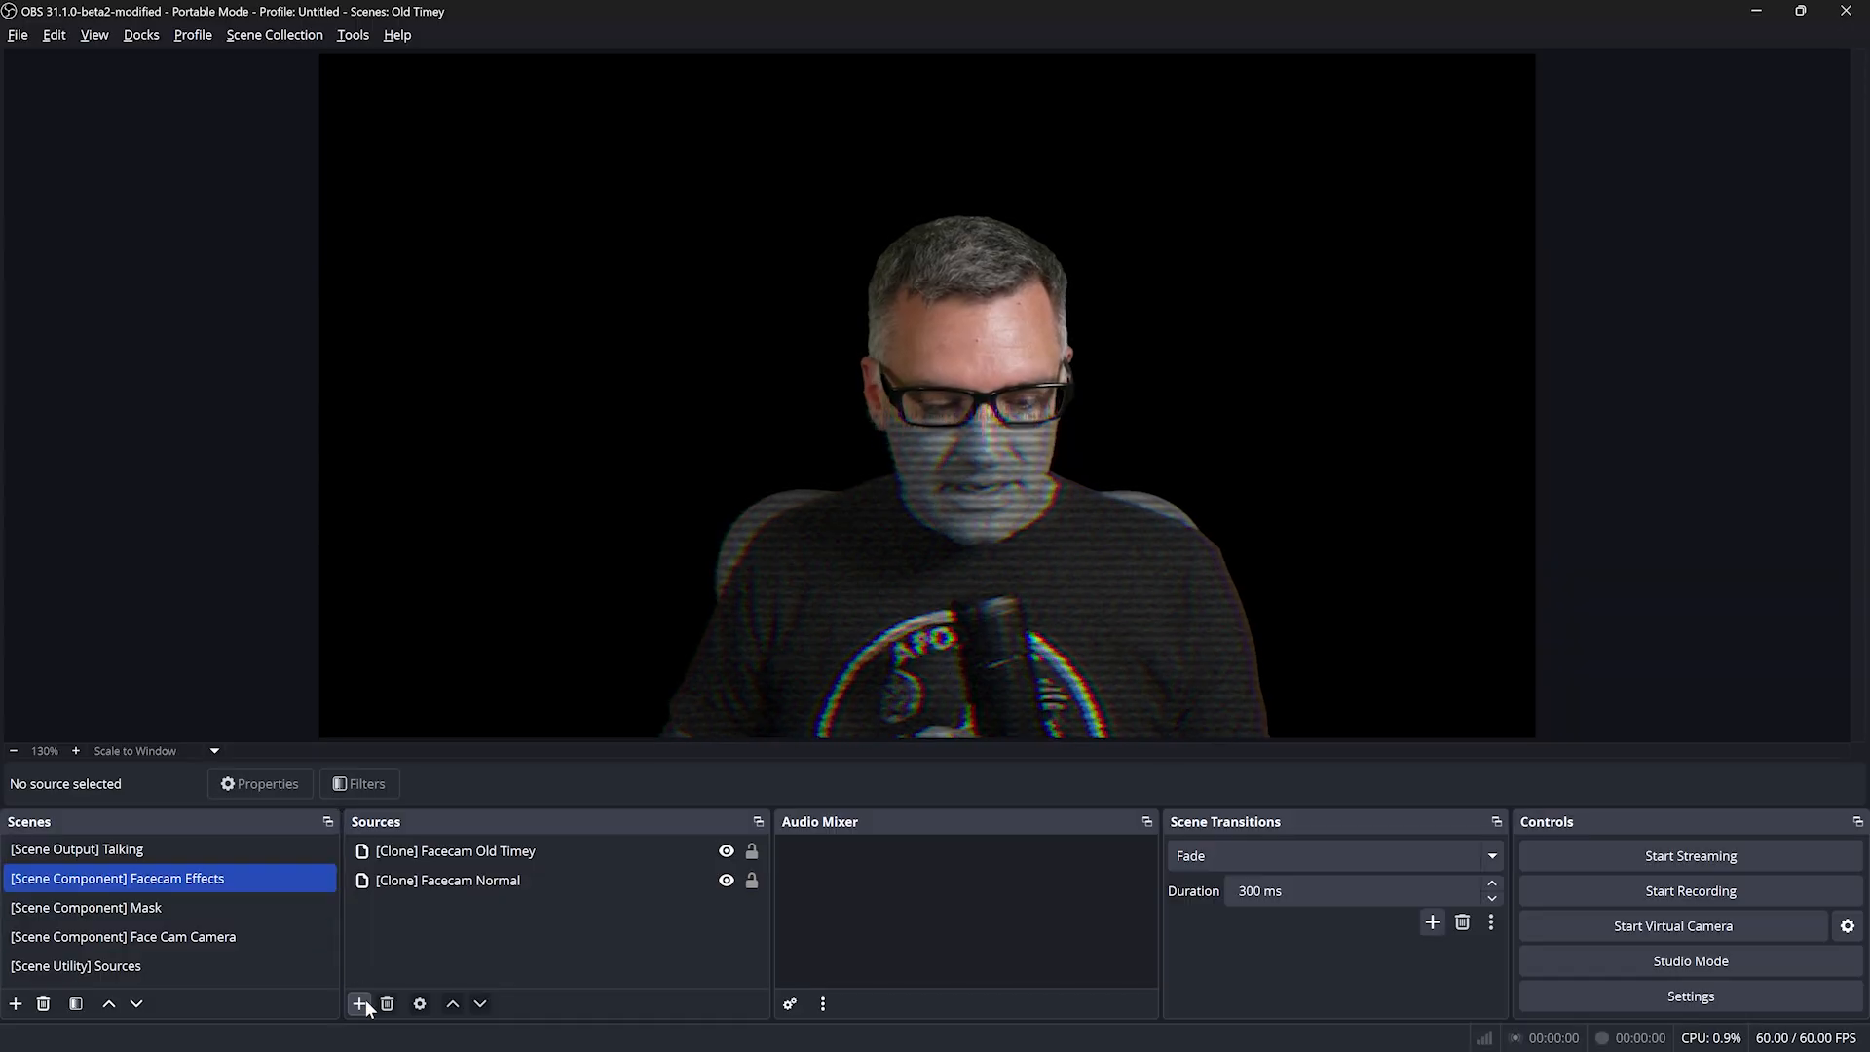
left_click(358, 1003)
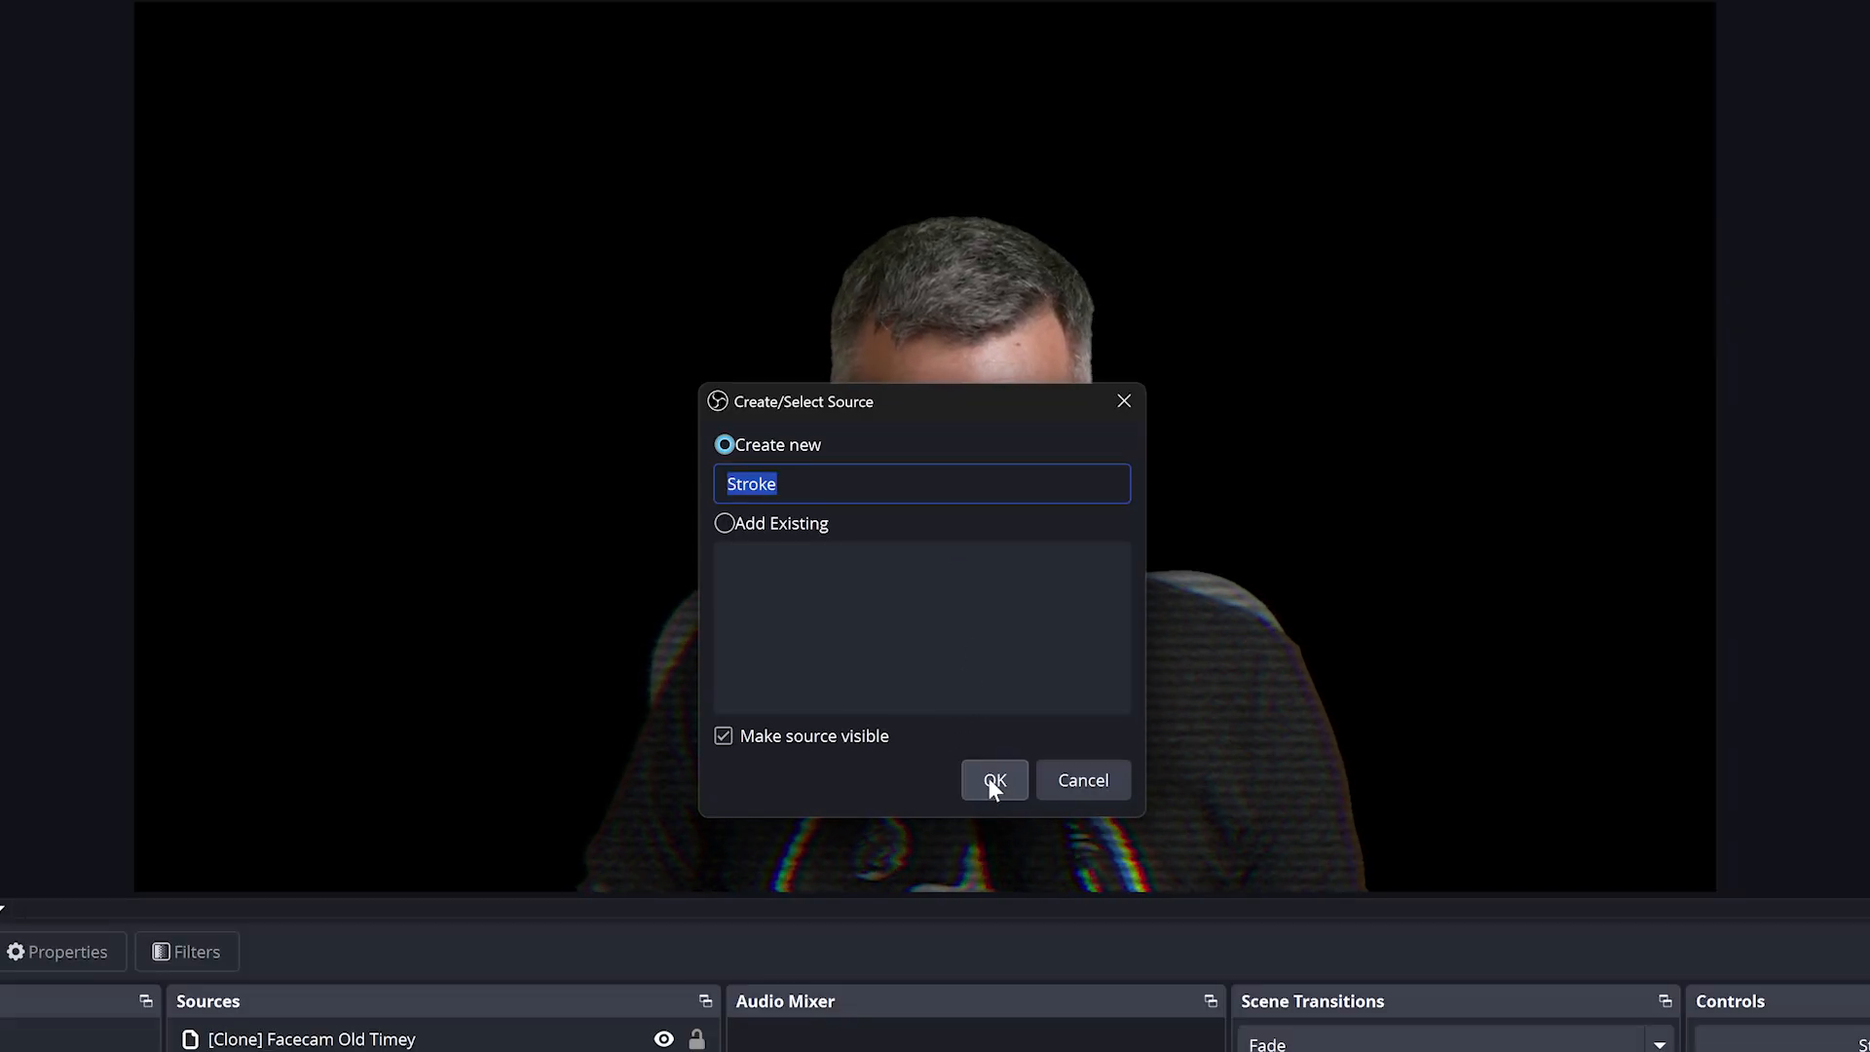
type("Edge")
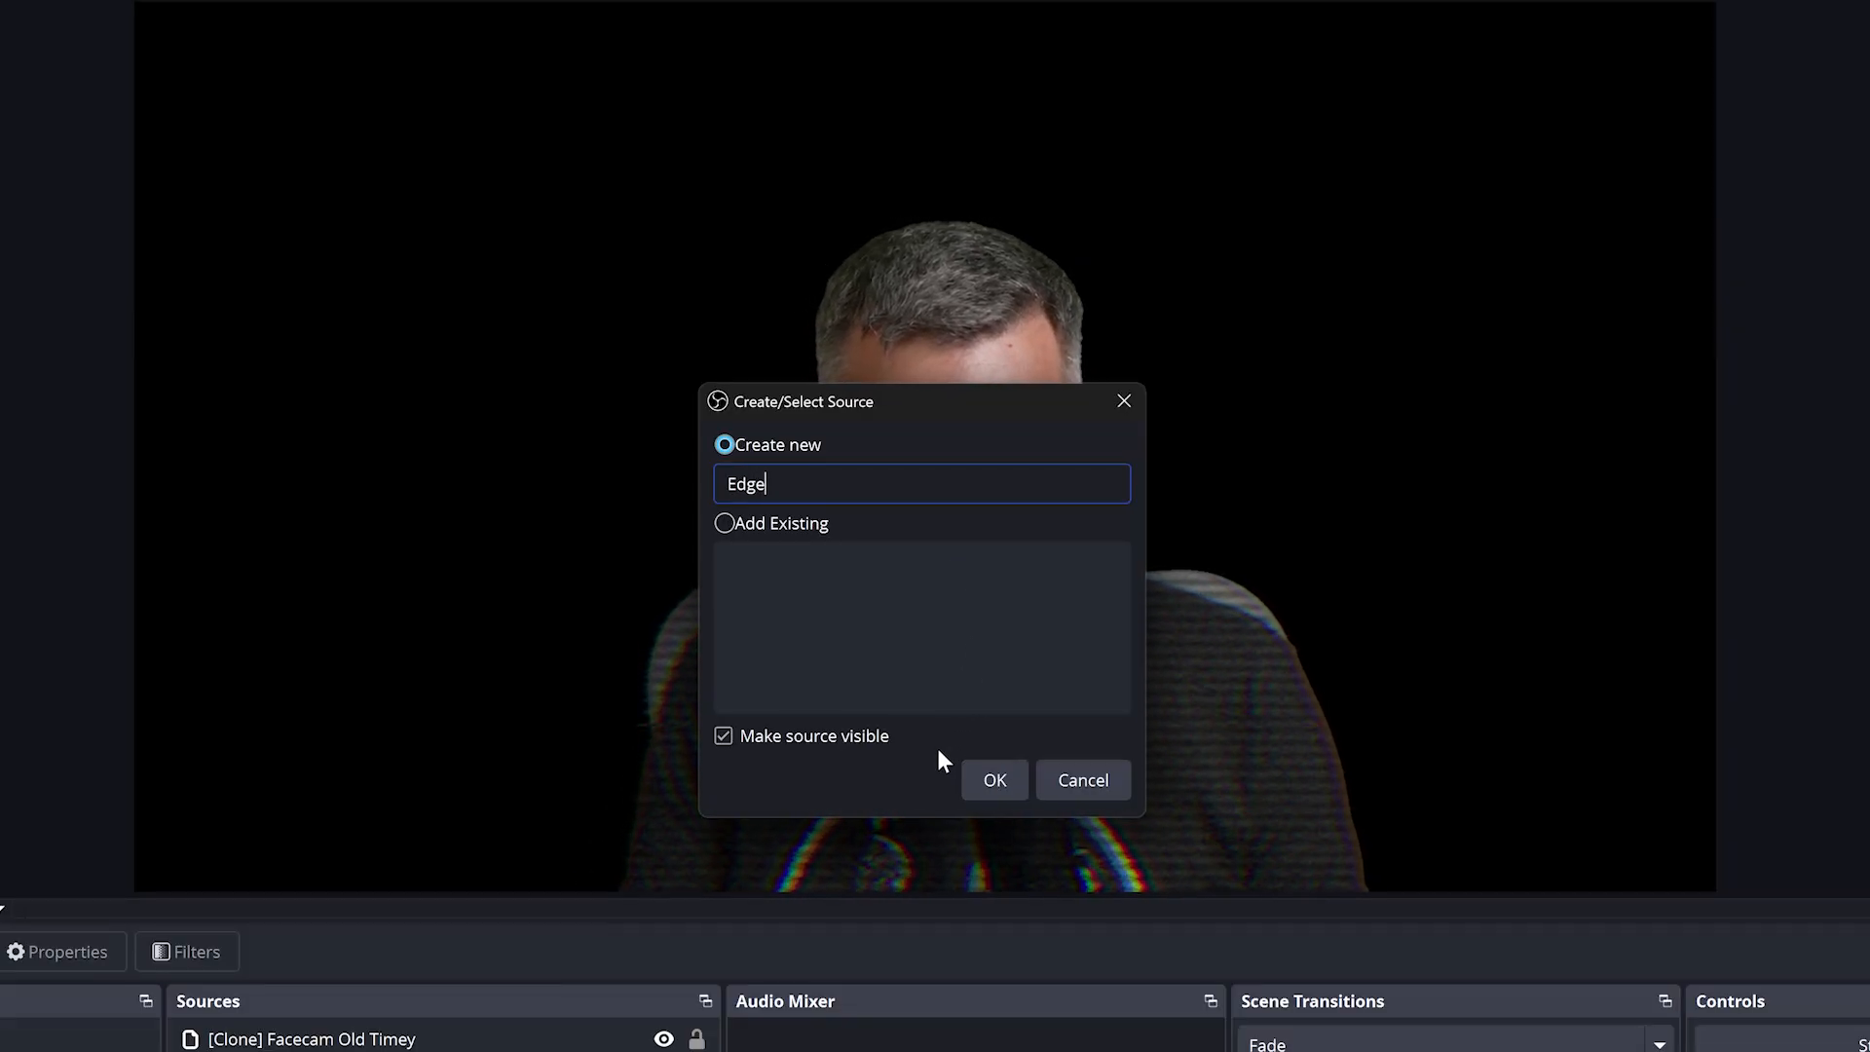
left_click(995, 780)
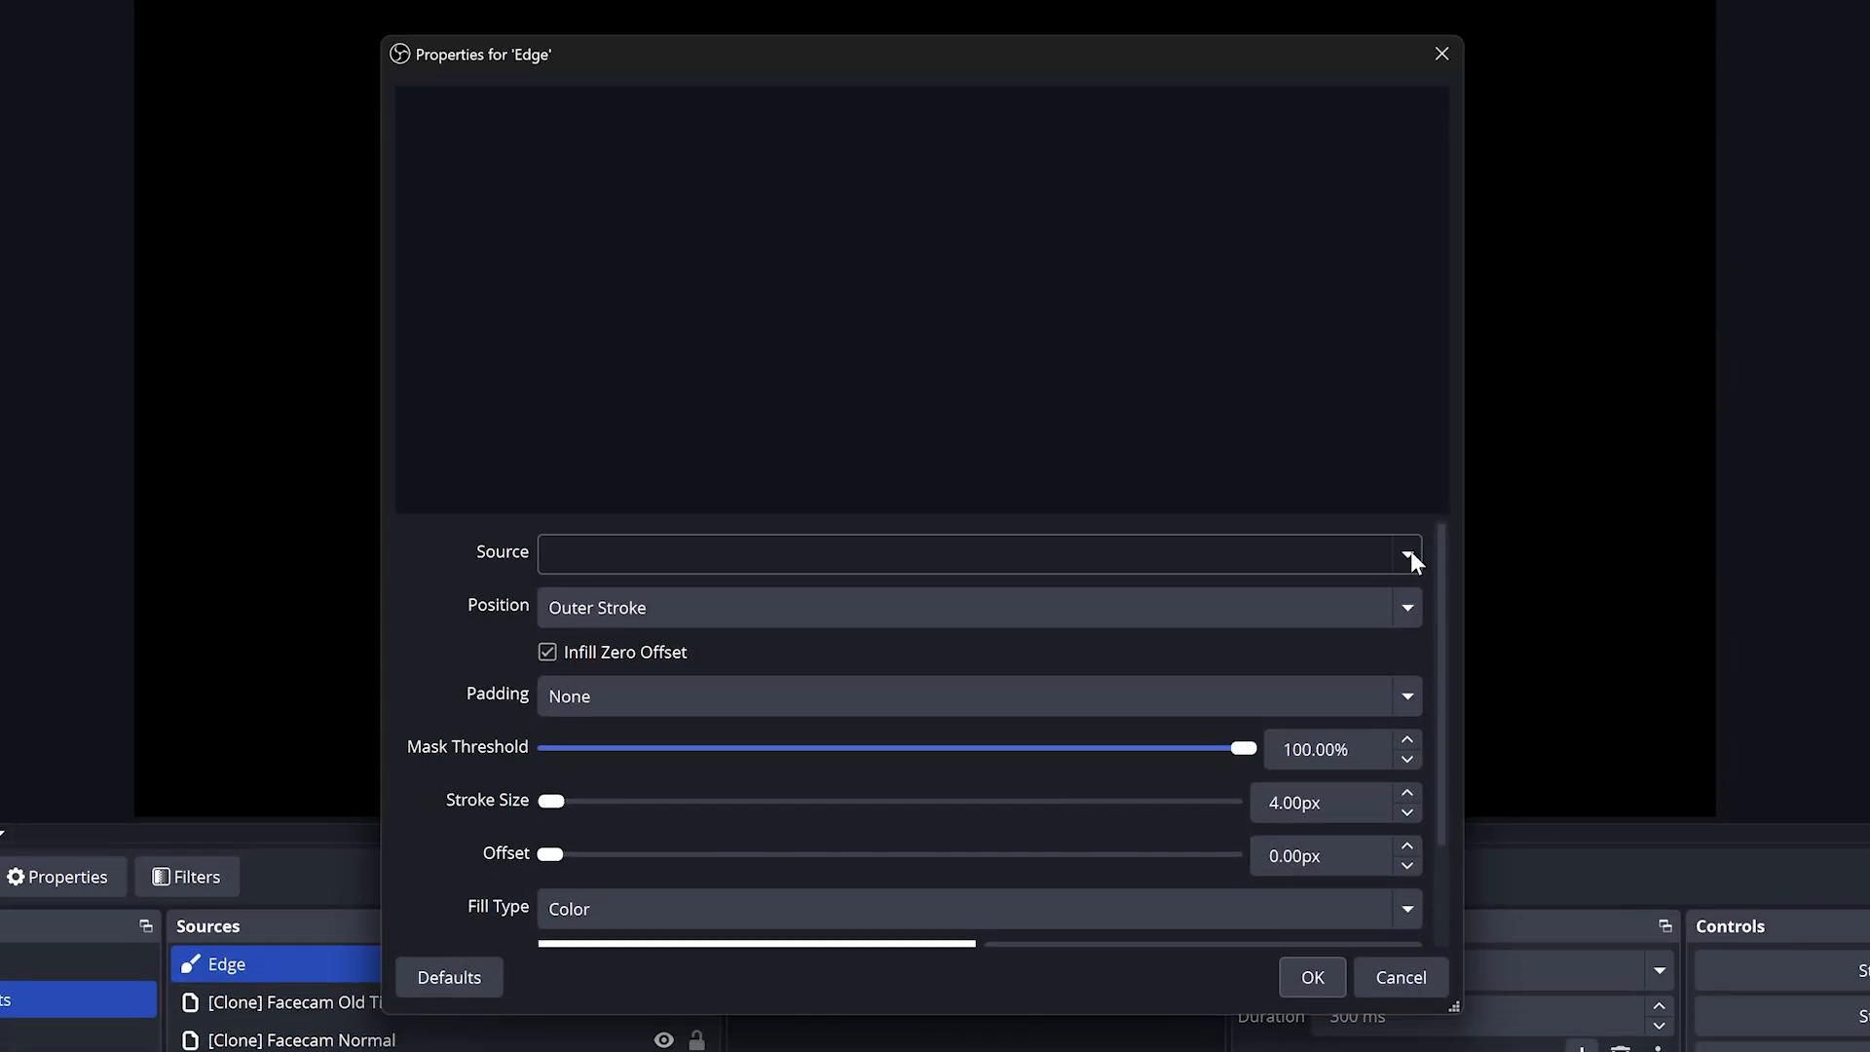
left_click(1405, 554)
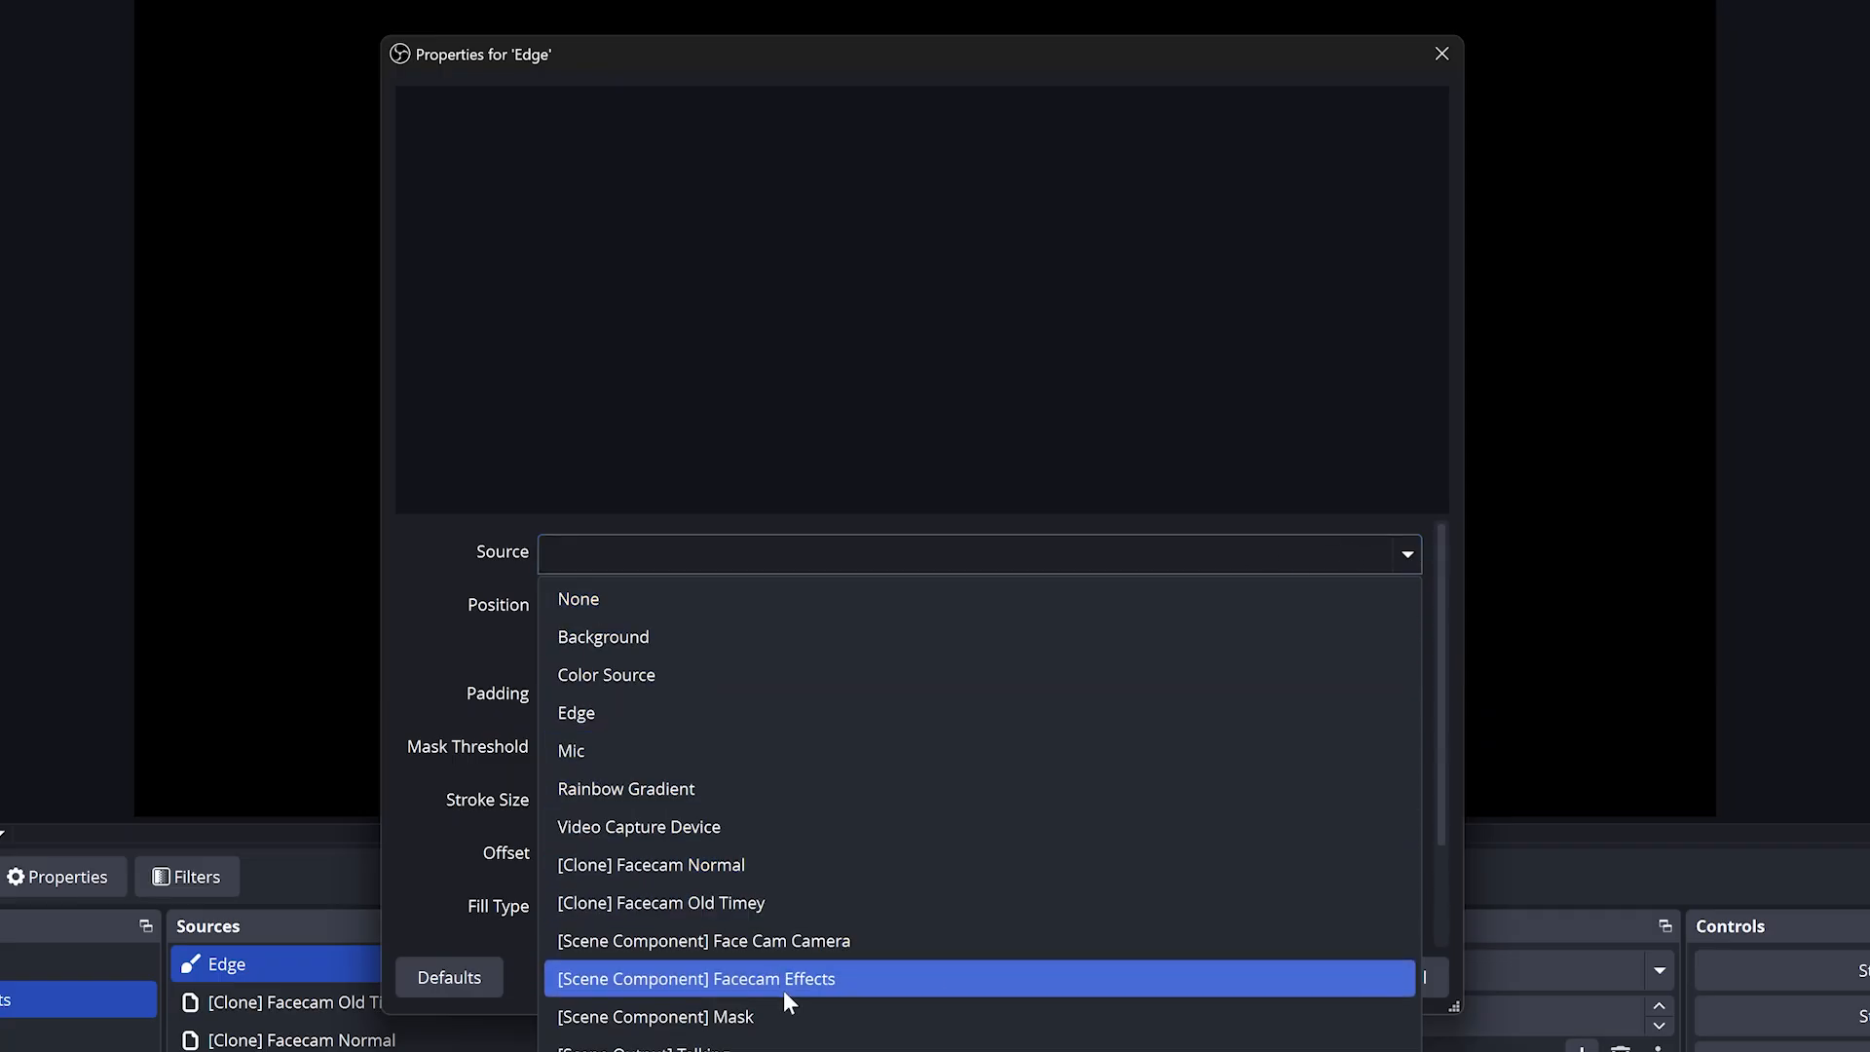
left_click(655, 1016)
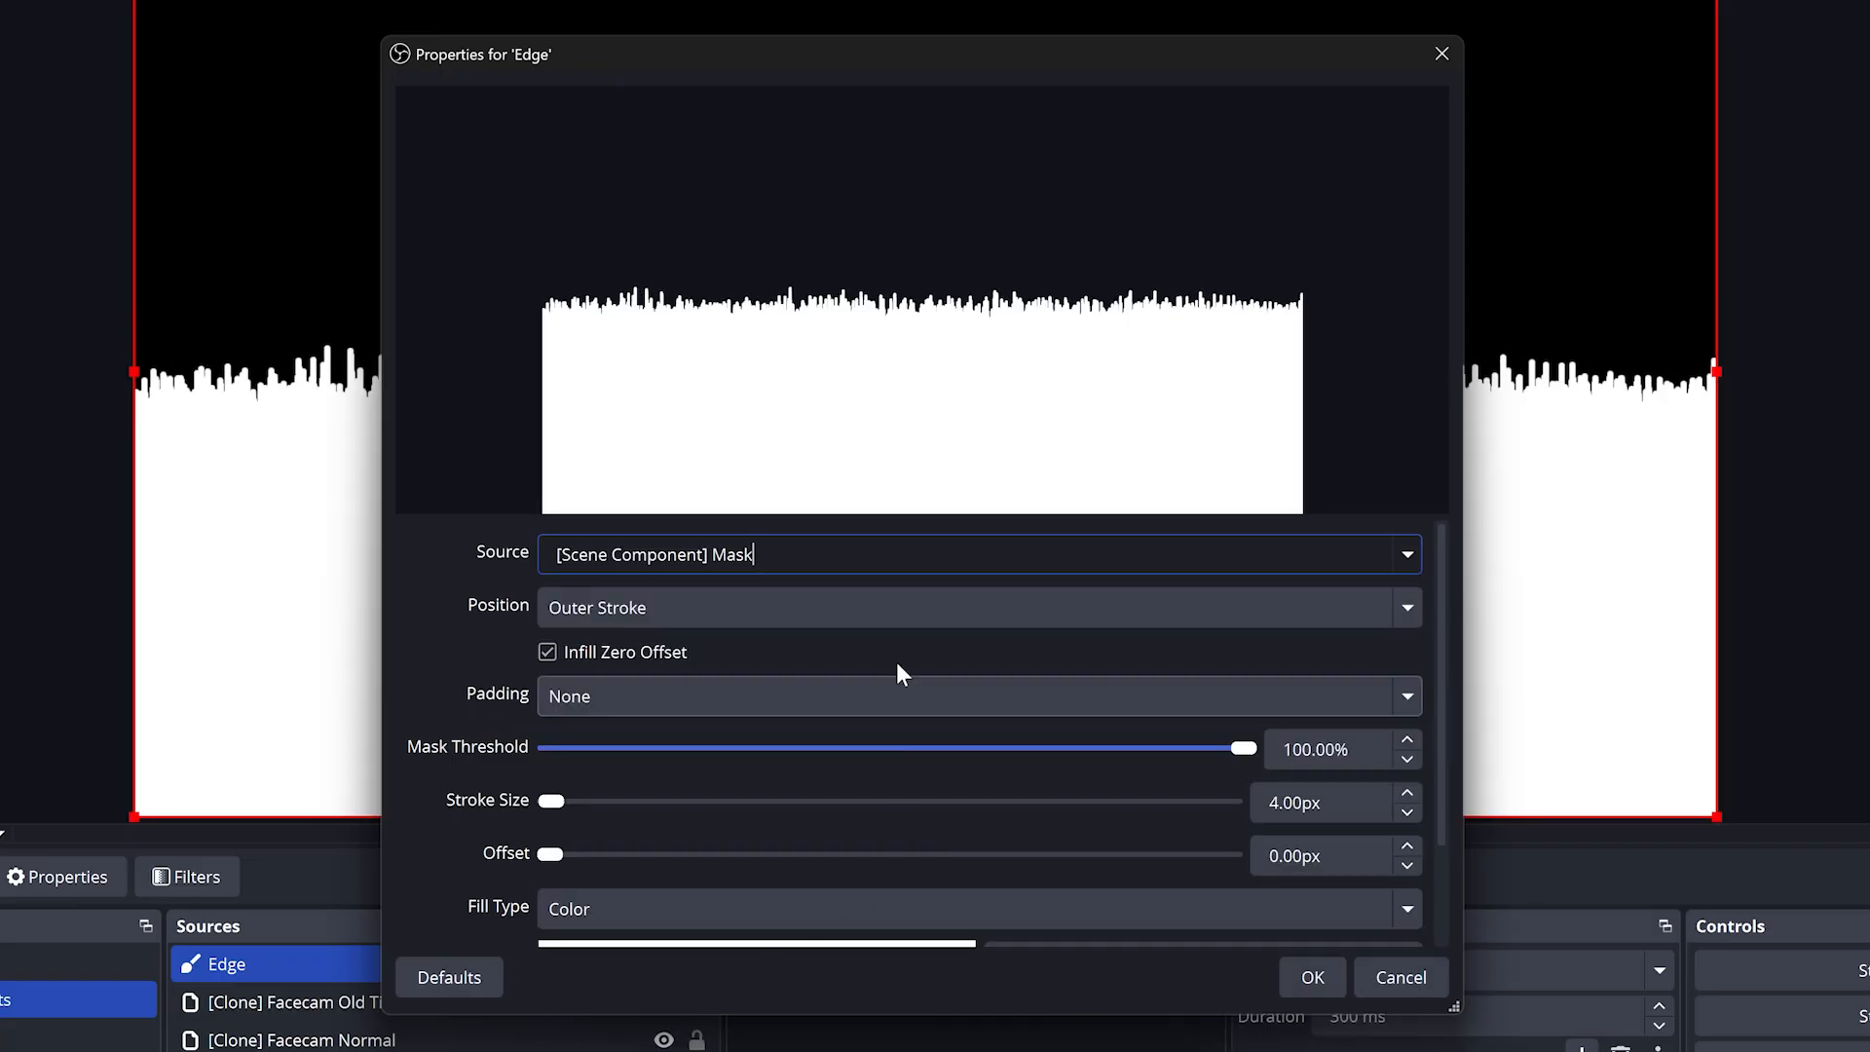
left_click(547, 652)
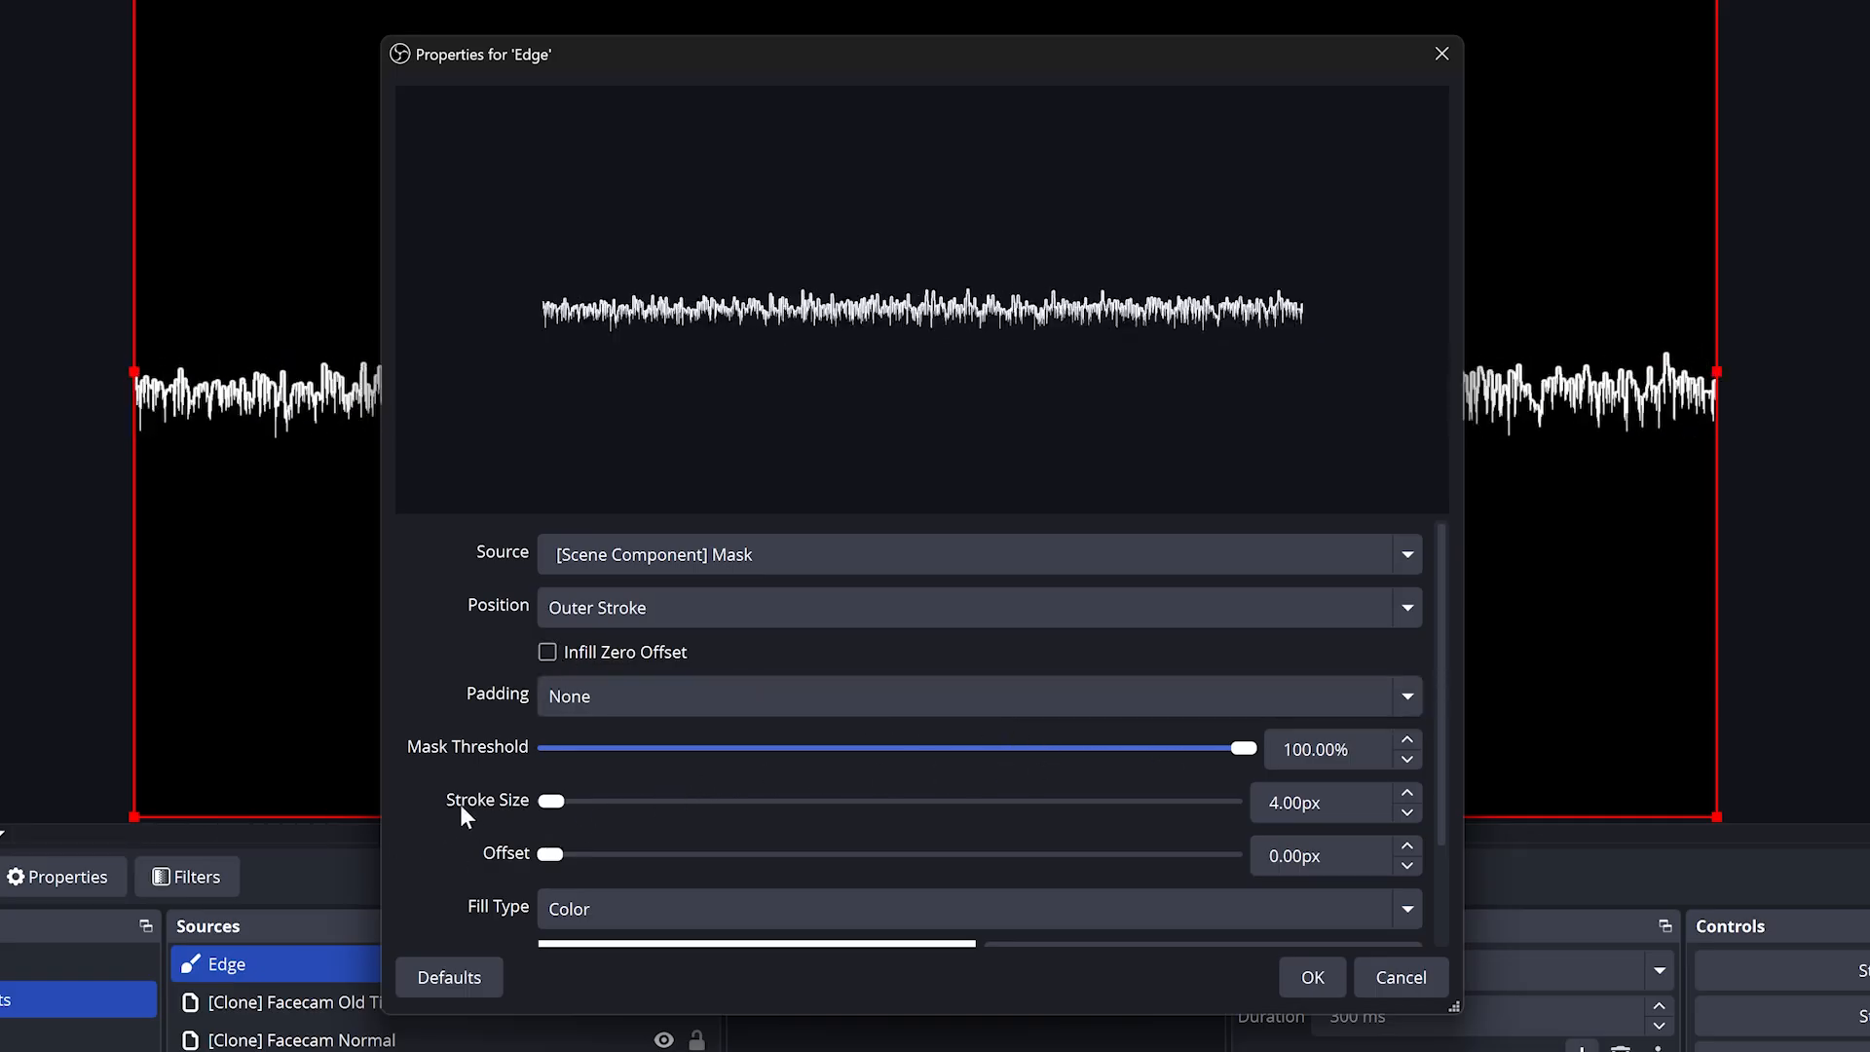
scroll("down", 3)
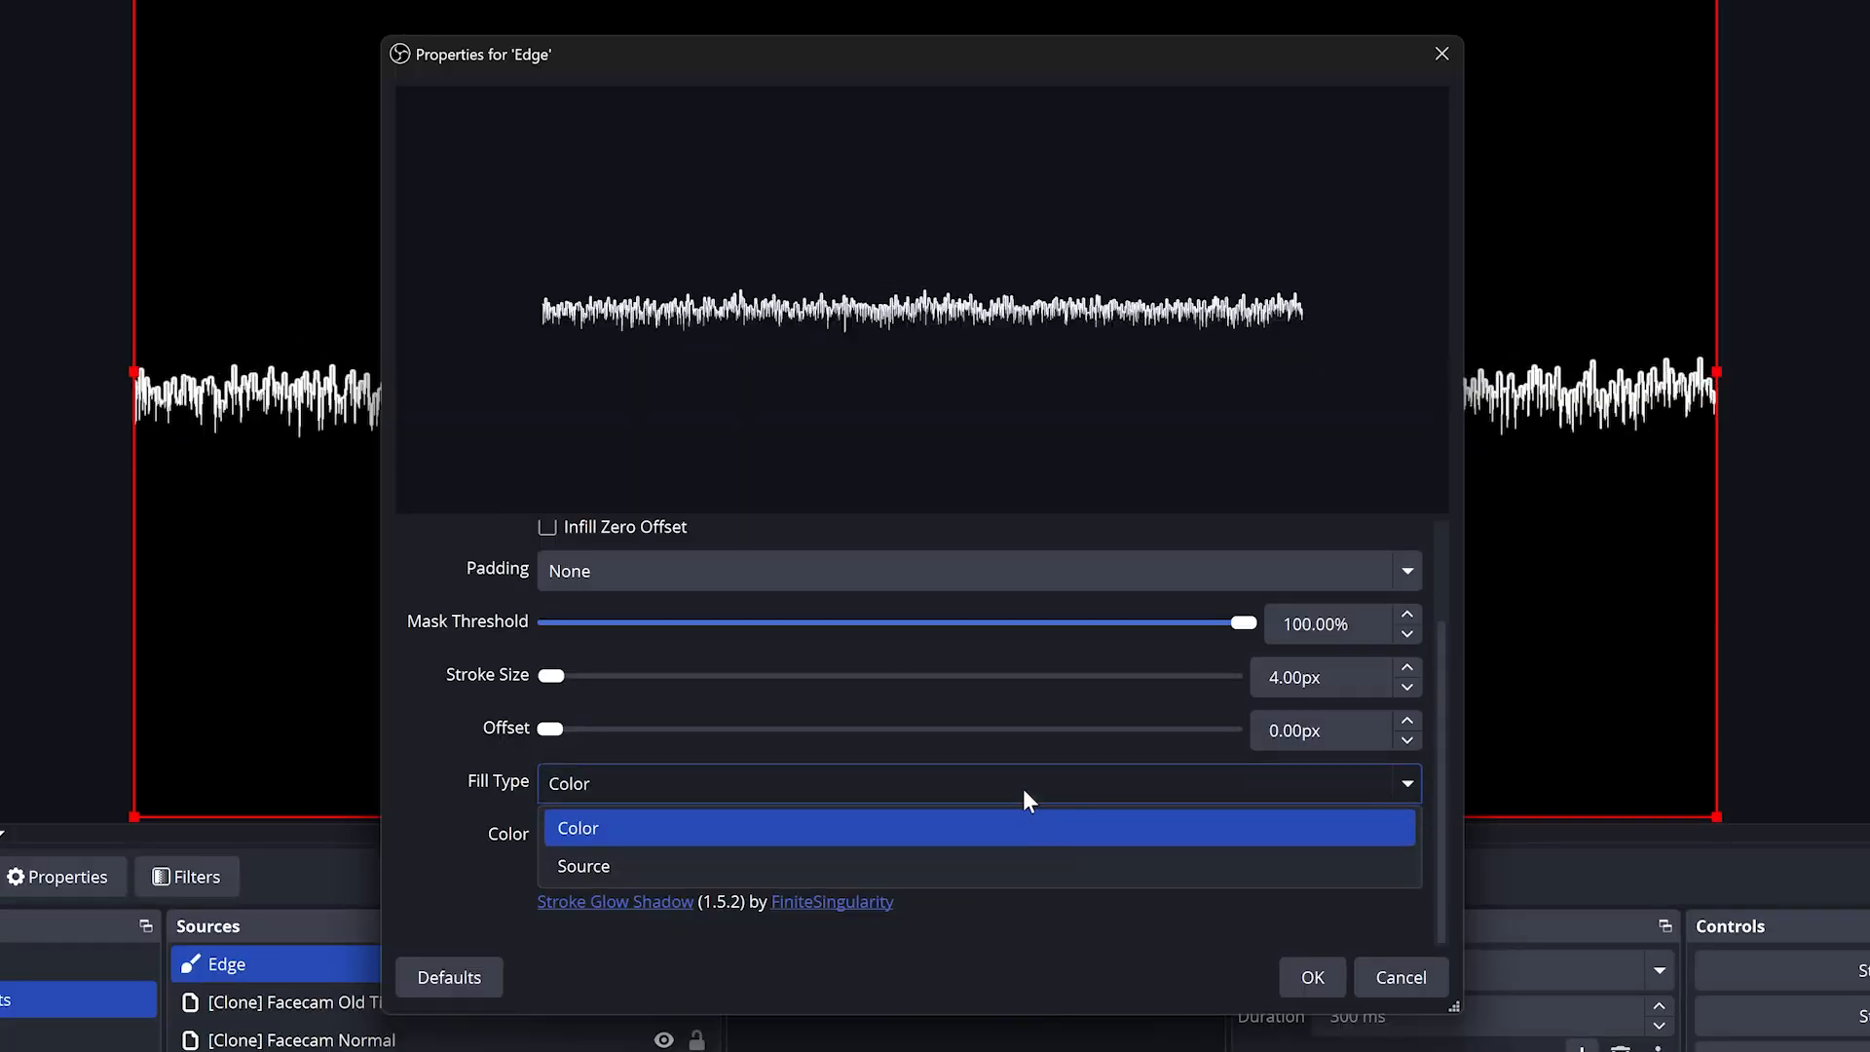
left_click(584, 866)
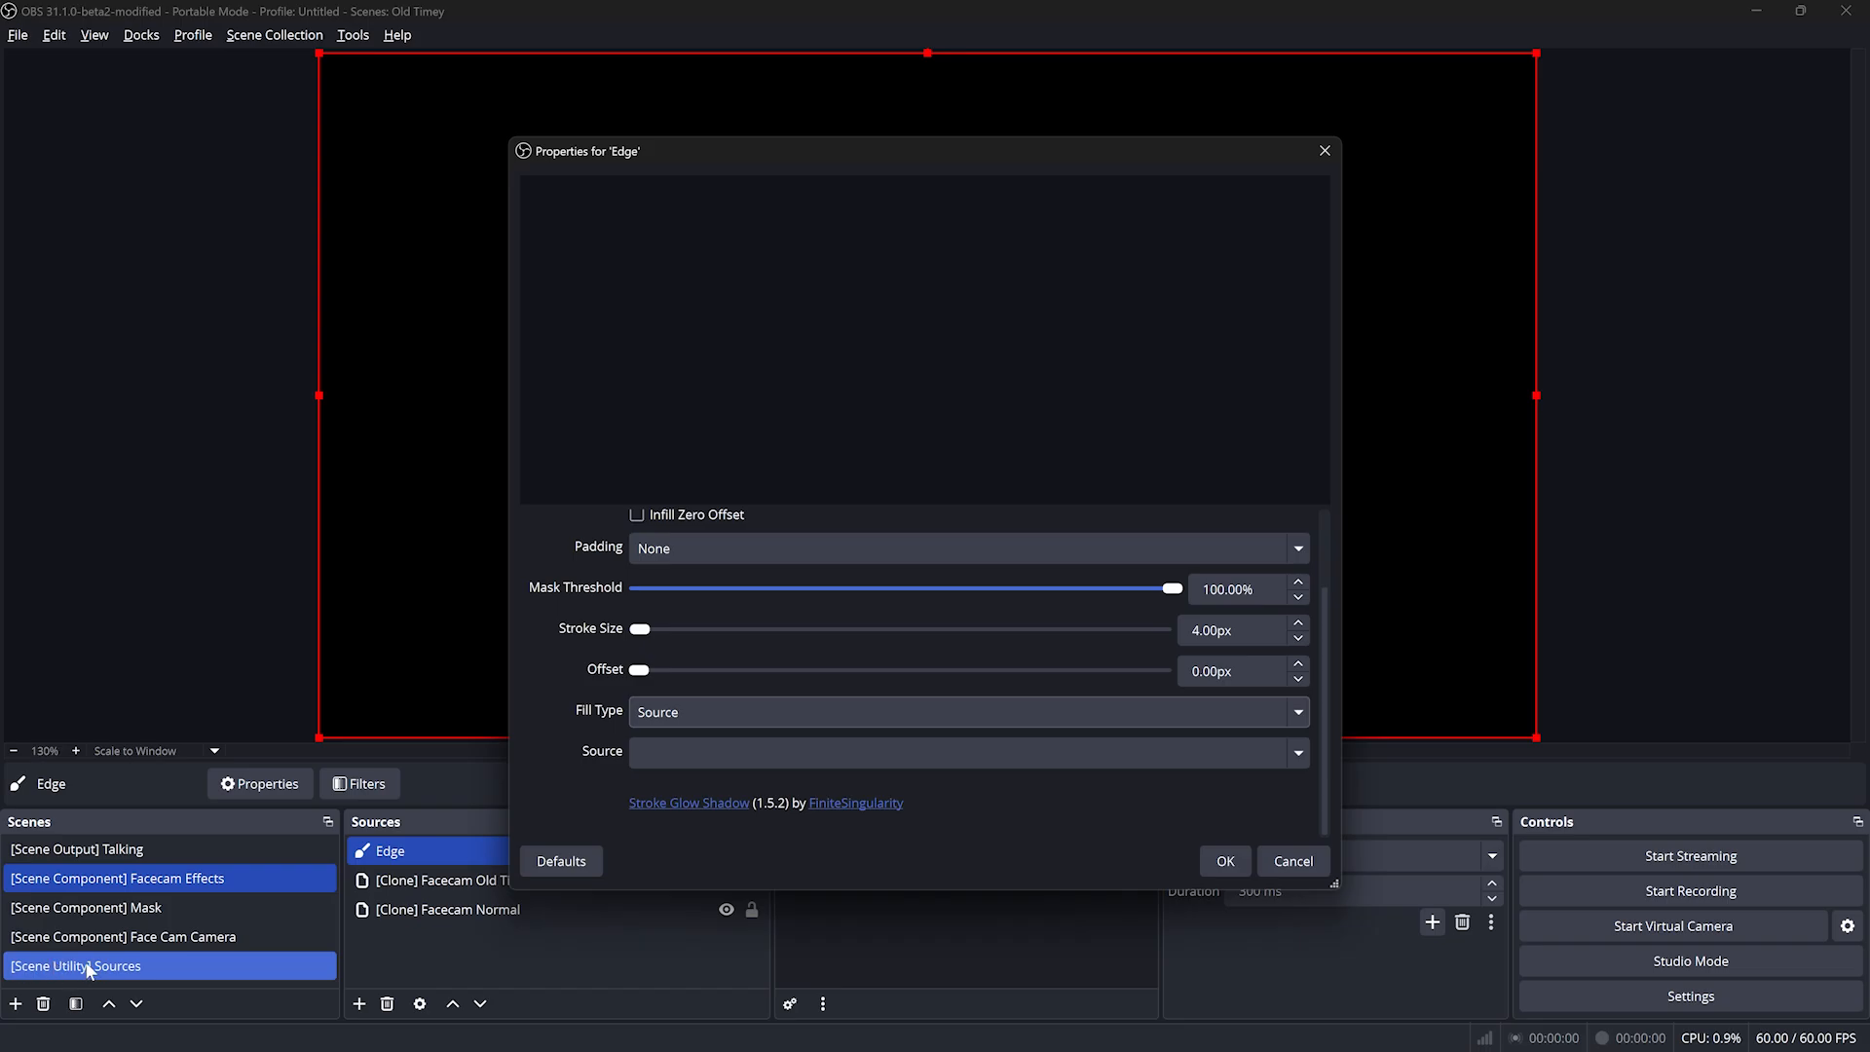
Fill the Edge stroke from the Rainbow Gradient source and save the changed settings
left_click(85, 907)
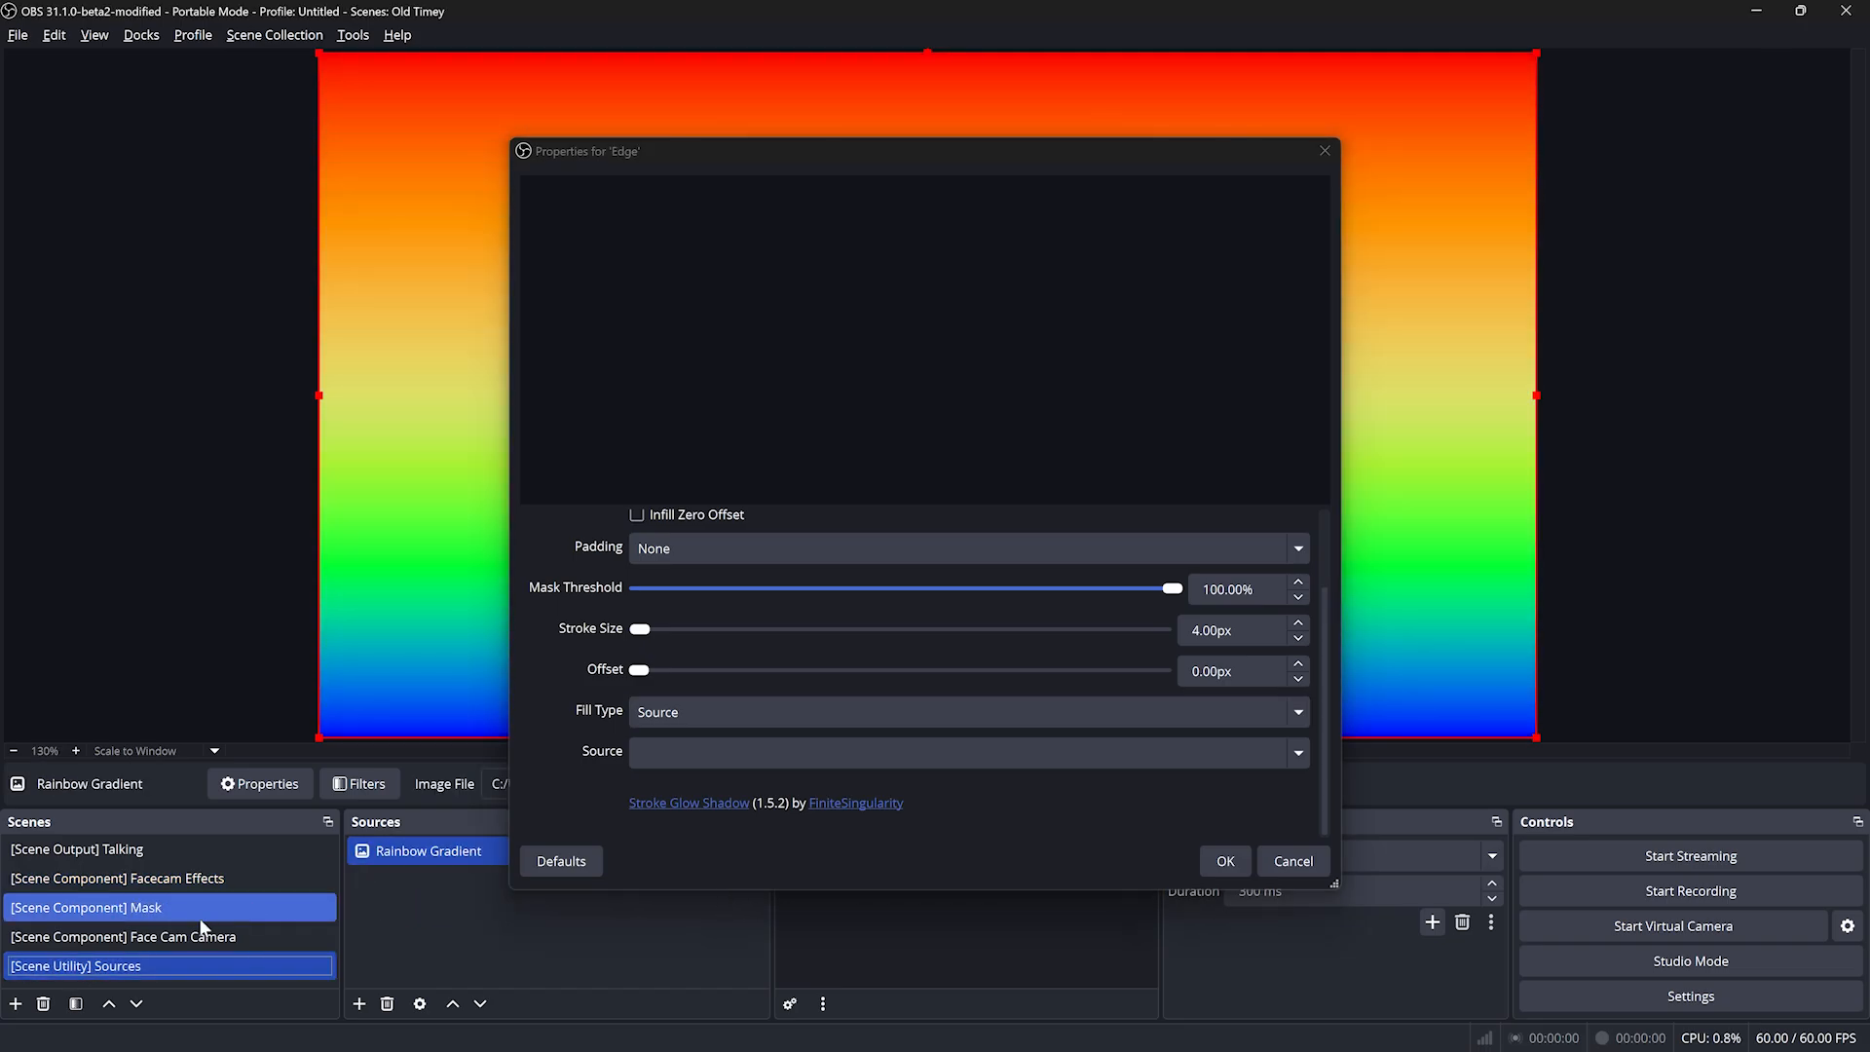
left_click(116, 877)
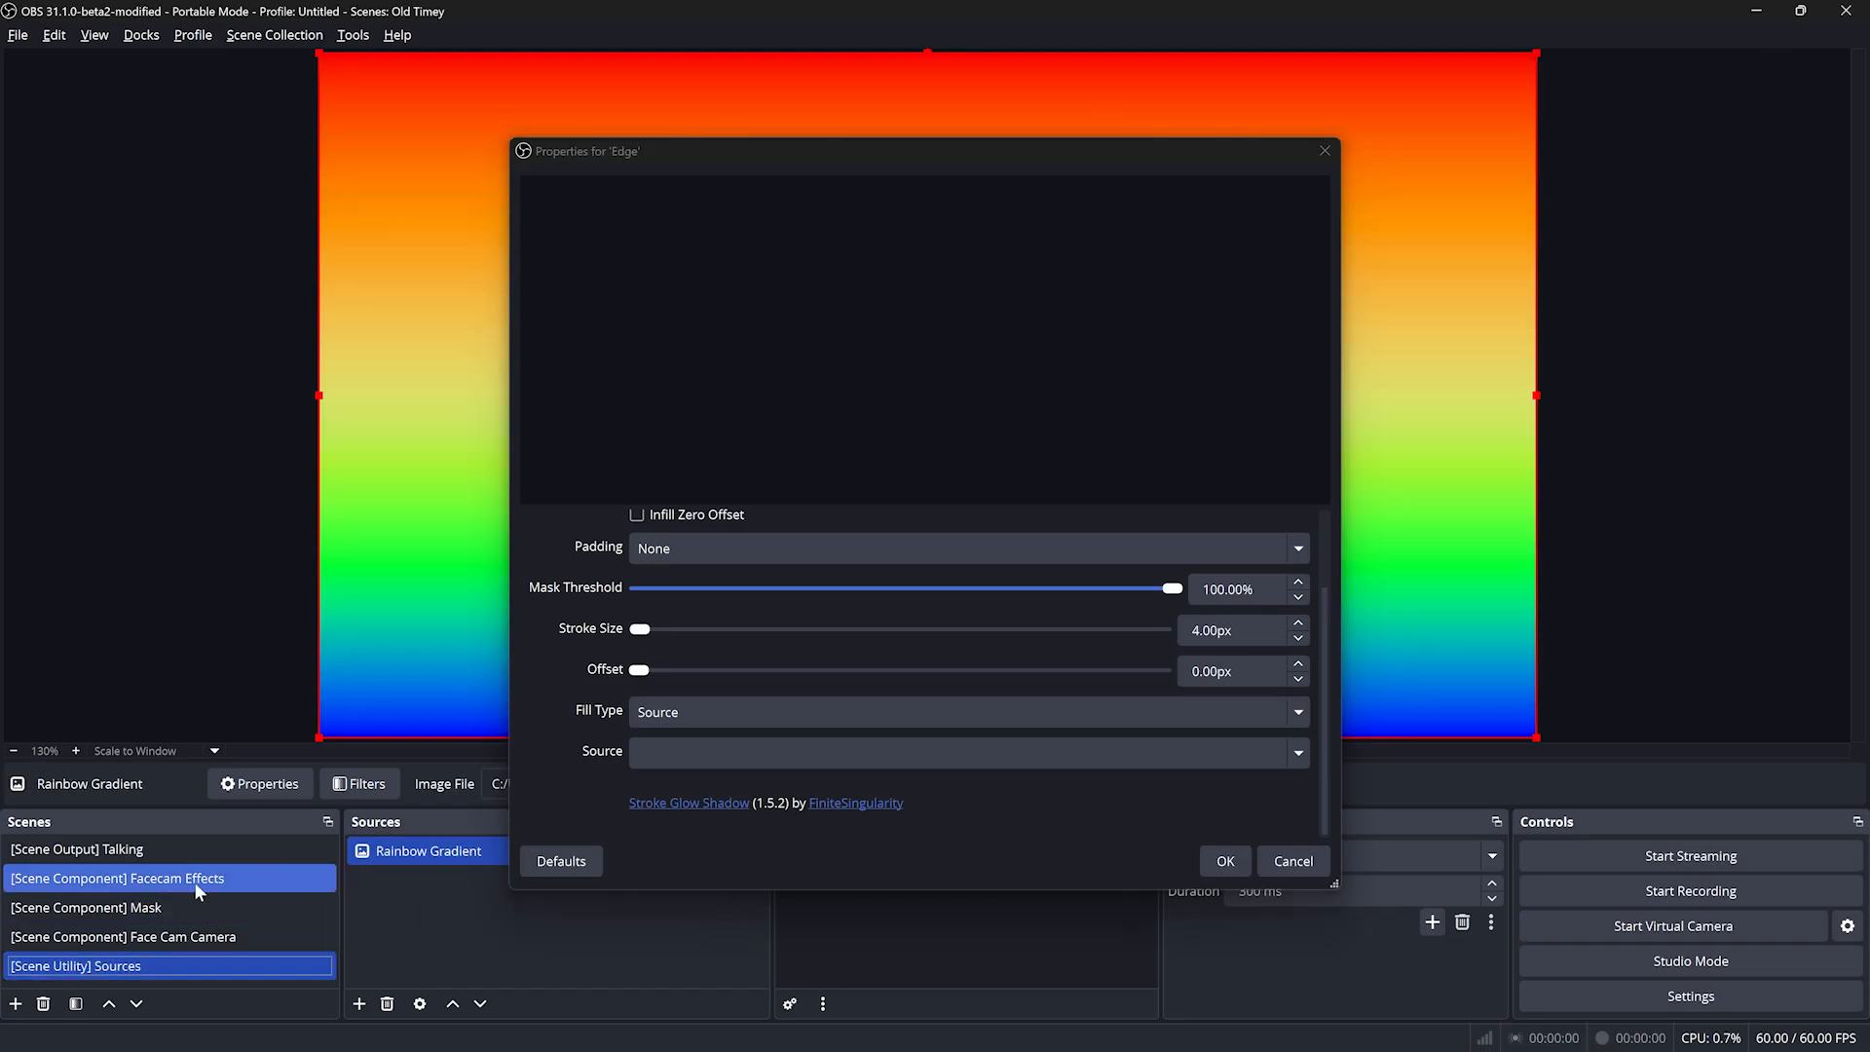
left_click(78, 848)
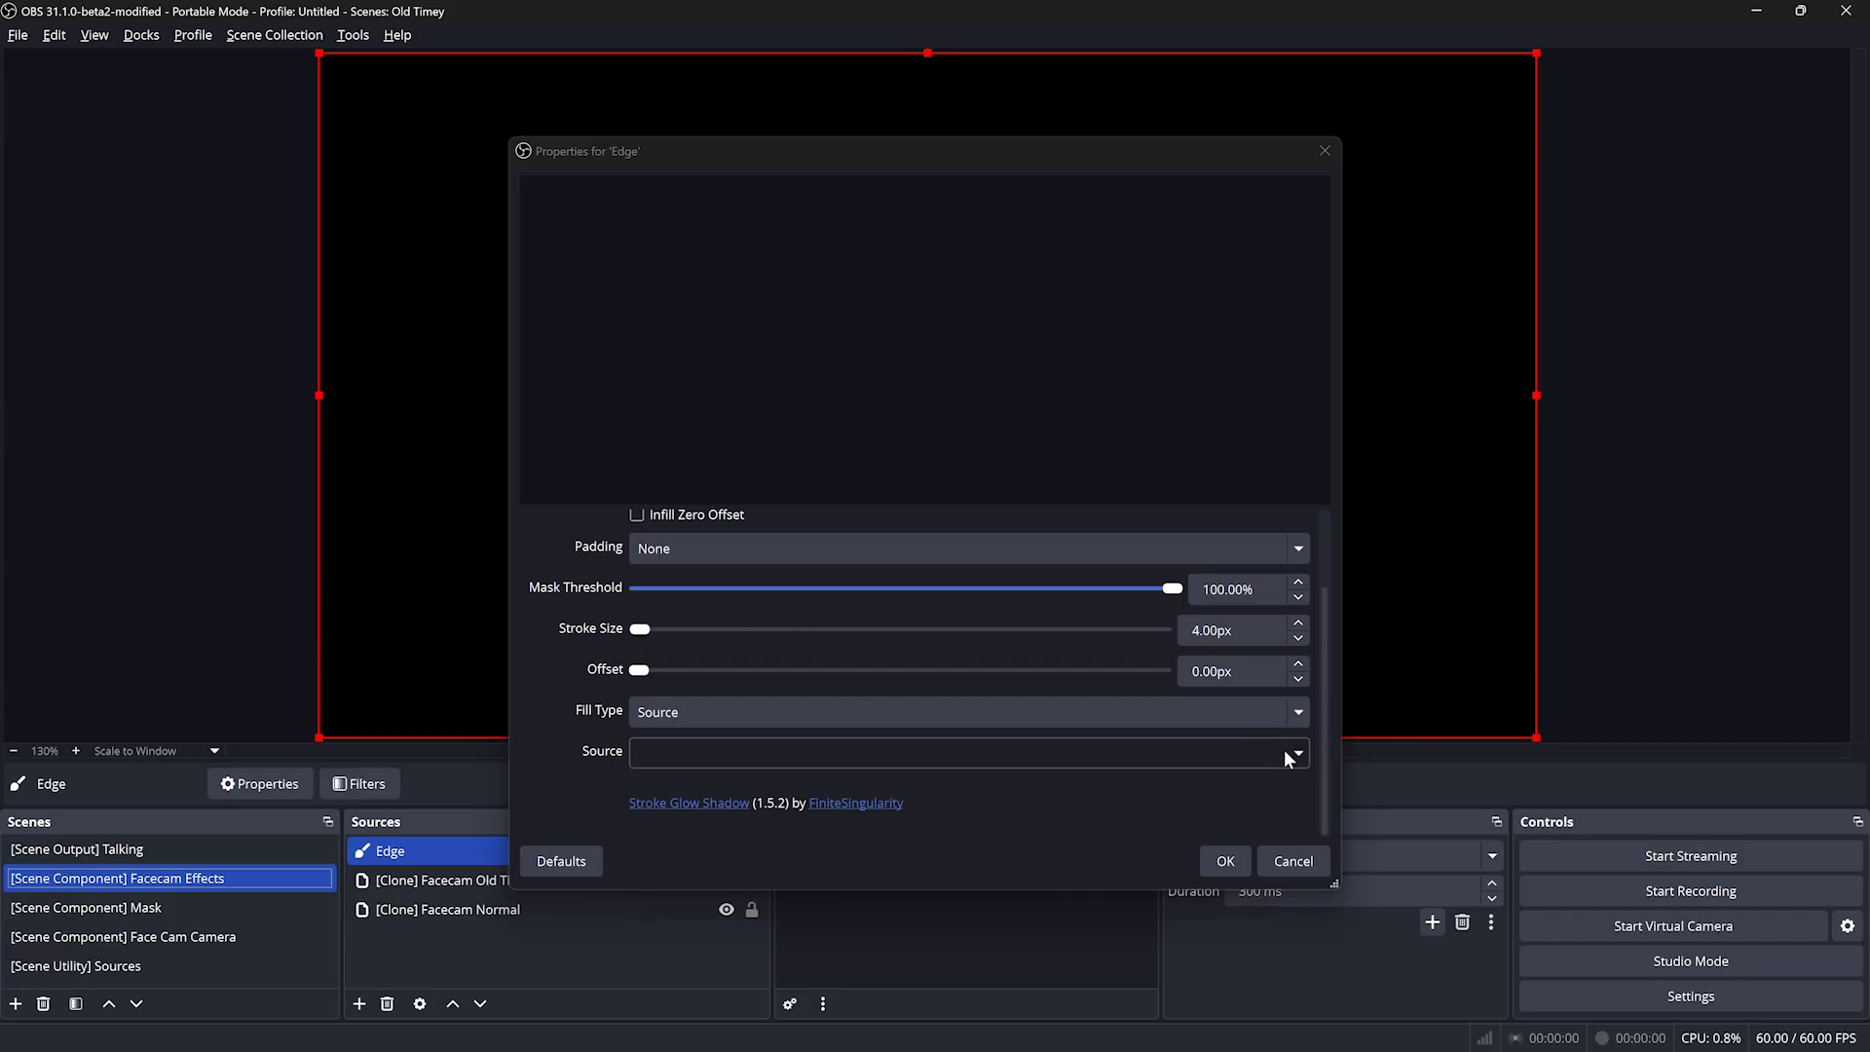
left_click(1295, 753)
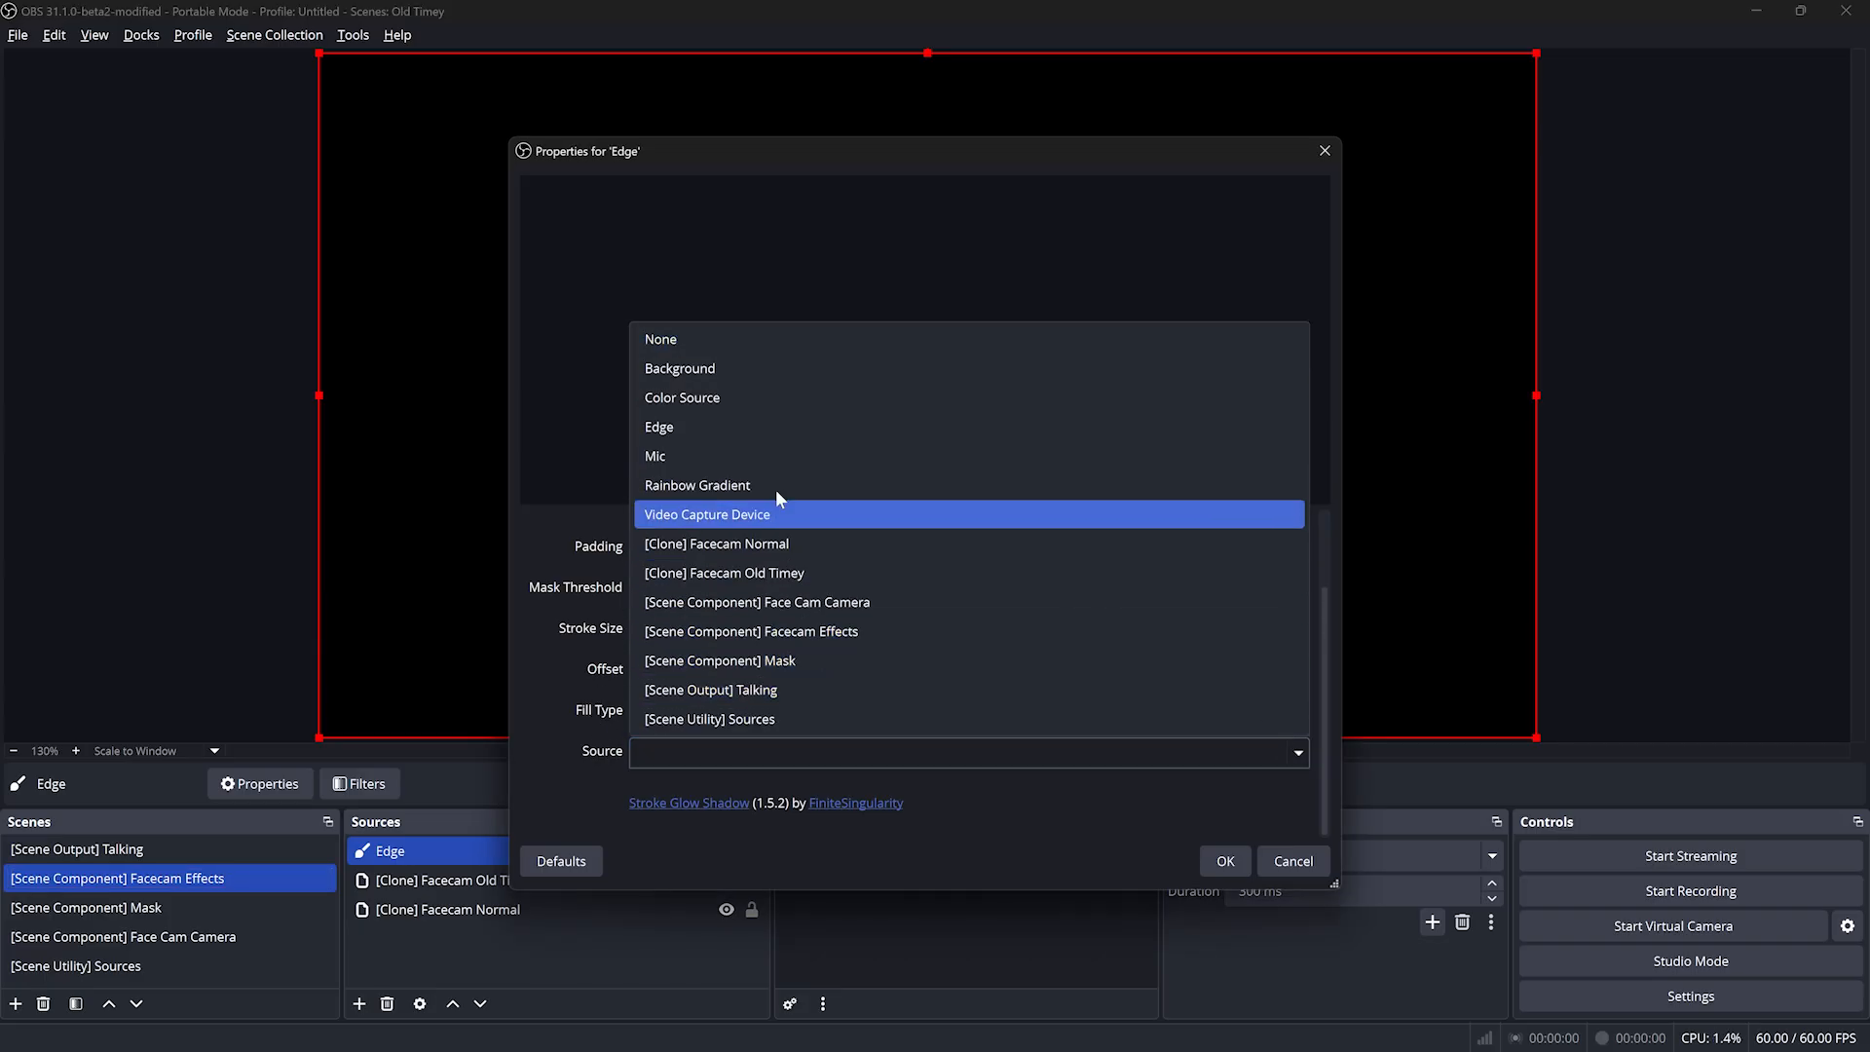
left_click(698, 484)
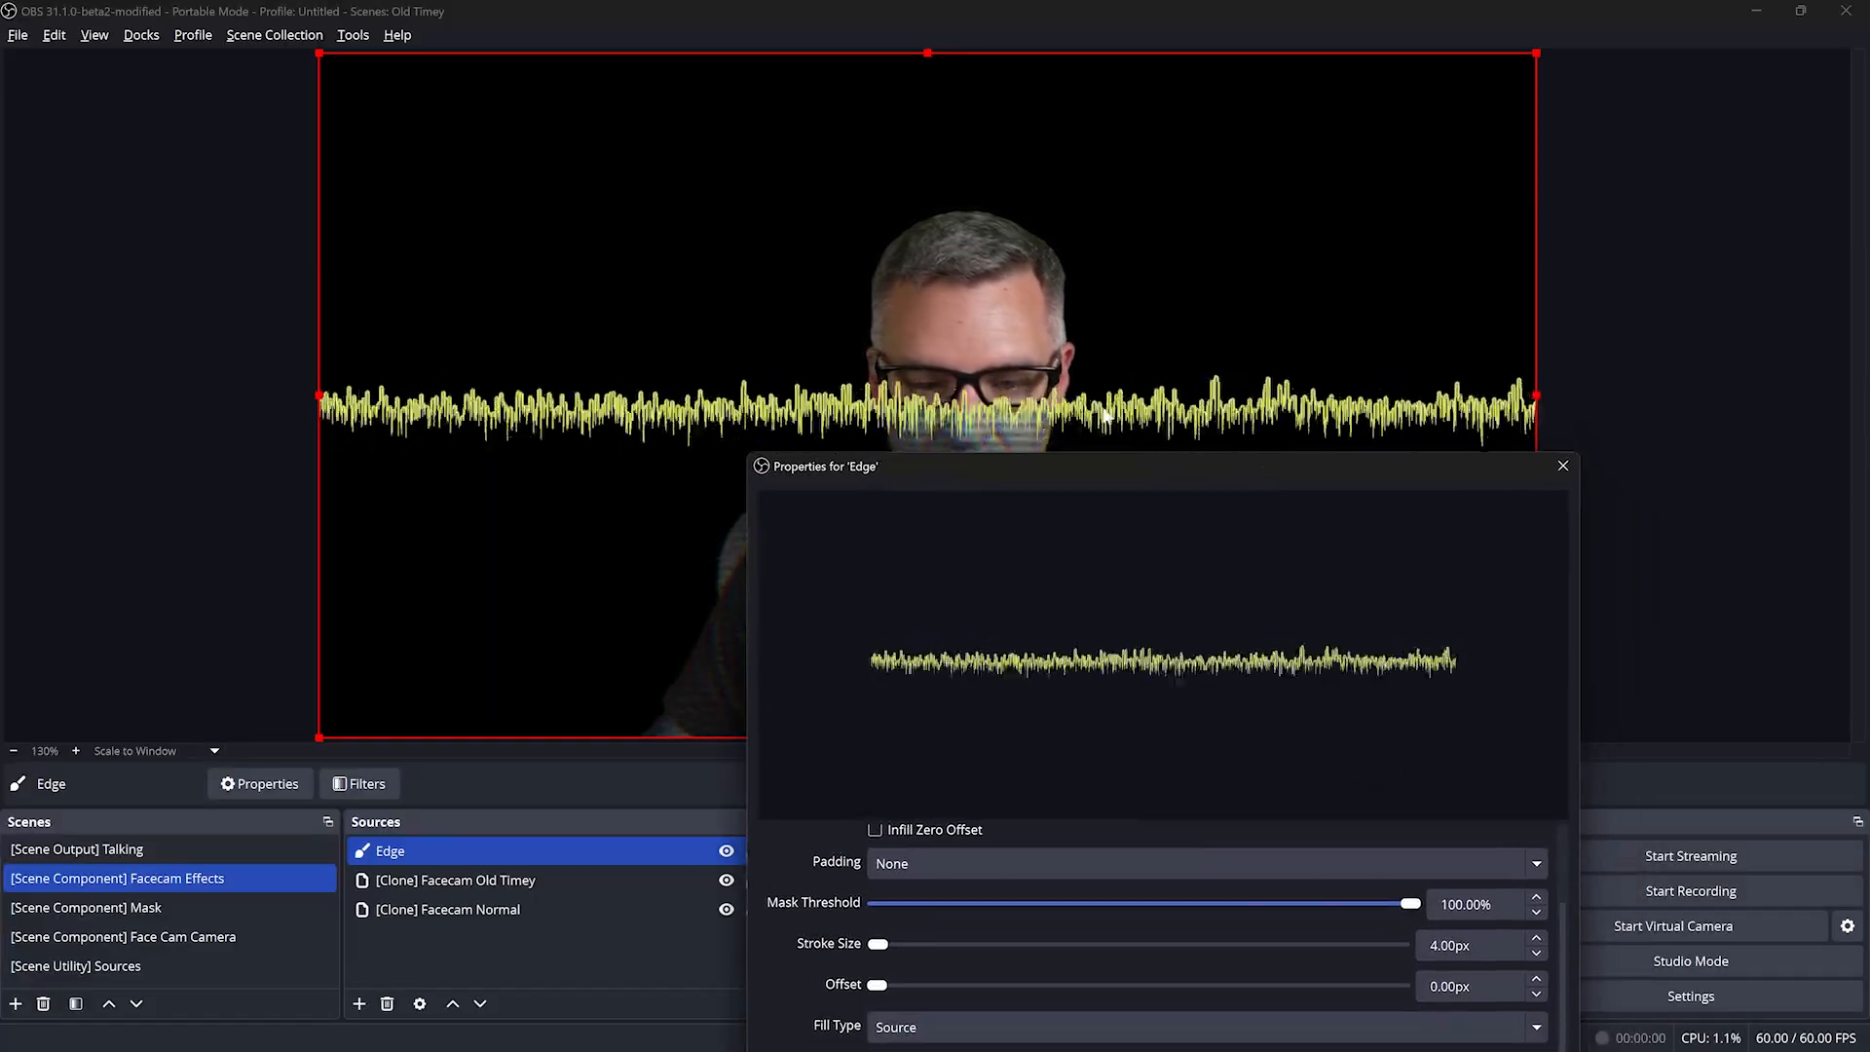
mouse_move(1562, 467)
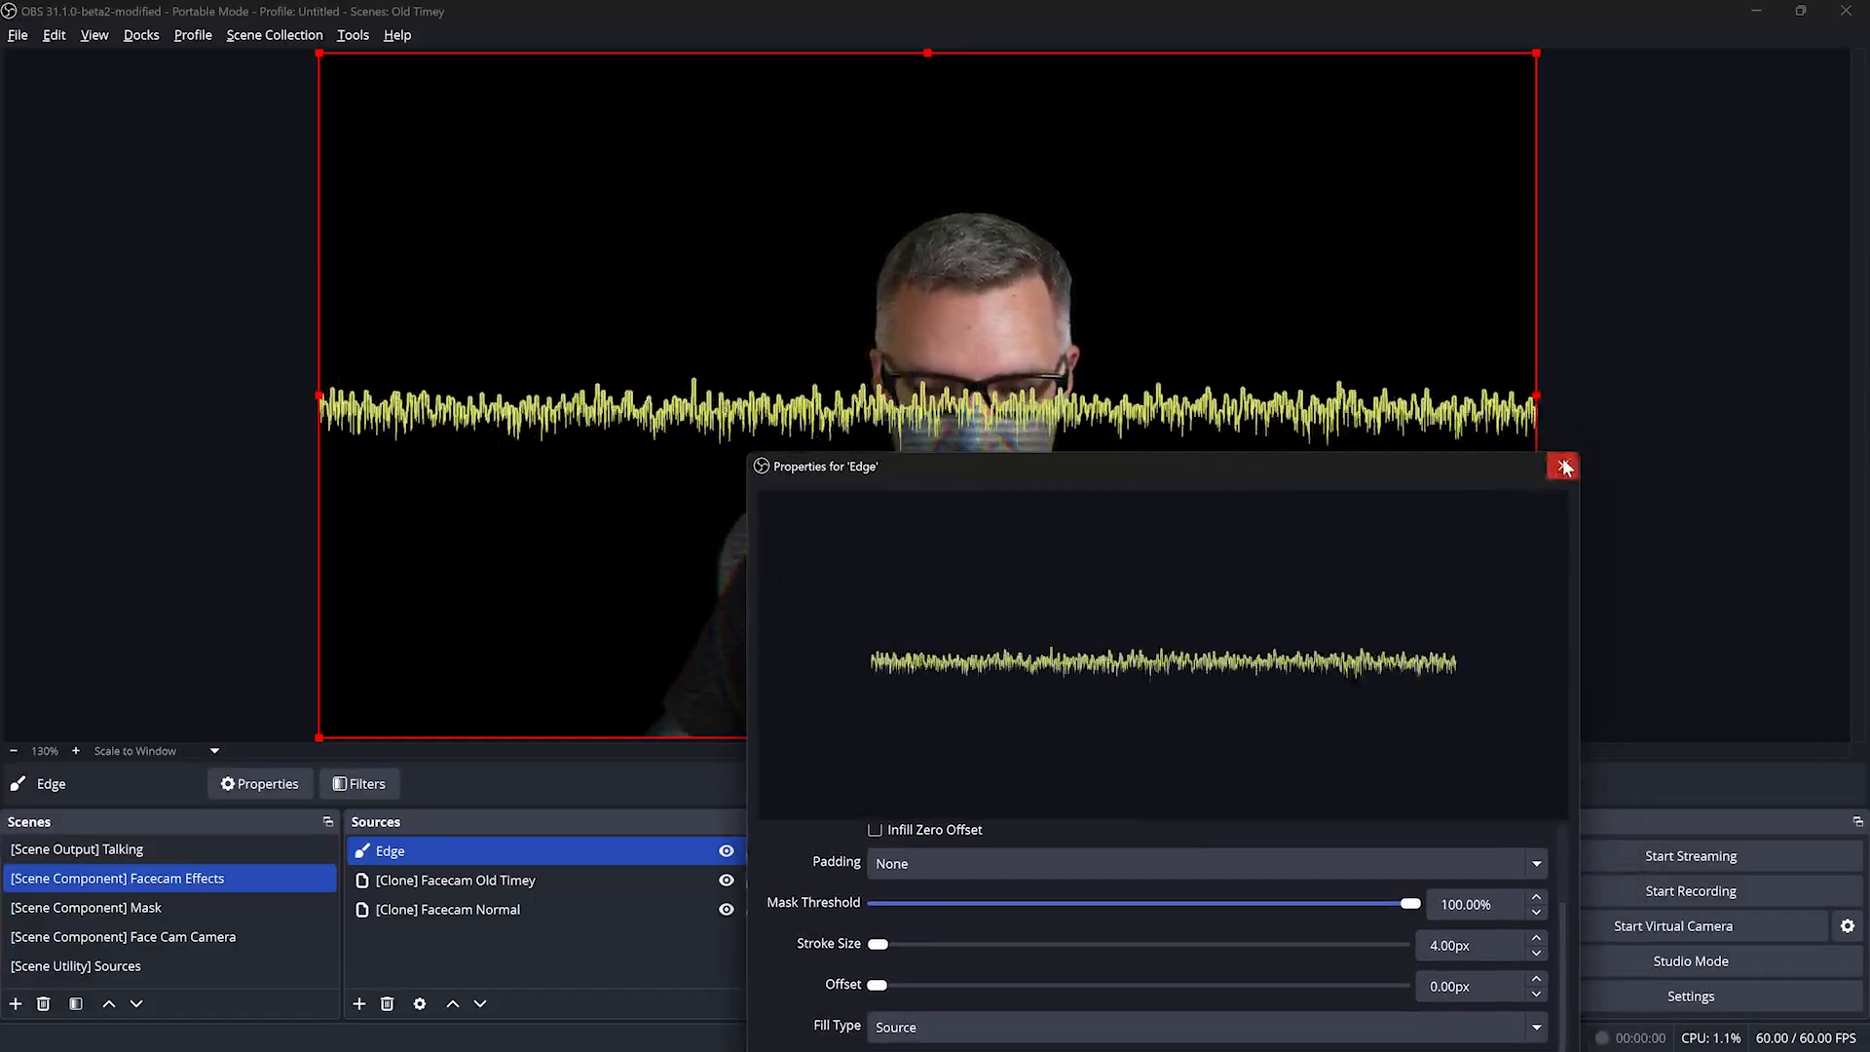
mouse_move(1479, 476)
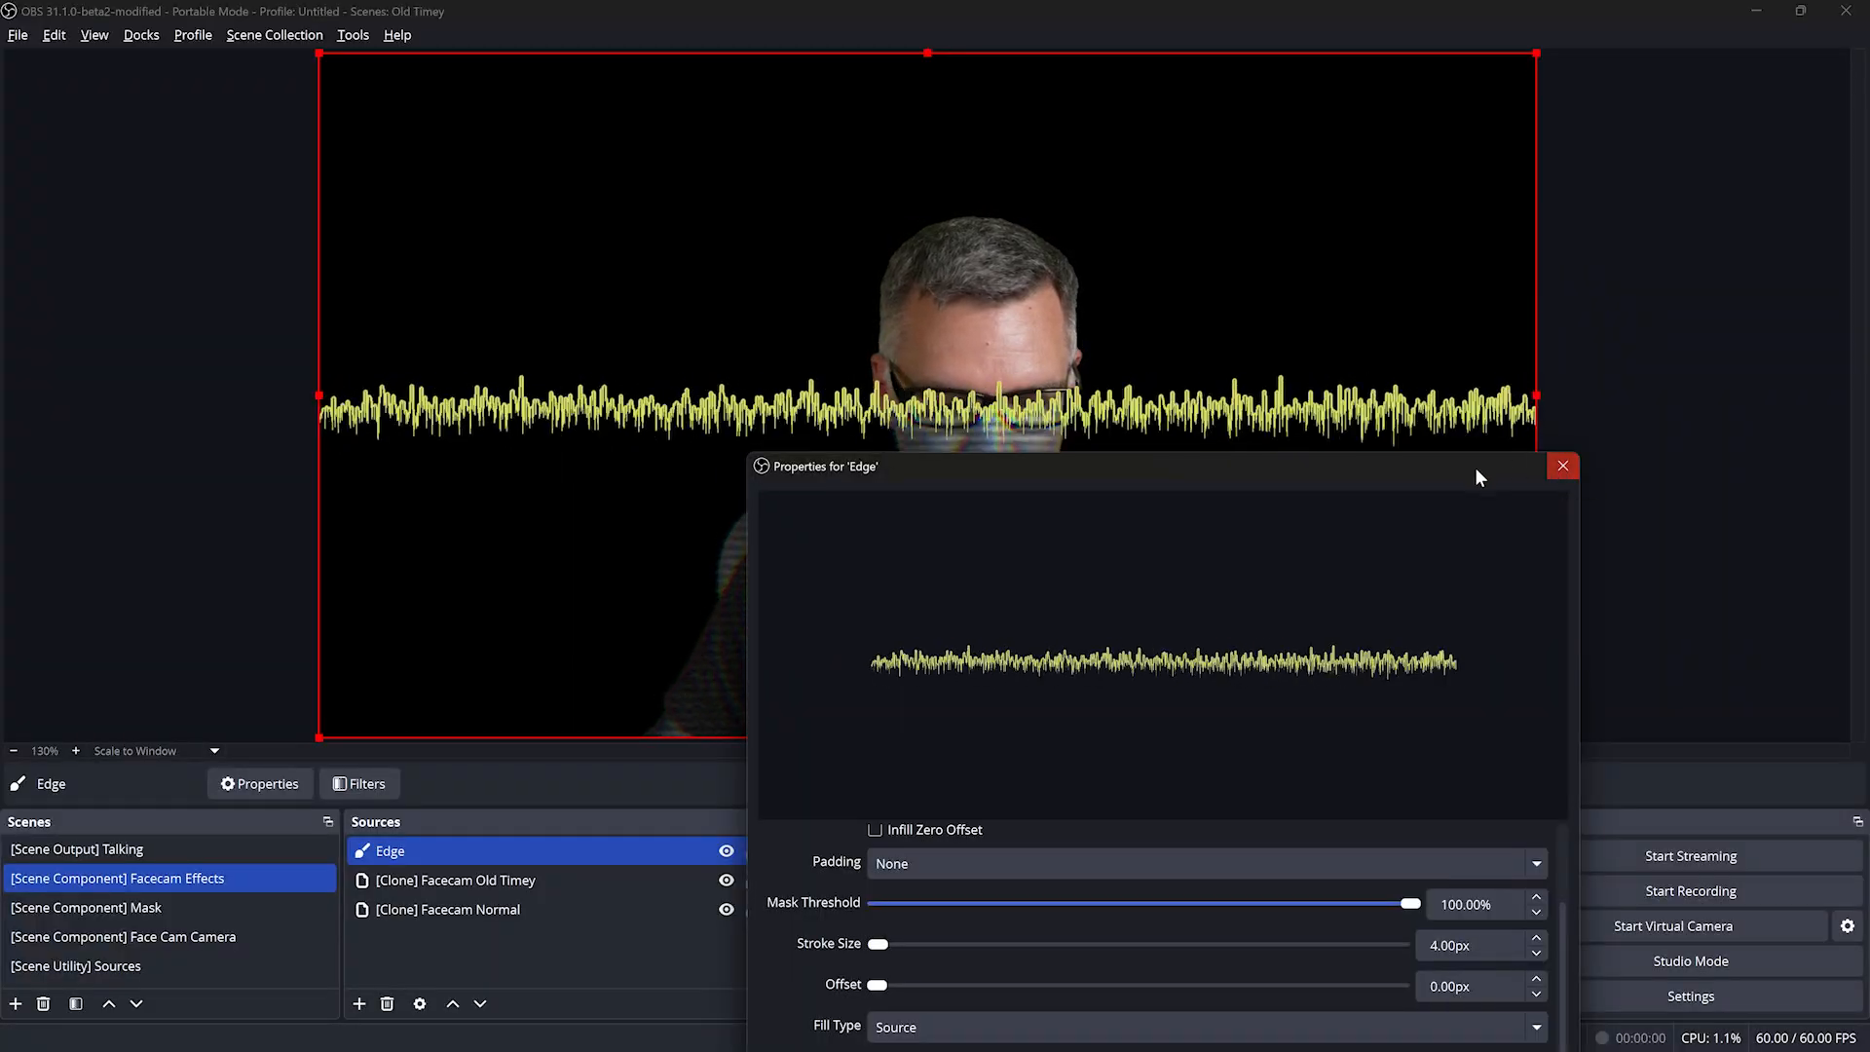
left_click(1561, 466)
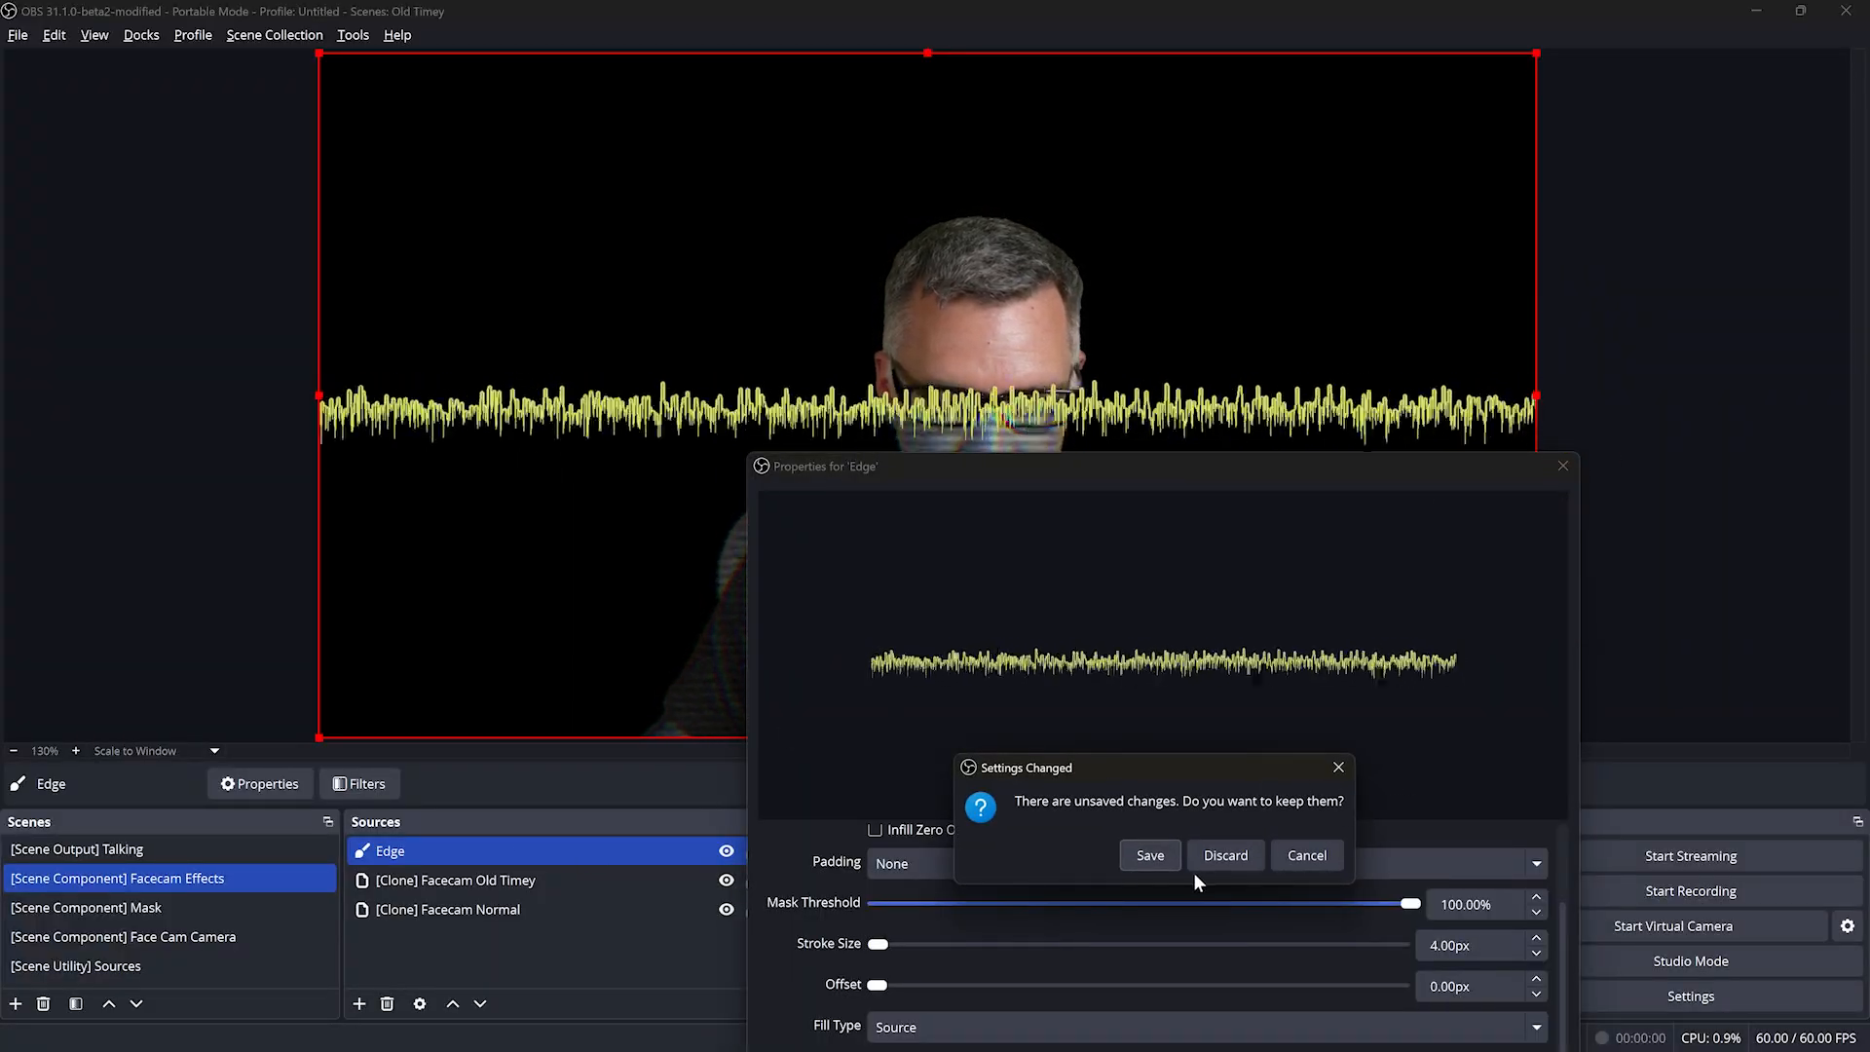
left_click(1224, 855)
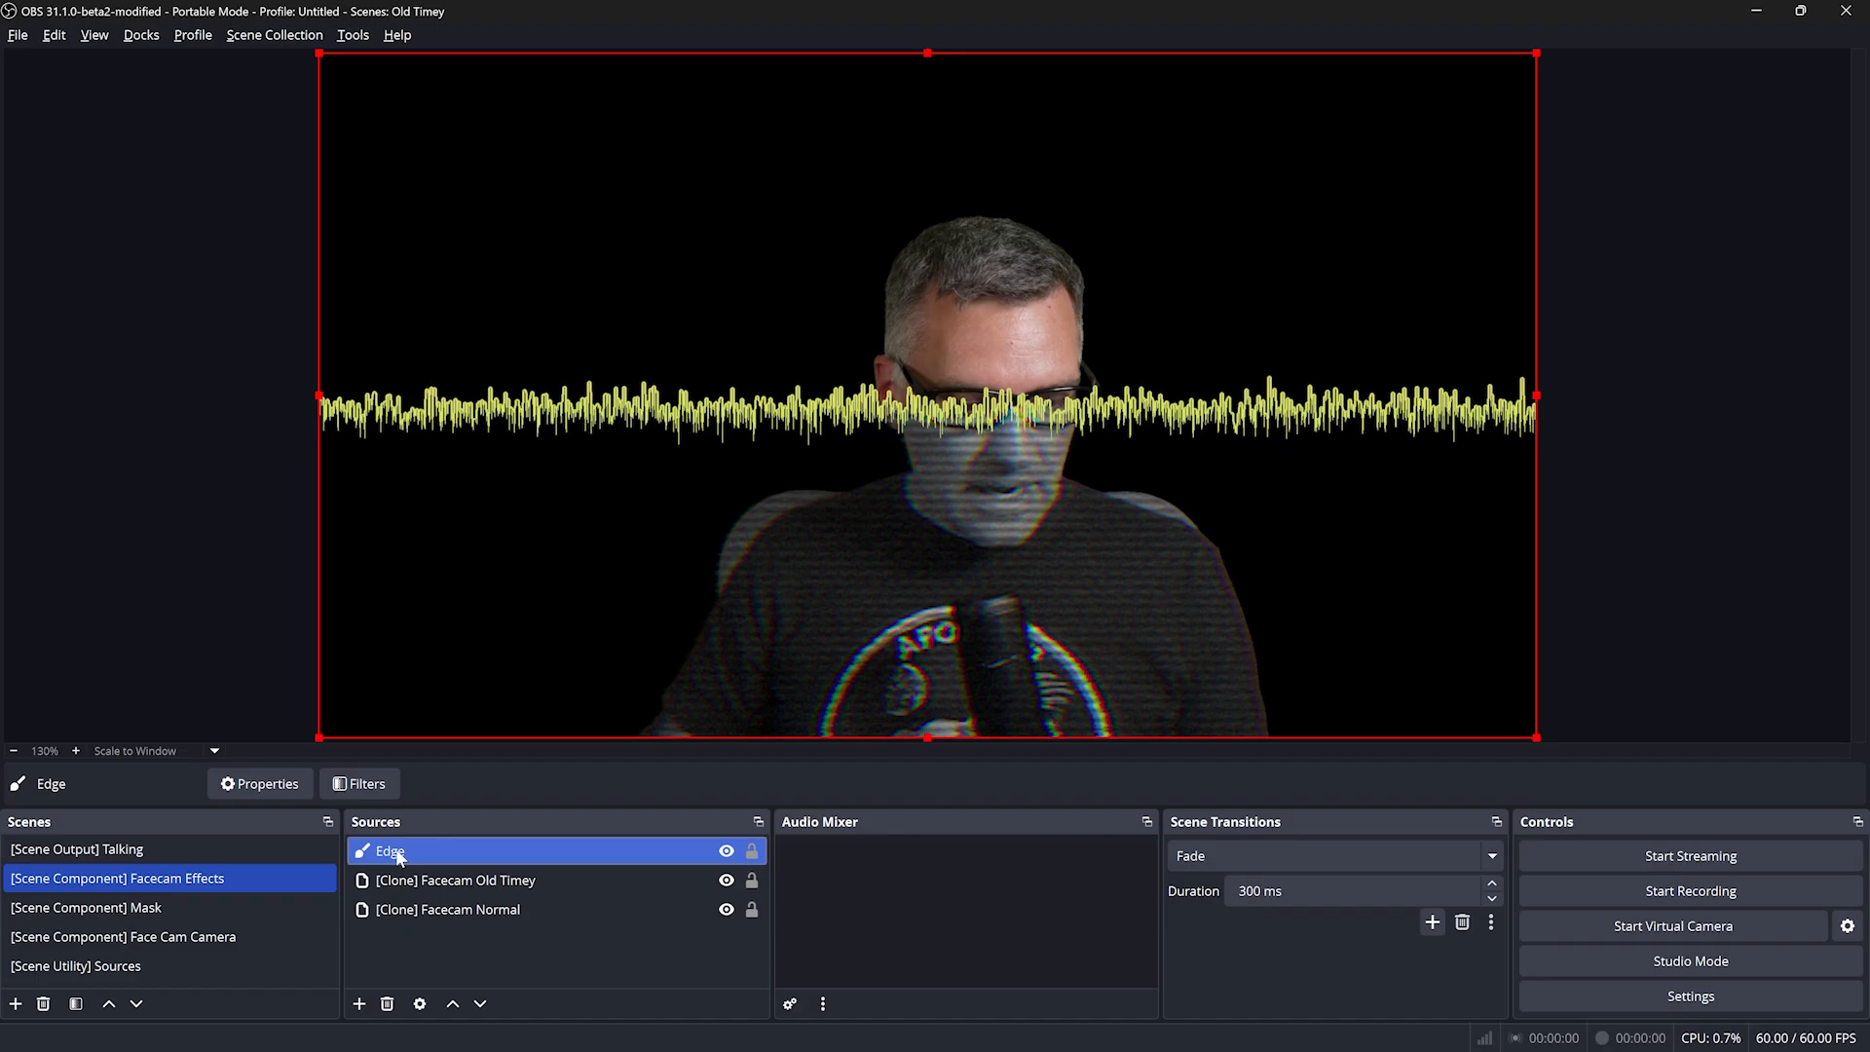
left_click(359, 783)
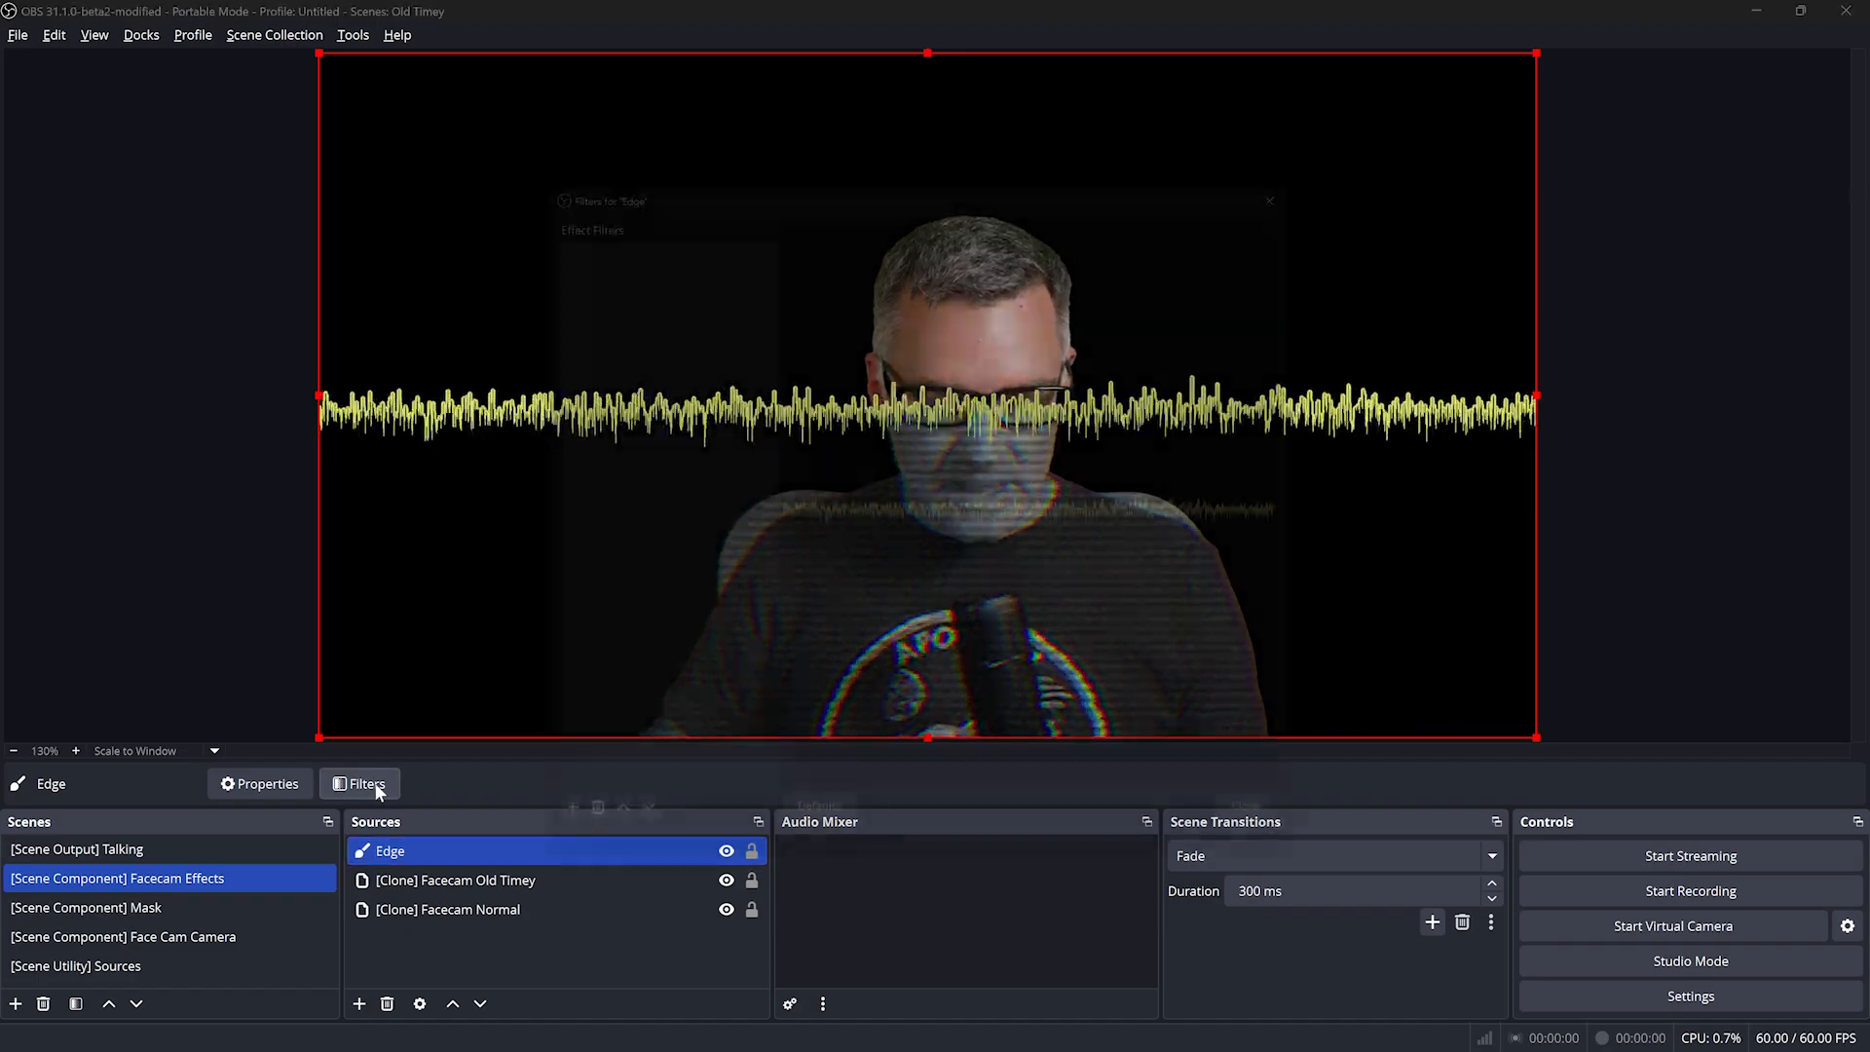
Add an Advanced Mask 'Face Cam Mask' to Edge, using the Face Cam Camera scene as source
left_click(359, 783)
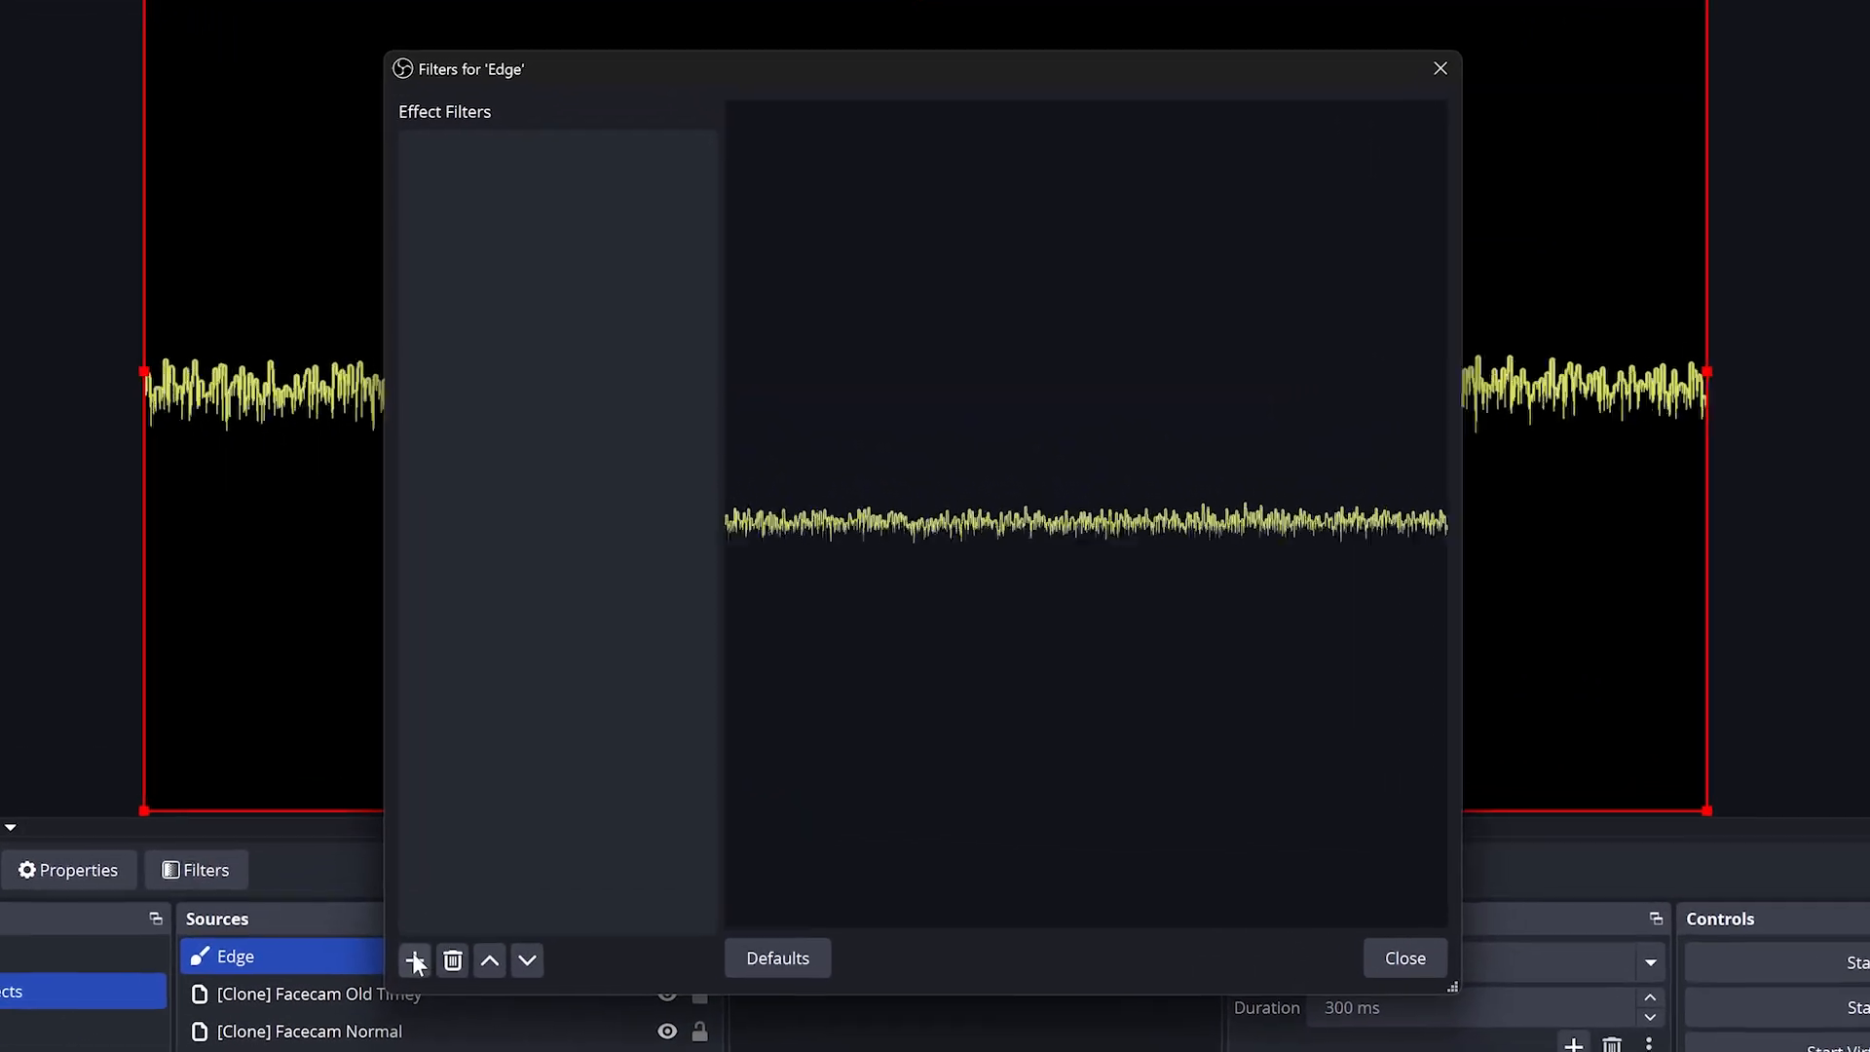
left_click(414, 961)
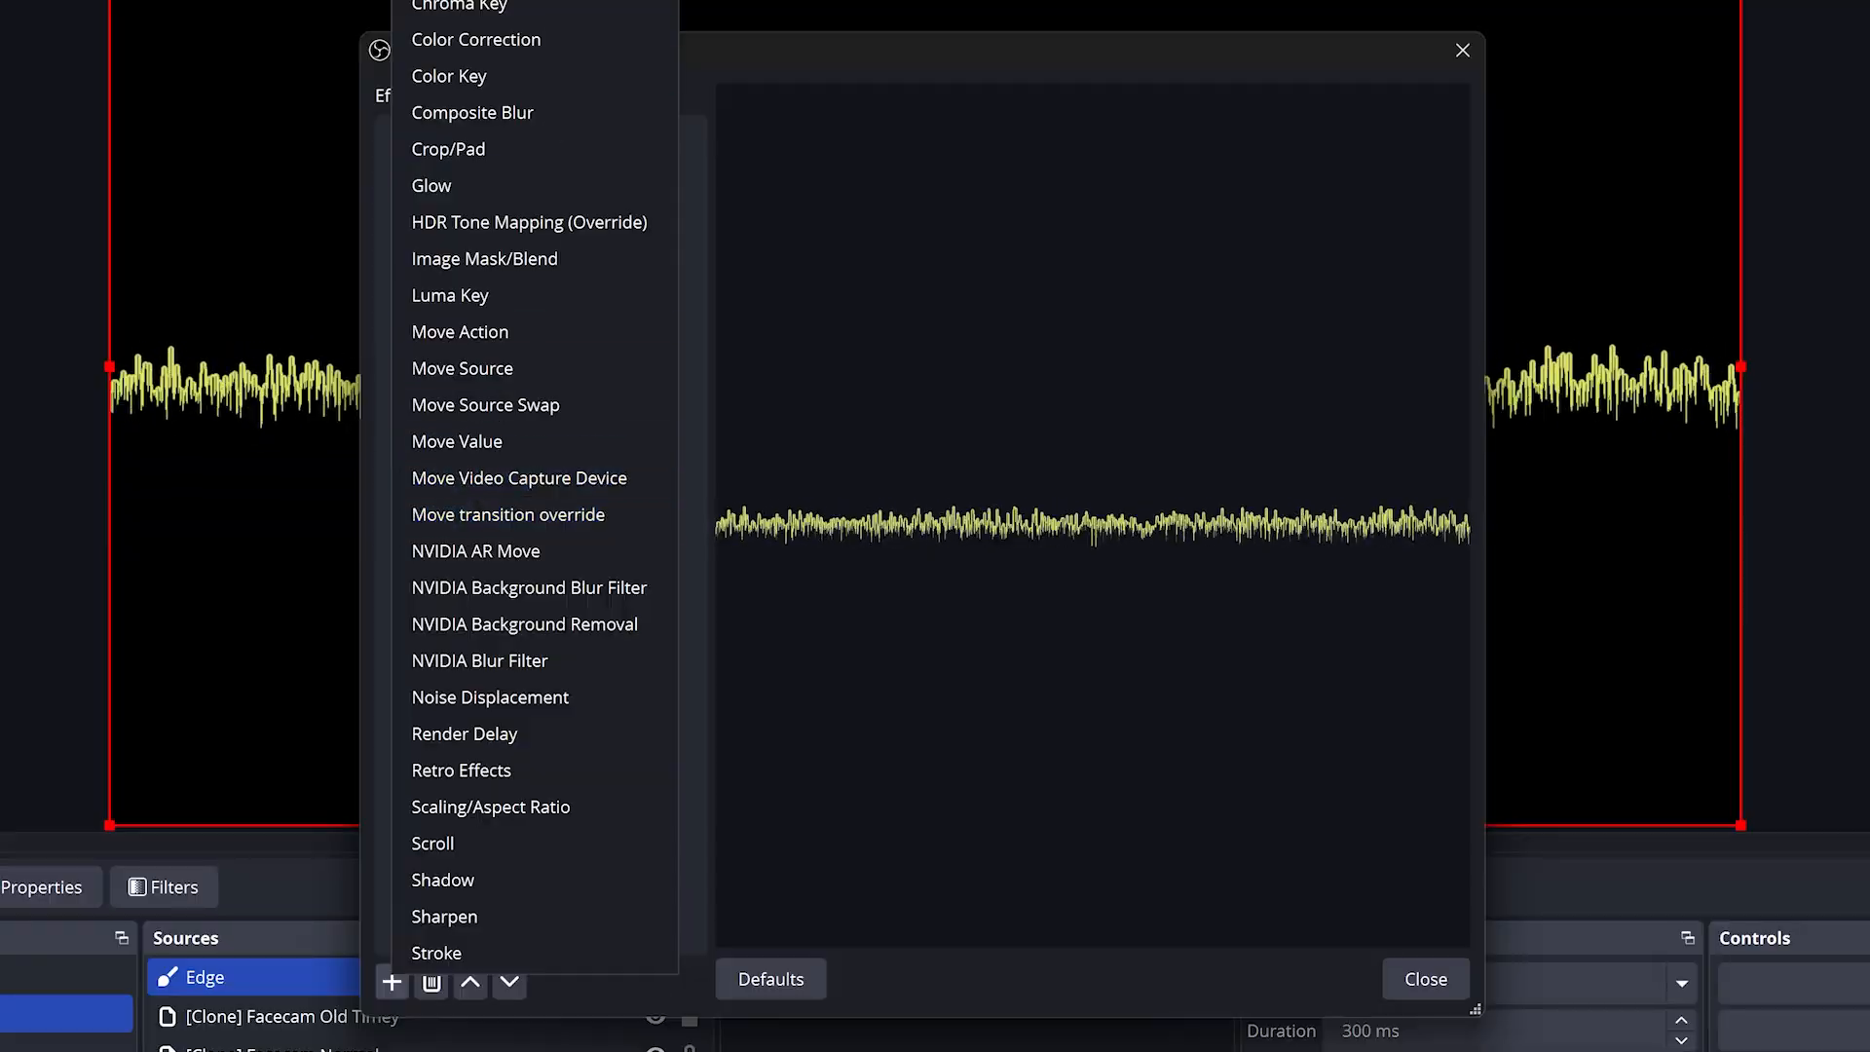
left_click(484, 260)
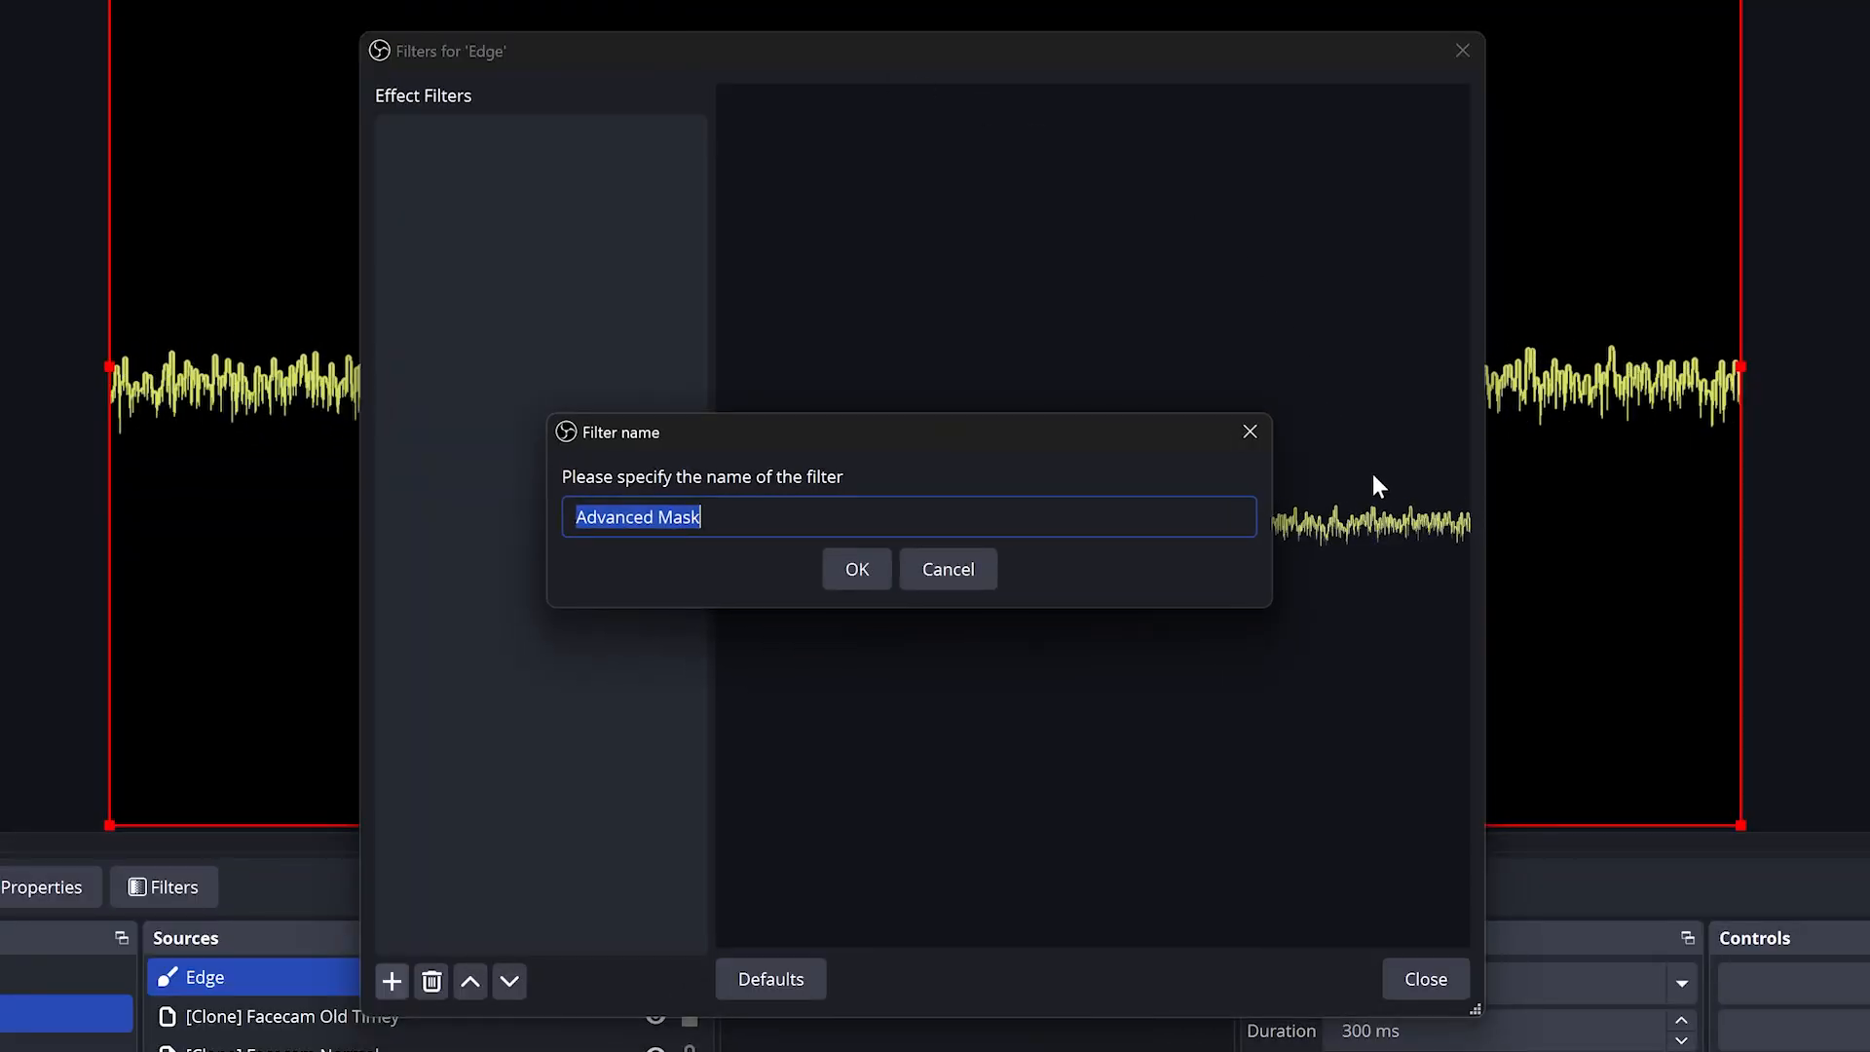
type("Face Cam")
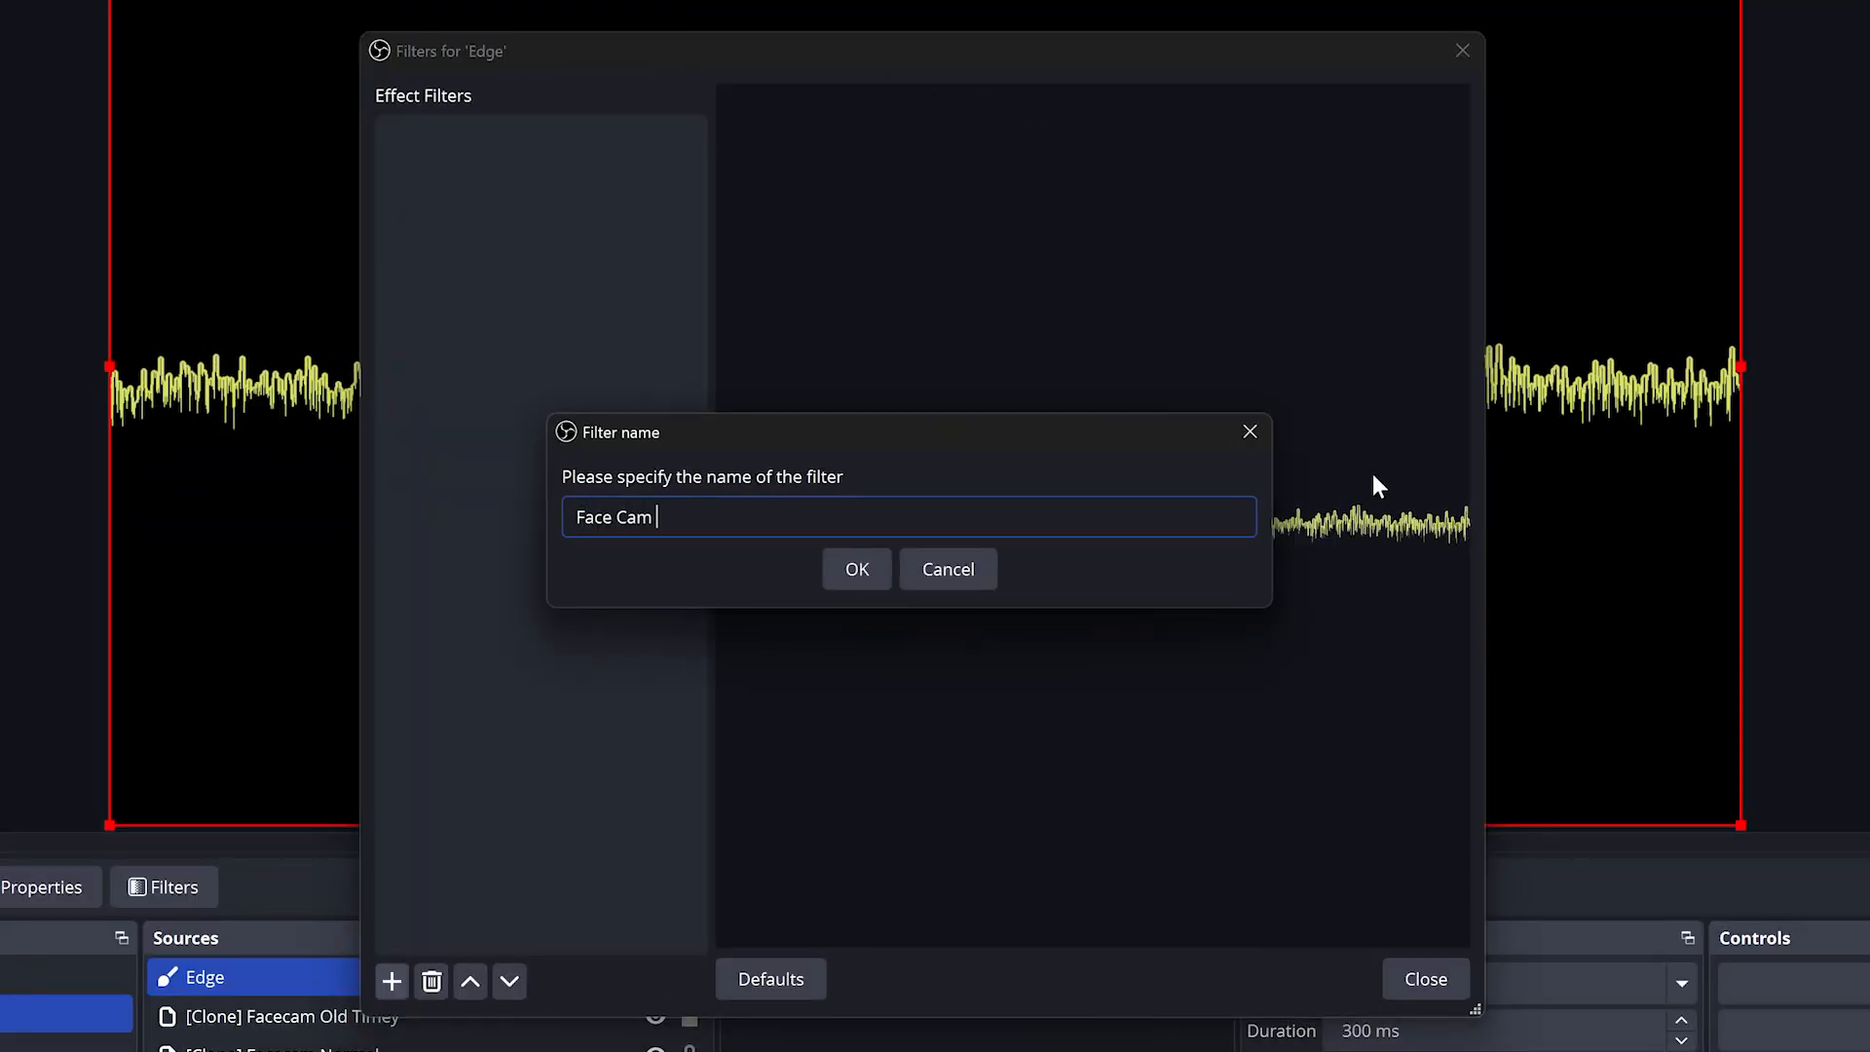
left_click(855, 569)
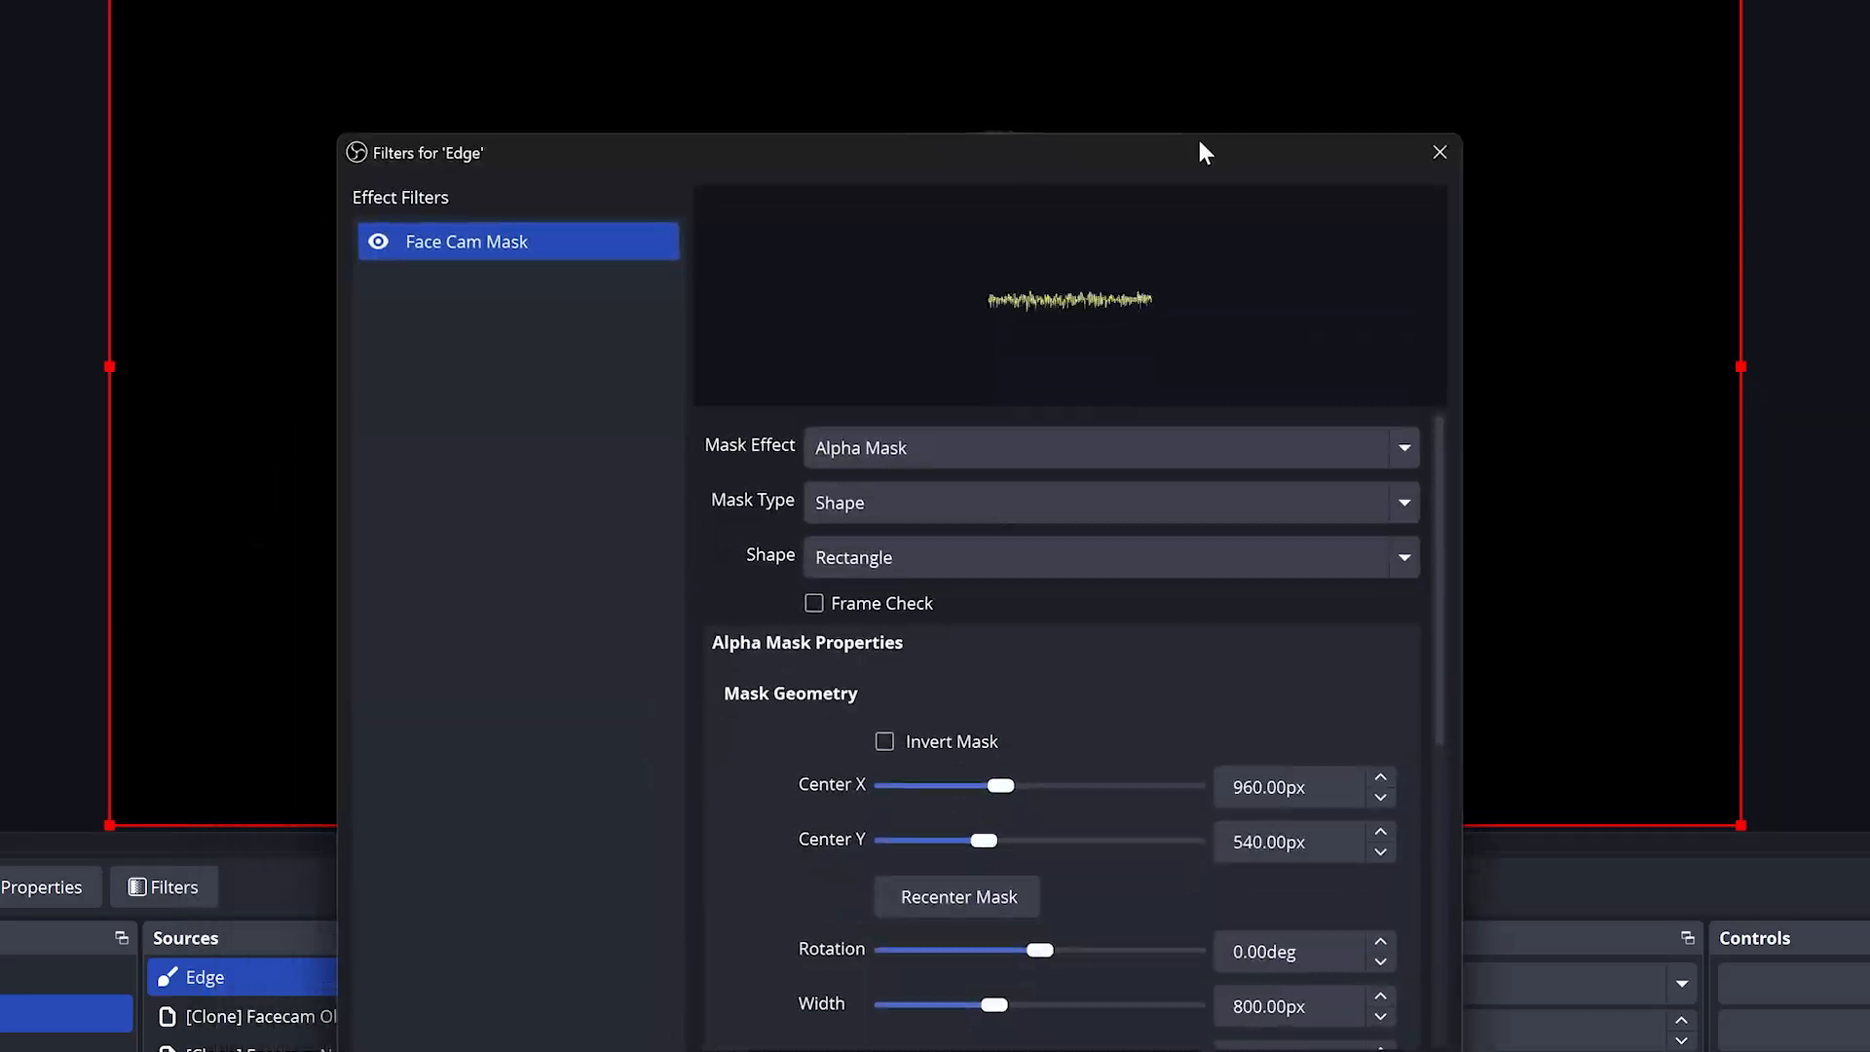
left_click(1109, 503)
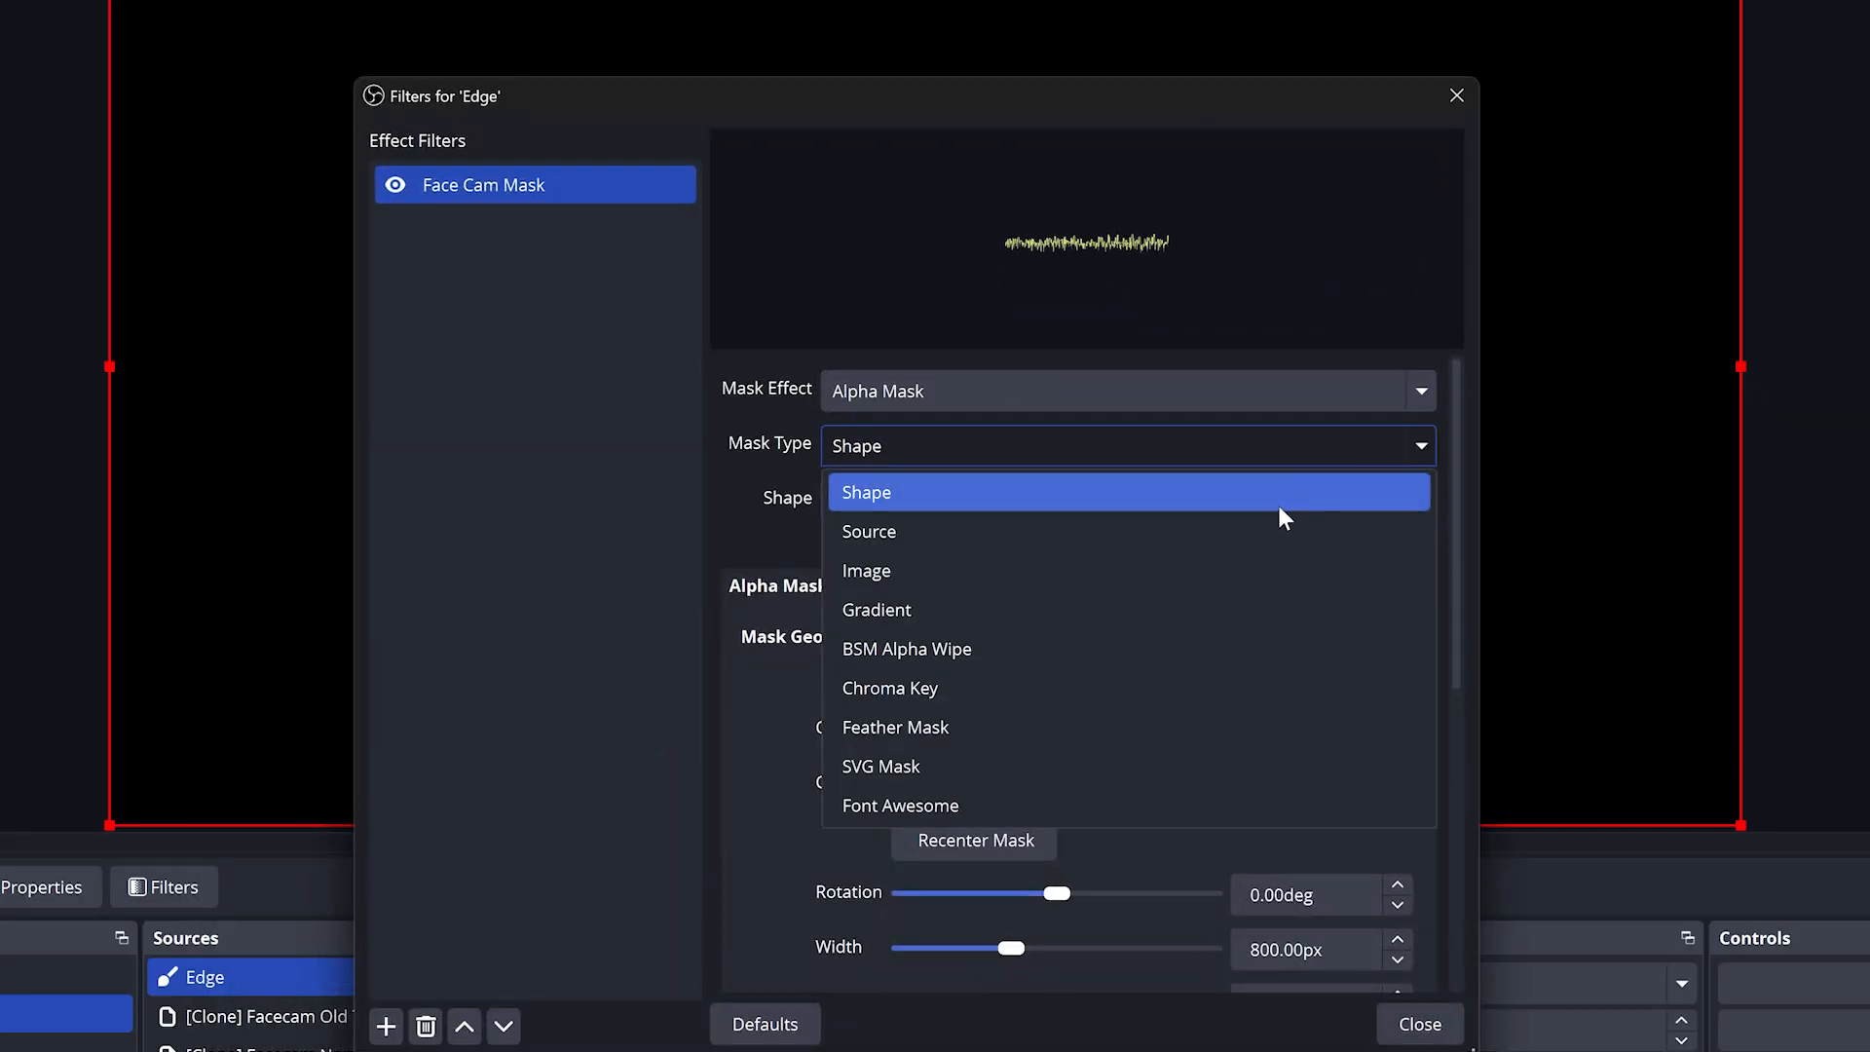
left_click(870, 531)
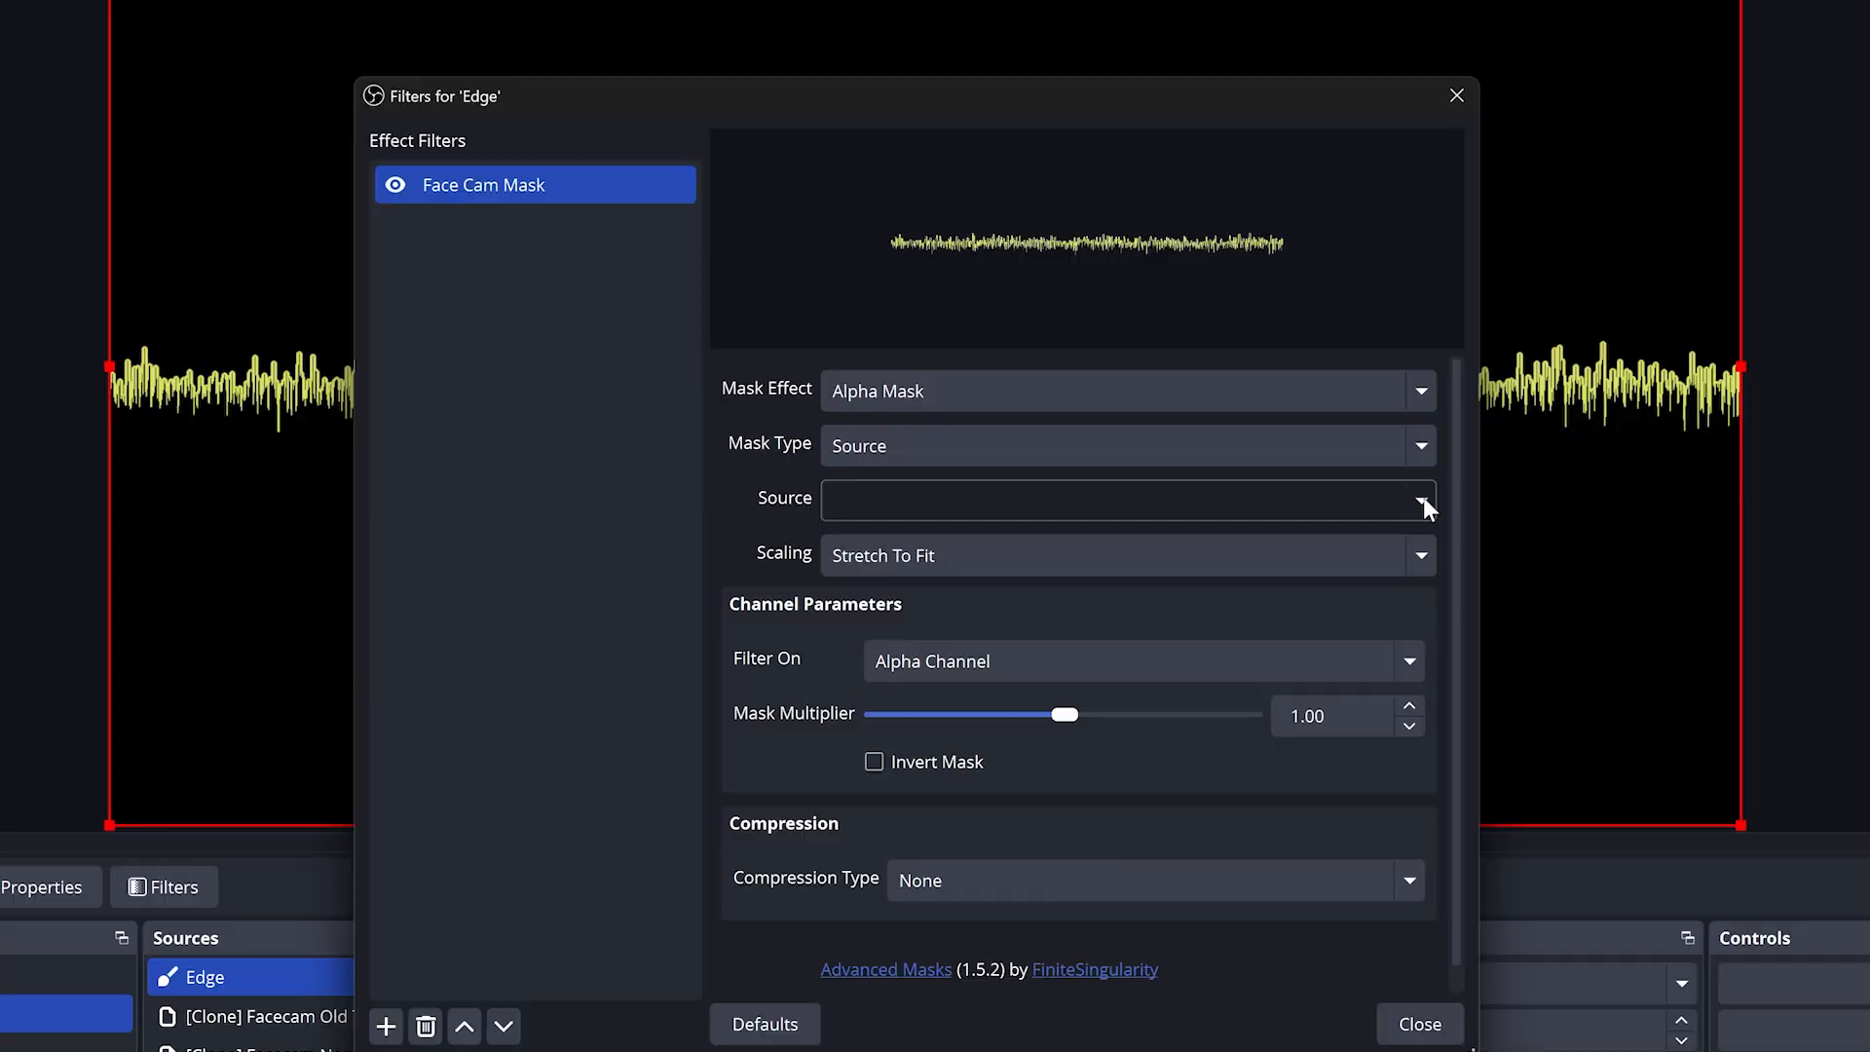
left_click(1419, 500)
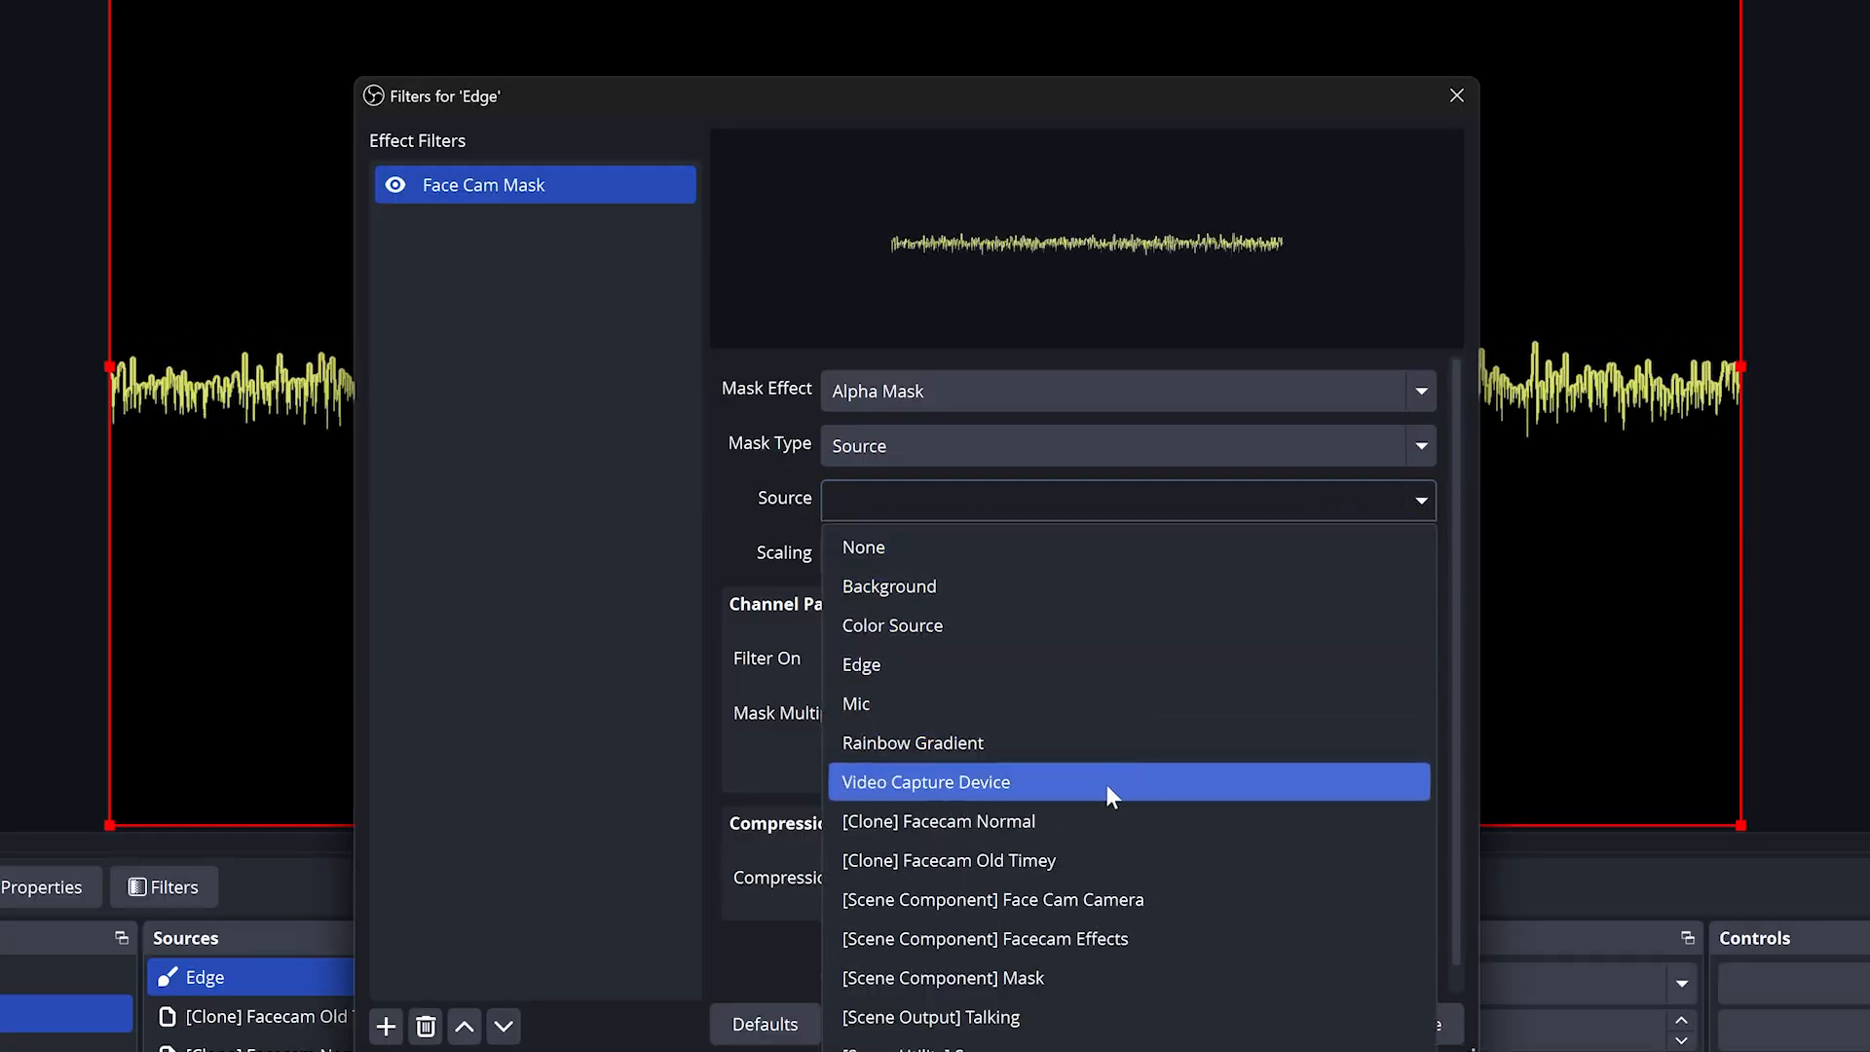
mouse_move(1054, 939)
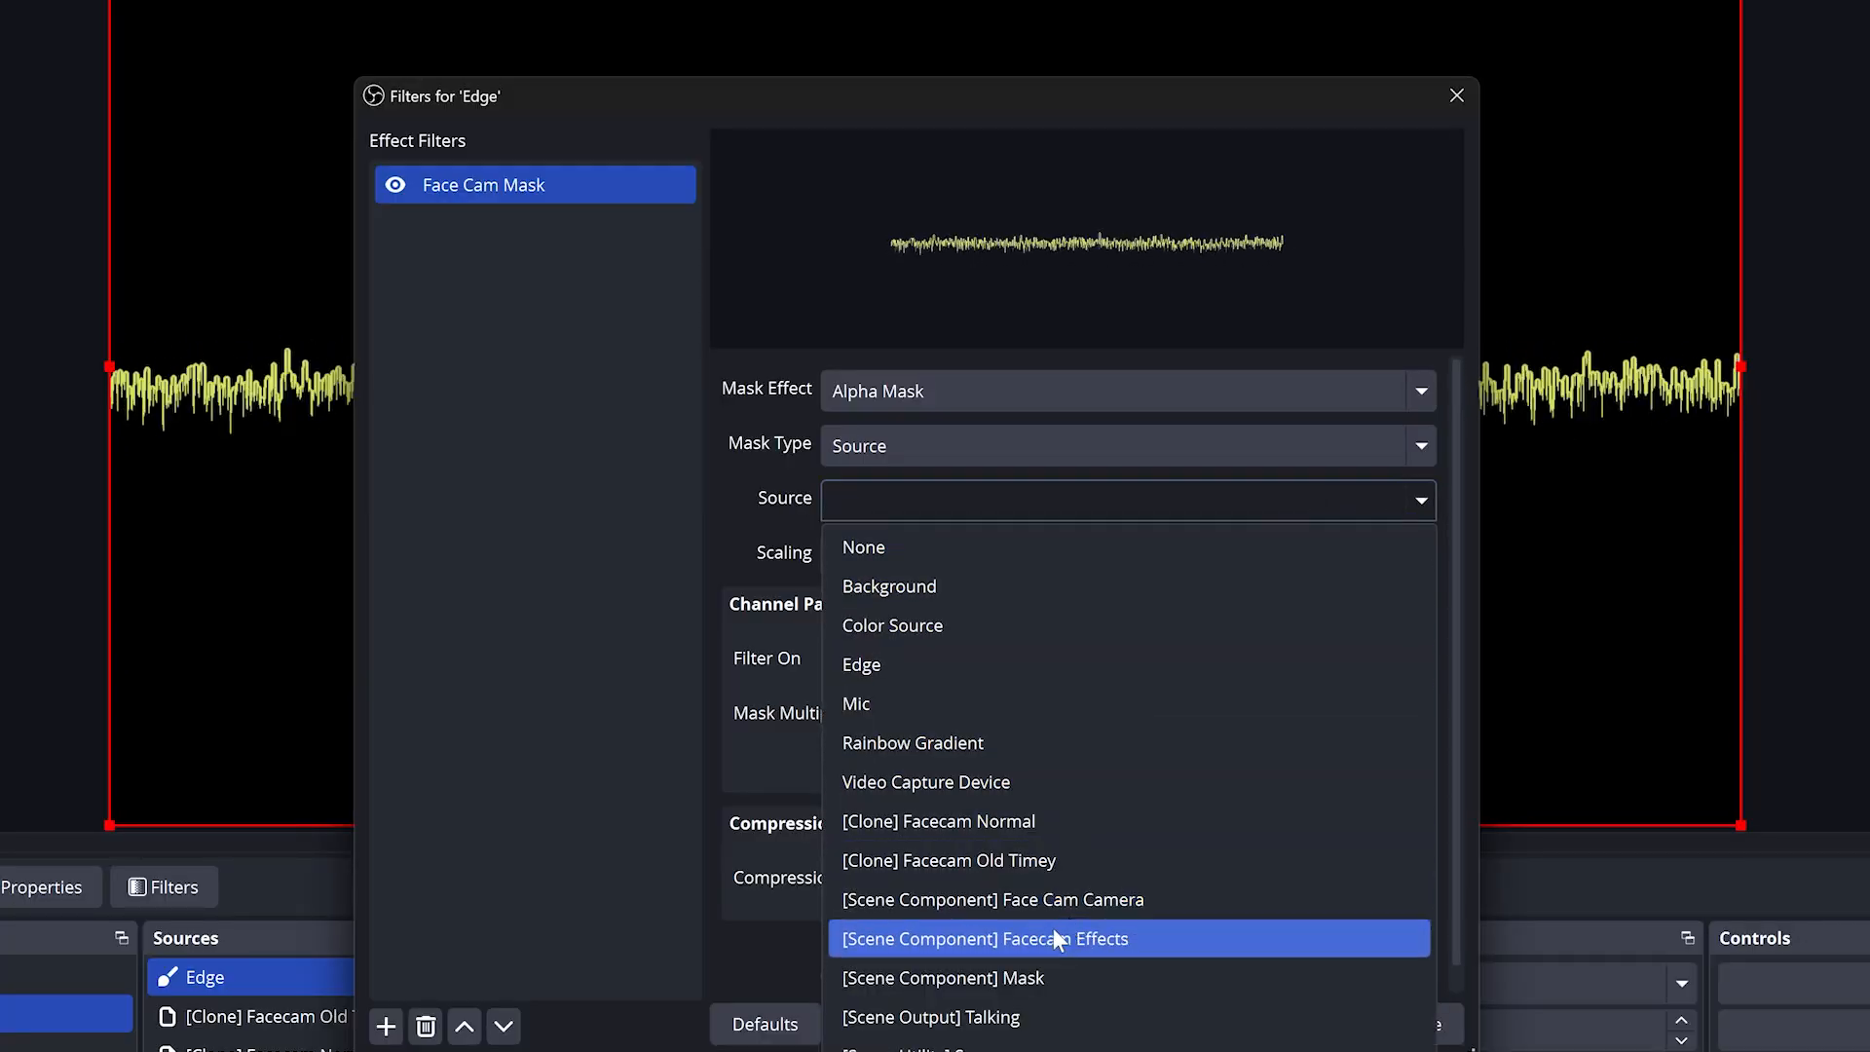
mouse_move(1094, 820)
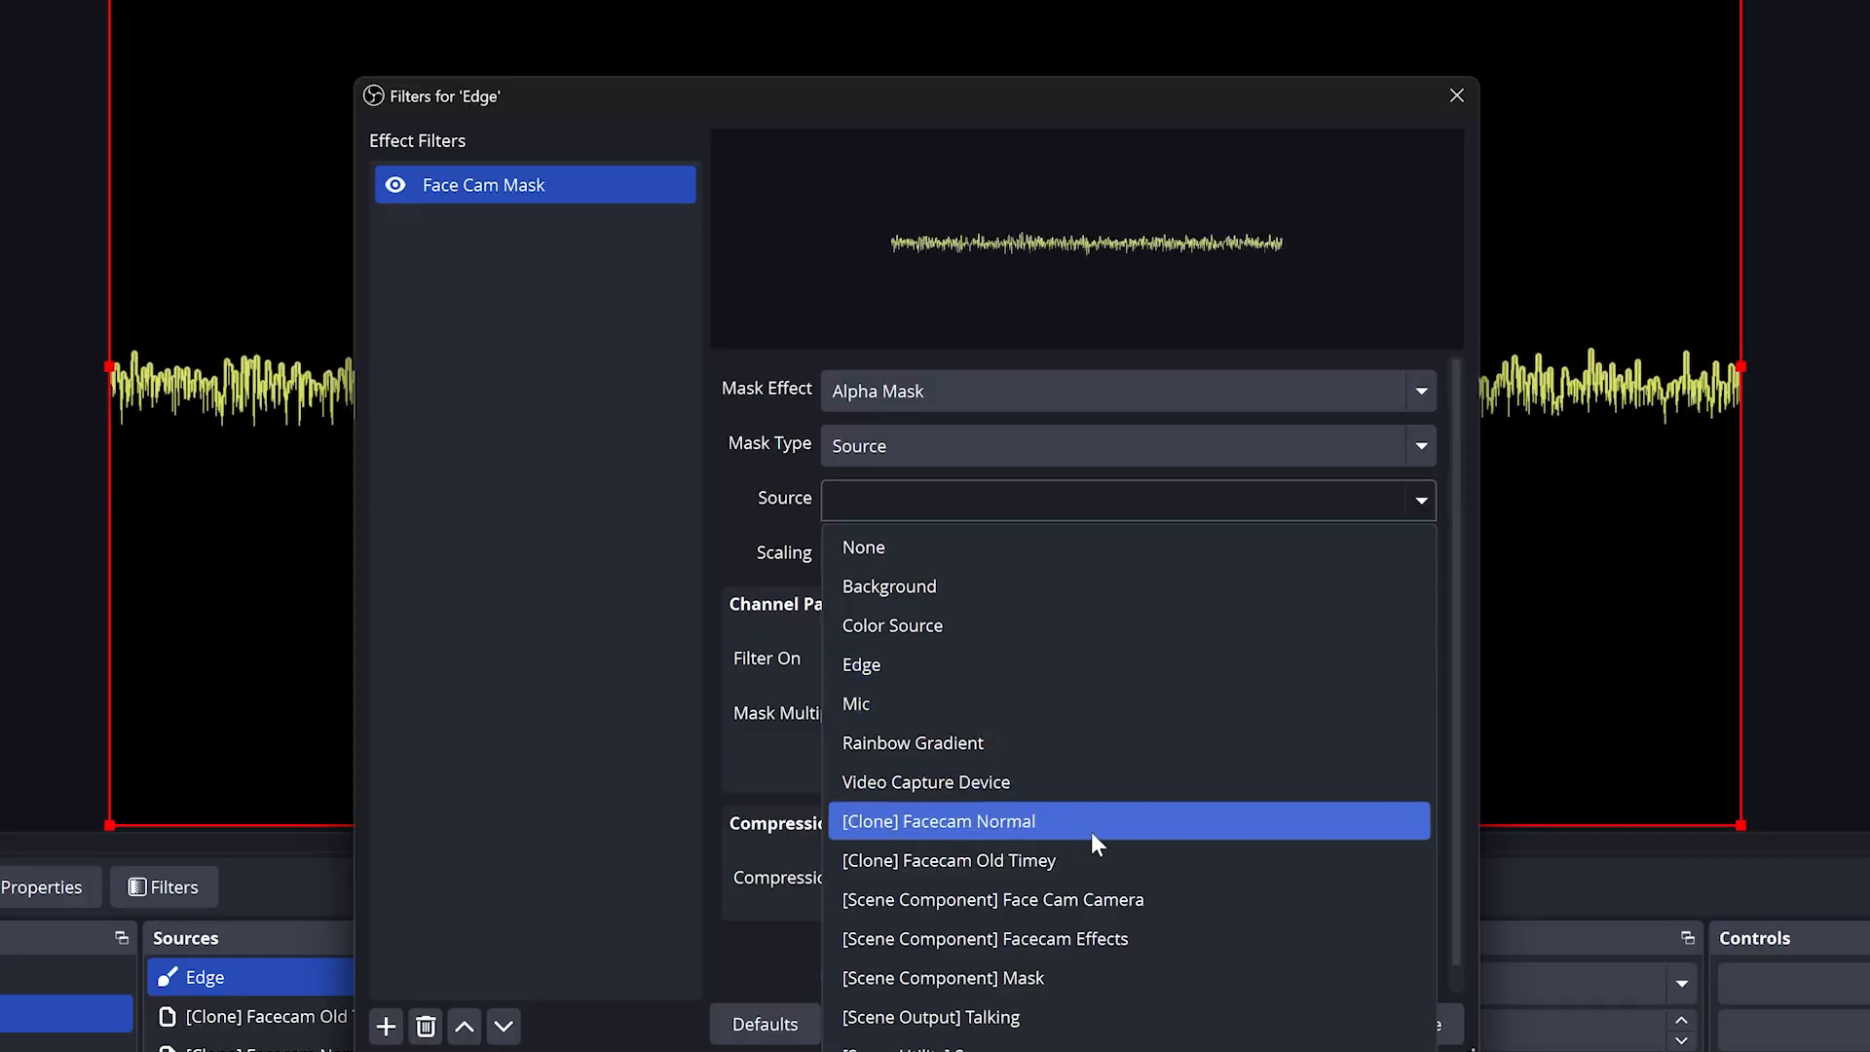
mouse_move(958, 828)
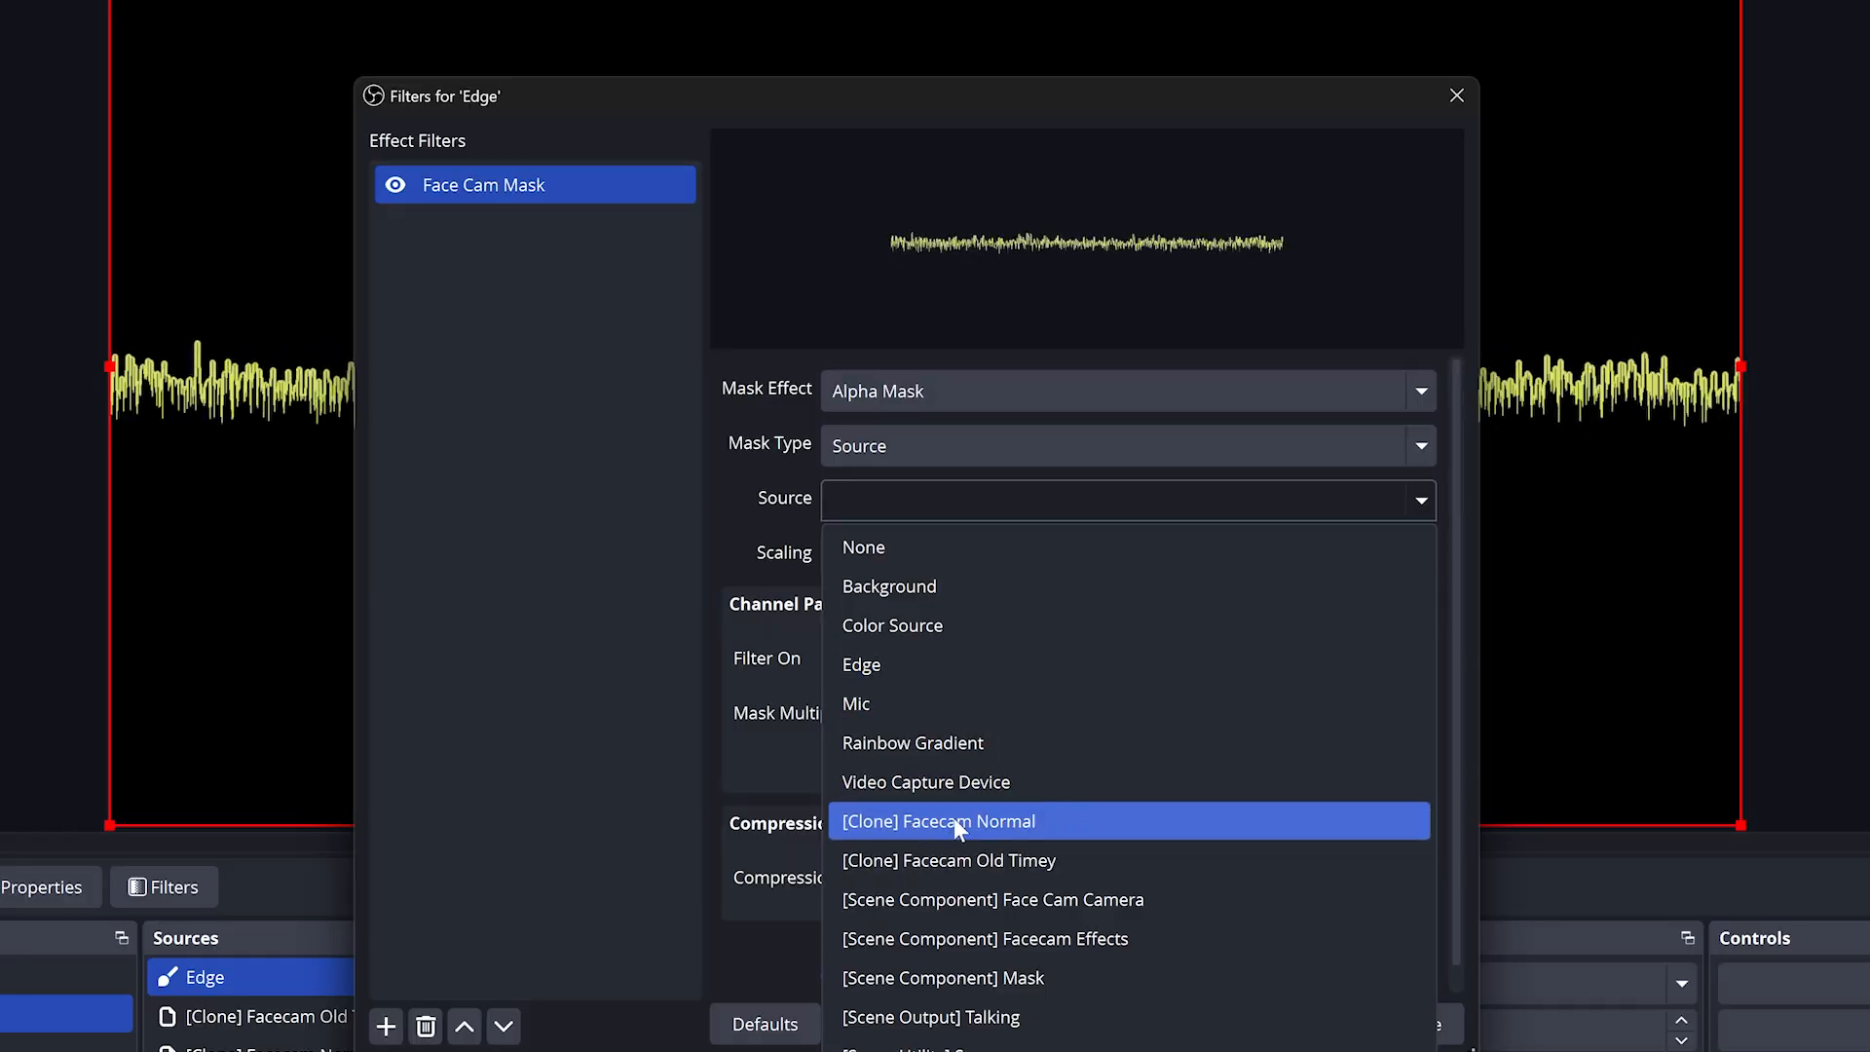
mouse_move(1017, 860)
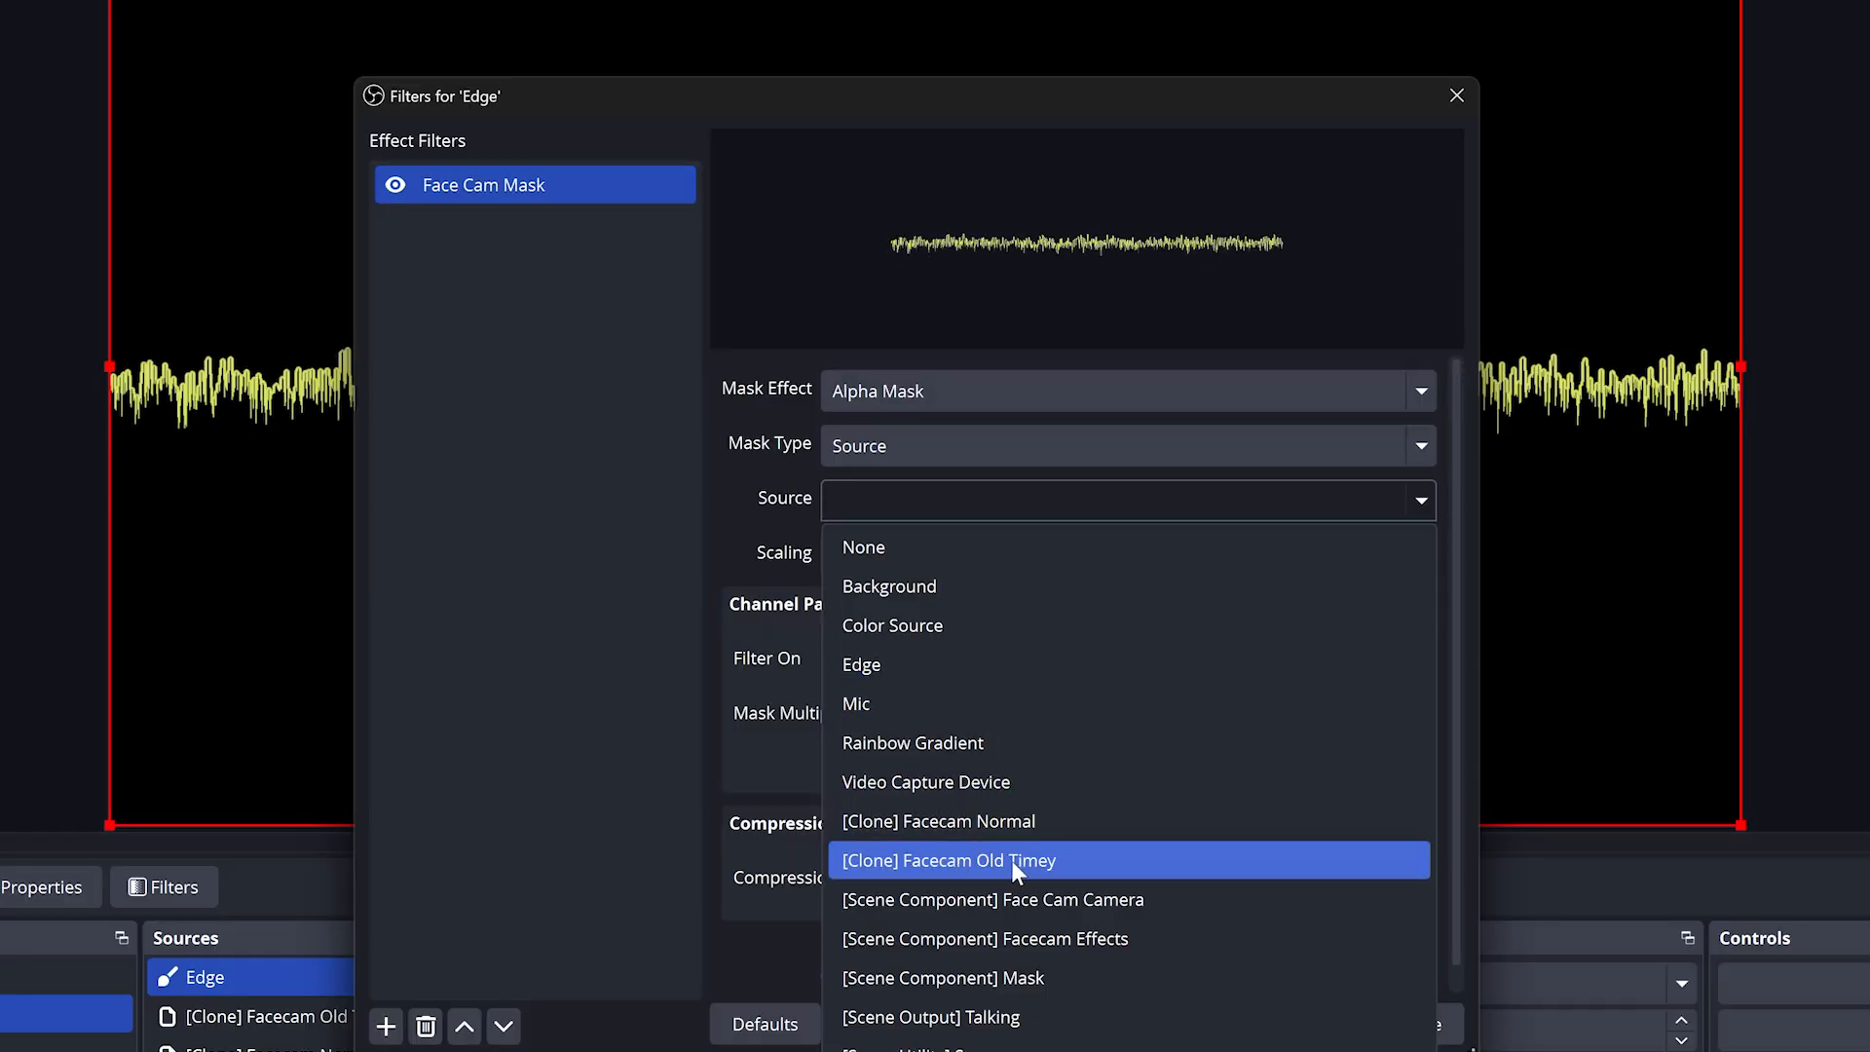
mouse_move(1071, 939)
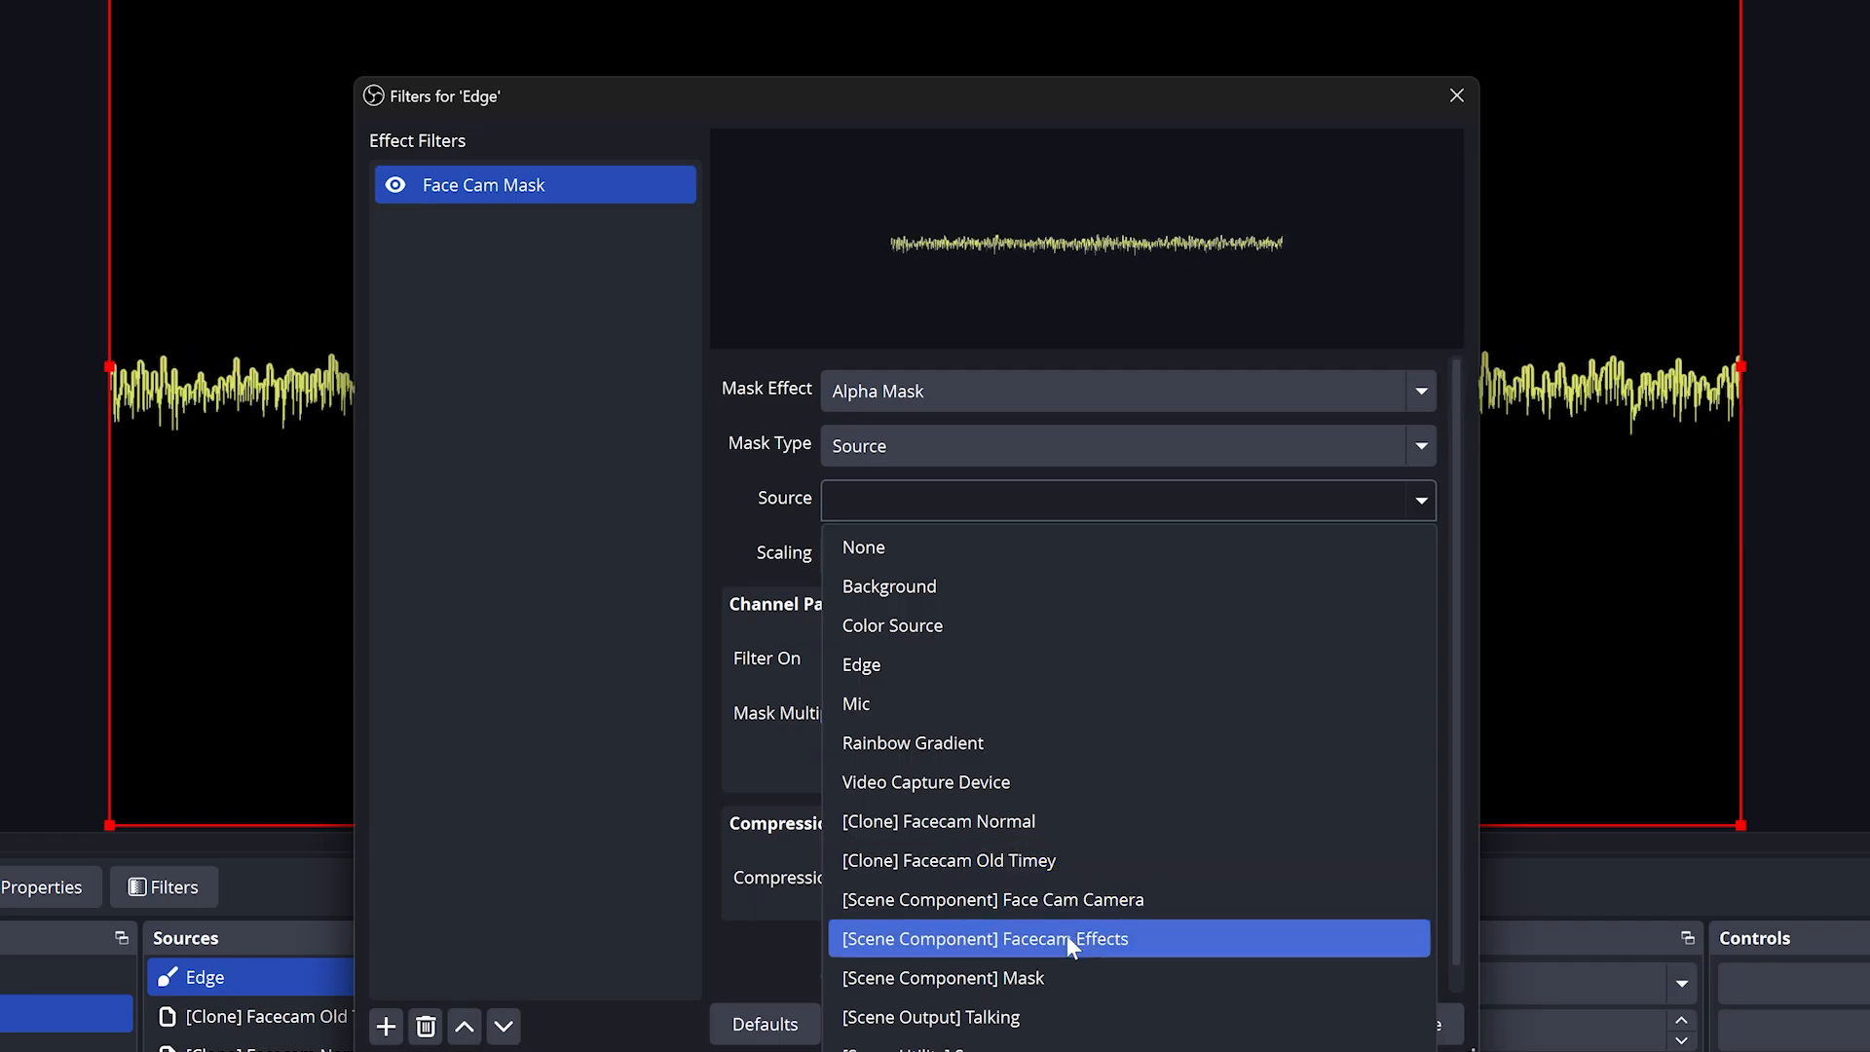
mouse_move(1034, 899)
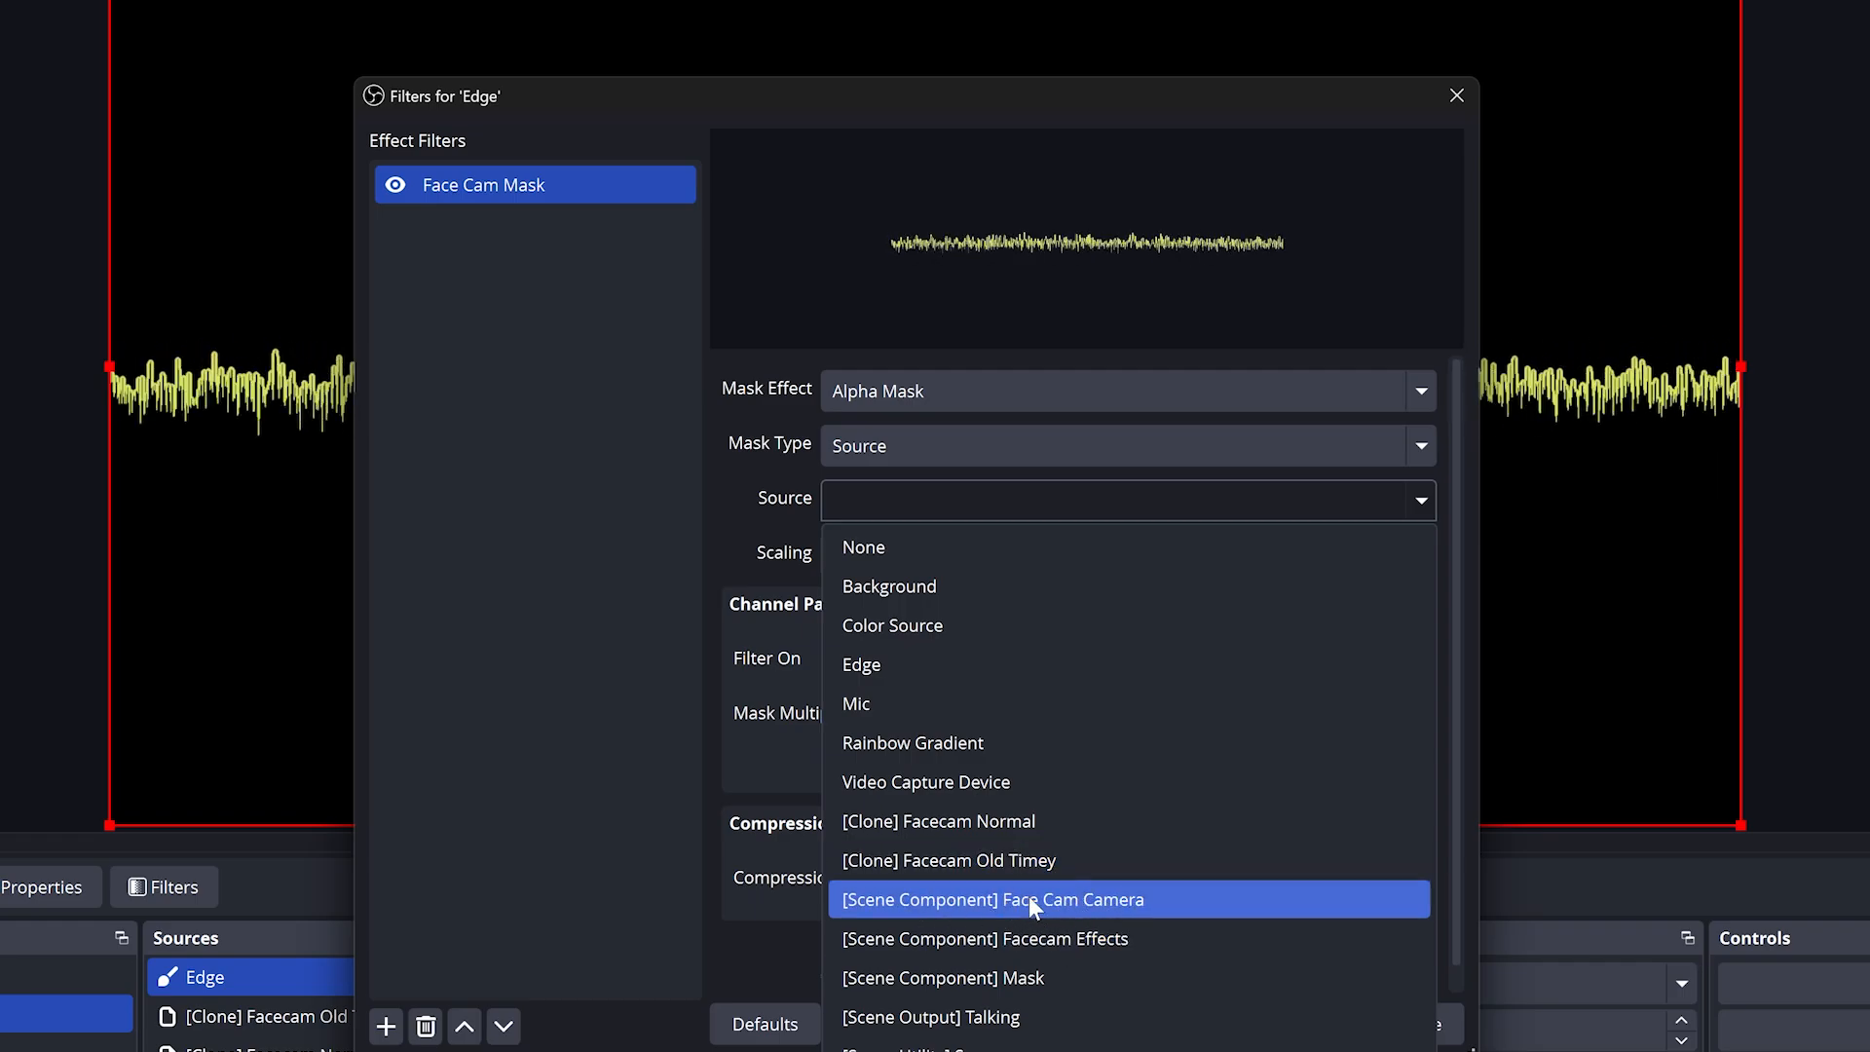
left_click(992, 899)
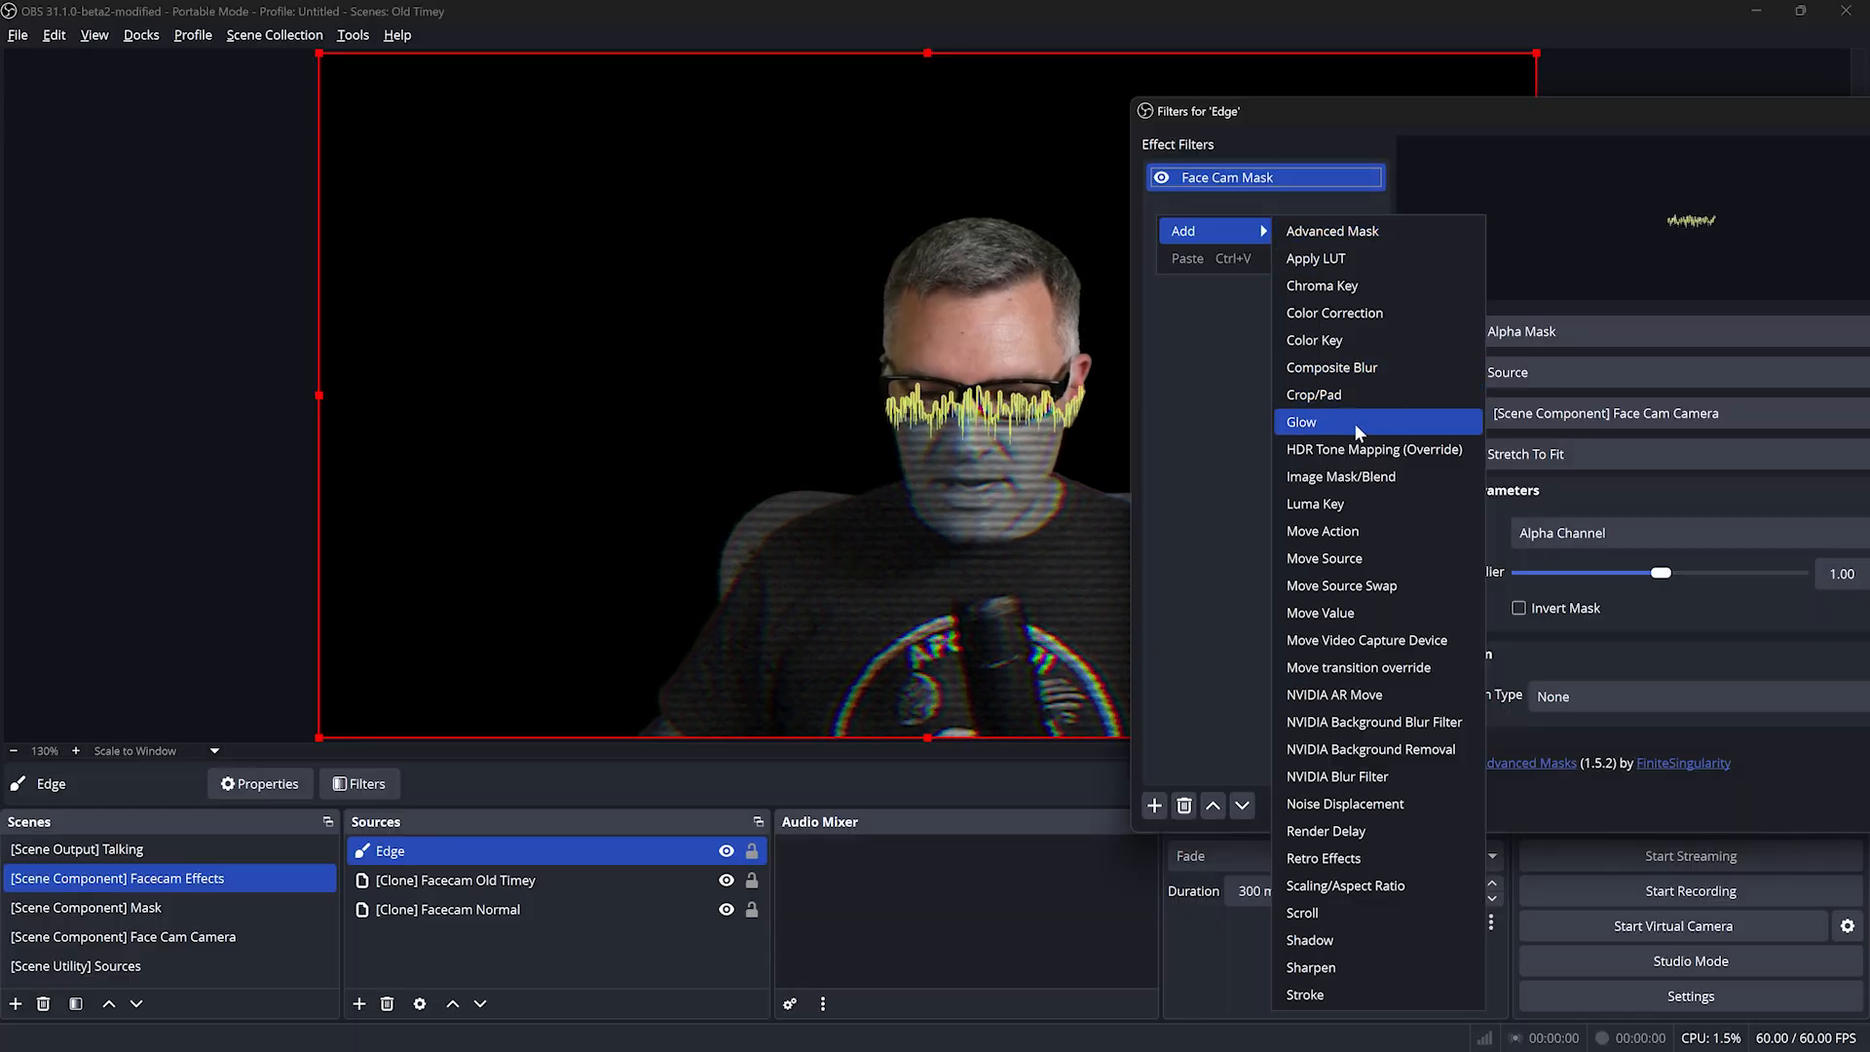
Add a source-filled Glow filter to Edge, then open the Mask scene's filters
left_click(1302, 421)
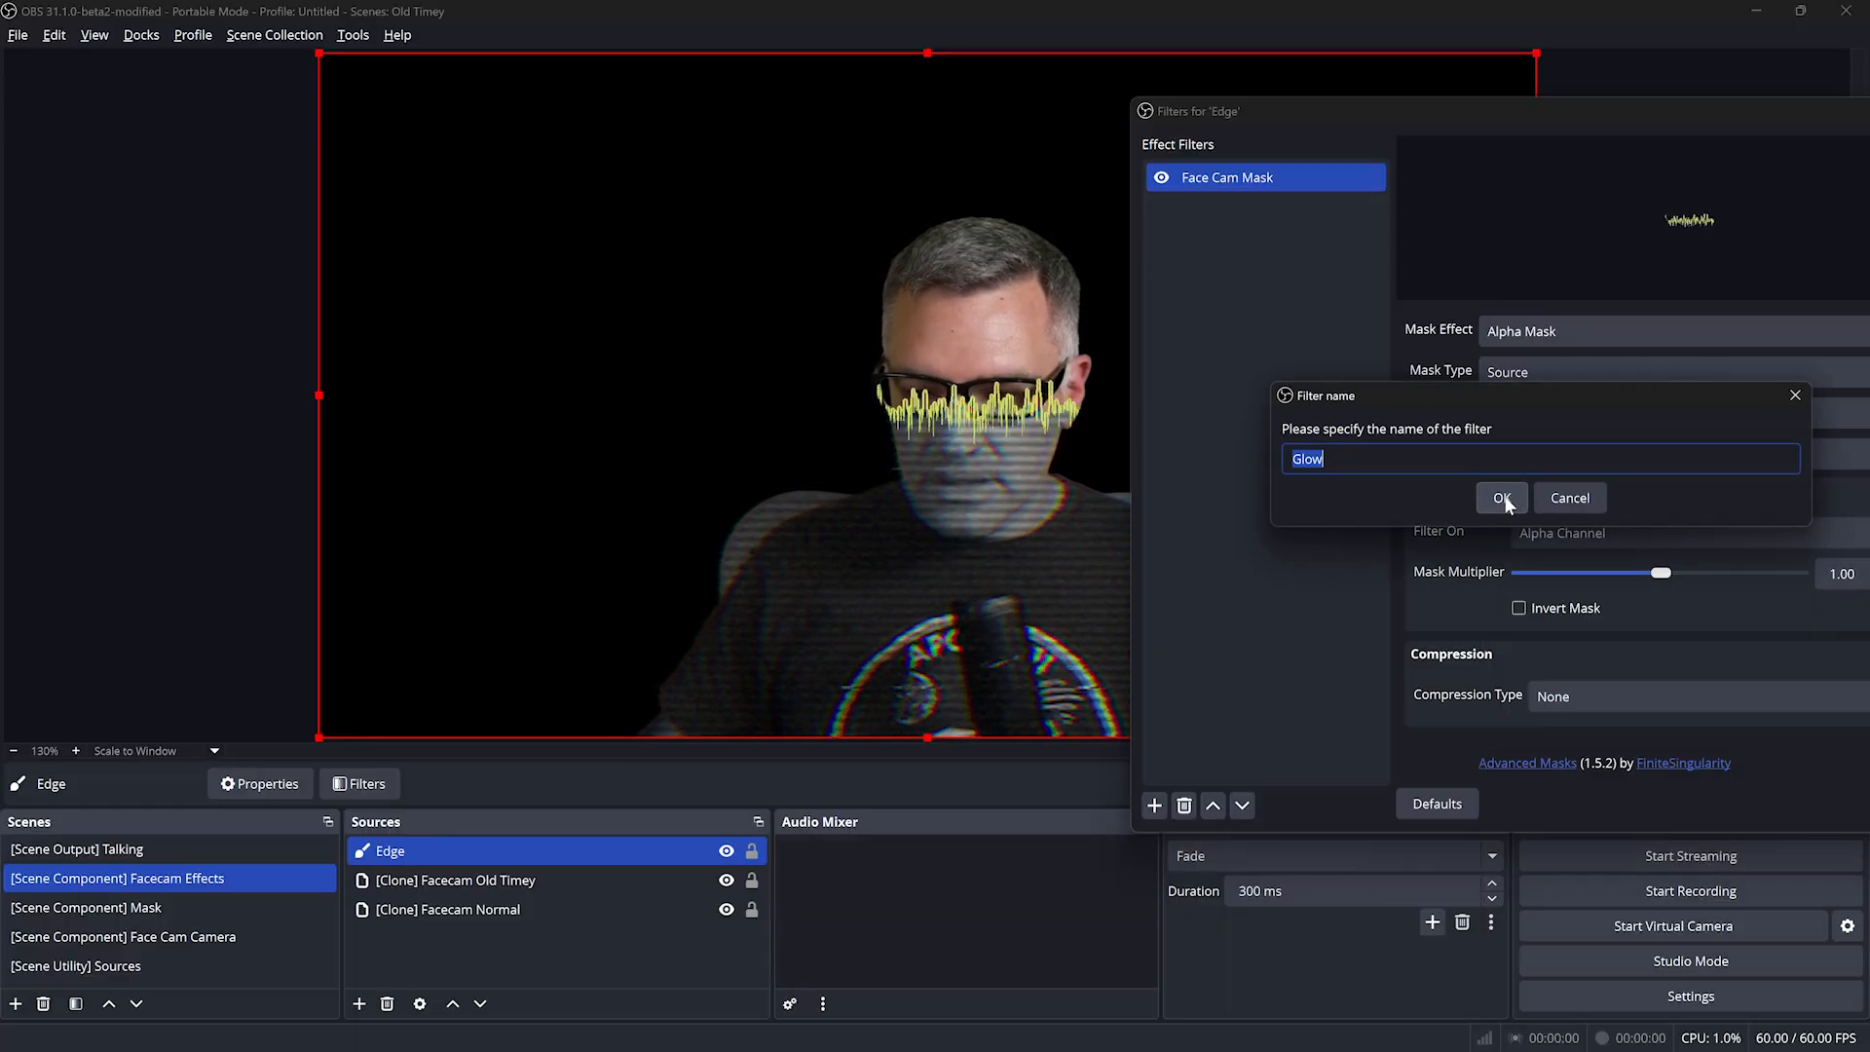
left_click(1502, 498)
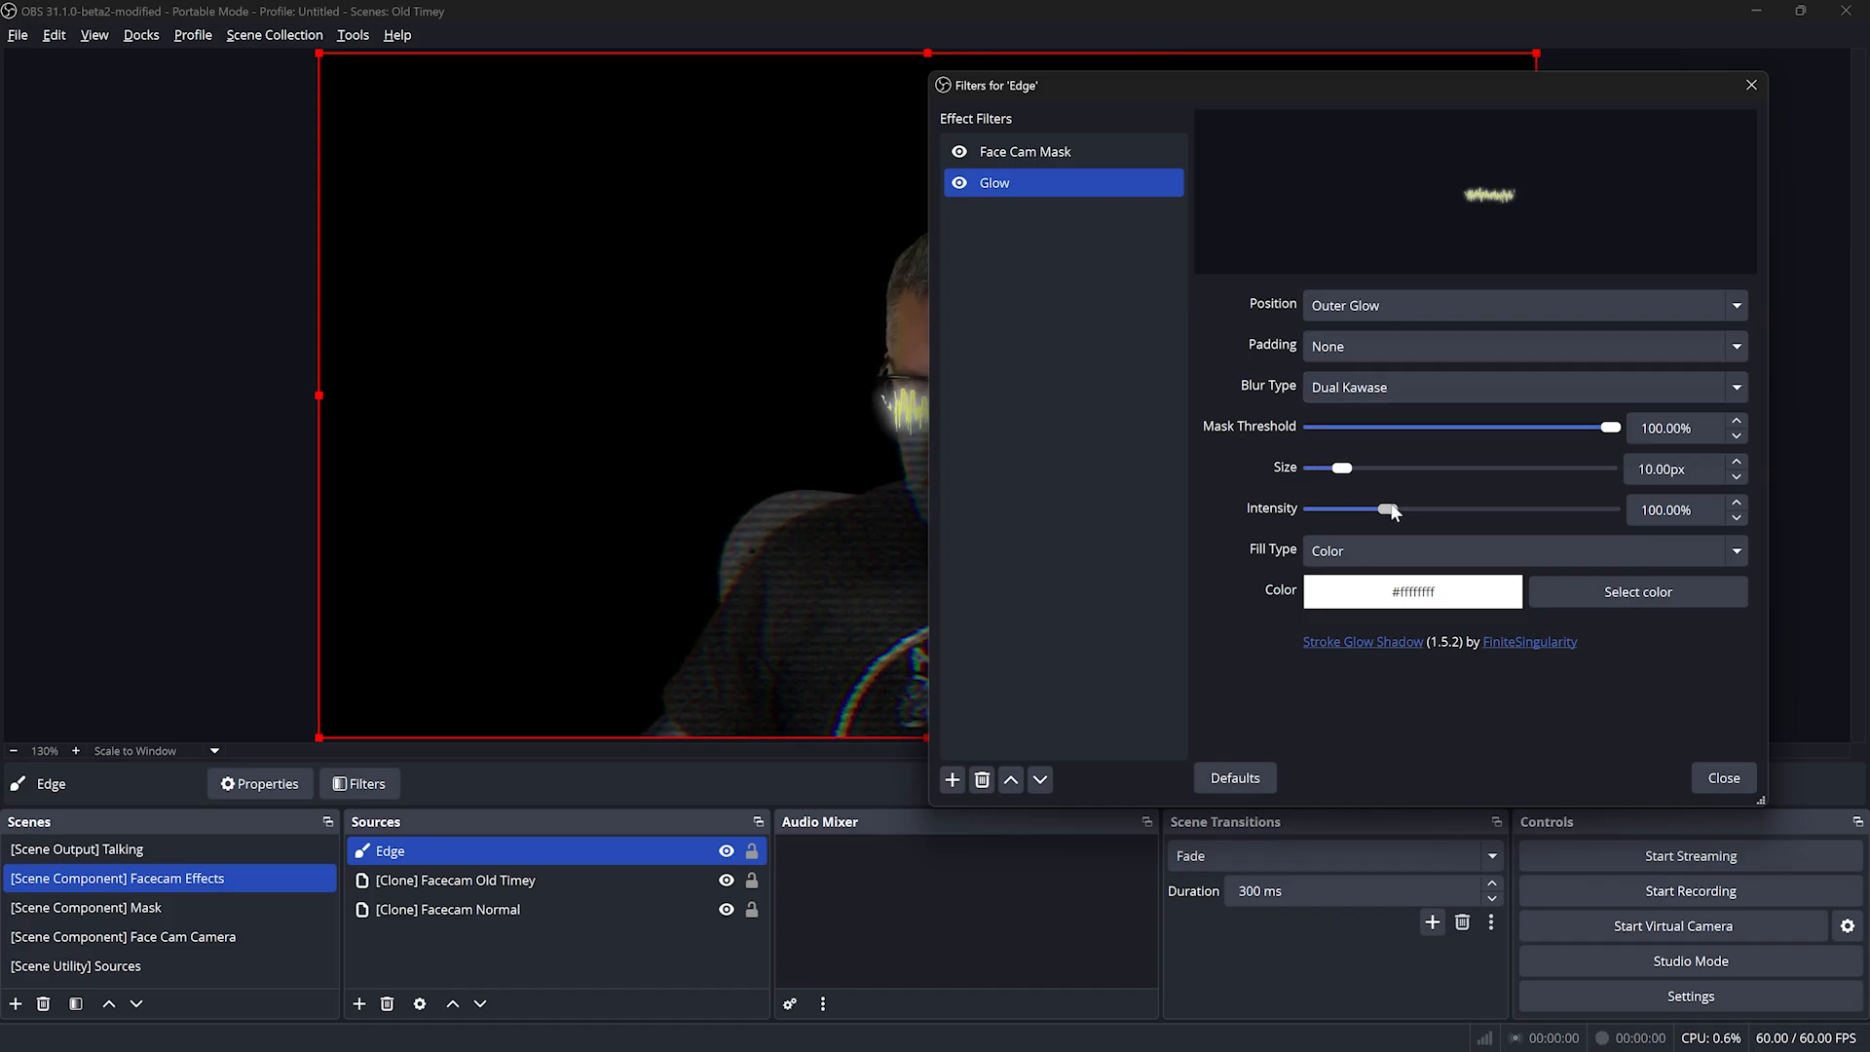
left_click(1524, 550)
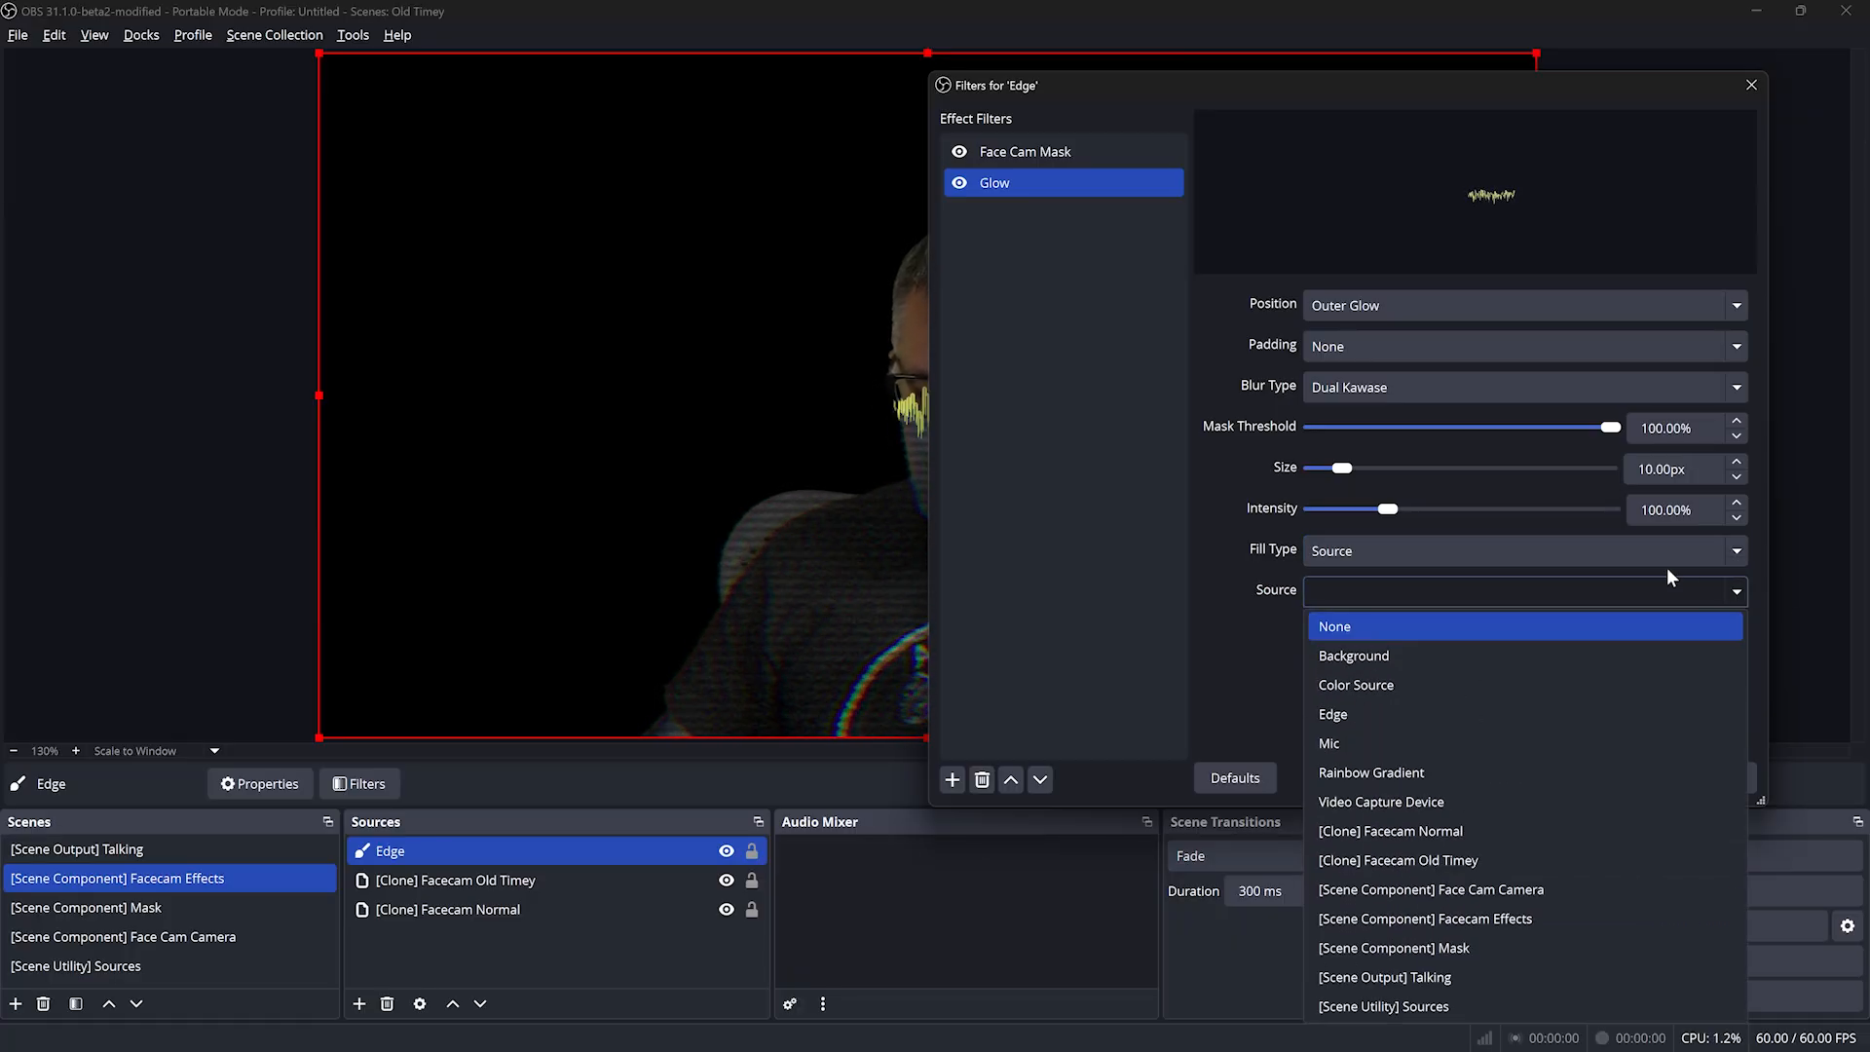
left_click(1370, 771)
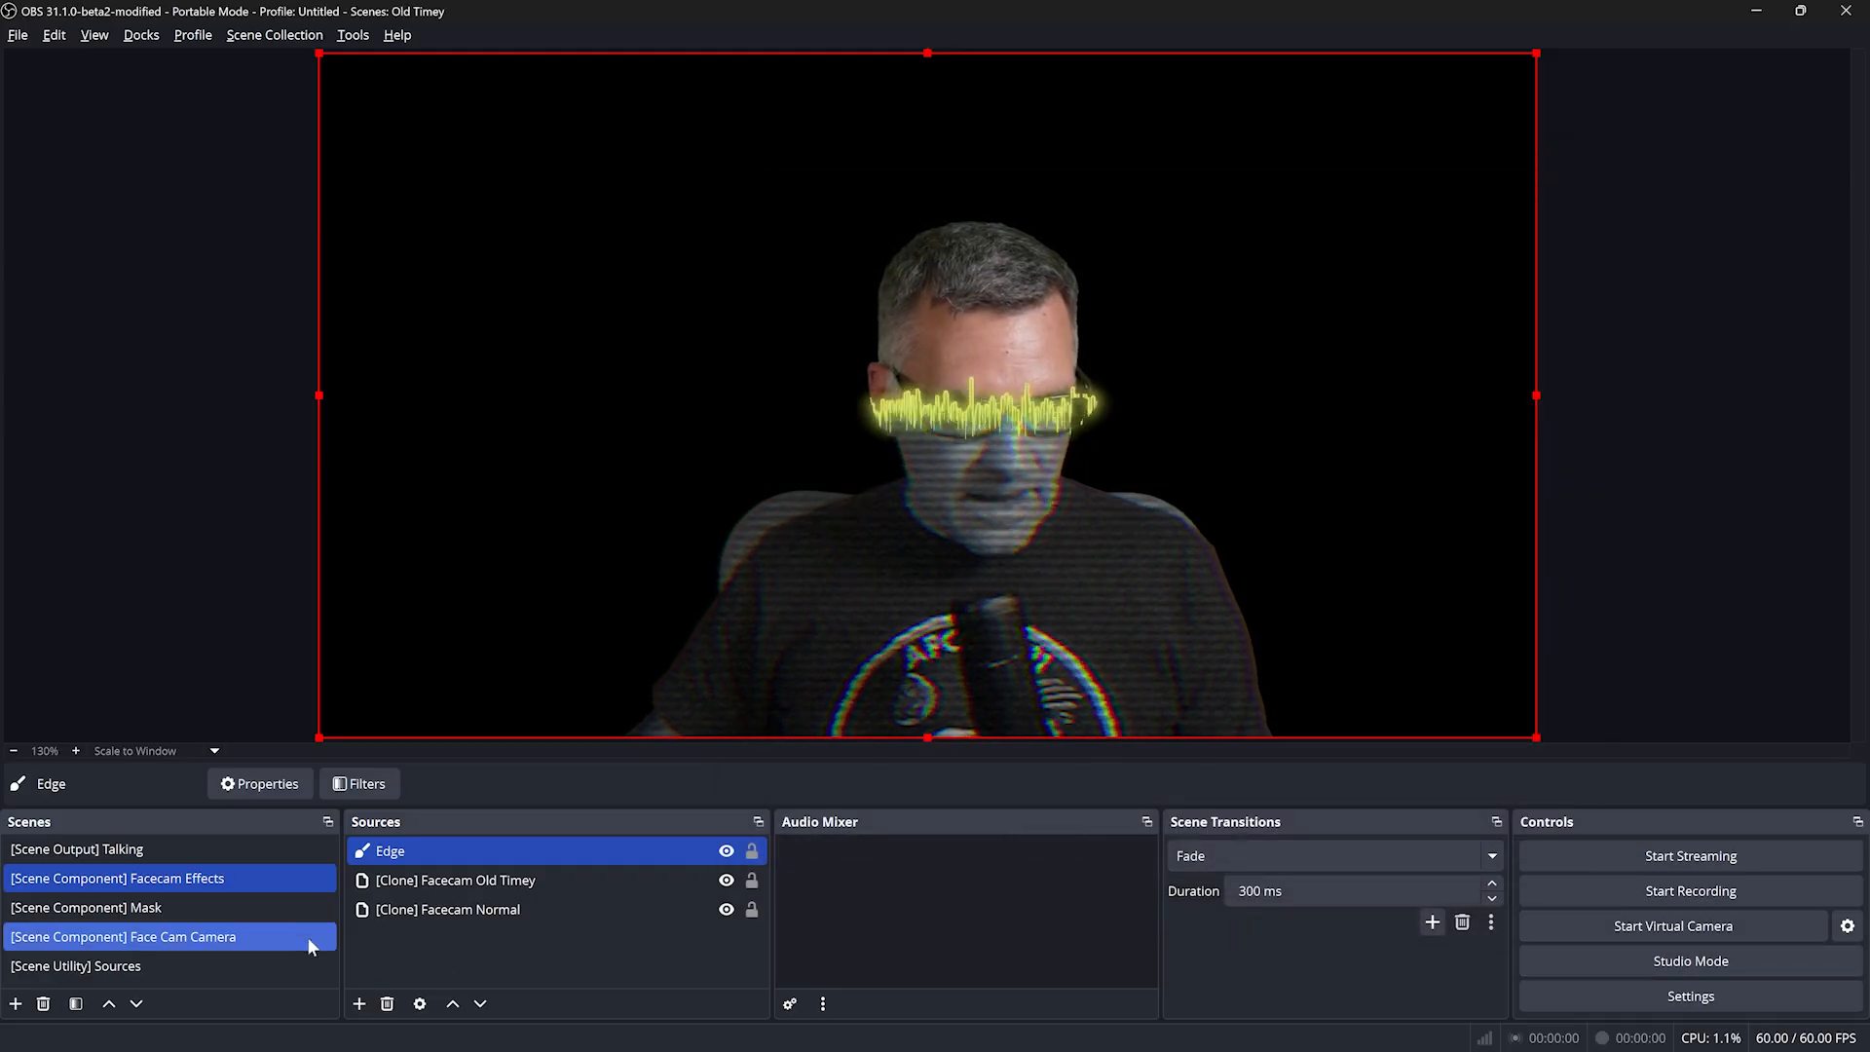
right_click(86, 907)
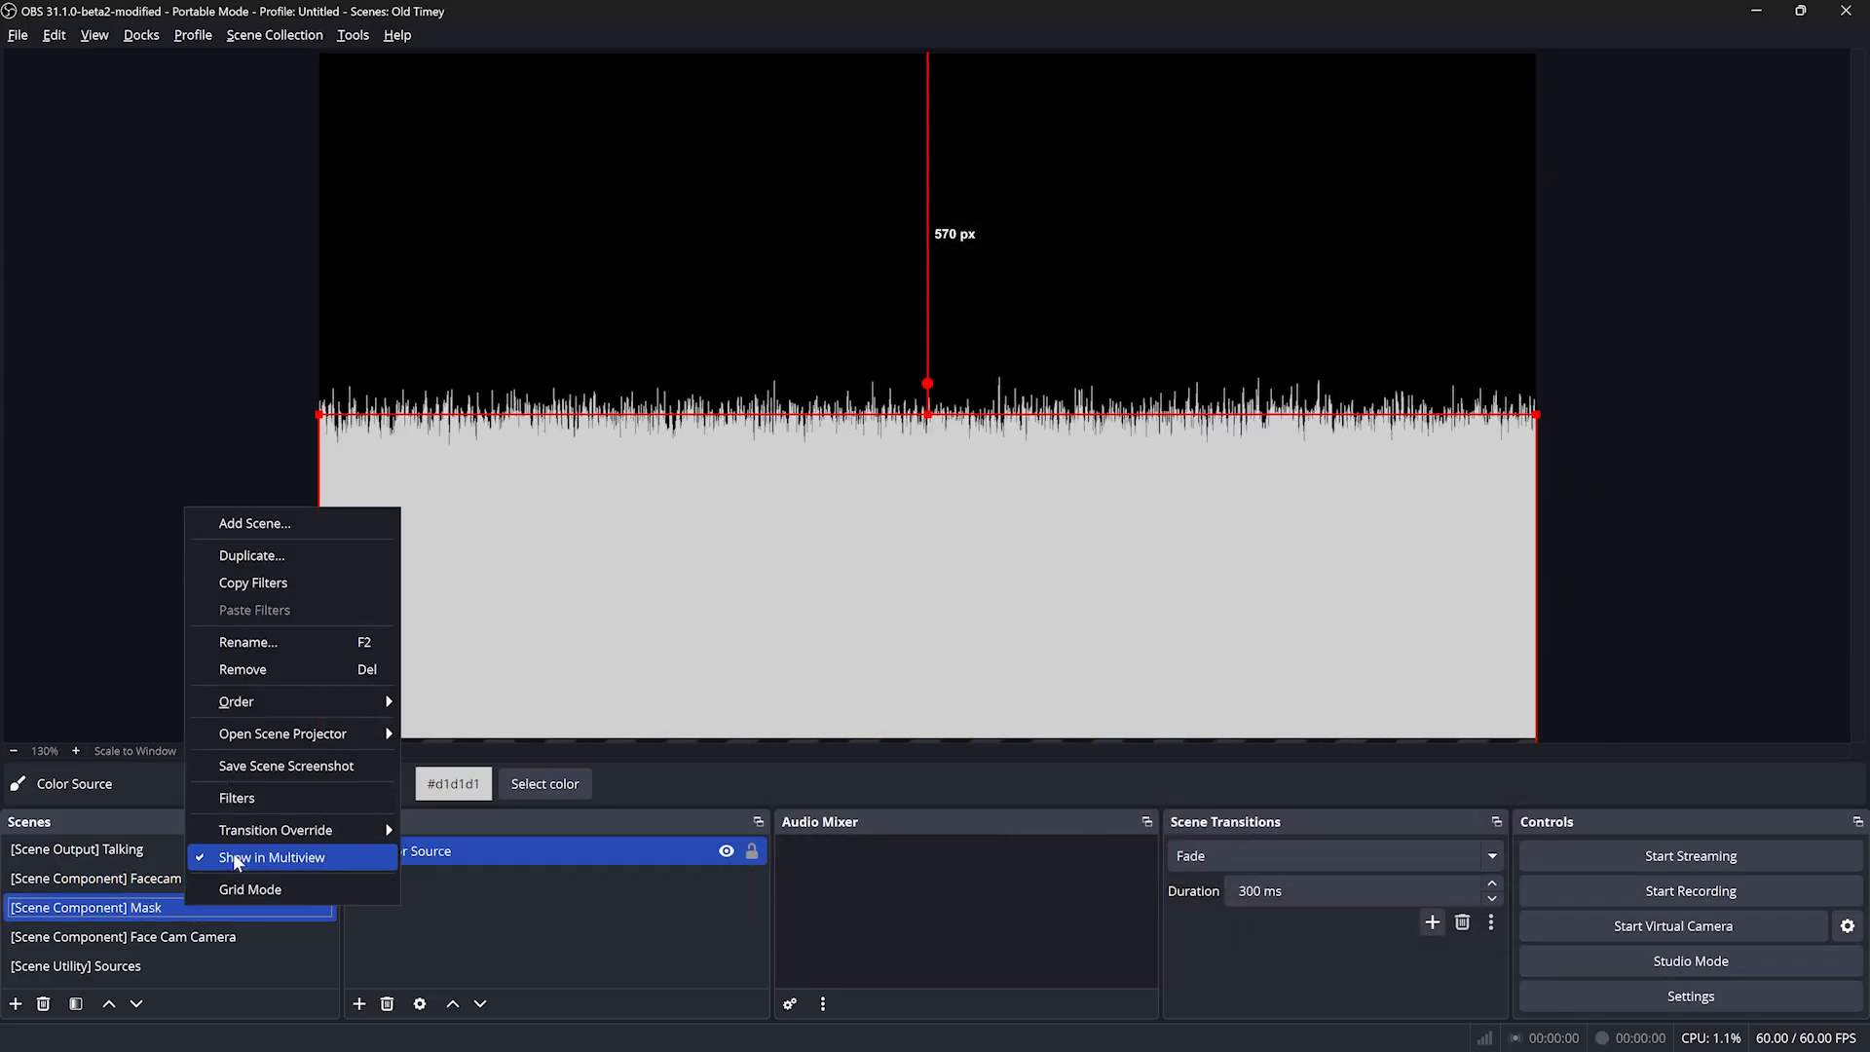
left_click(238, 798)
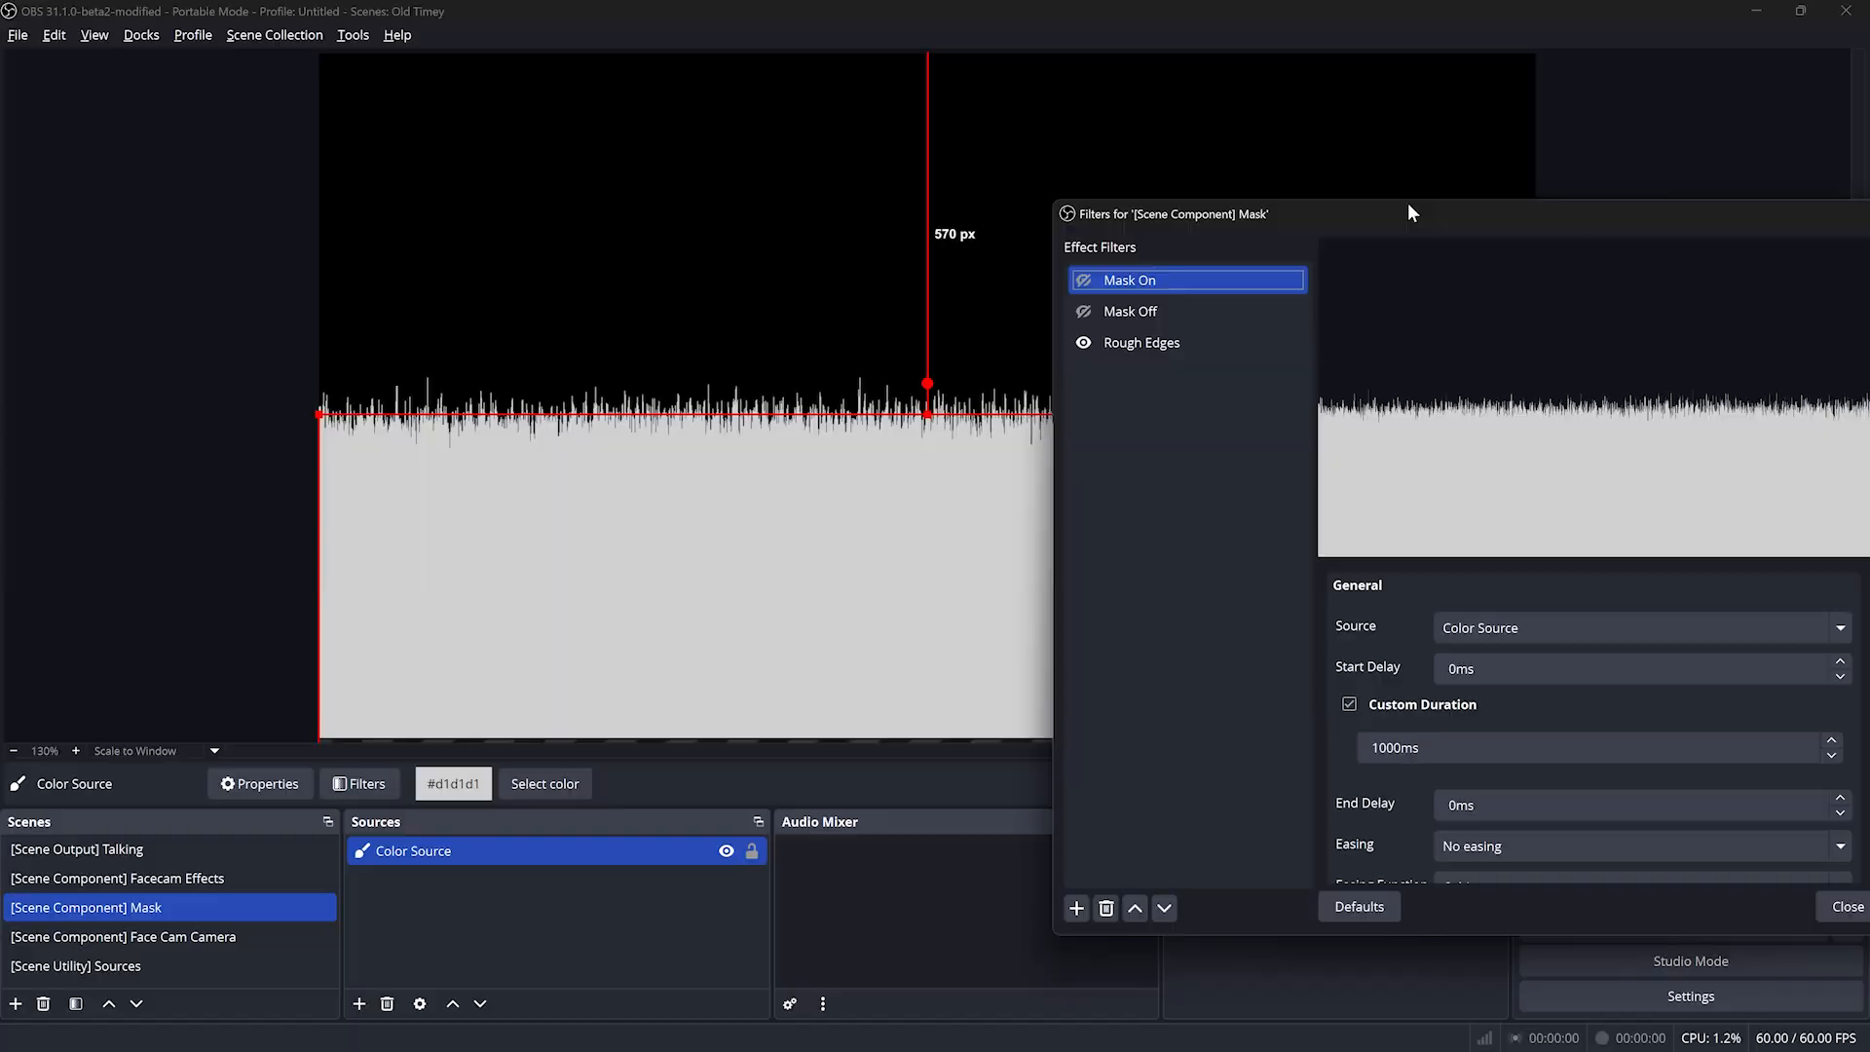
Toggle Mask On and Mask Off twice to compare normal and old-timey looks, then close the filters
left_click(117, 878)
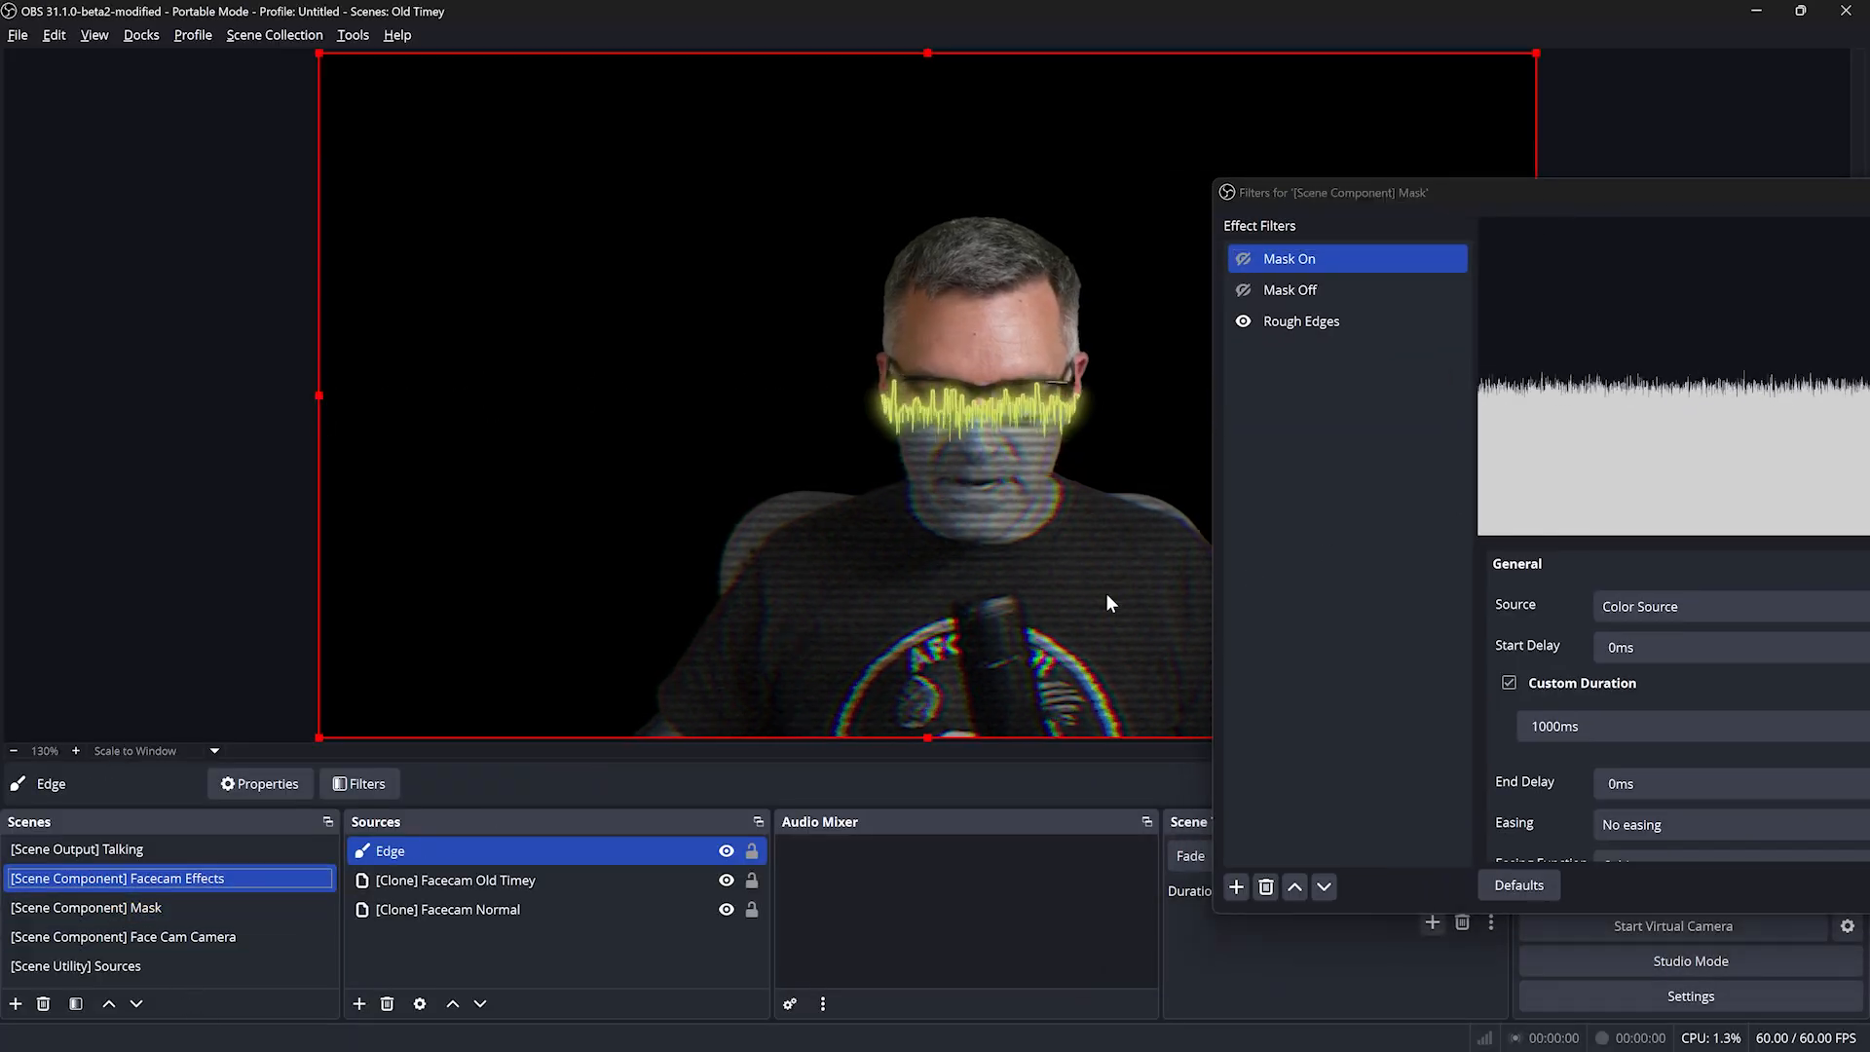
left_click(1290, 290)
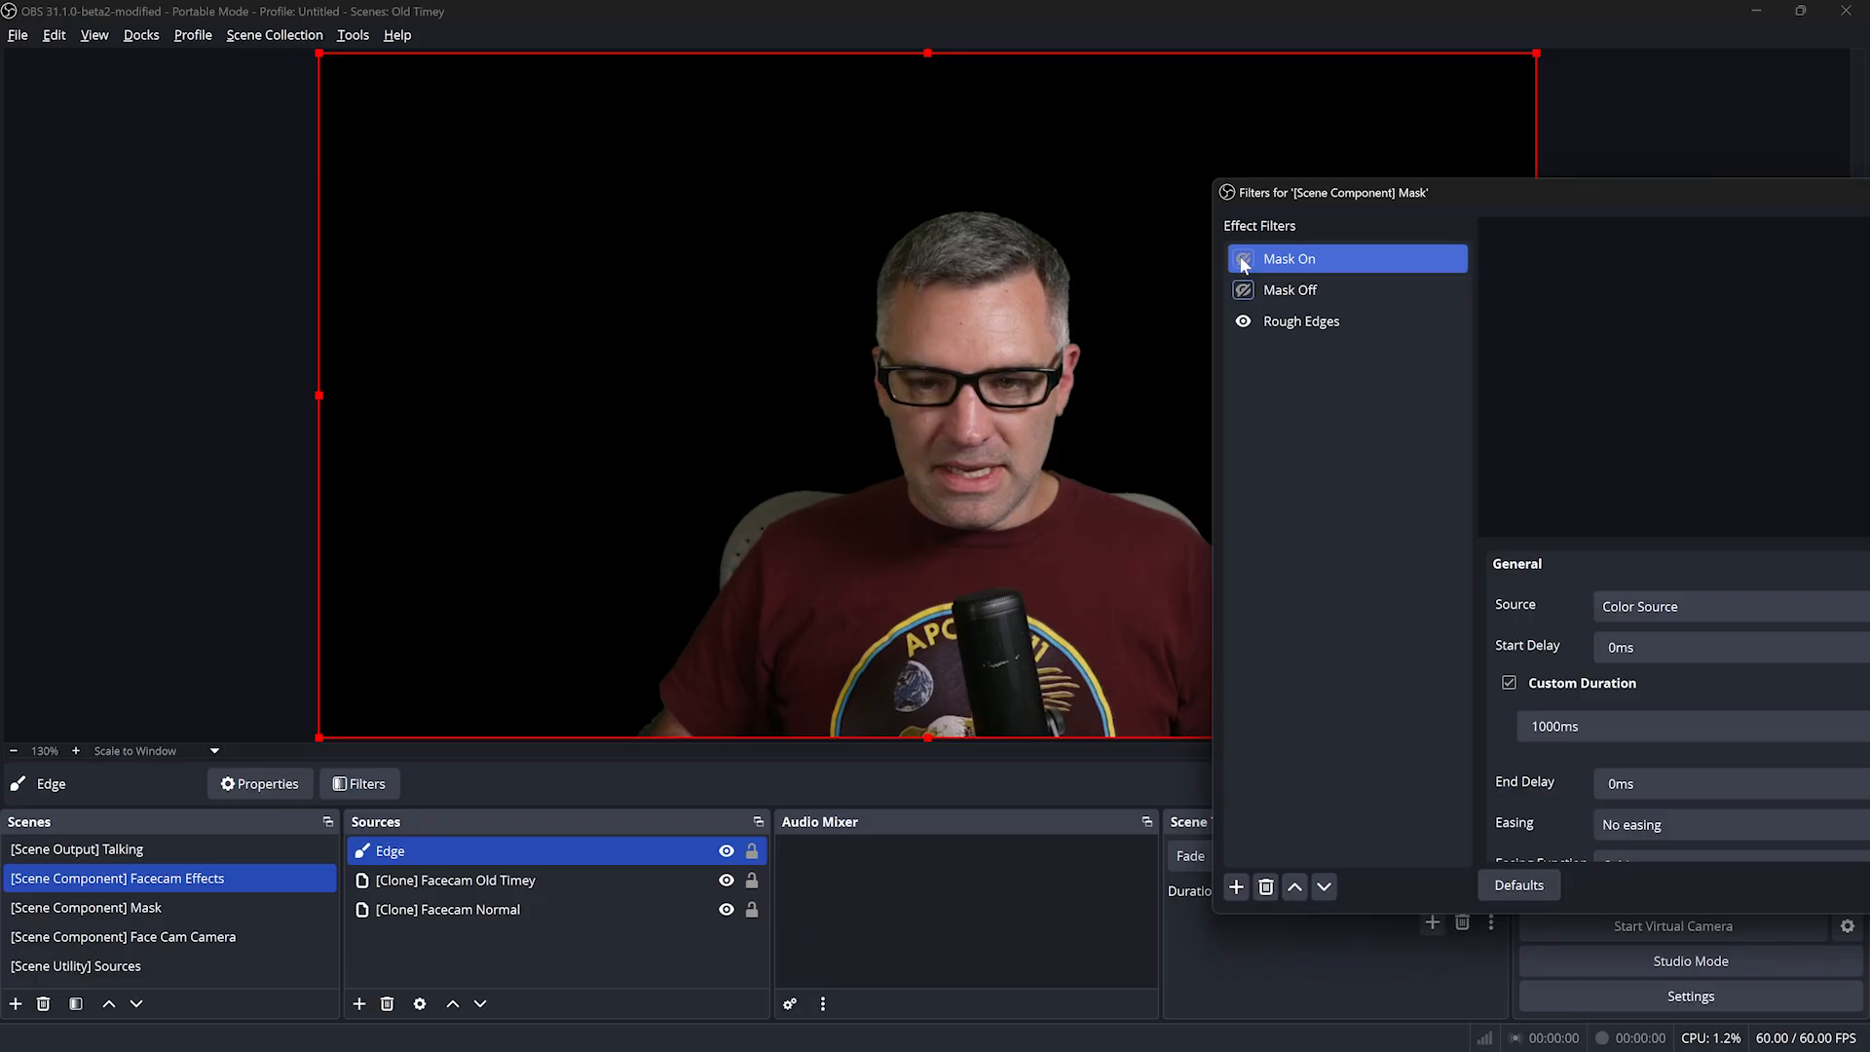
left_click(1242, 257)
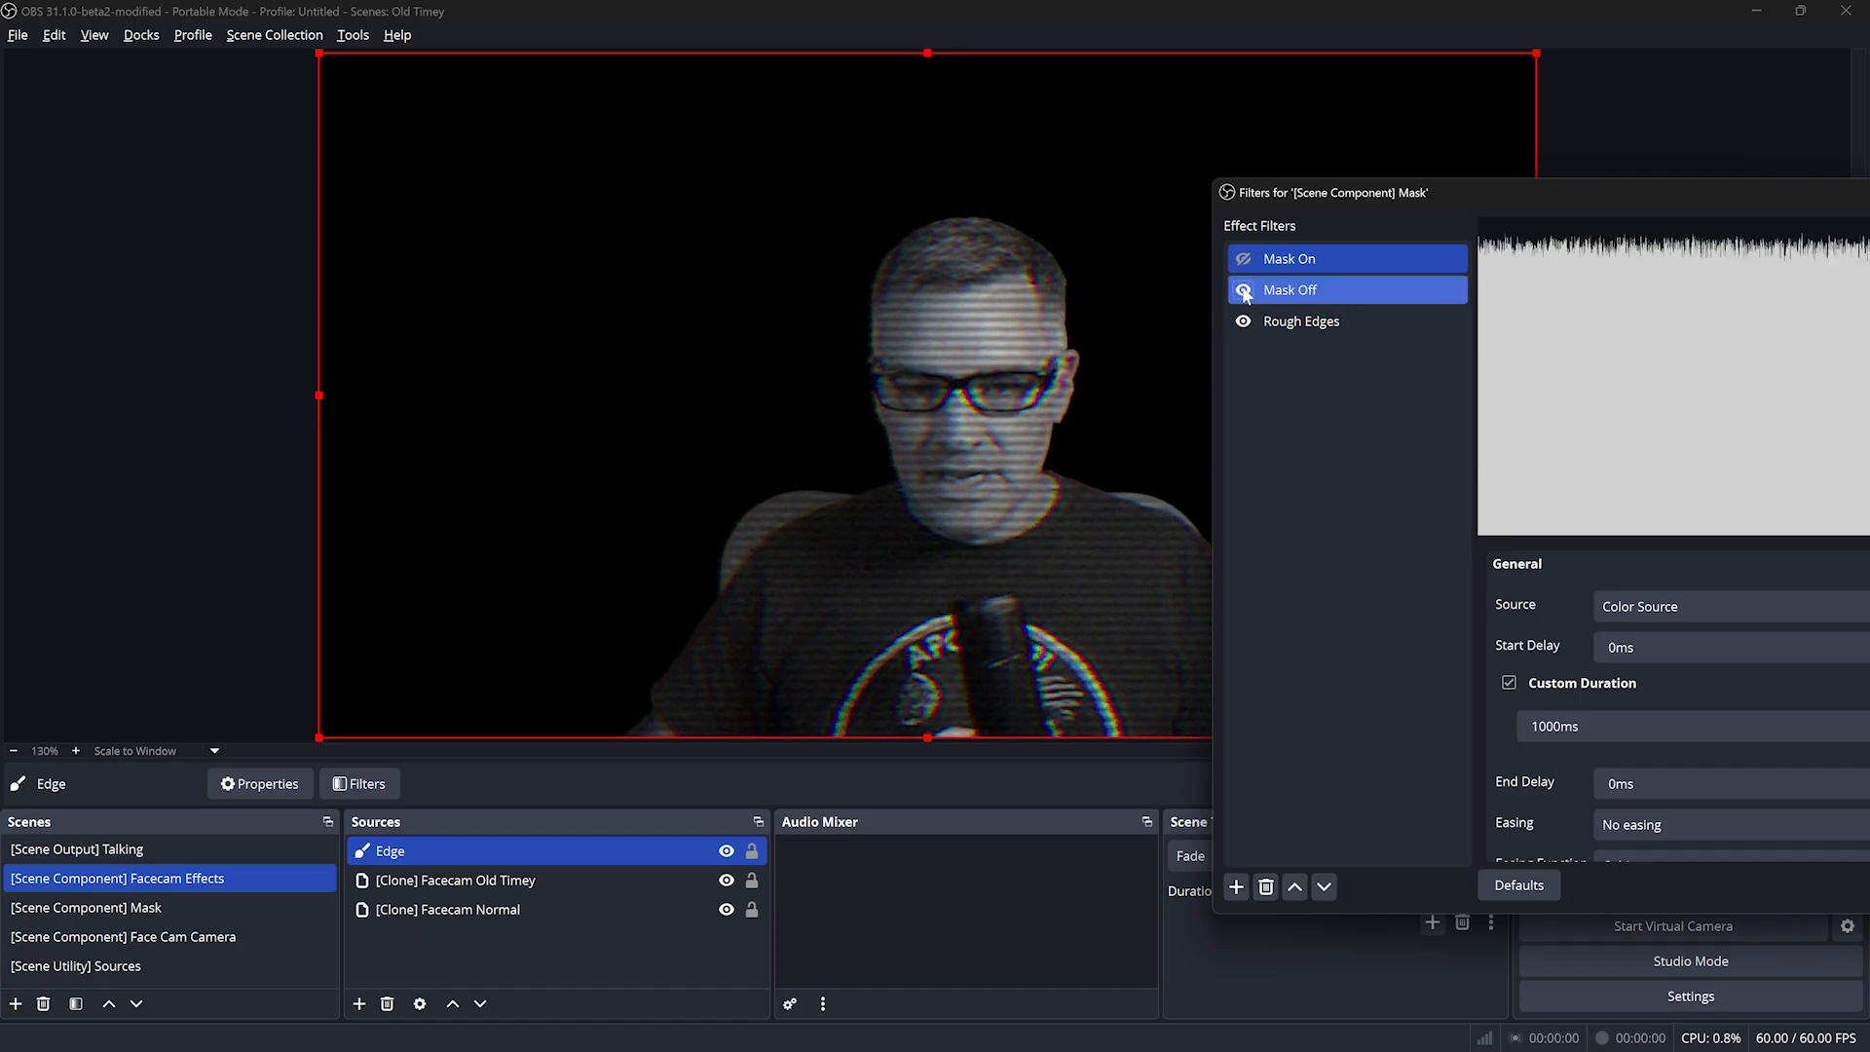
left_click(1289, 290)
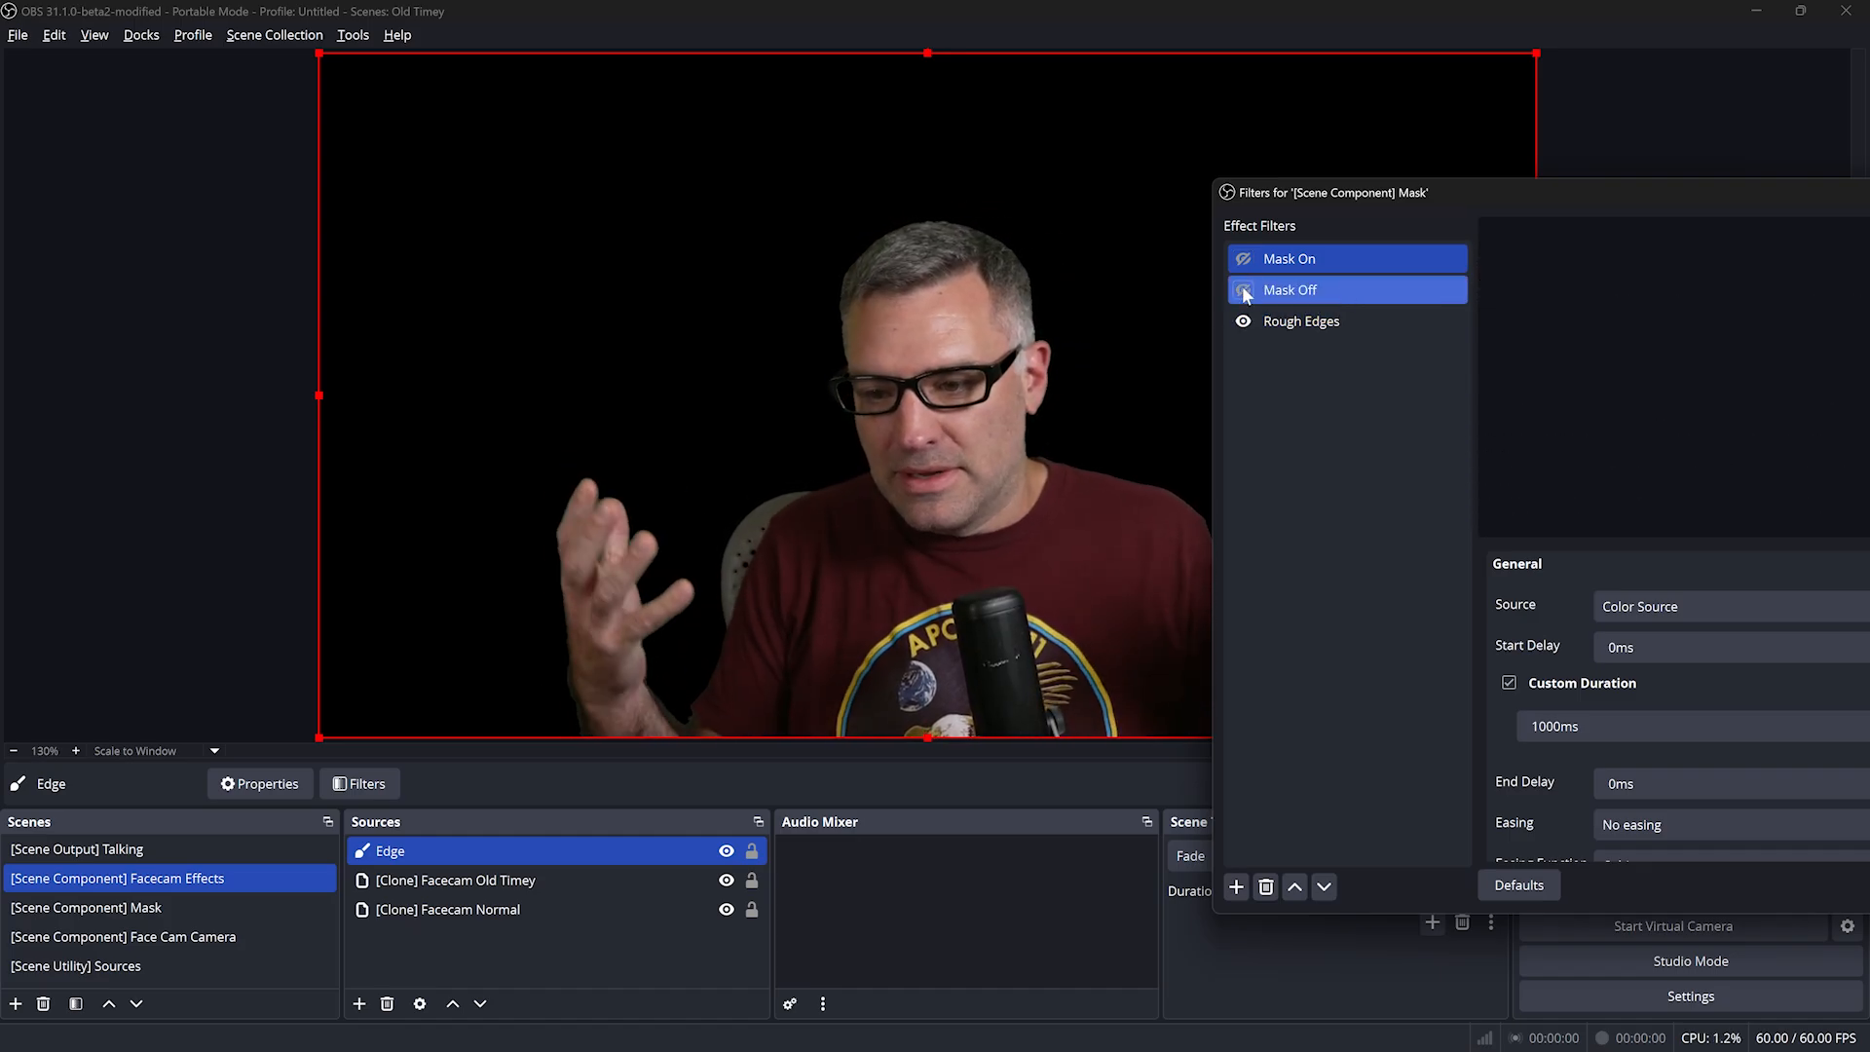
left_click(1288, 260)
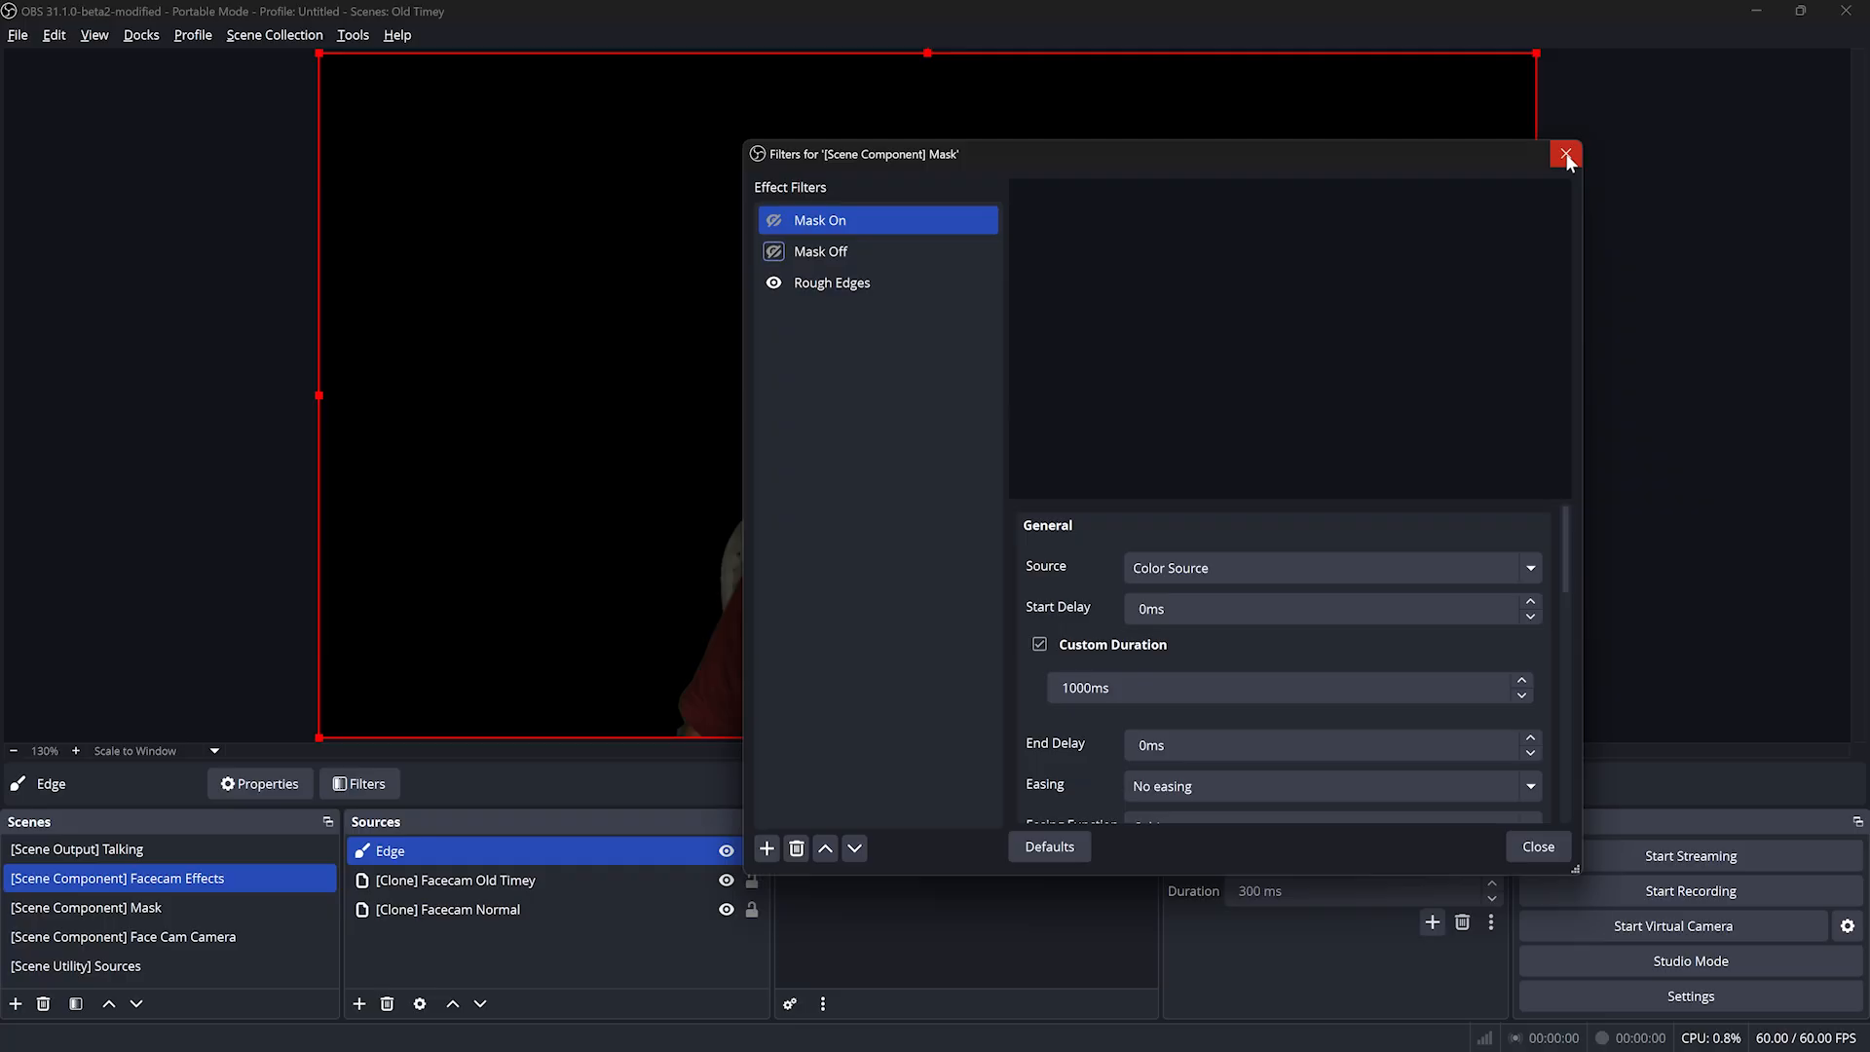
left_click(1565, 154)
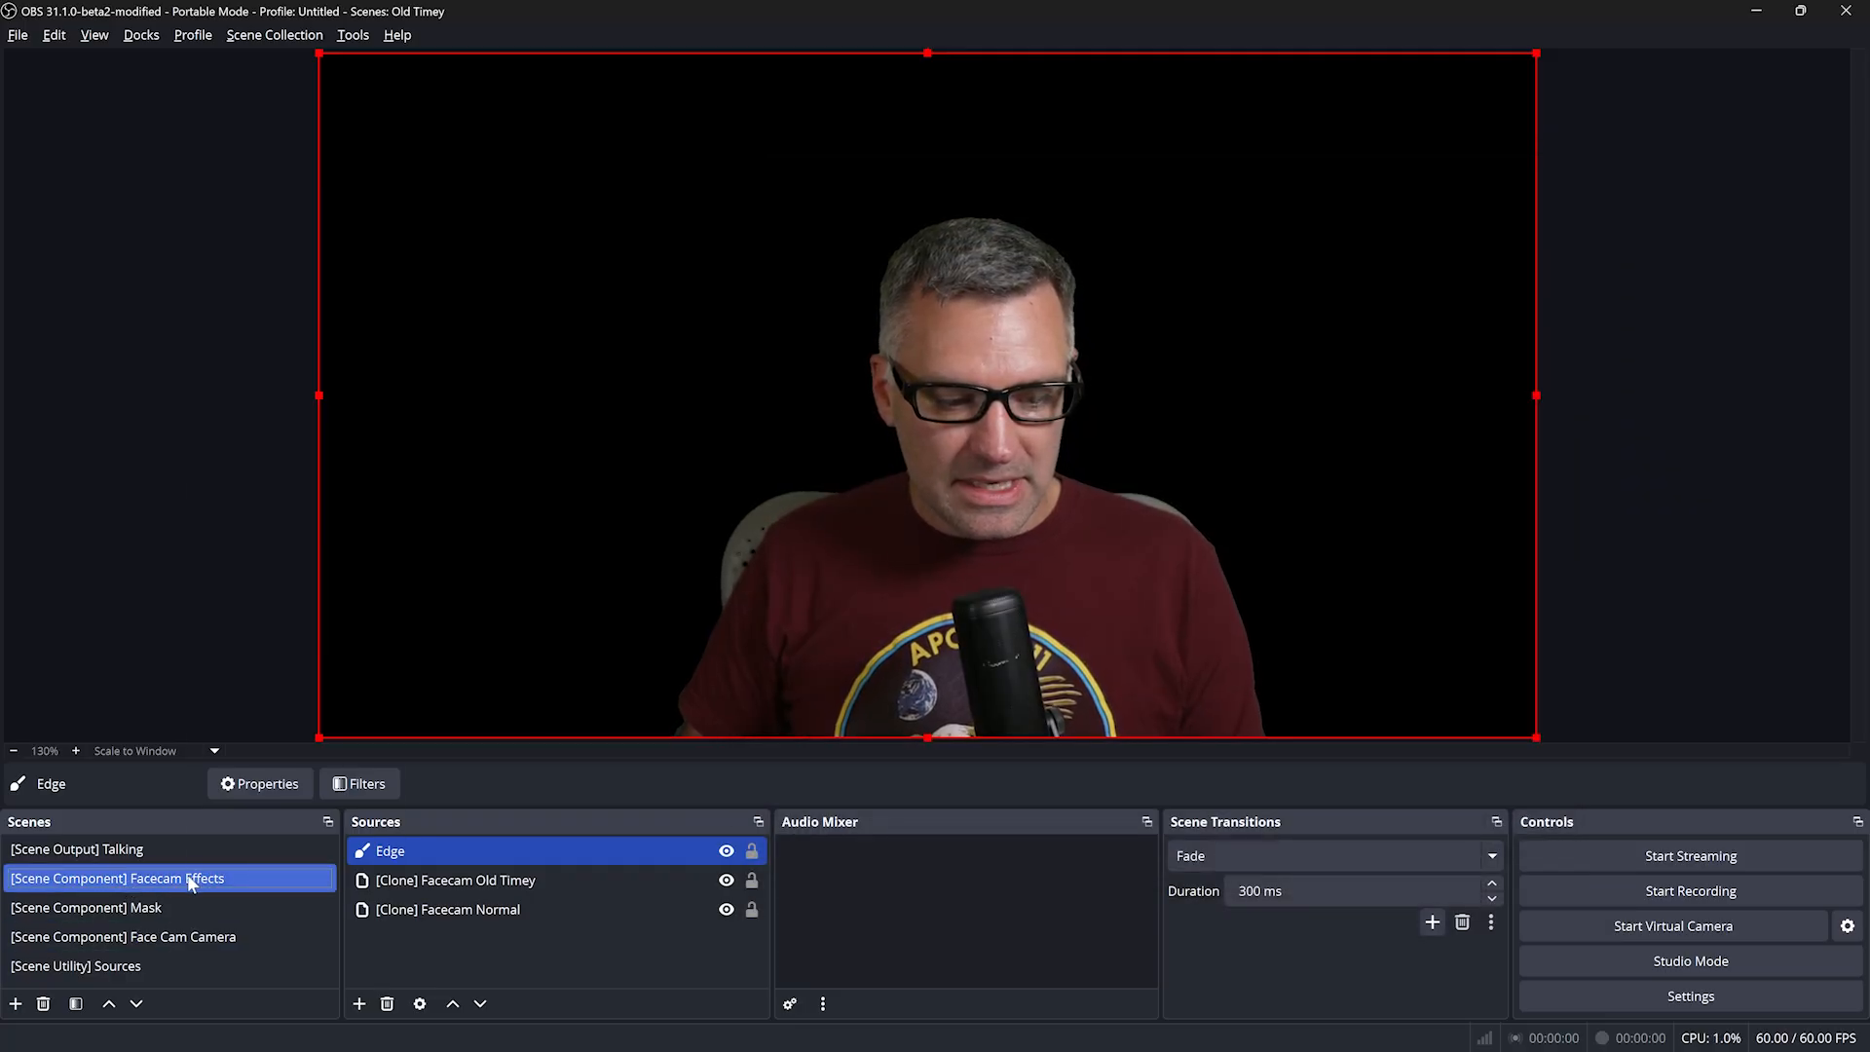
Open Facecam Effects' filters and add a Move Action filter called 'Old Timey'
right_click(117, 877)
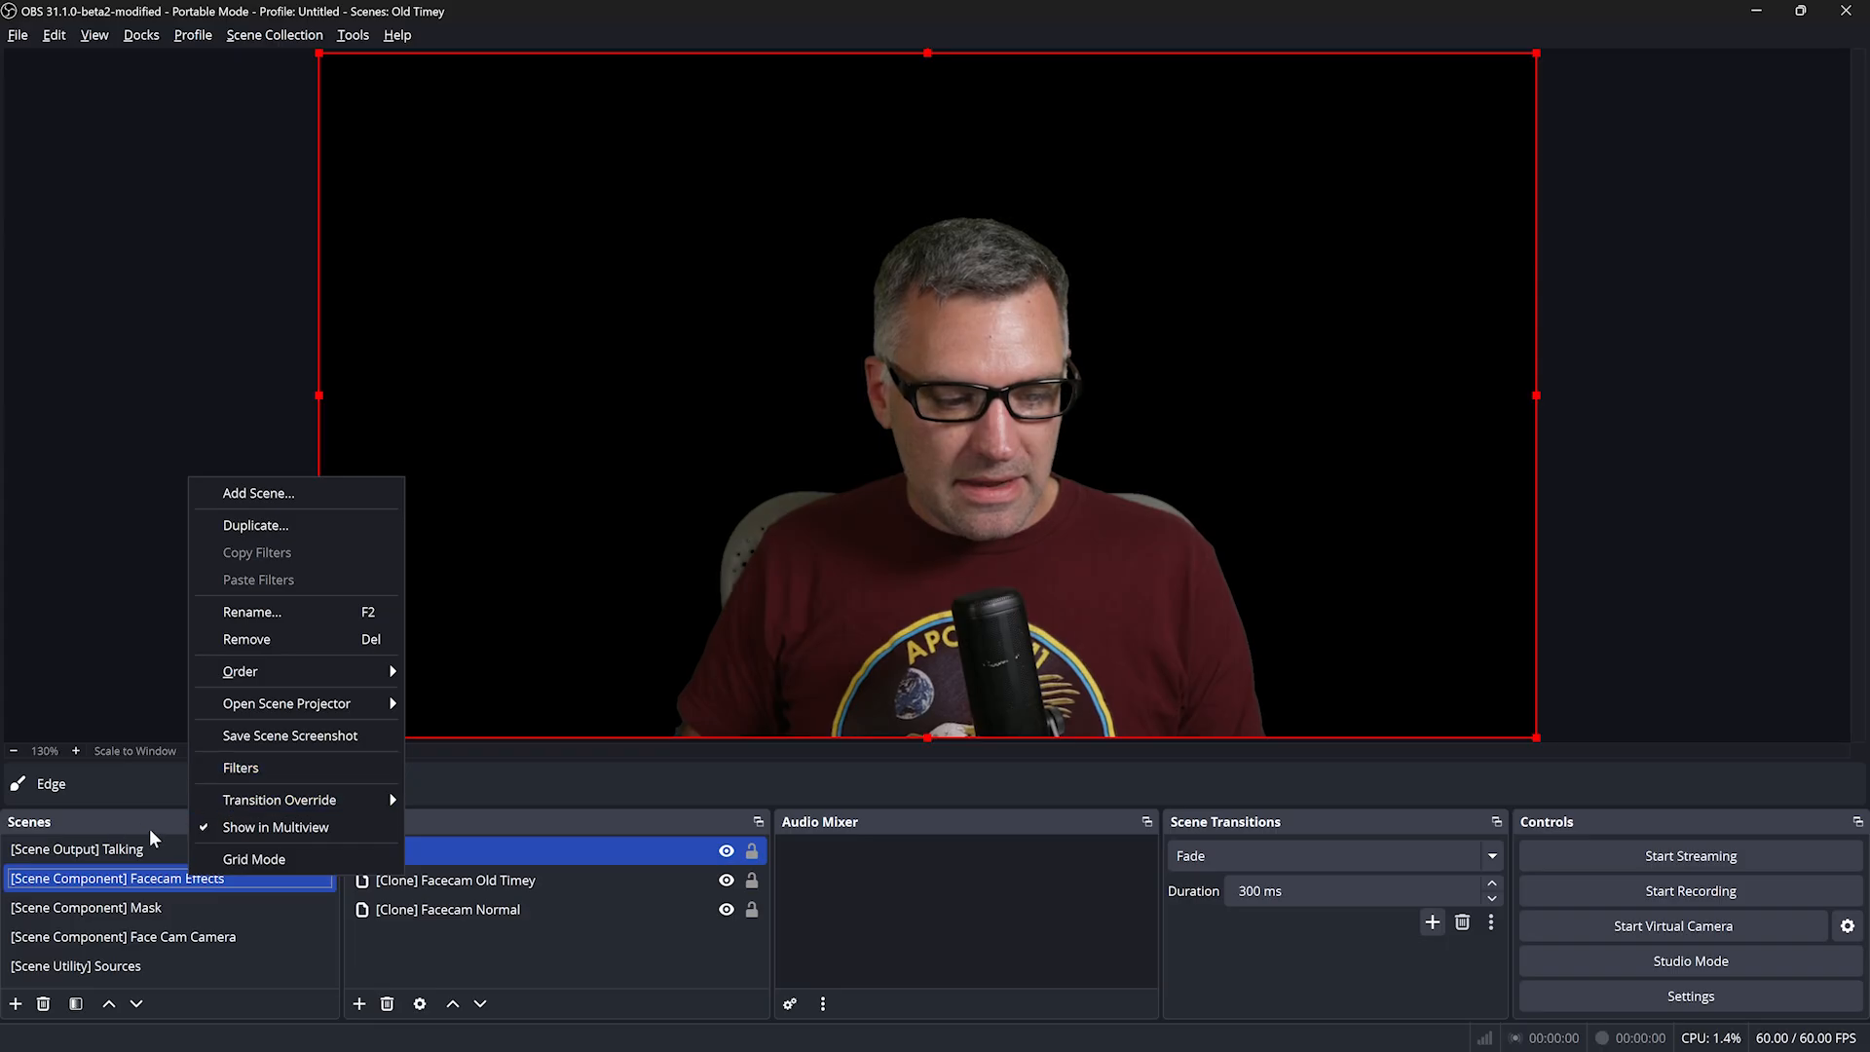
left_click(240, 766)
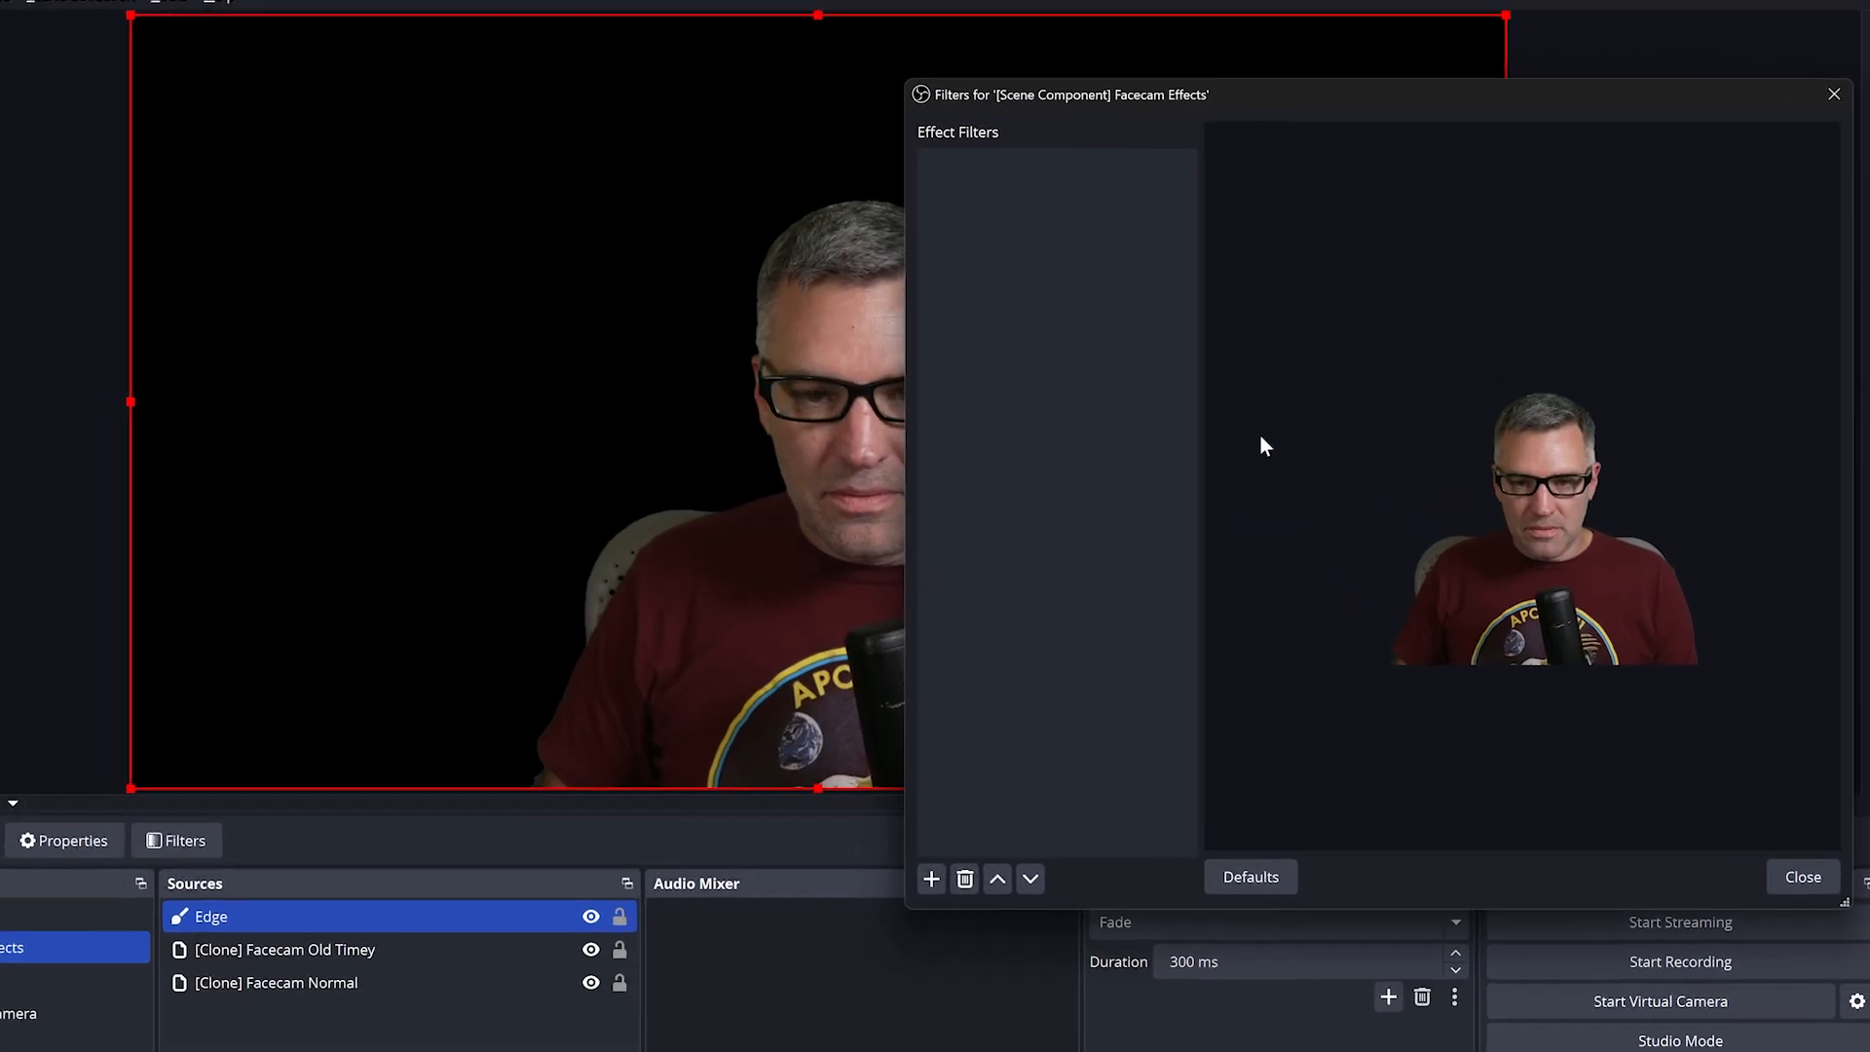
left_click(931, 878)
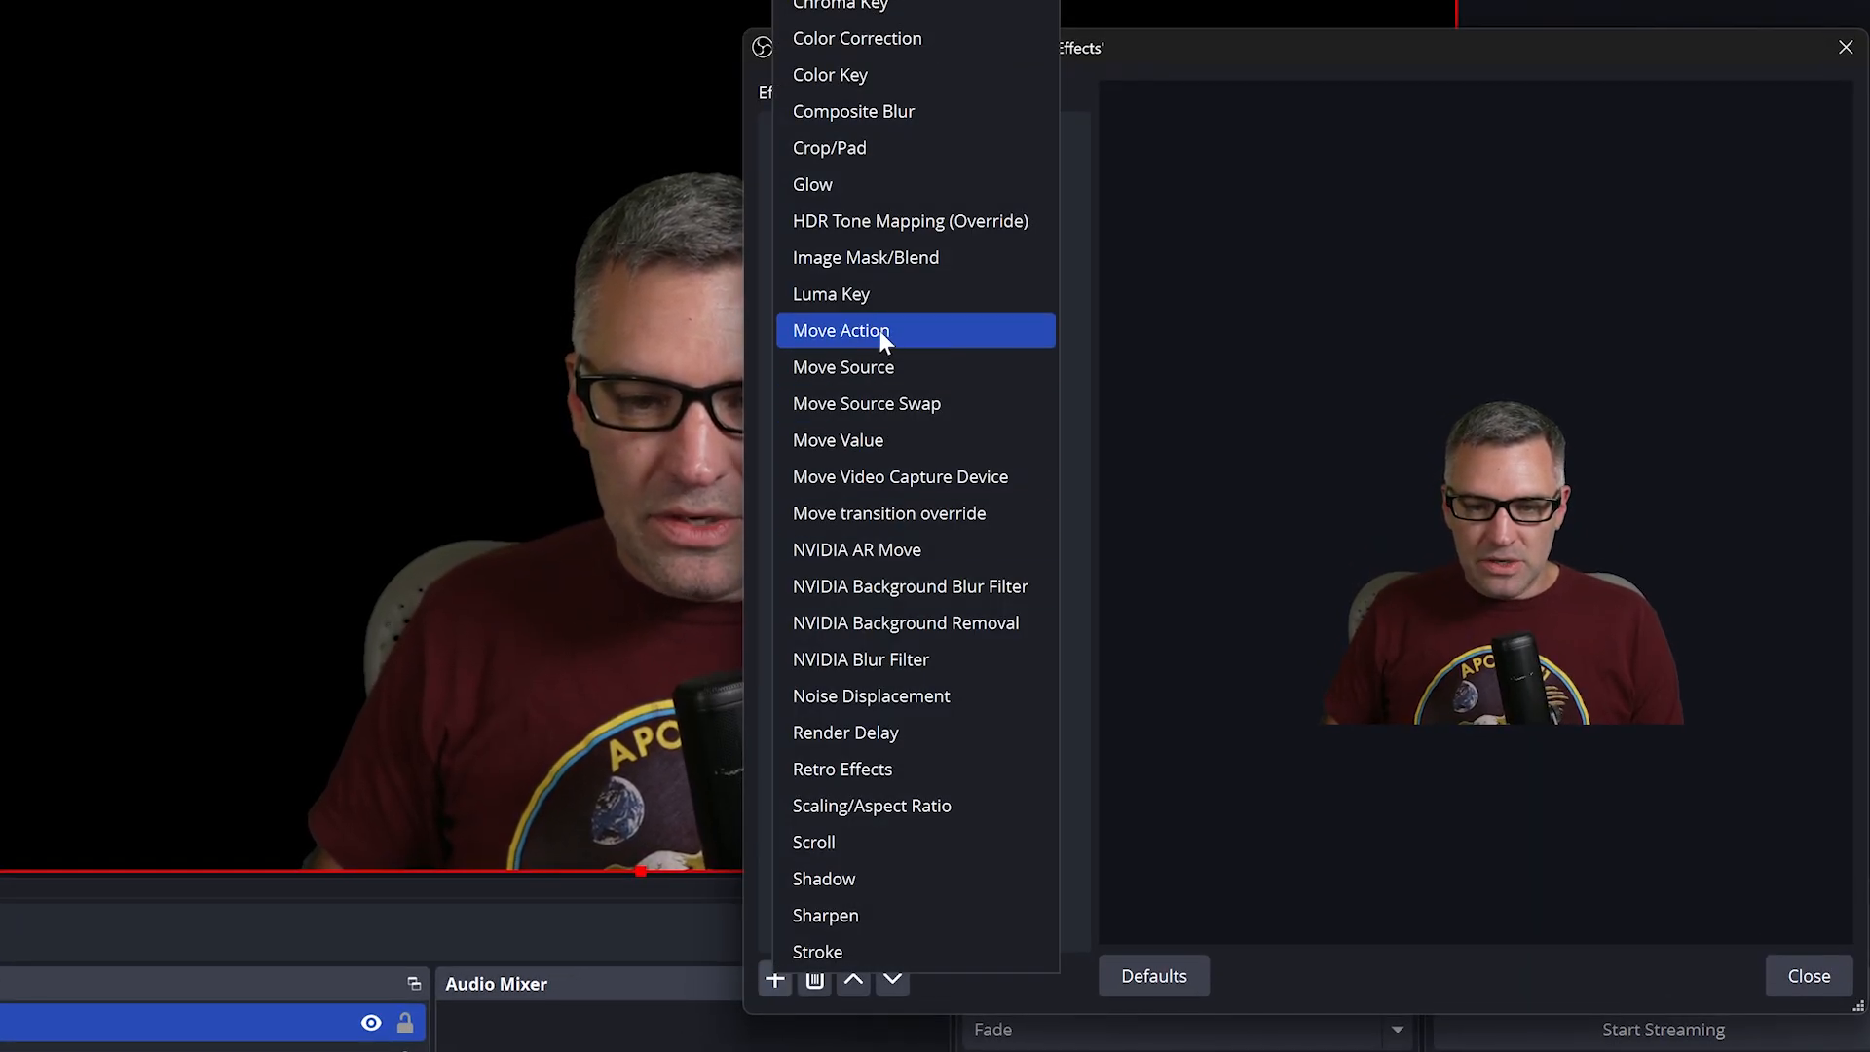
left_click(842, 330)
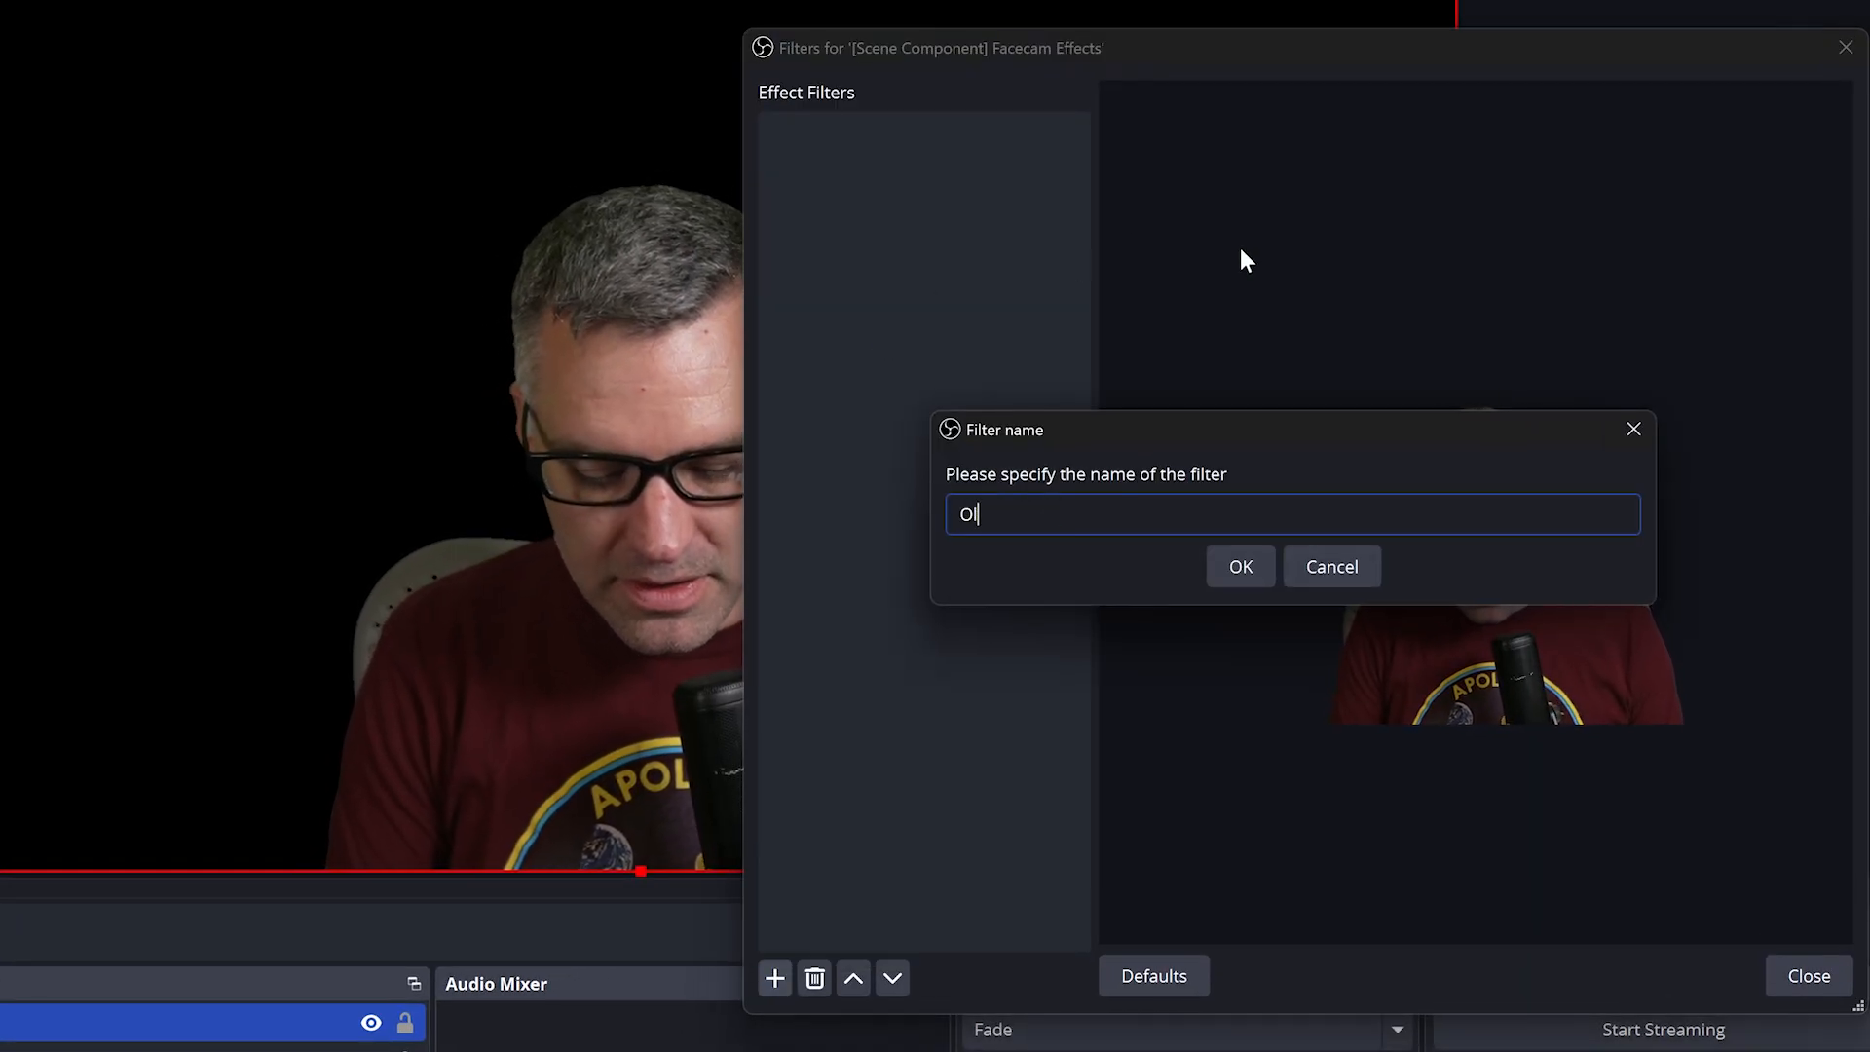
left_click(1238, 567)
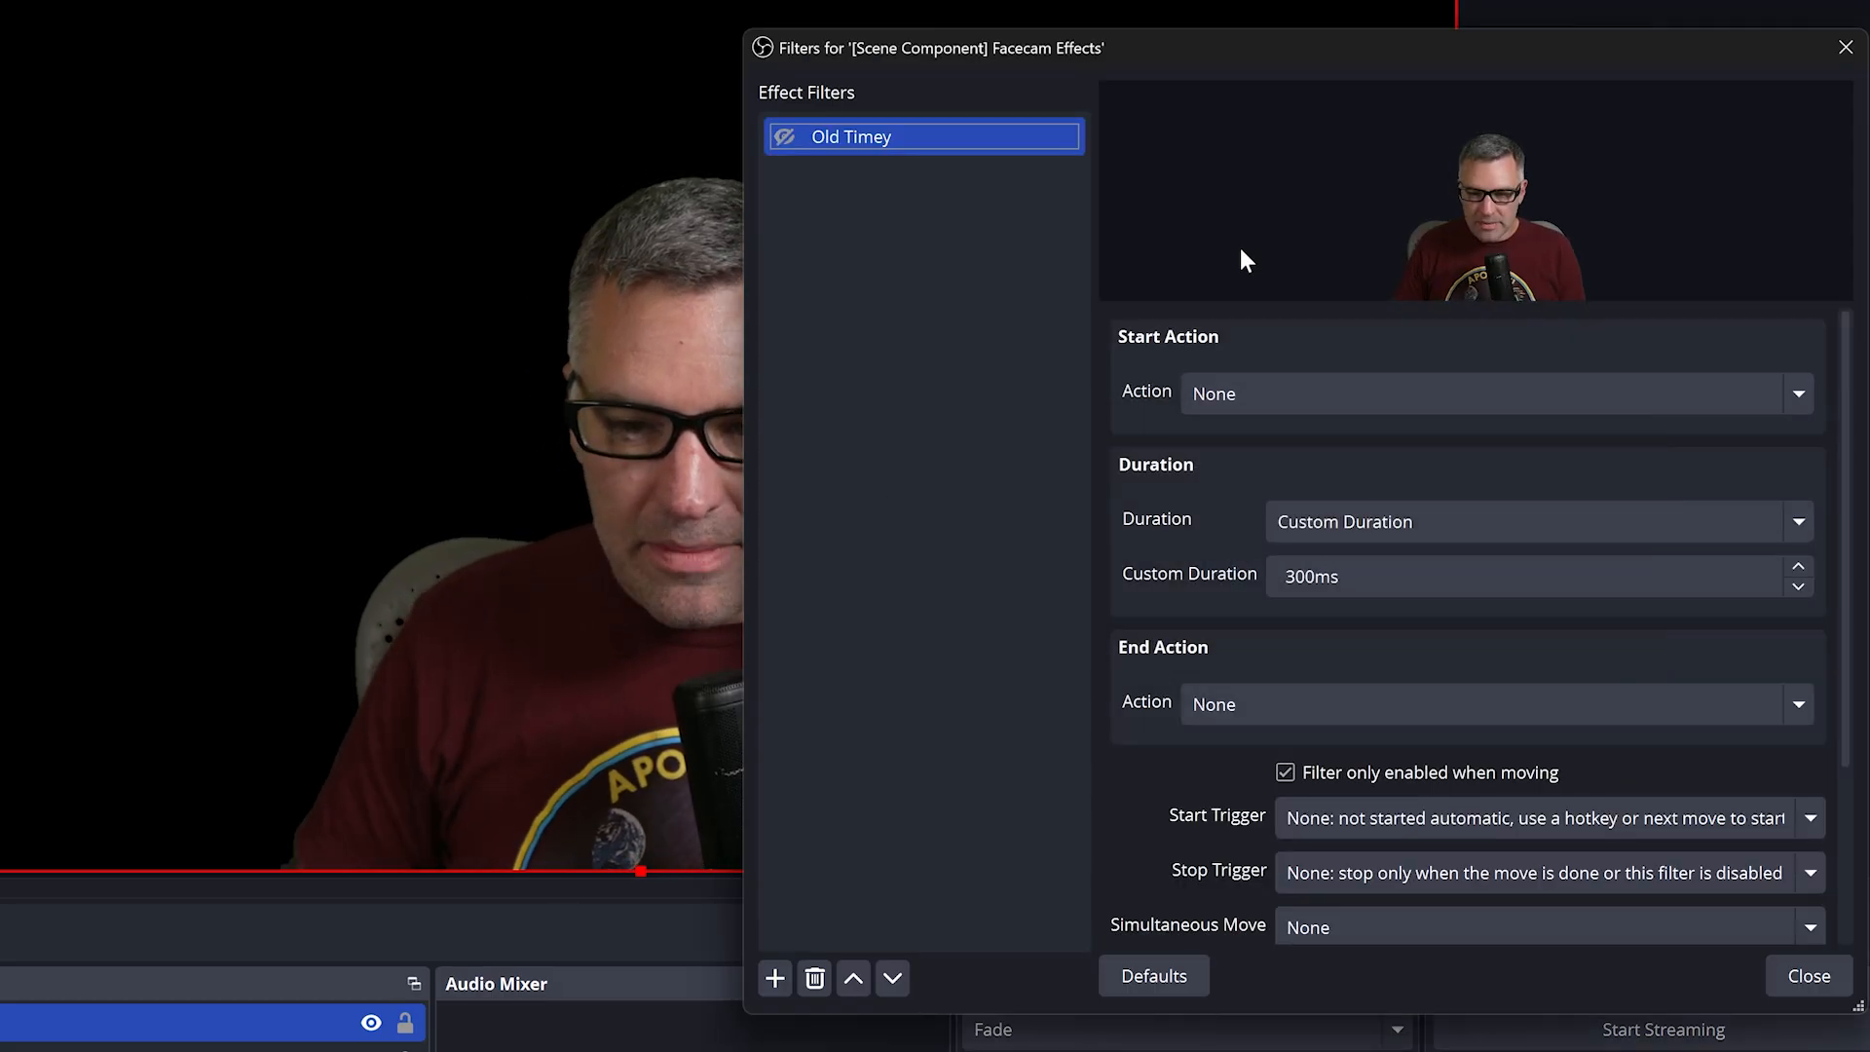
mouse_move(1268, 390)
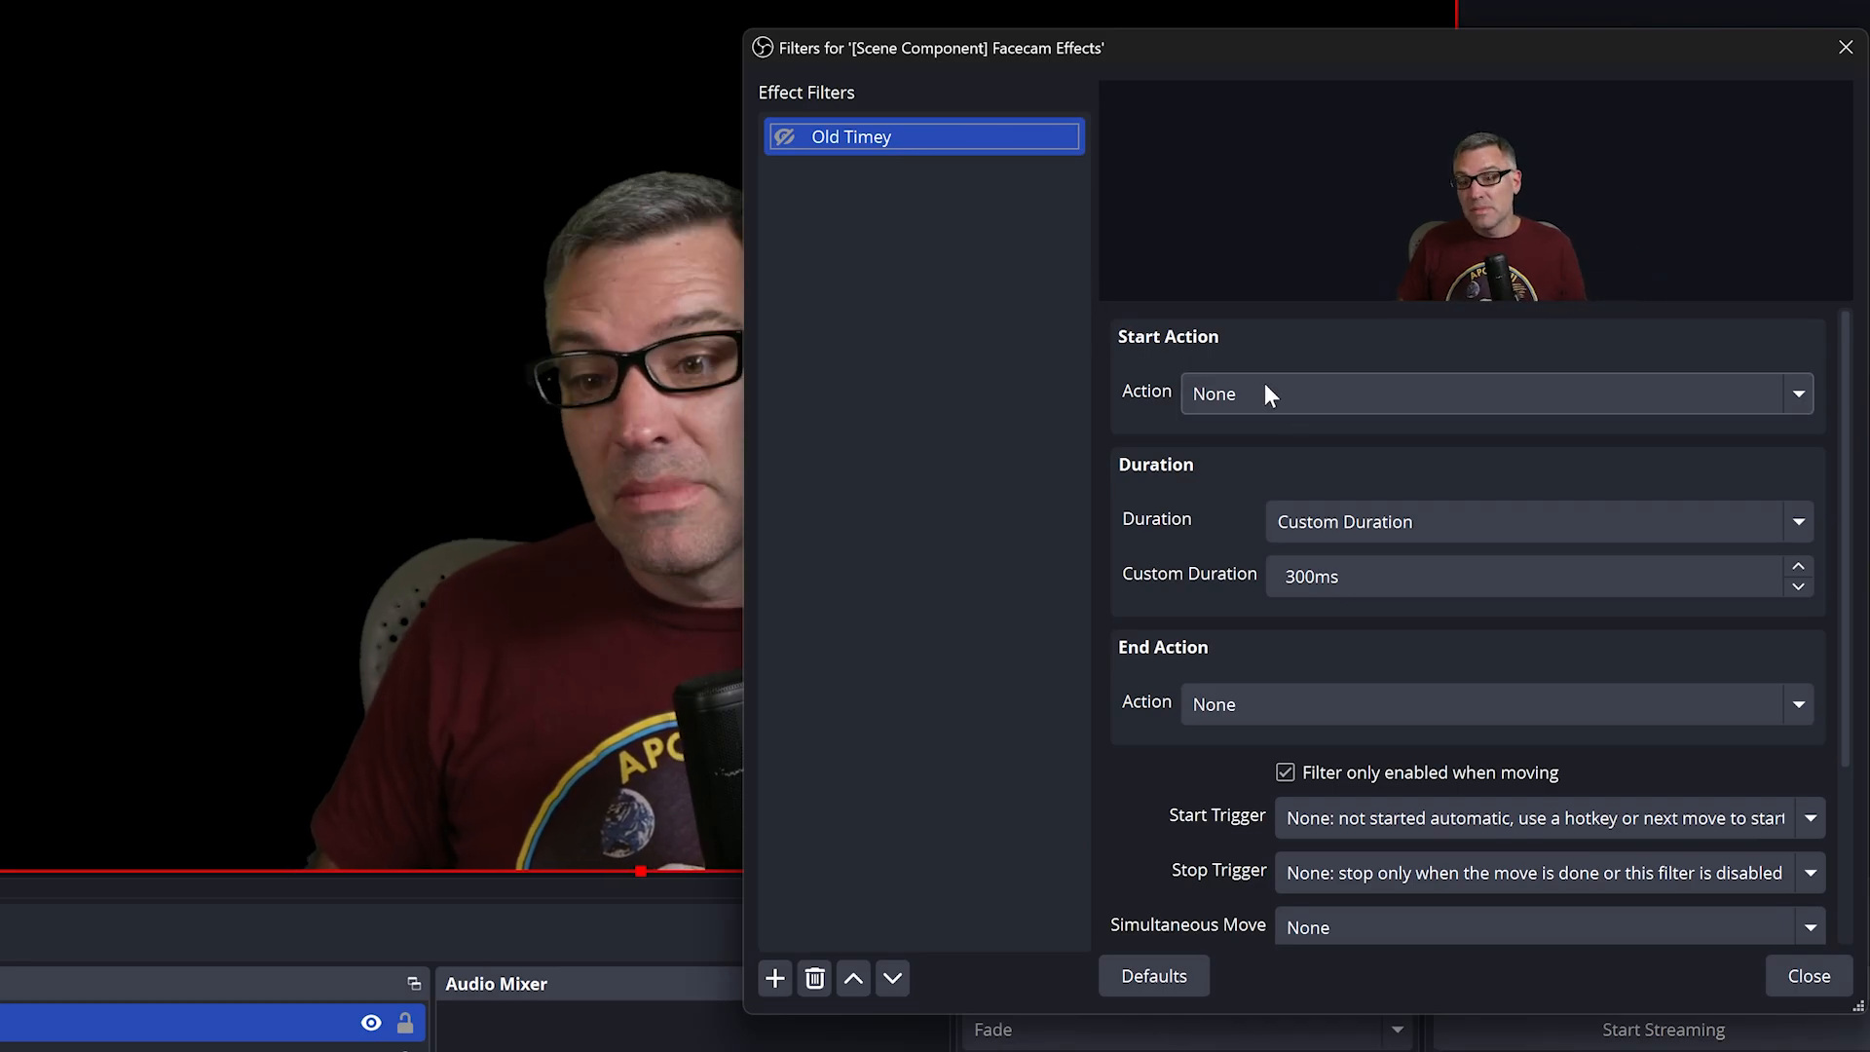
mouse_move(1148, 366)
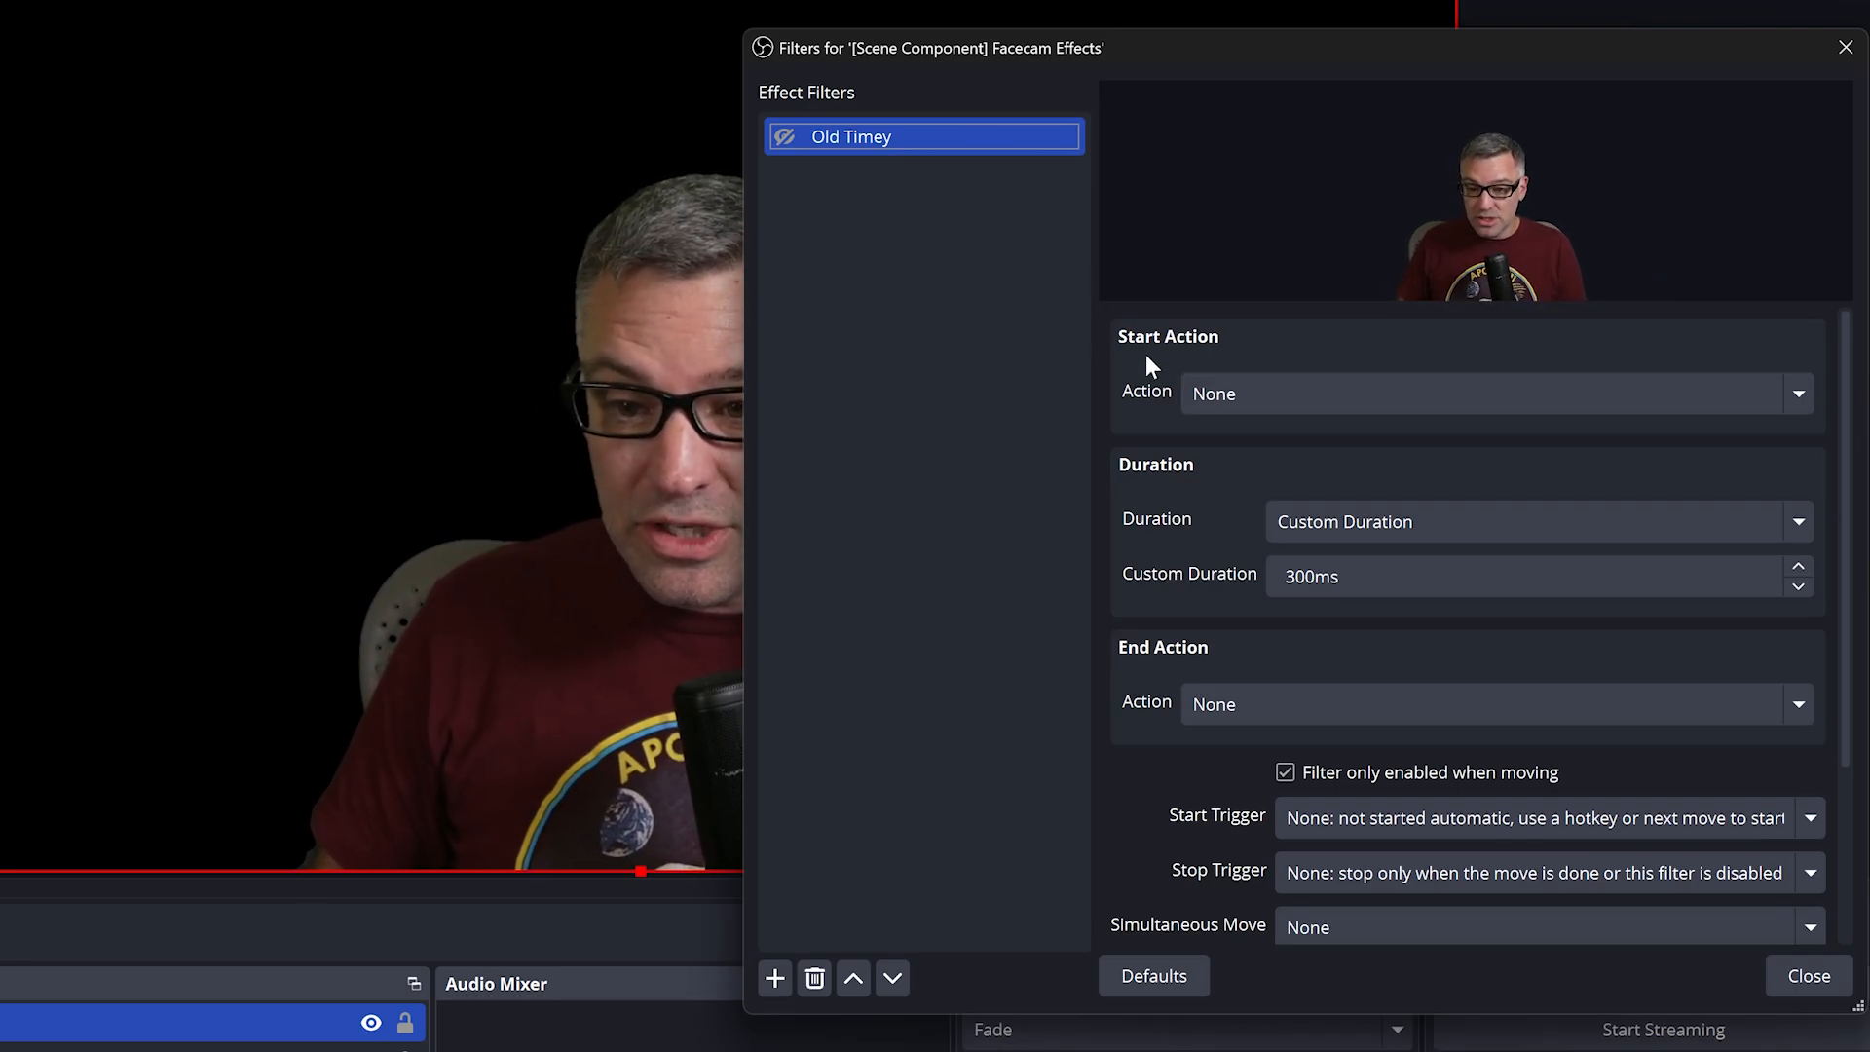
left_click(1491, 394)
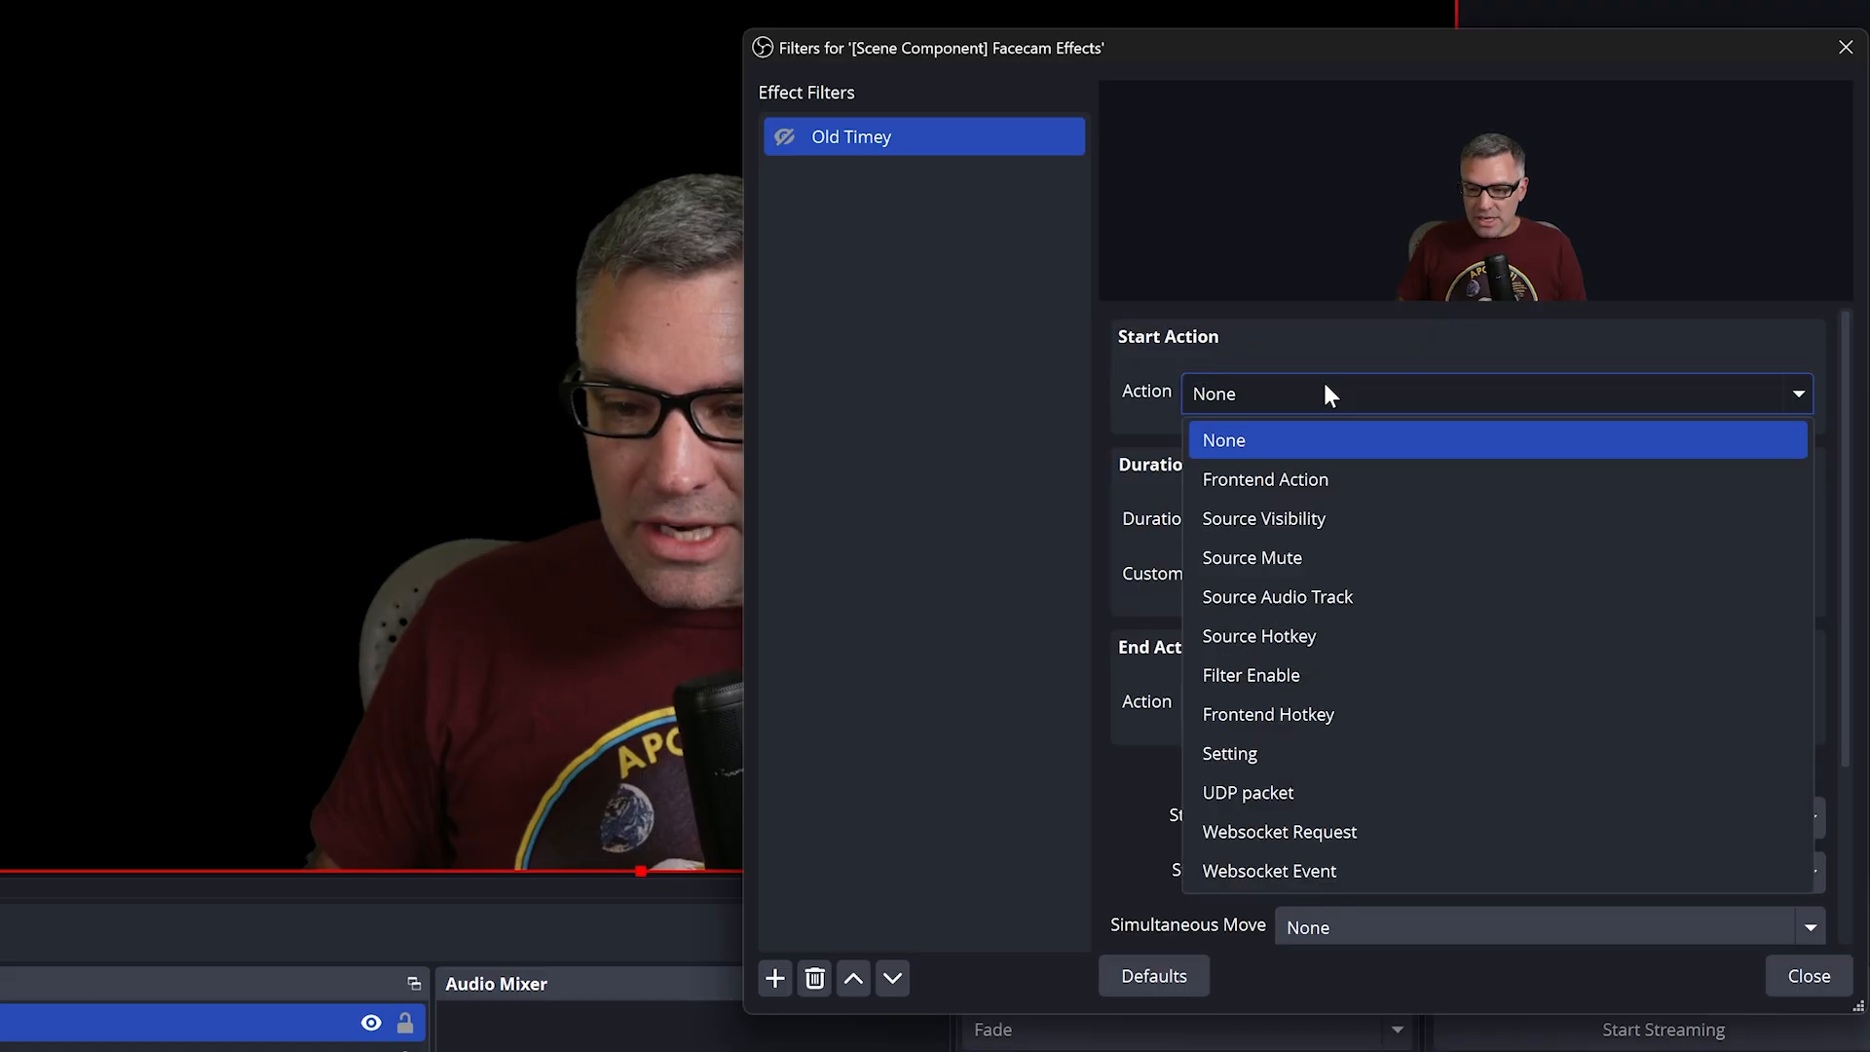
mouse_move(1301, 686)
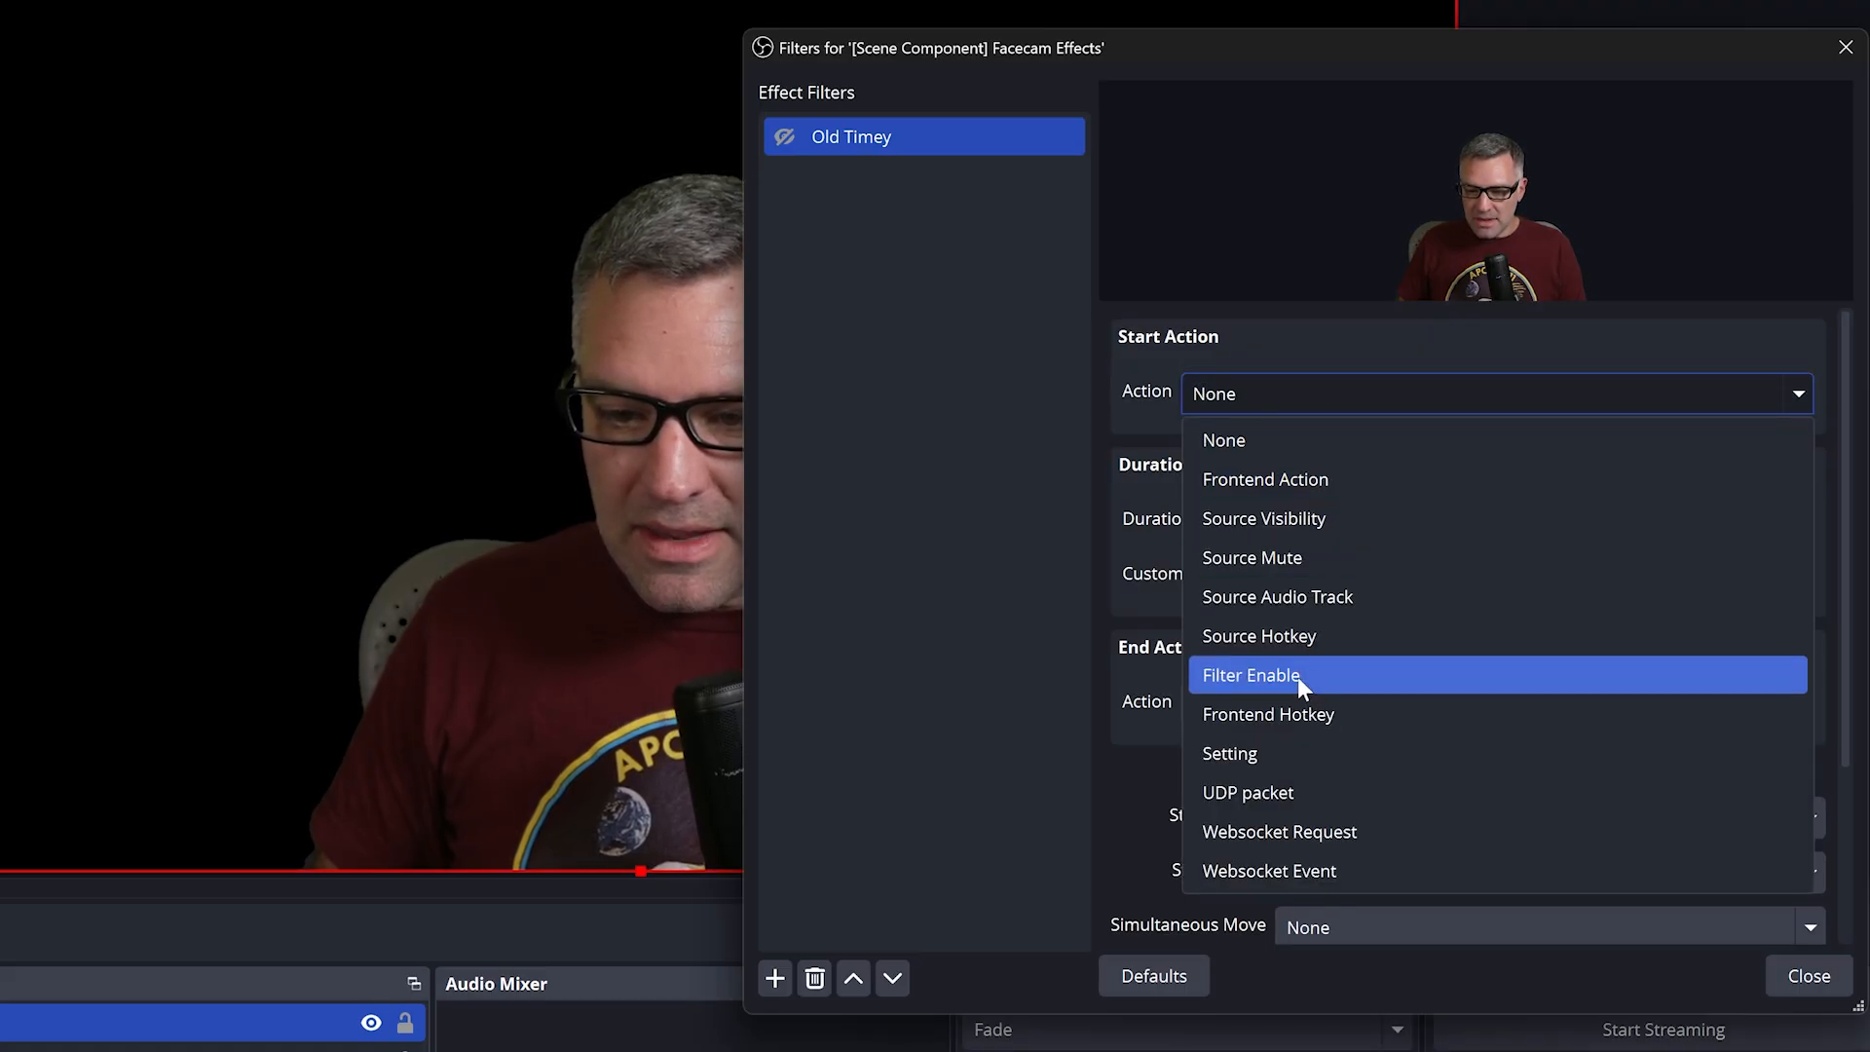
Make Old Timey's start action enable the Mask On filter, with Infinite Duration
left_click(1249, 675)
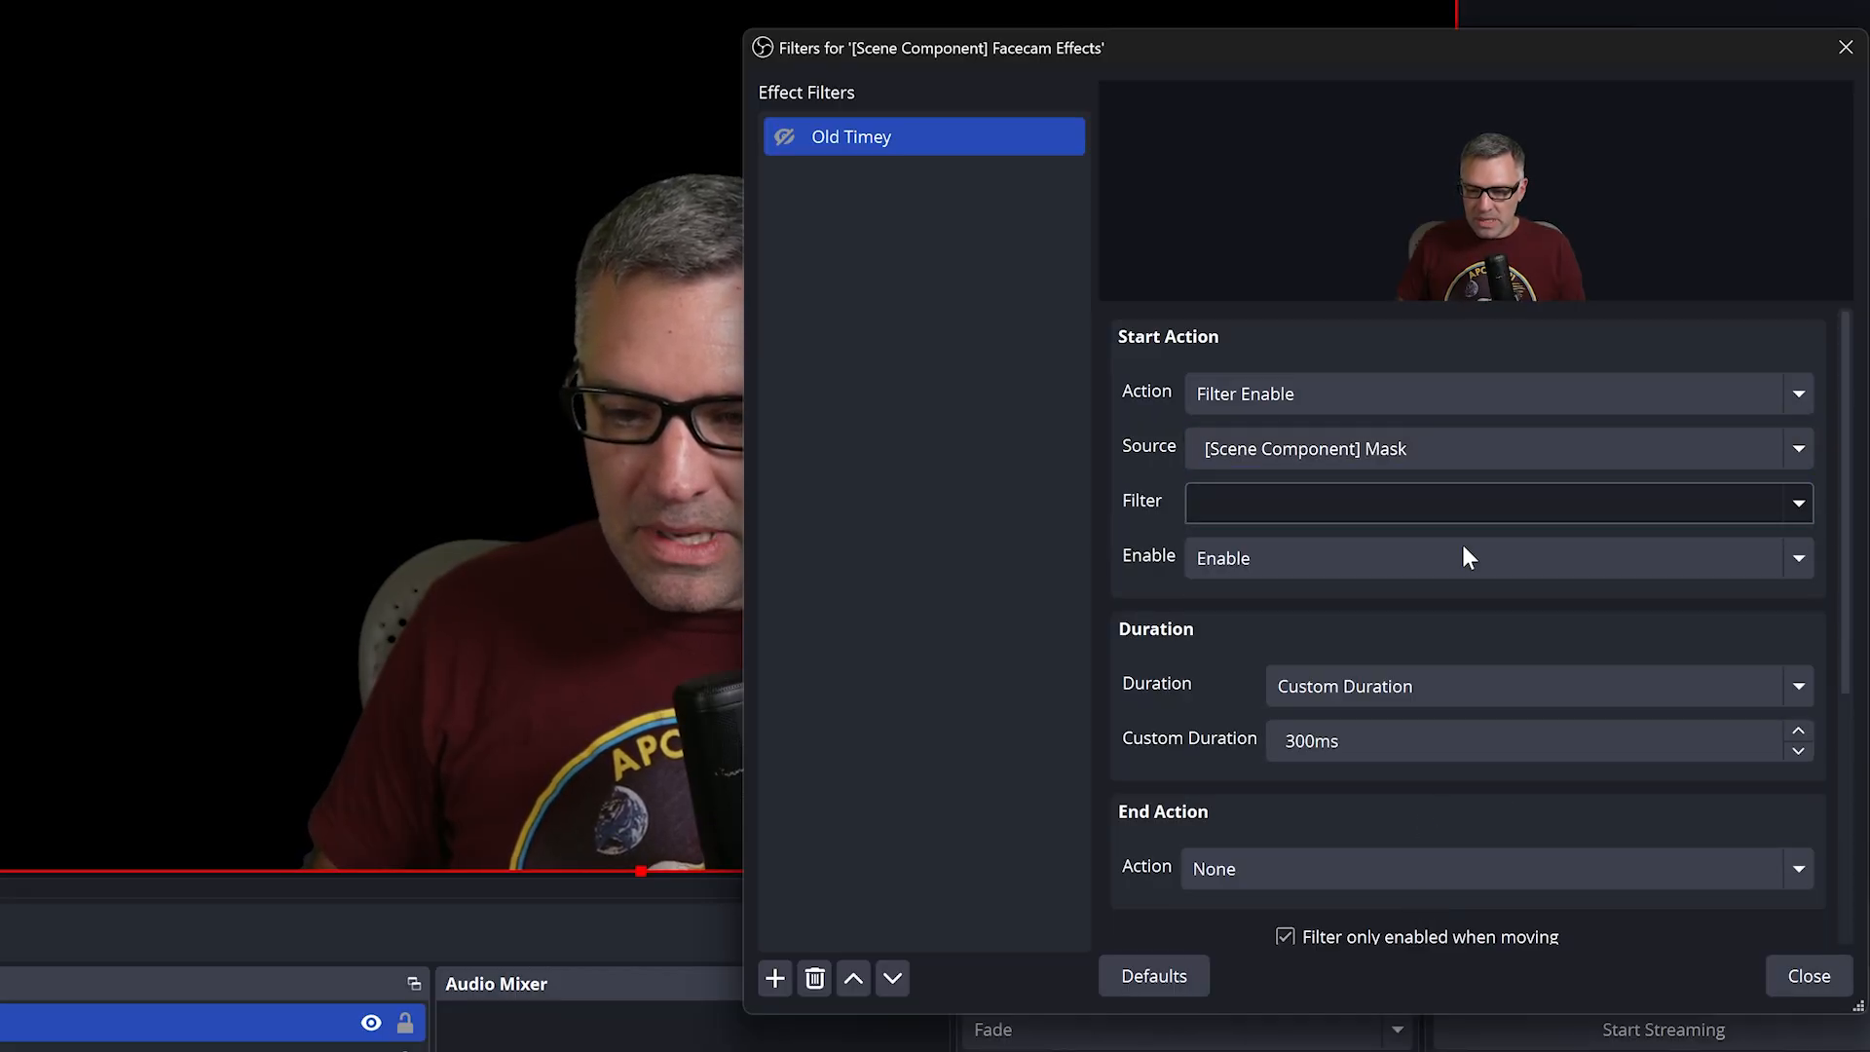
left_click(1526, 685)
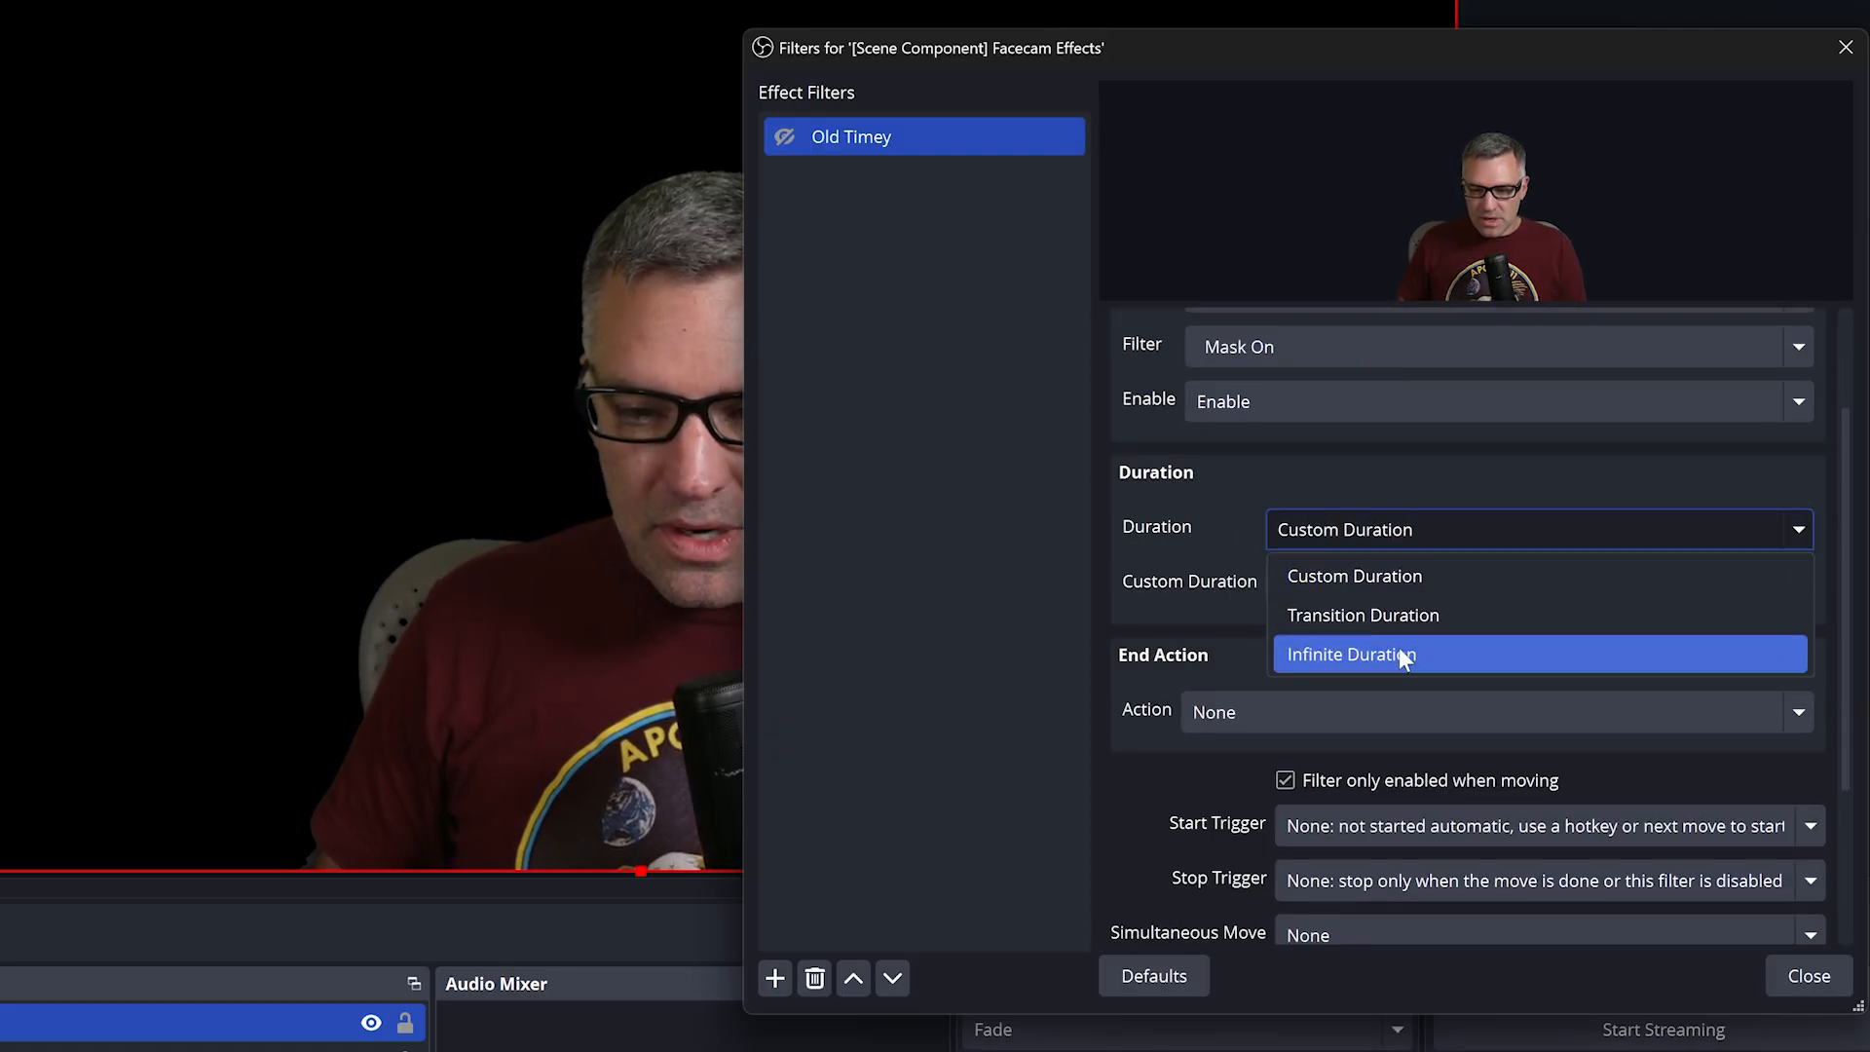
left_click(1349, 653)
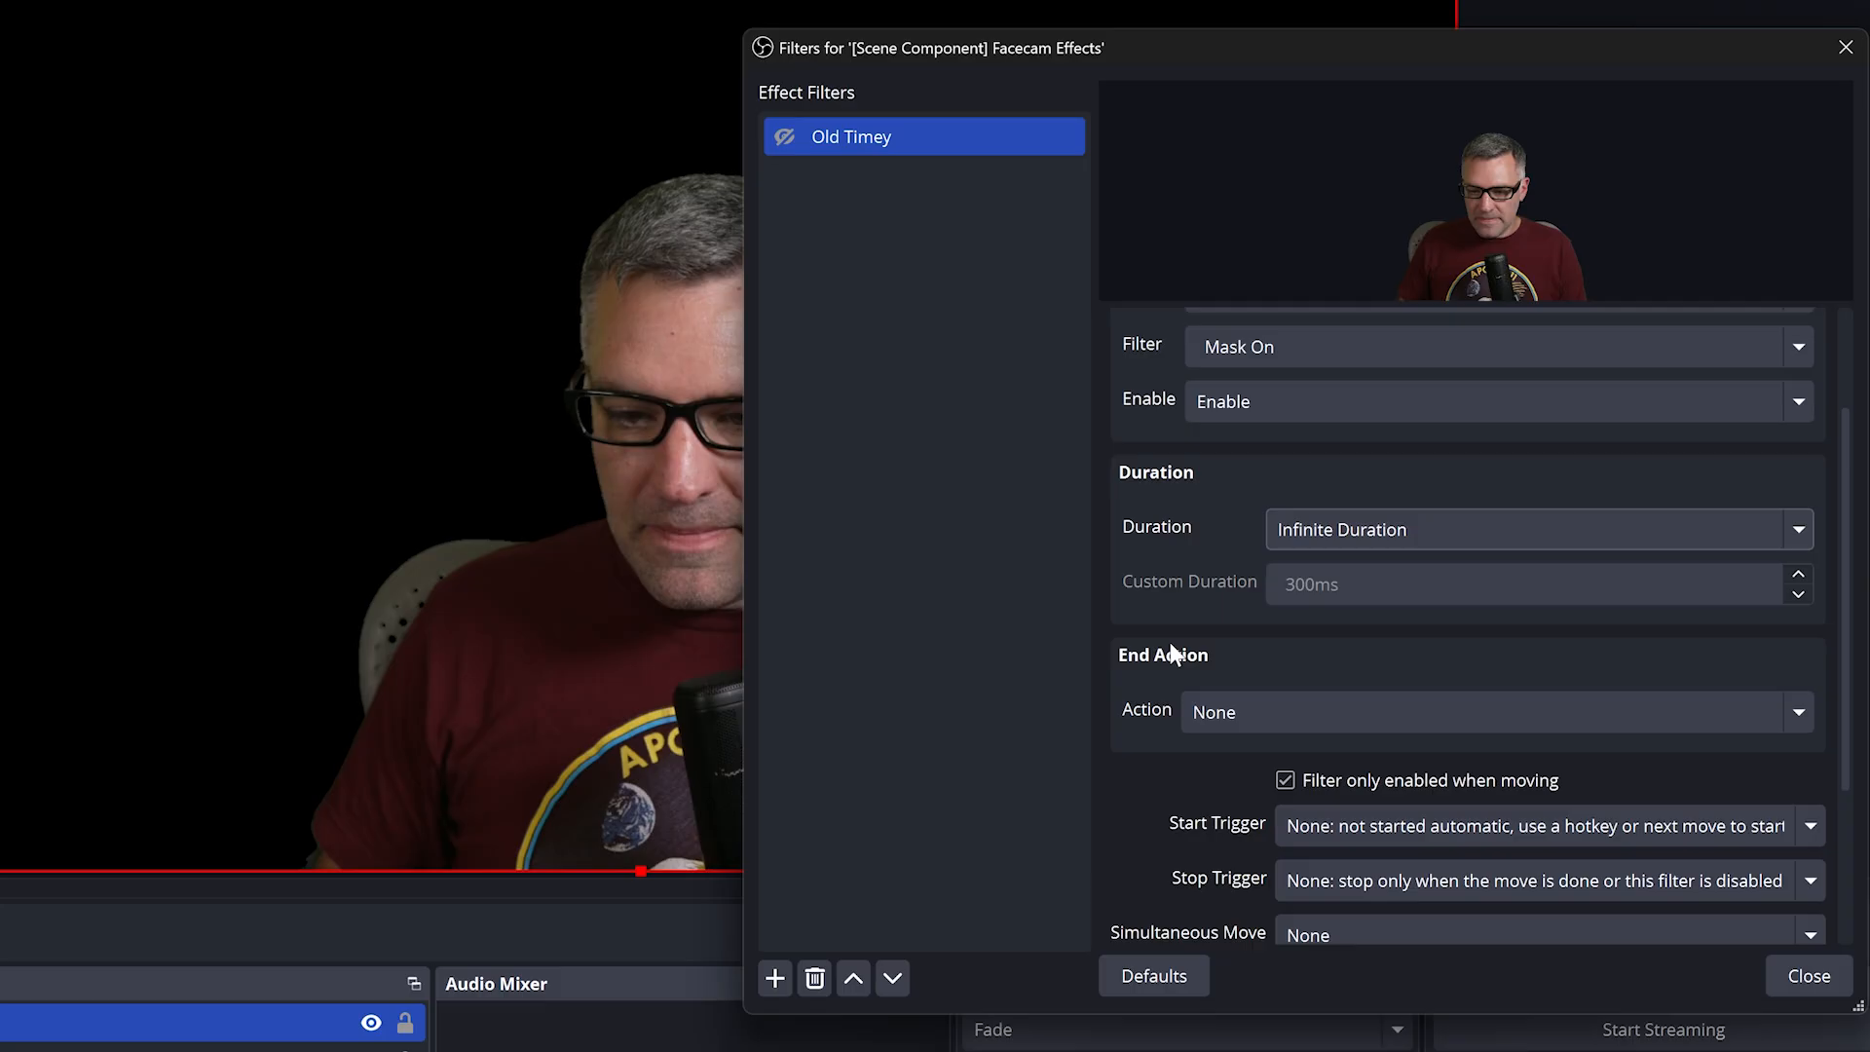
Set the end action to Filter Enable on the Mask scene's Mask Off filter
left_click(1494, 711)
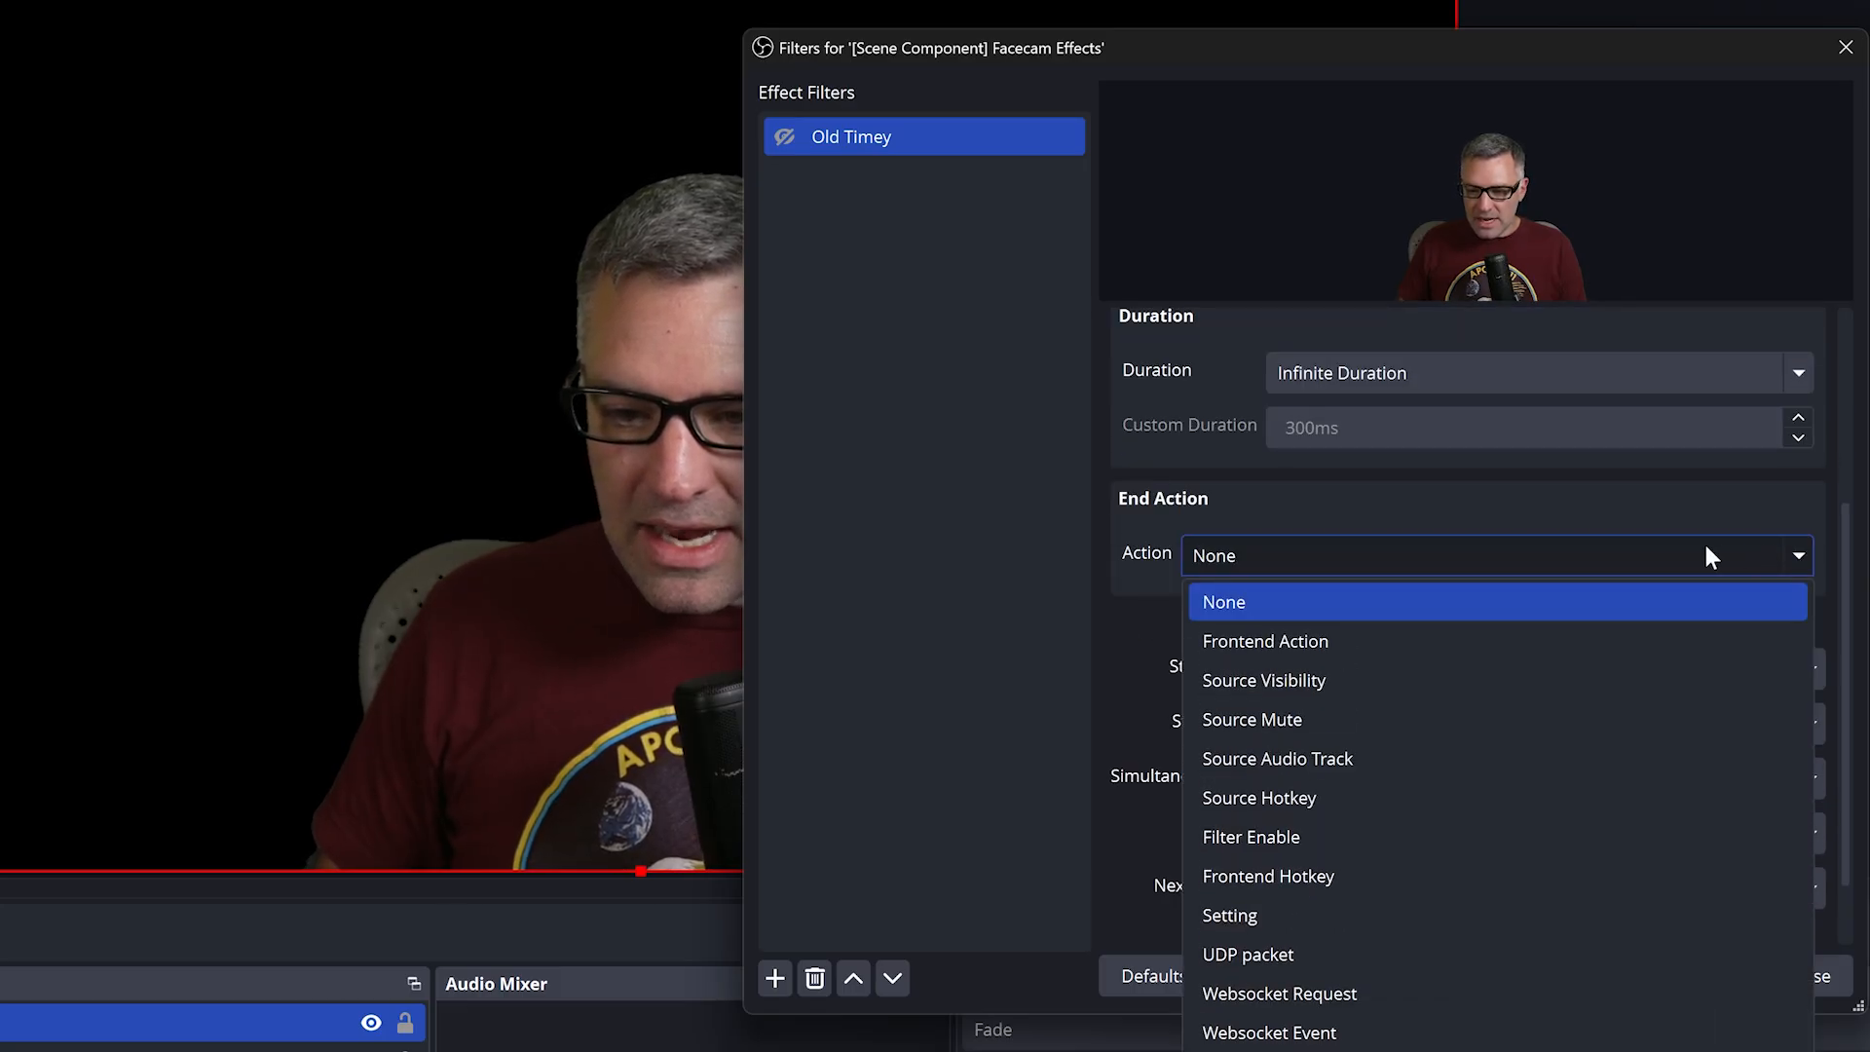
mouse_move(1332, 836)
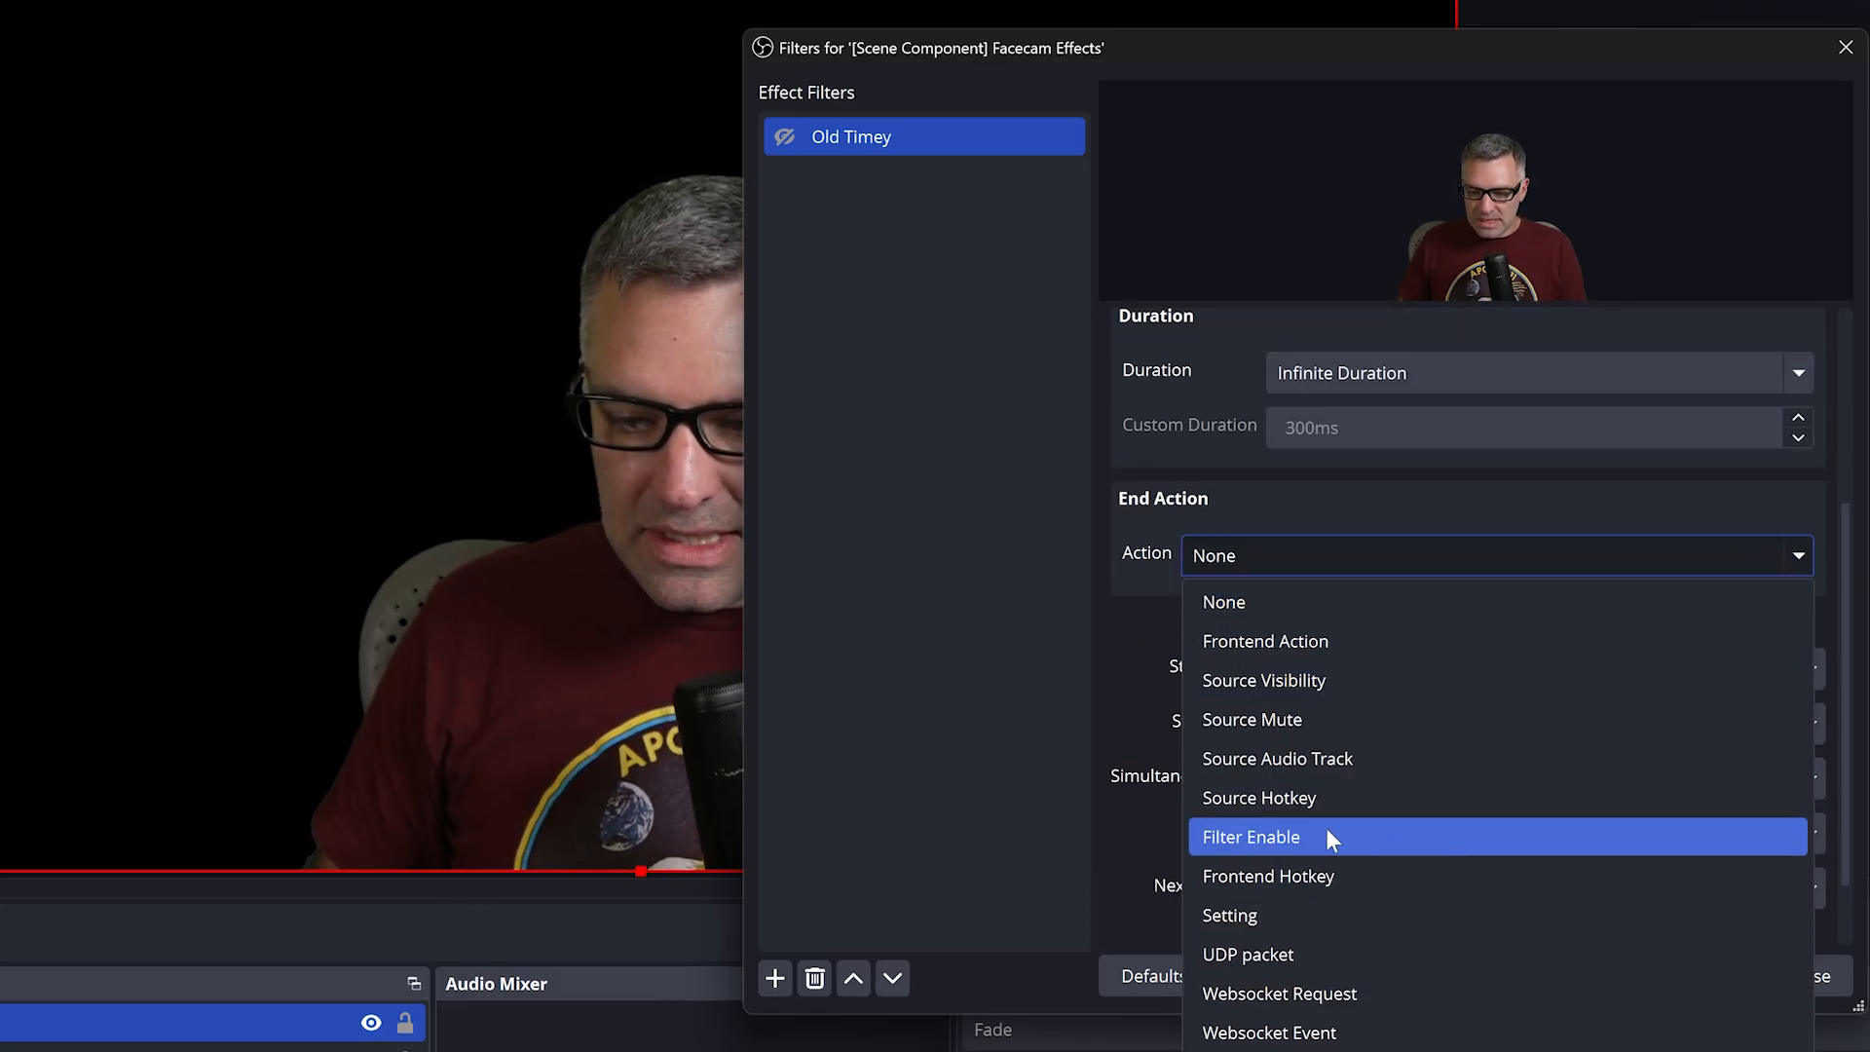
left_click(1249, 836)
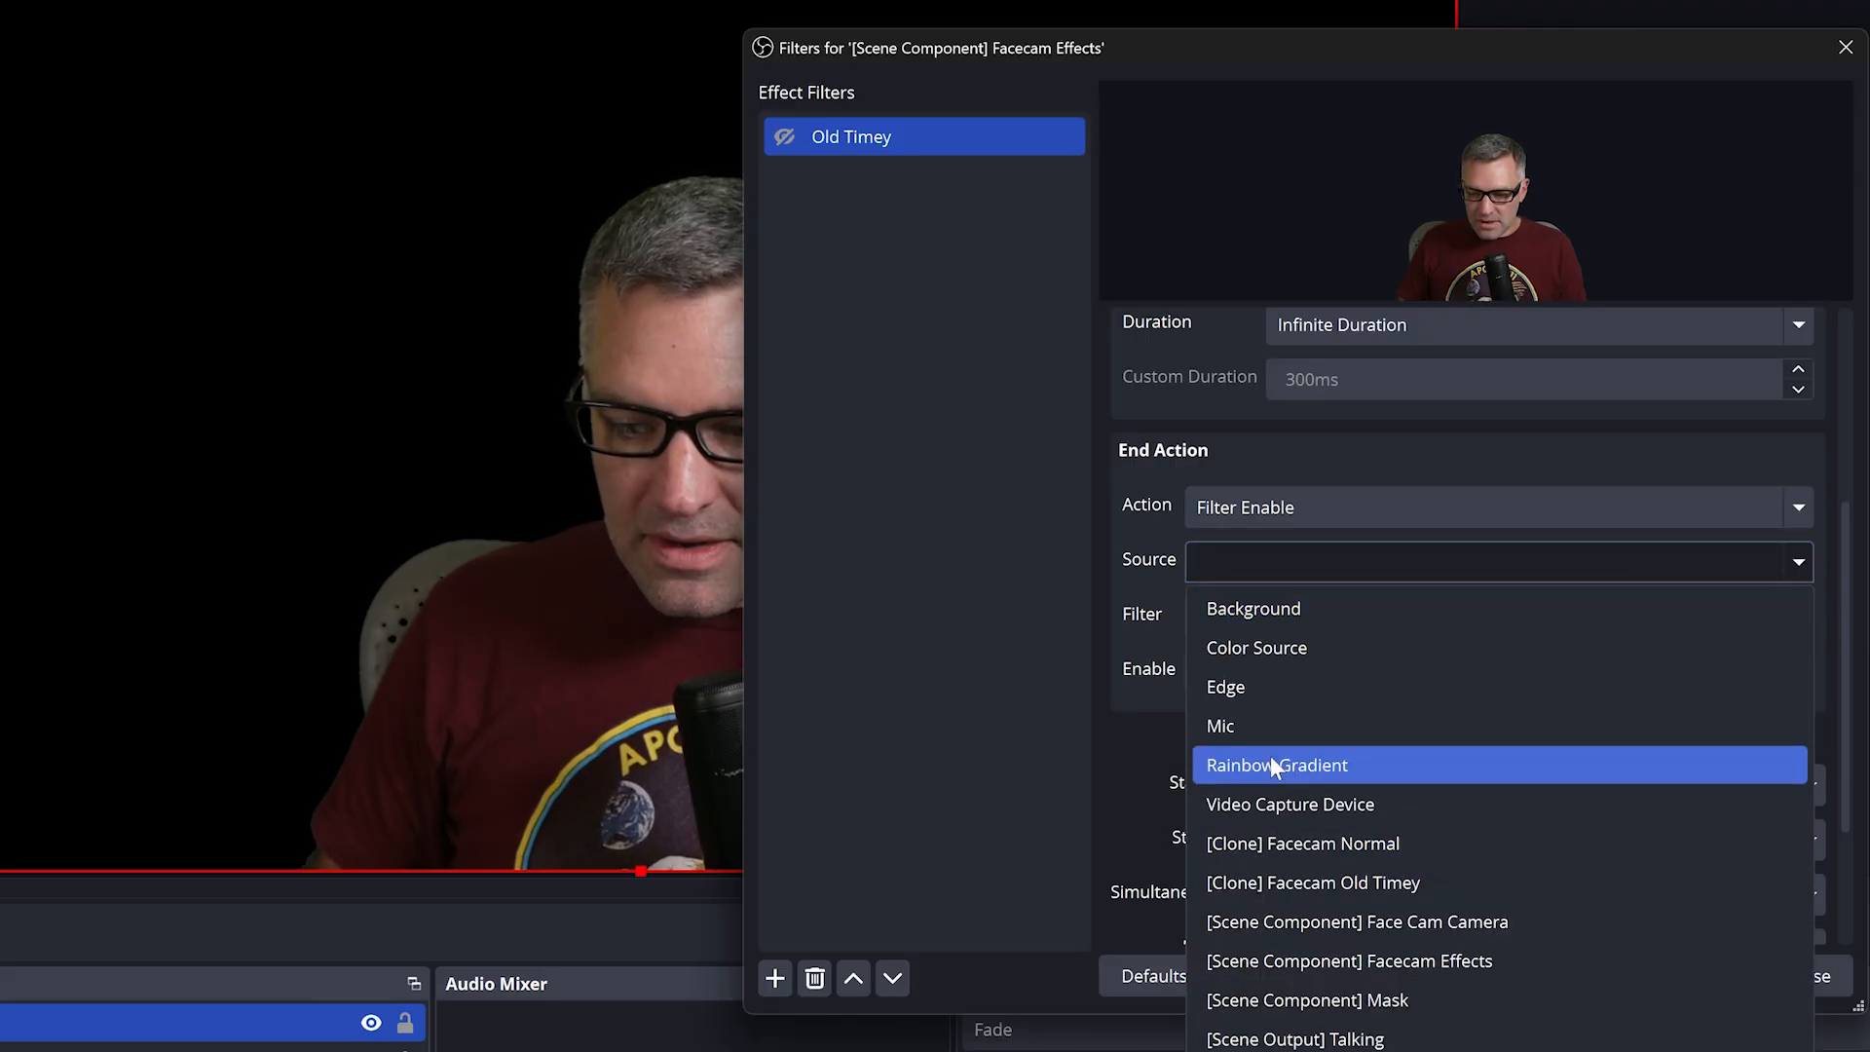
left_click(1307, 1000)
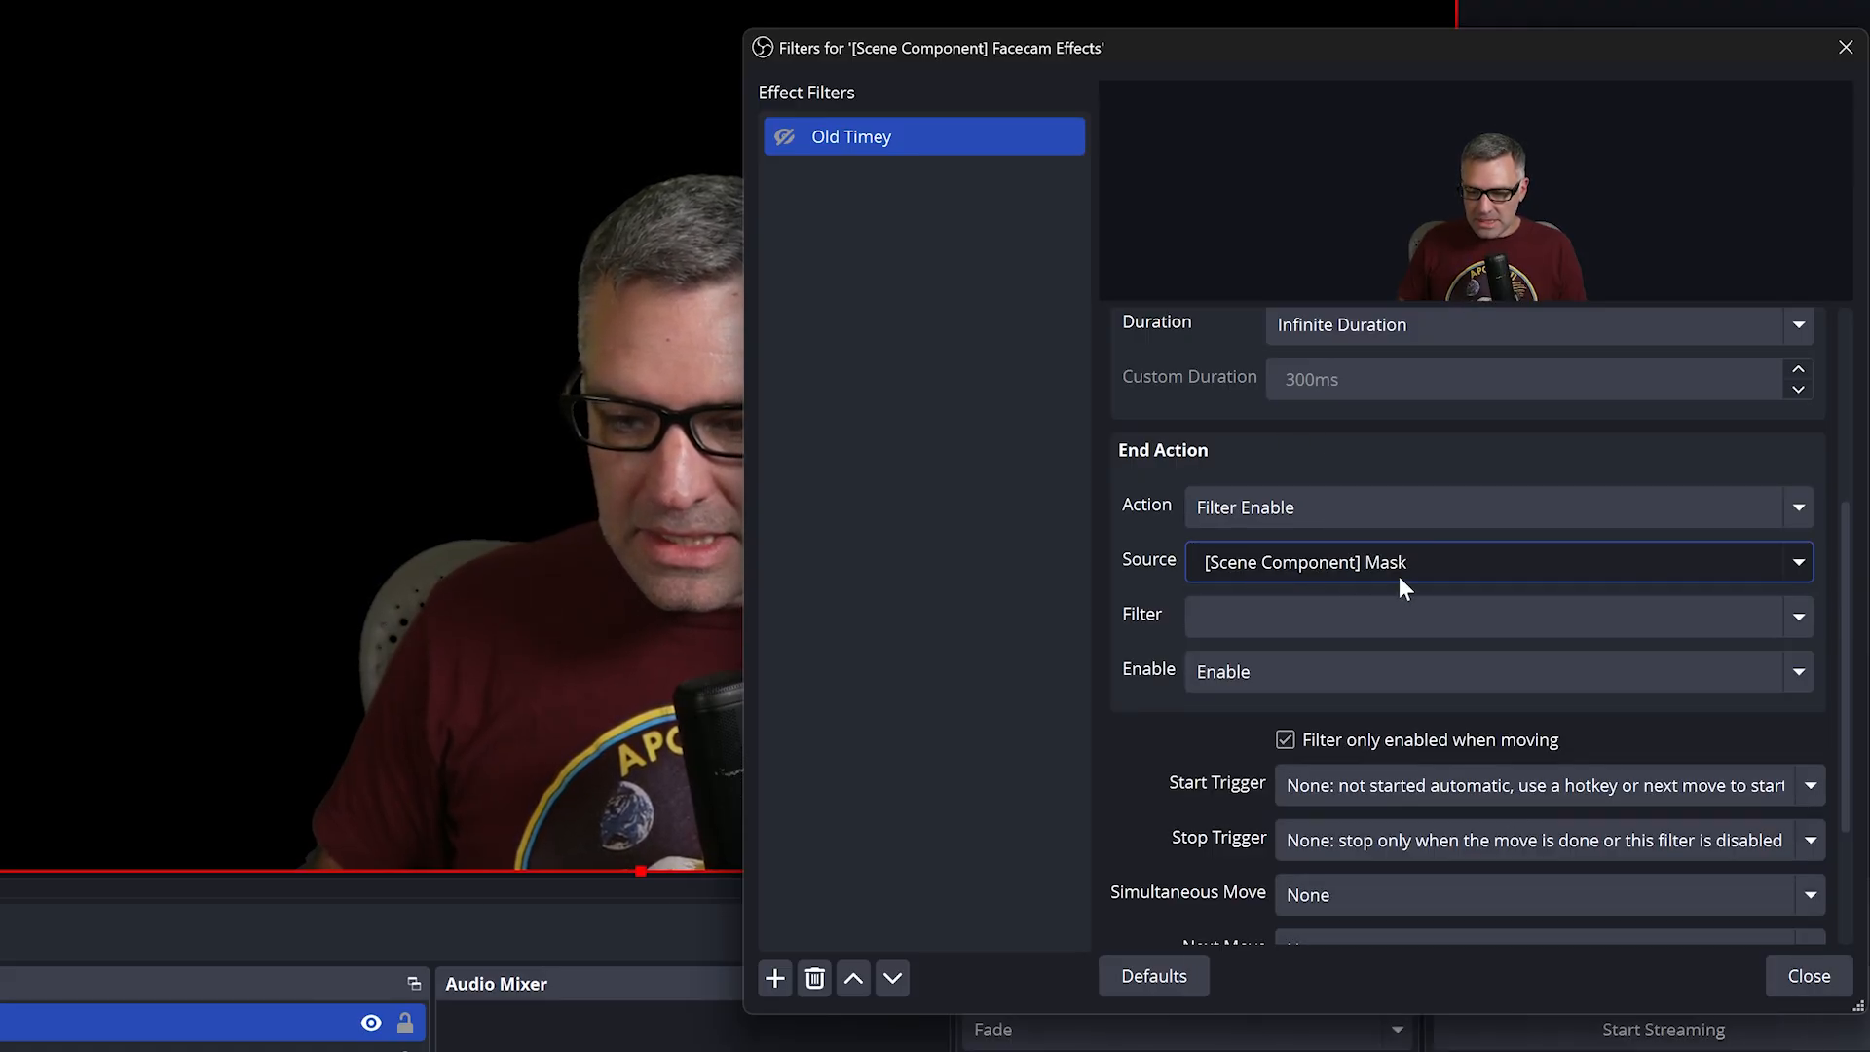
left_click(1496, 616)
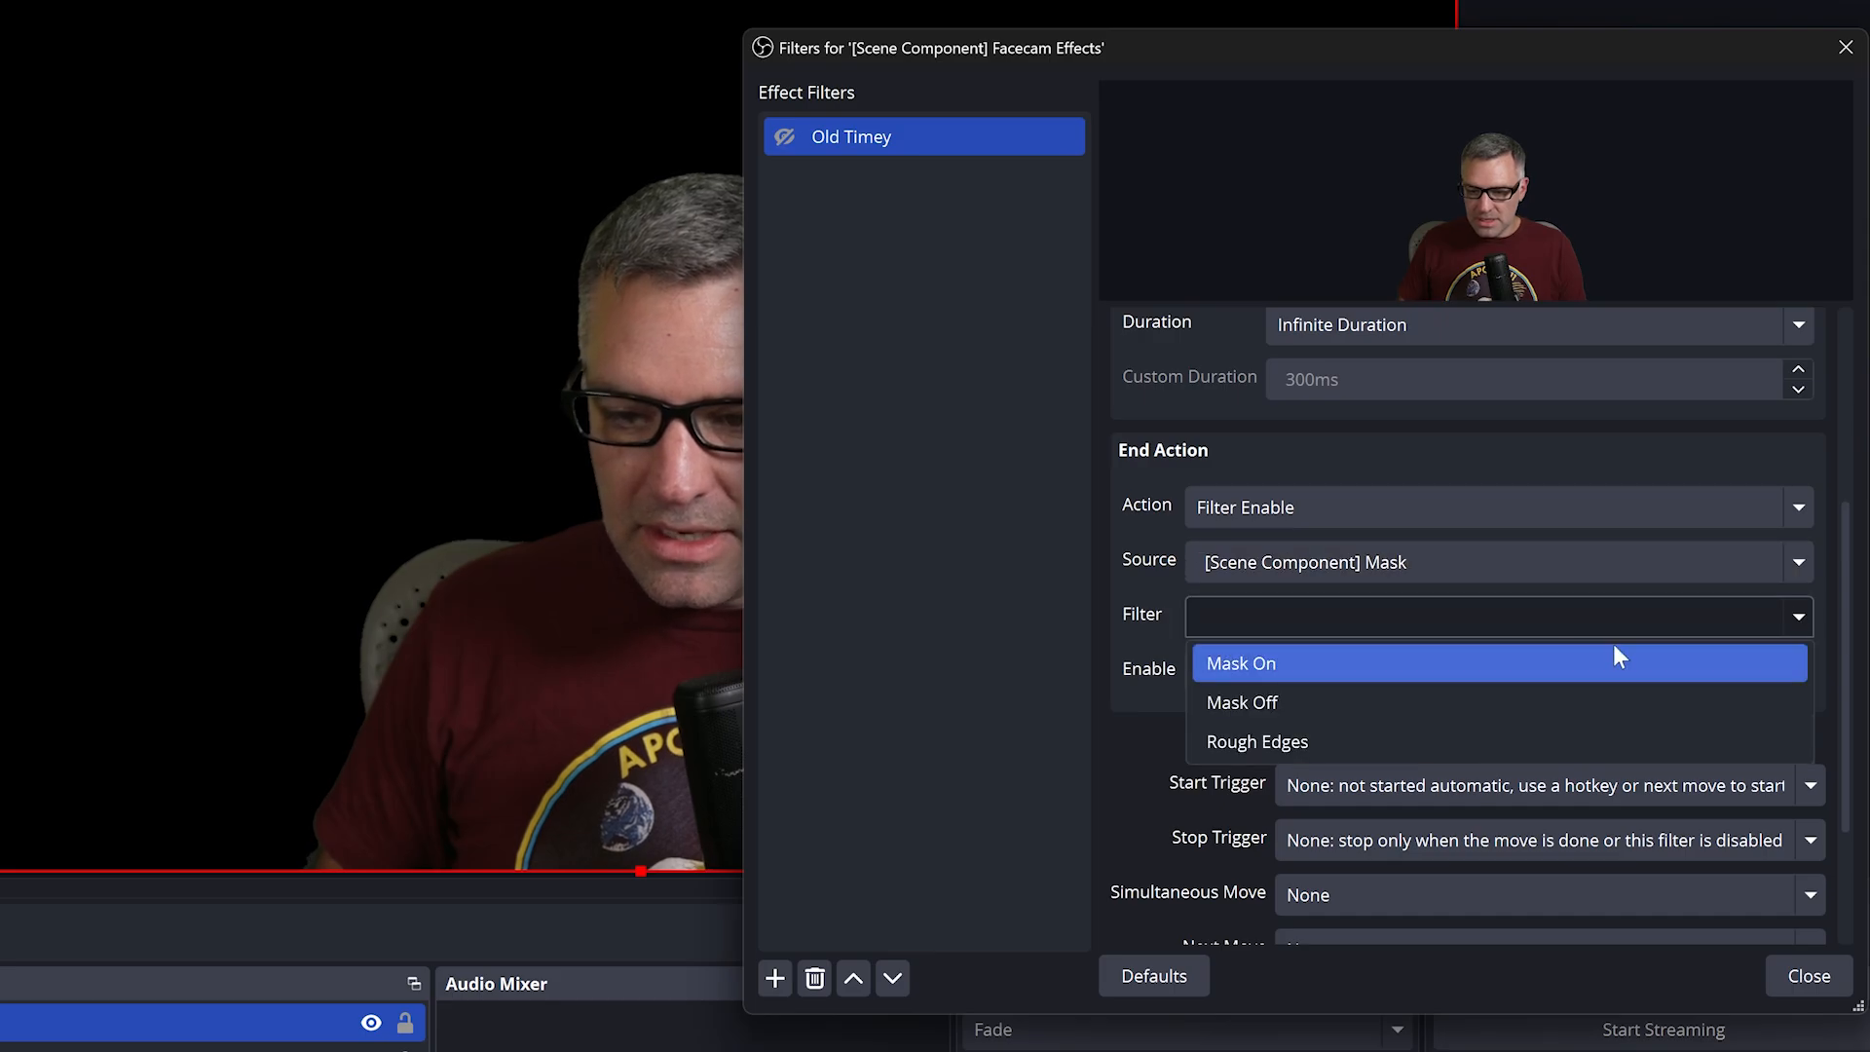
left_click(1242, 703)
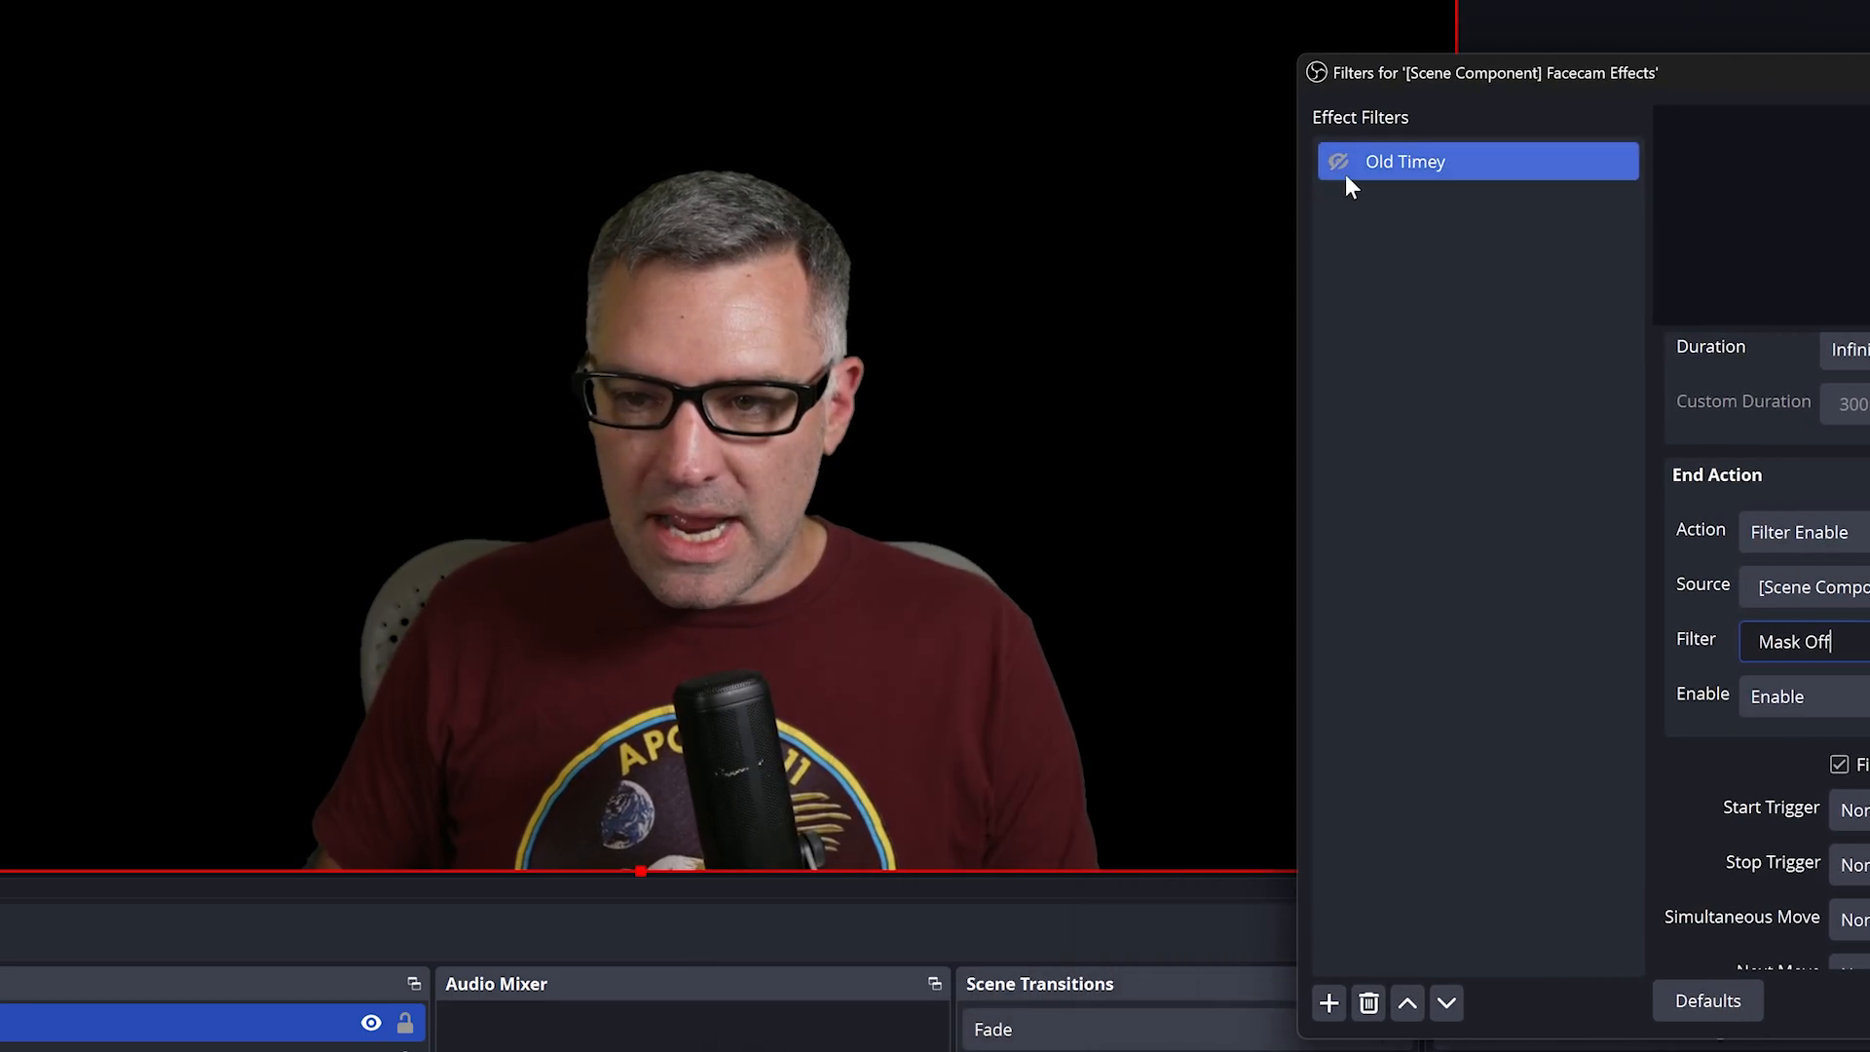
left_click(1338, 160)
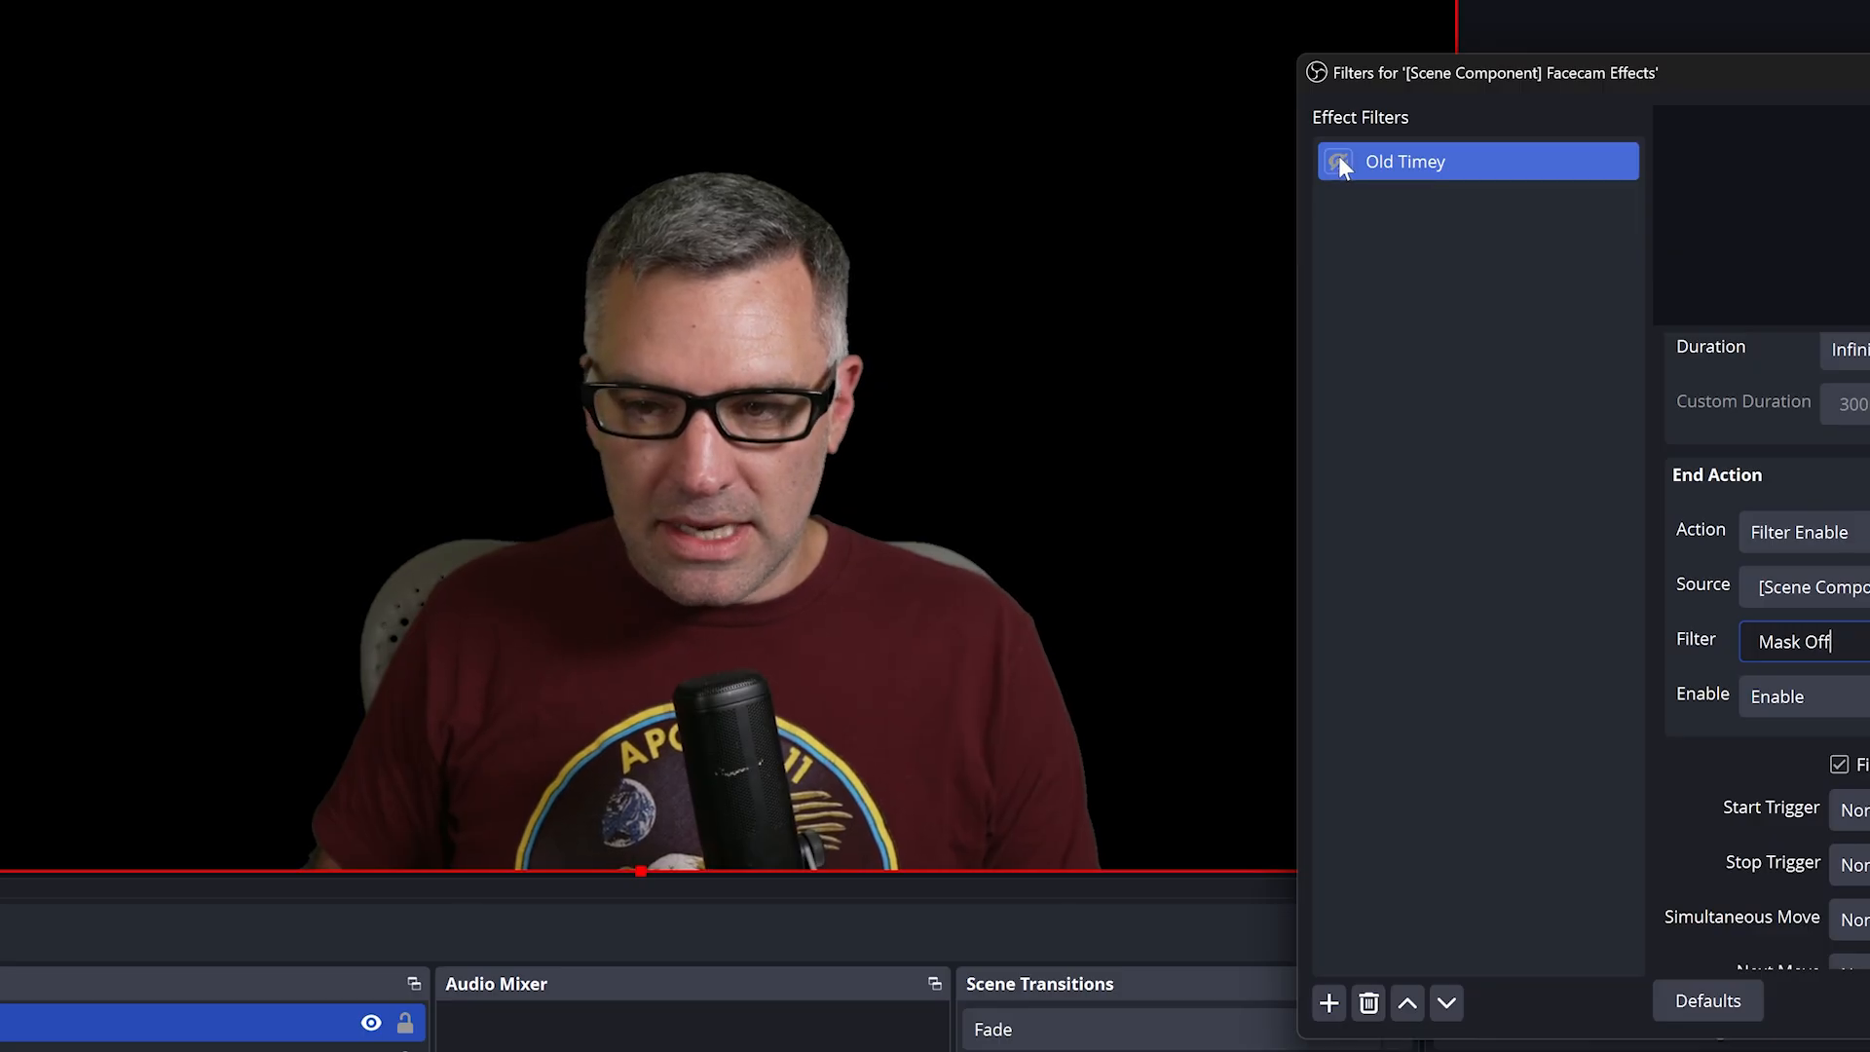
left_click(1339, 160)
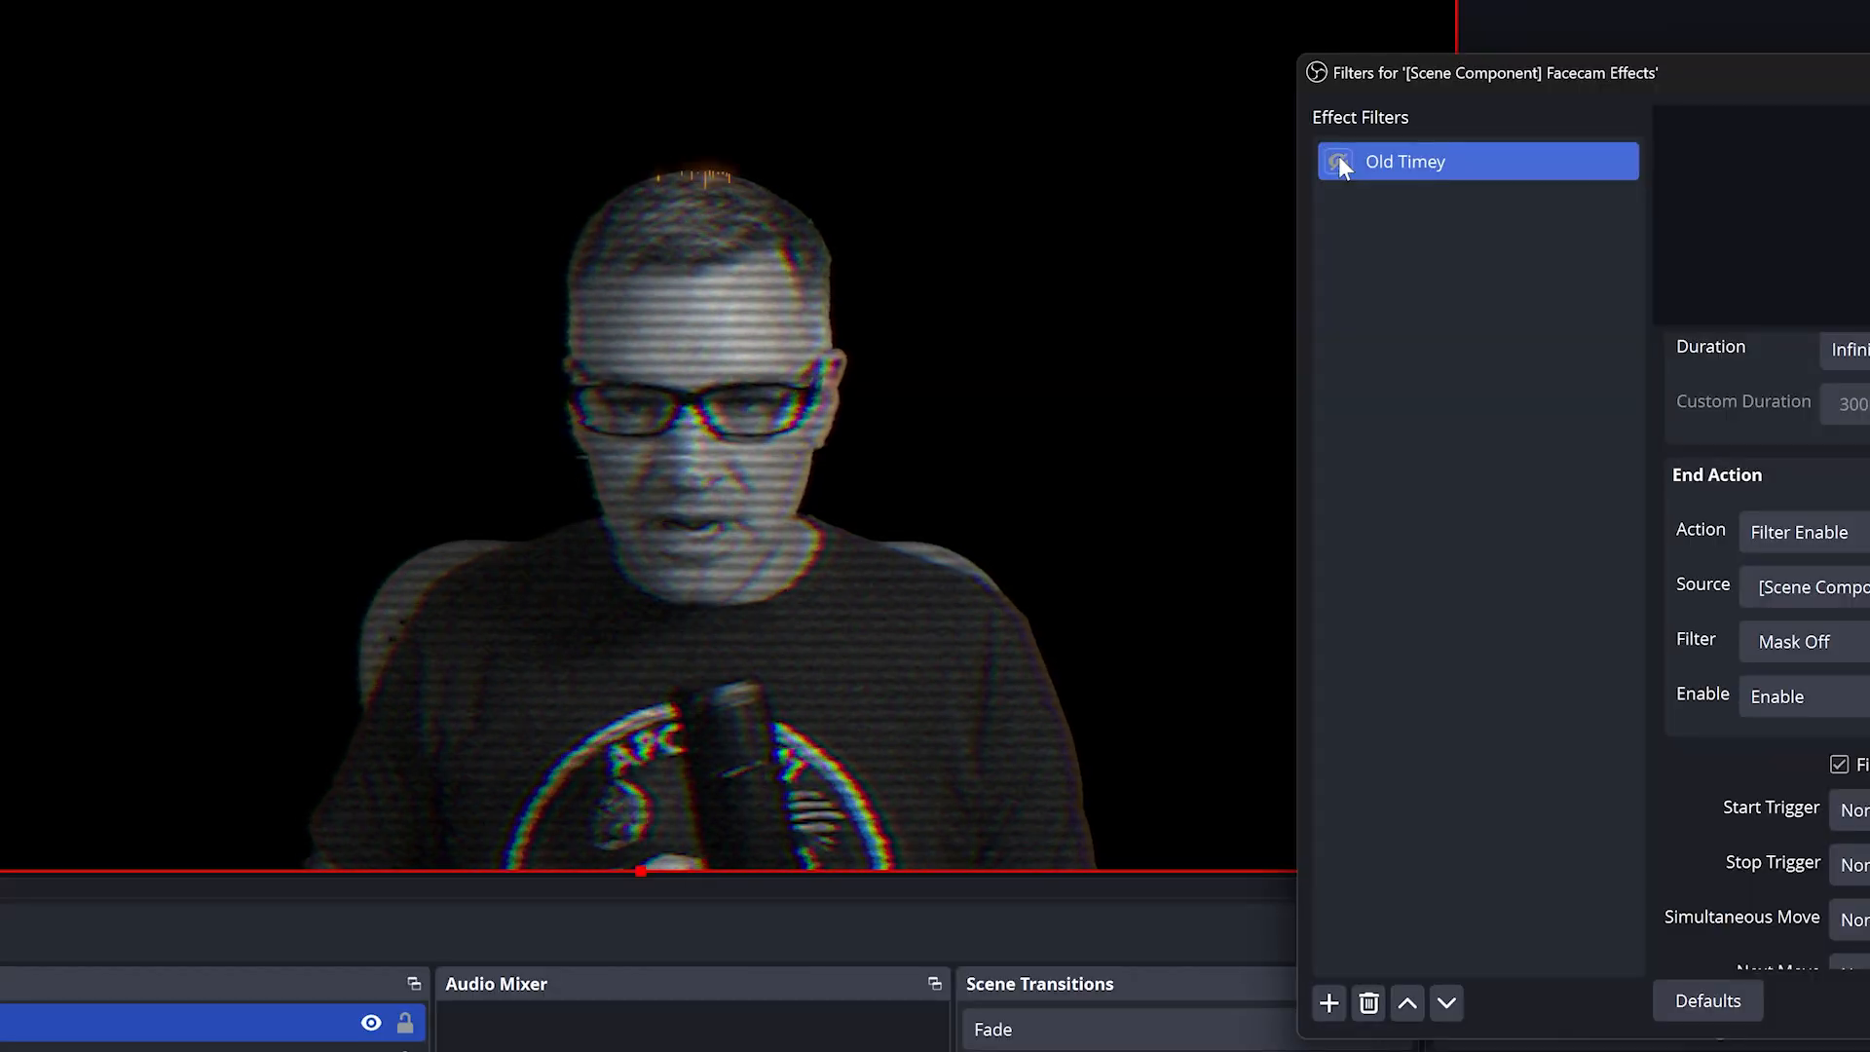
left_click(1339, 160)
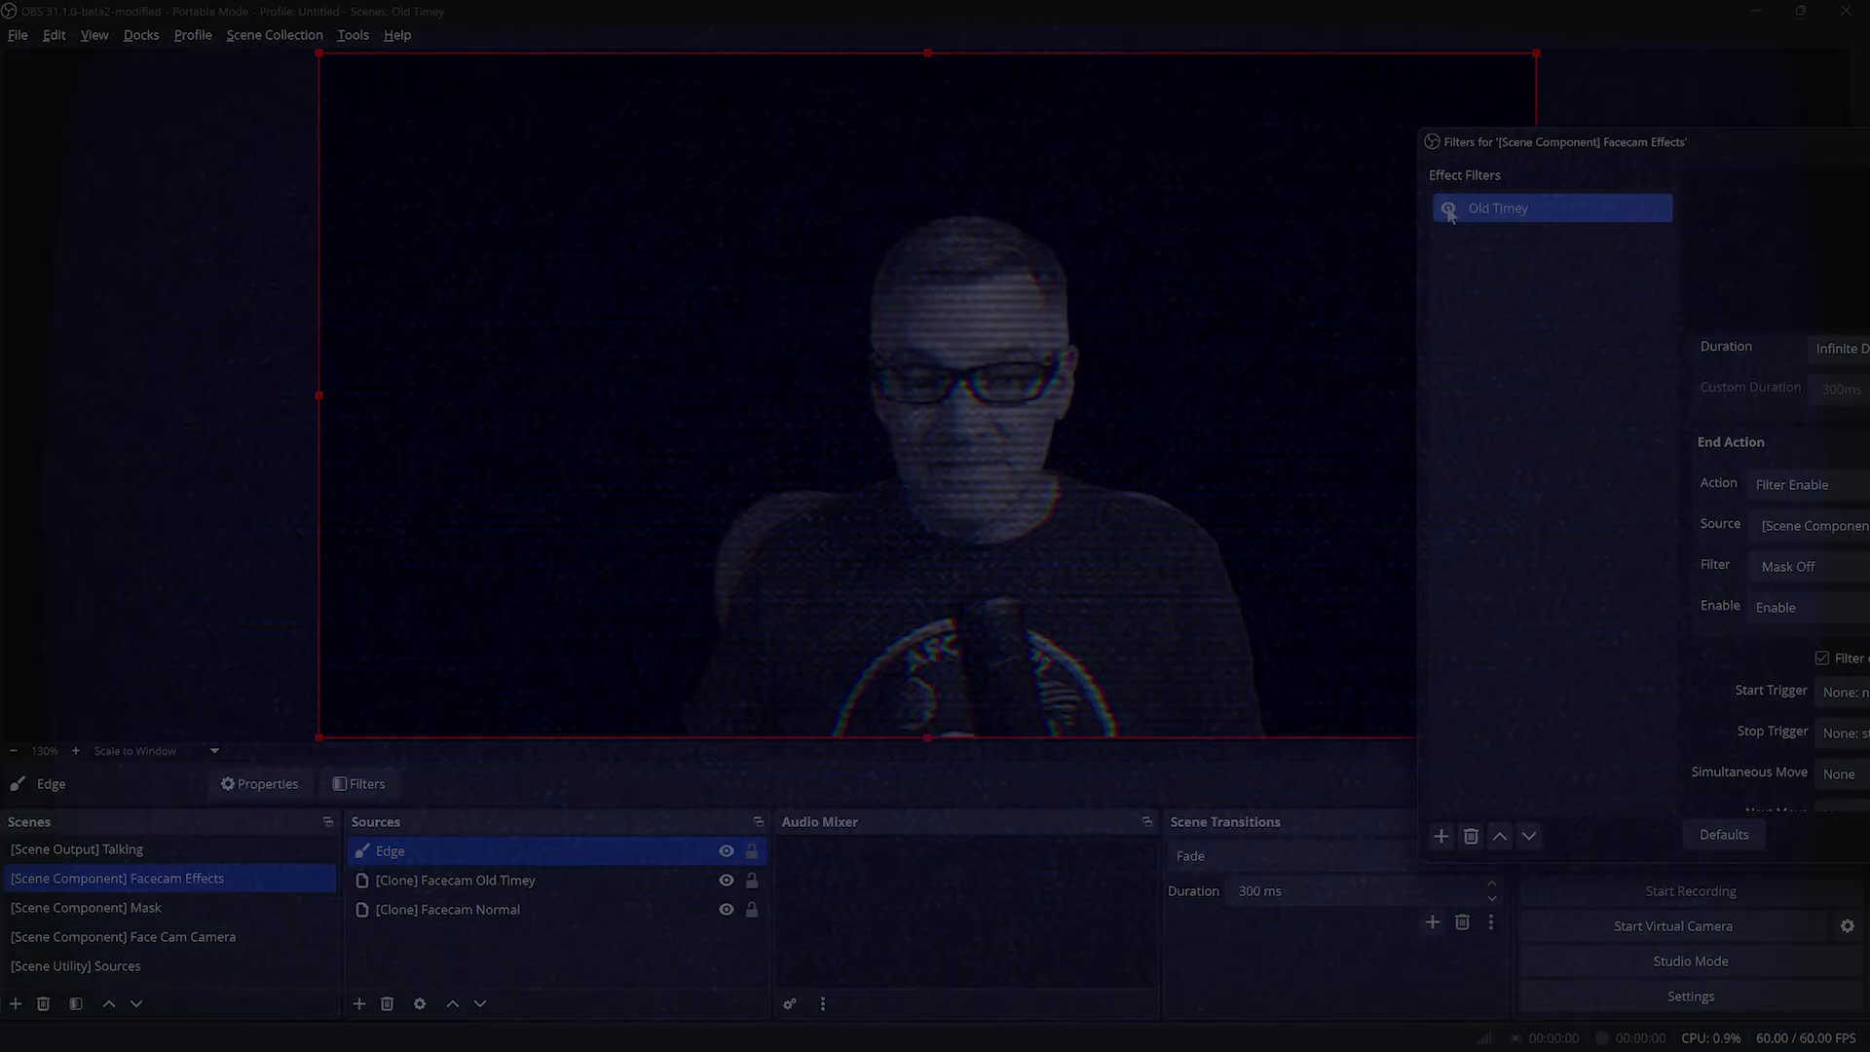
left_click(1448, 208)
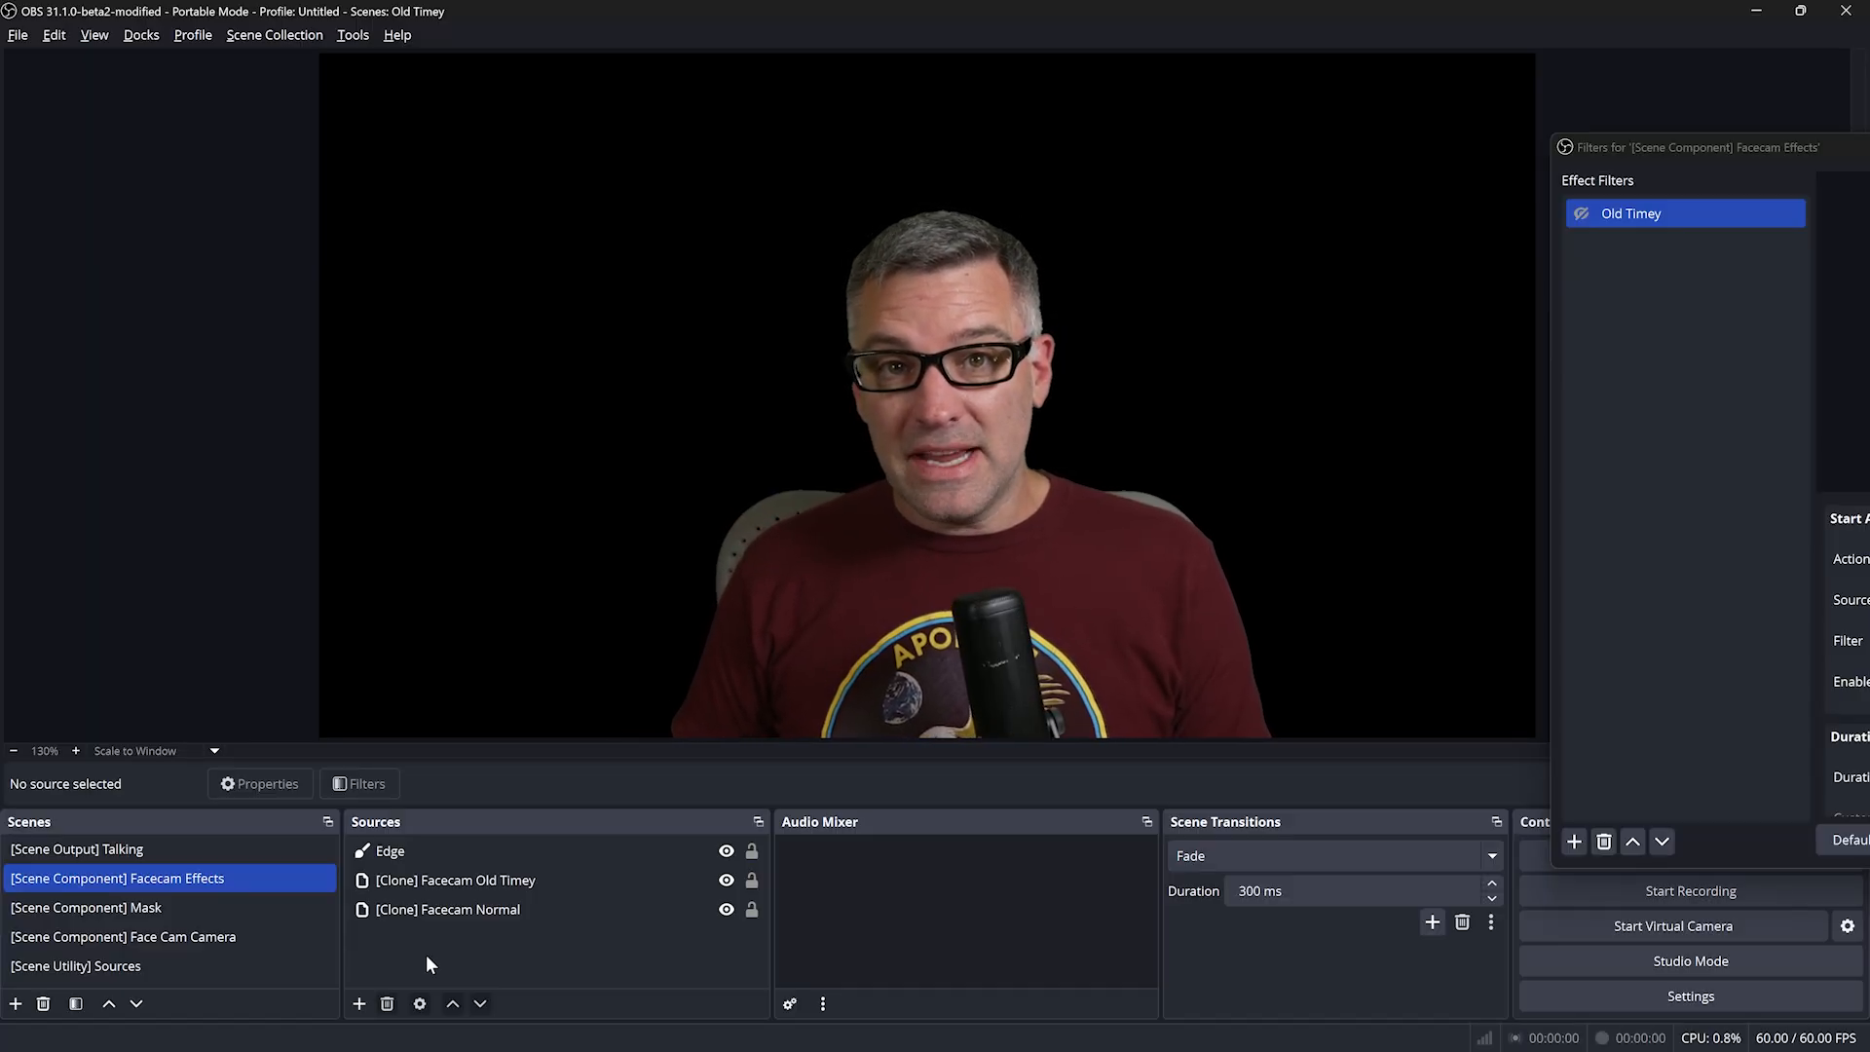
Switch to the Talking output scene and remove its Face Cam Camera source
left_click(447, 909)
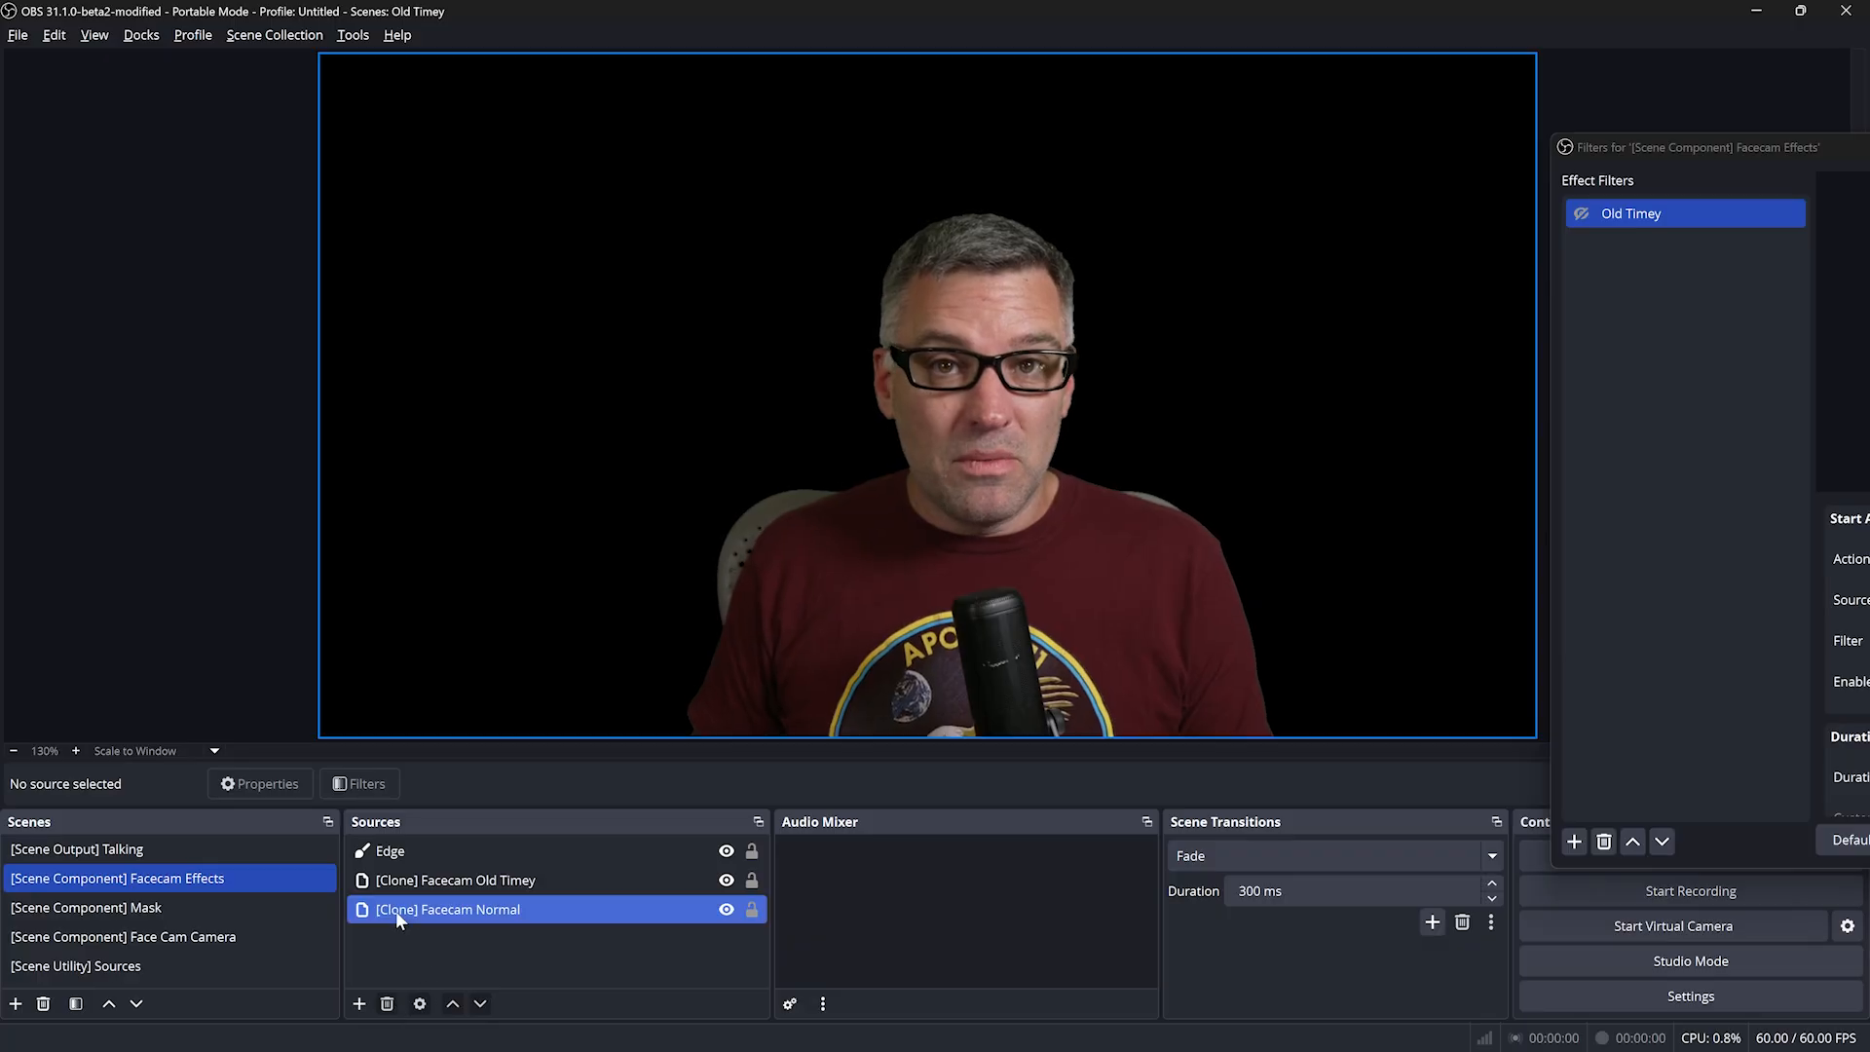
left_click(76, 849)
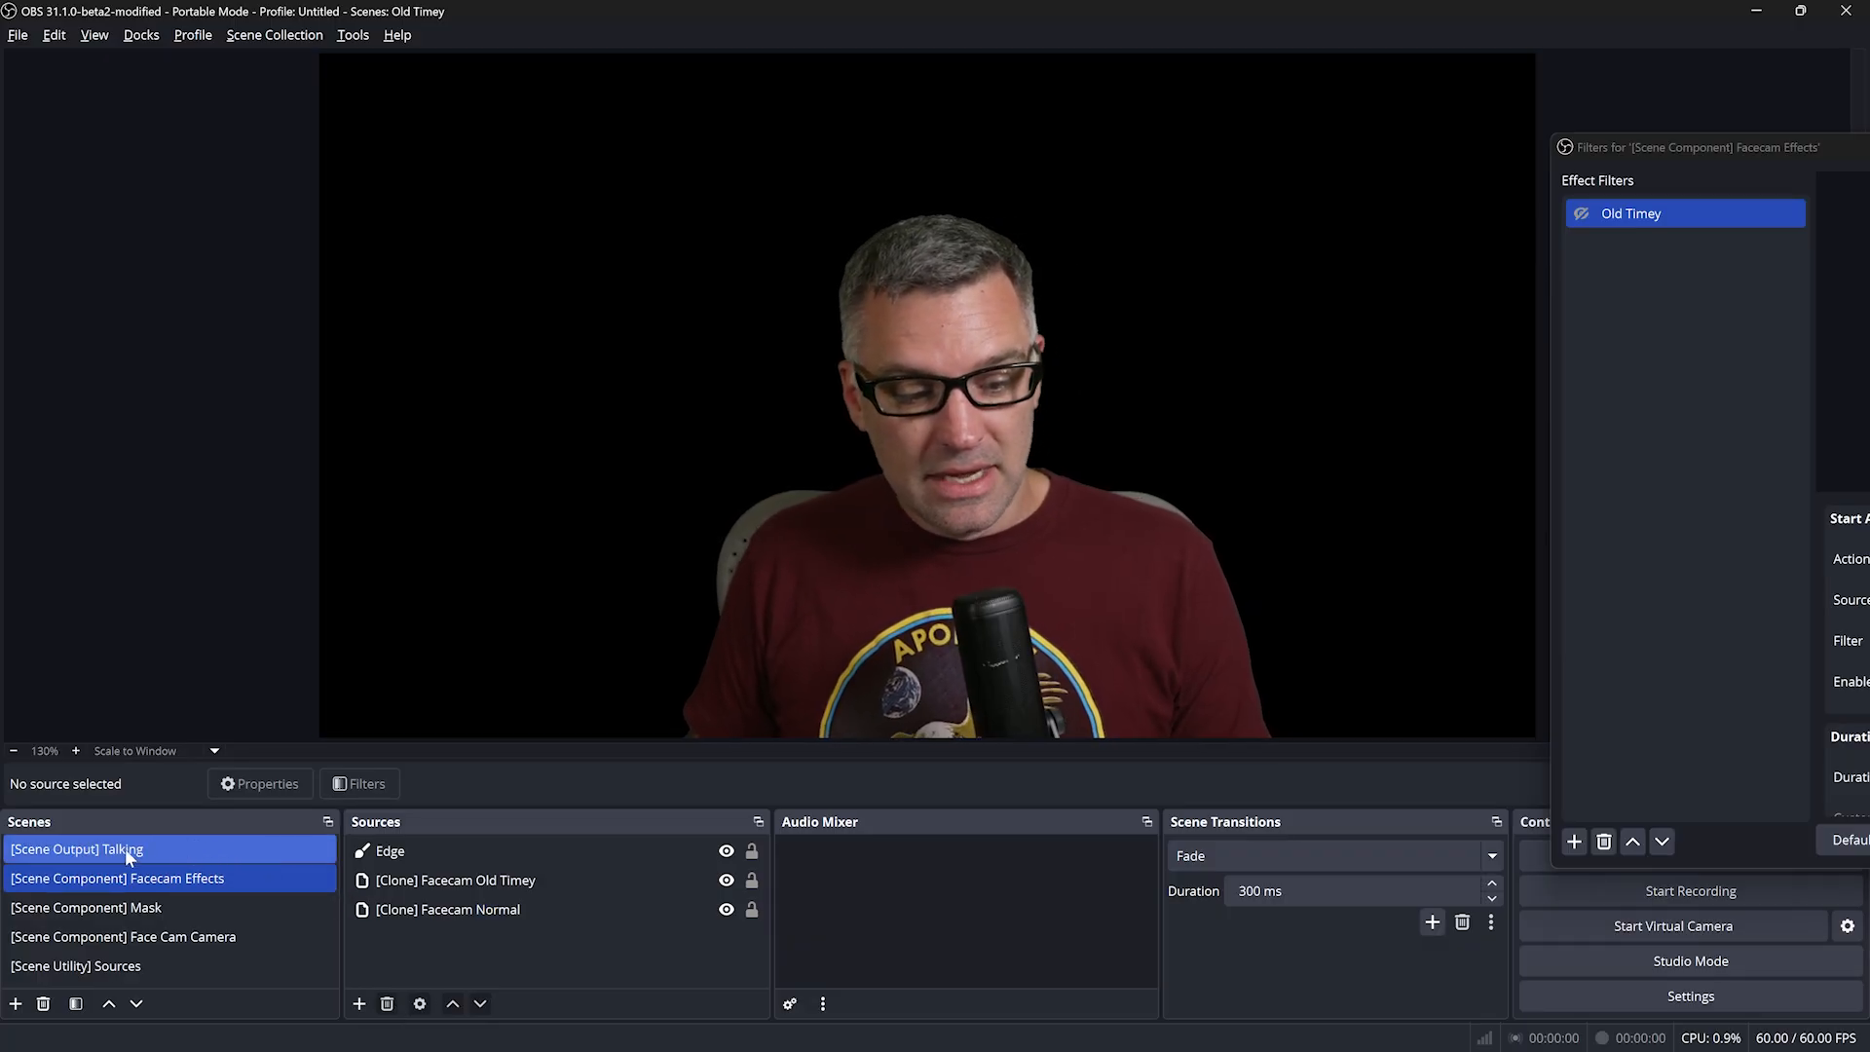
left_click(76, 849)
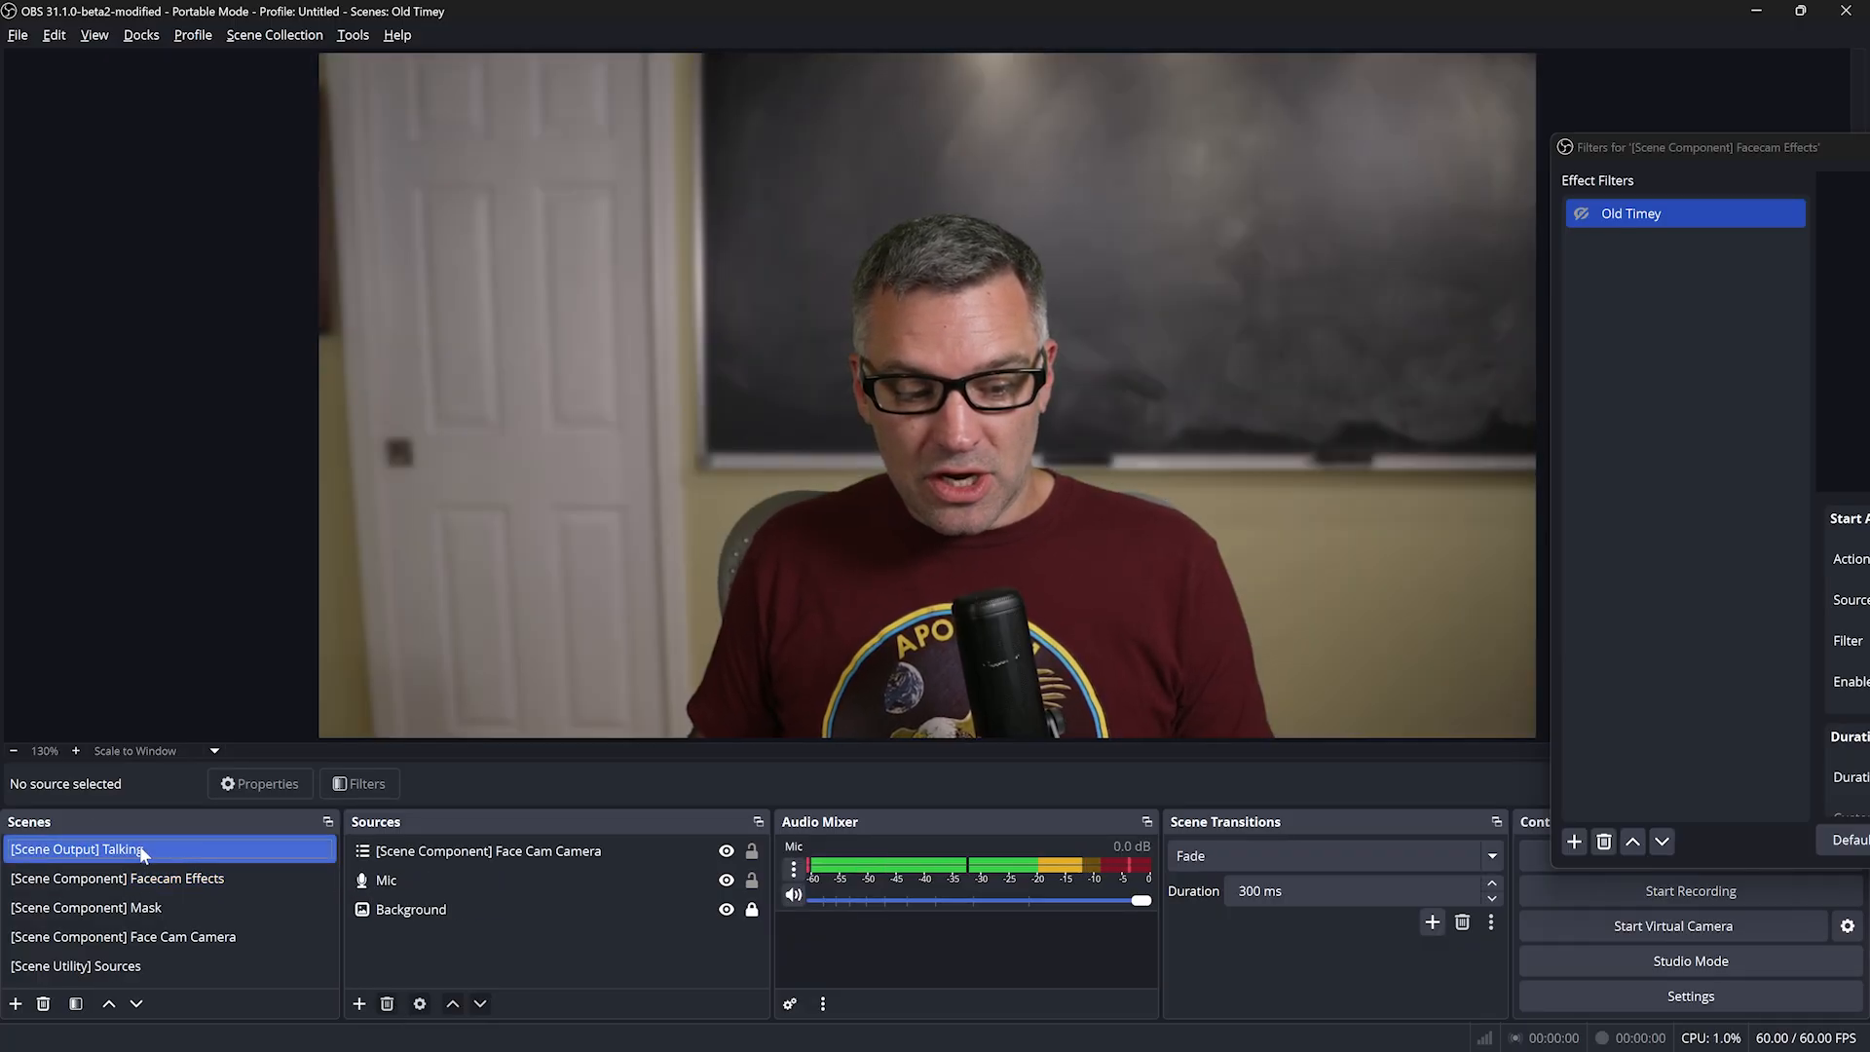
left_click(489, 850)
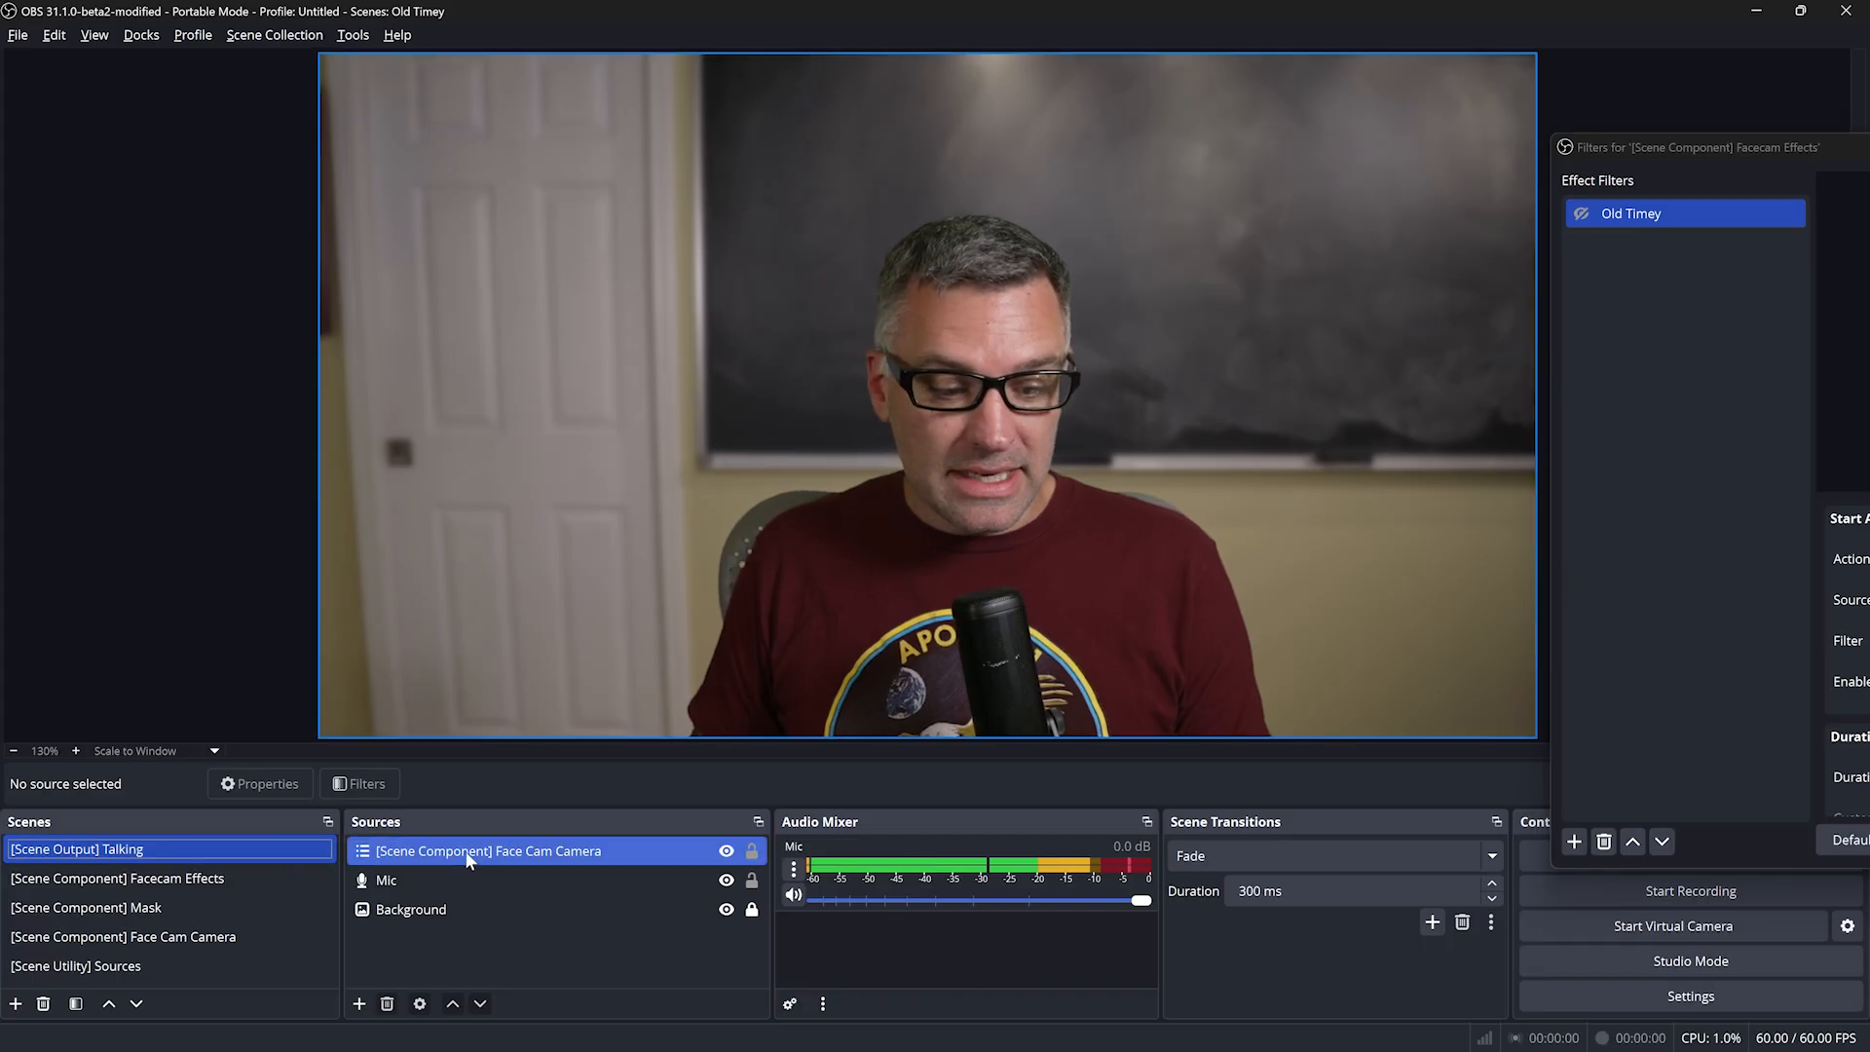
left_click(489, 851)
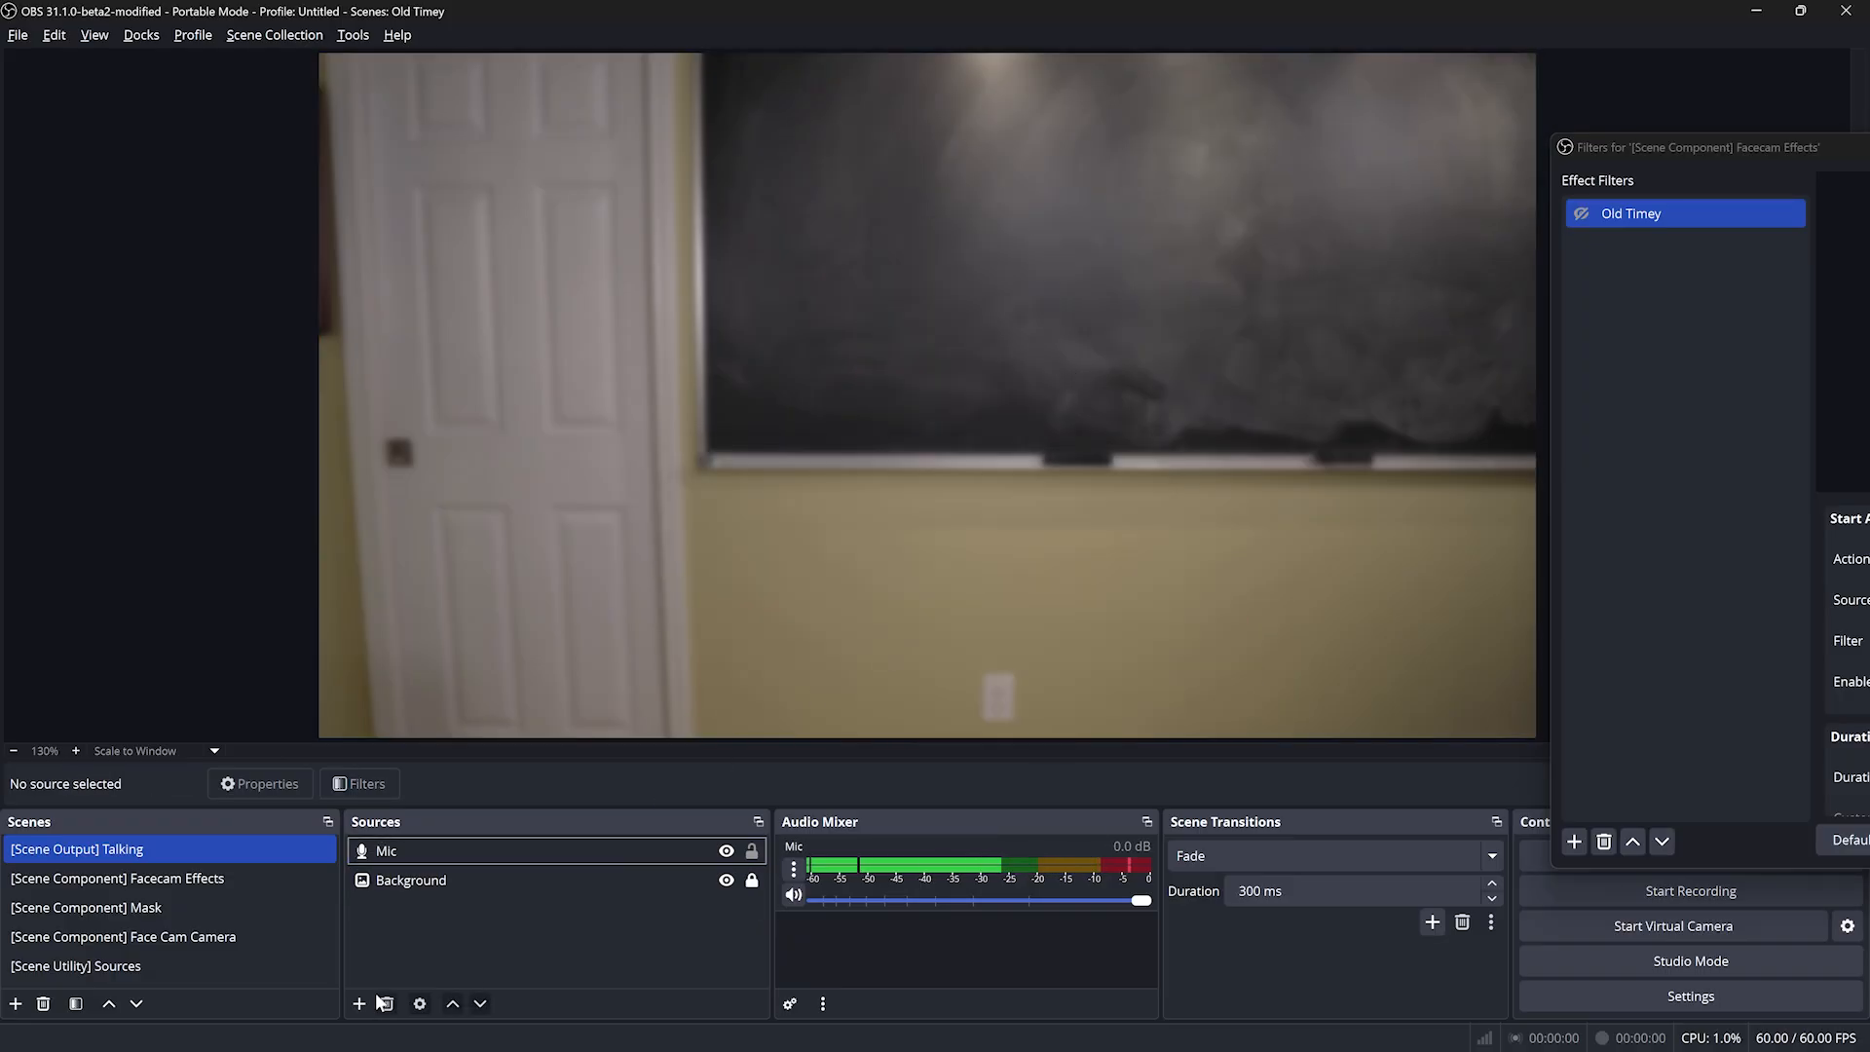
Add the existing Facecam Effects scene as a source in Talking
left_click(359, 1003)
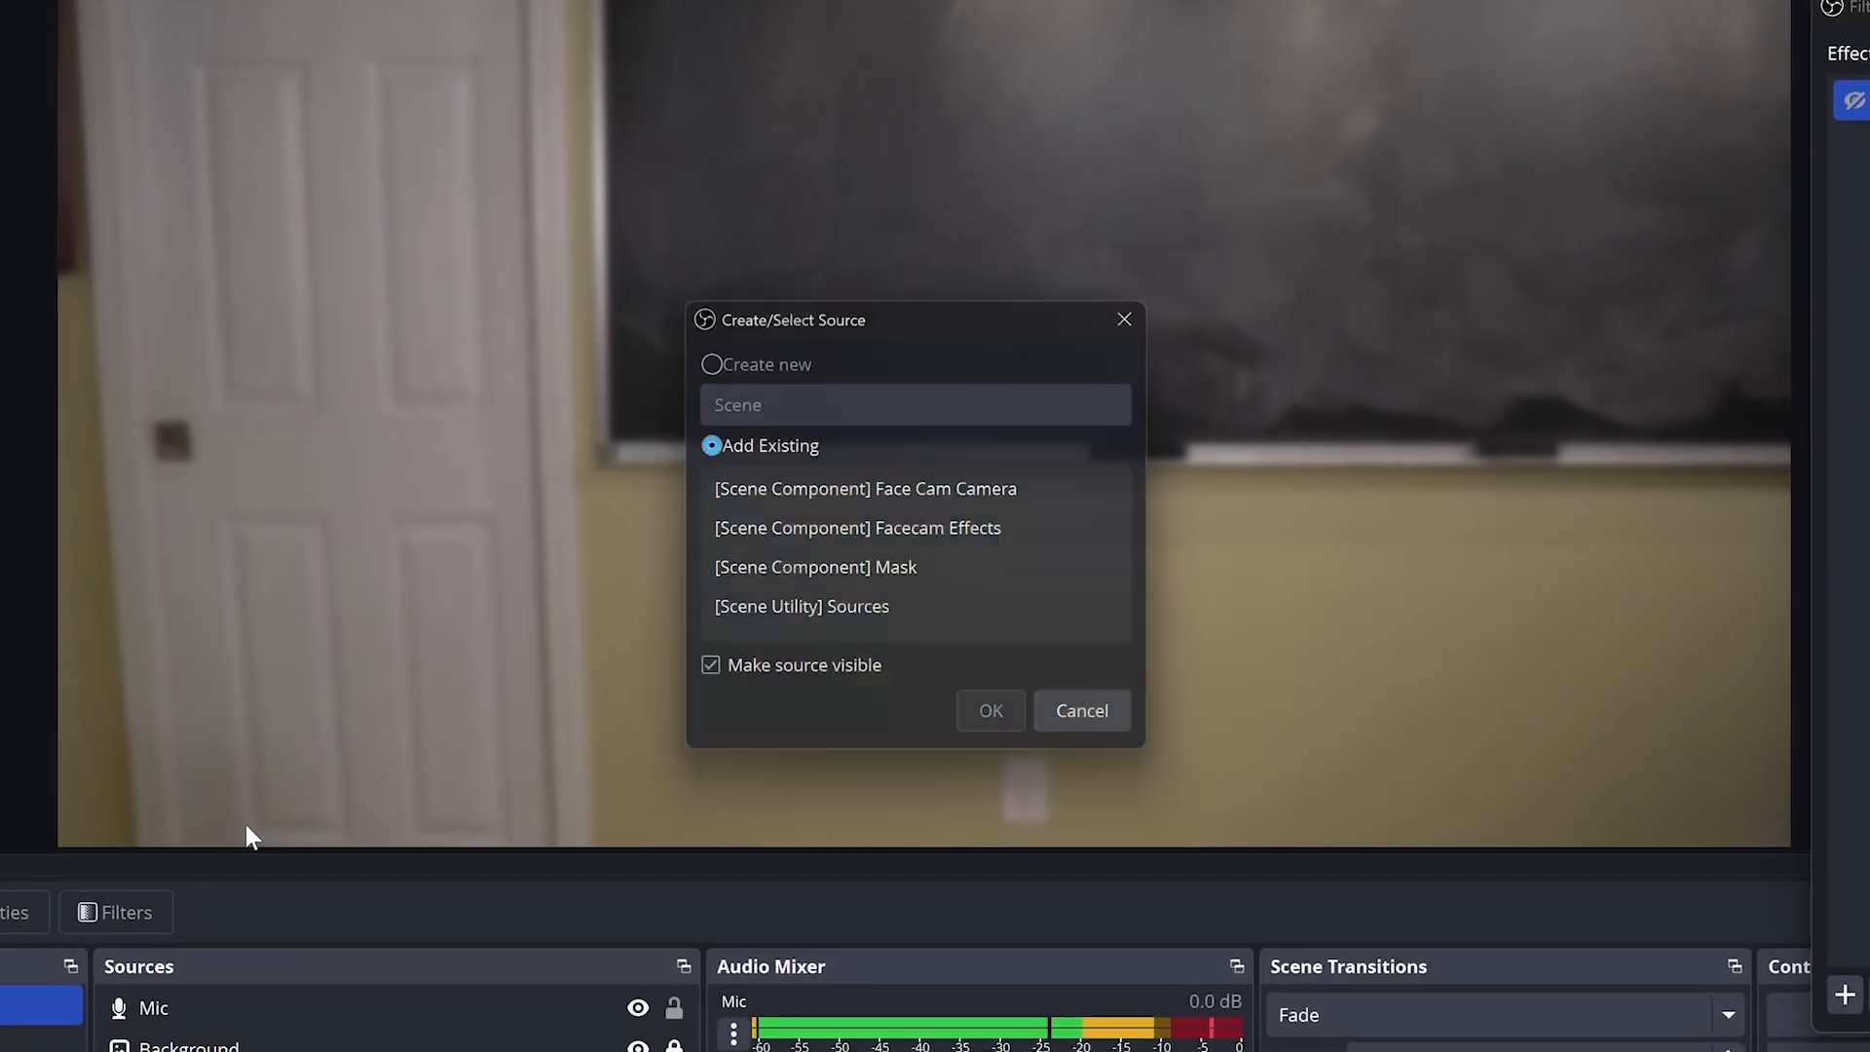
left_click(865, 488)
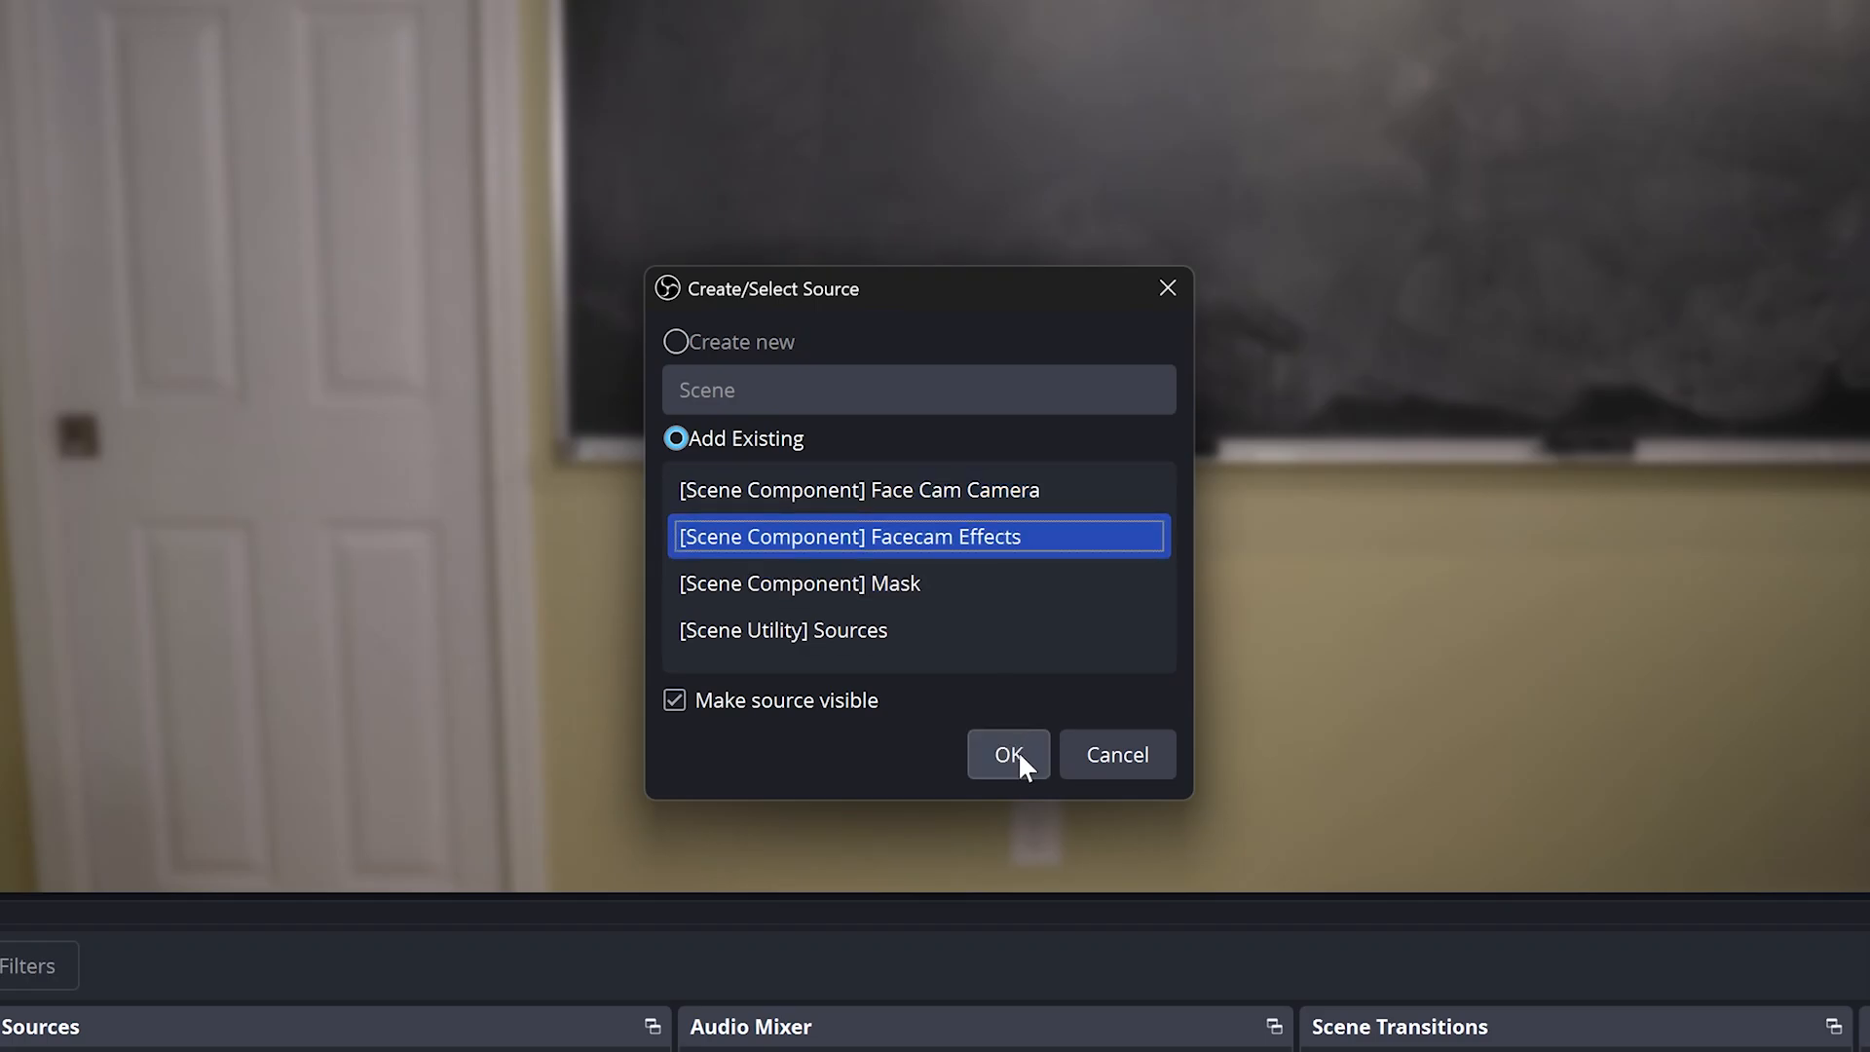
left_click(1009, 754)
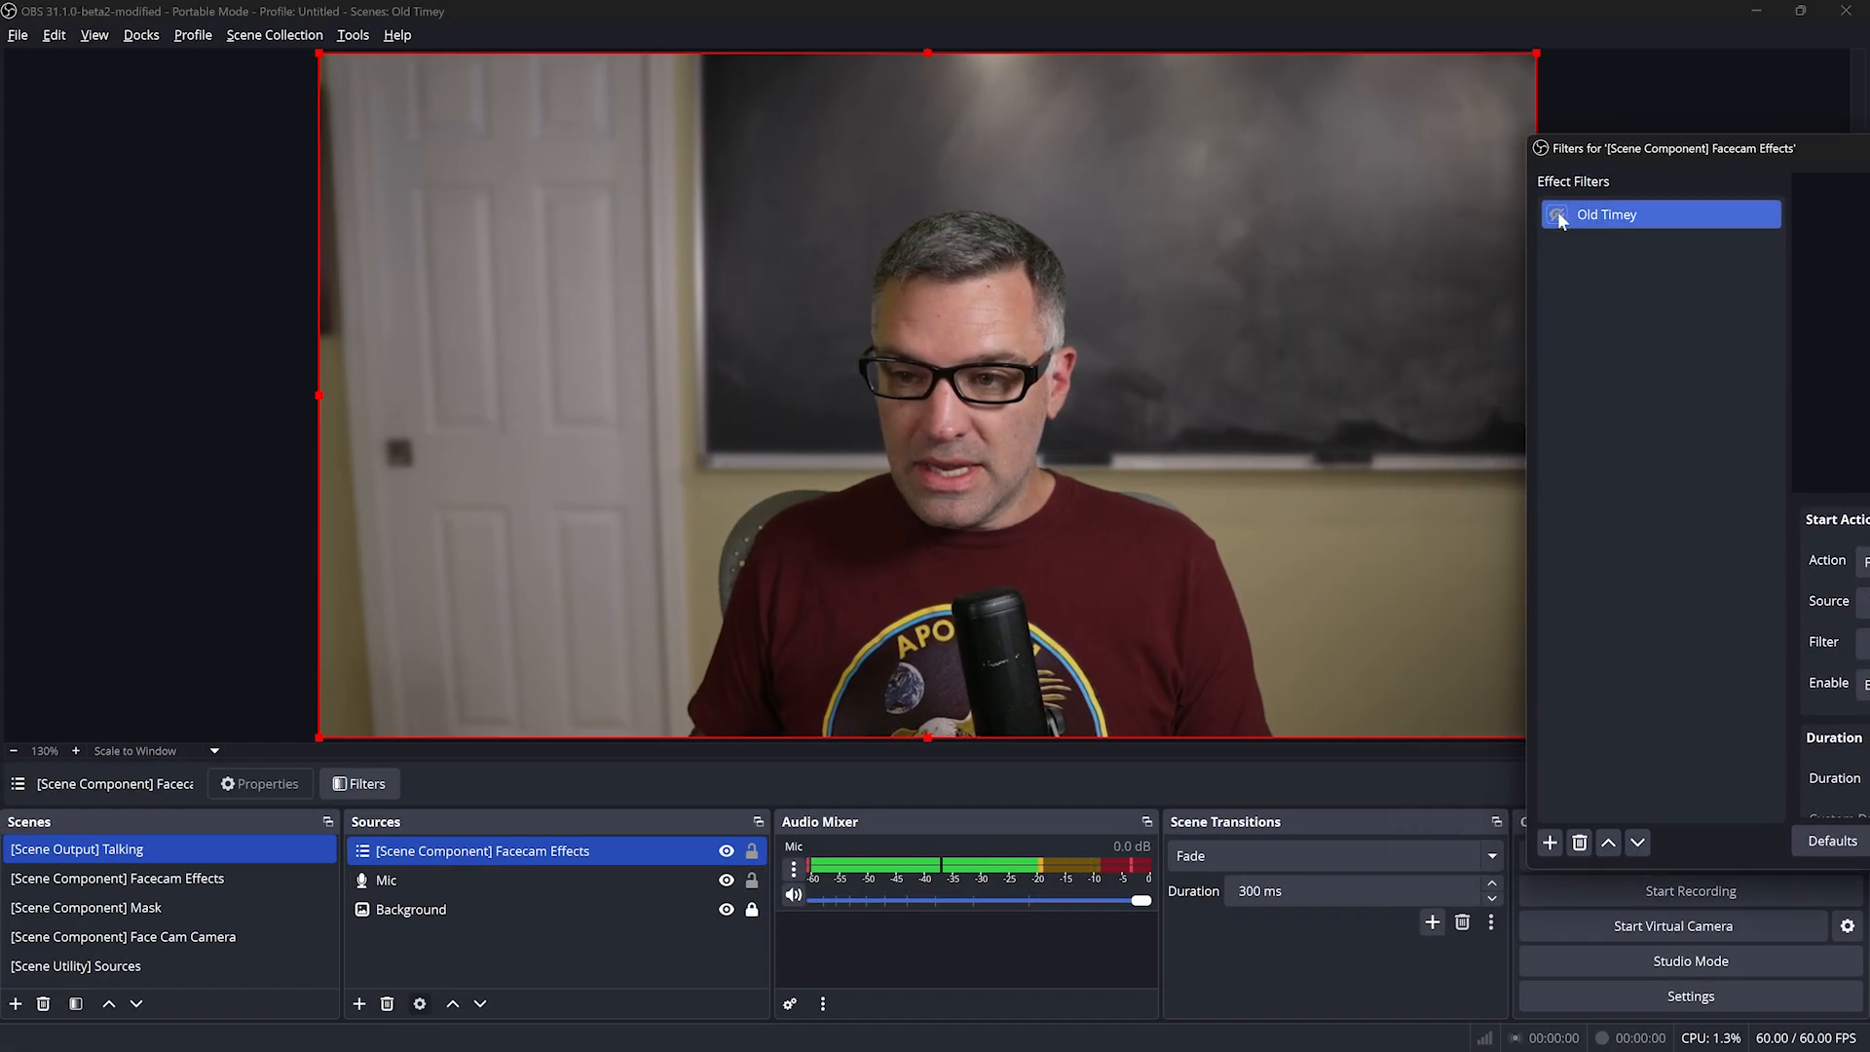
left_click(1556, 217)
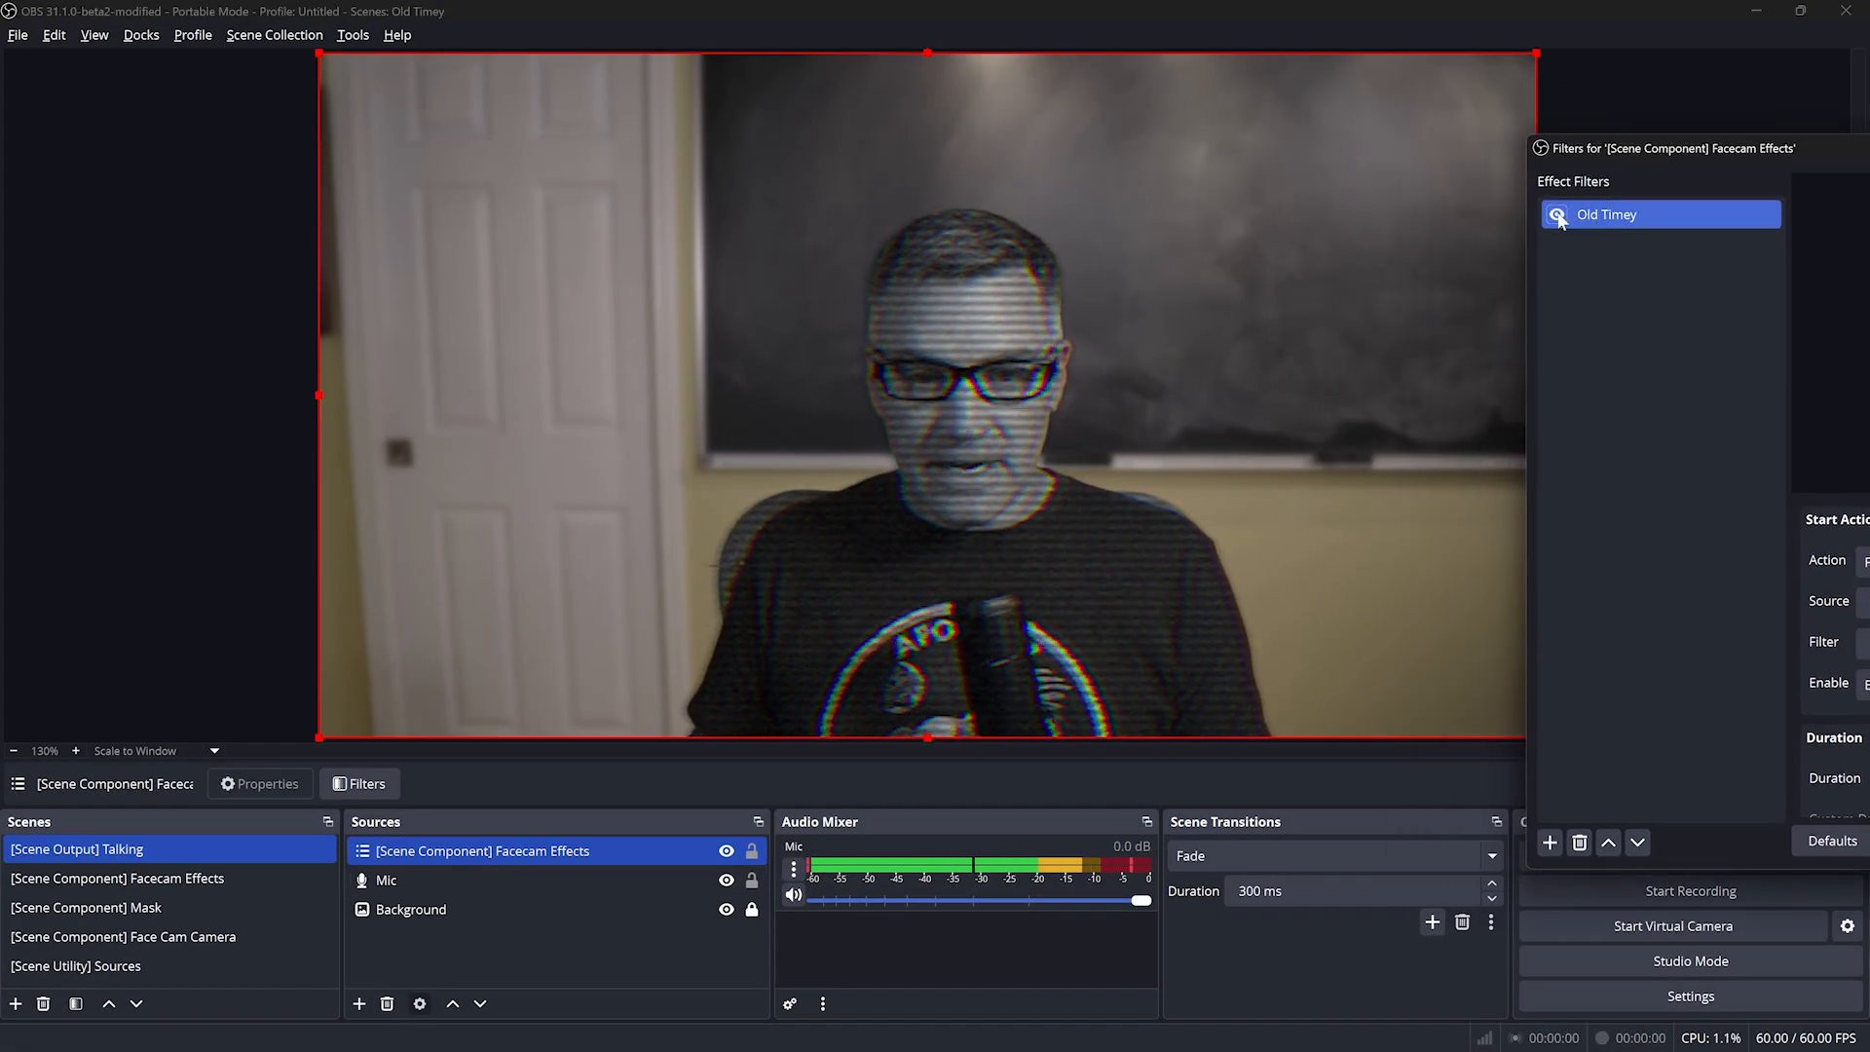
left_click(1556, 215)
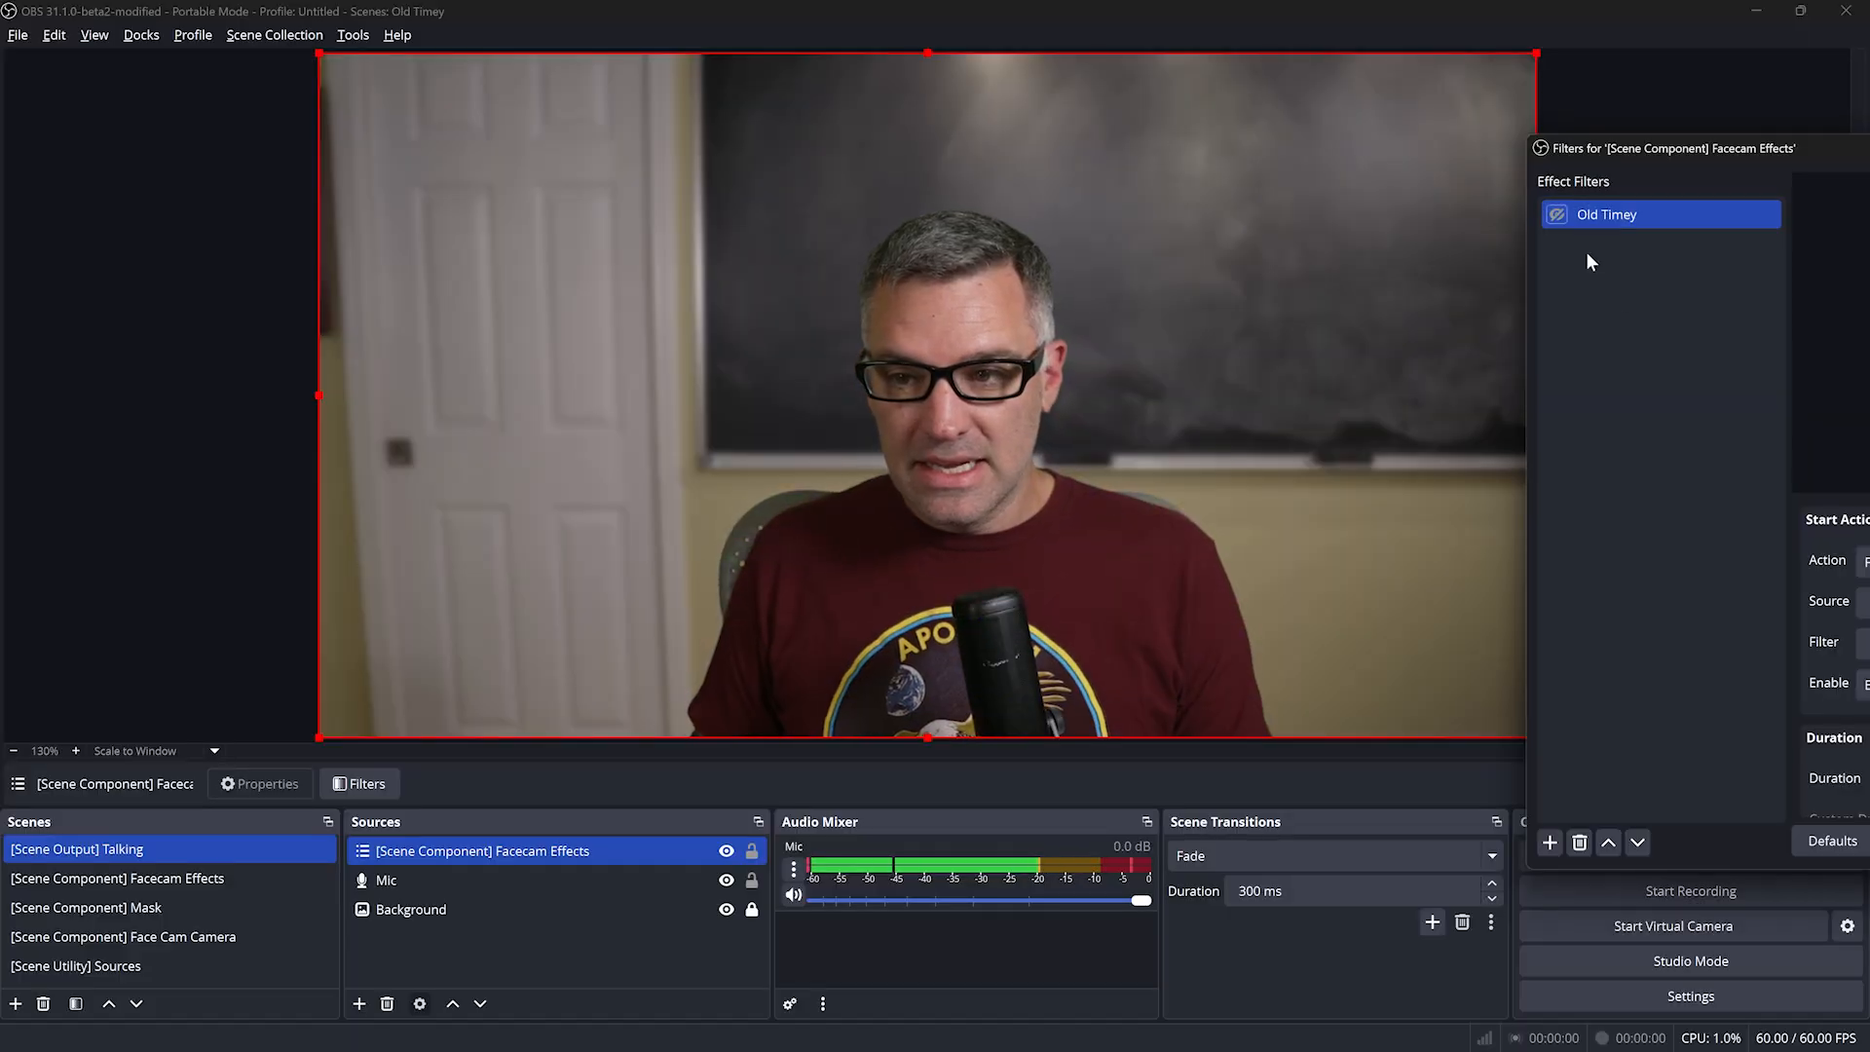
mouse_move(1709, 374)
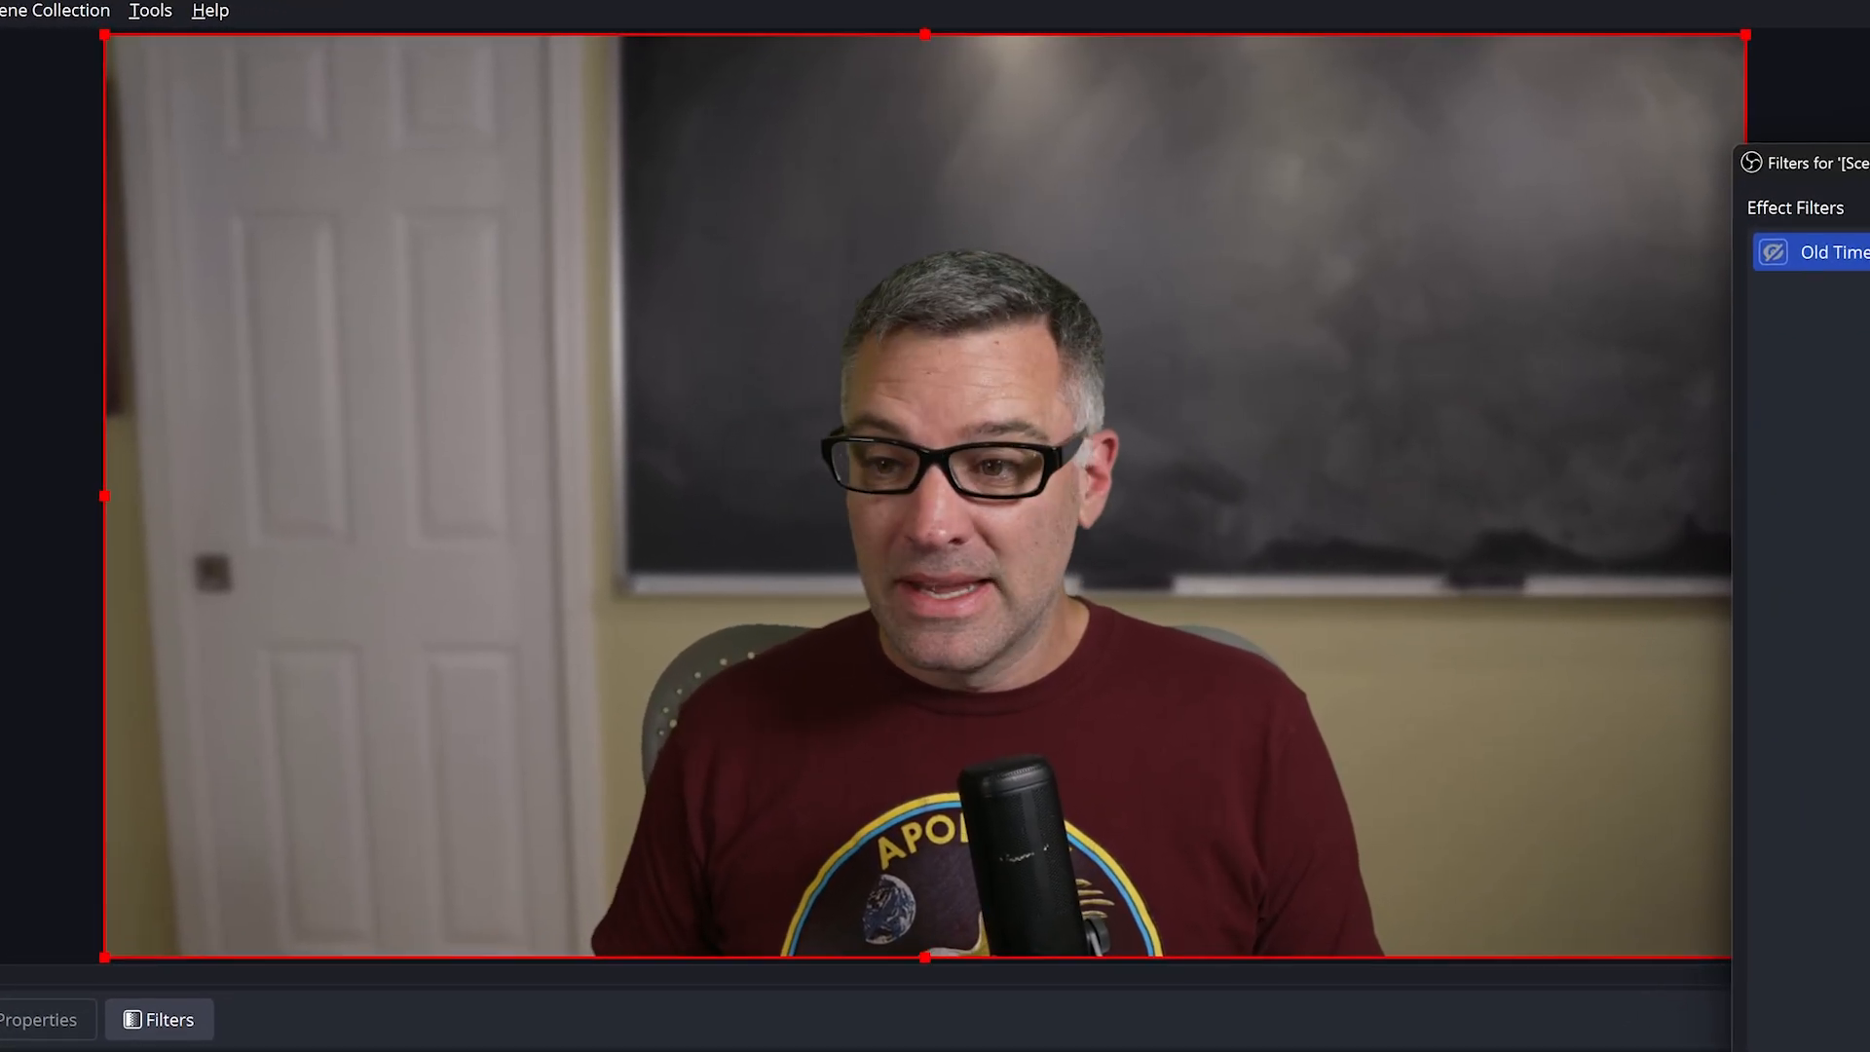
left_click(1773, 252)
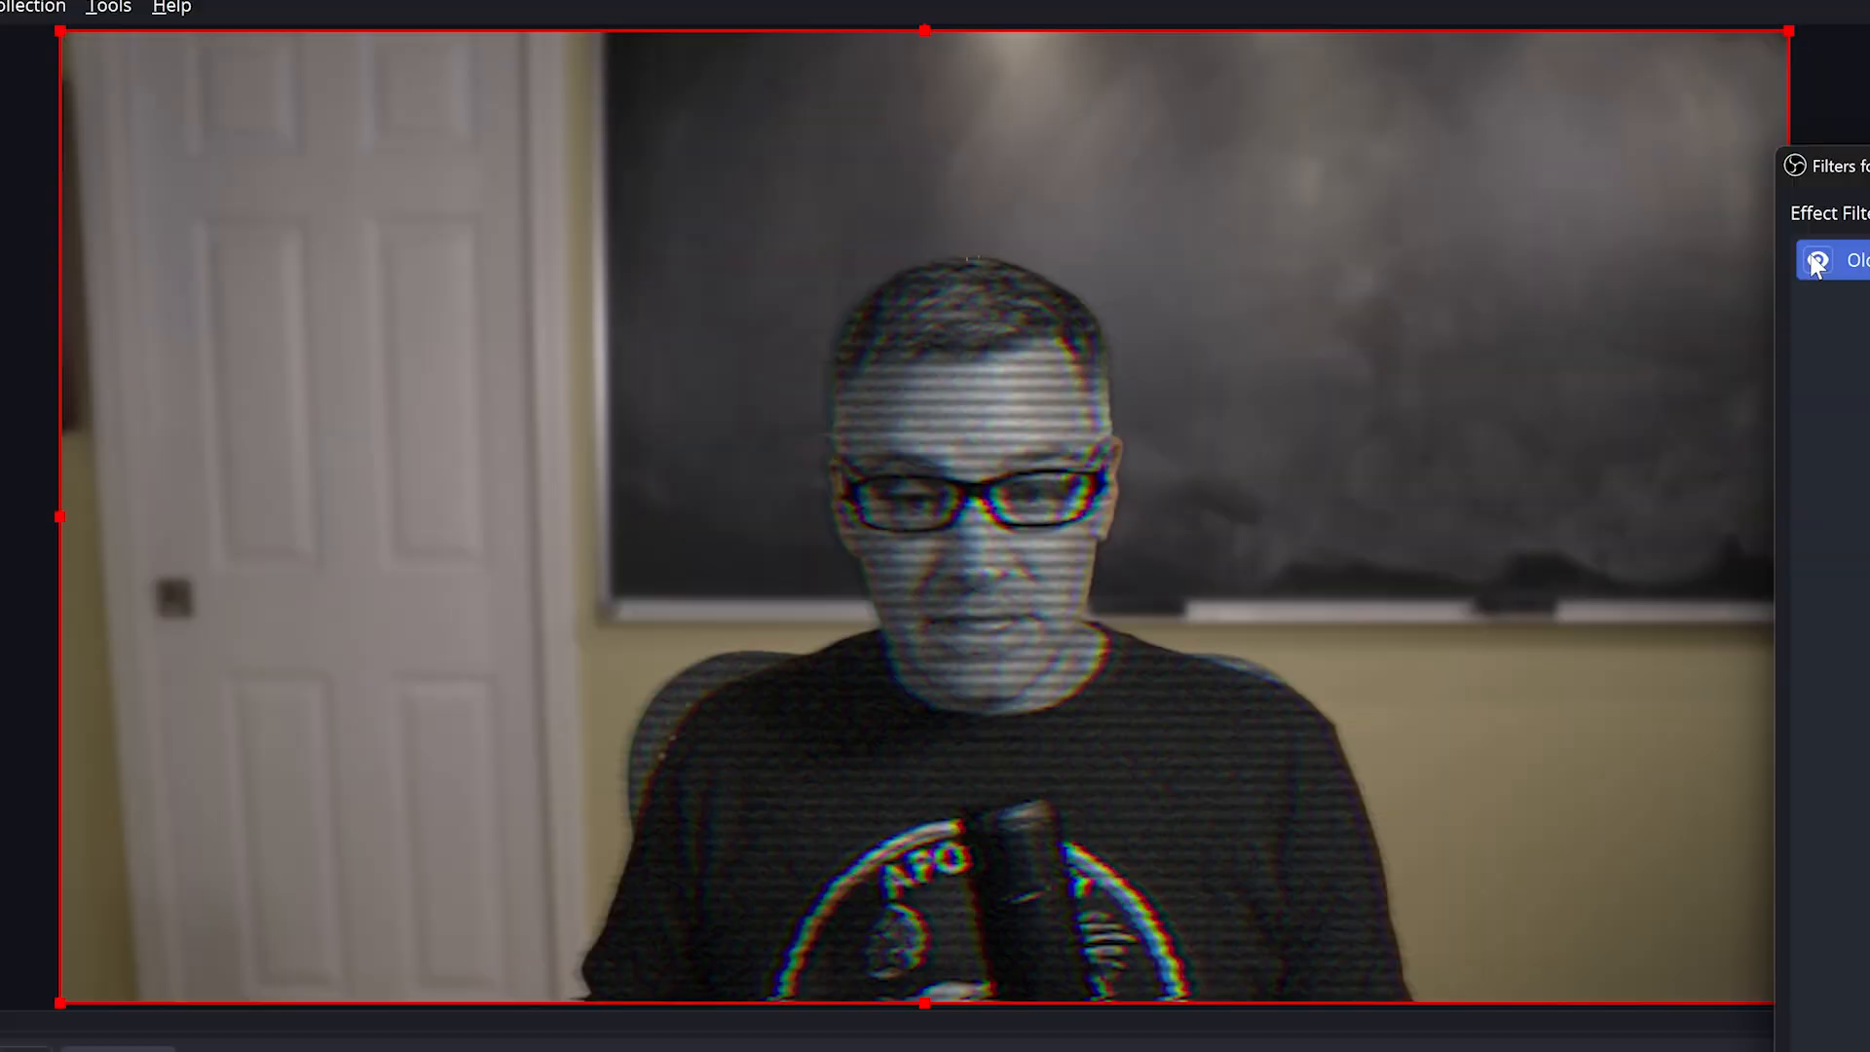
left_click(1817, 260)
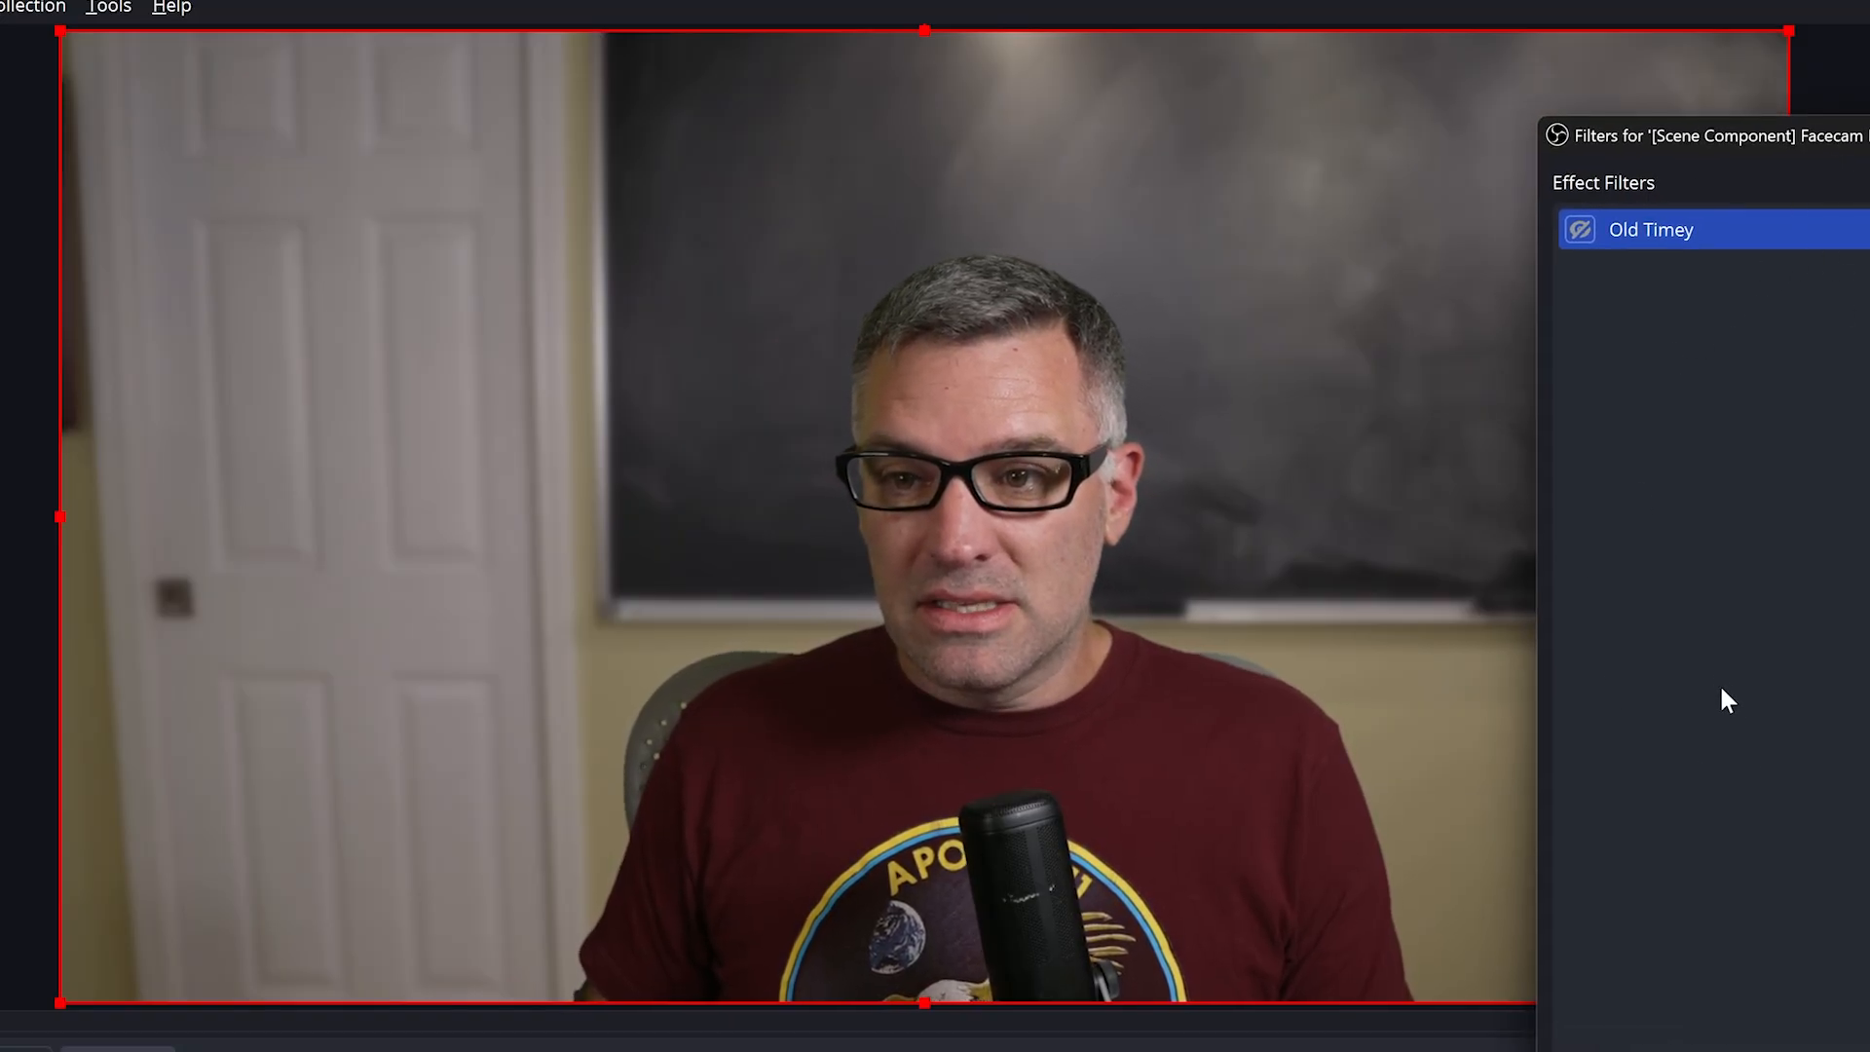